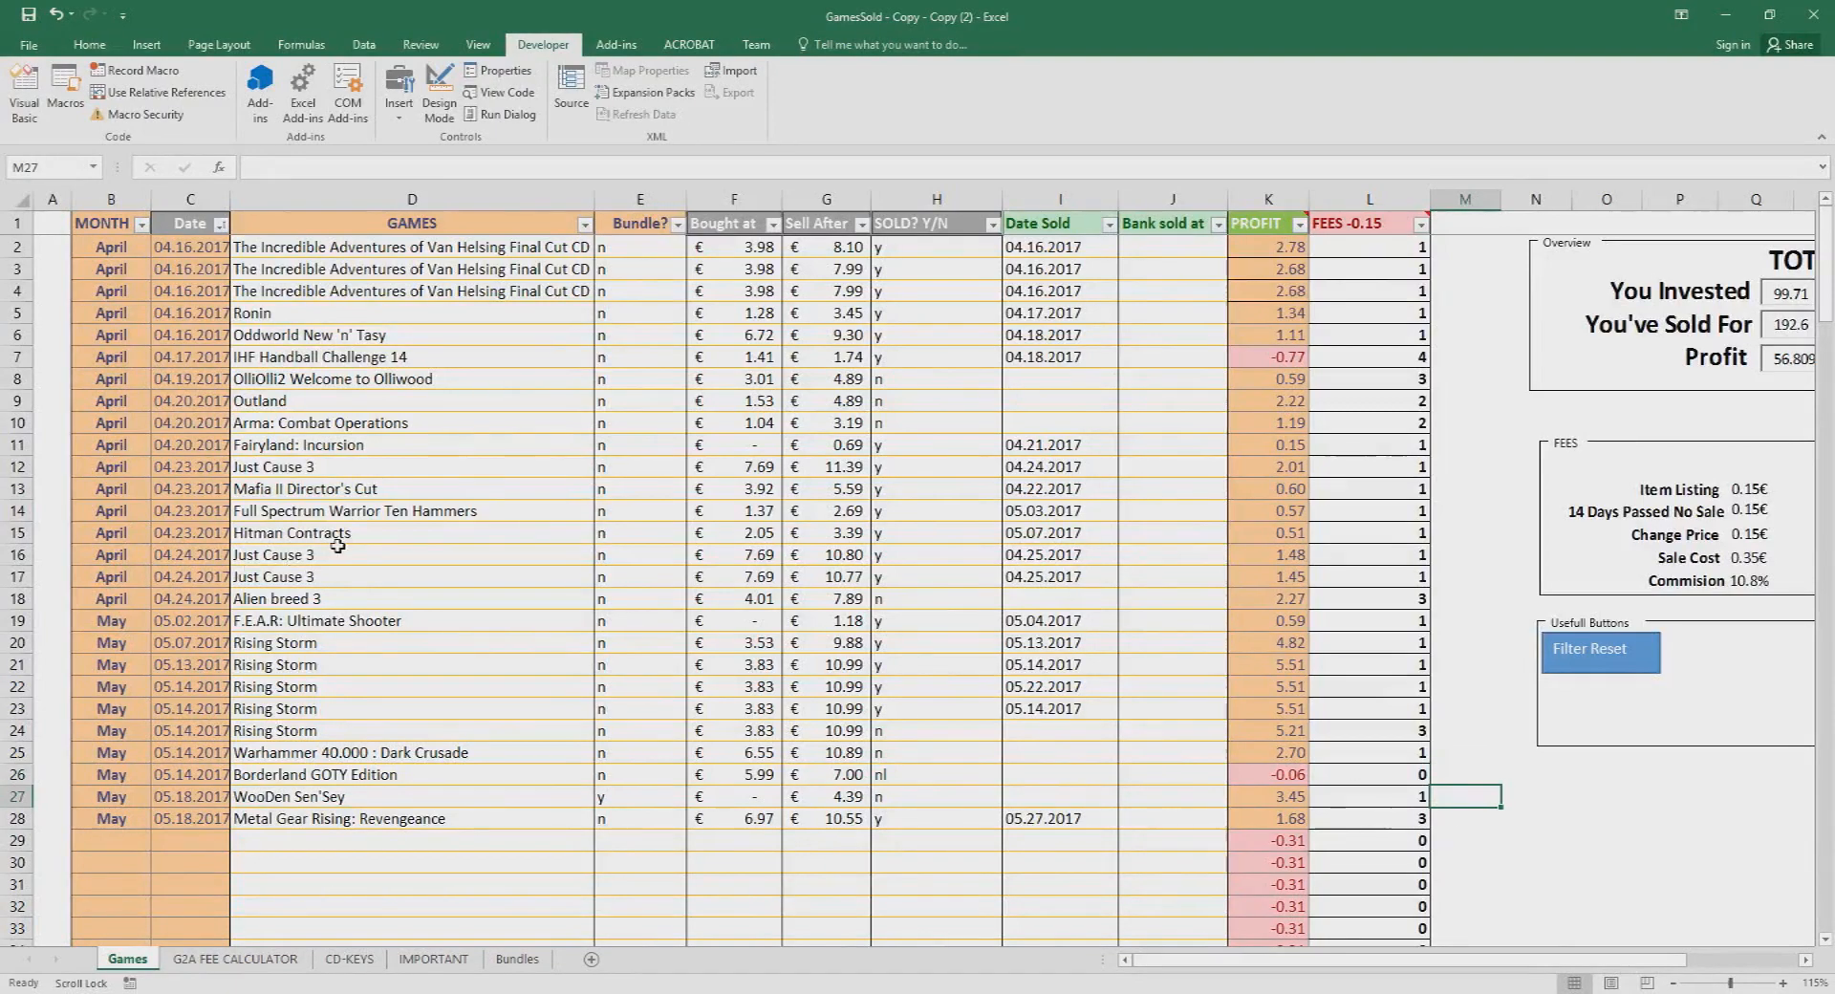
mouse_move(456, 879)
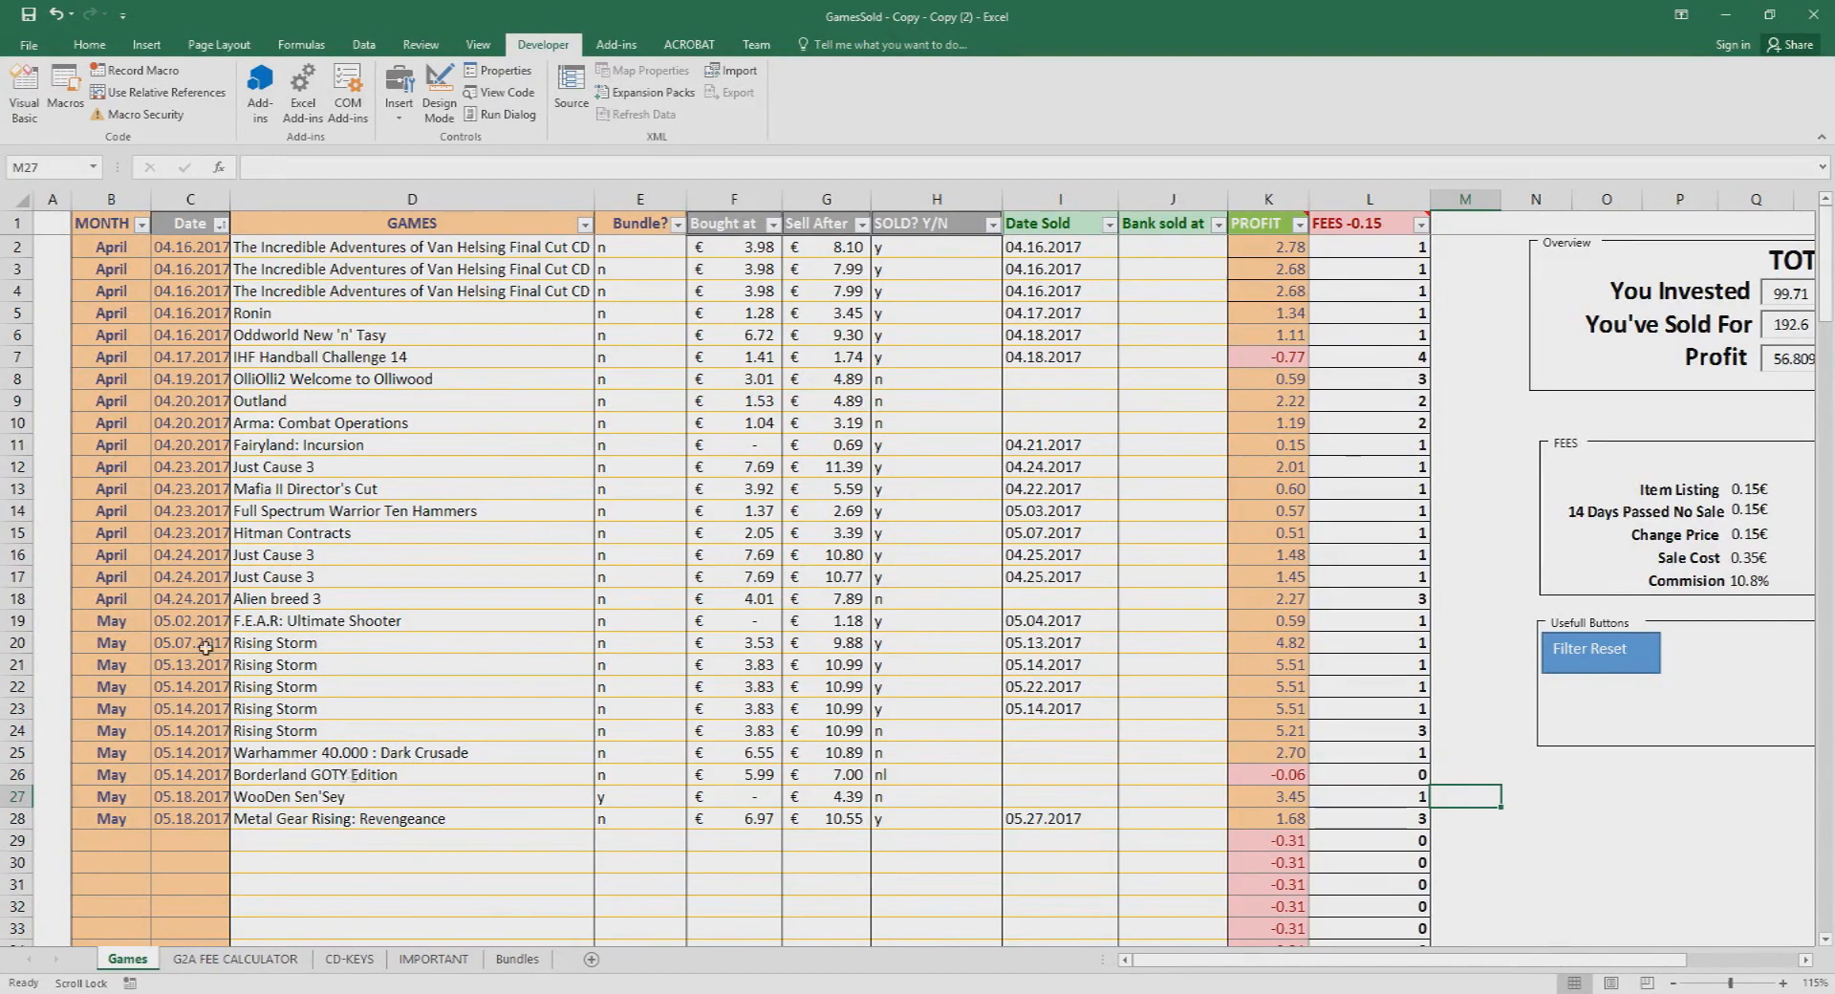
mouse_move(1320, 772)
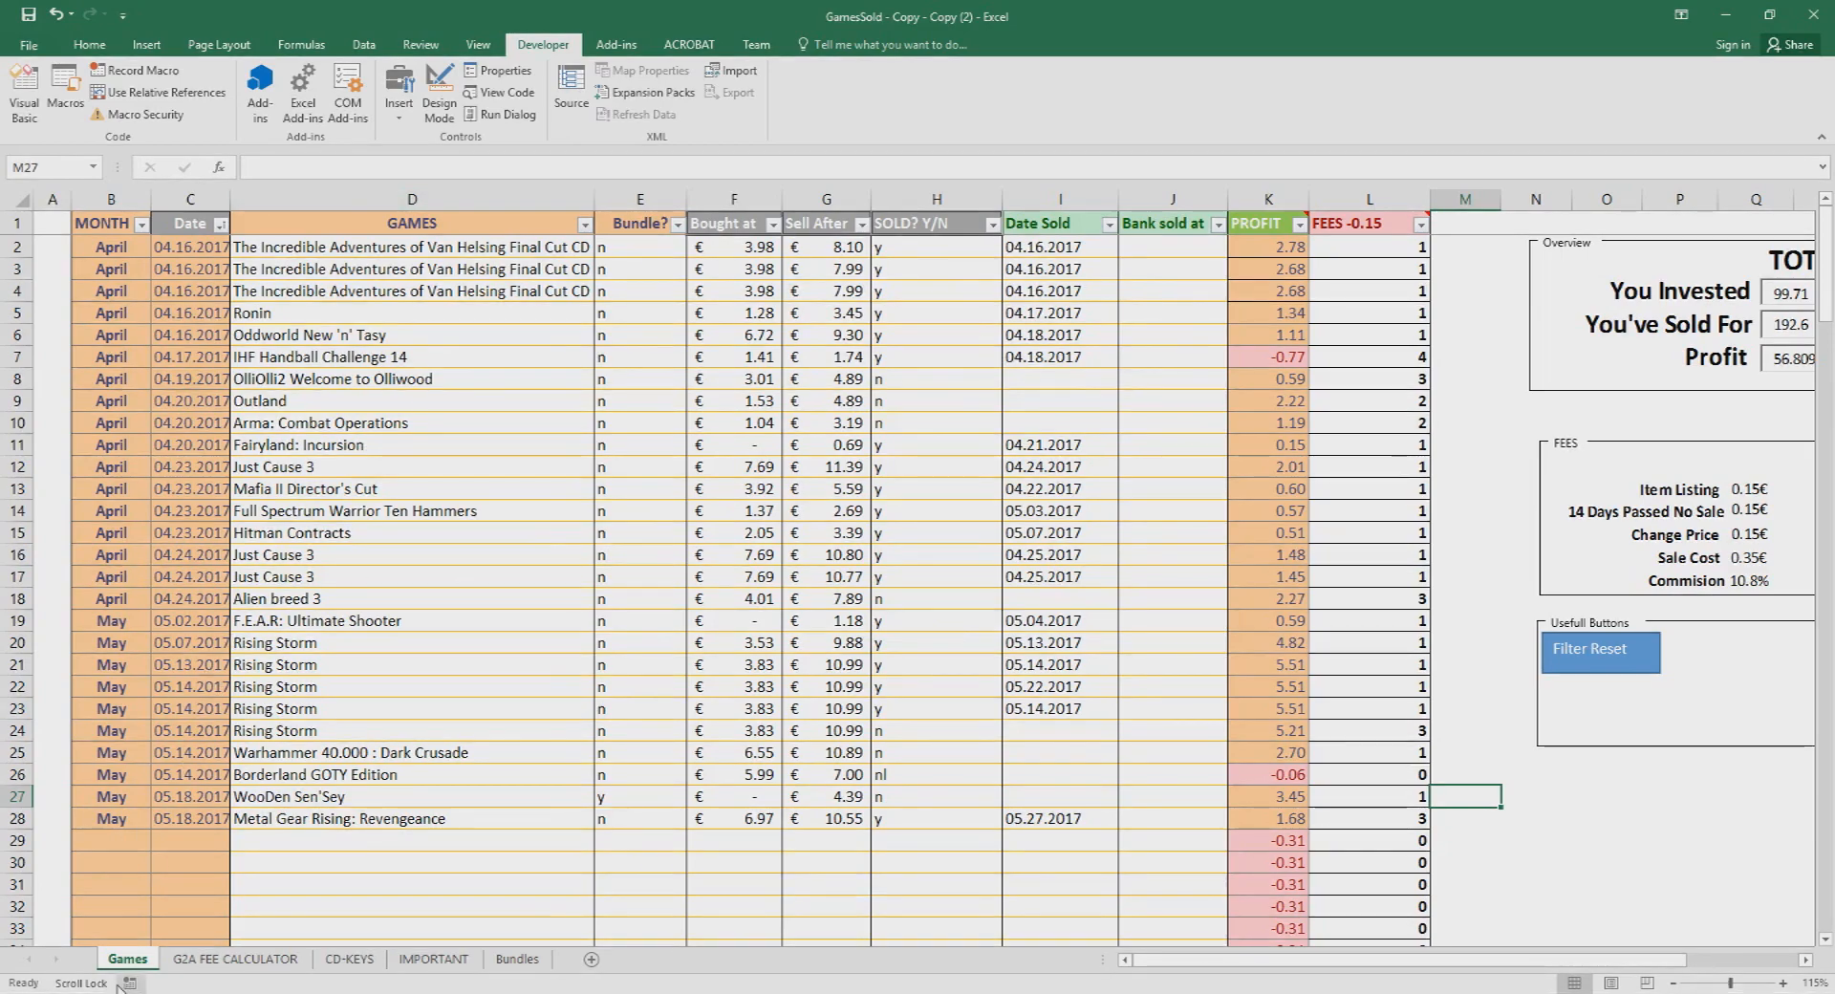
Step: Review the SOLD? Y/N column and the sold status of the first and last games
click(189, 839)
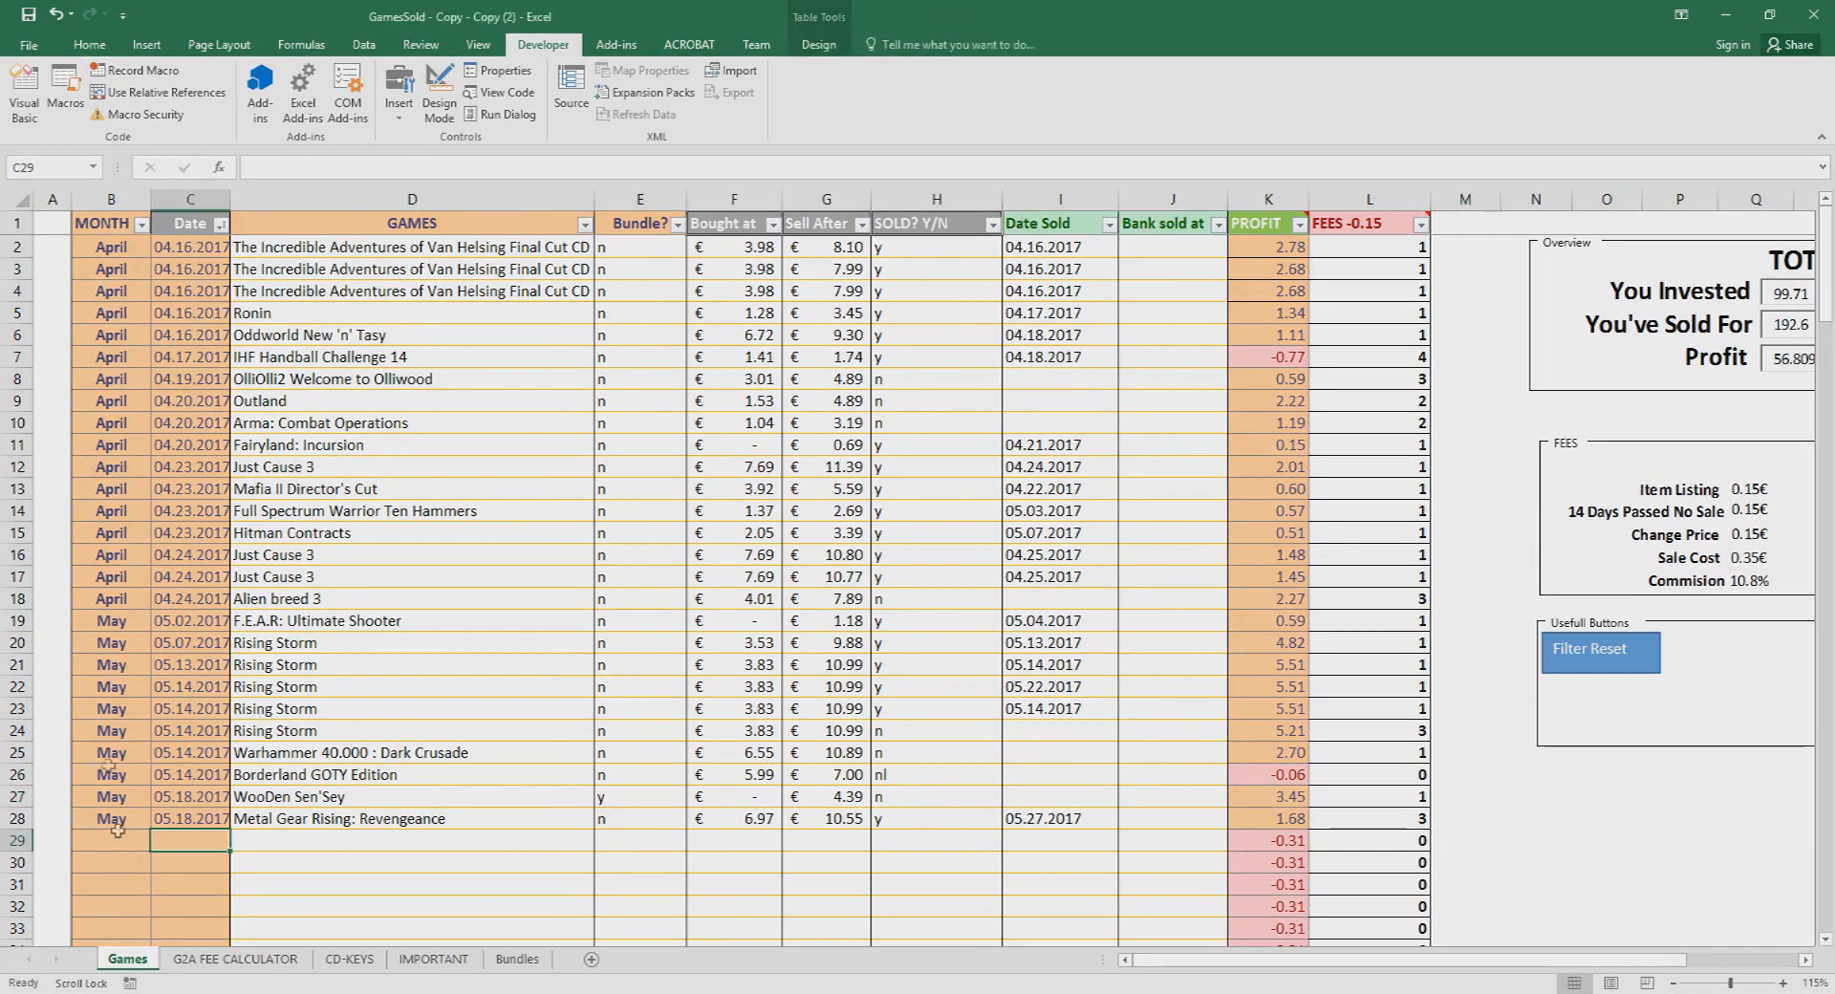
mouse_move(146, 224)
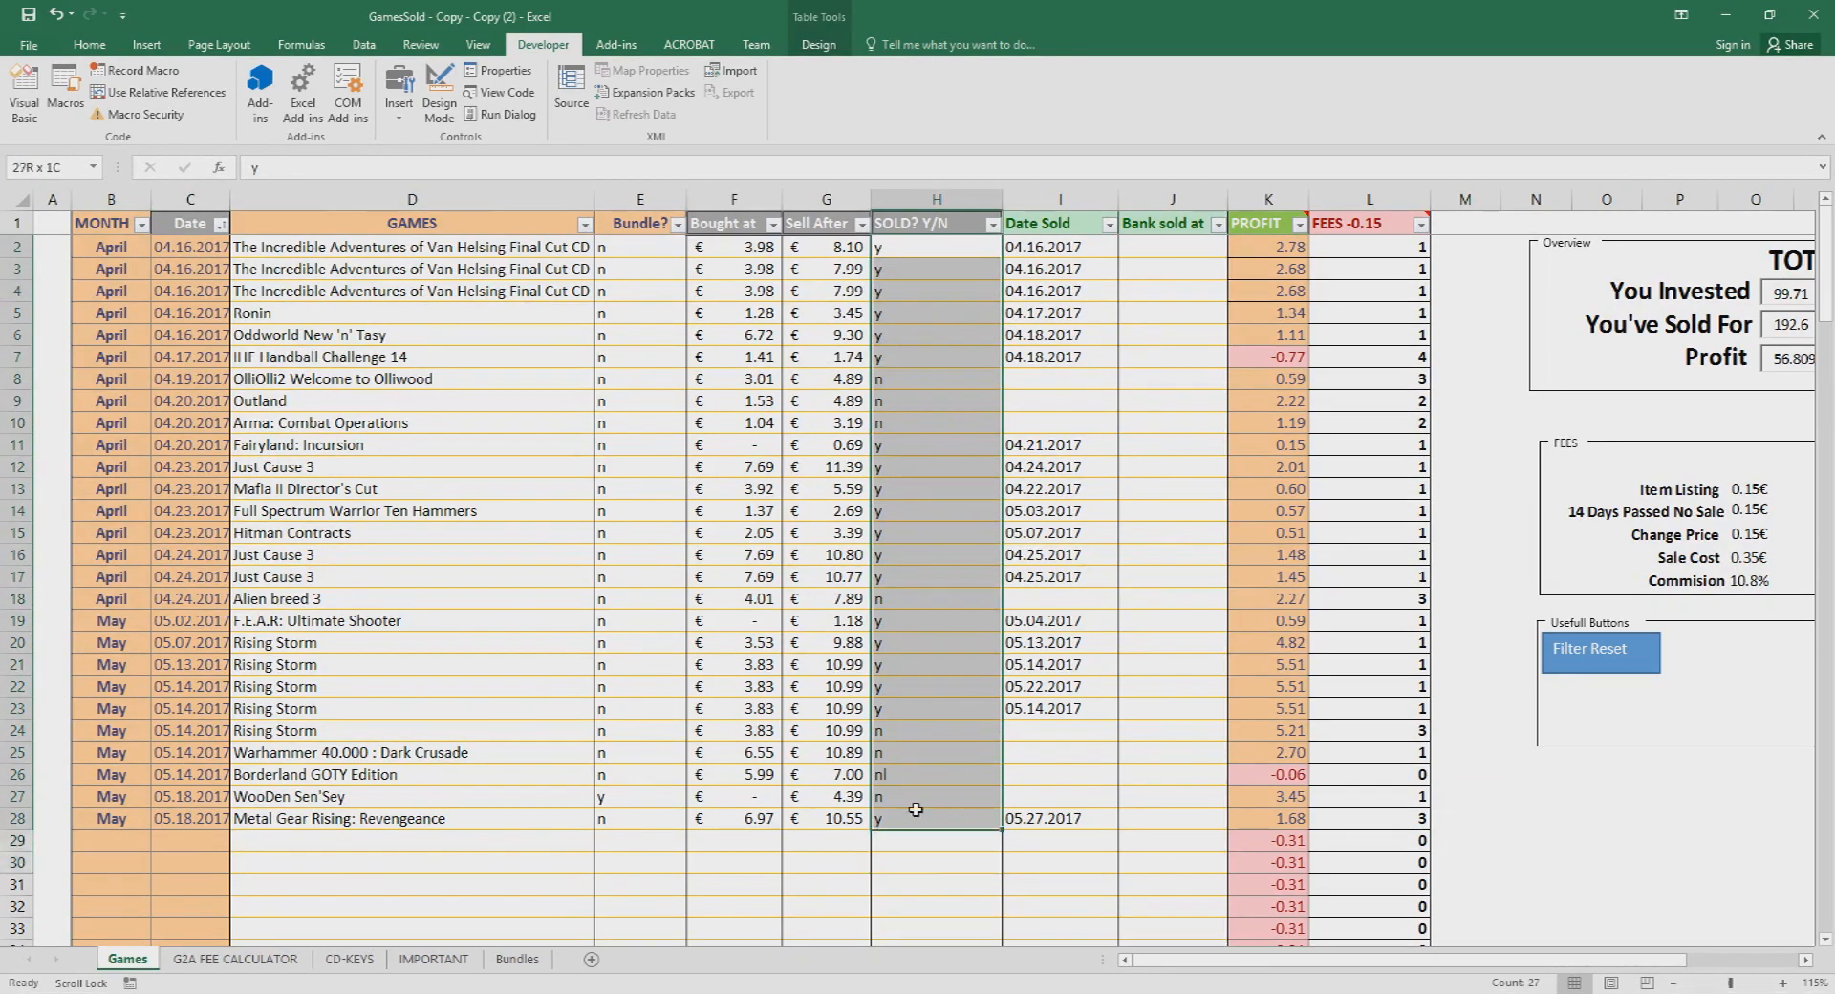
click(935, 247)
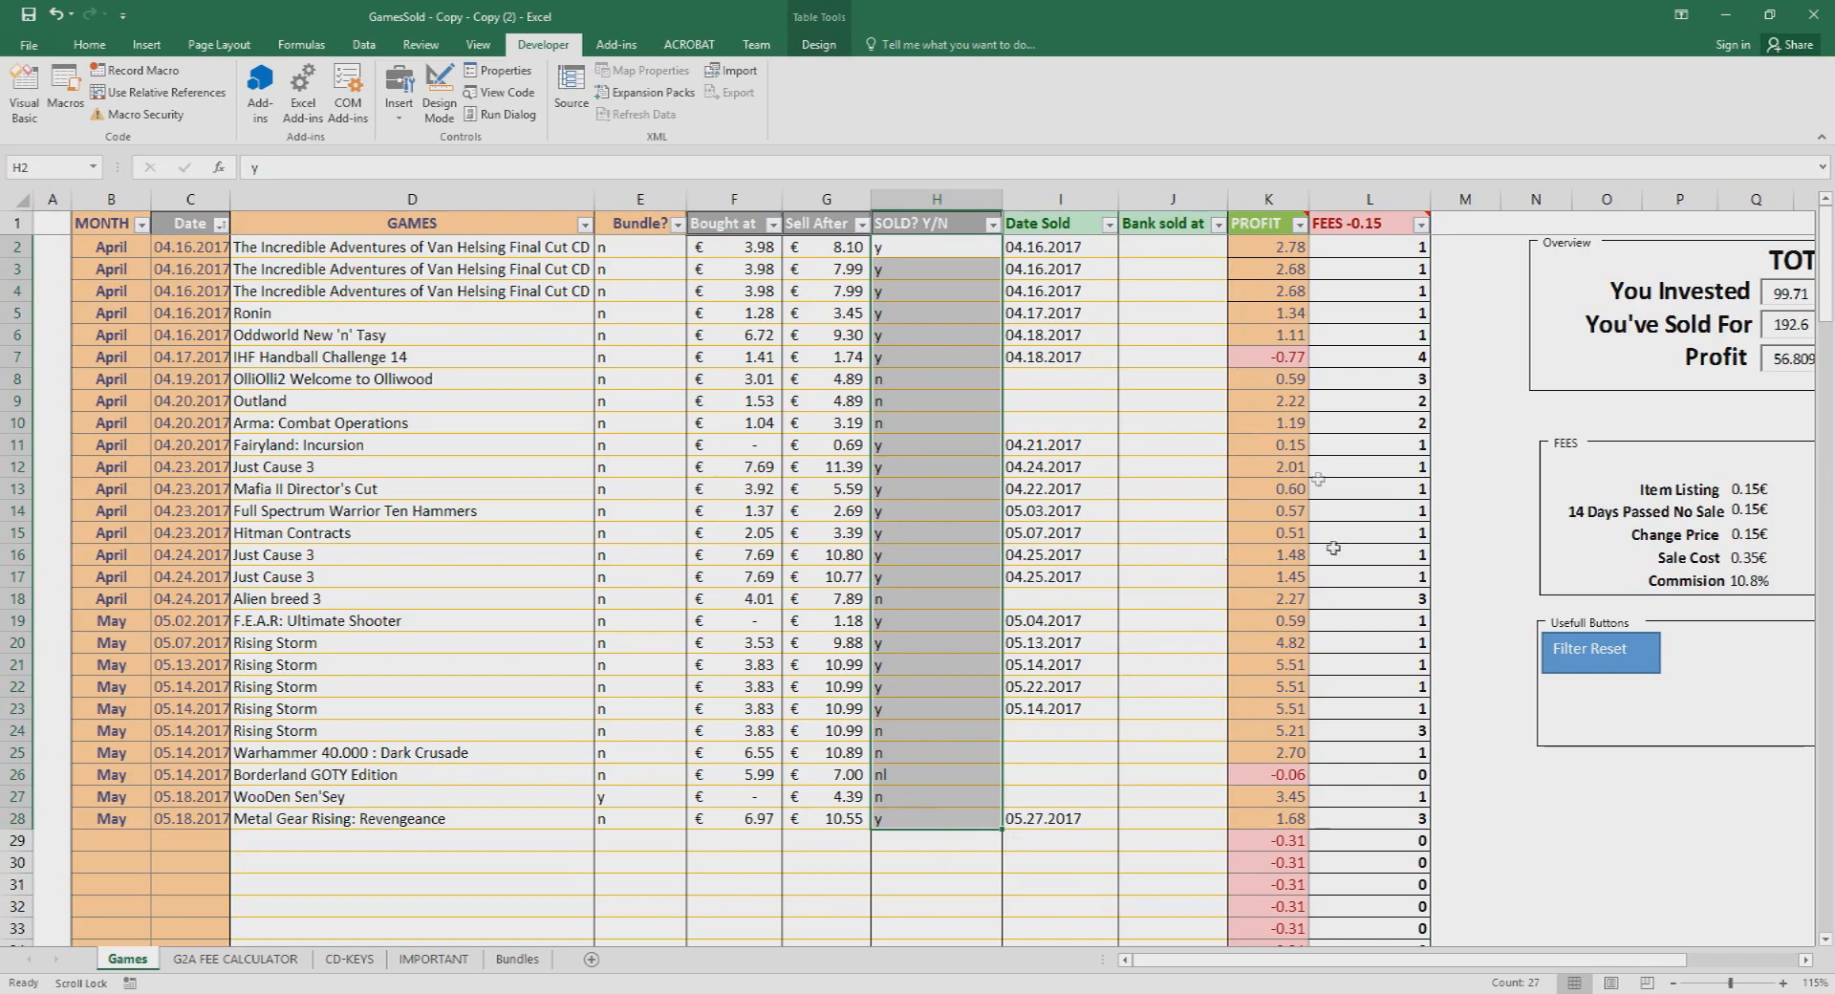
click(937, 818)
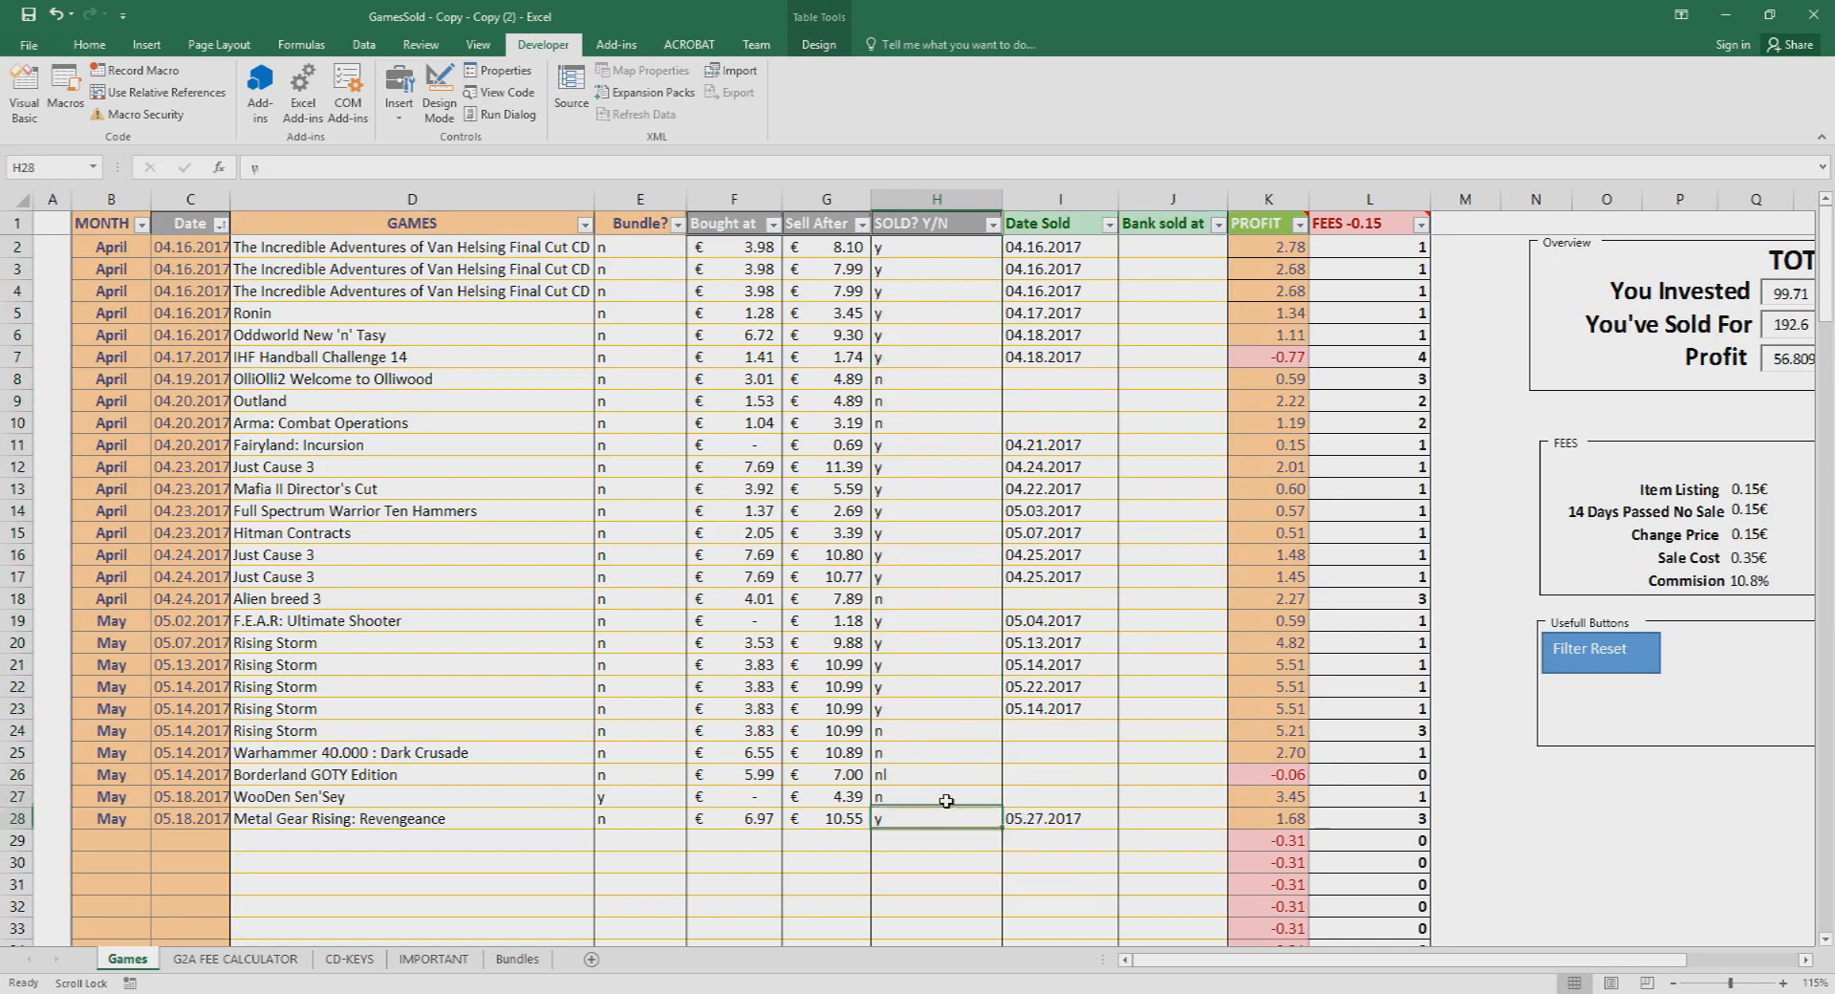
click(932, 839)
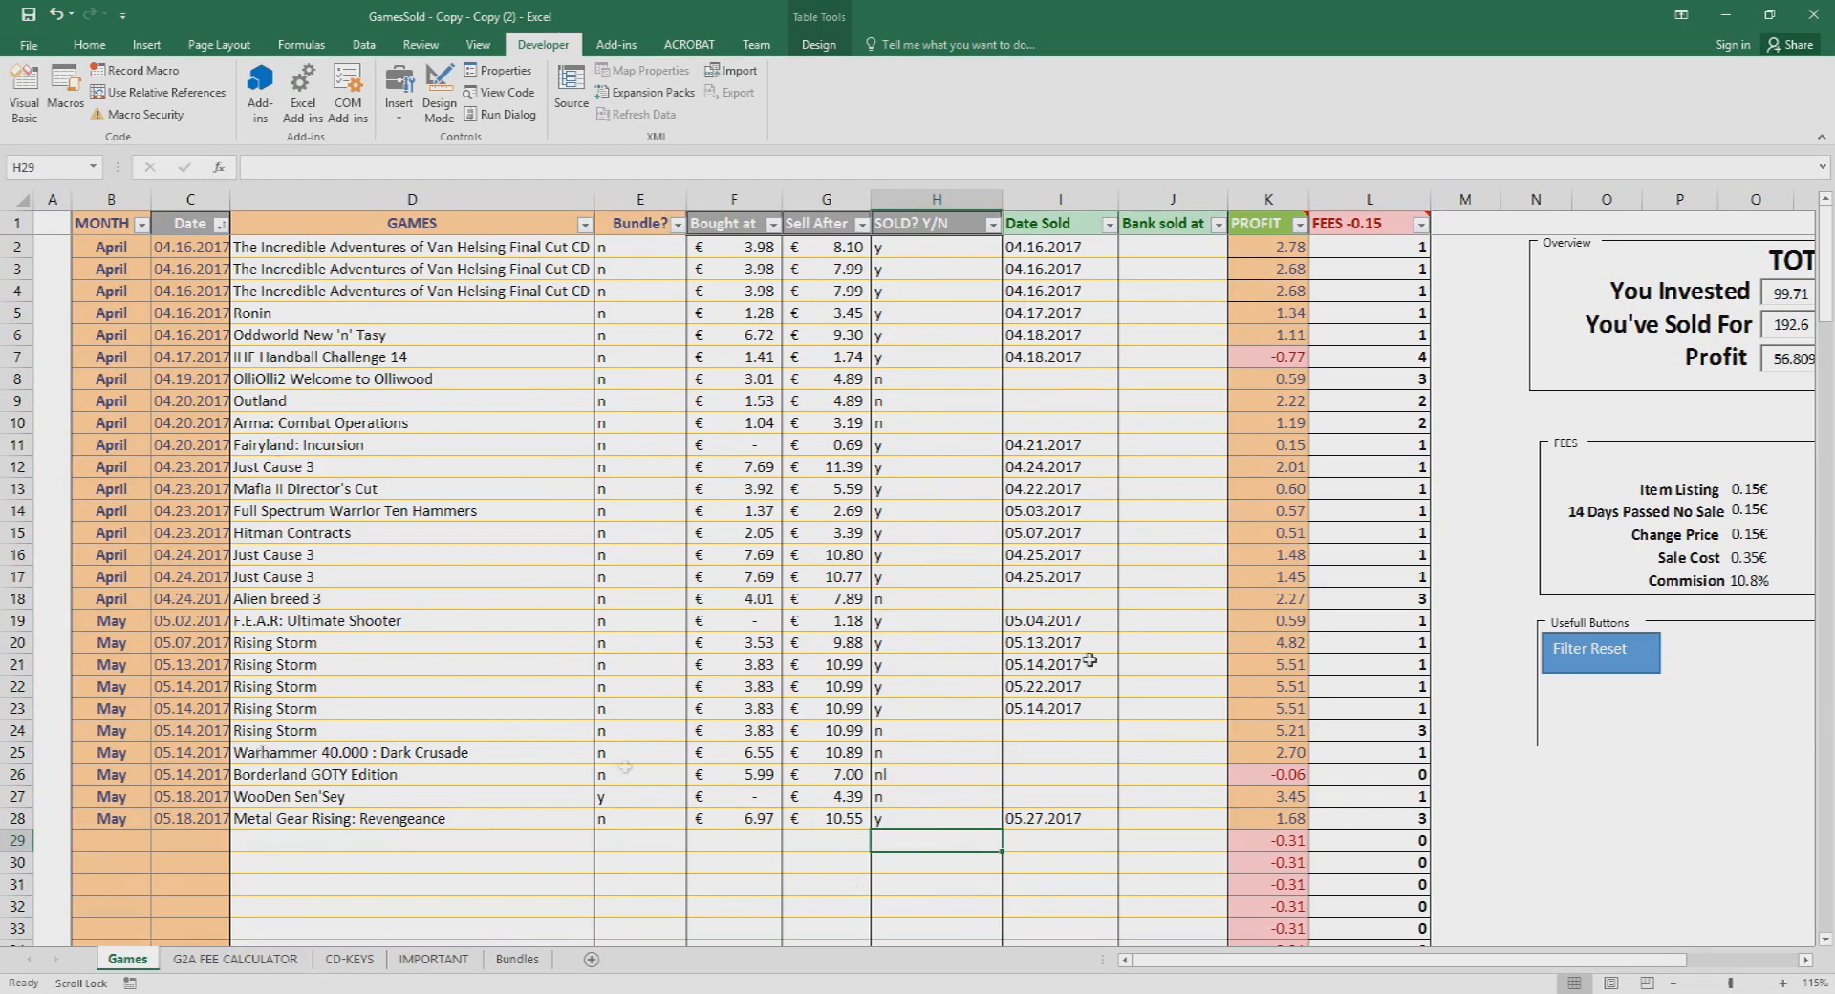
mouse_move(235, 959)
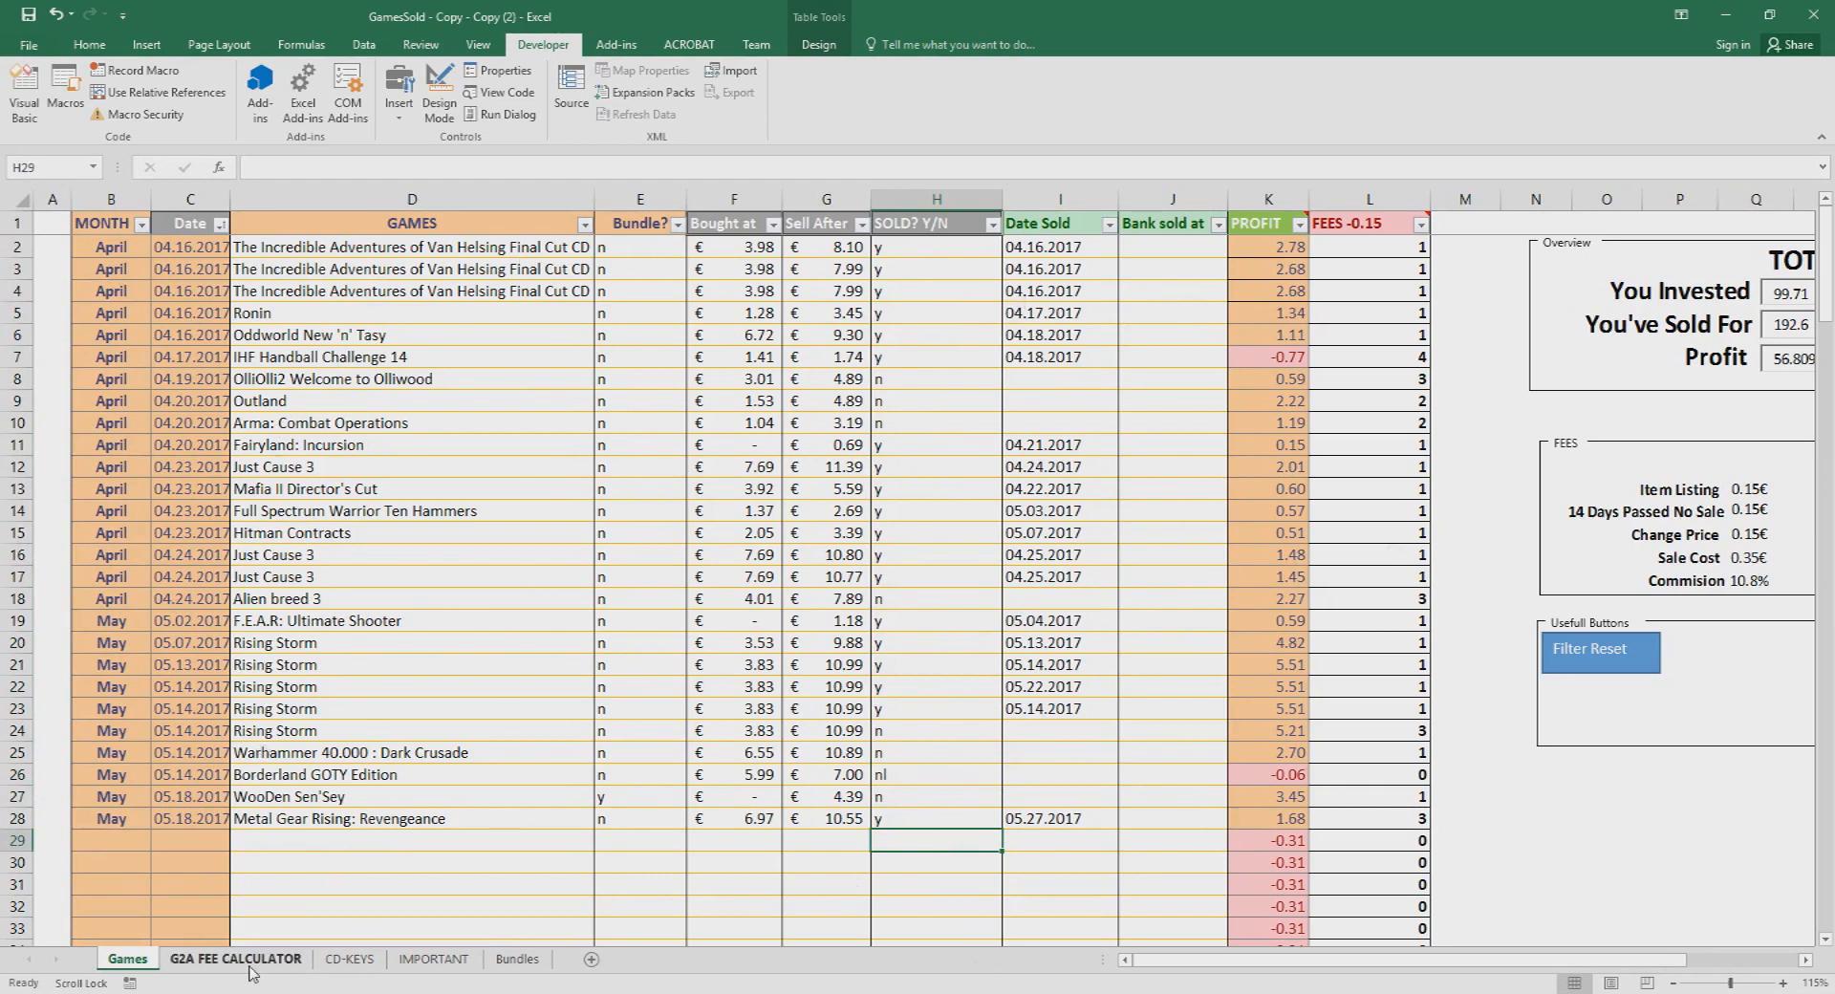
Step: In the G2A fee calculator, enter 1.30 paid and 2.99 selling price, giving 0.92 profit
click(235, 960)
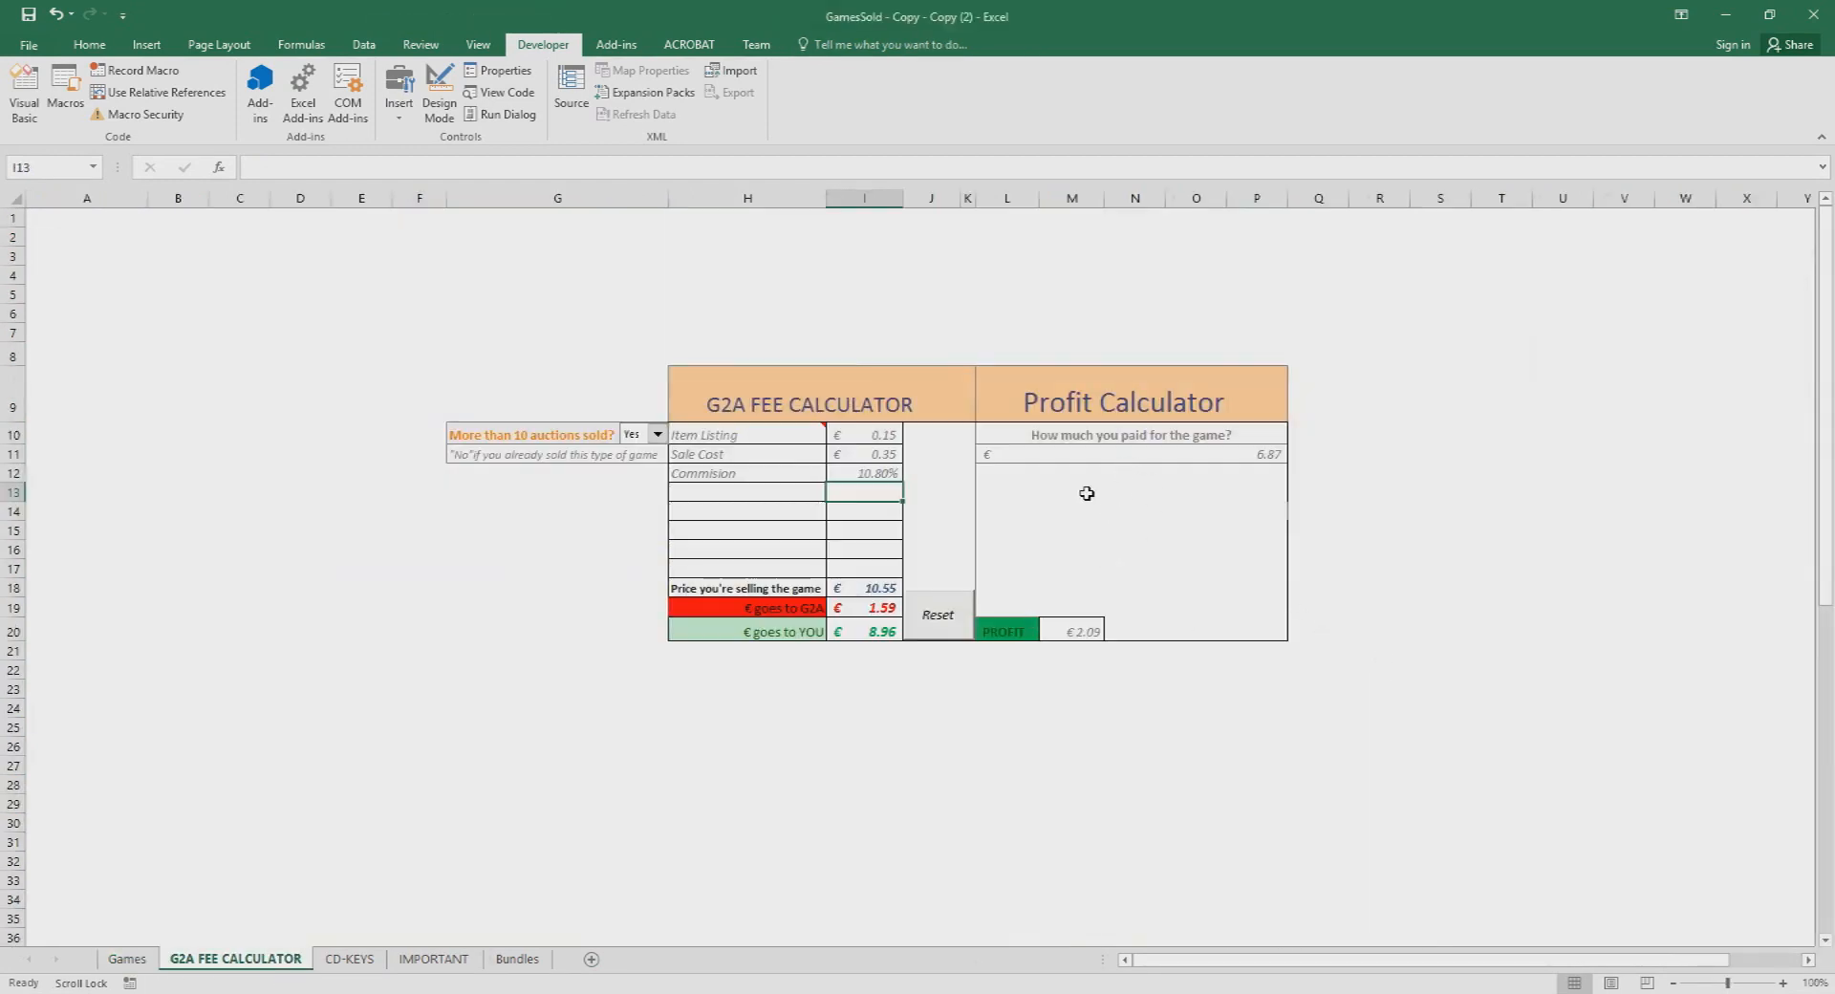
click(1129, 455)
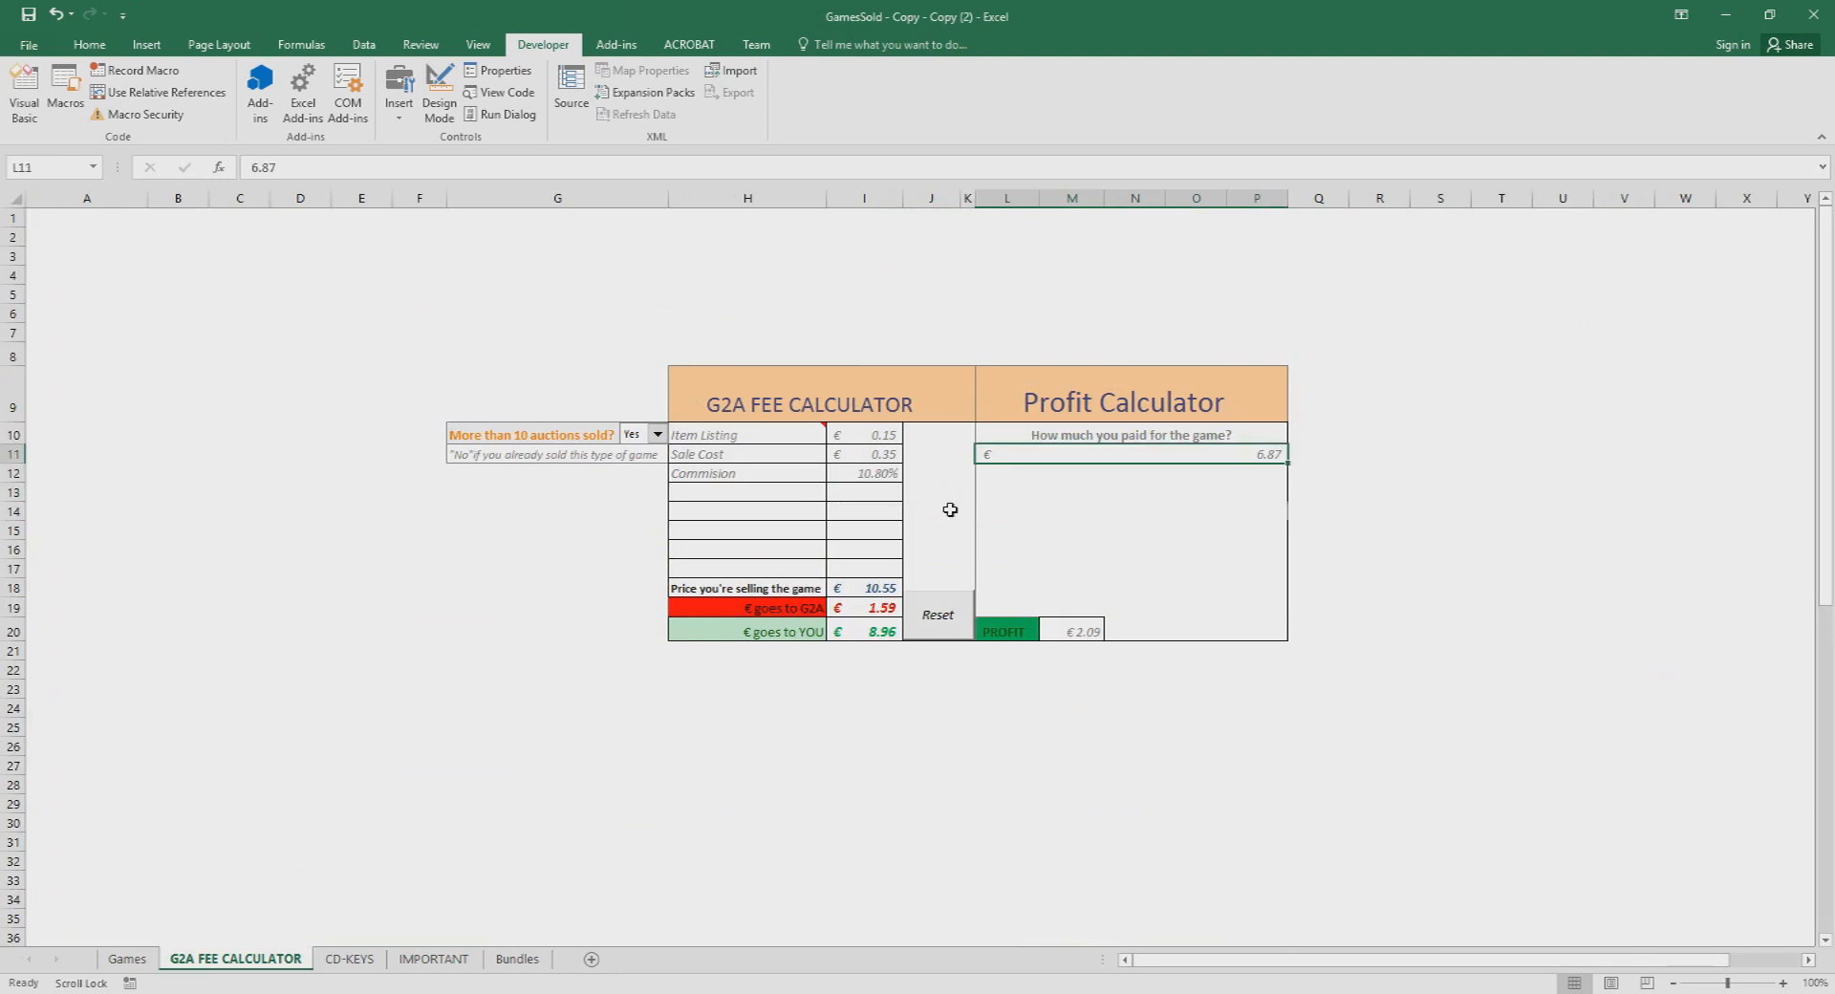
mouse_move(986, 600)
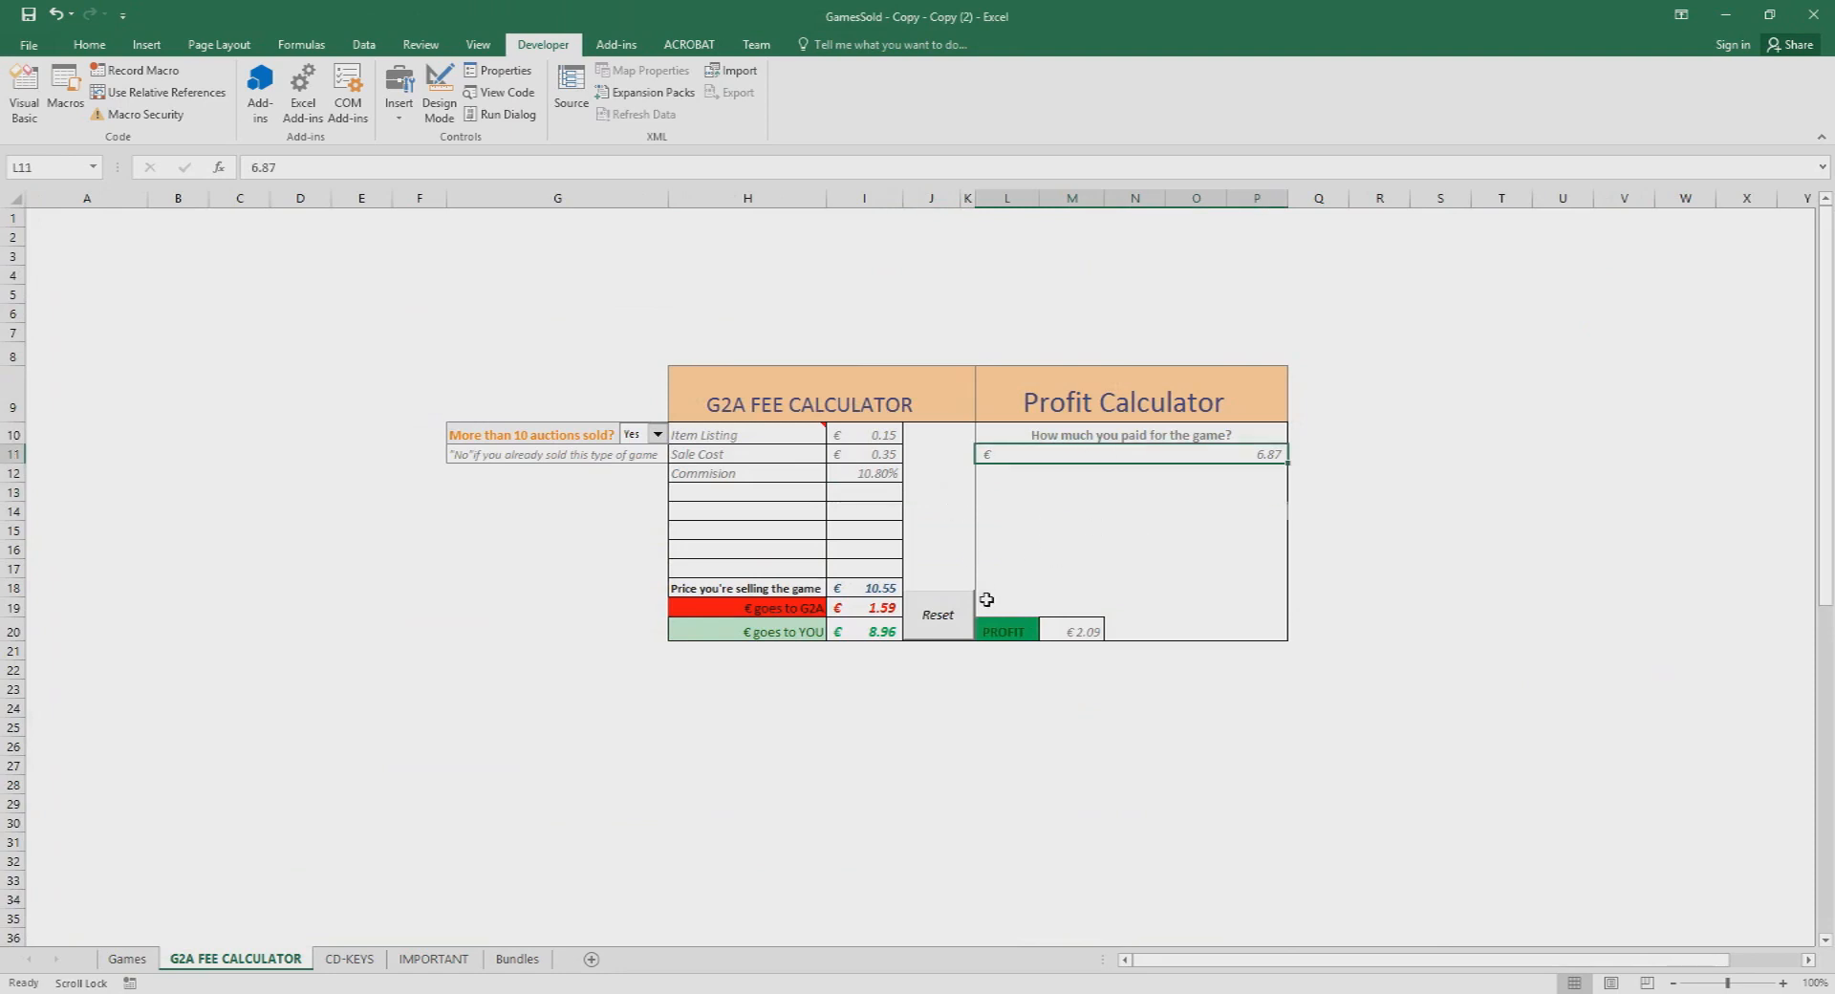
text(1.30)
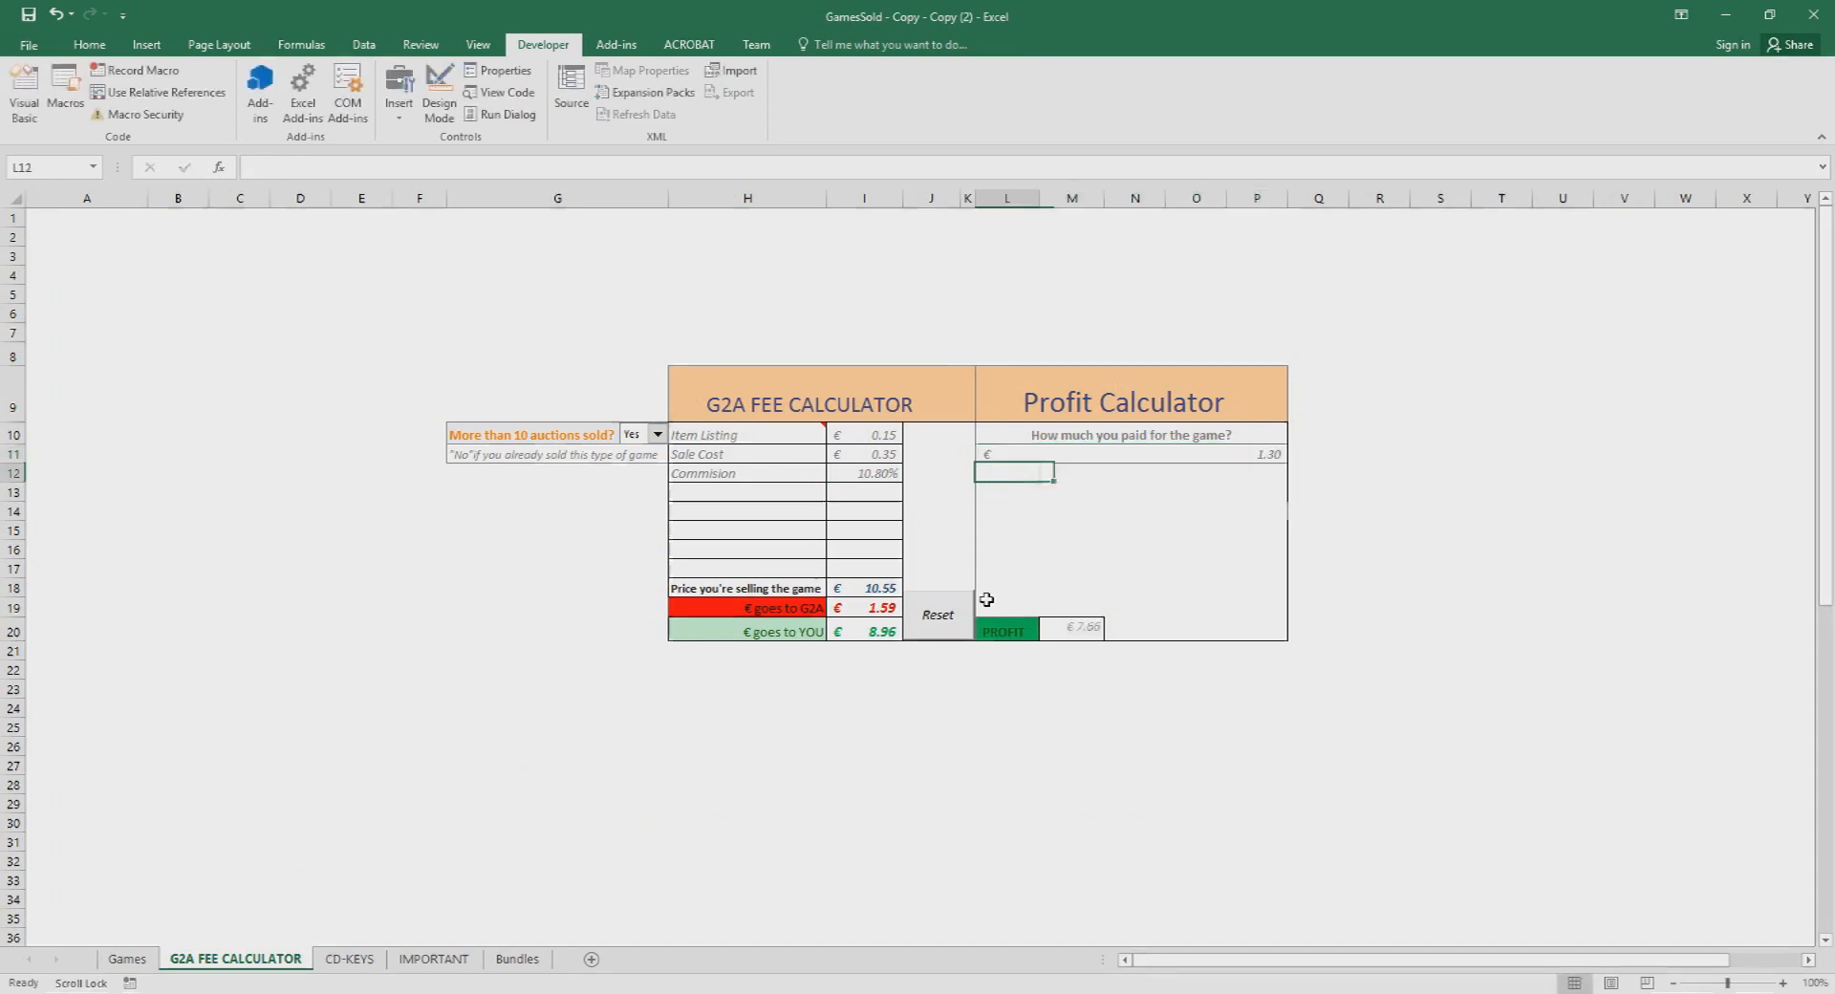
text(2.99)
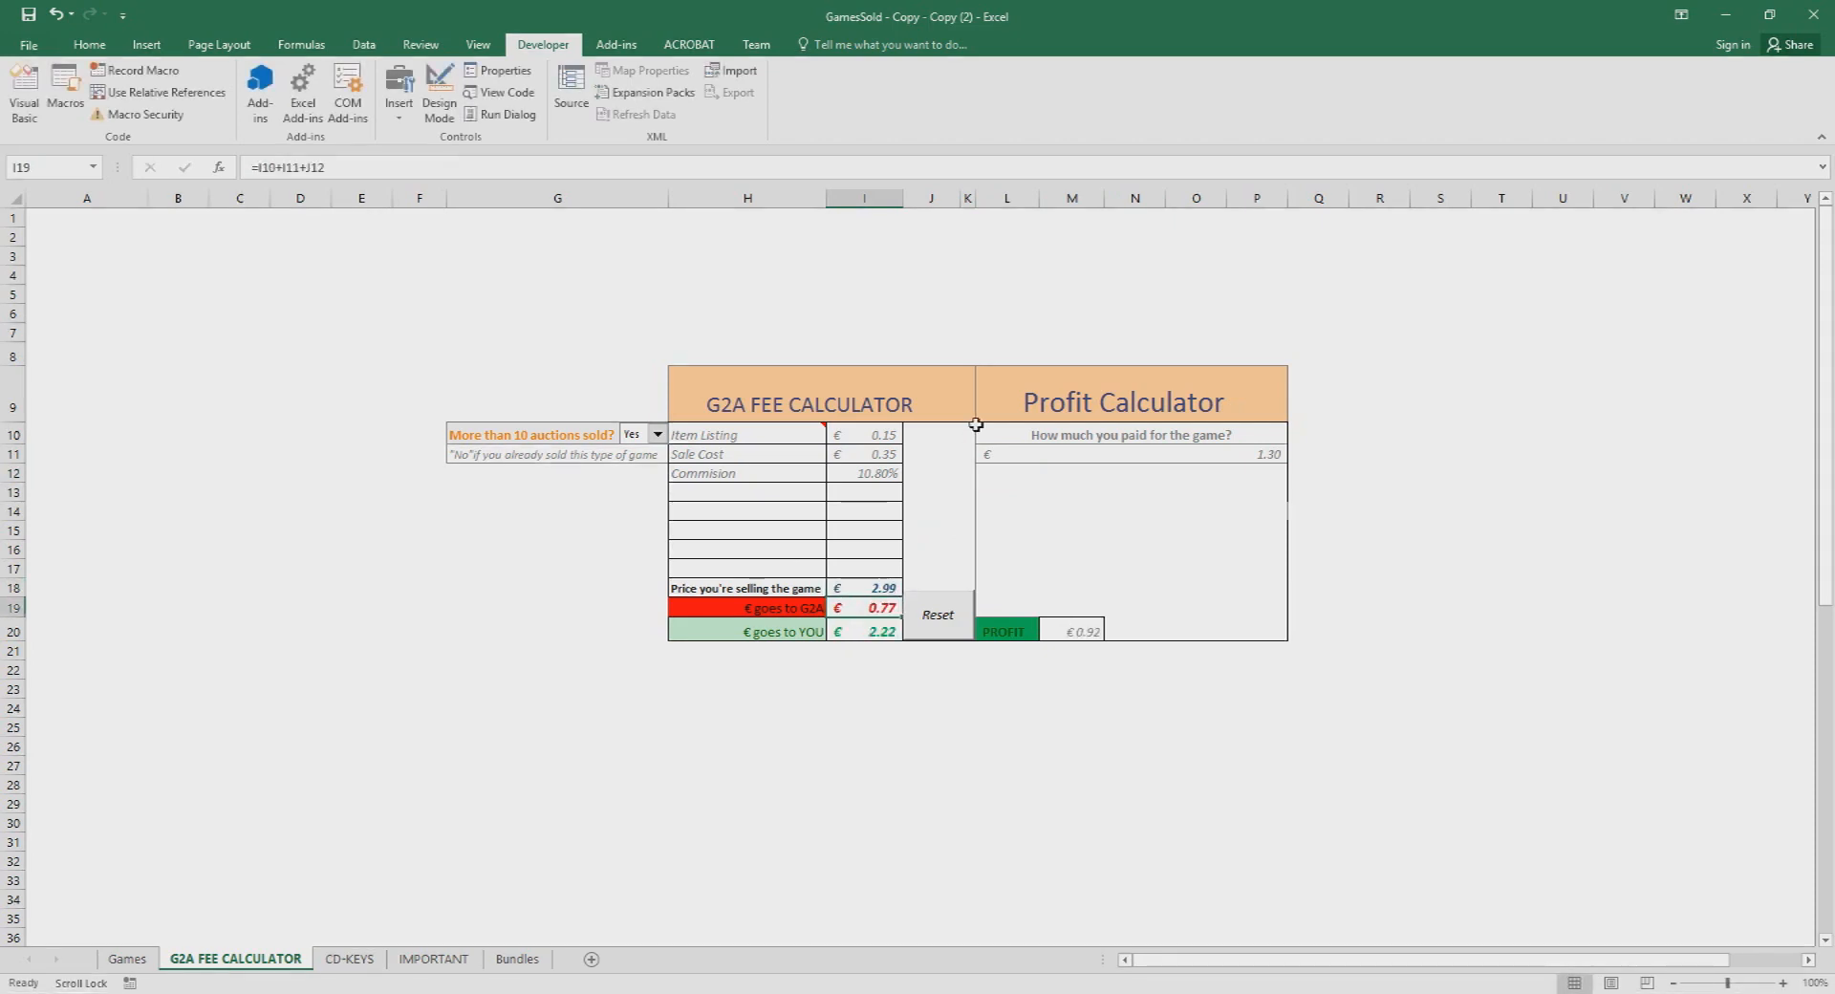
click(1068, 606)
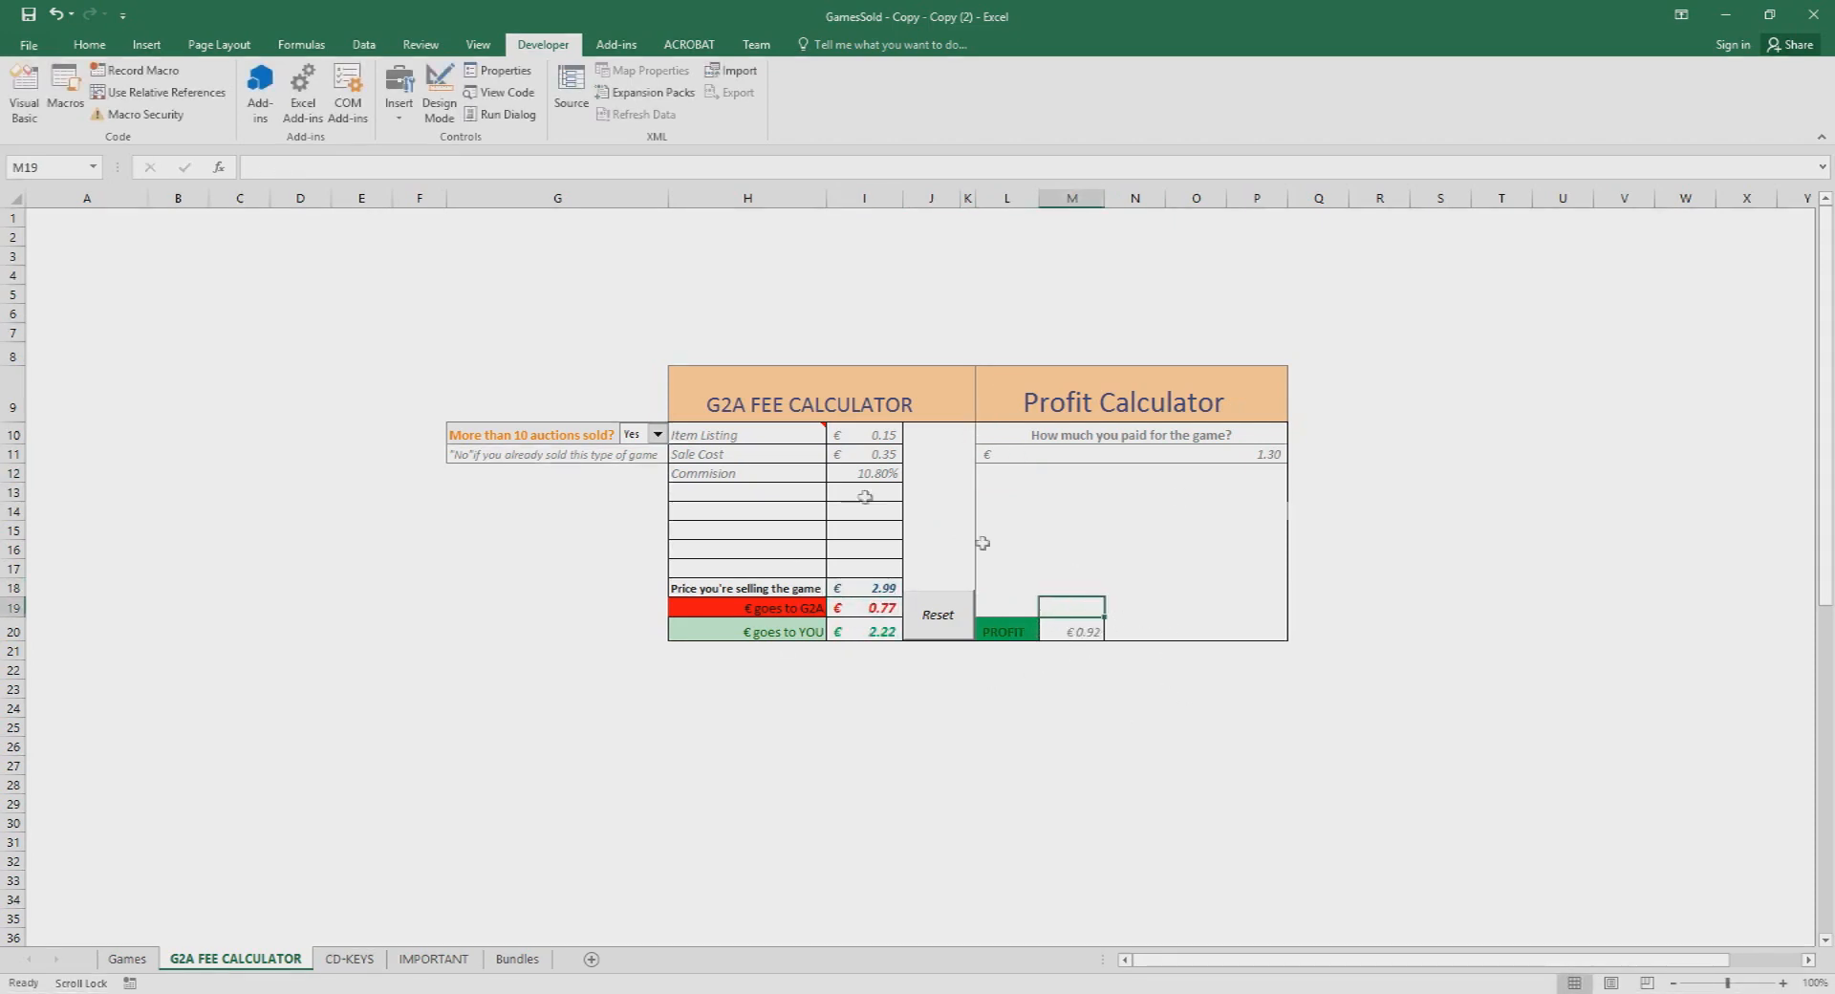
mouse_move(795, 595)
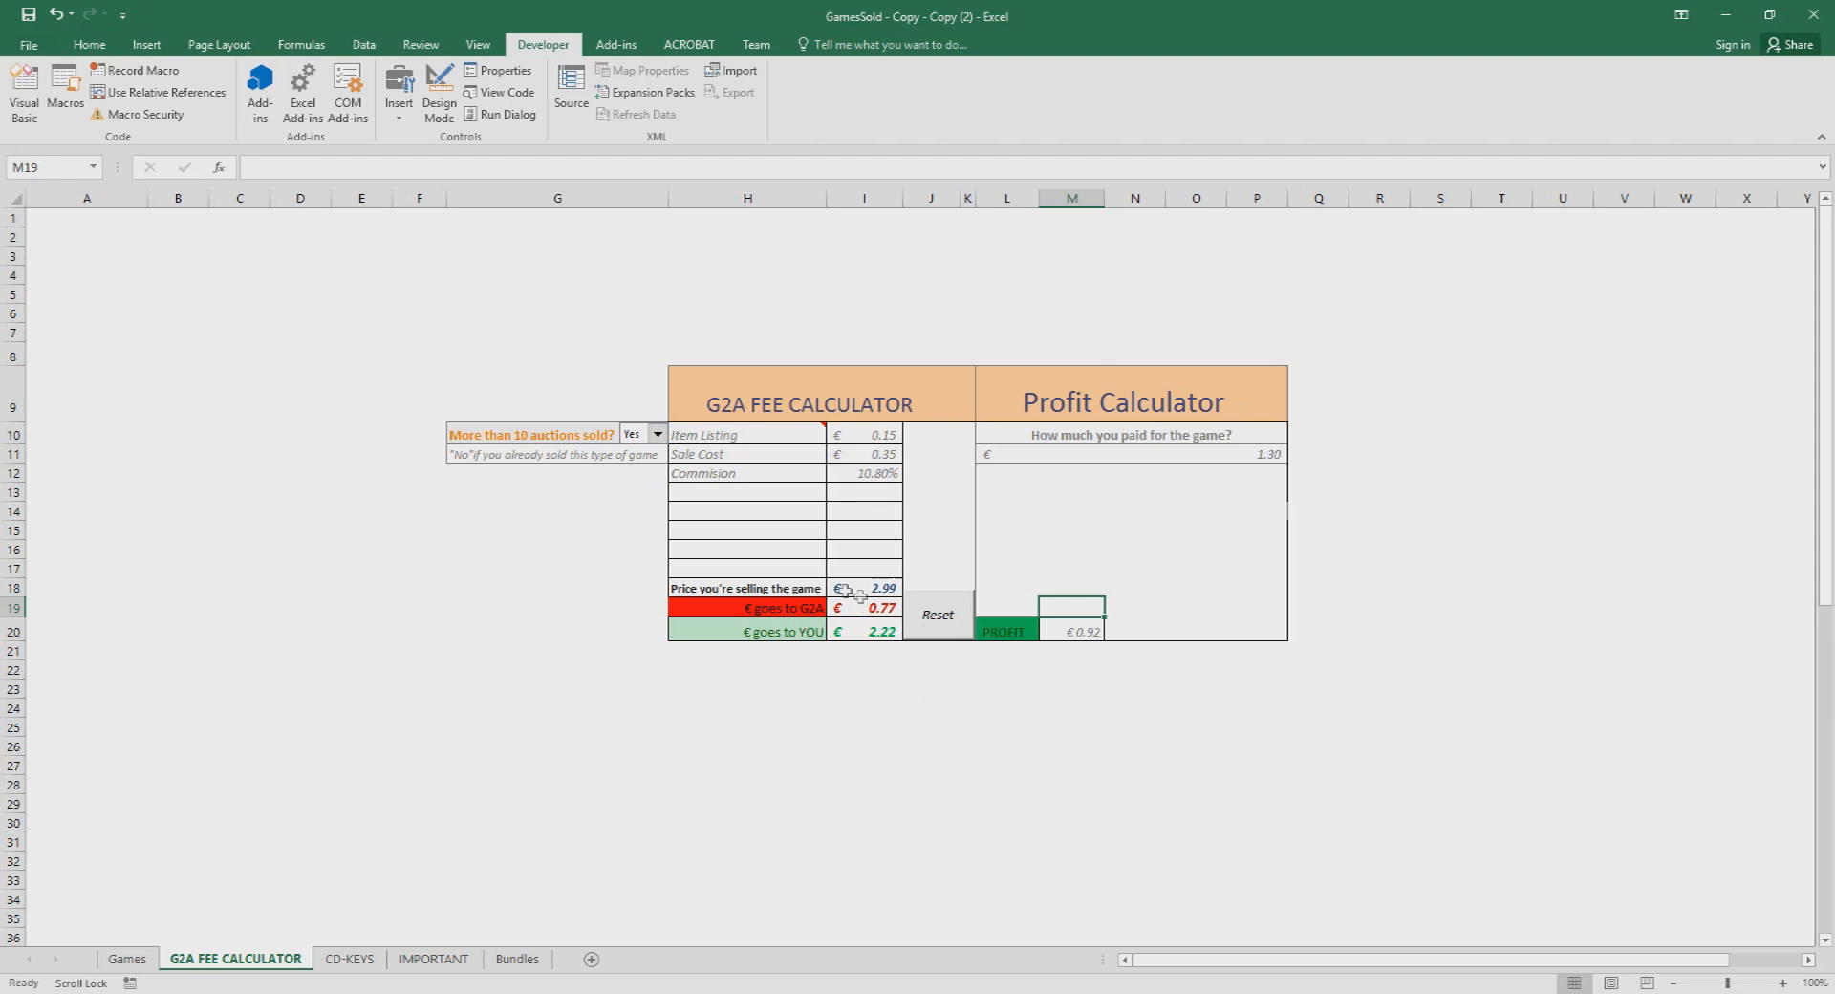
mouse_move(657, 398)
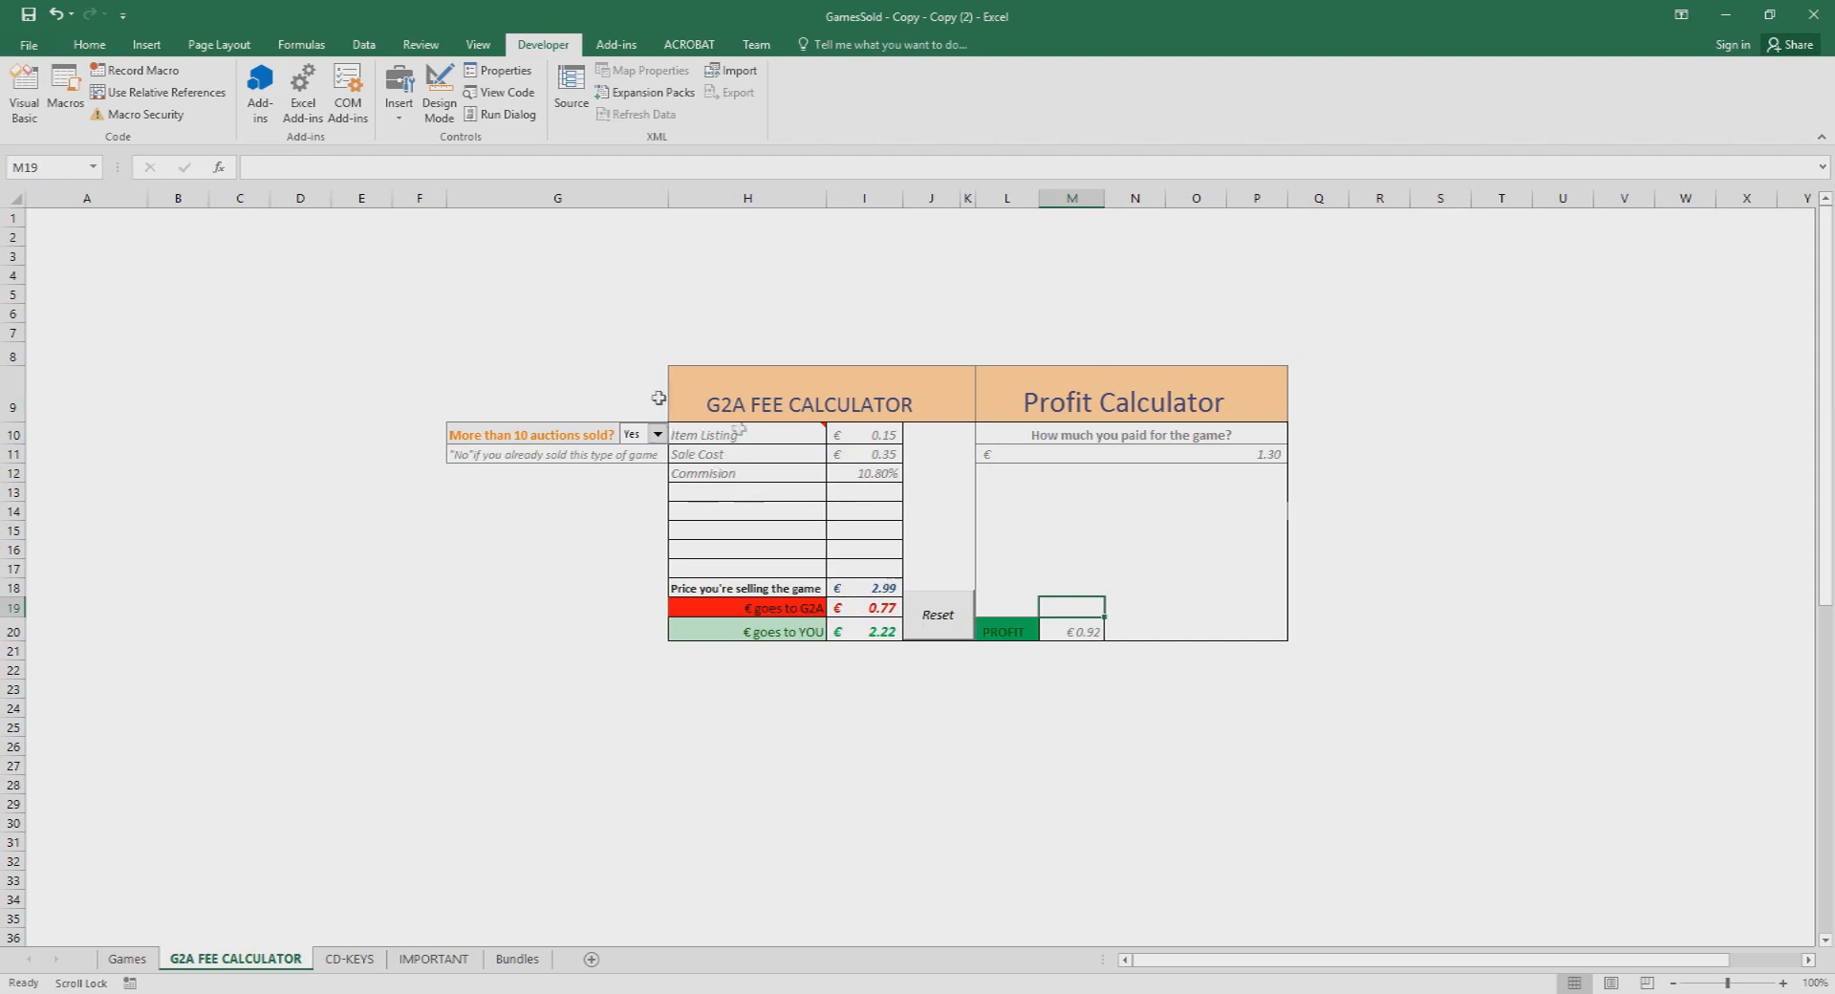
mouse_move(734, 629)
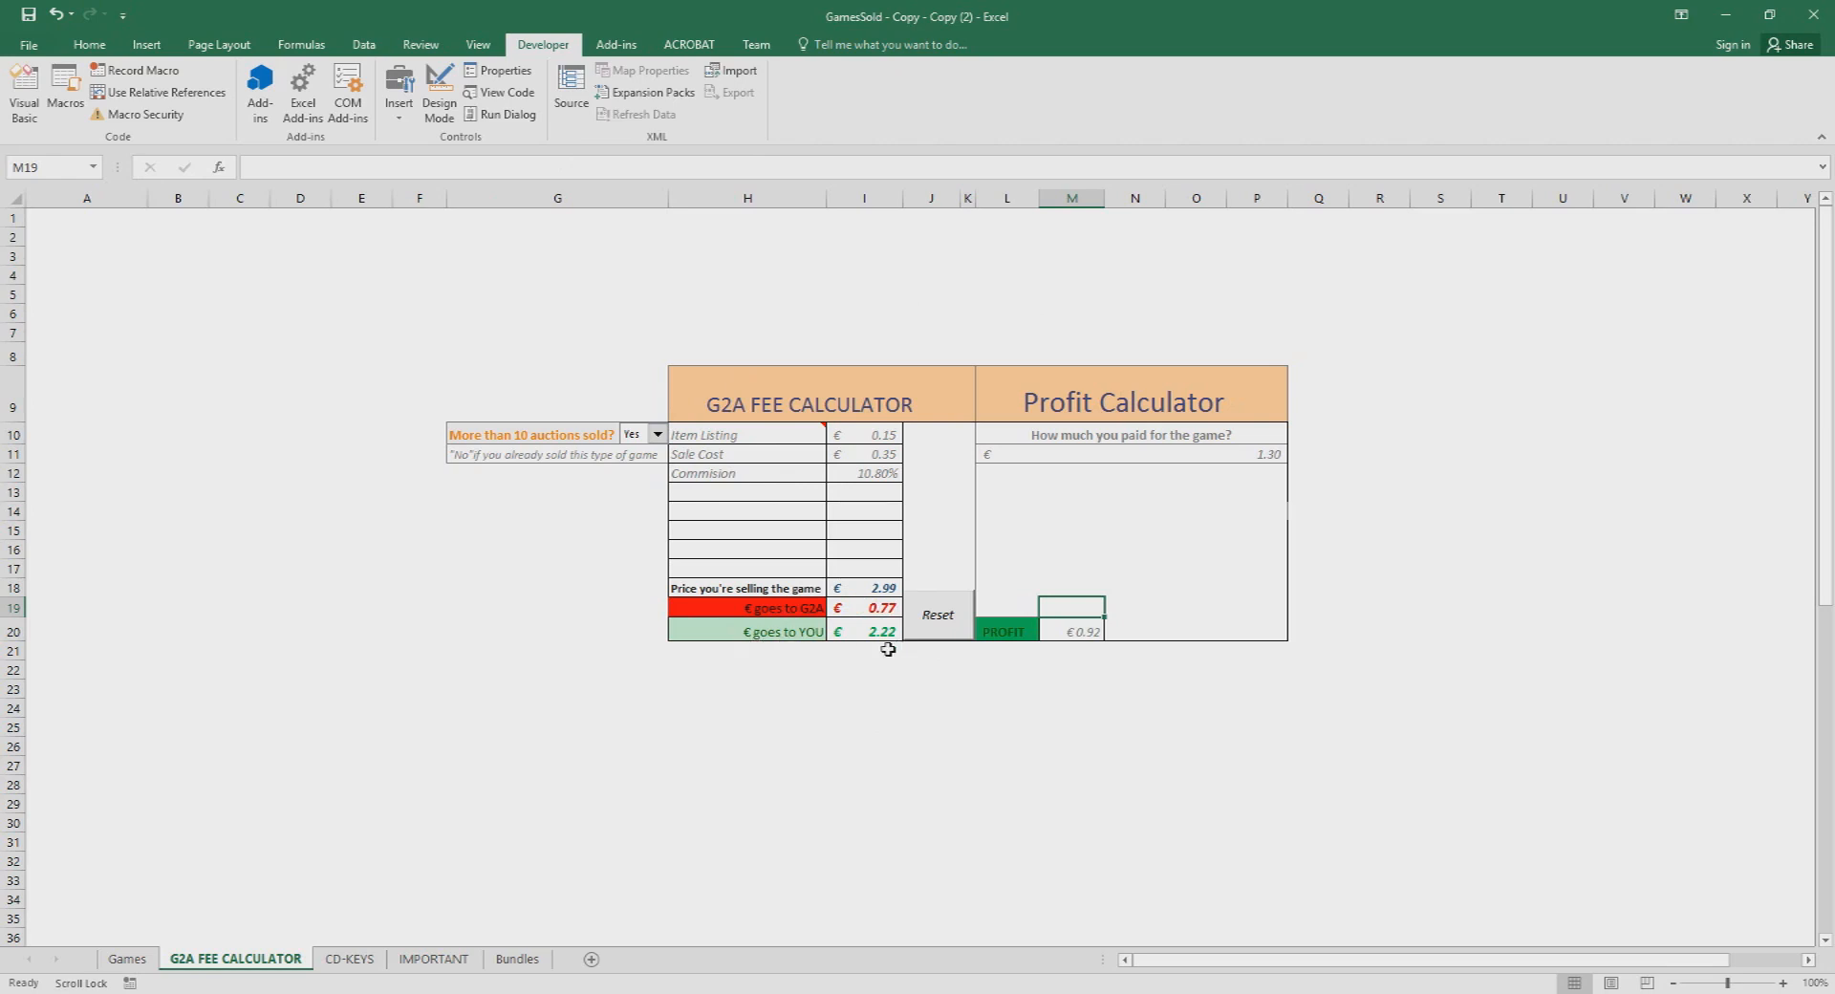
mouse_move(1067, 623)
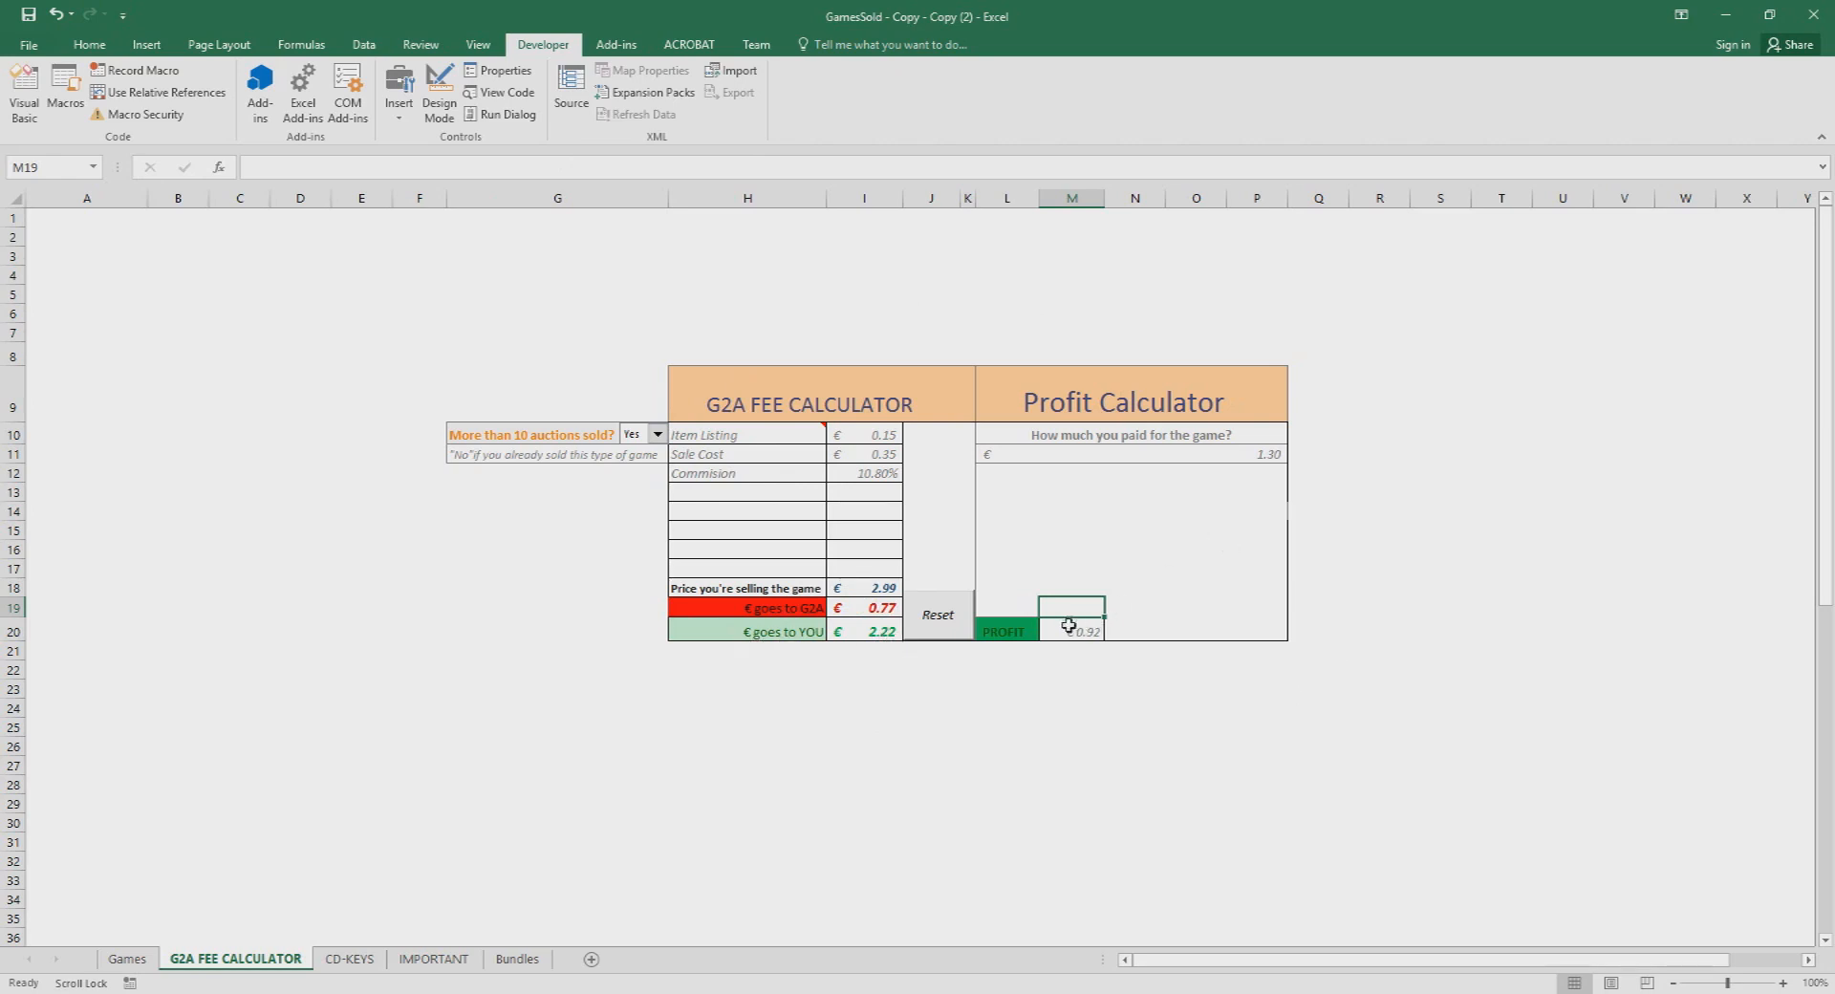
mouse_move(409, 934)
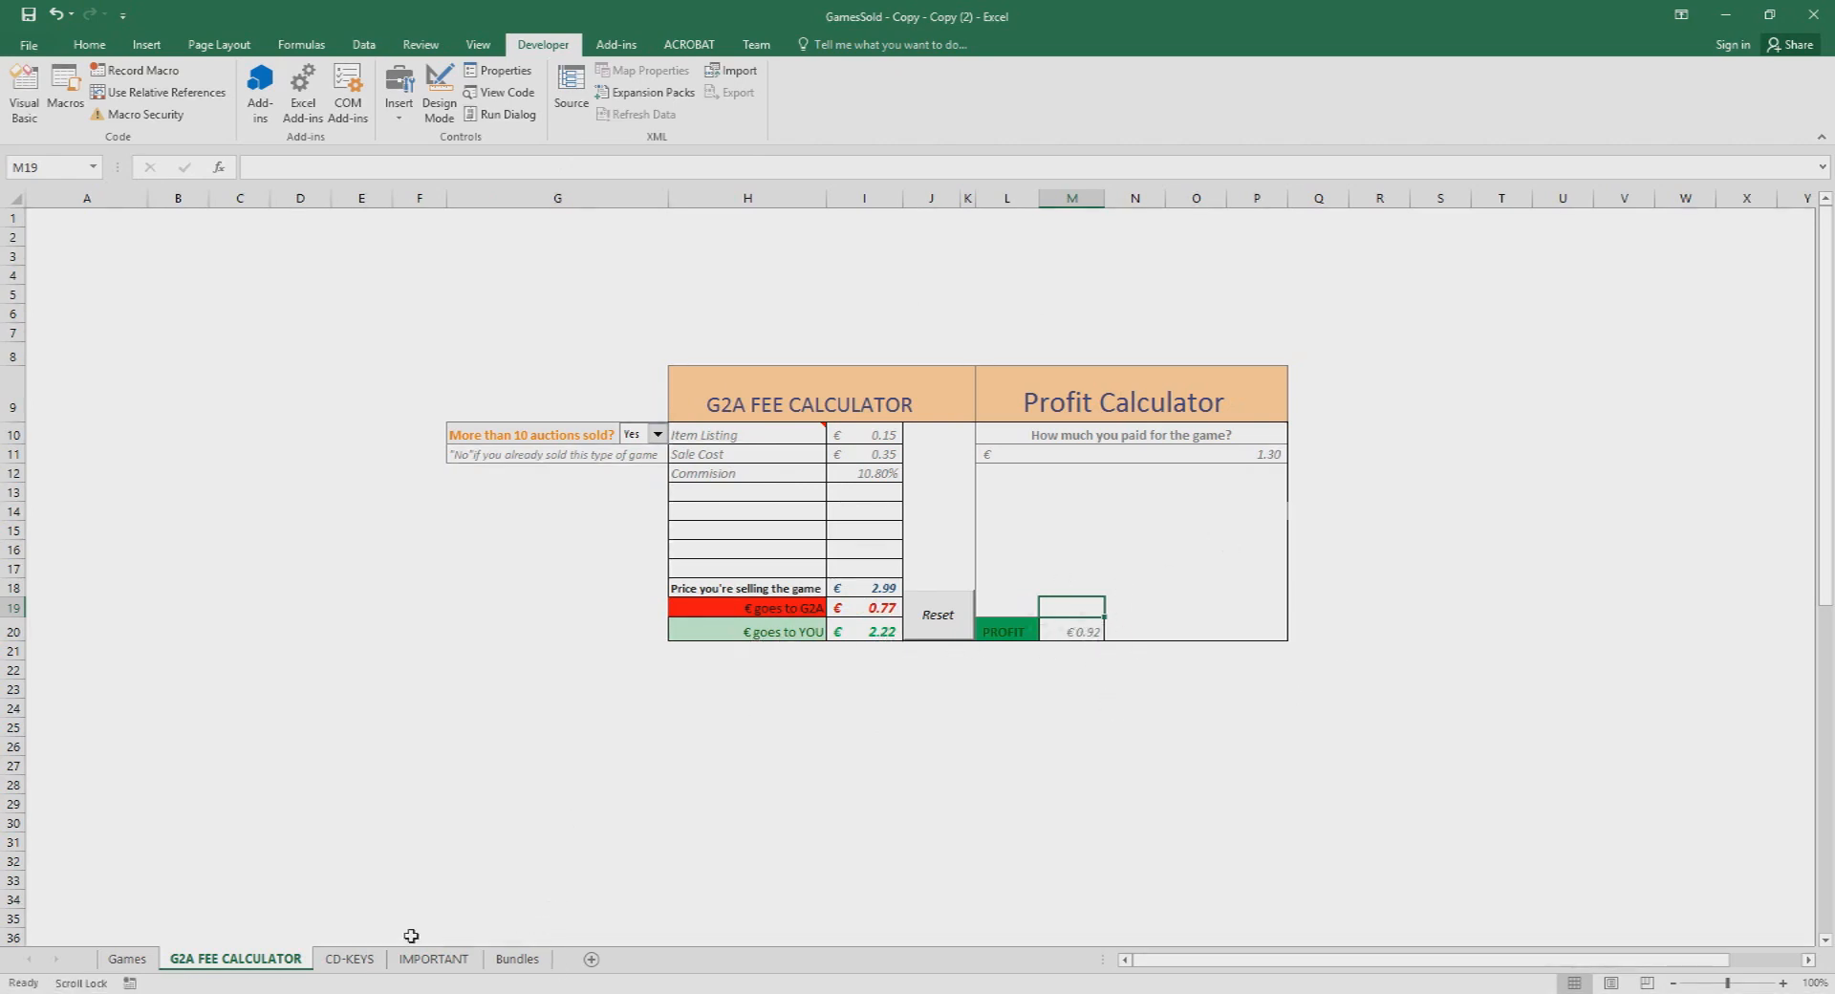
Step: Browse the Bundles sheet's bundle tables with per-game prices, leaving an empty cell selected
click(516, 958)
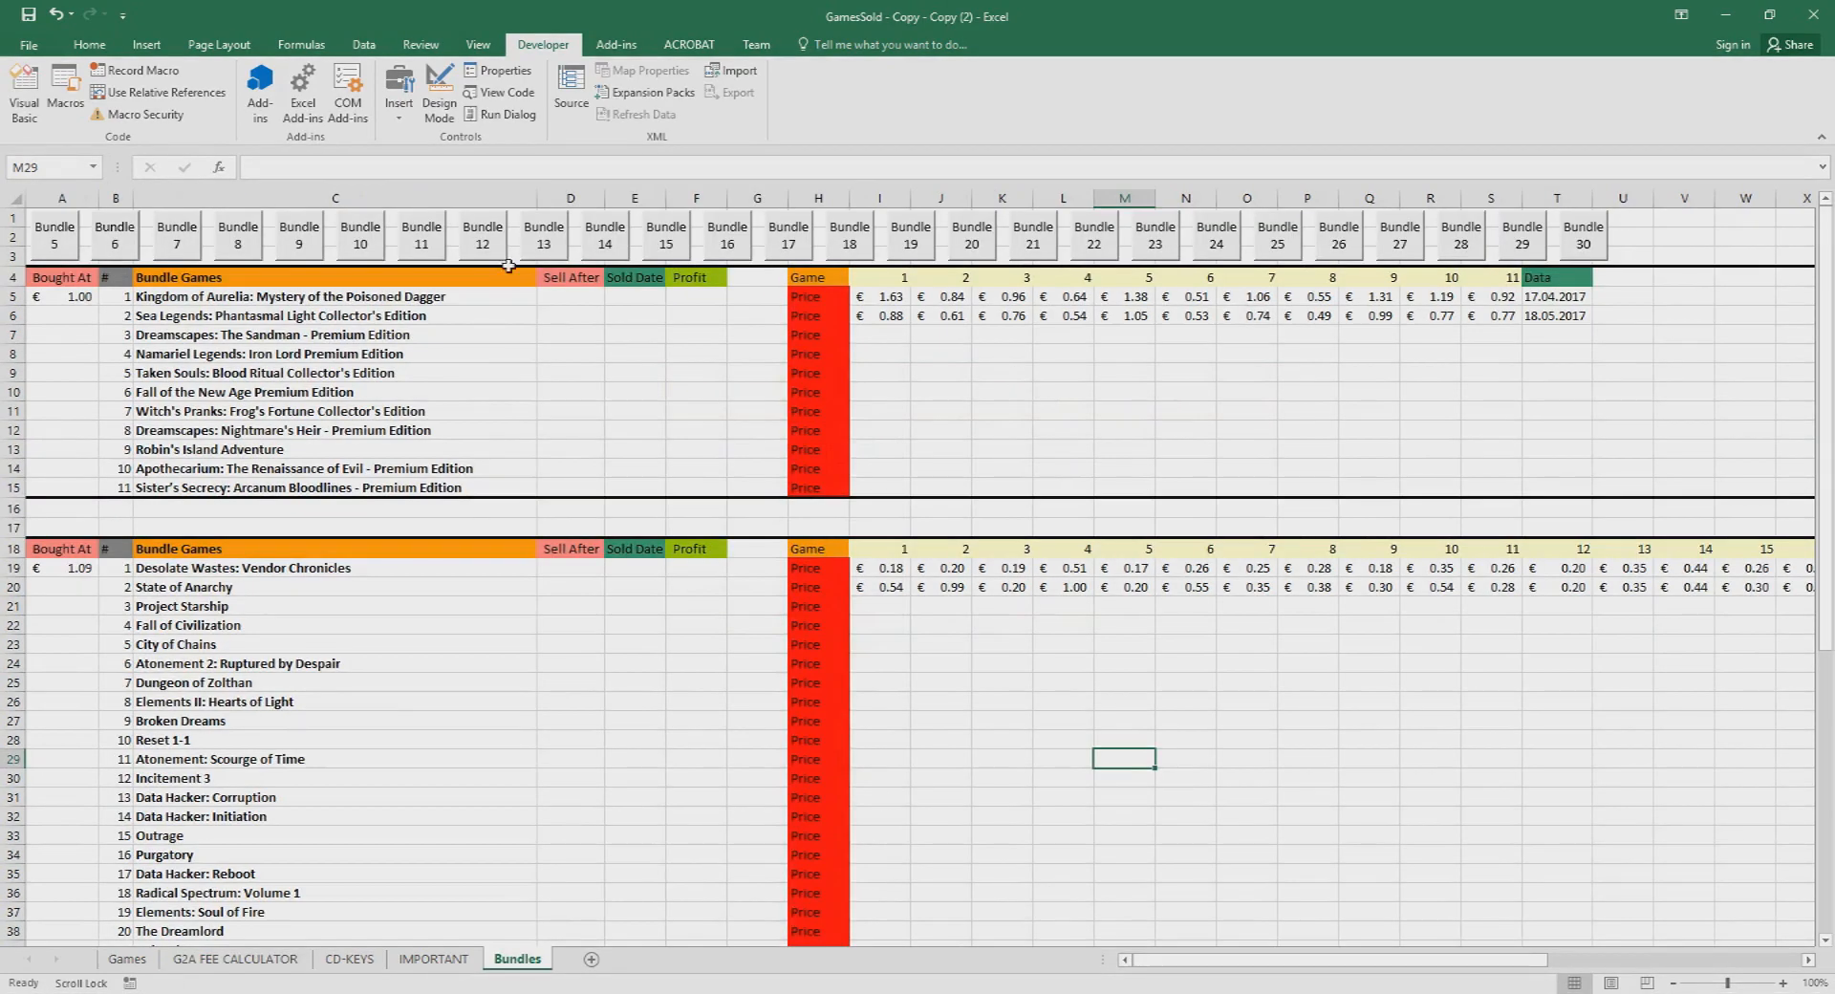
mouse_move(663, 226)
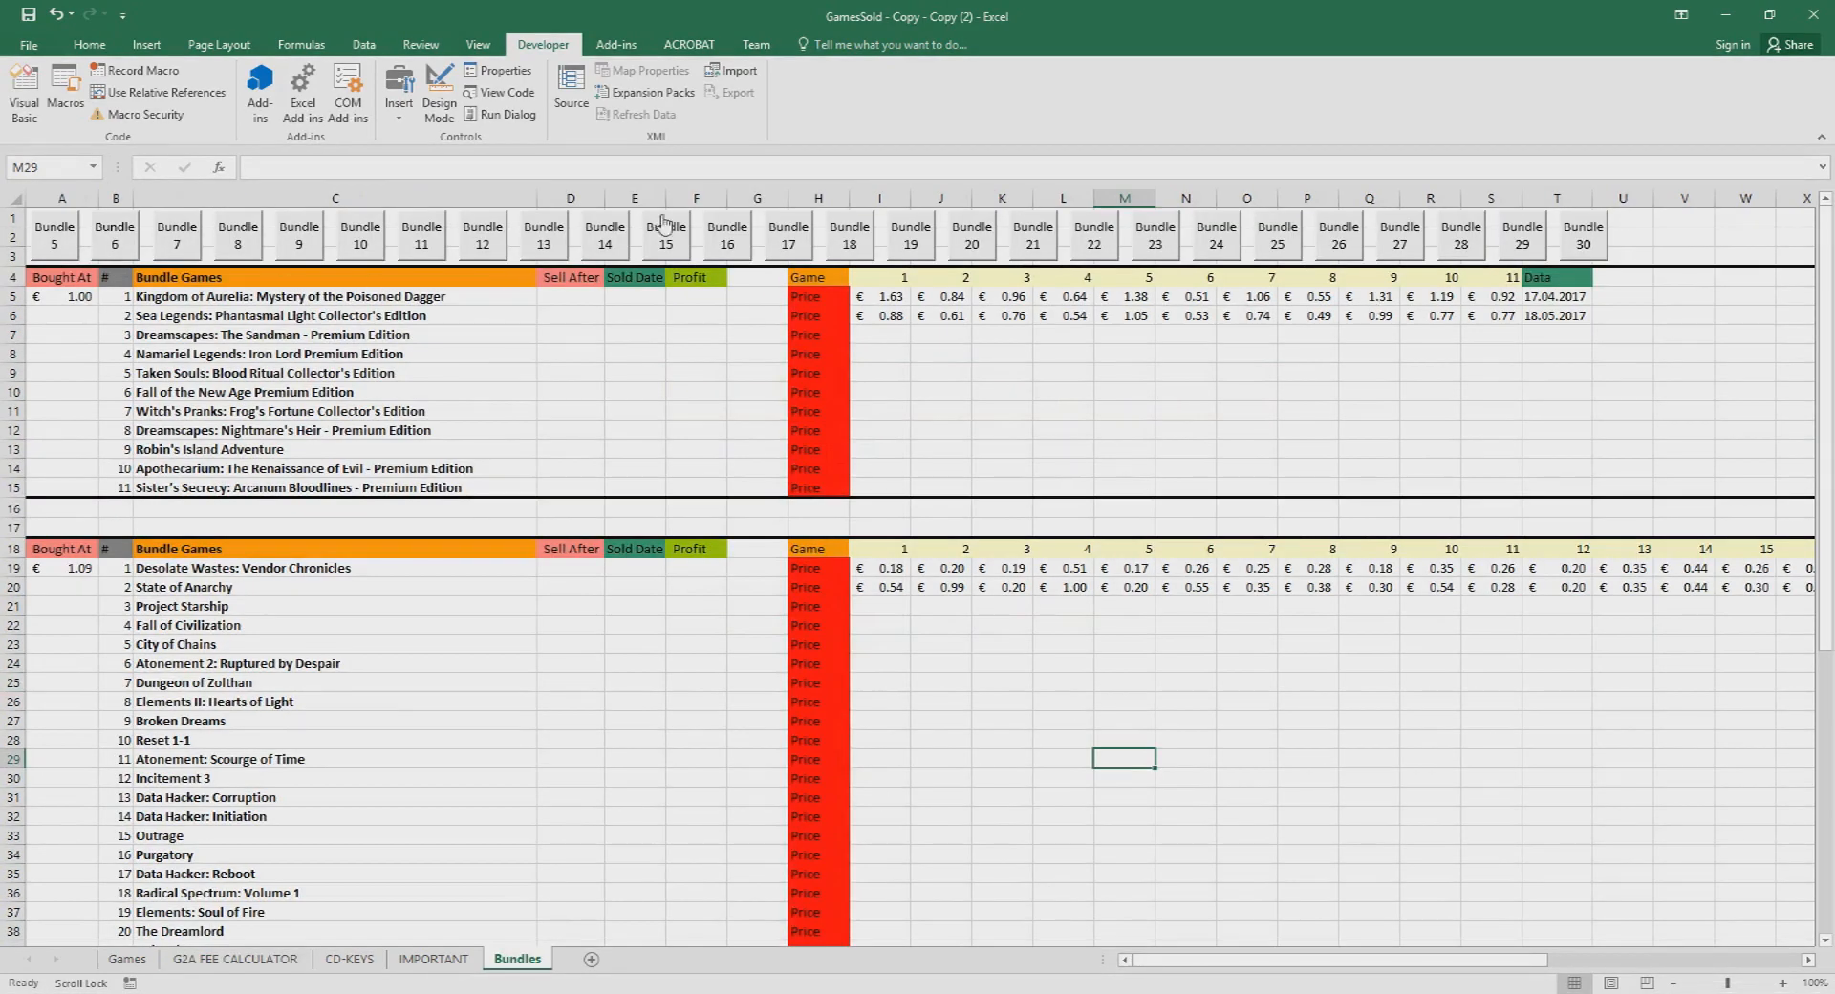
mouse_move(455, 246)
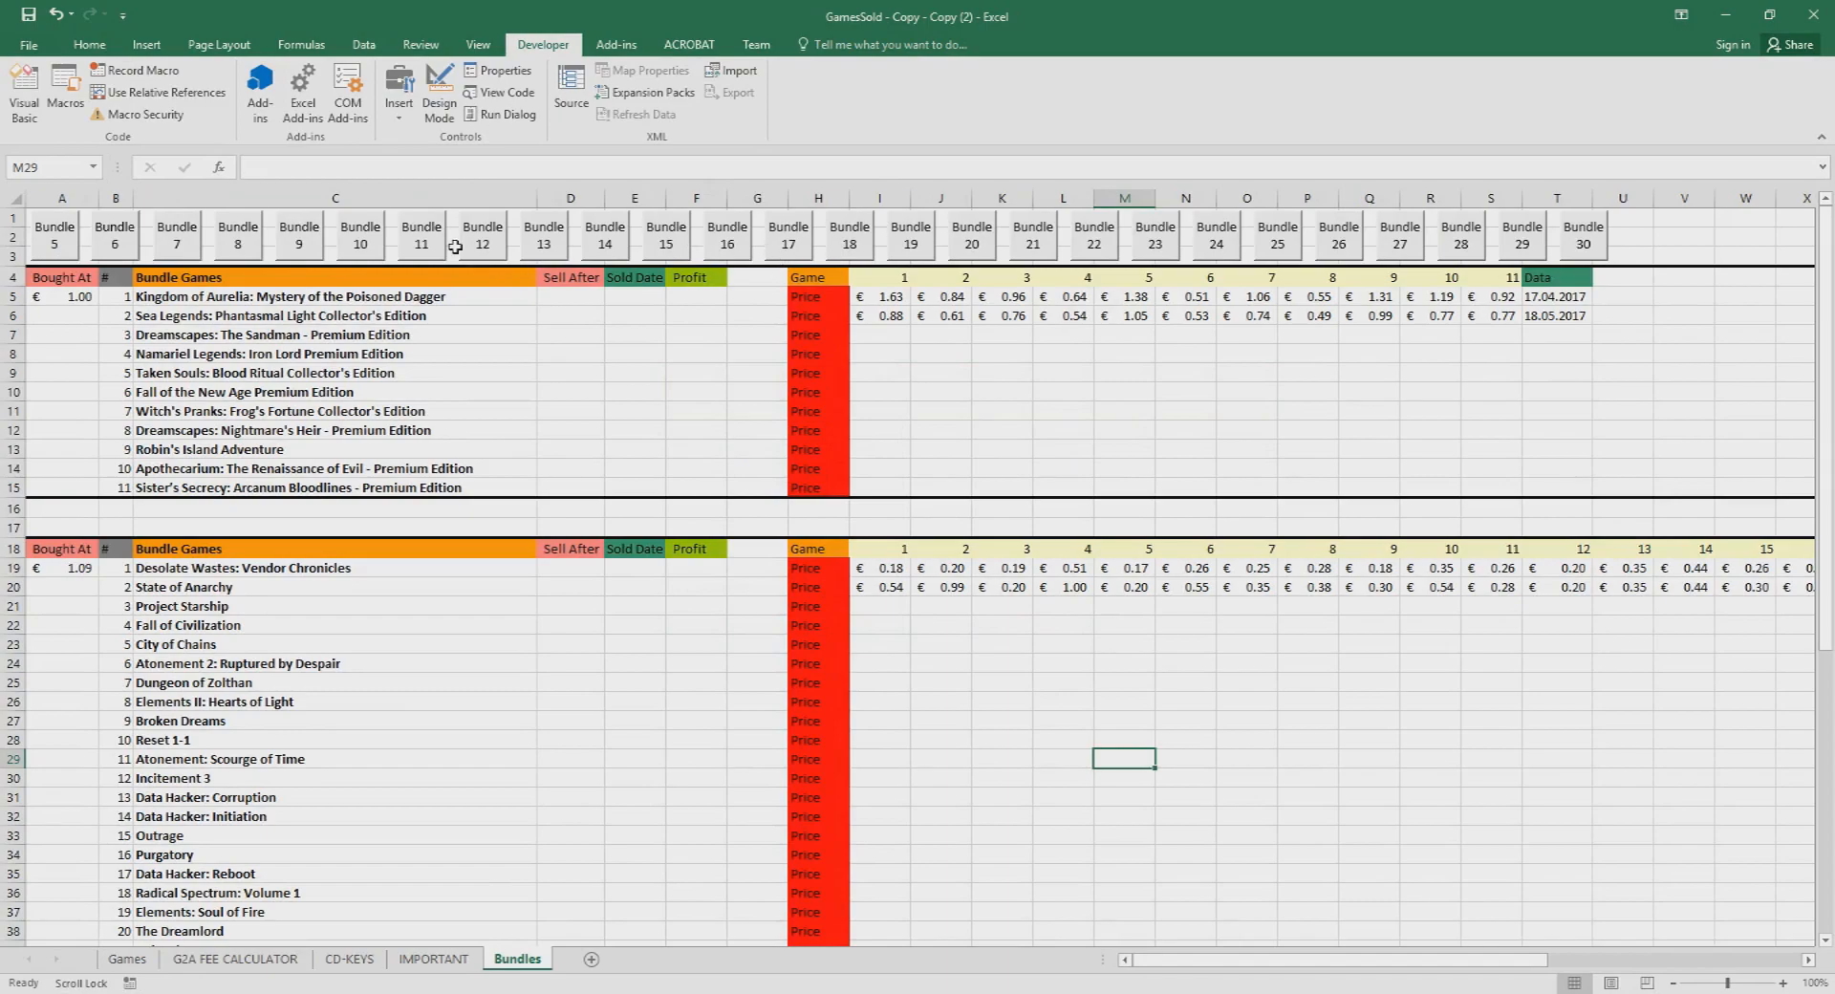
scroll(up, 3)
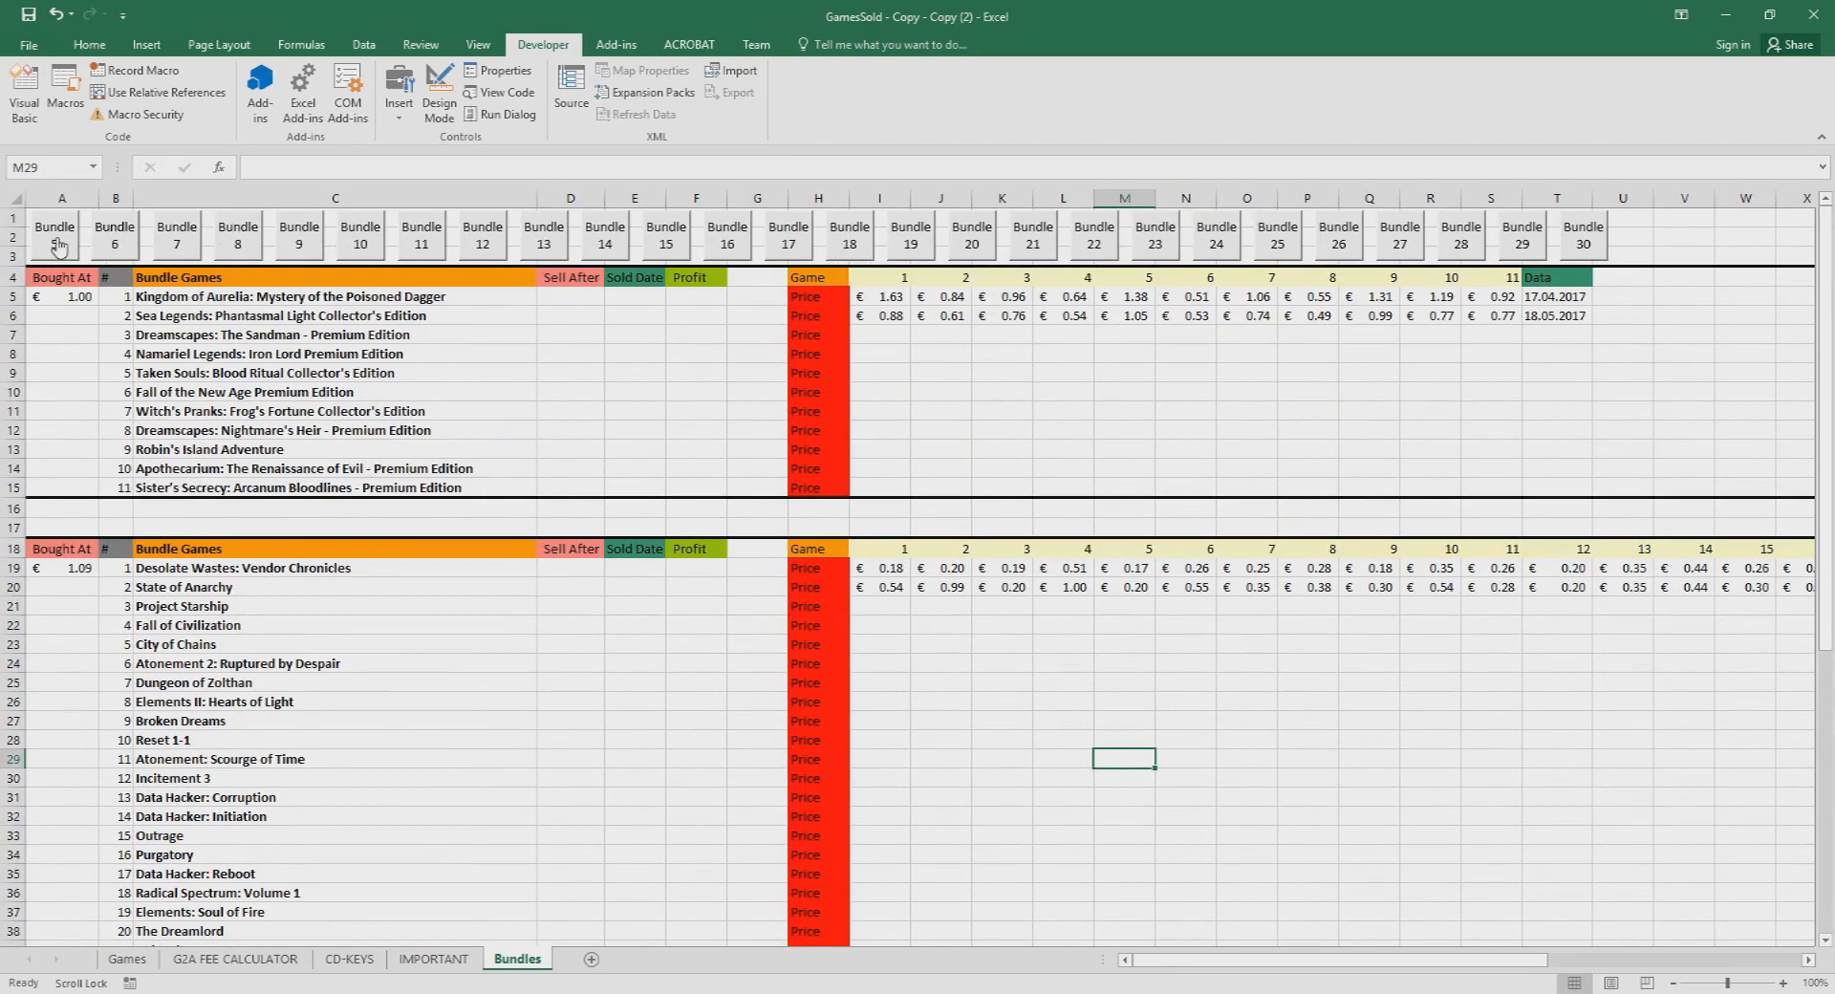
scroll(down, 3)
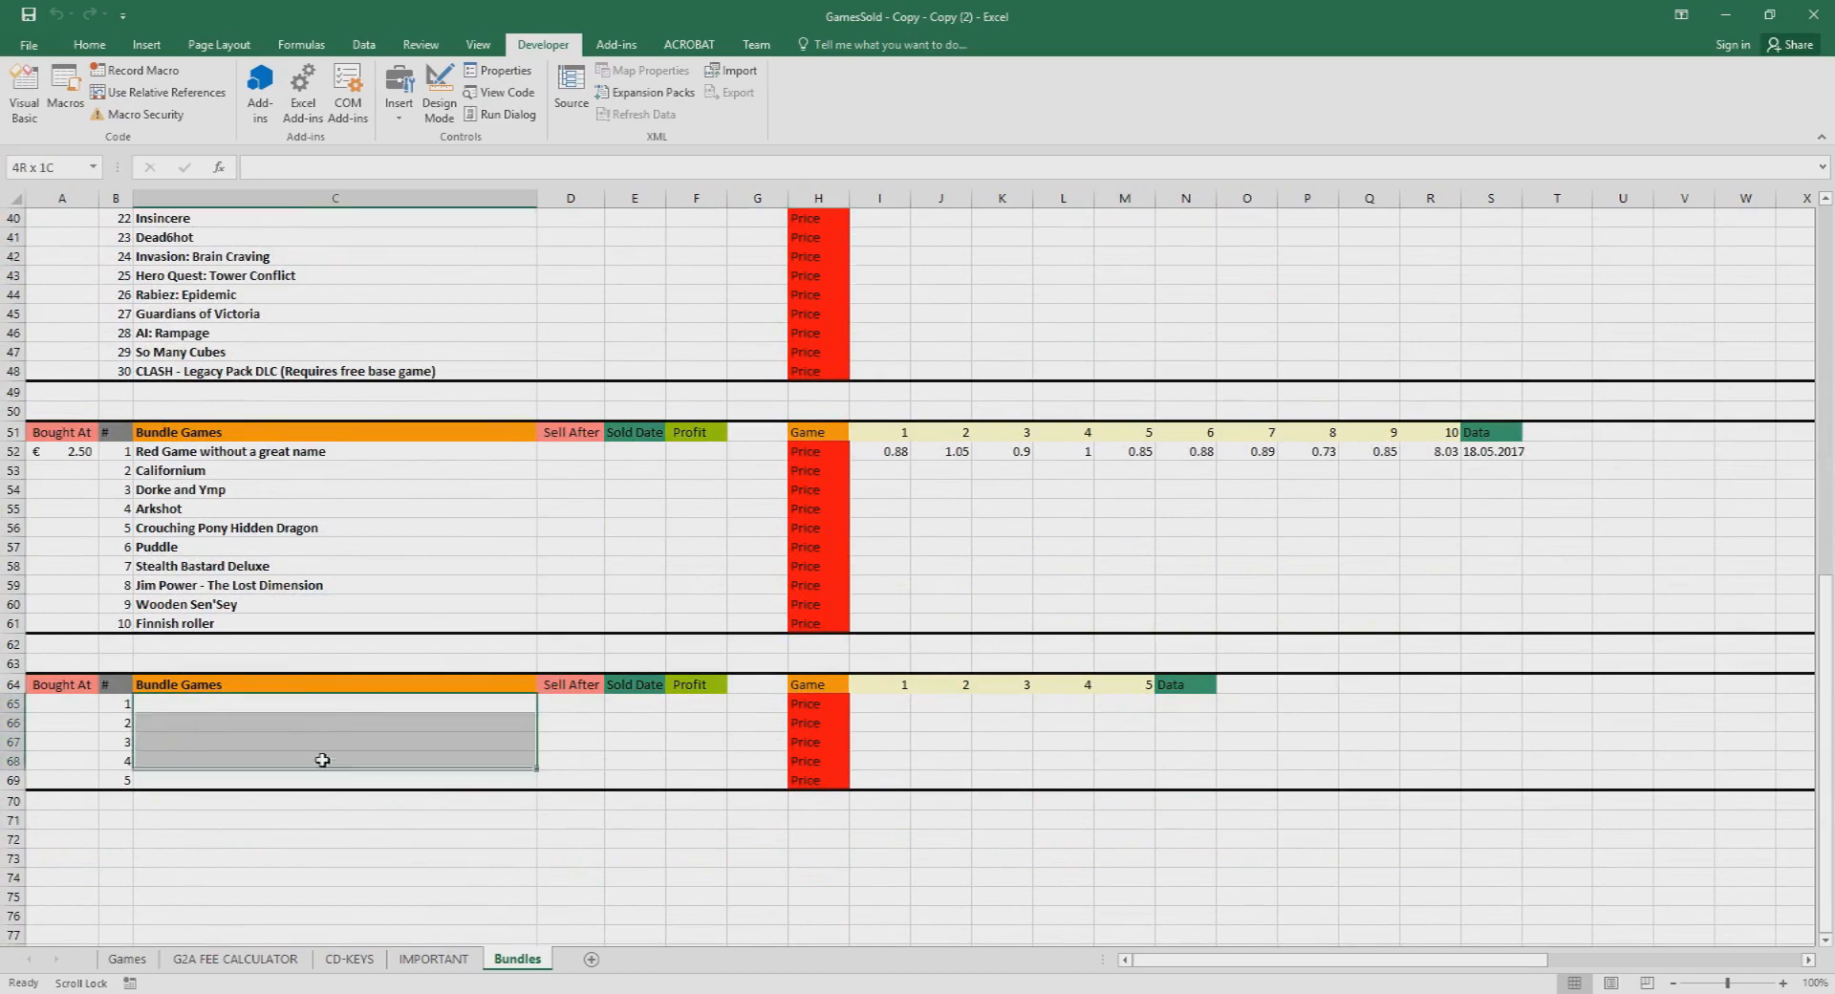
scroll(up, 3)
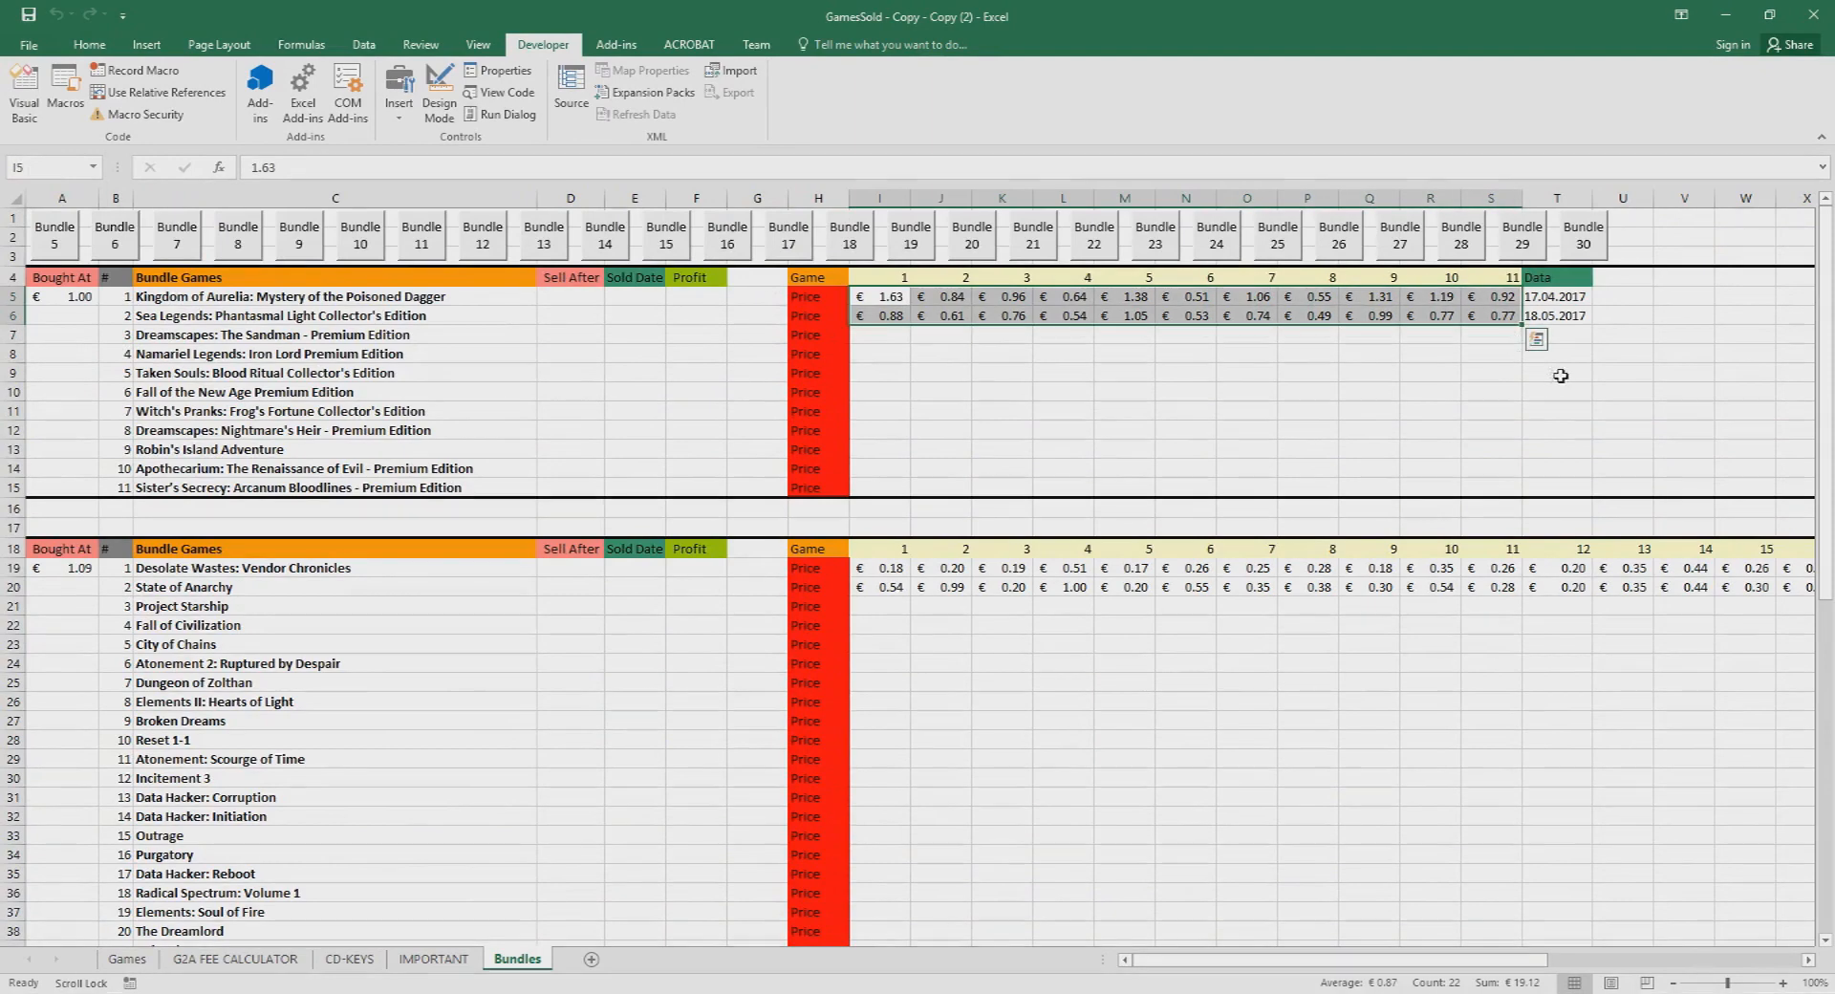
click(1555, 373)
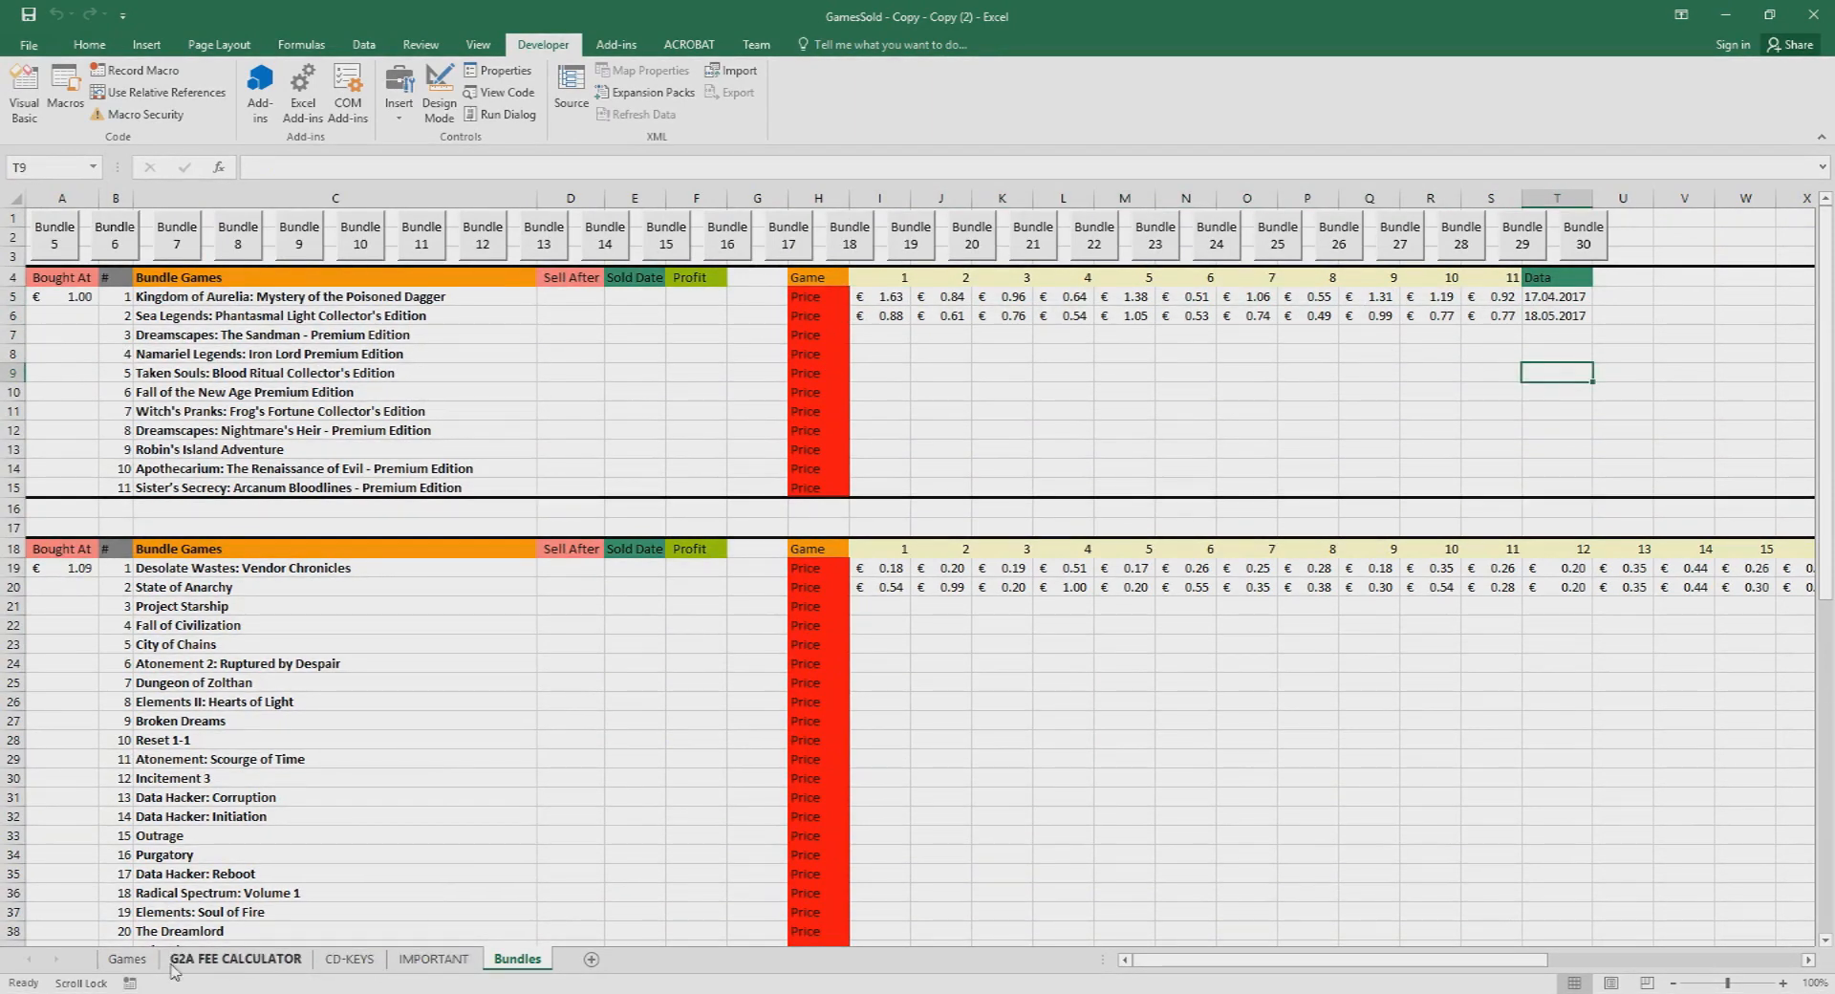
Step: Look over empty CD-KEY cells on the CD-KEYS sheet
click(347, 958)
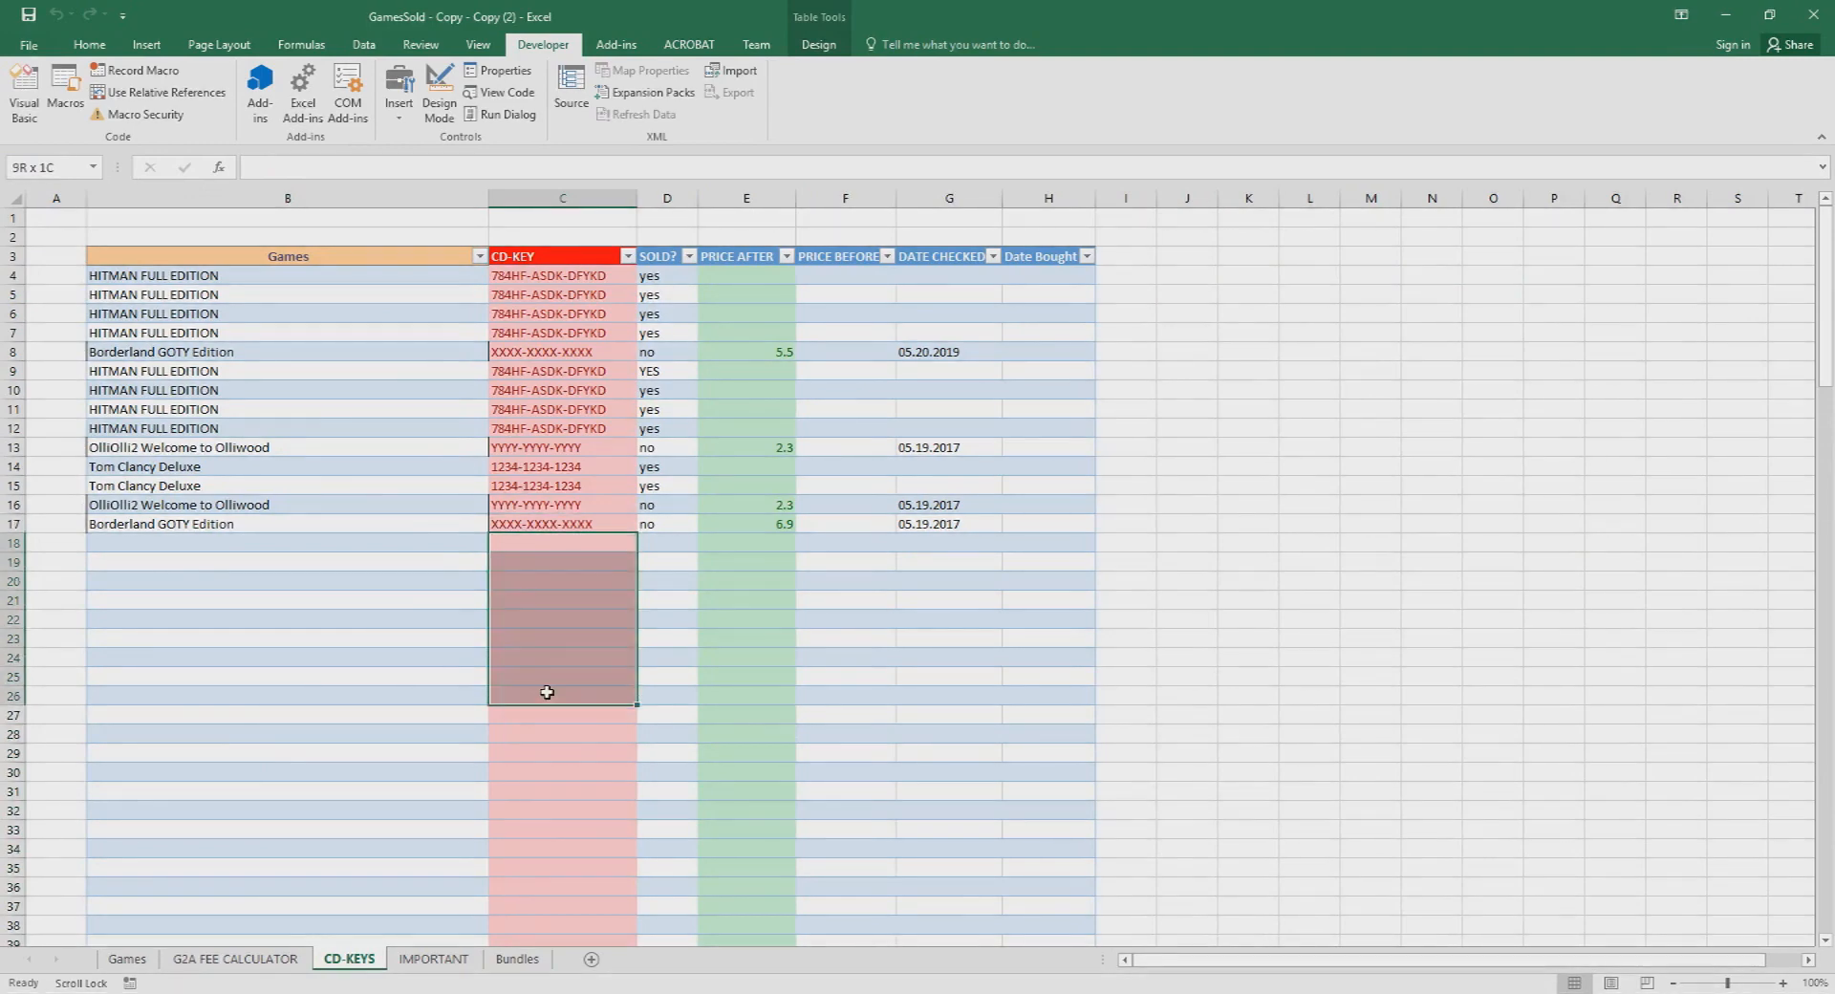
click(562, 560)
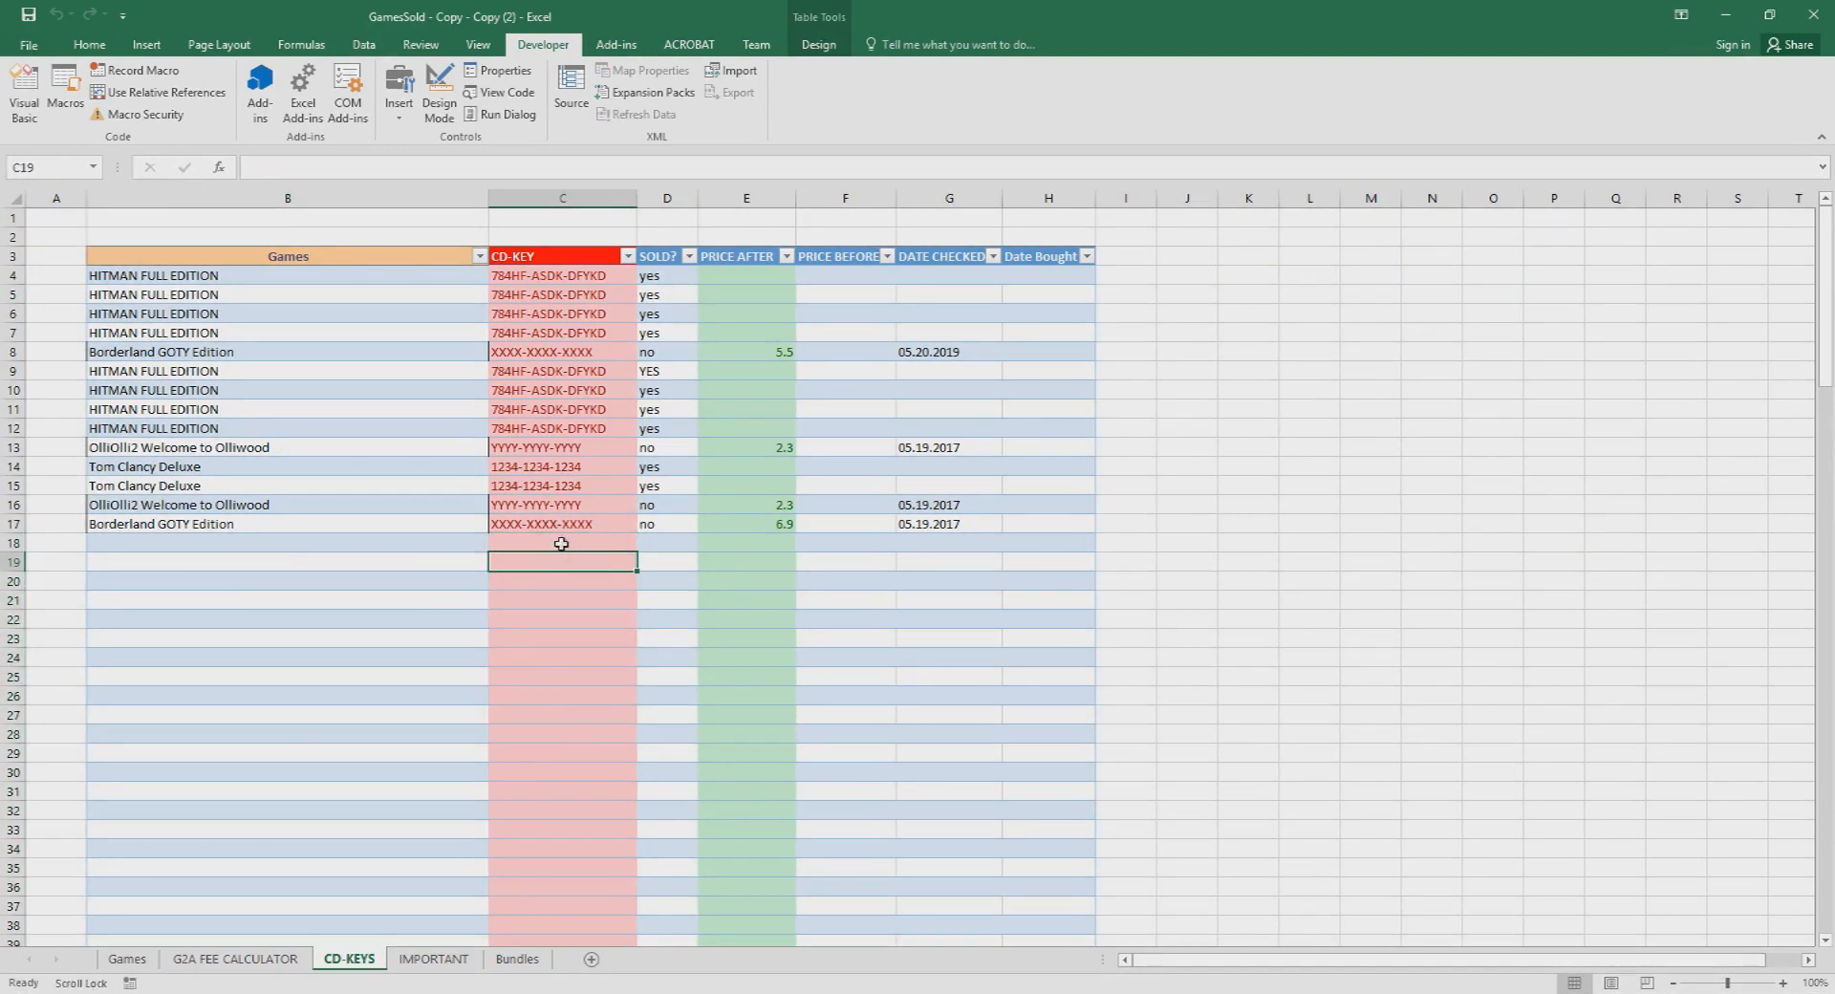
click(287, 581)
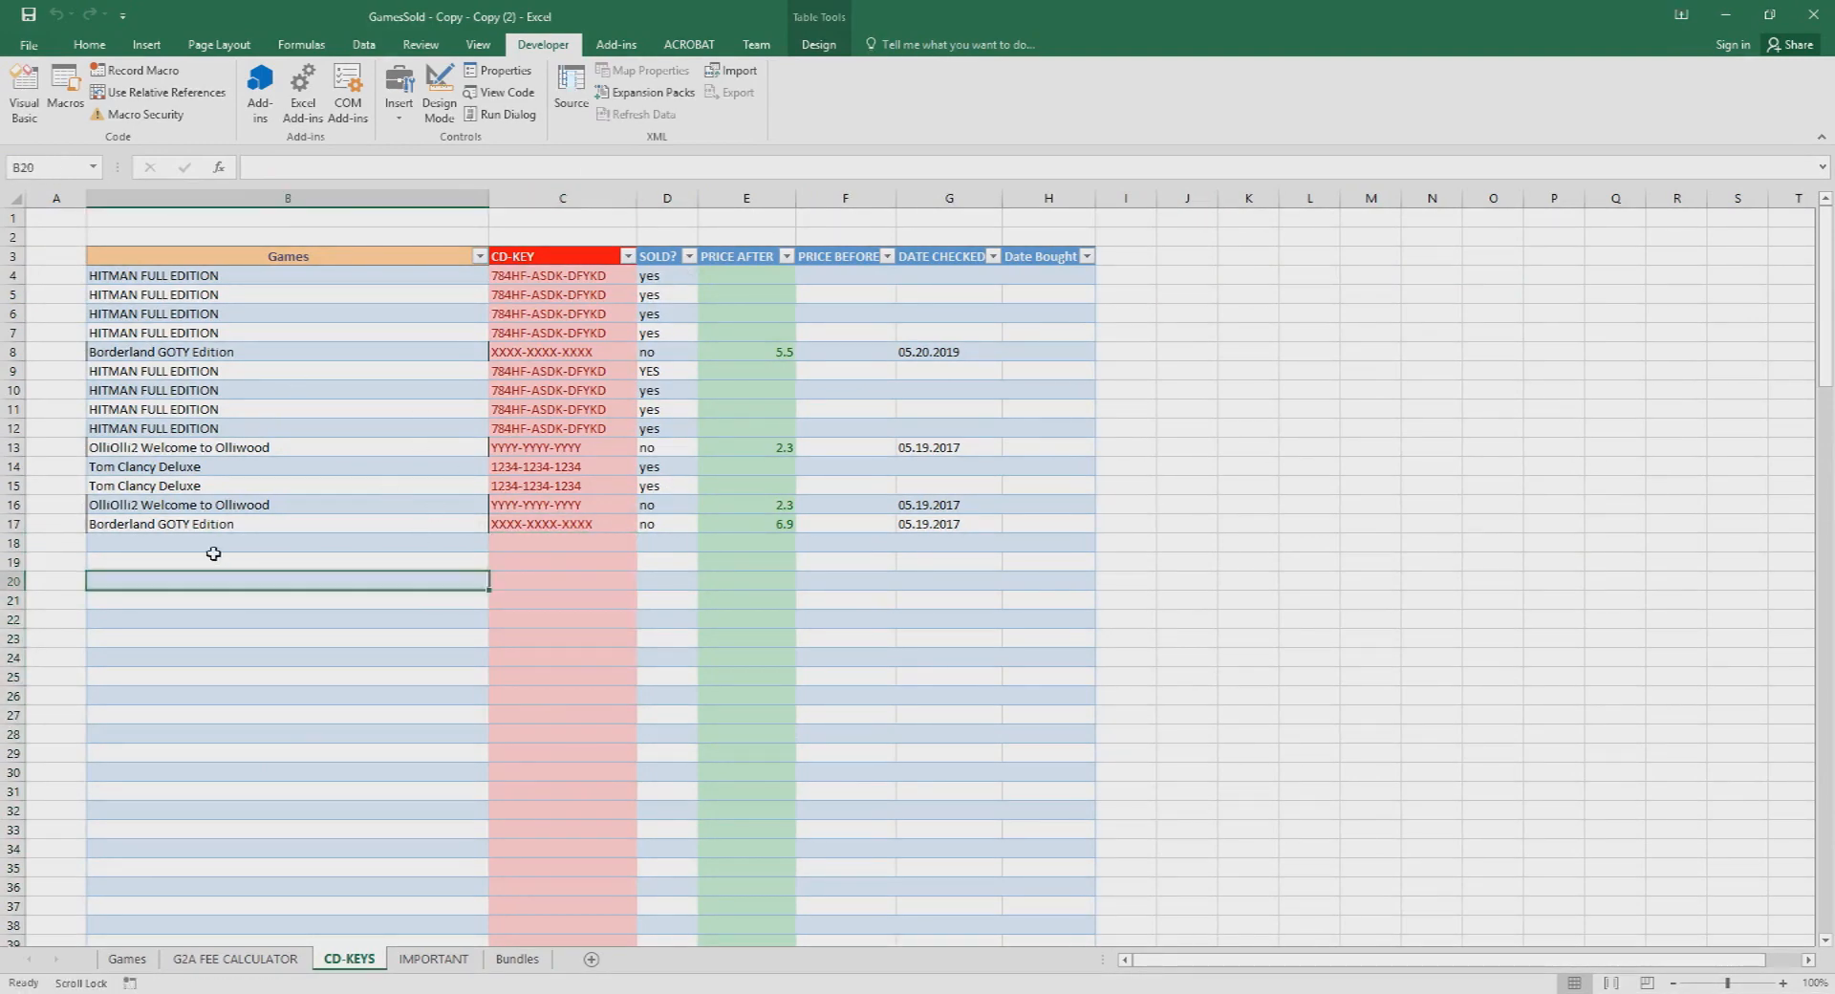
click(562, 541)
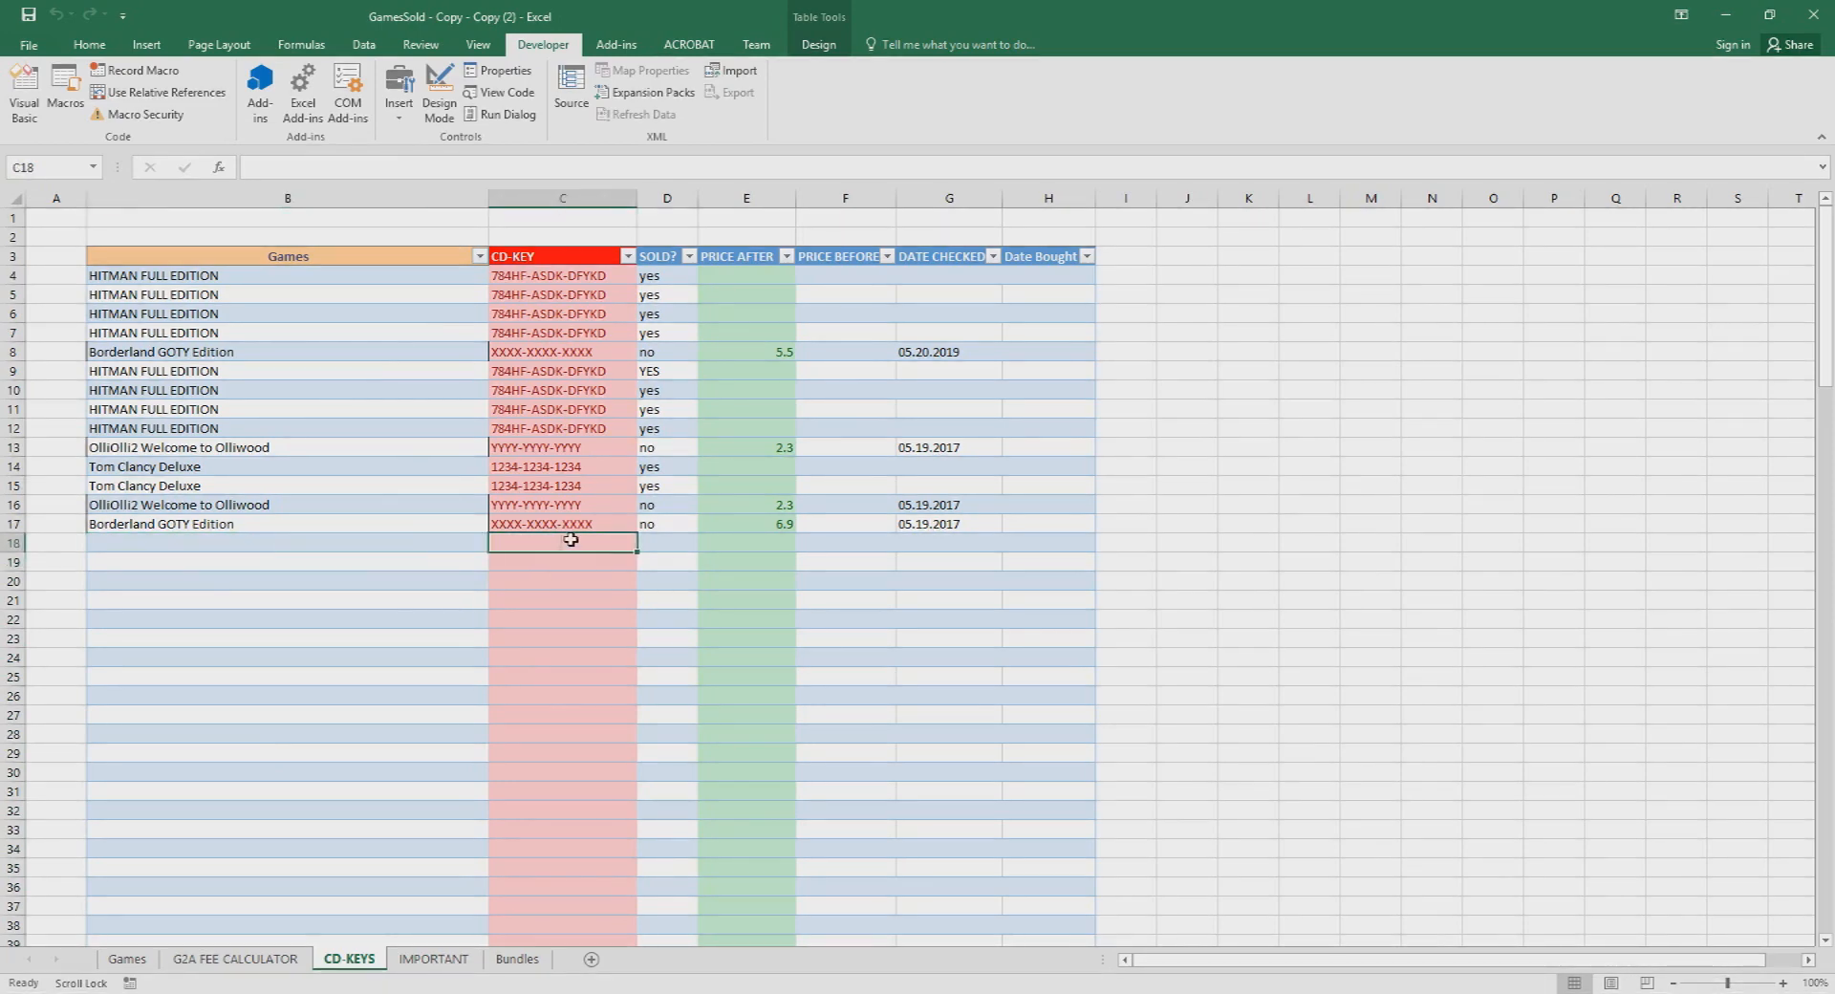
click(562, 523)
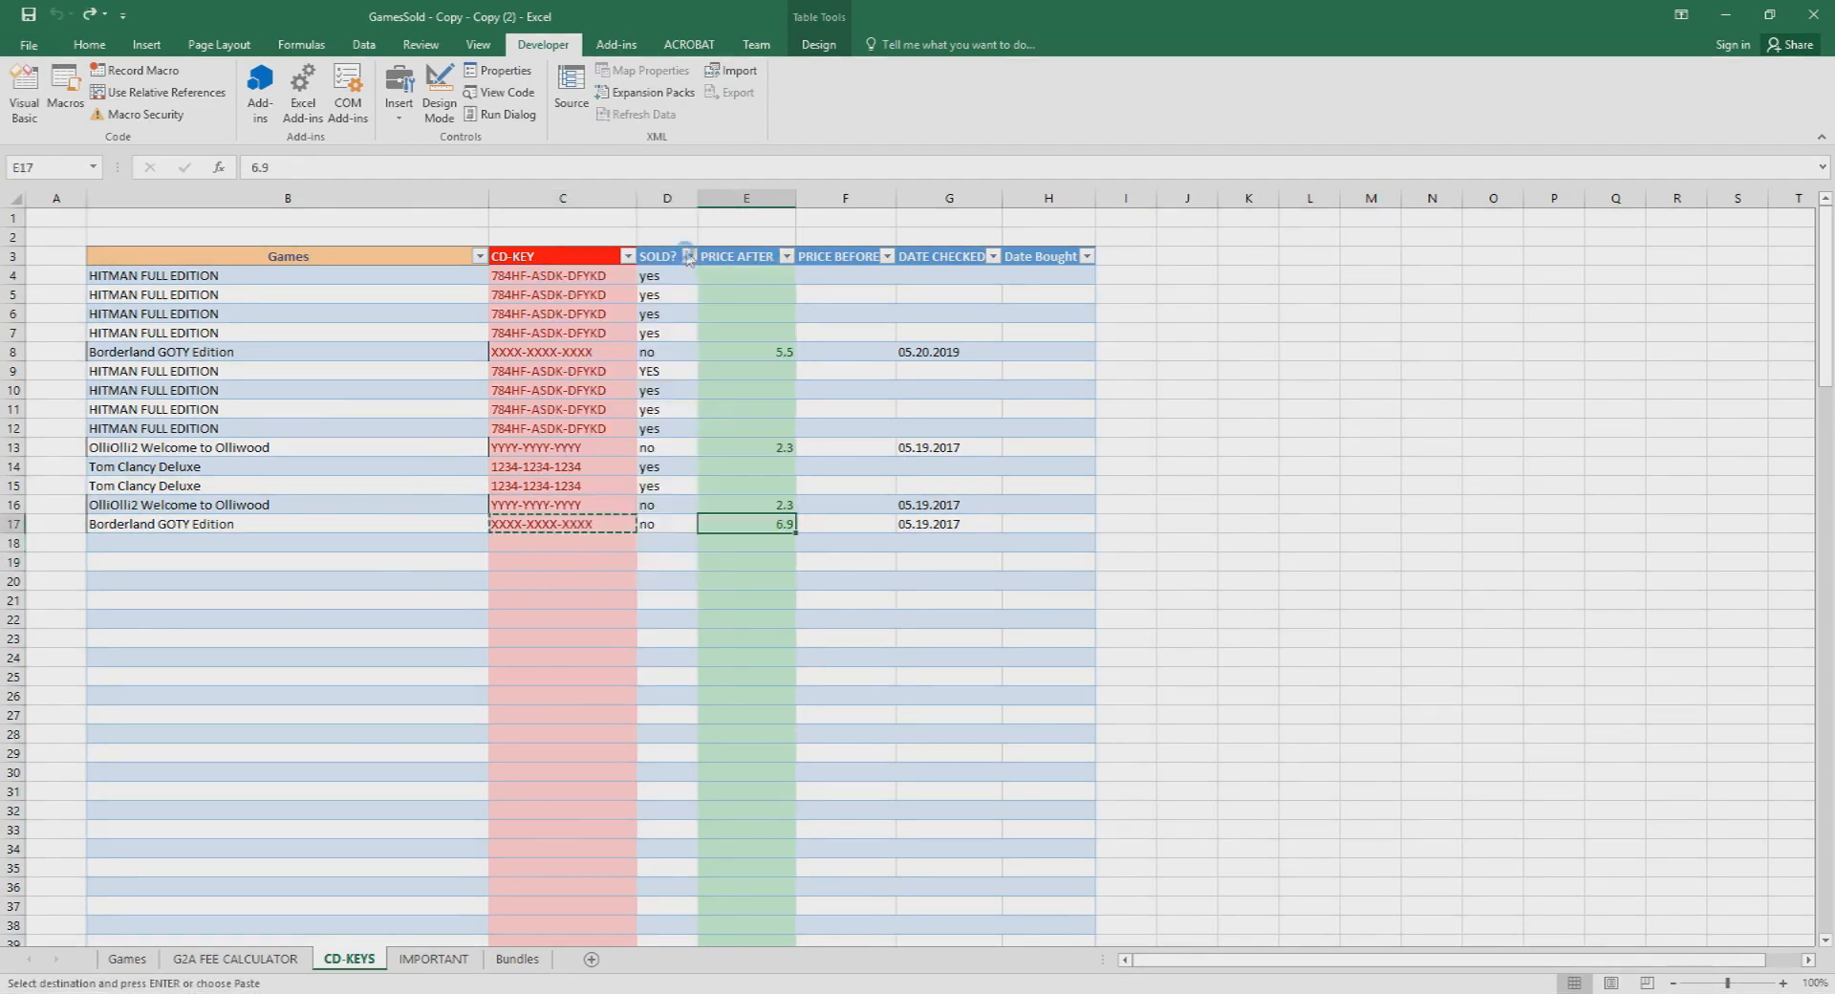
Step: Filter the SOLD? column so only the four unsold CD keys remain listed
click(688, 257)
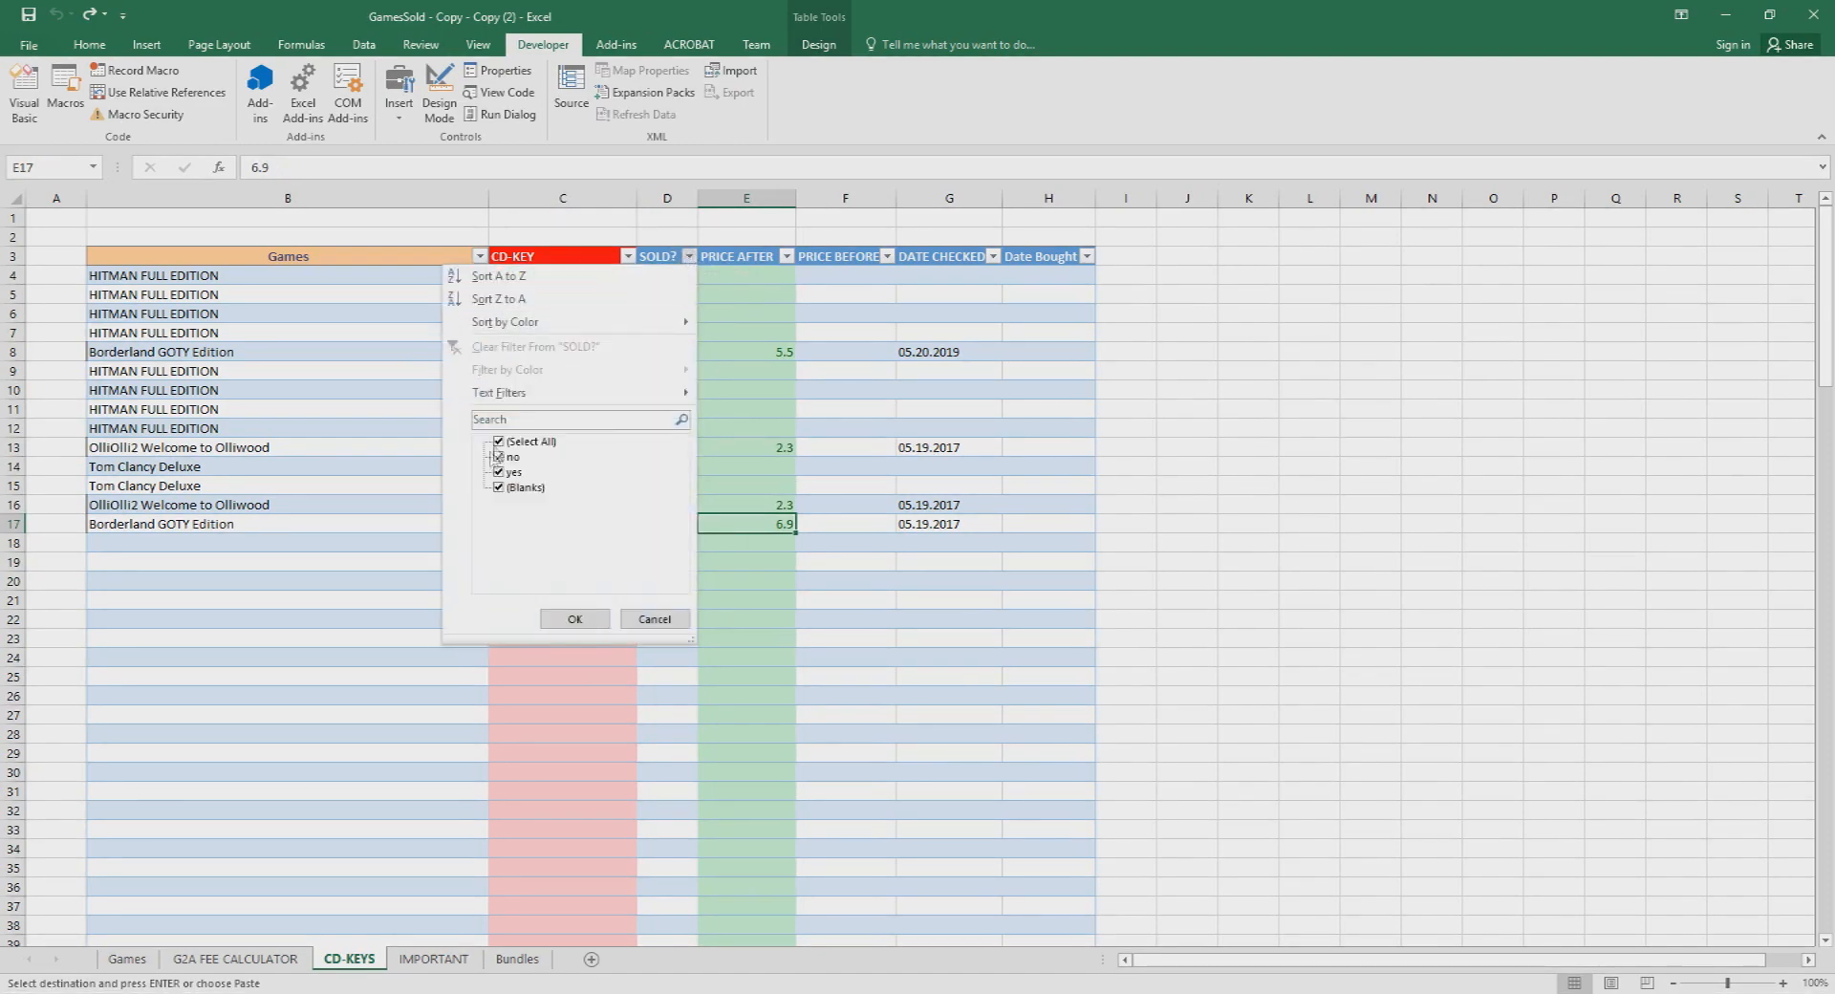
click(573, 617)
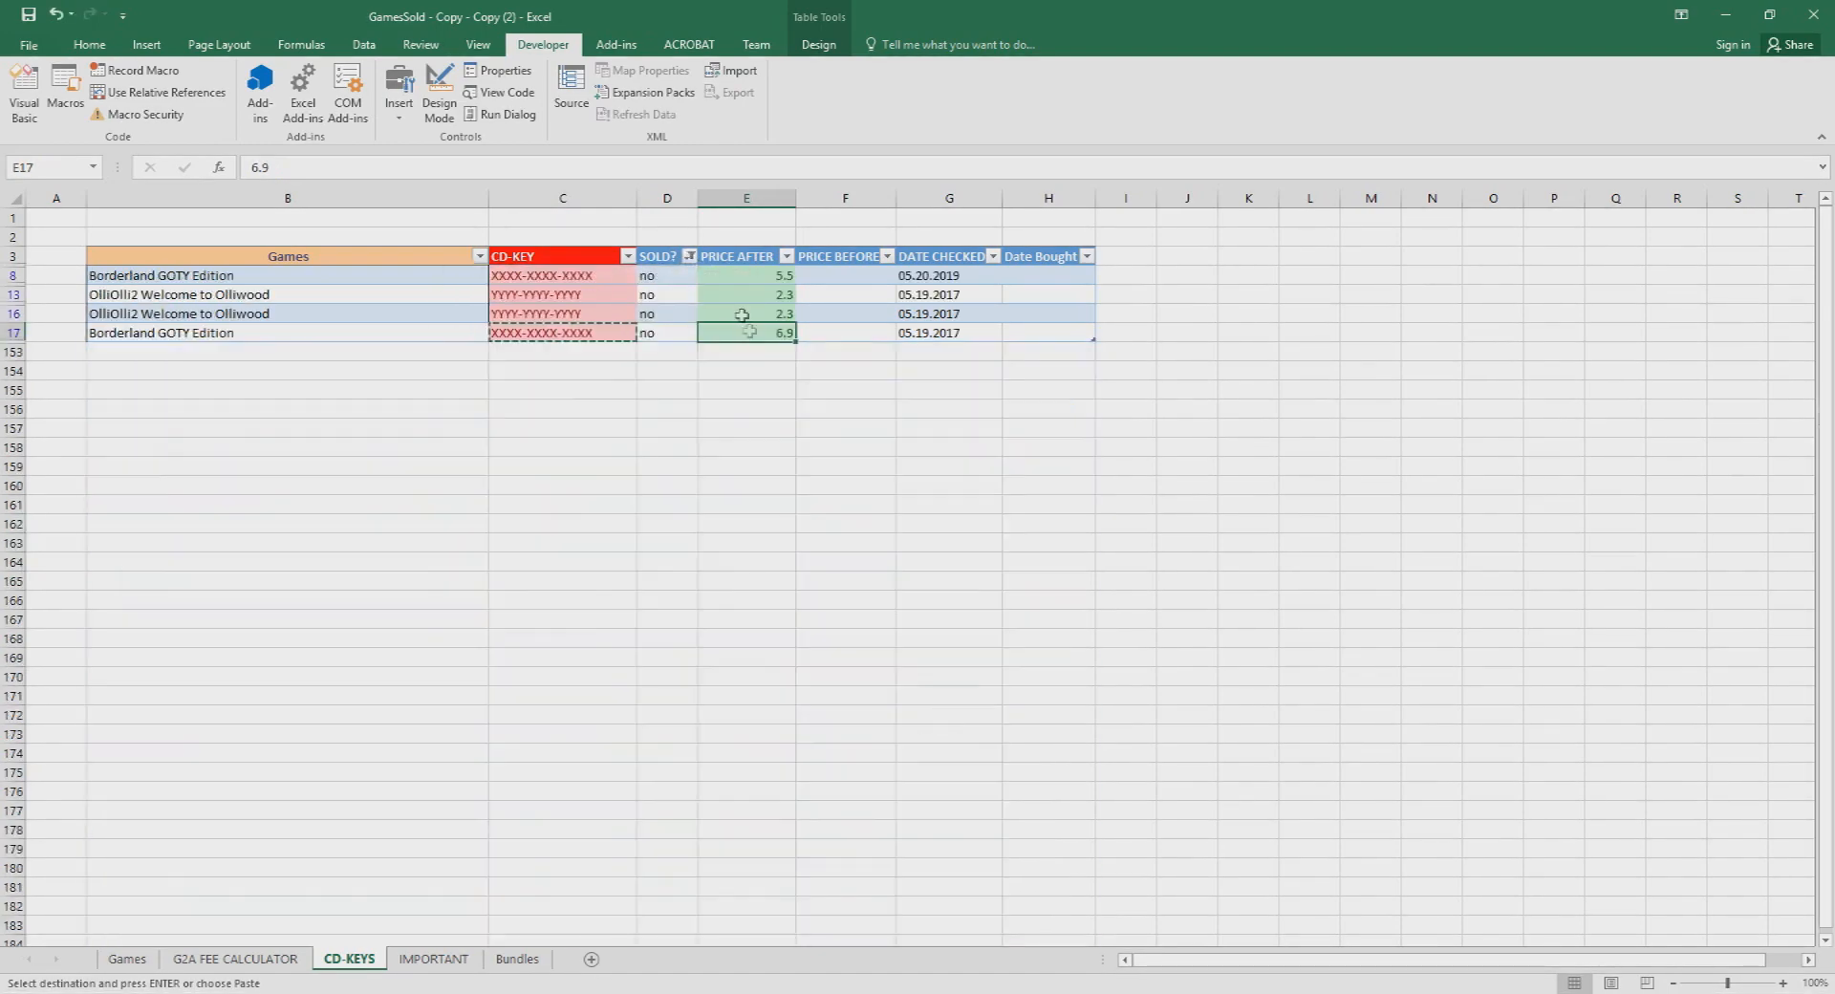
click(845, 485)
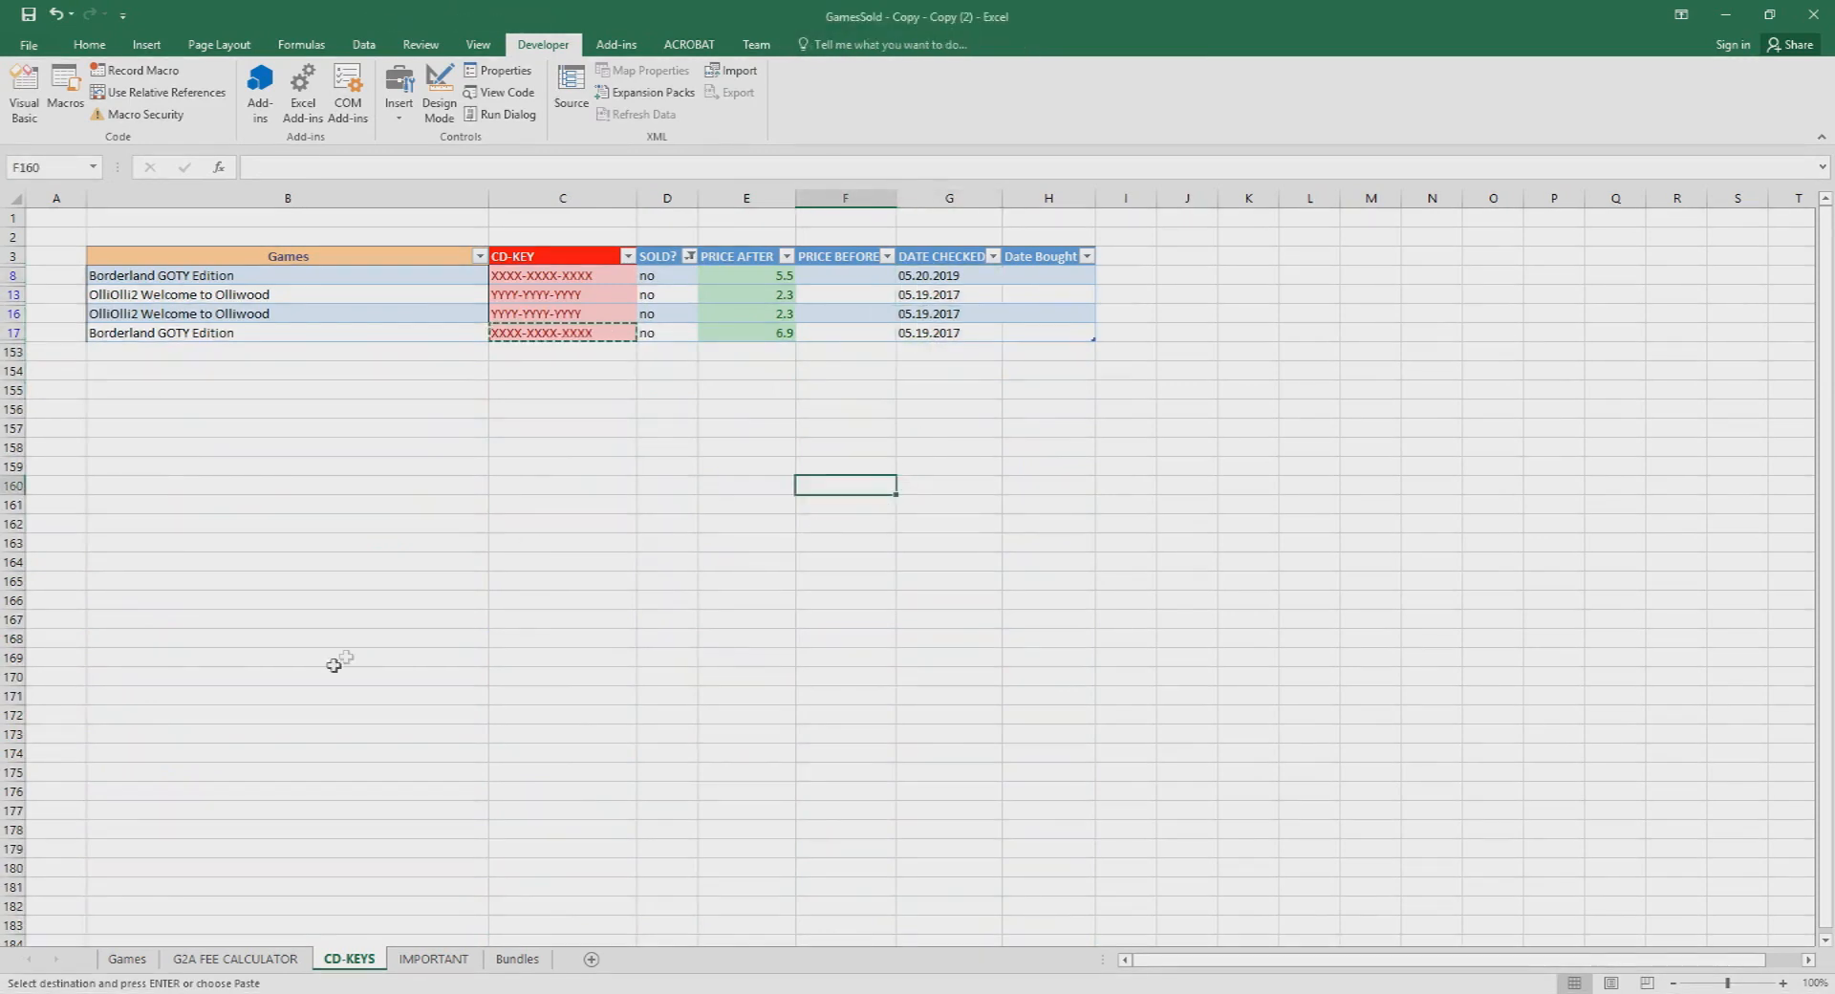
click(666, 276)
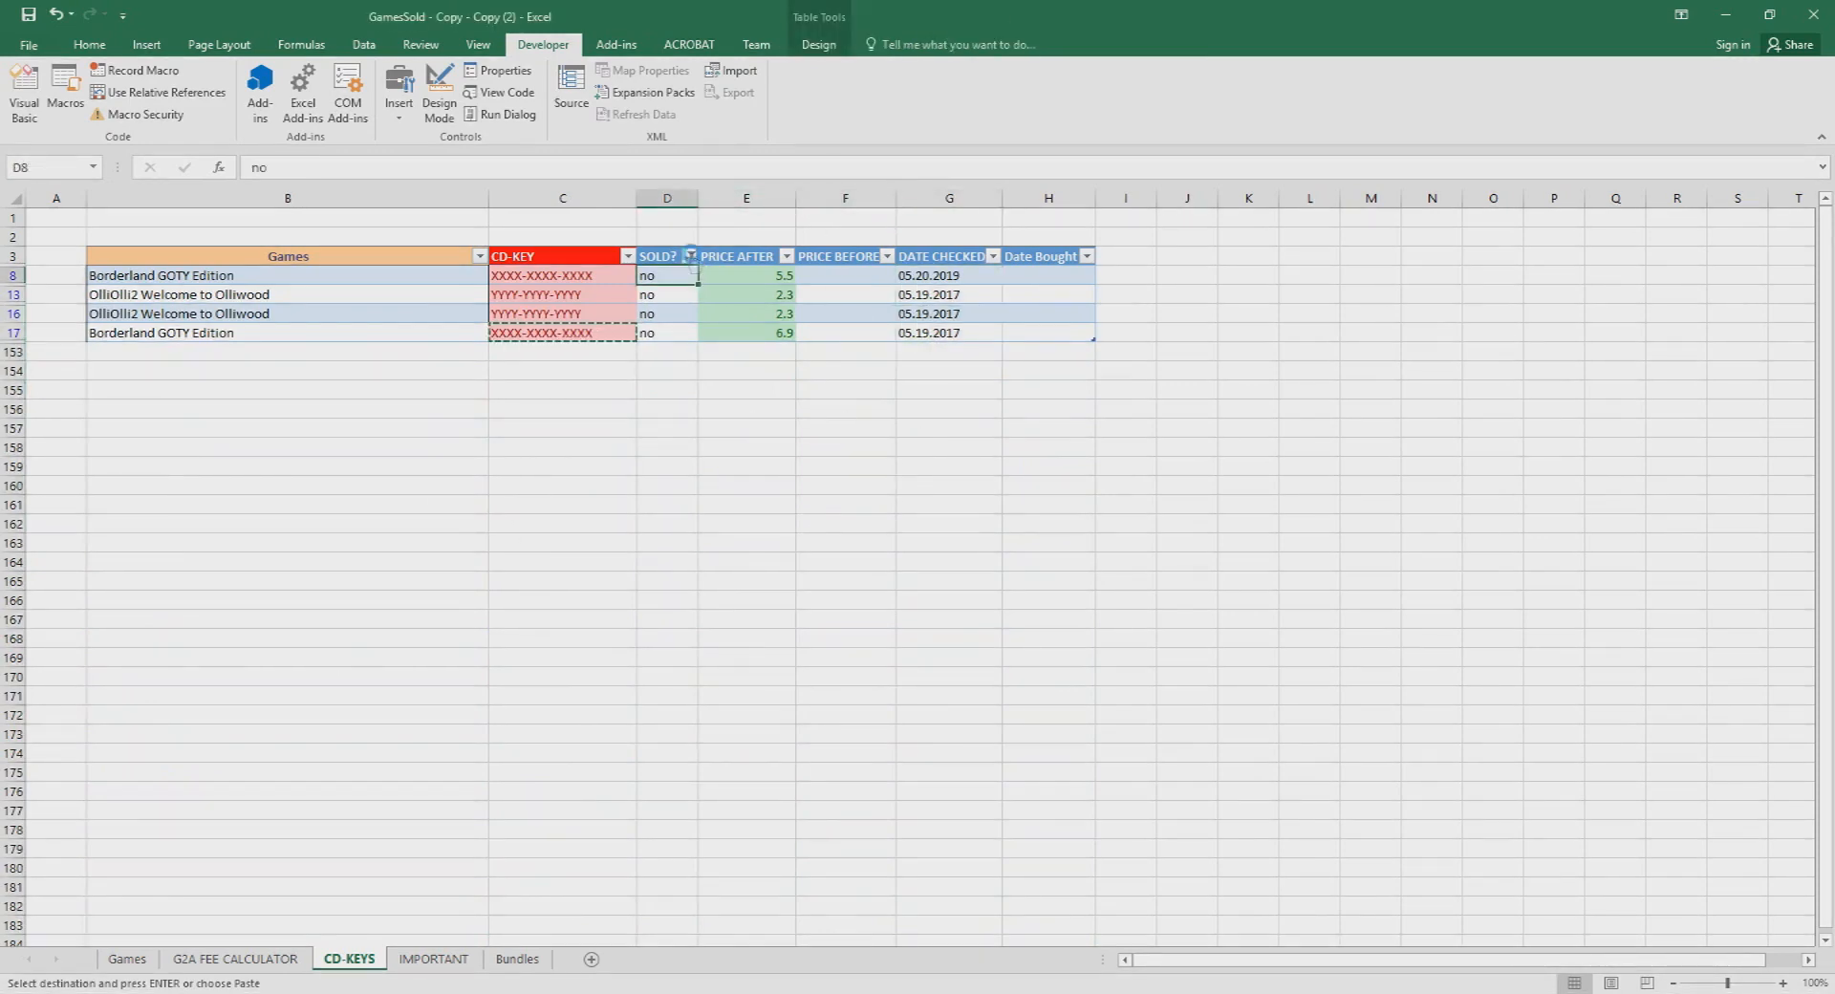
click(690, 256)
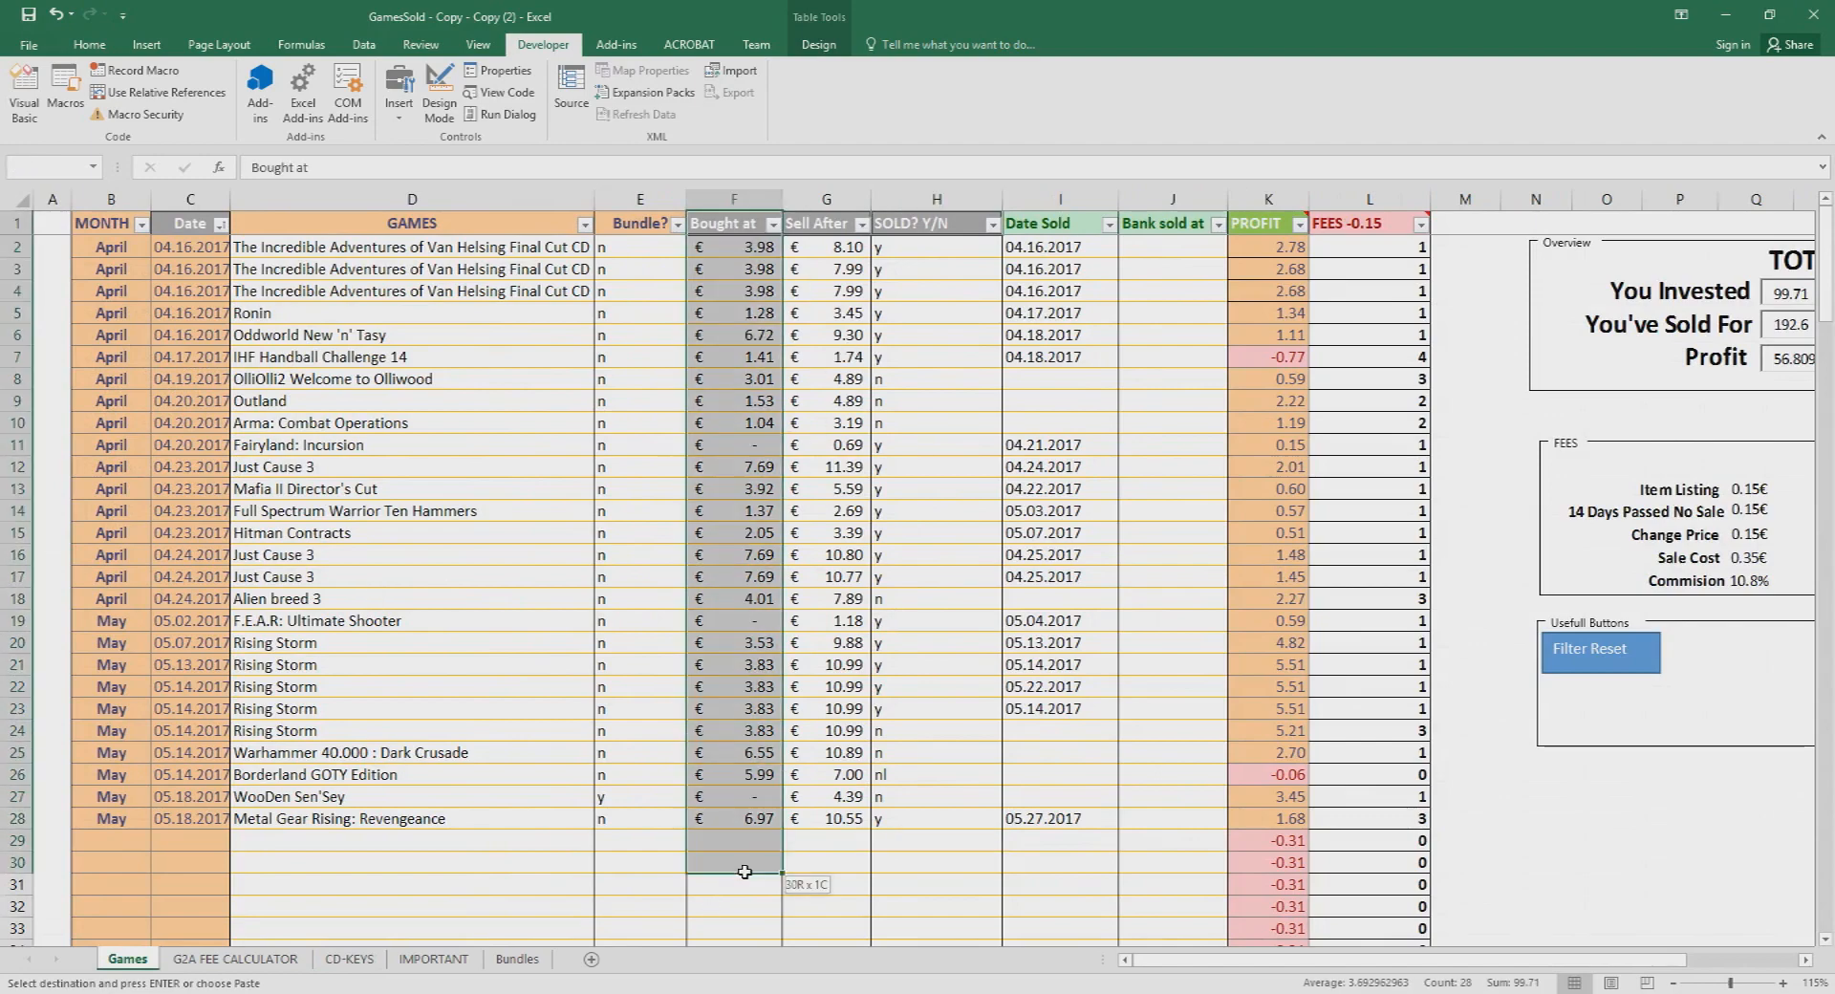
Step: Select the Sell After and SOLD? Y/N columns and inspect Borderland GOTY's -0.06 profit formula
click(826, 222)
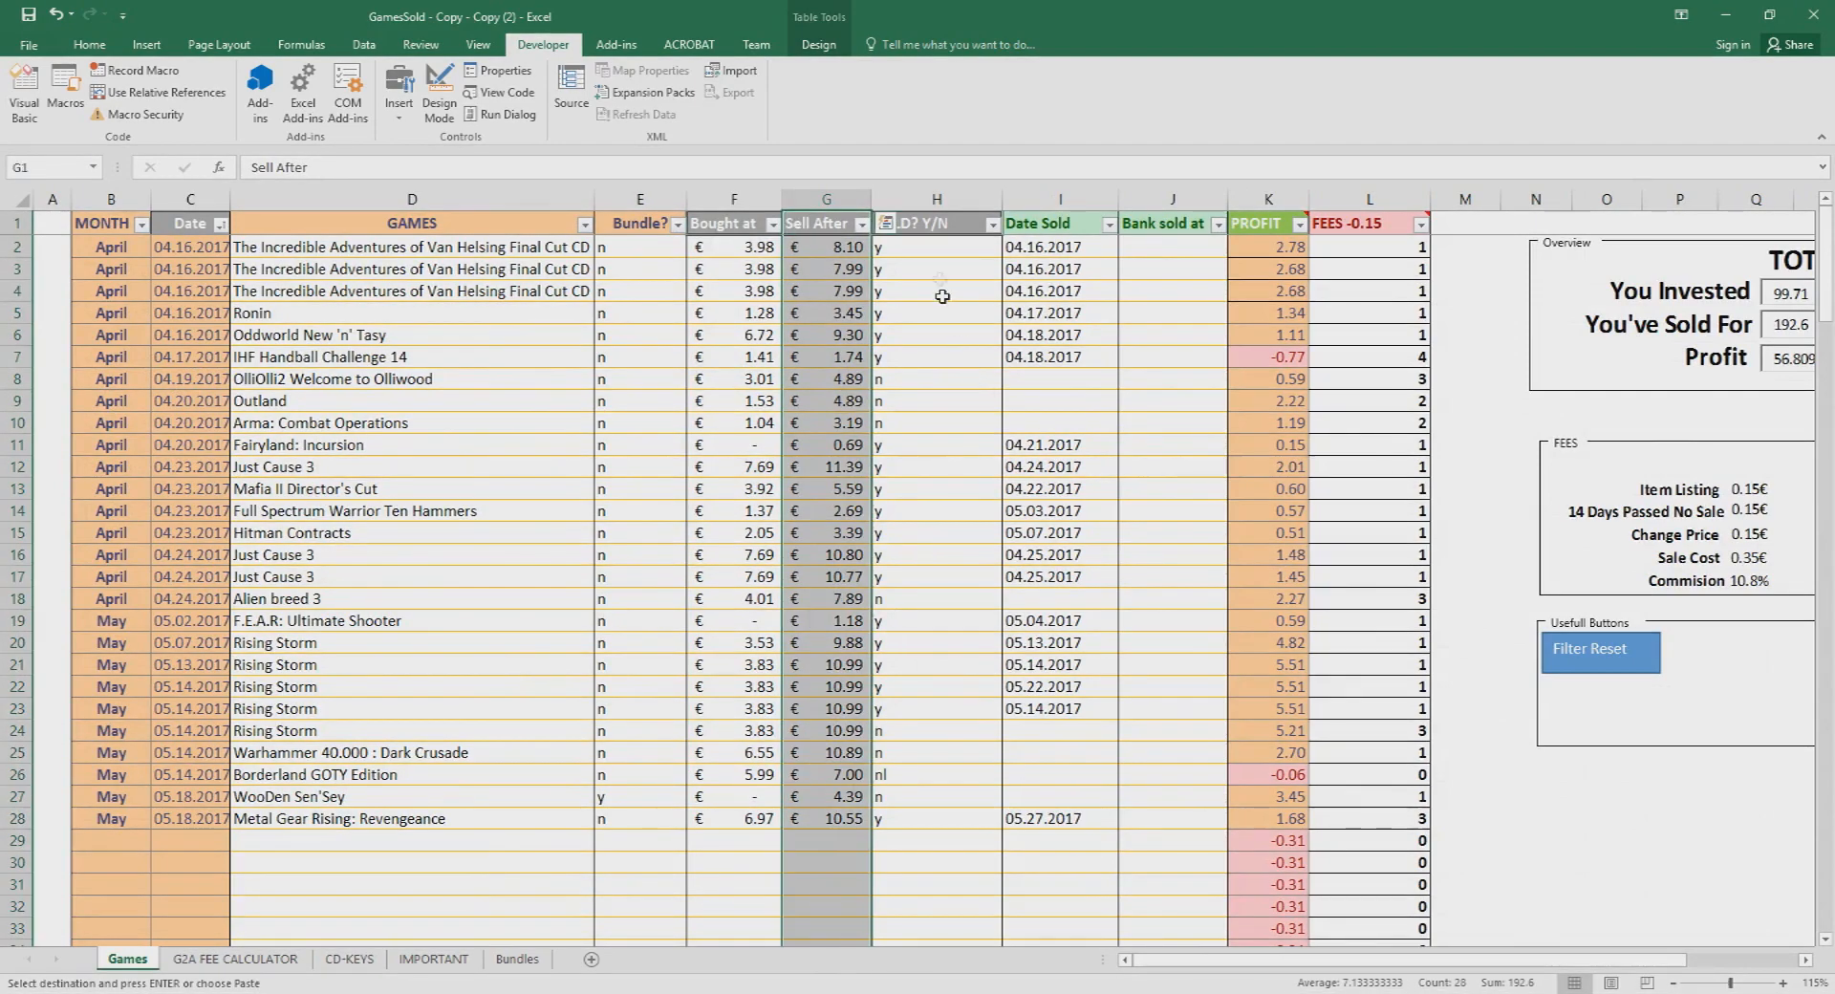
drag(935, 247, 934, 774)
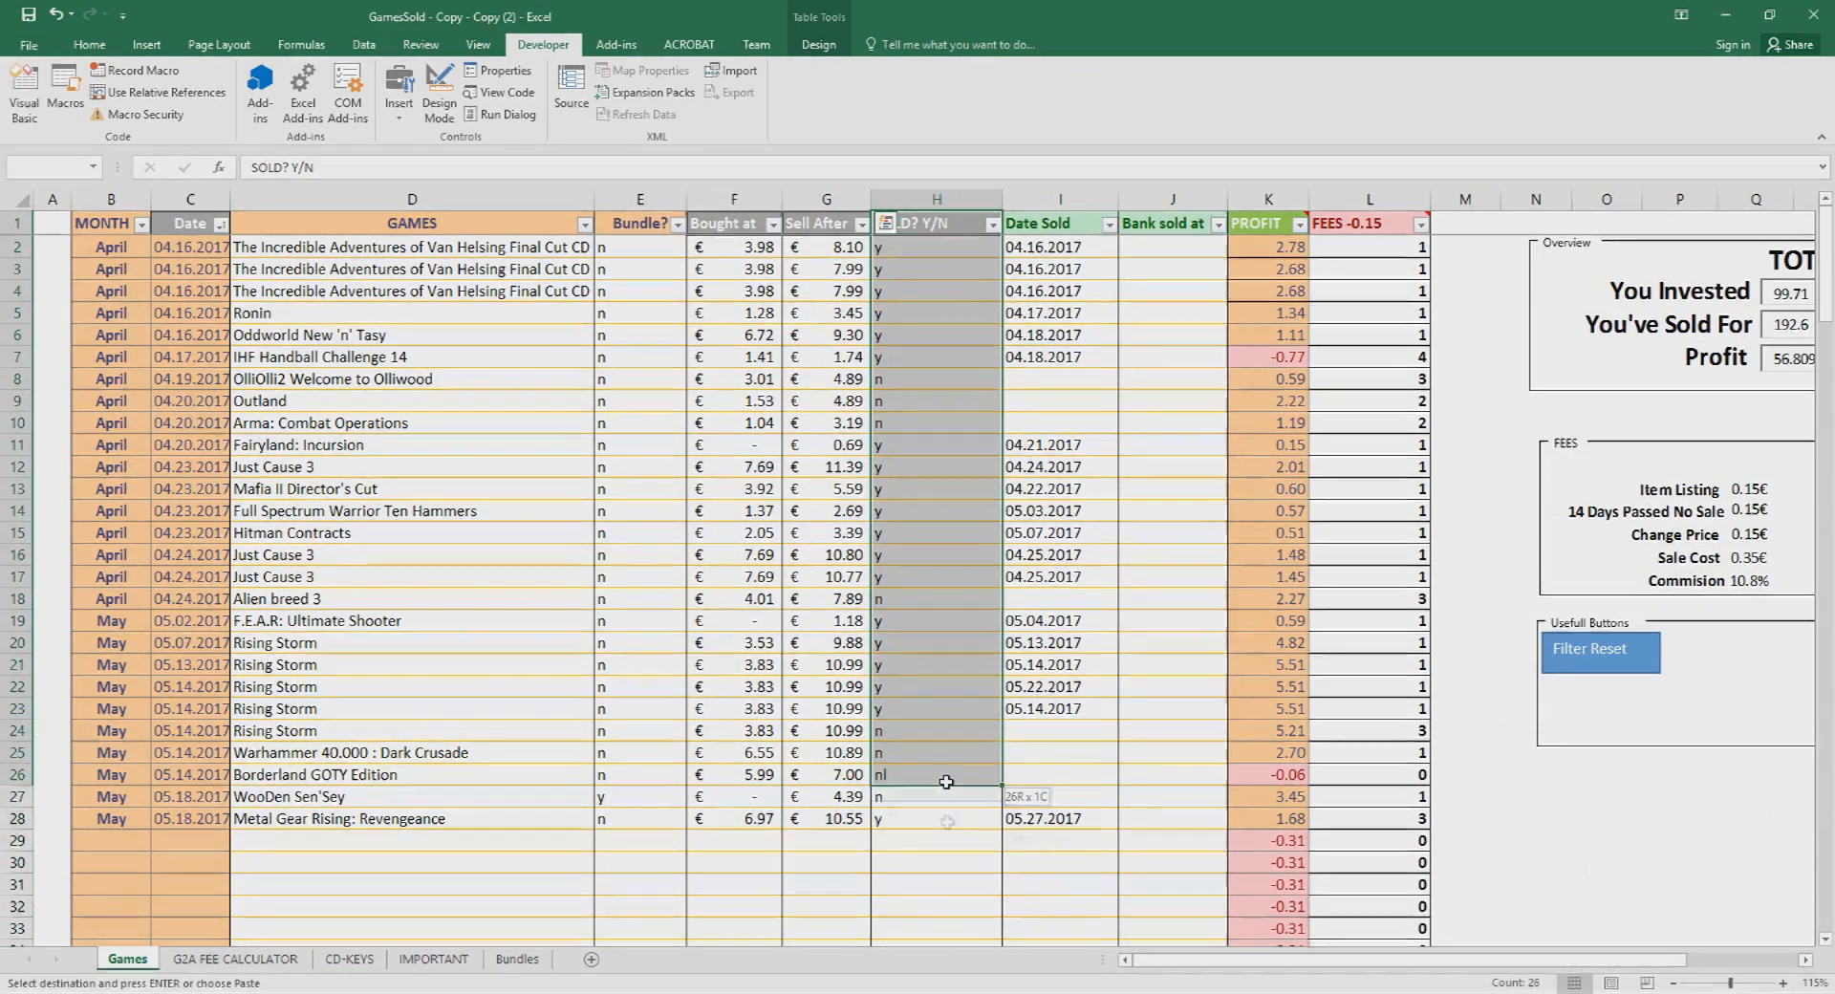
click(935, 224)
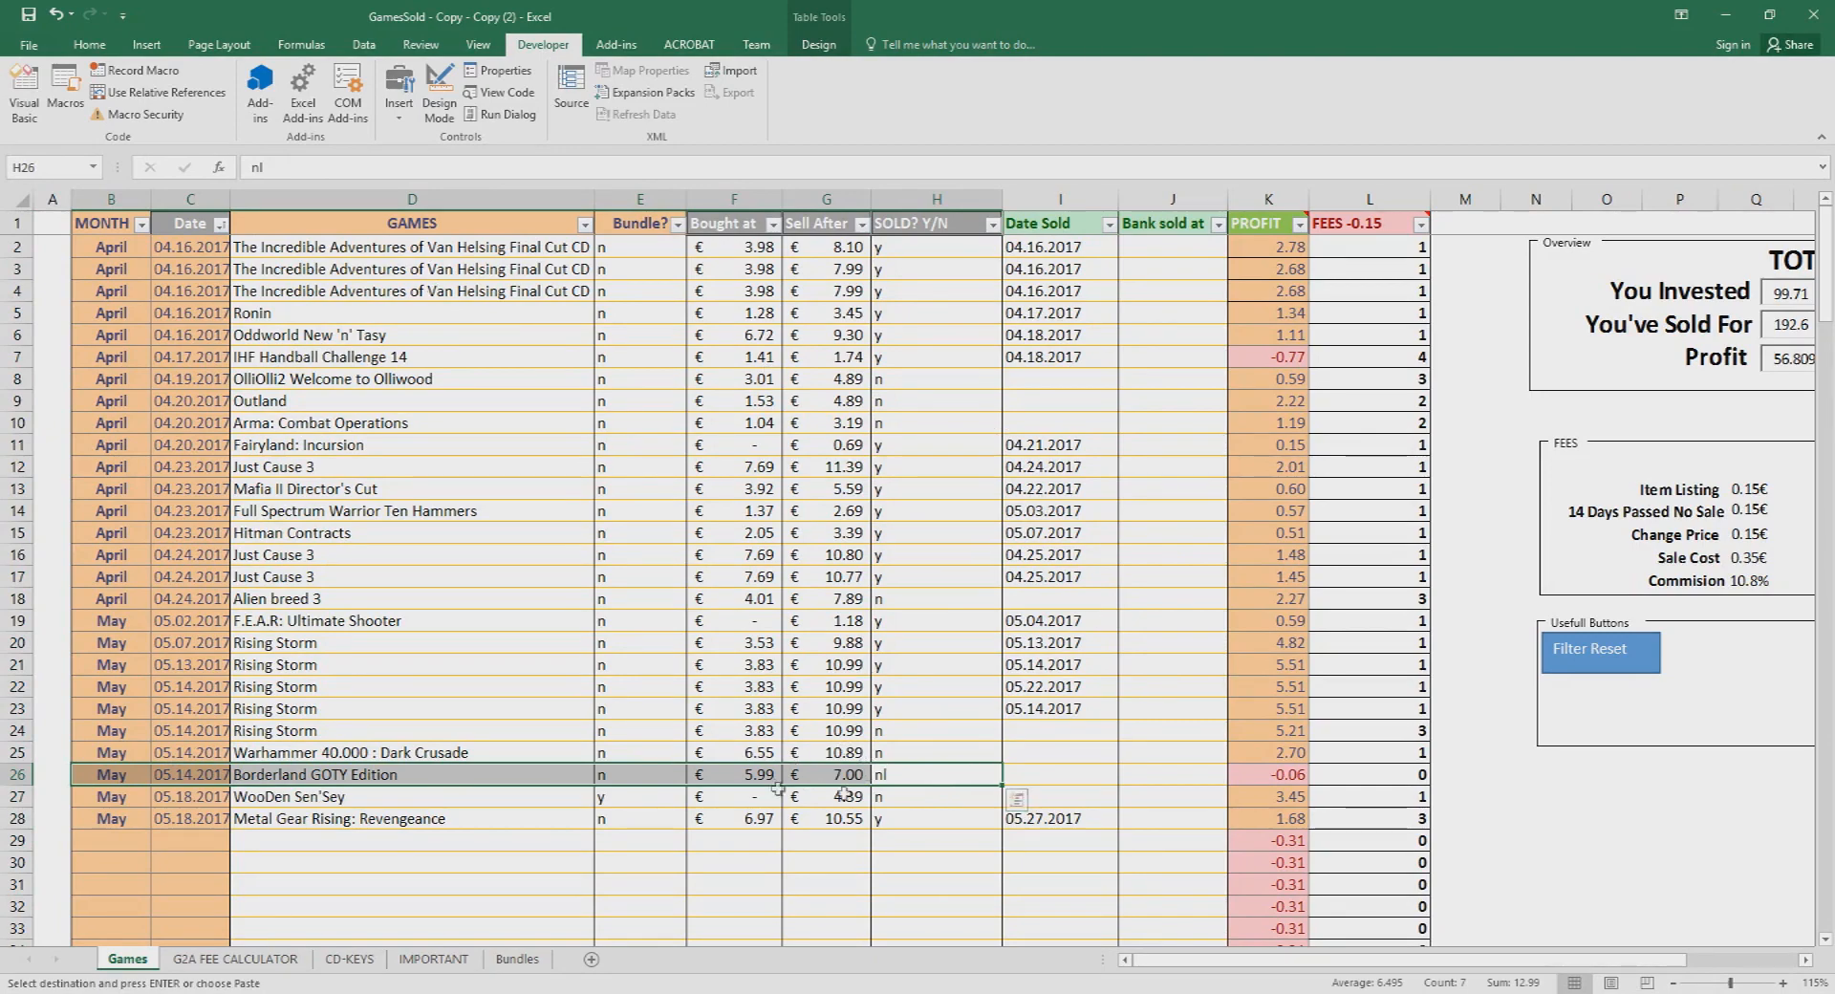
click(1266, 774)
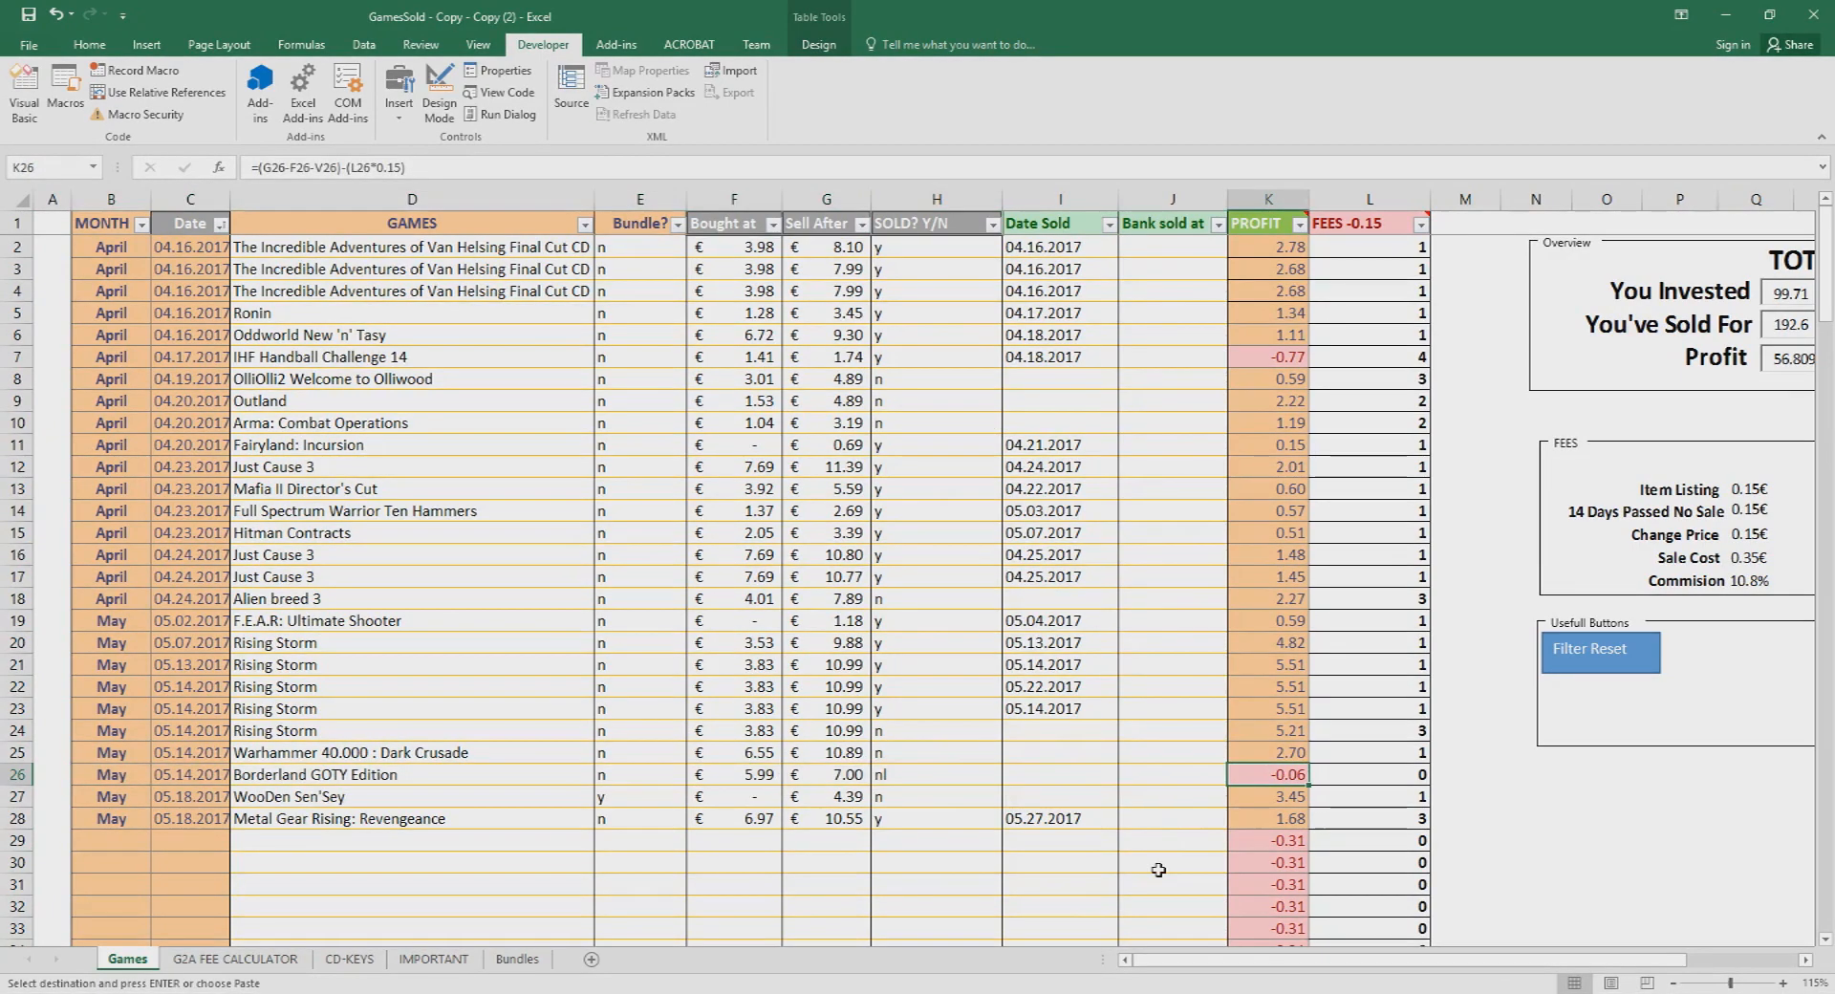
mouse_move(1252, 933)
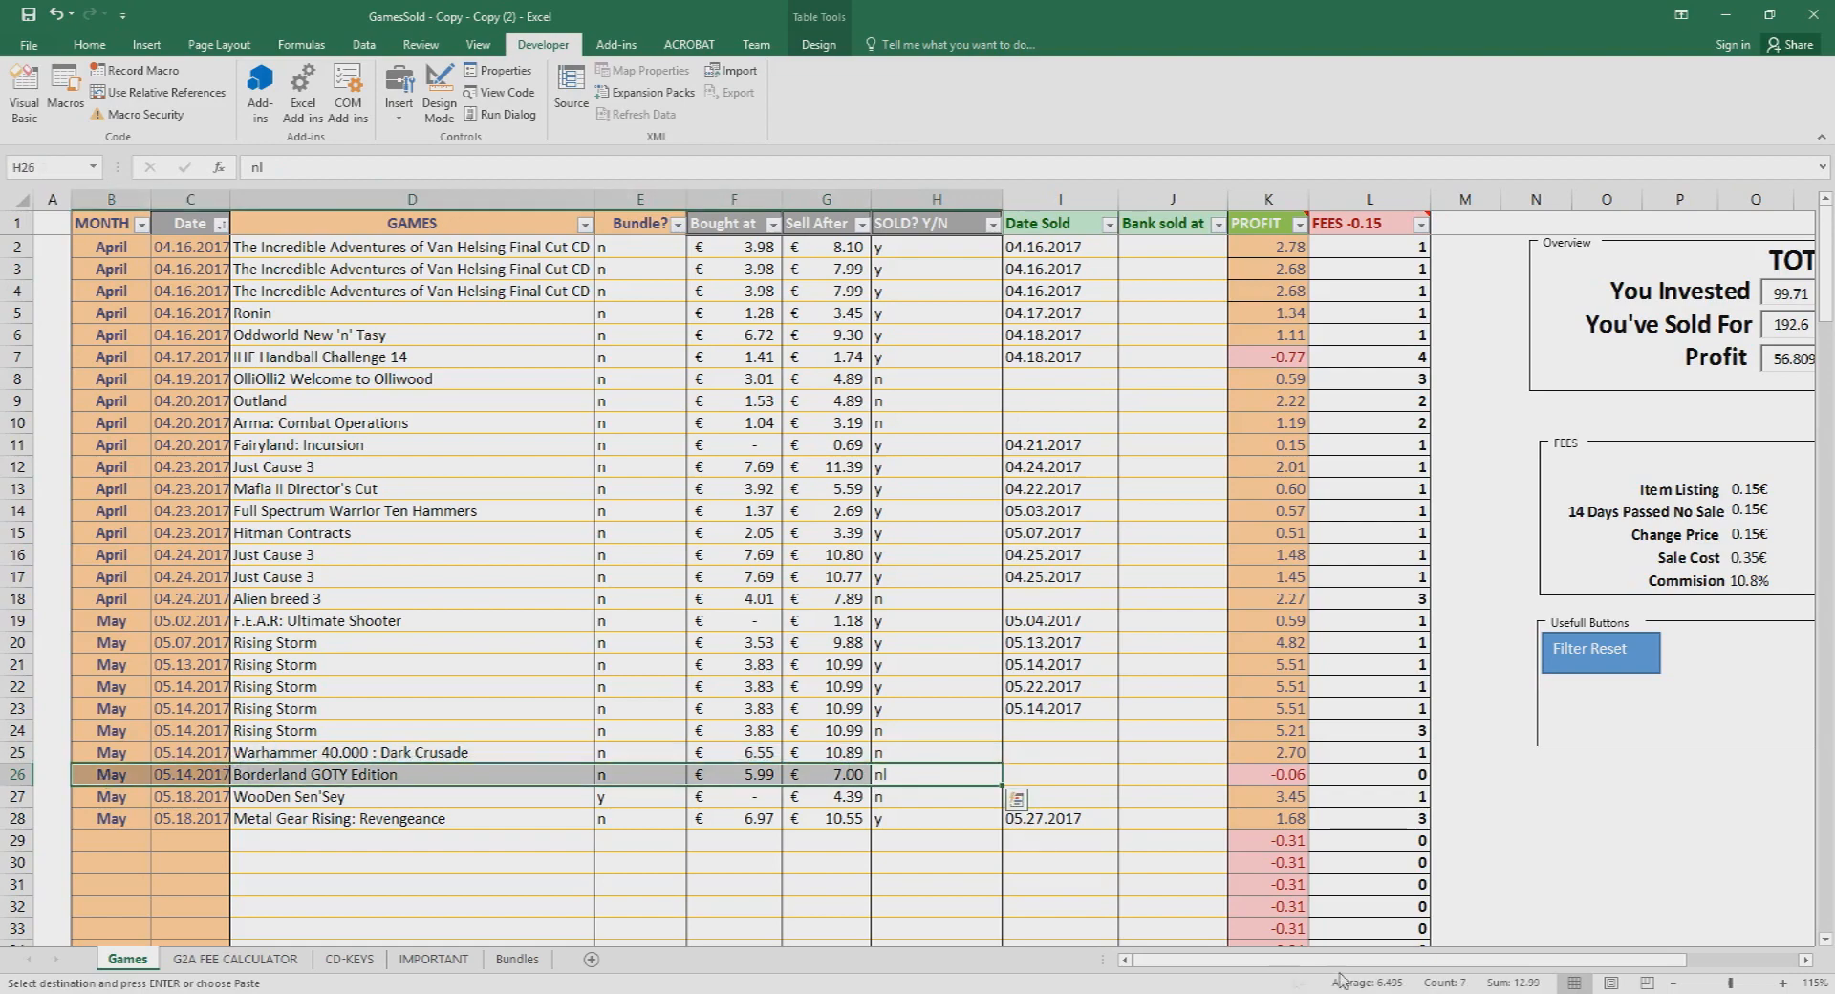
scroll(right, 3)
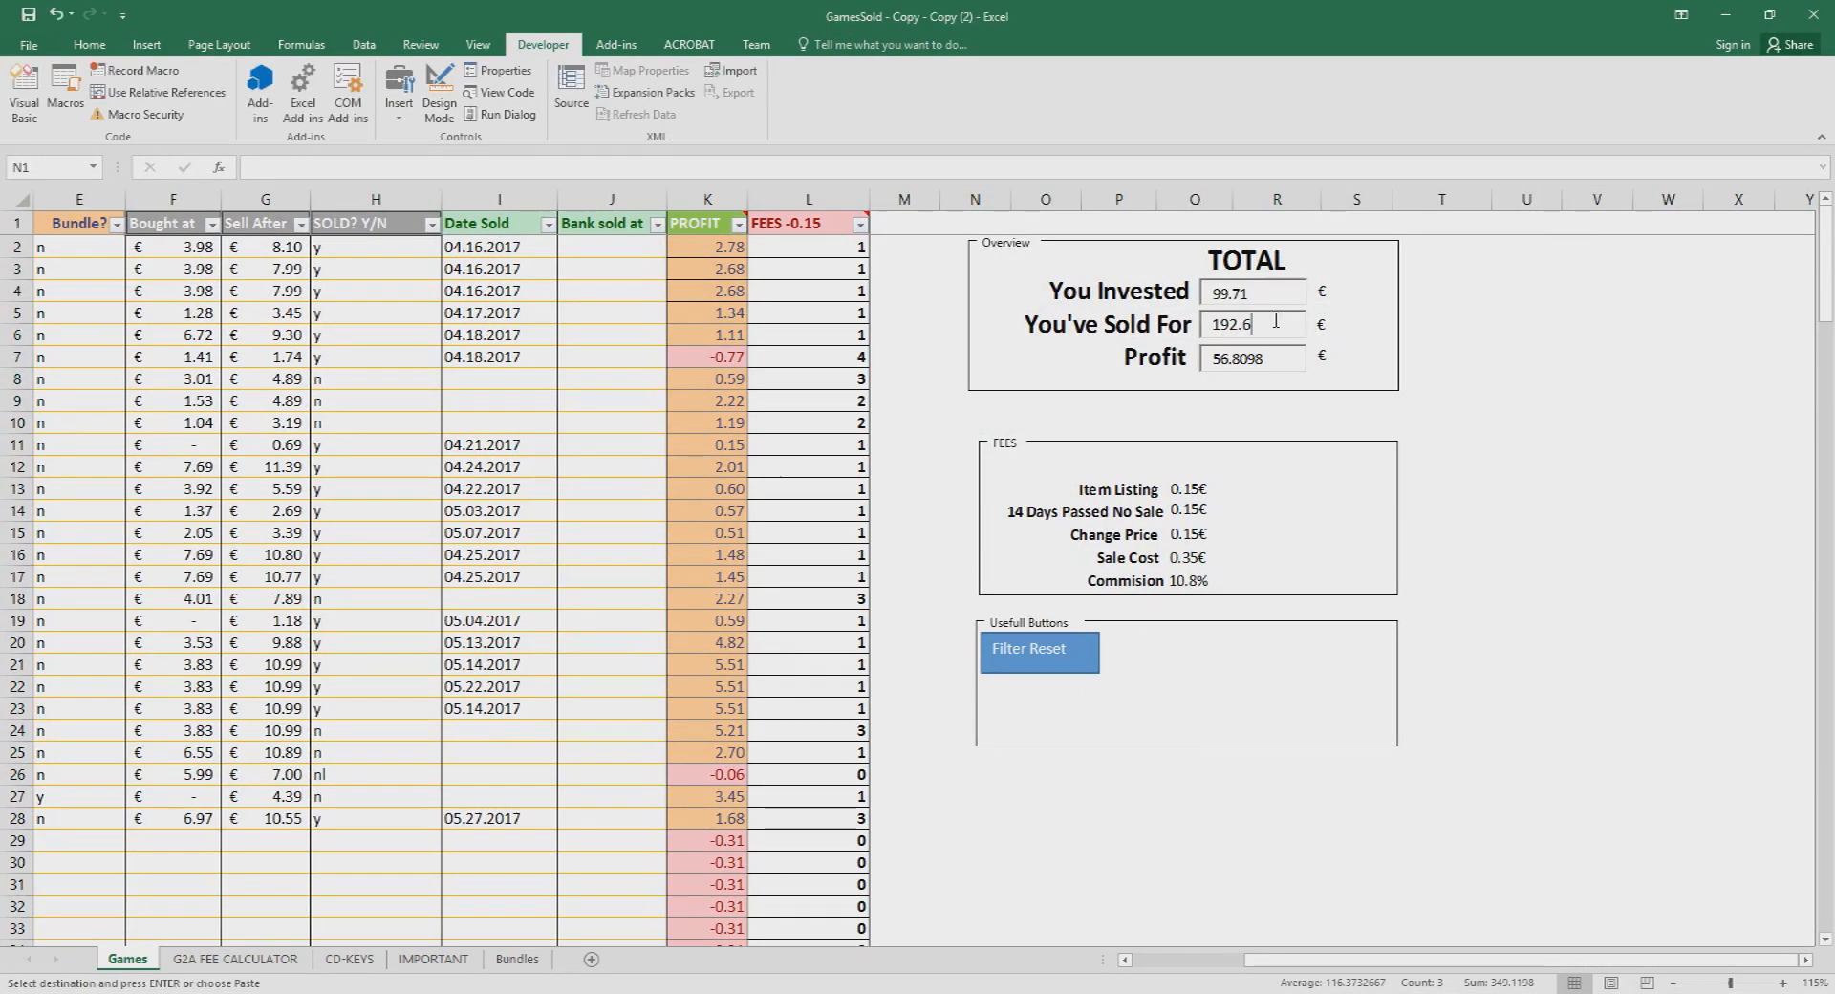
click(902, 334)
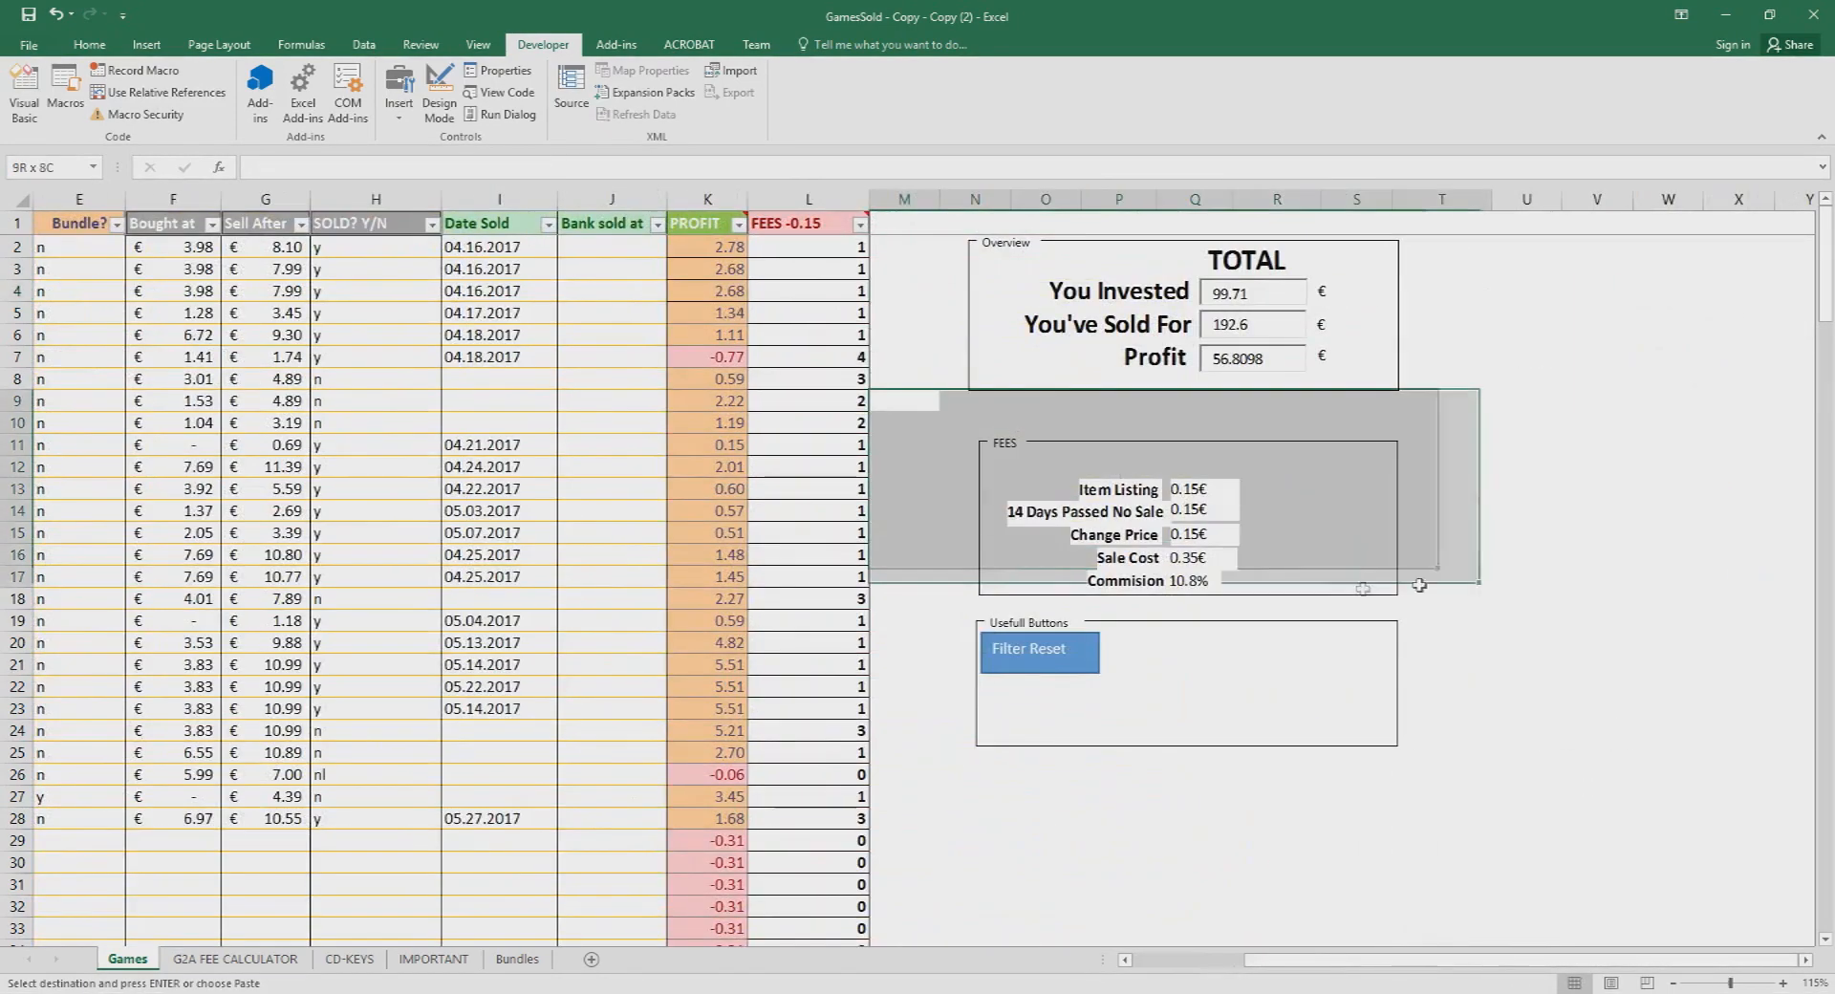
click(973, 420)
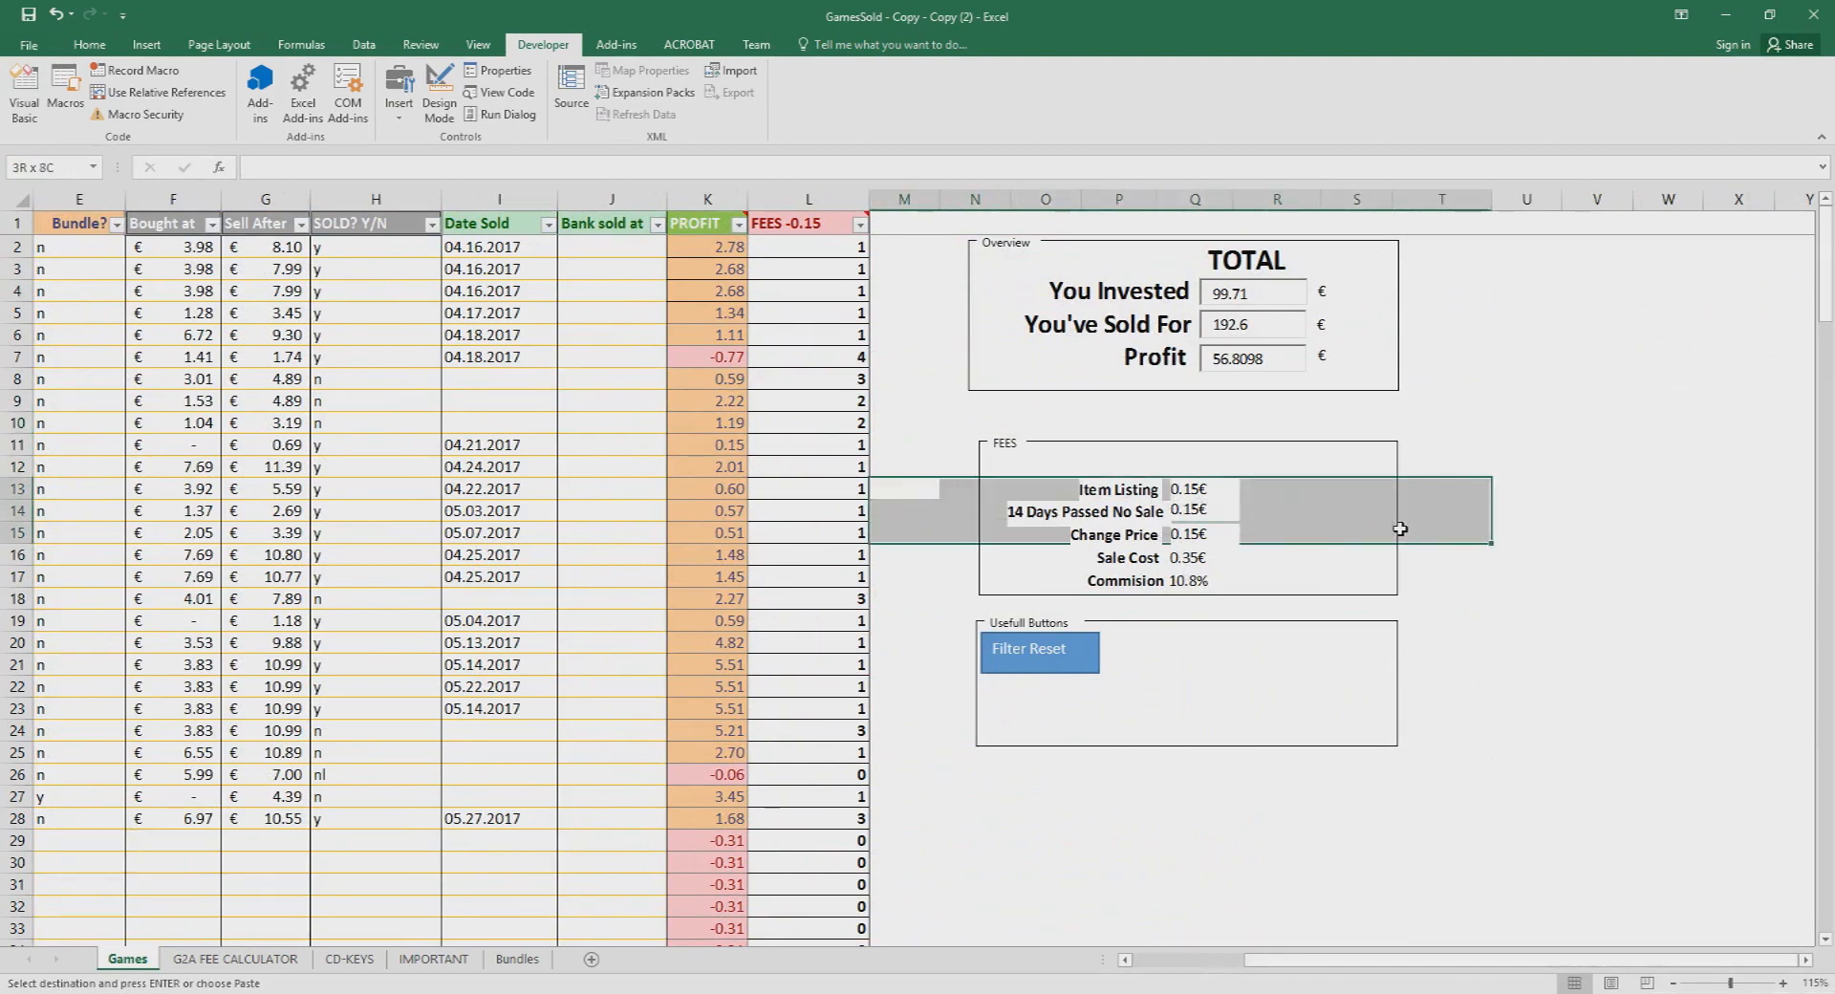
click(973, 576)
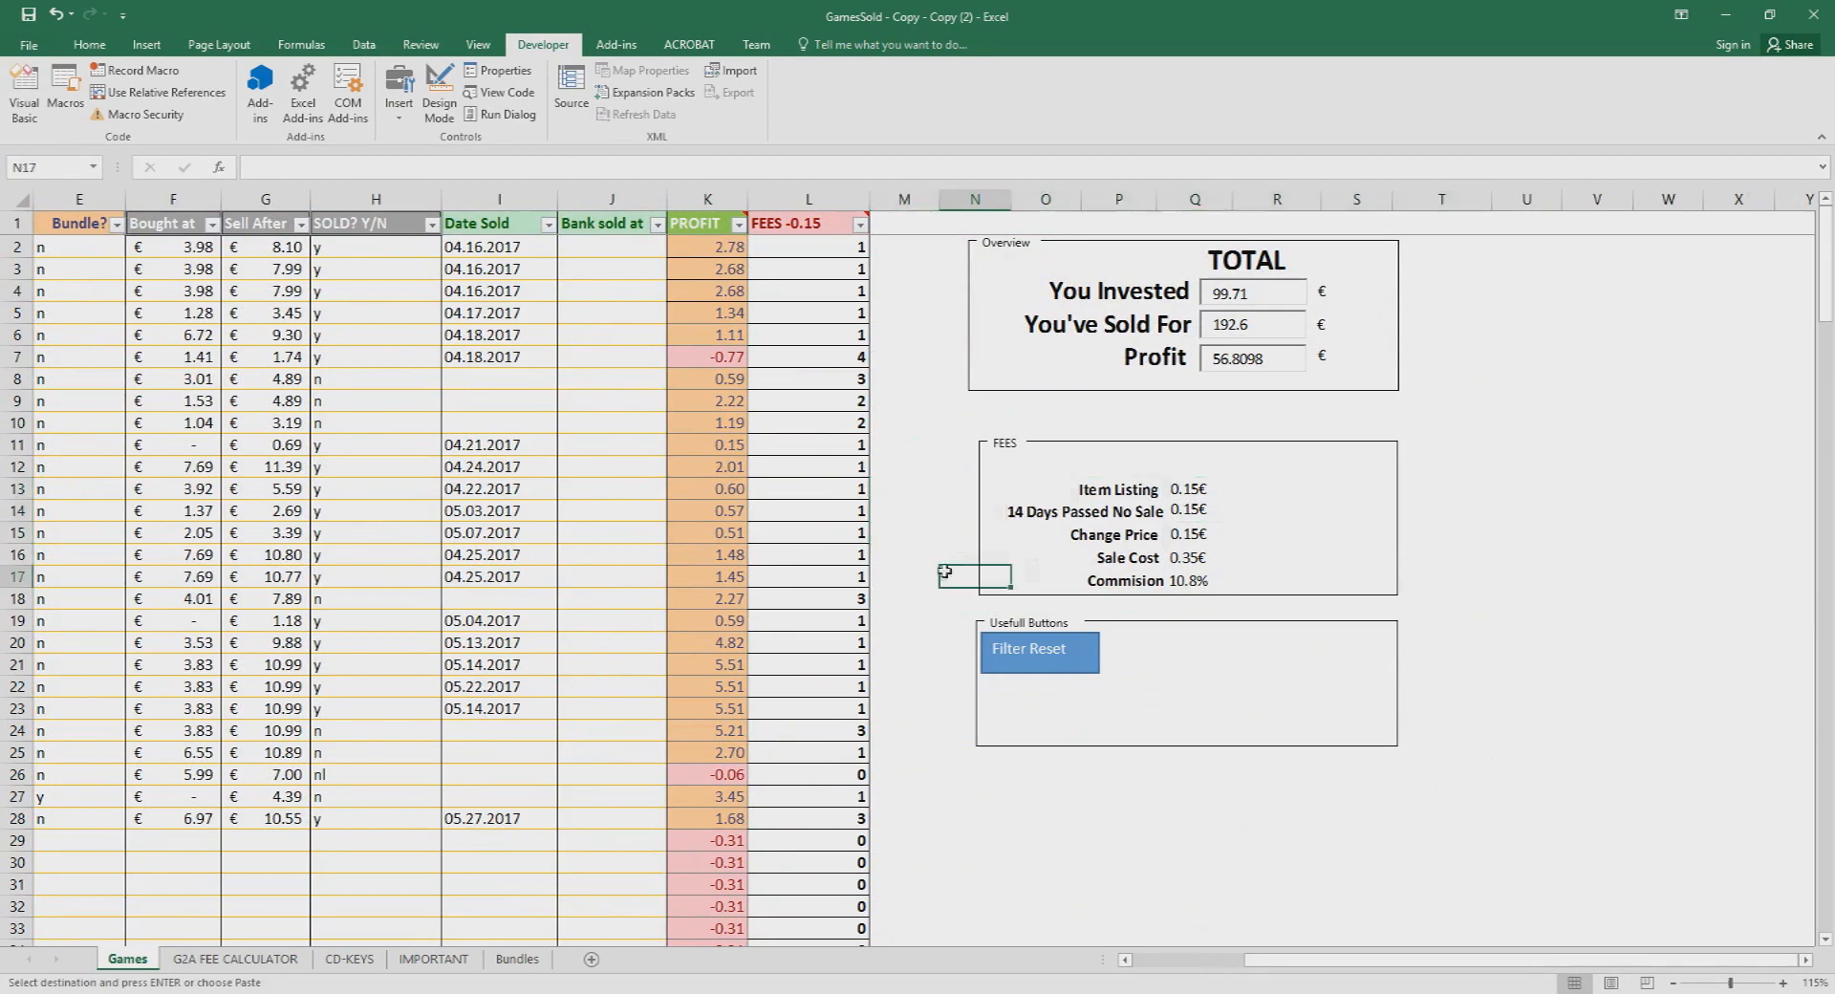
click(902, 621)
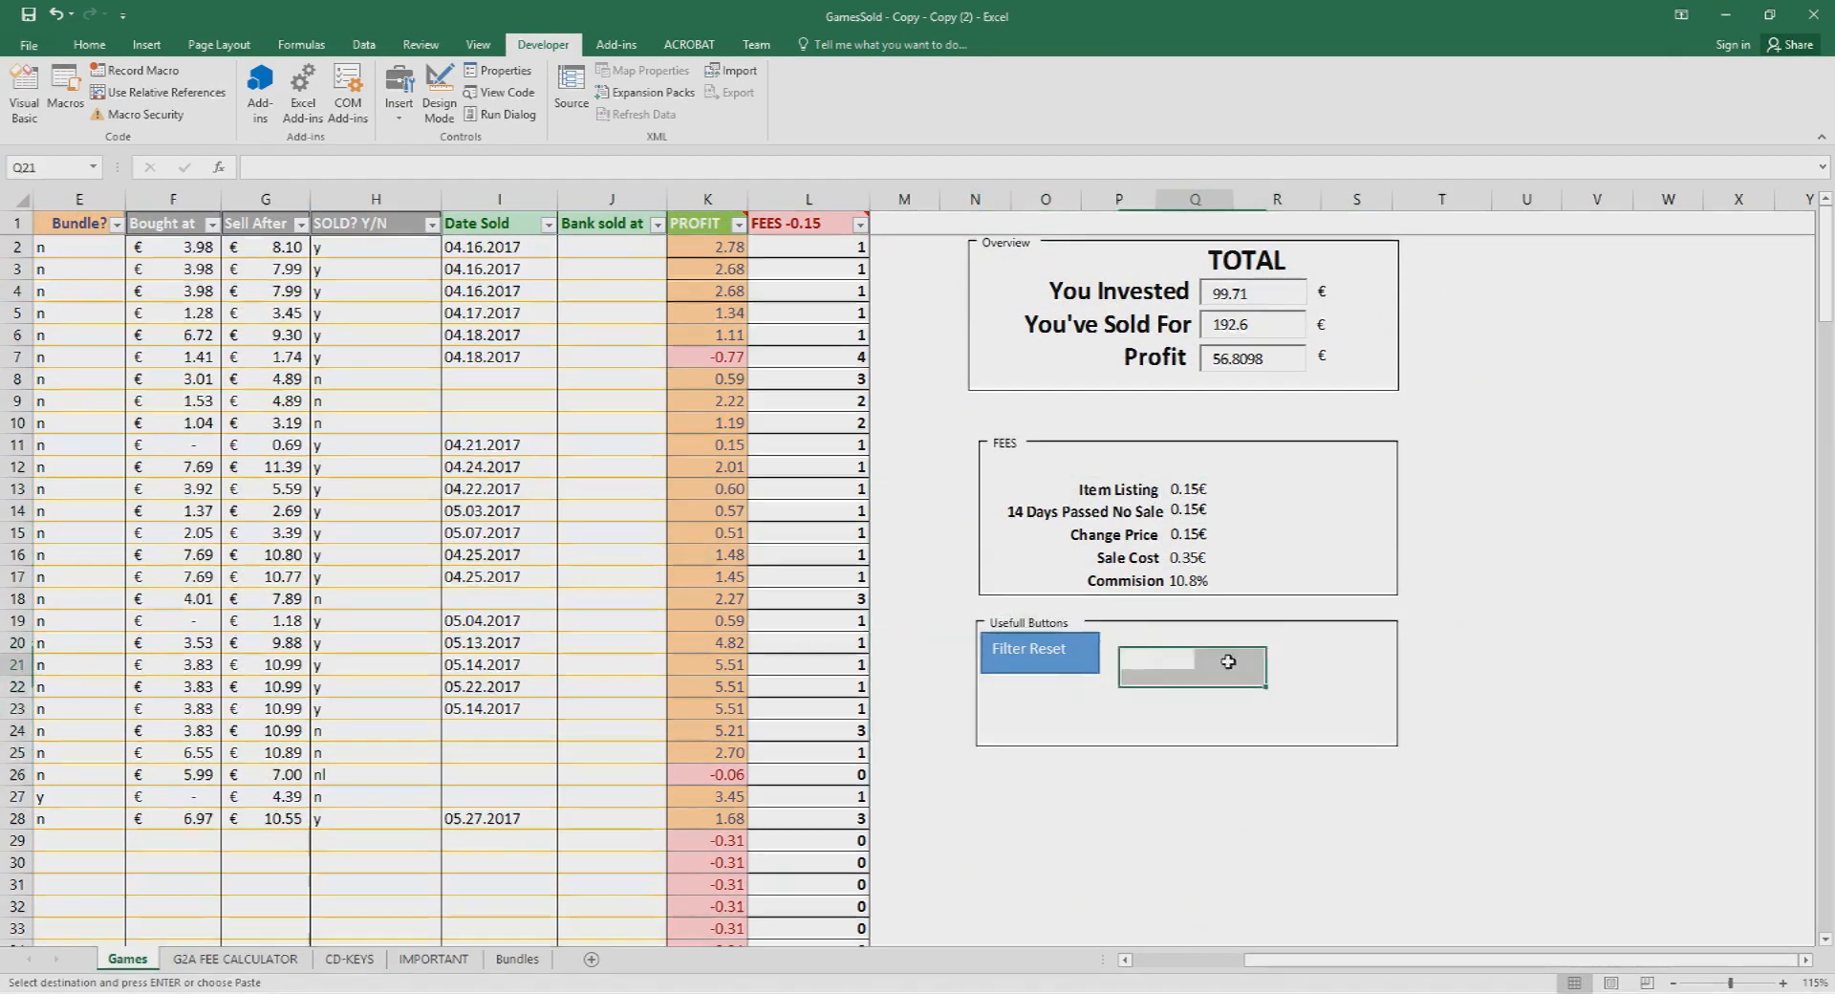
click(1189, 665)
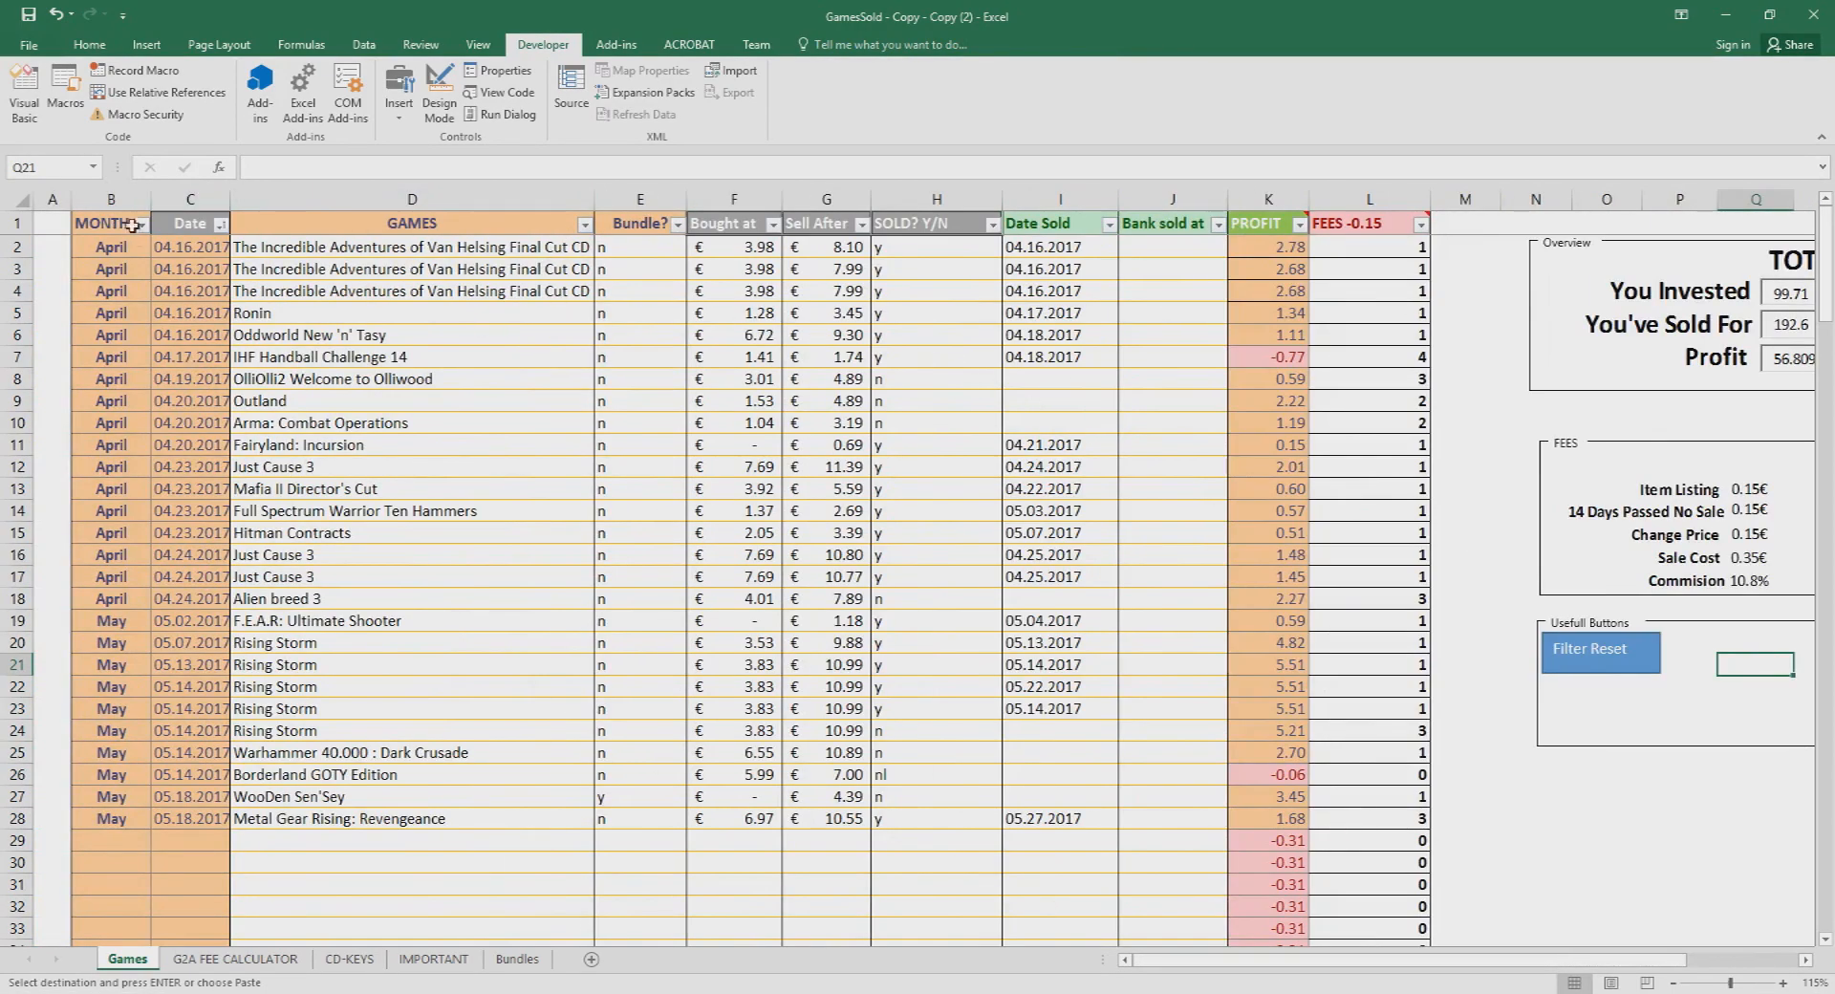
Step: Filter SOLD? Y/N to exclude 'n', leaving only sold games
click(143, 224)
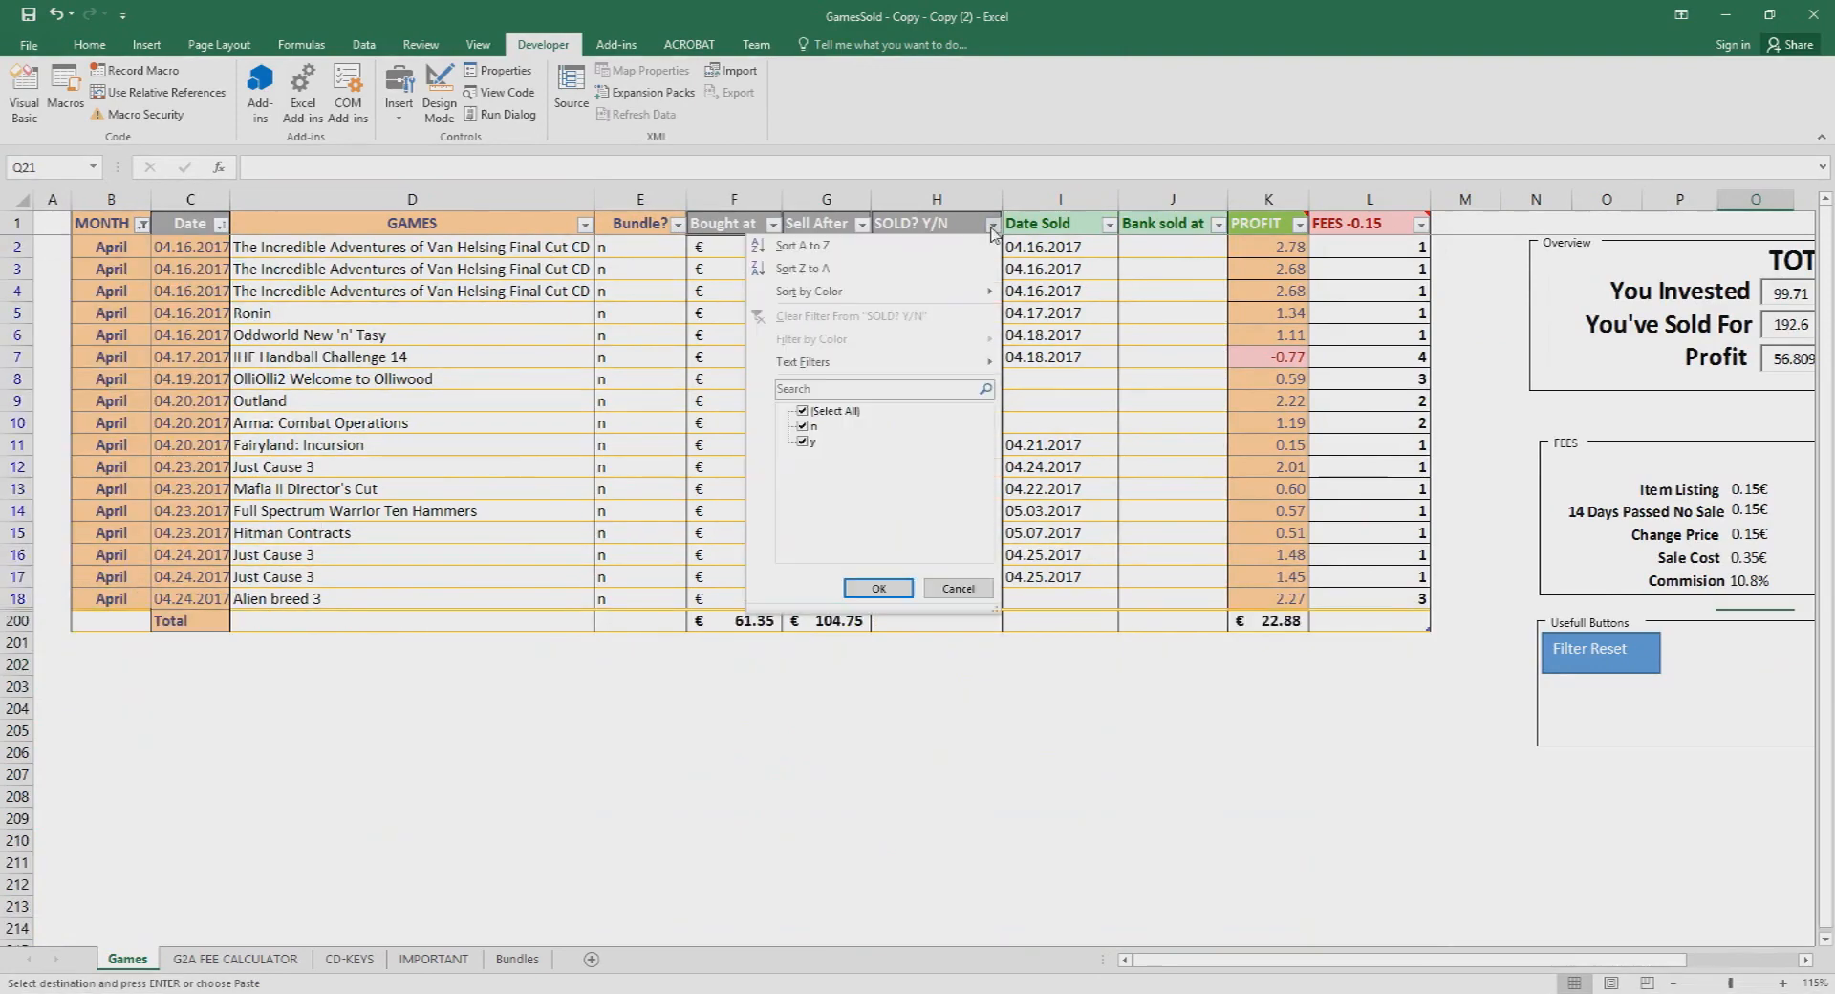
click(139, 224)
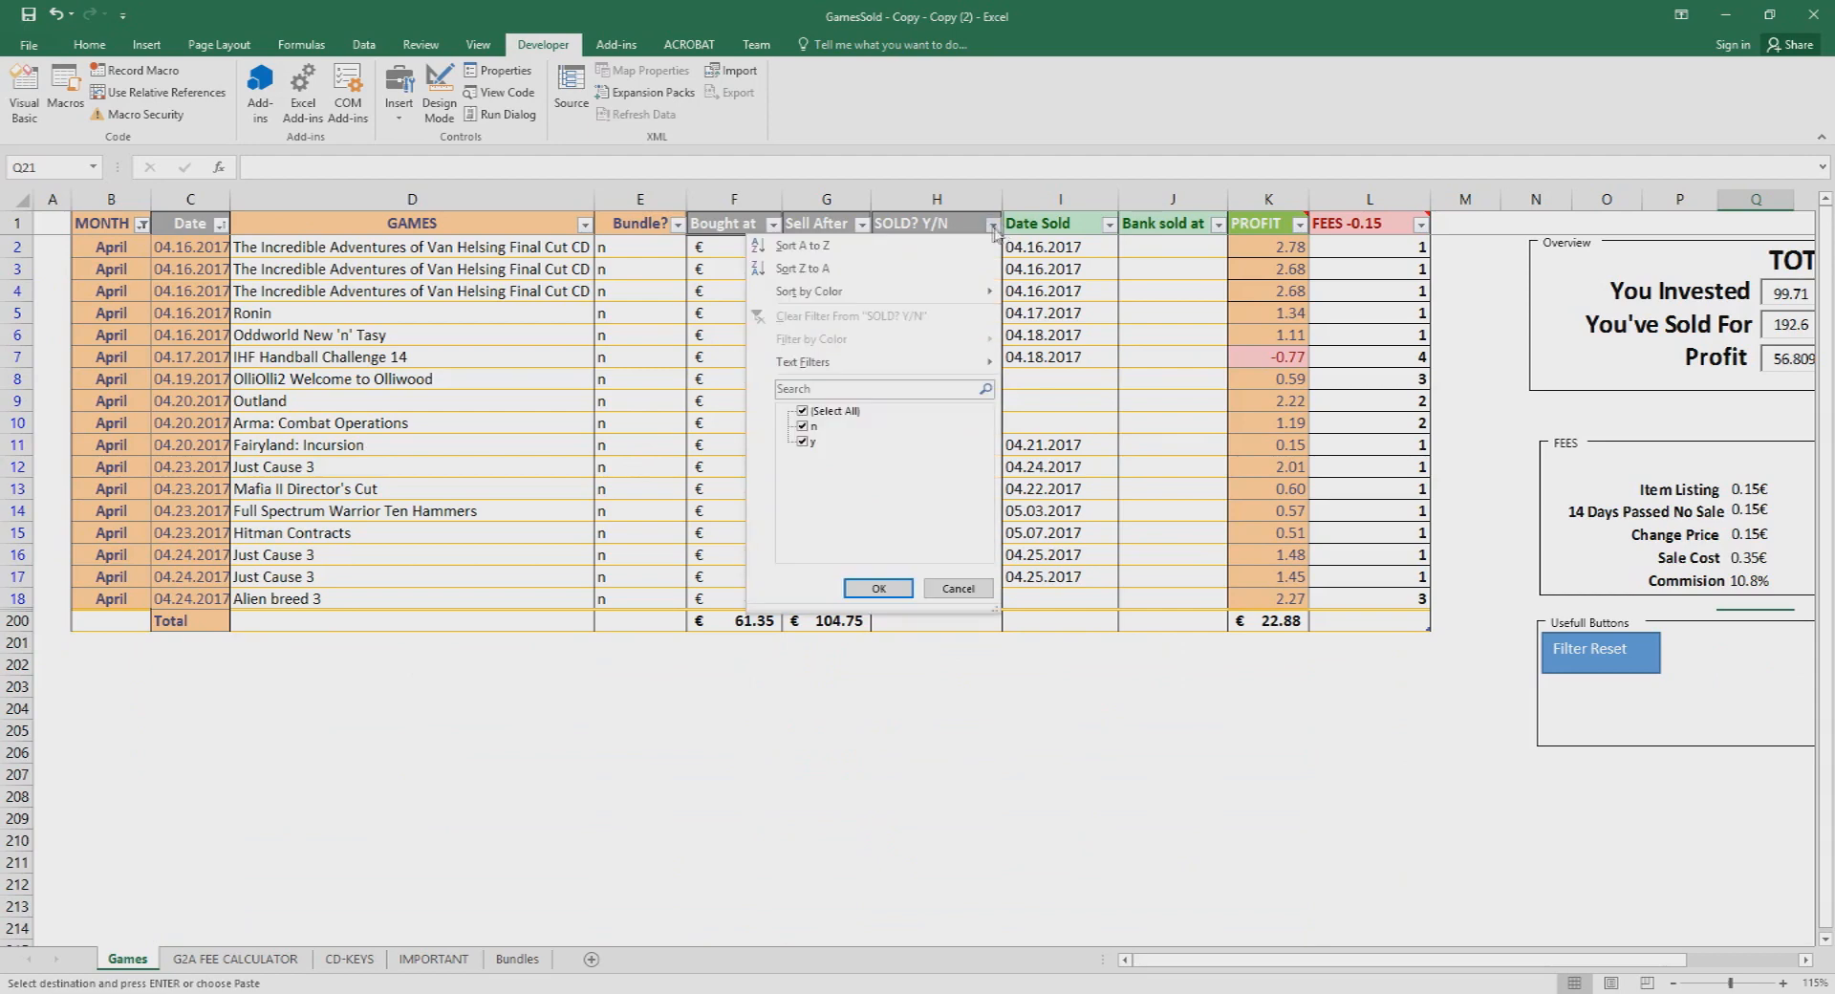
click(802, 411)
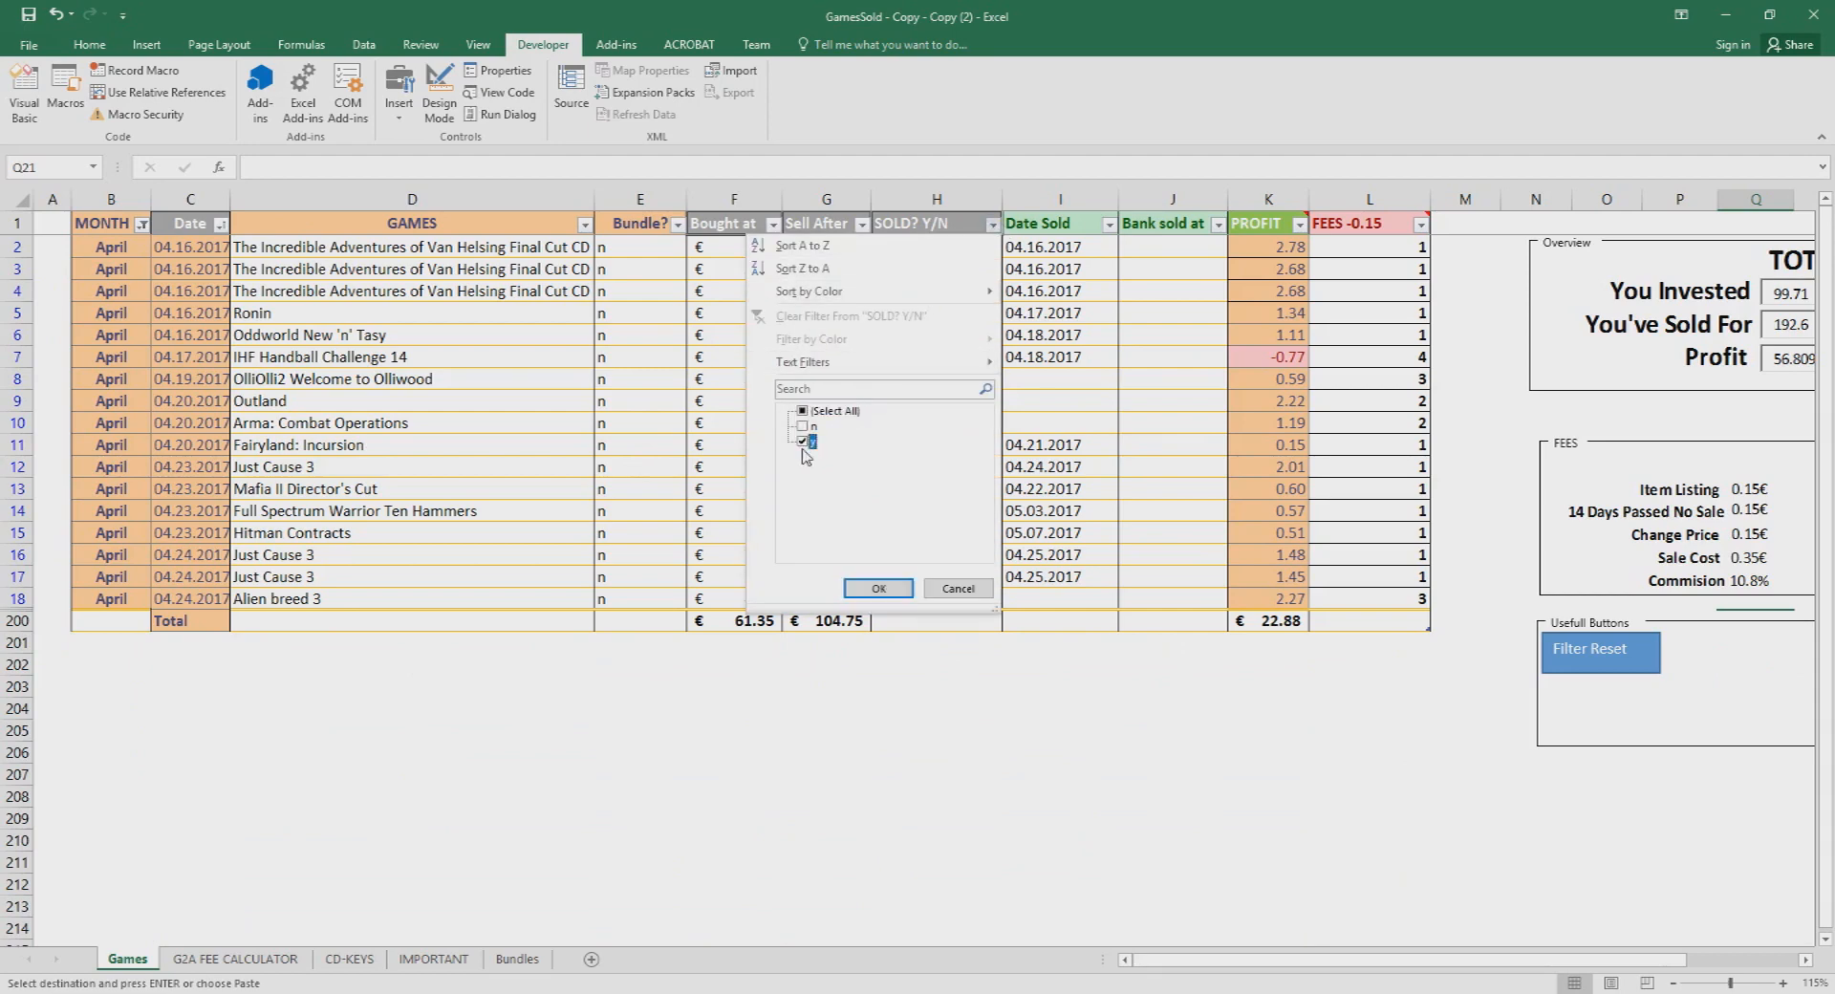
click(877, 586)
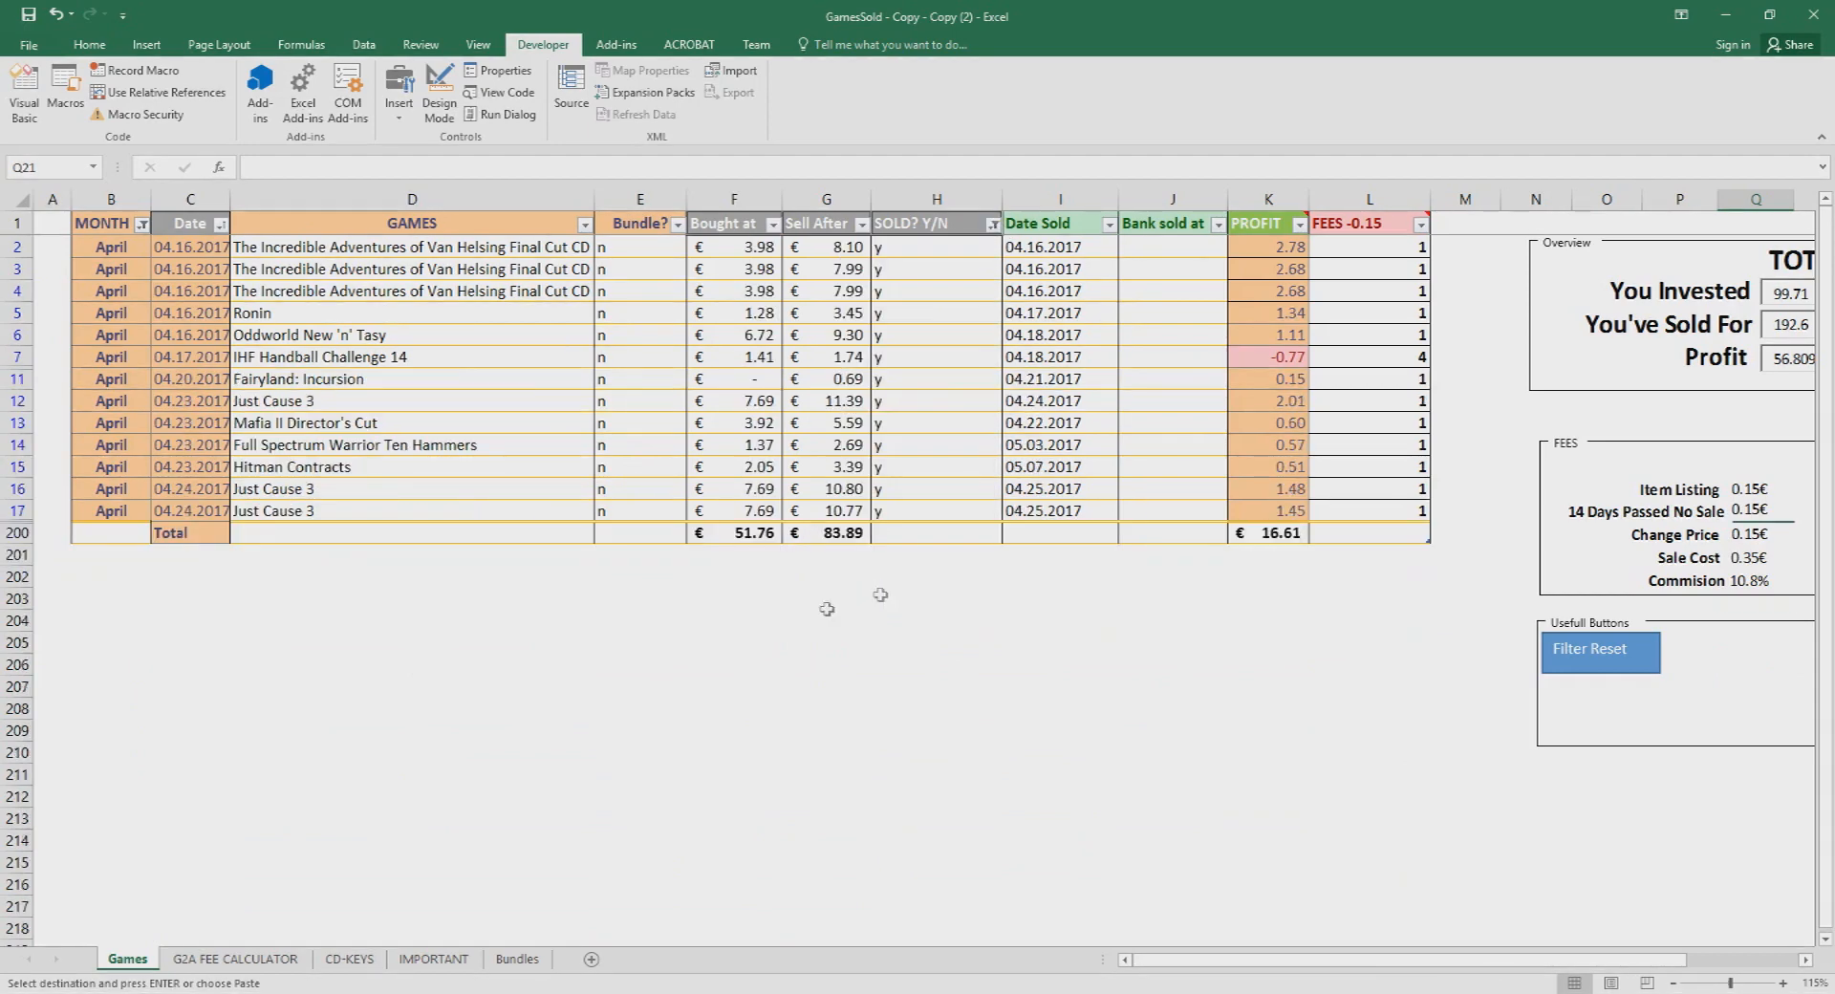
Step: Check the subtotal formulas: 51.76 bought and 16.61 profit for the sold games
click(734, 534)
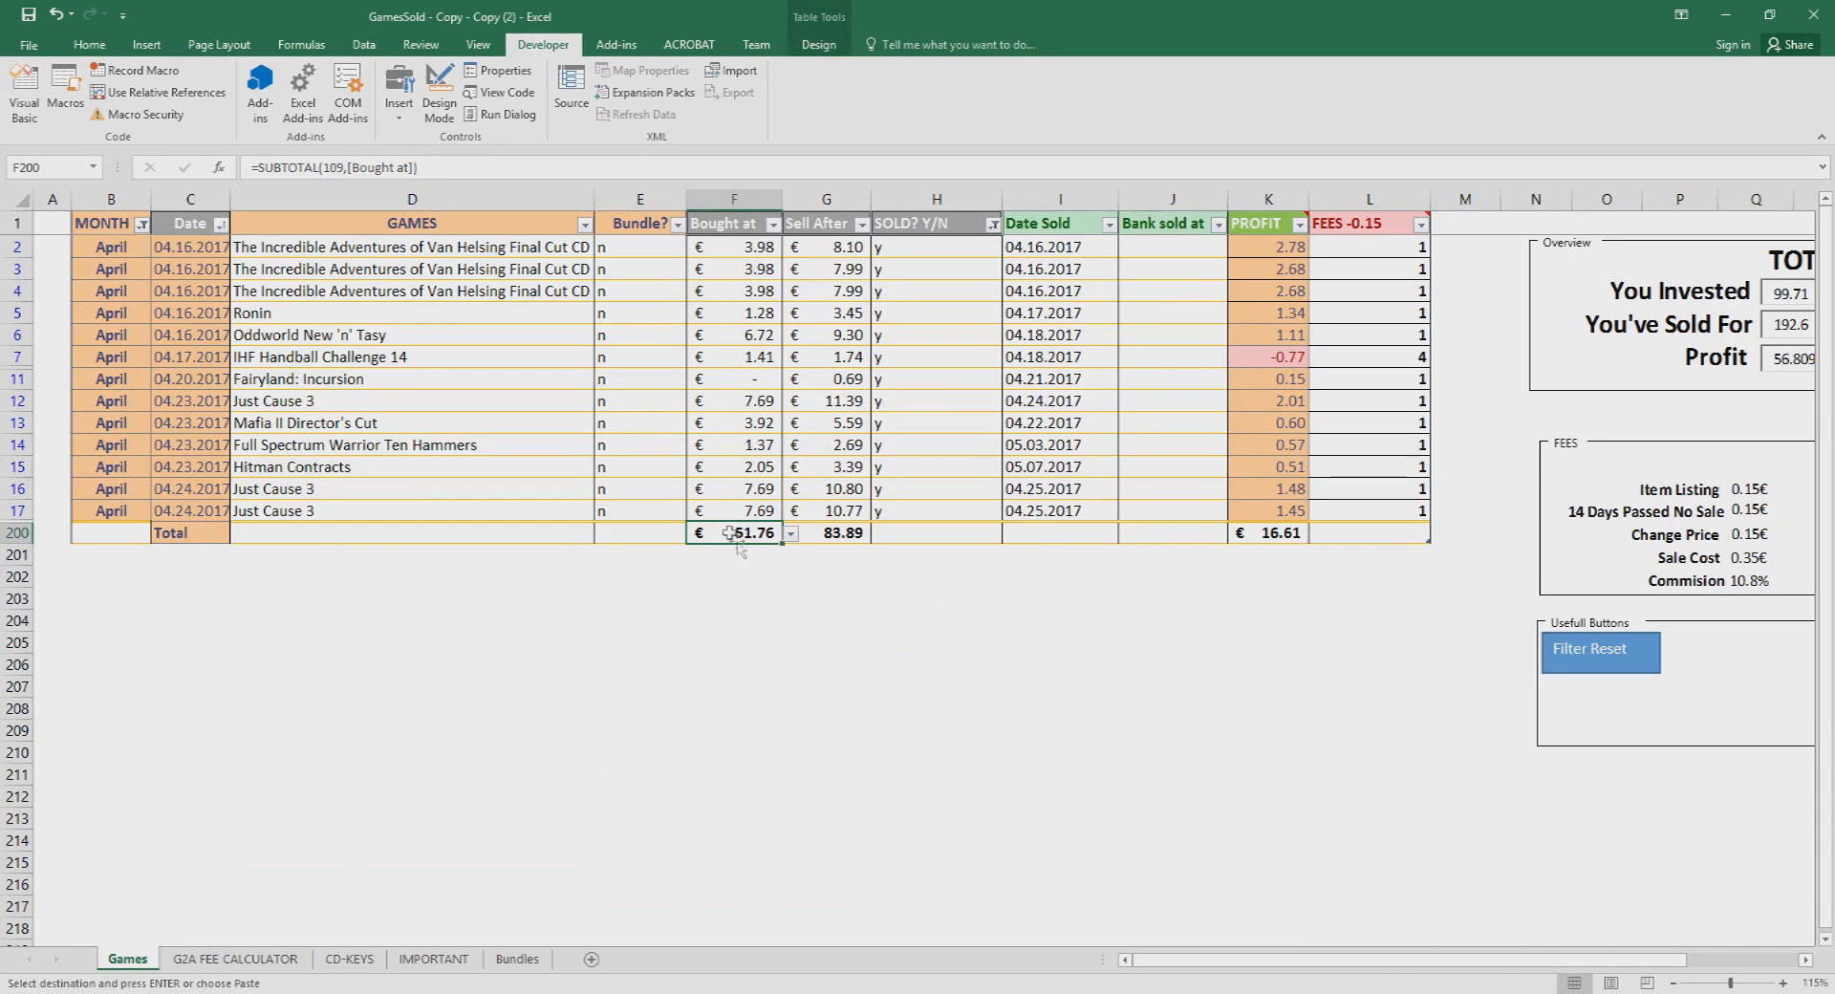
click(1265, 533)
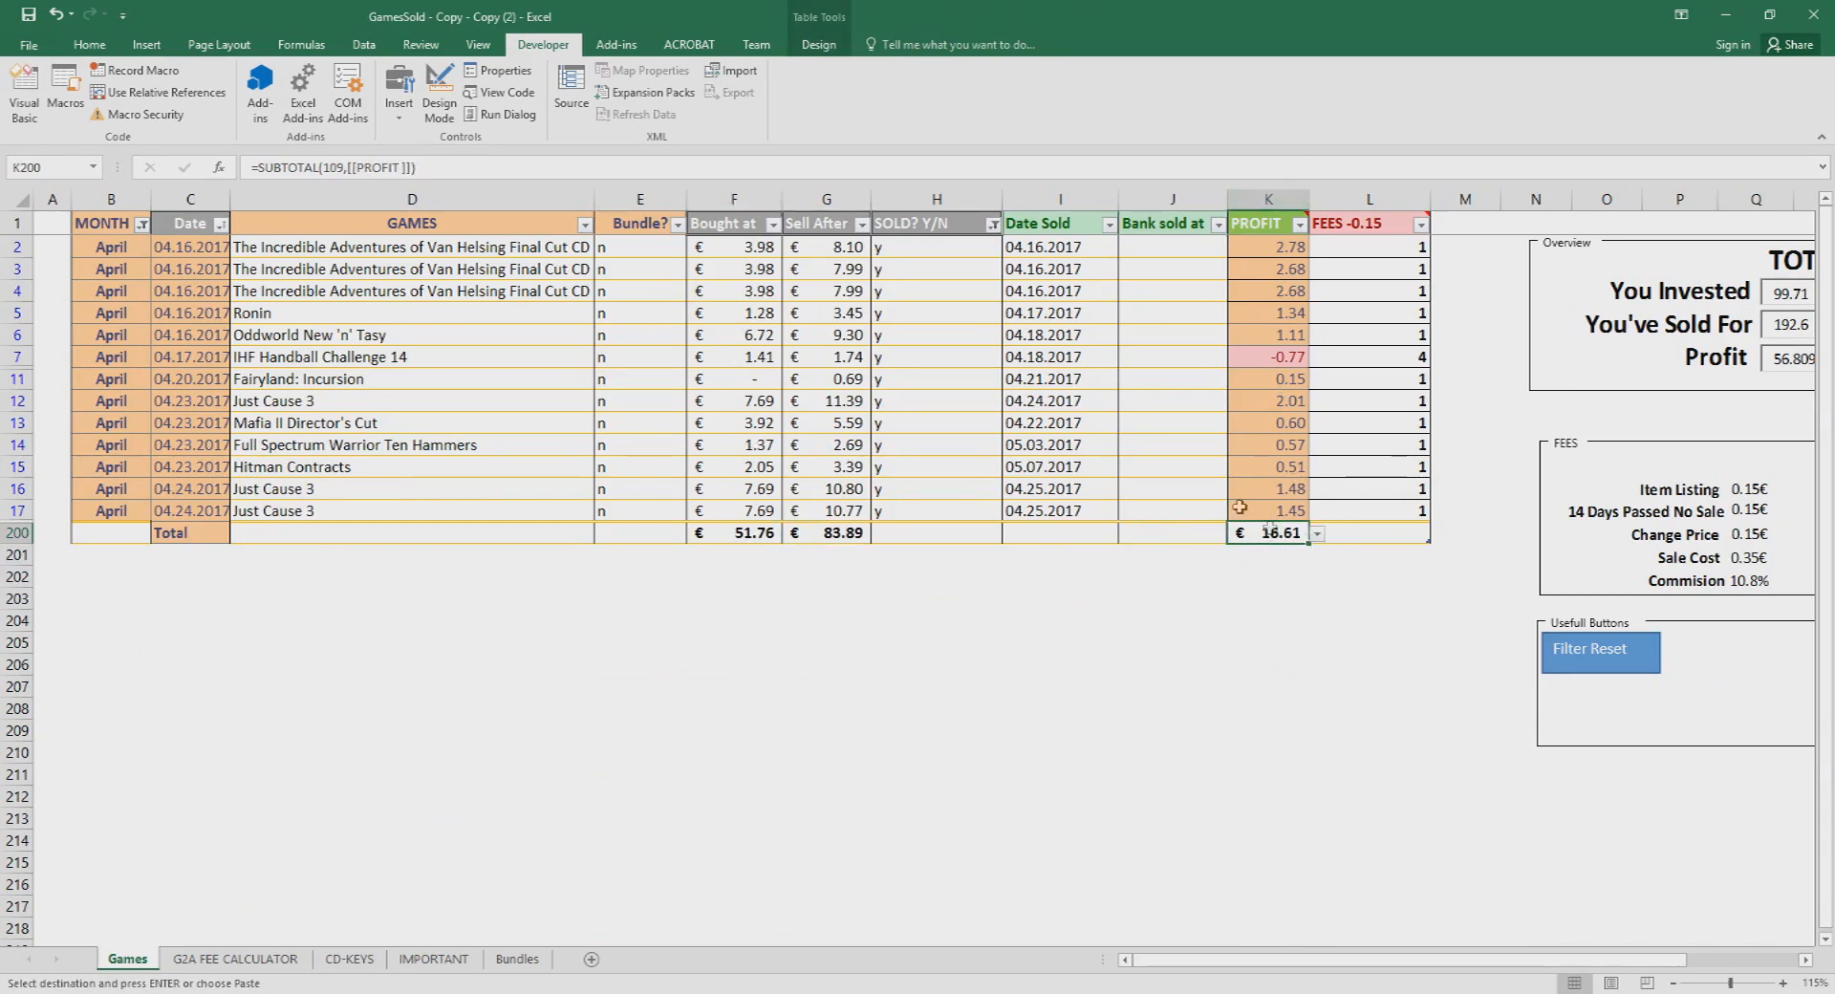
click(734, 533)
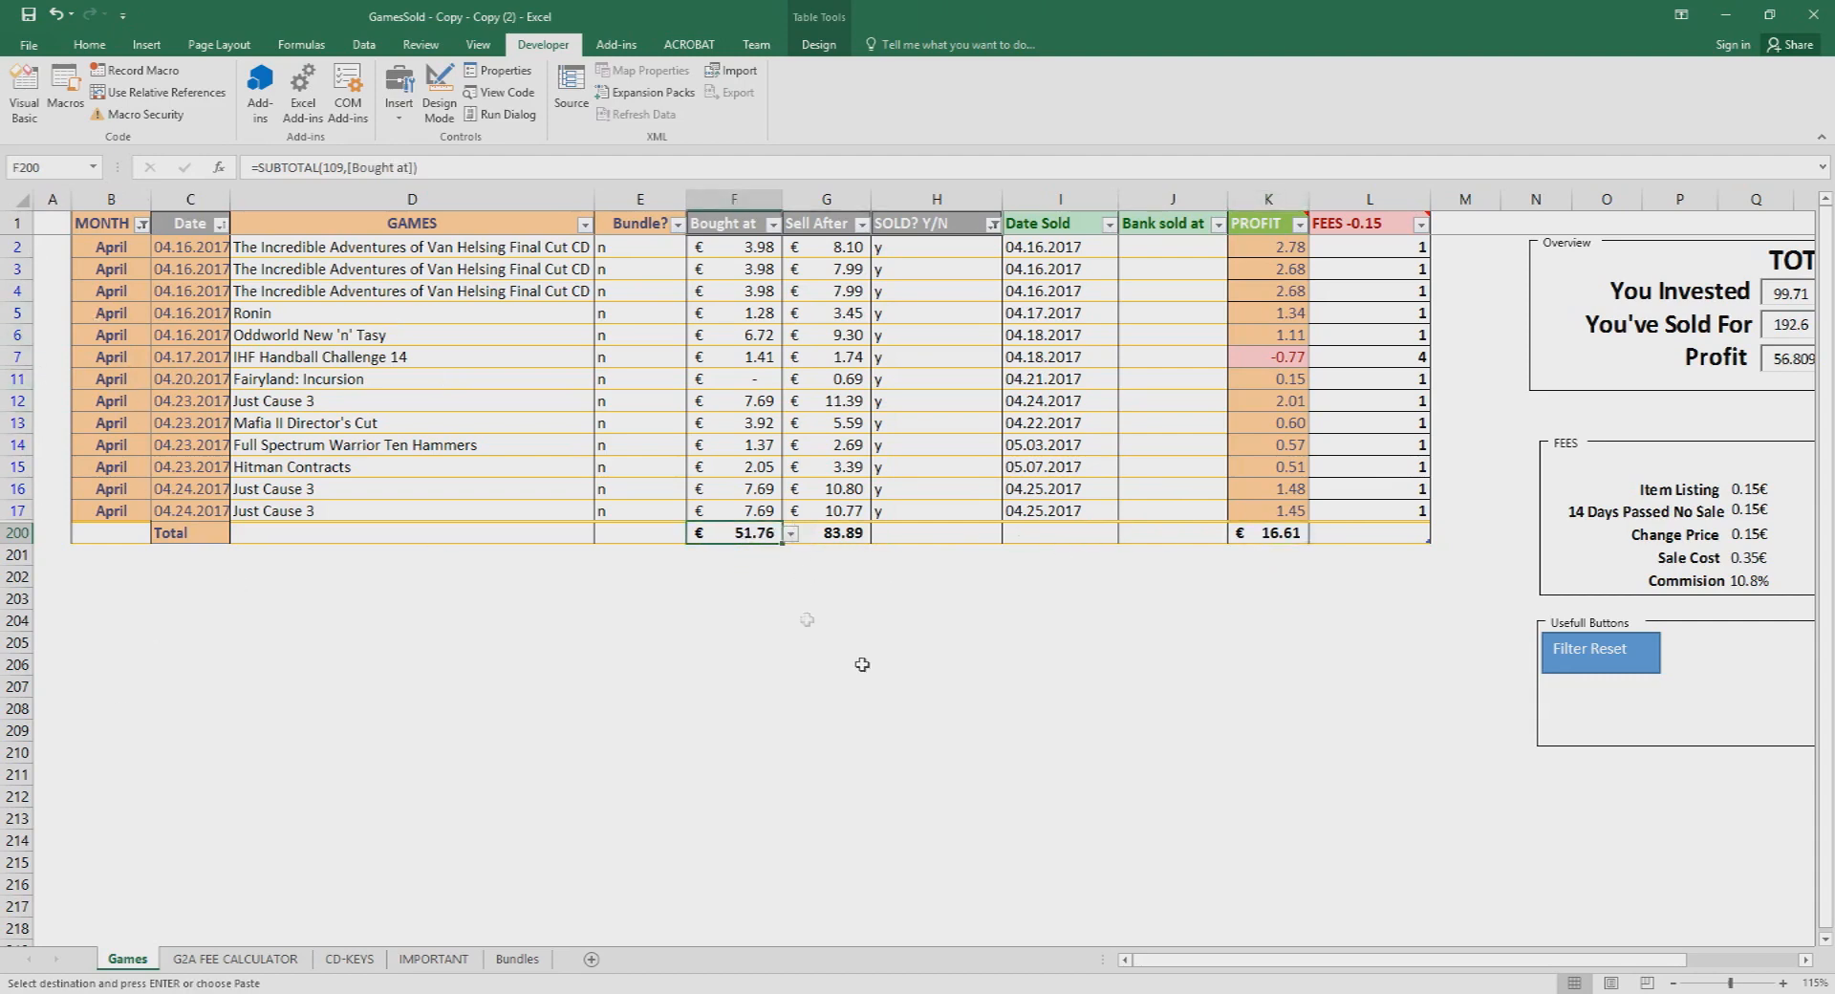
click(1268, 533)
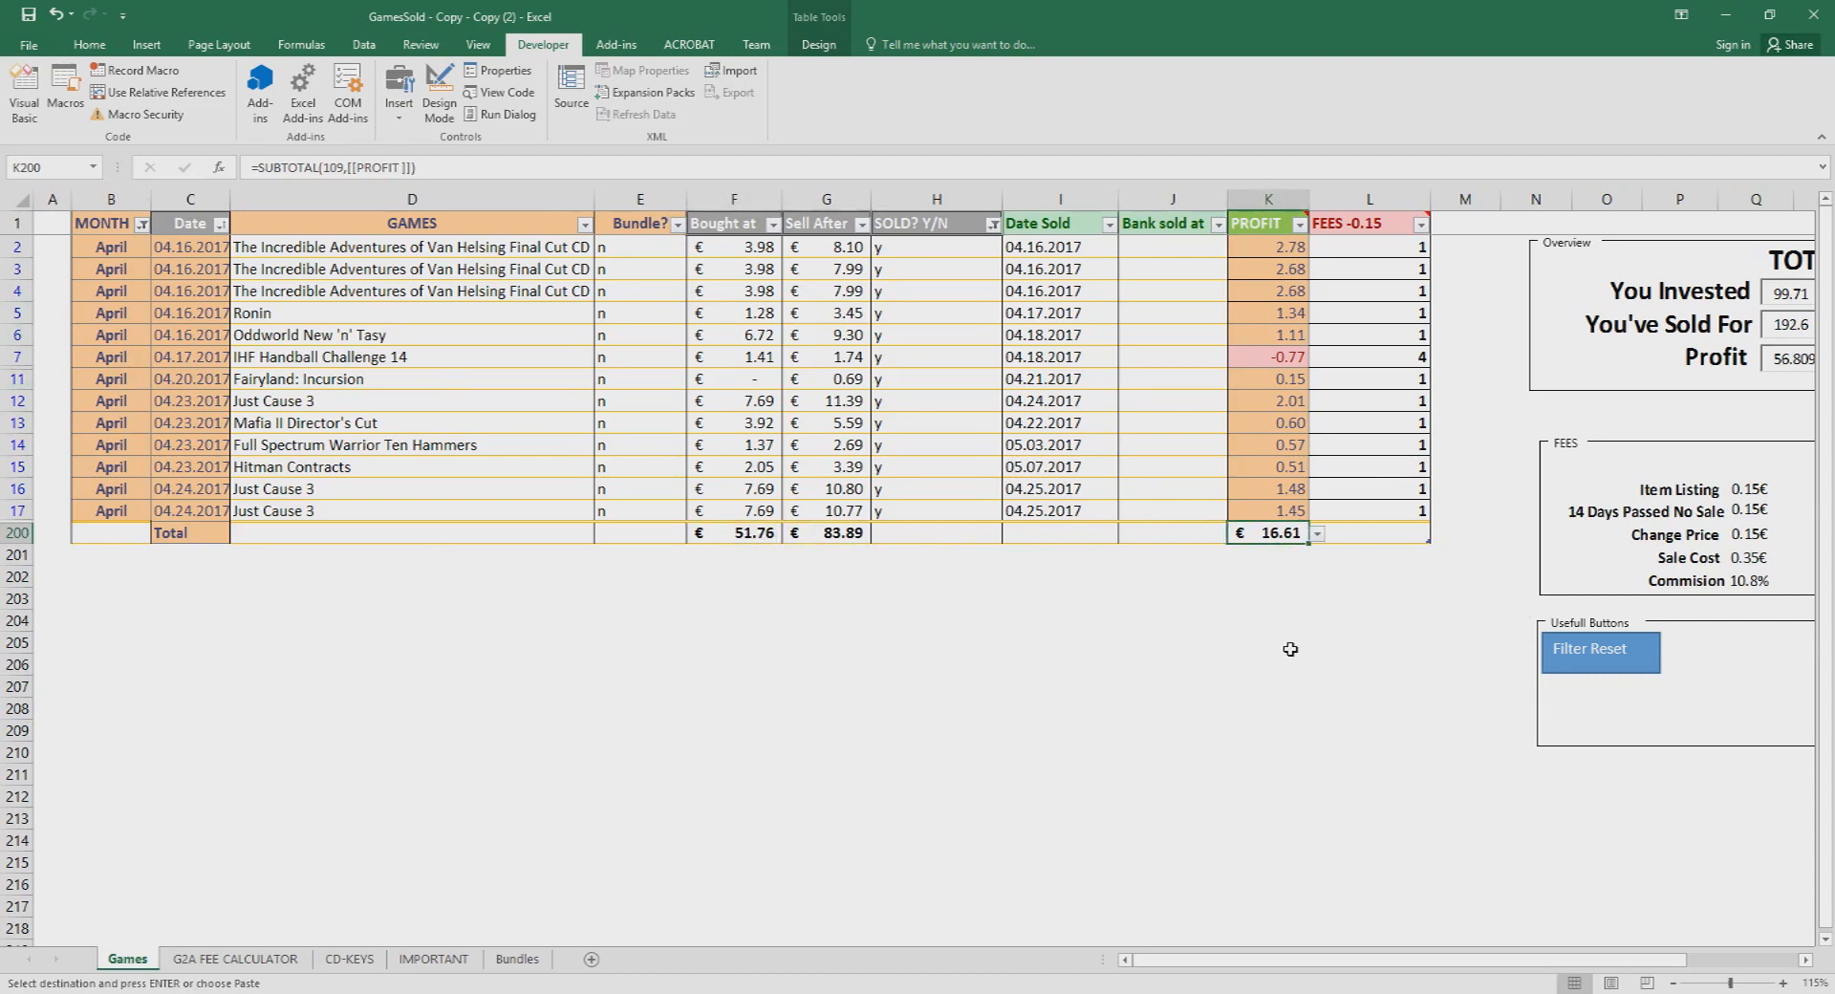
click(1265, 598)
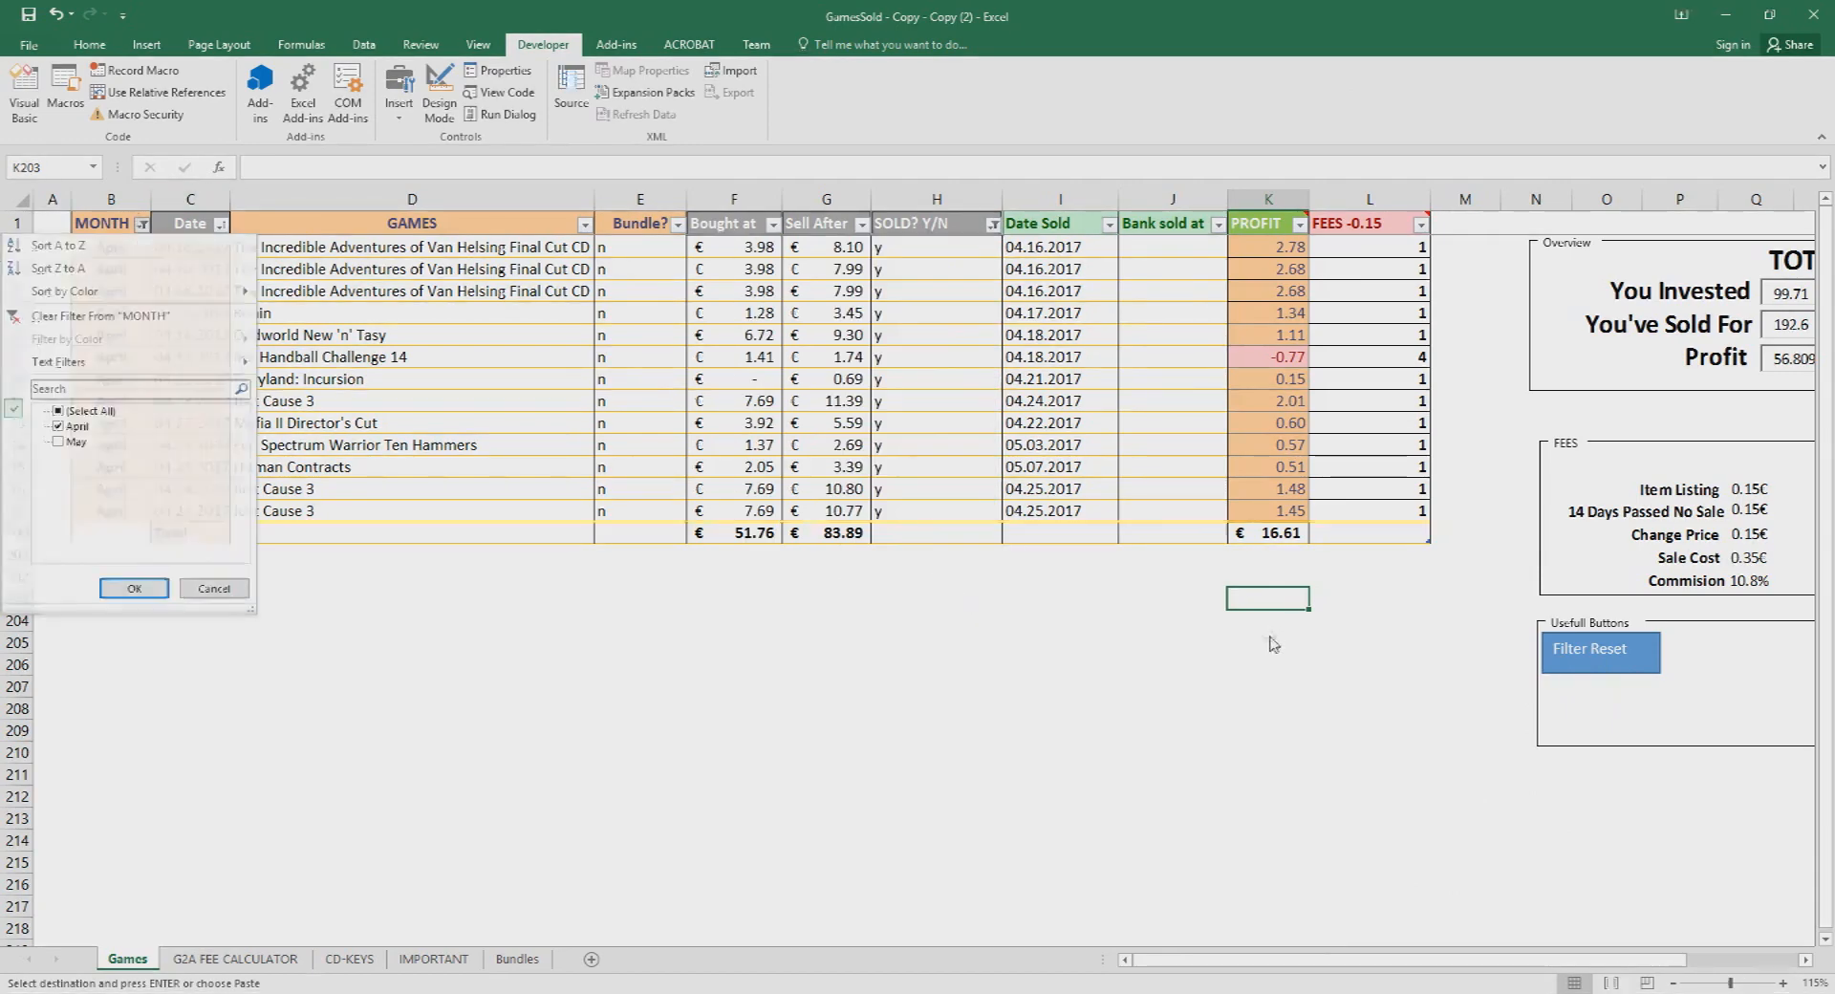
click(132, 586)
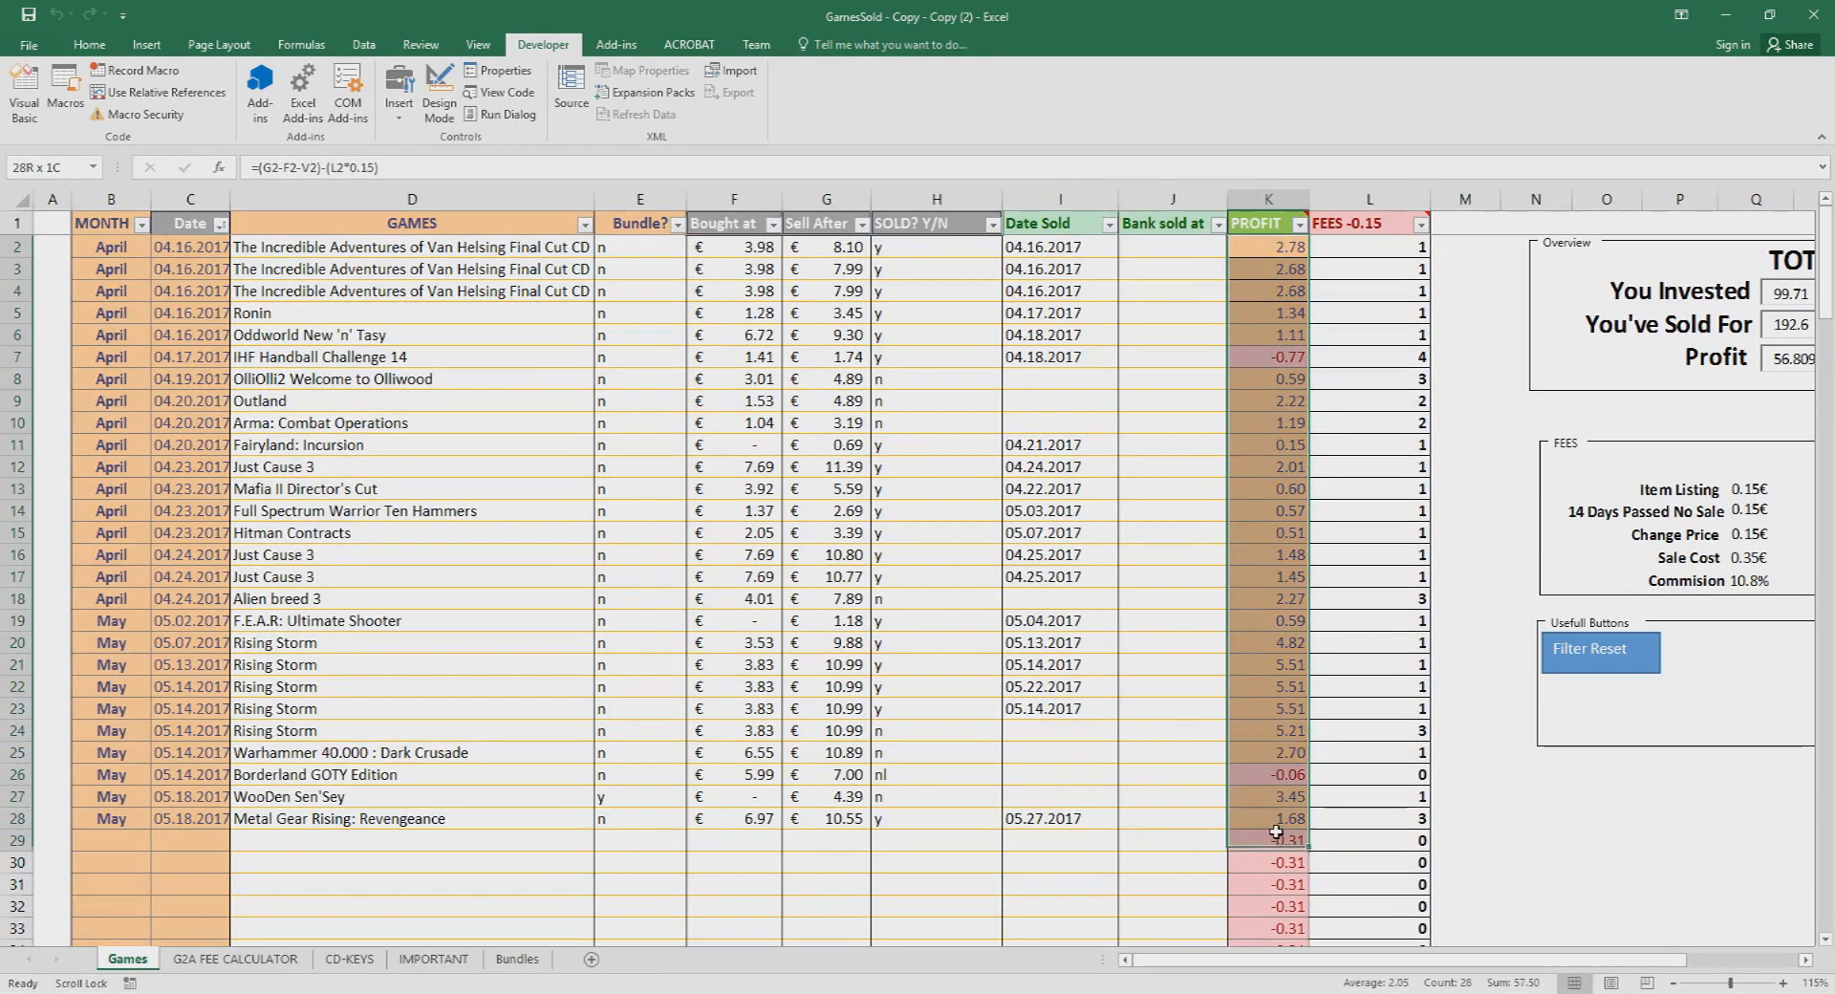
click(1170, 730)
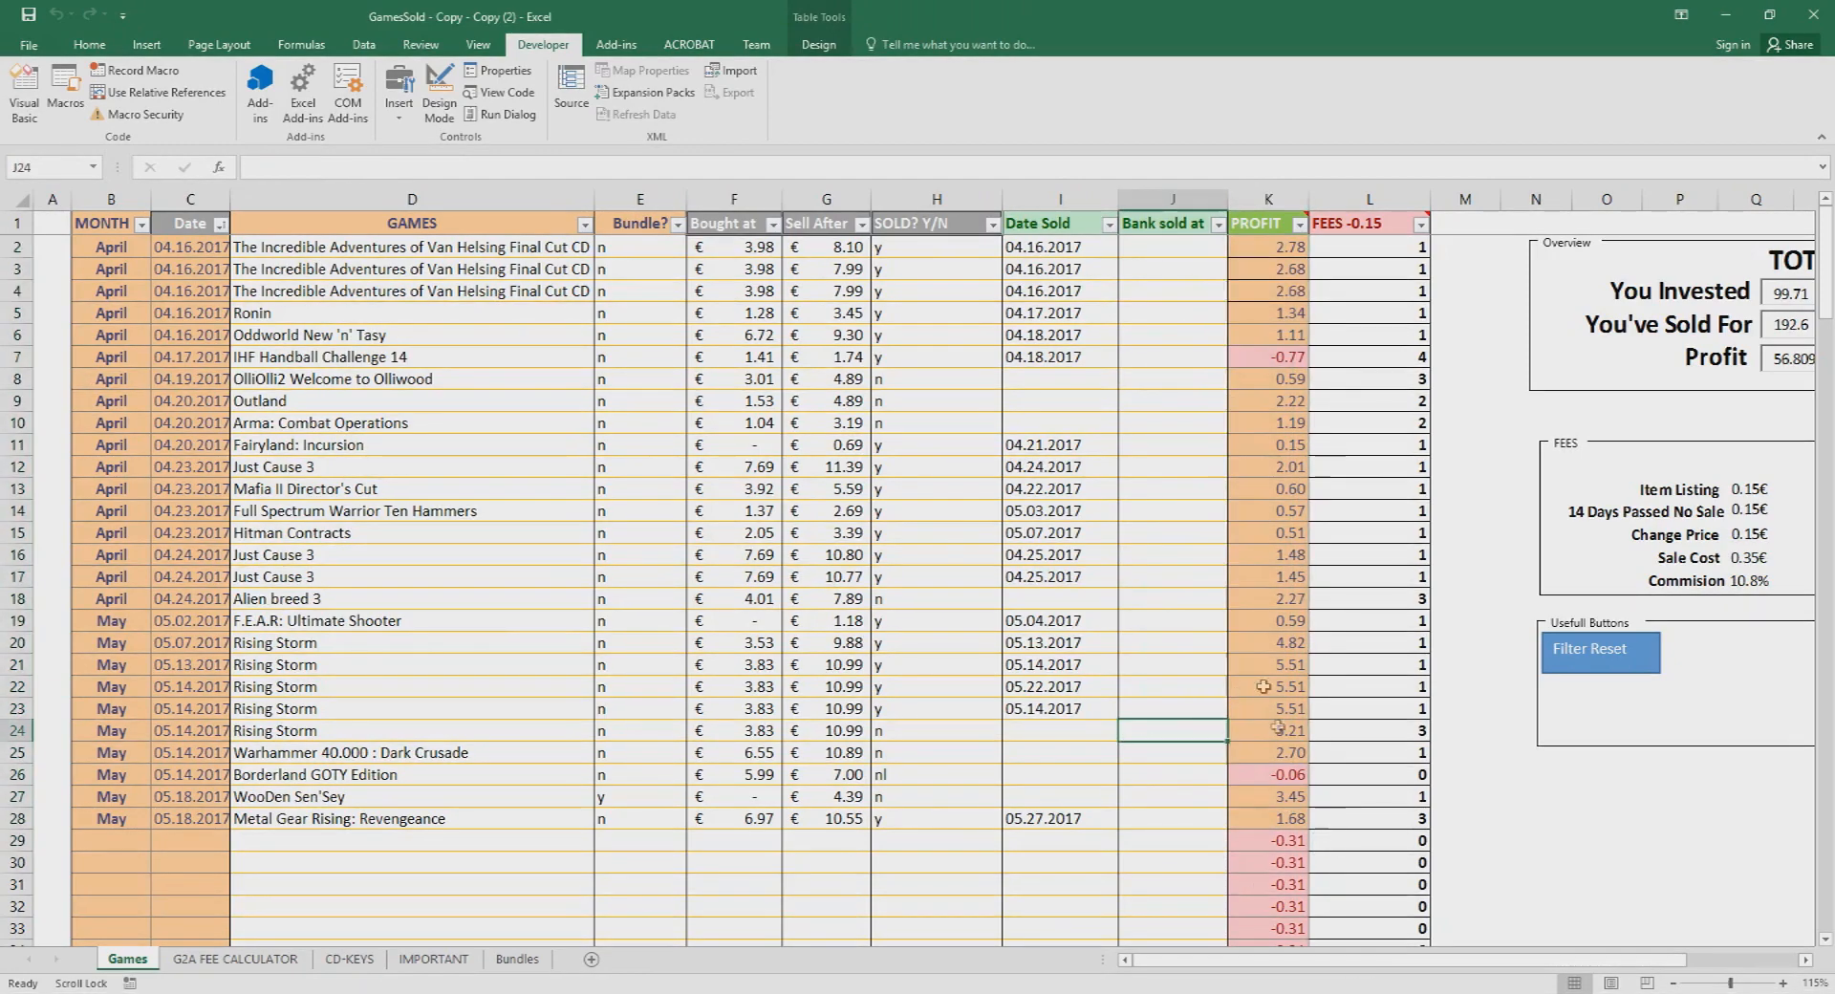
scroll(right, 3)
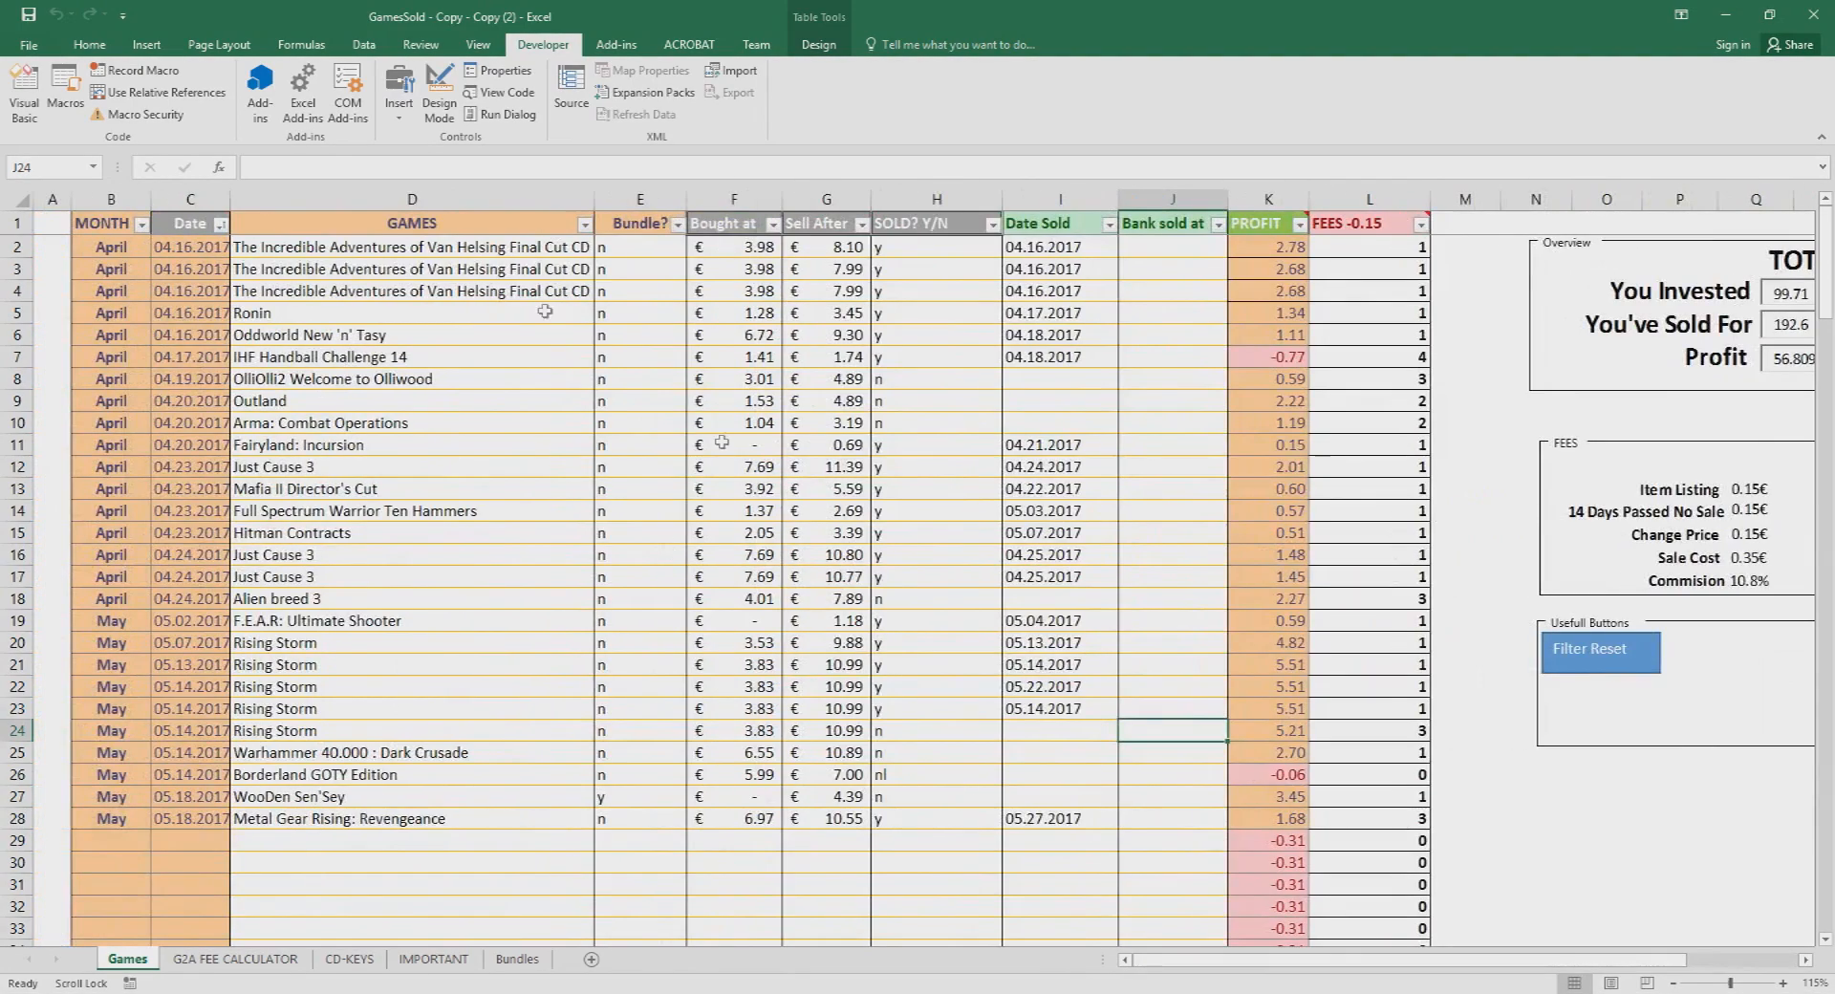
click(1266, 839)
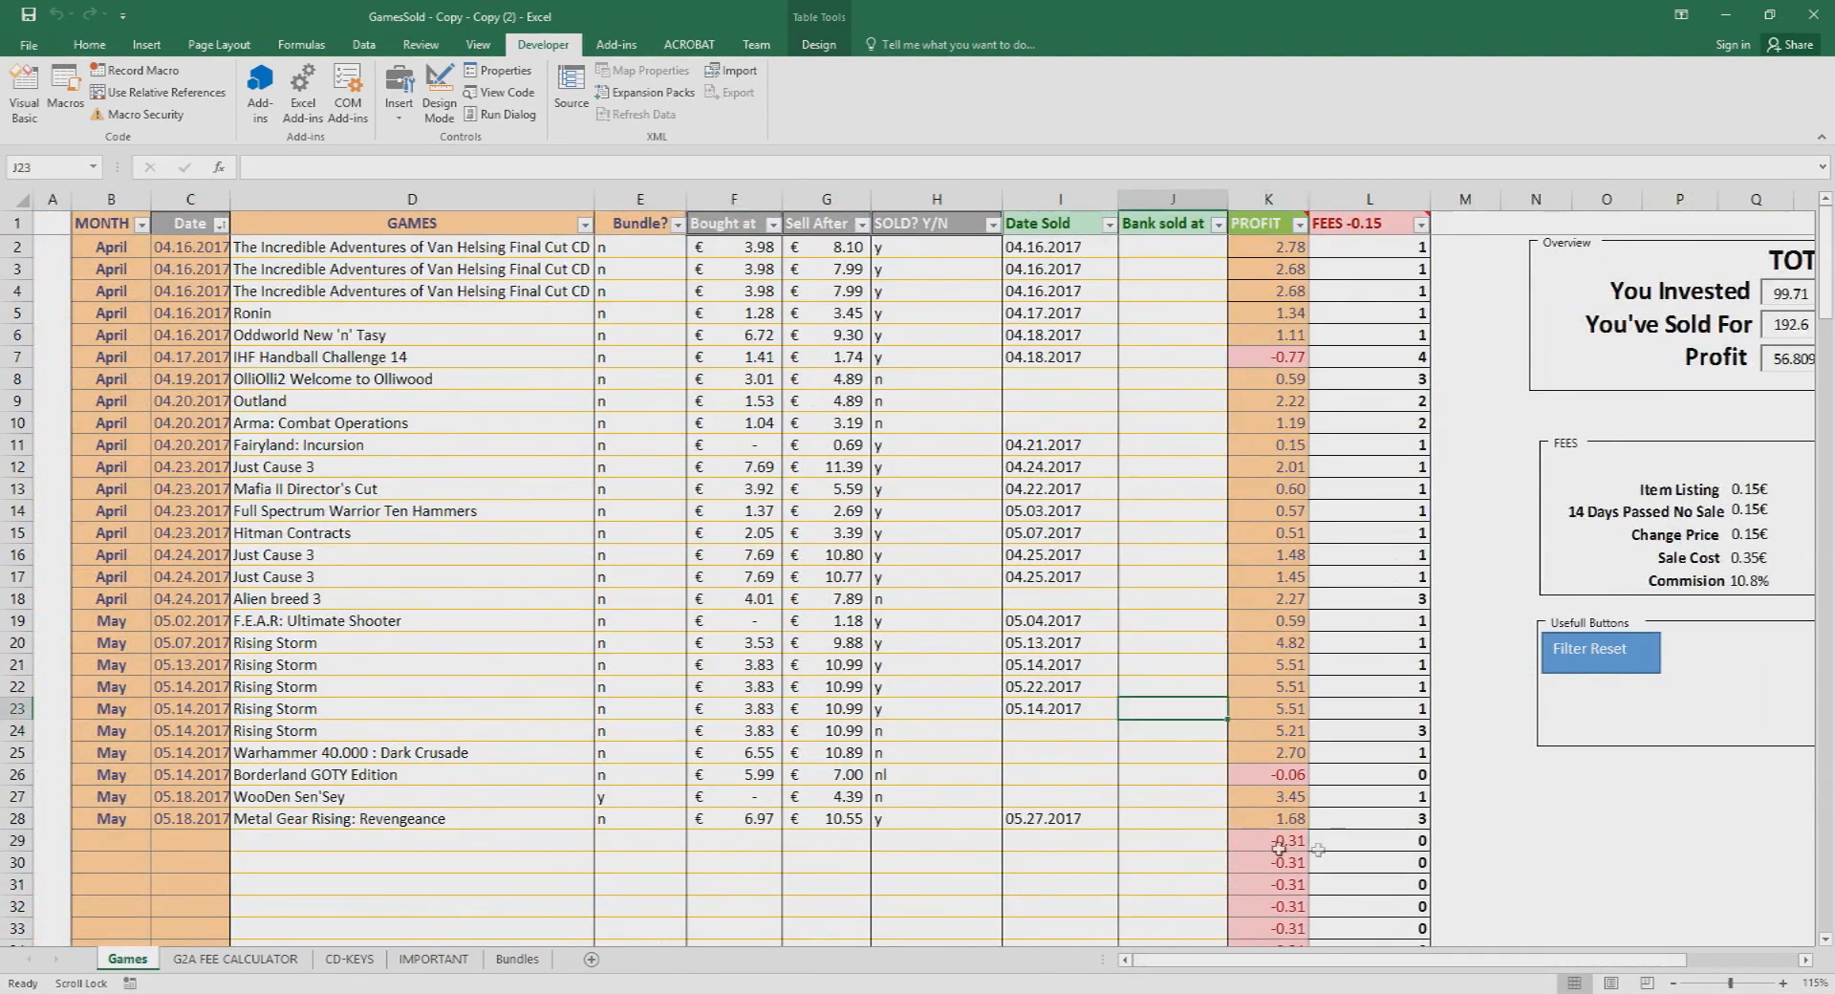
scroll(down, 3)
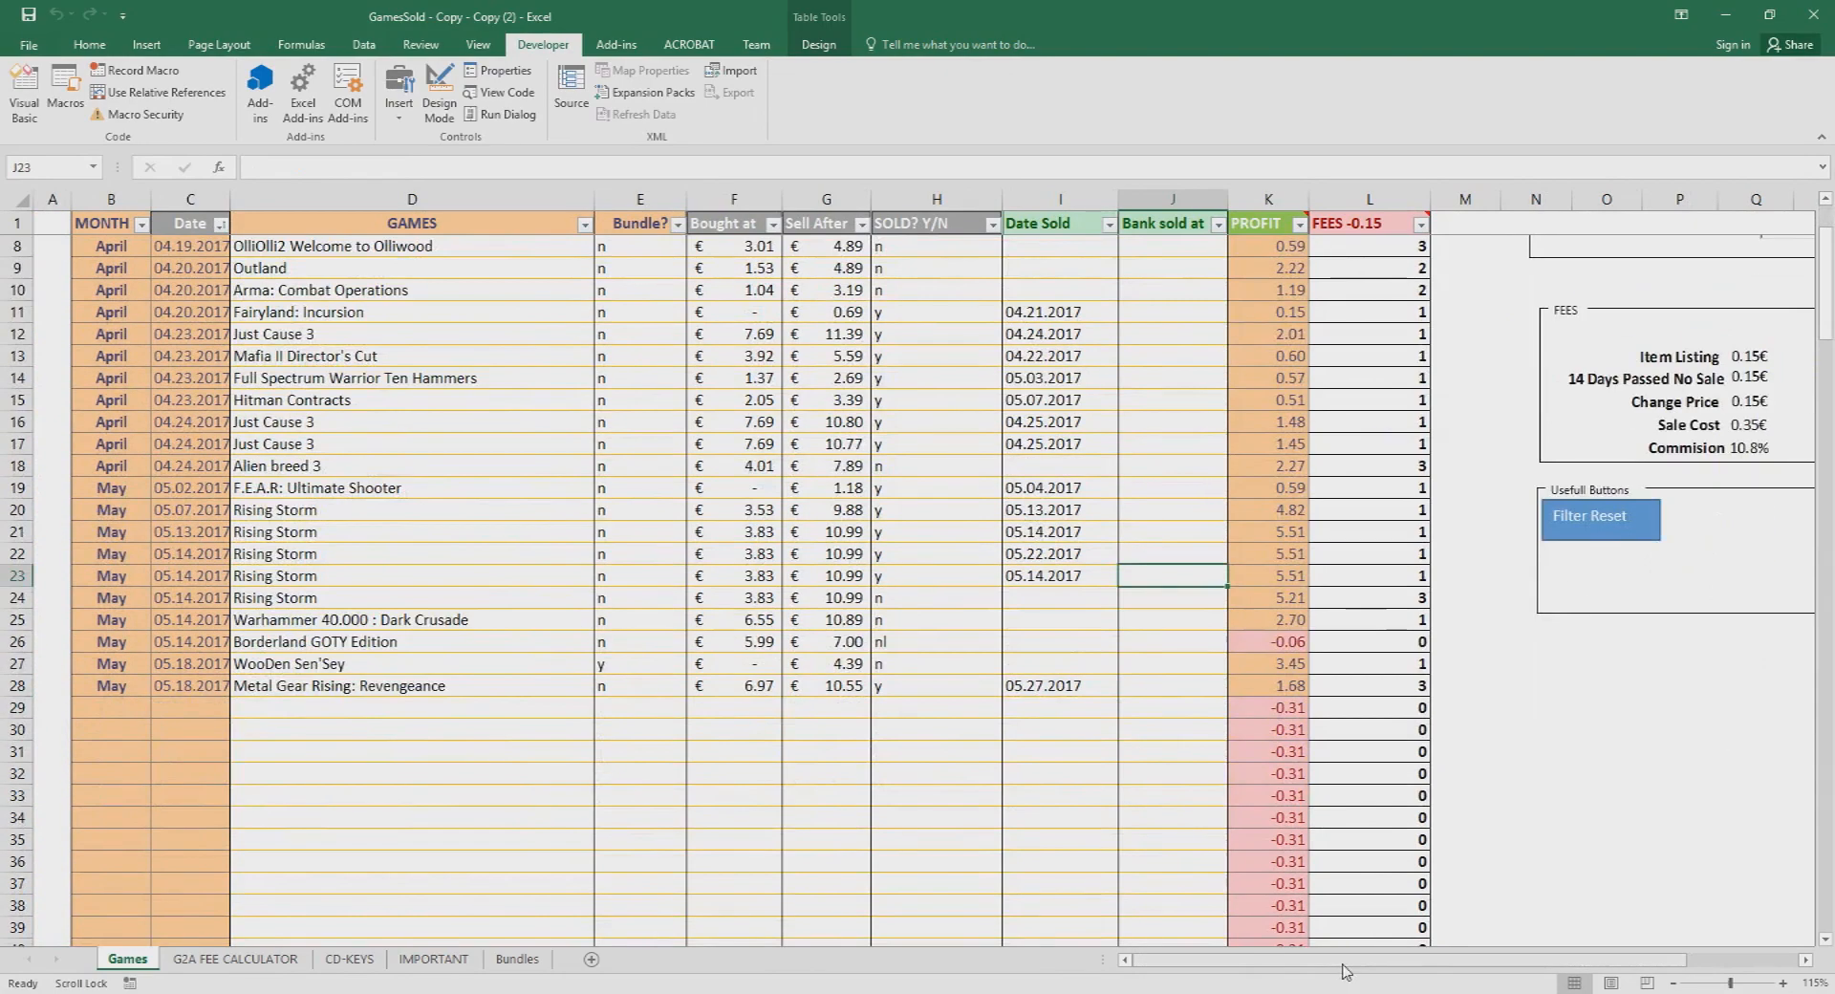
scroll(right, 3)
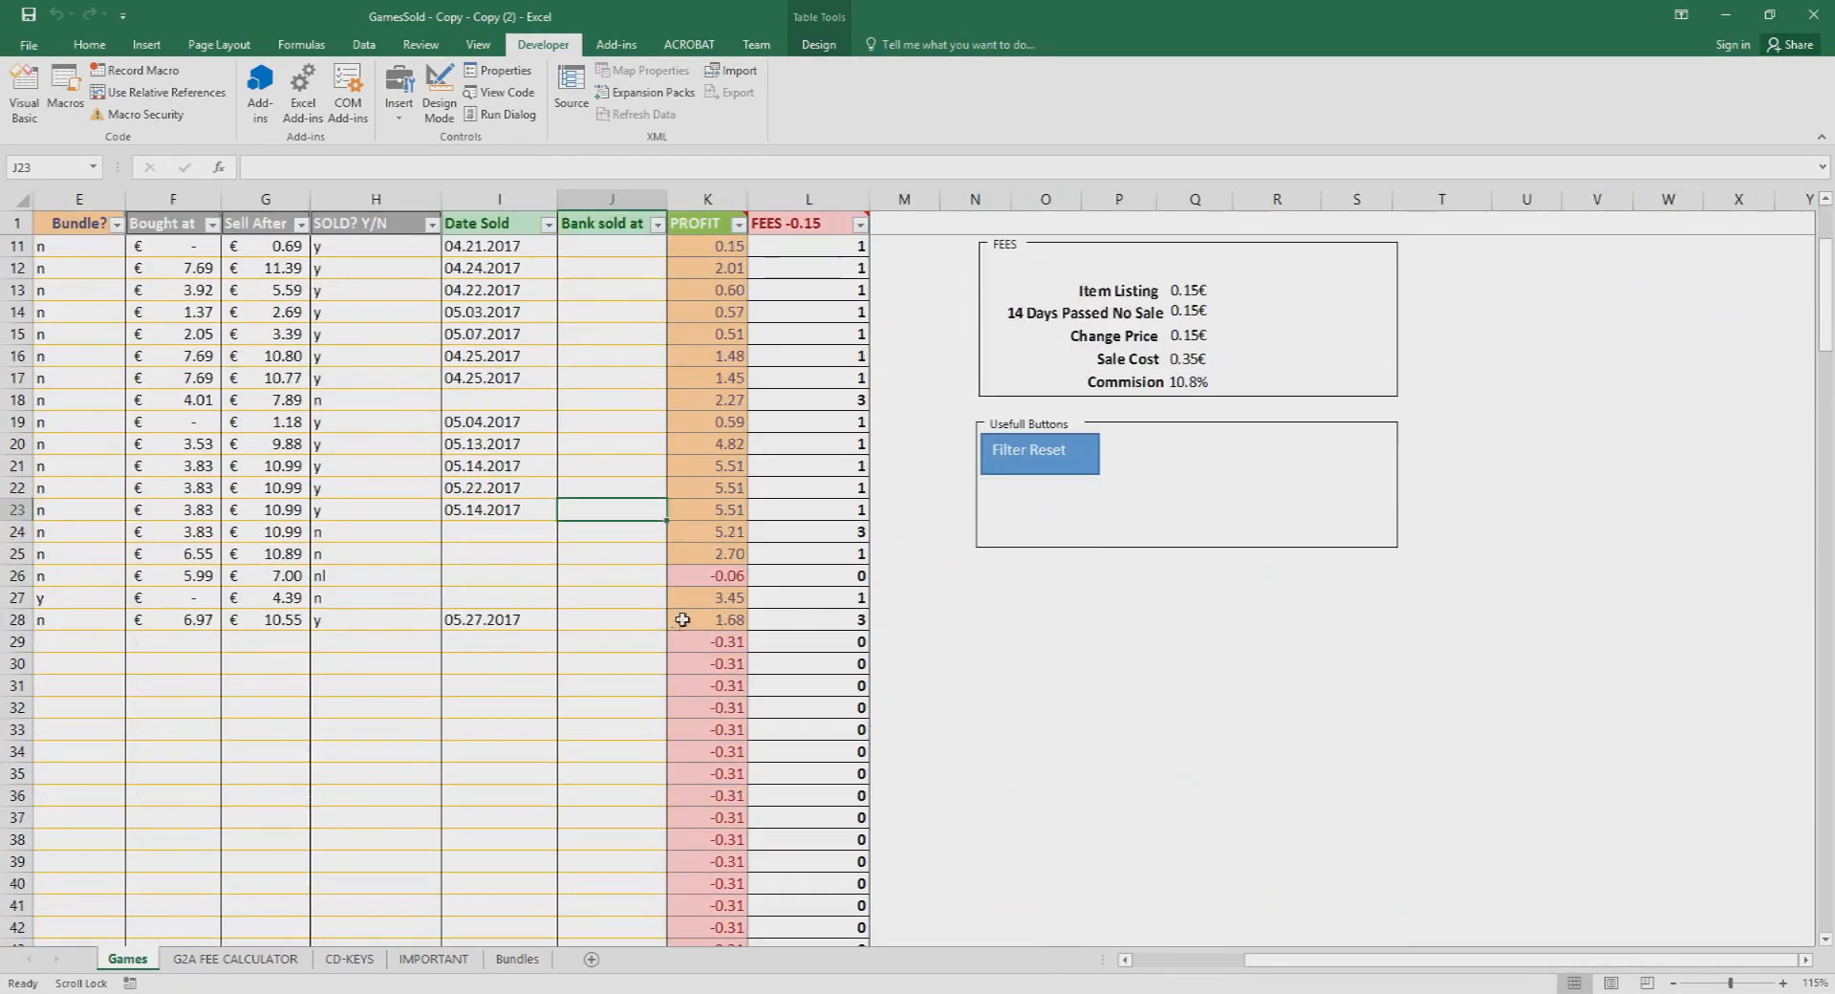
scroll(up, 3)
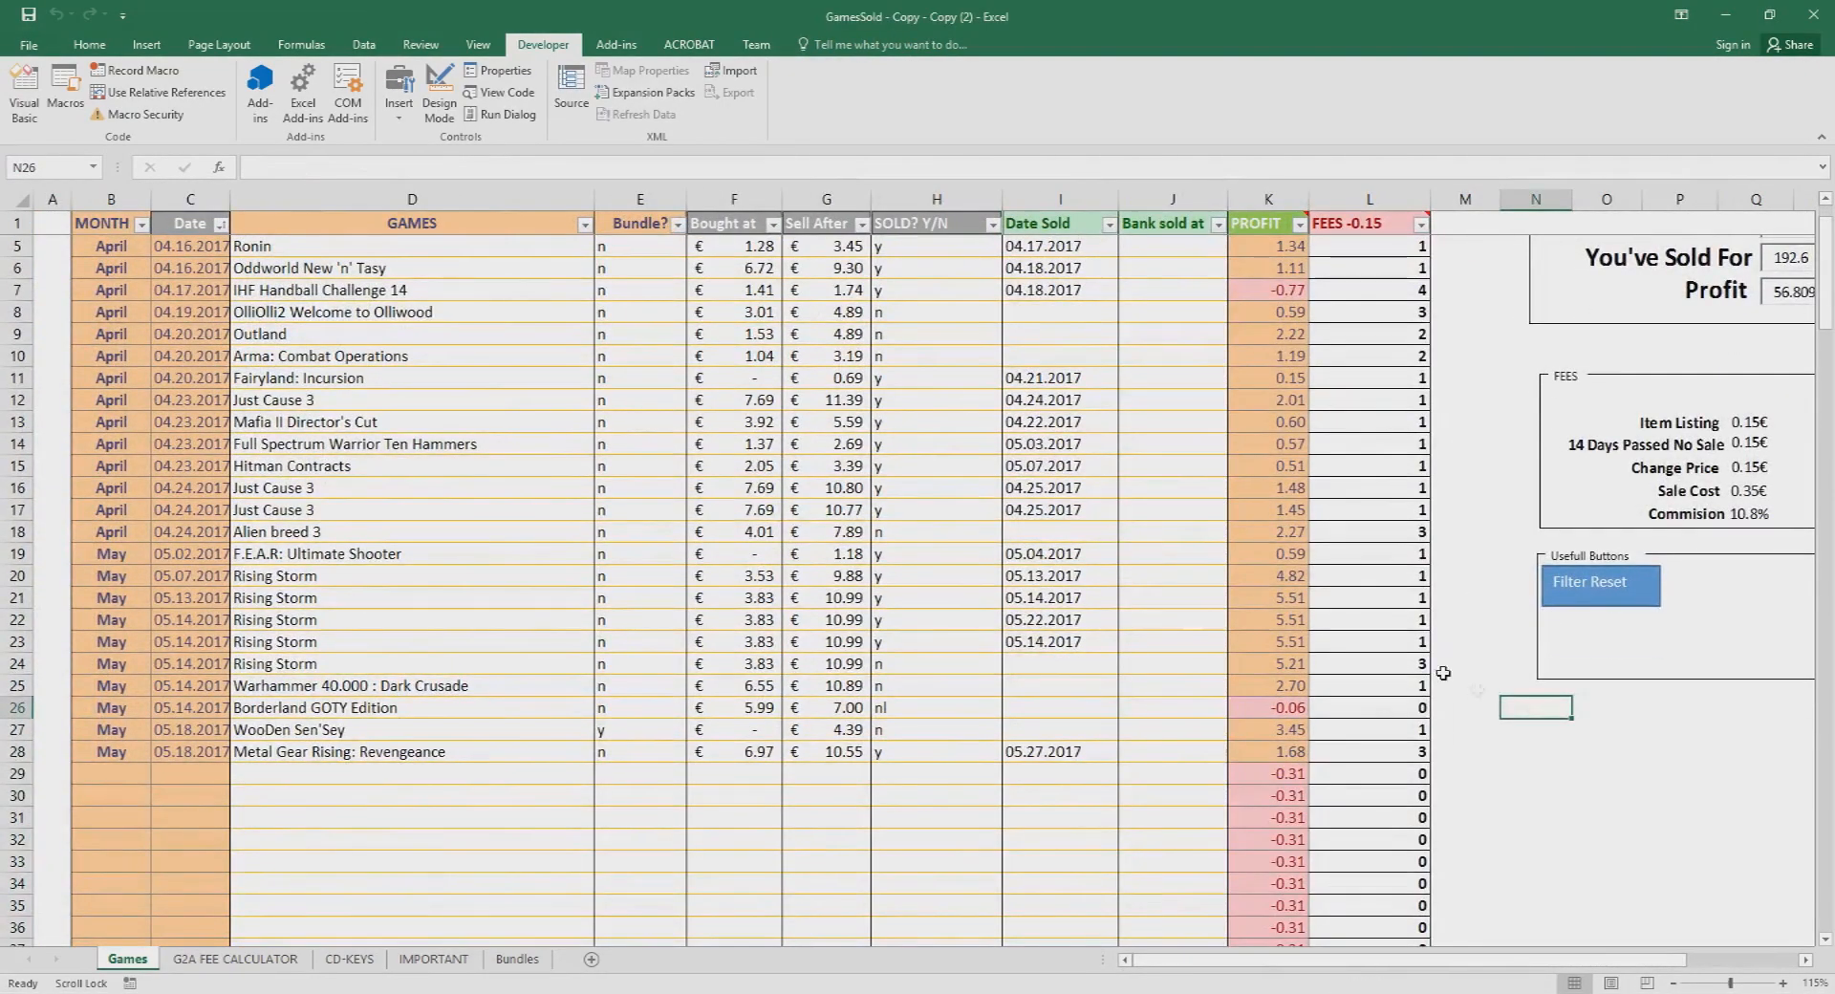
scroll(up, 3)
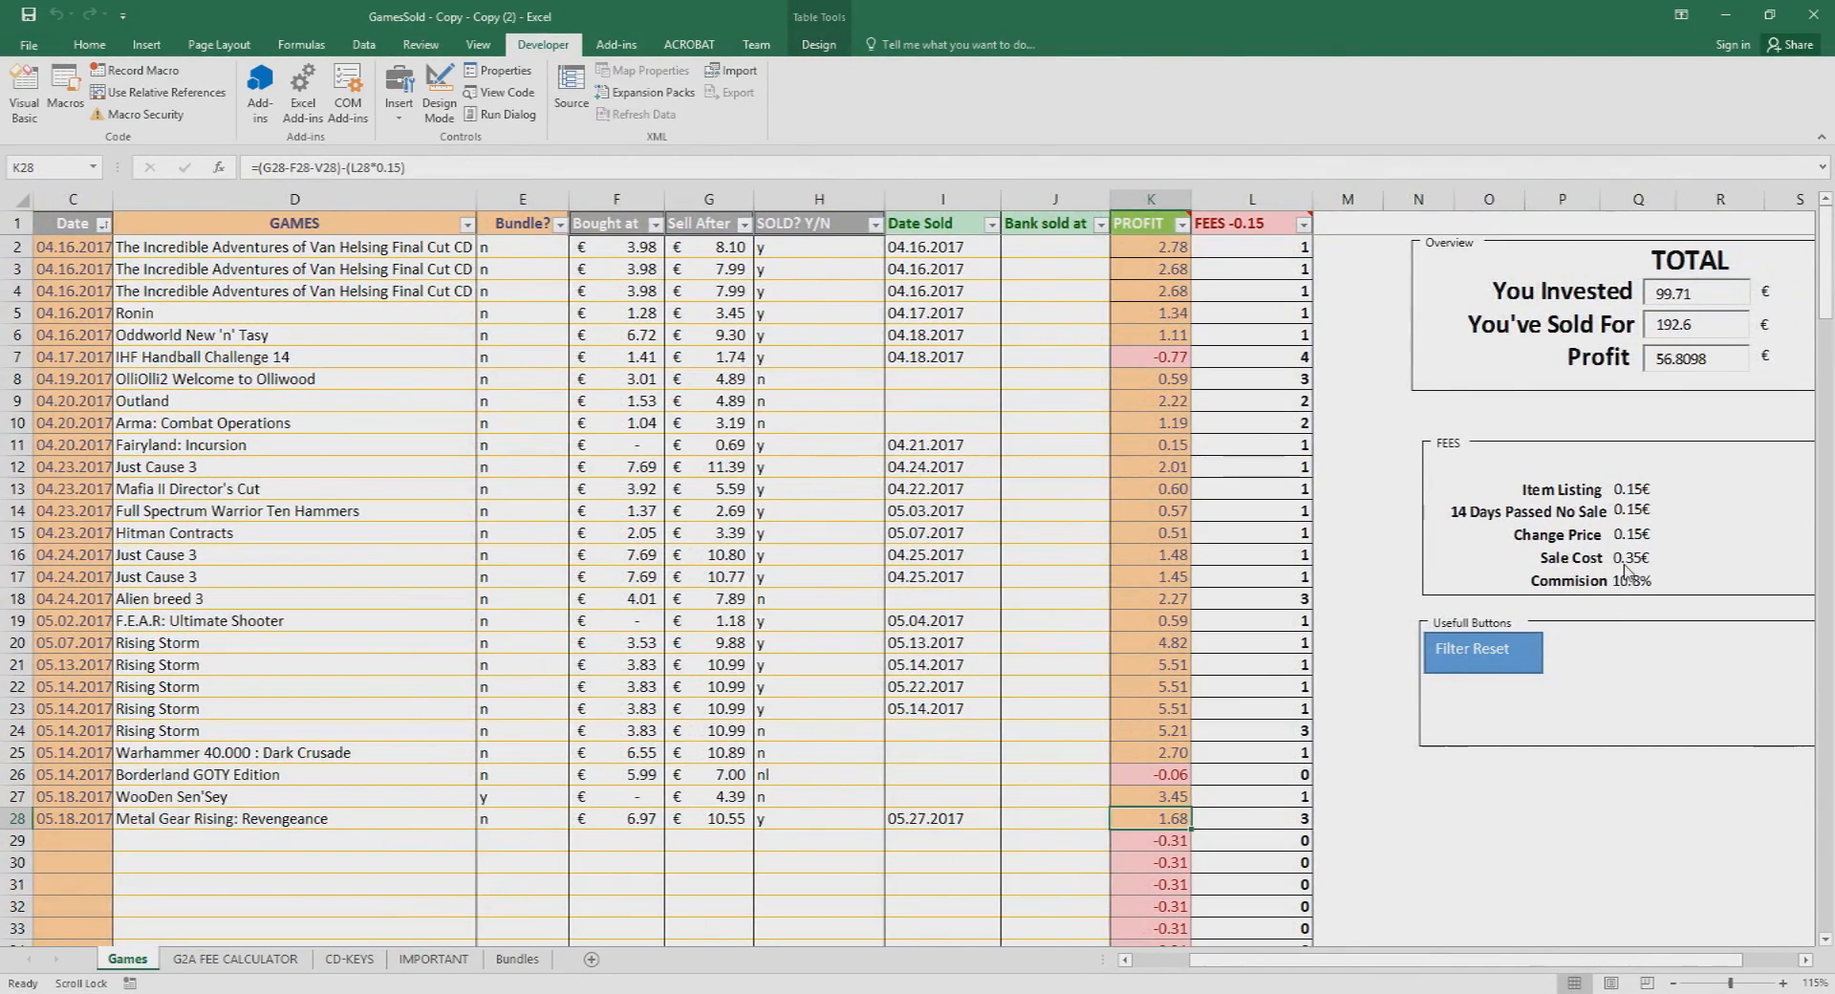
mouse_move(1624, 587)
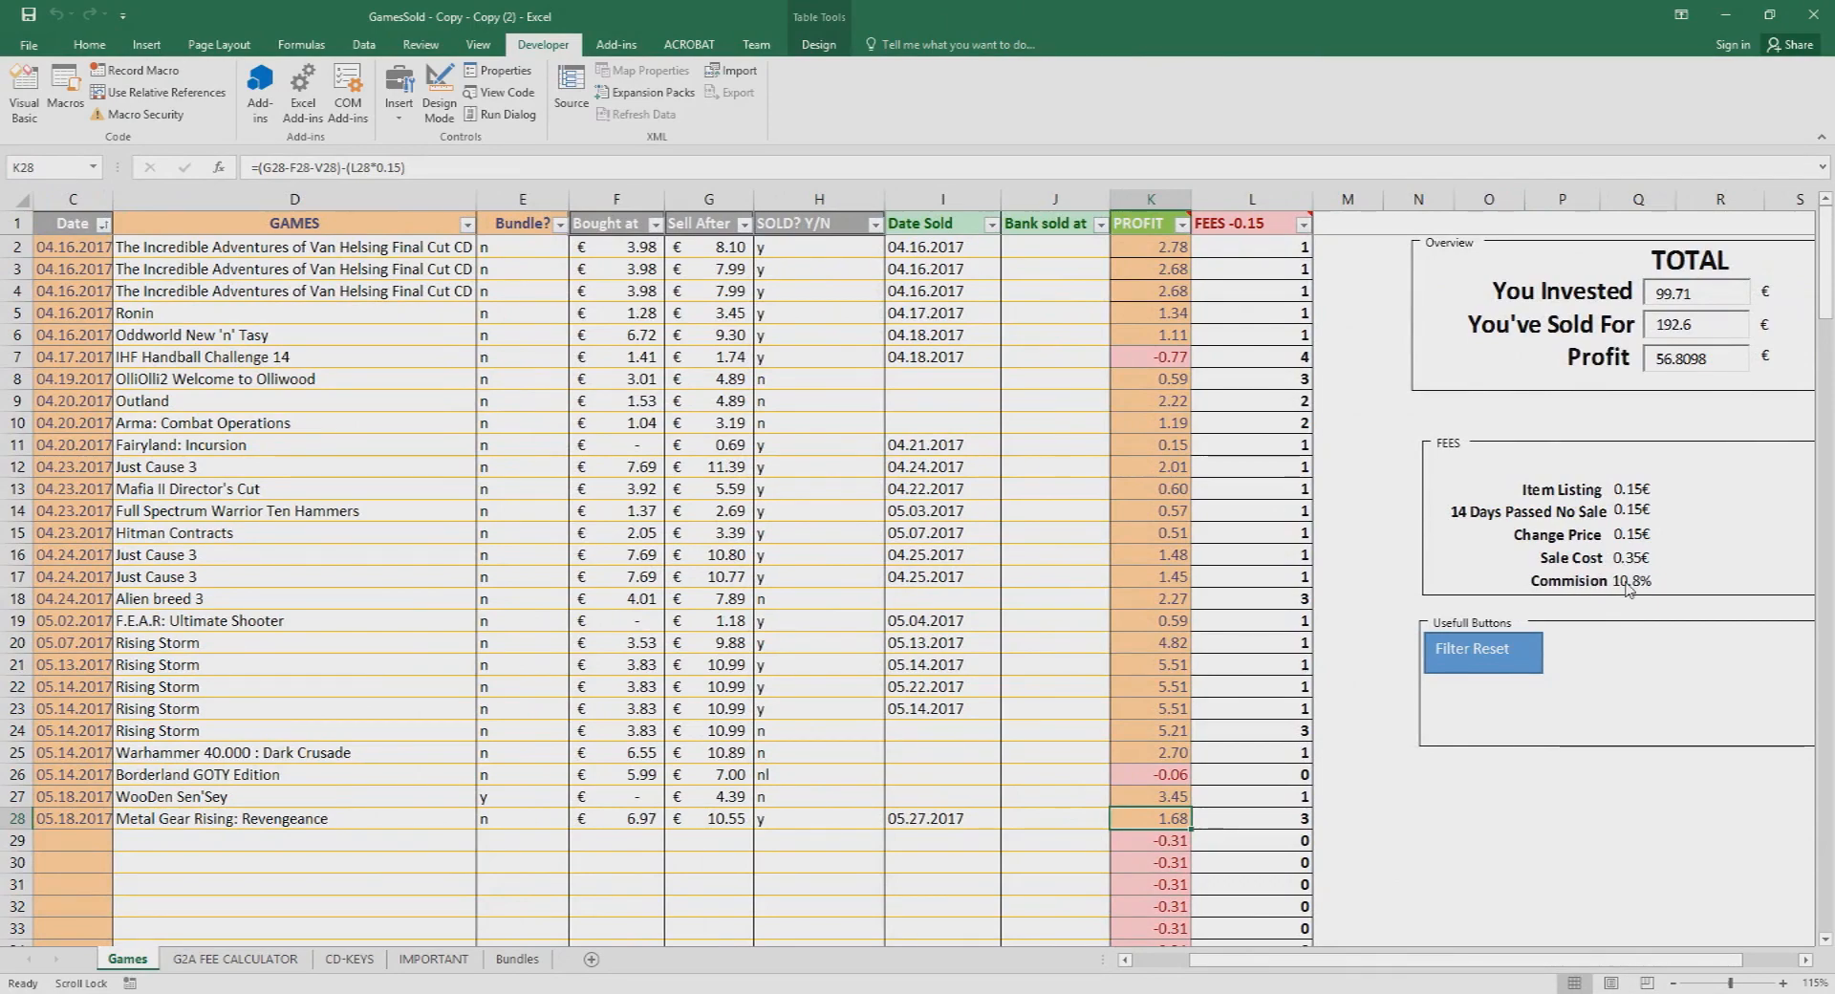
mouse_move(1619, 535)
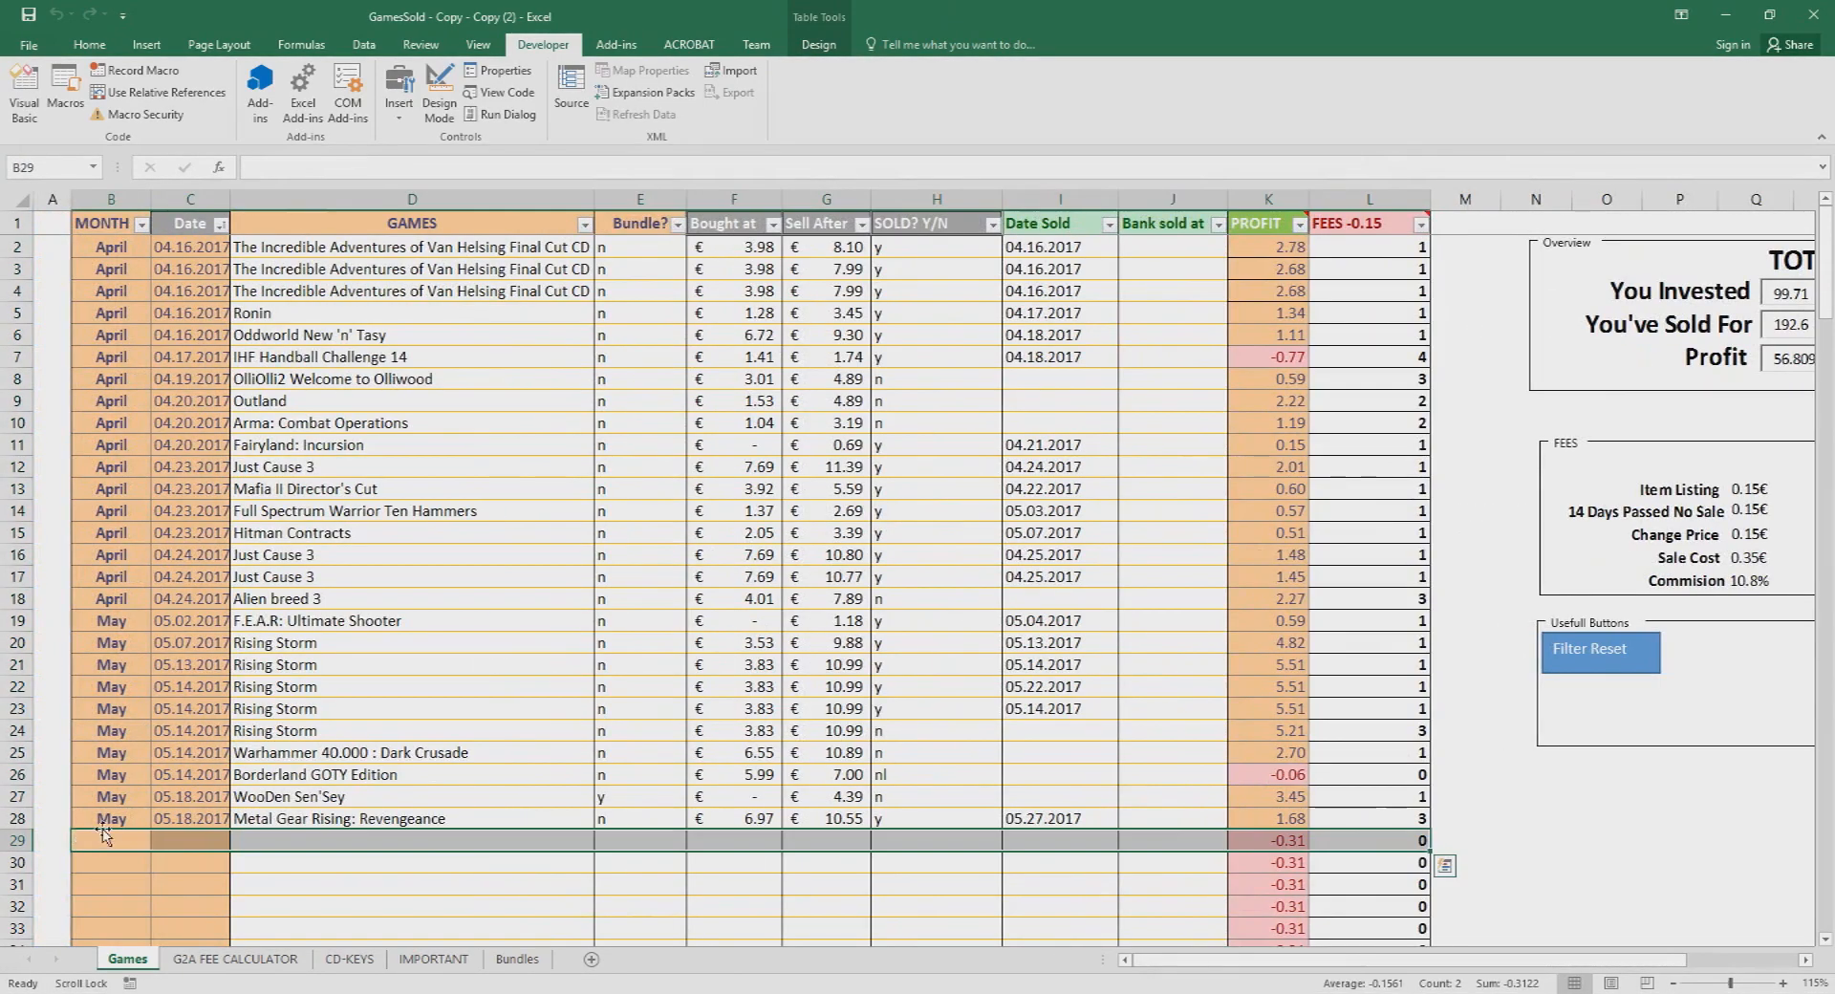
Step: Enter a May row for Fifa17, not a bundle, bought 20 to sell at 26, unsold, showing 2.88 profit
text(May)
click(411, 839)
text(Fifa17)
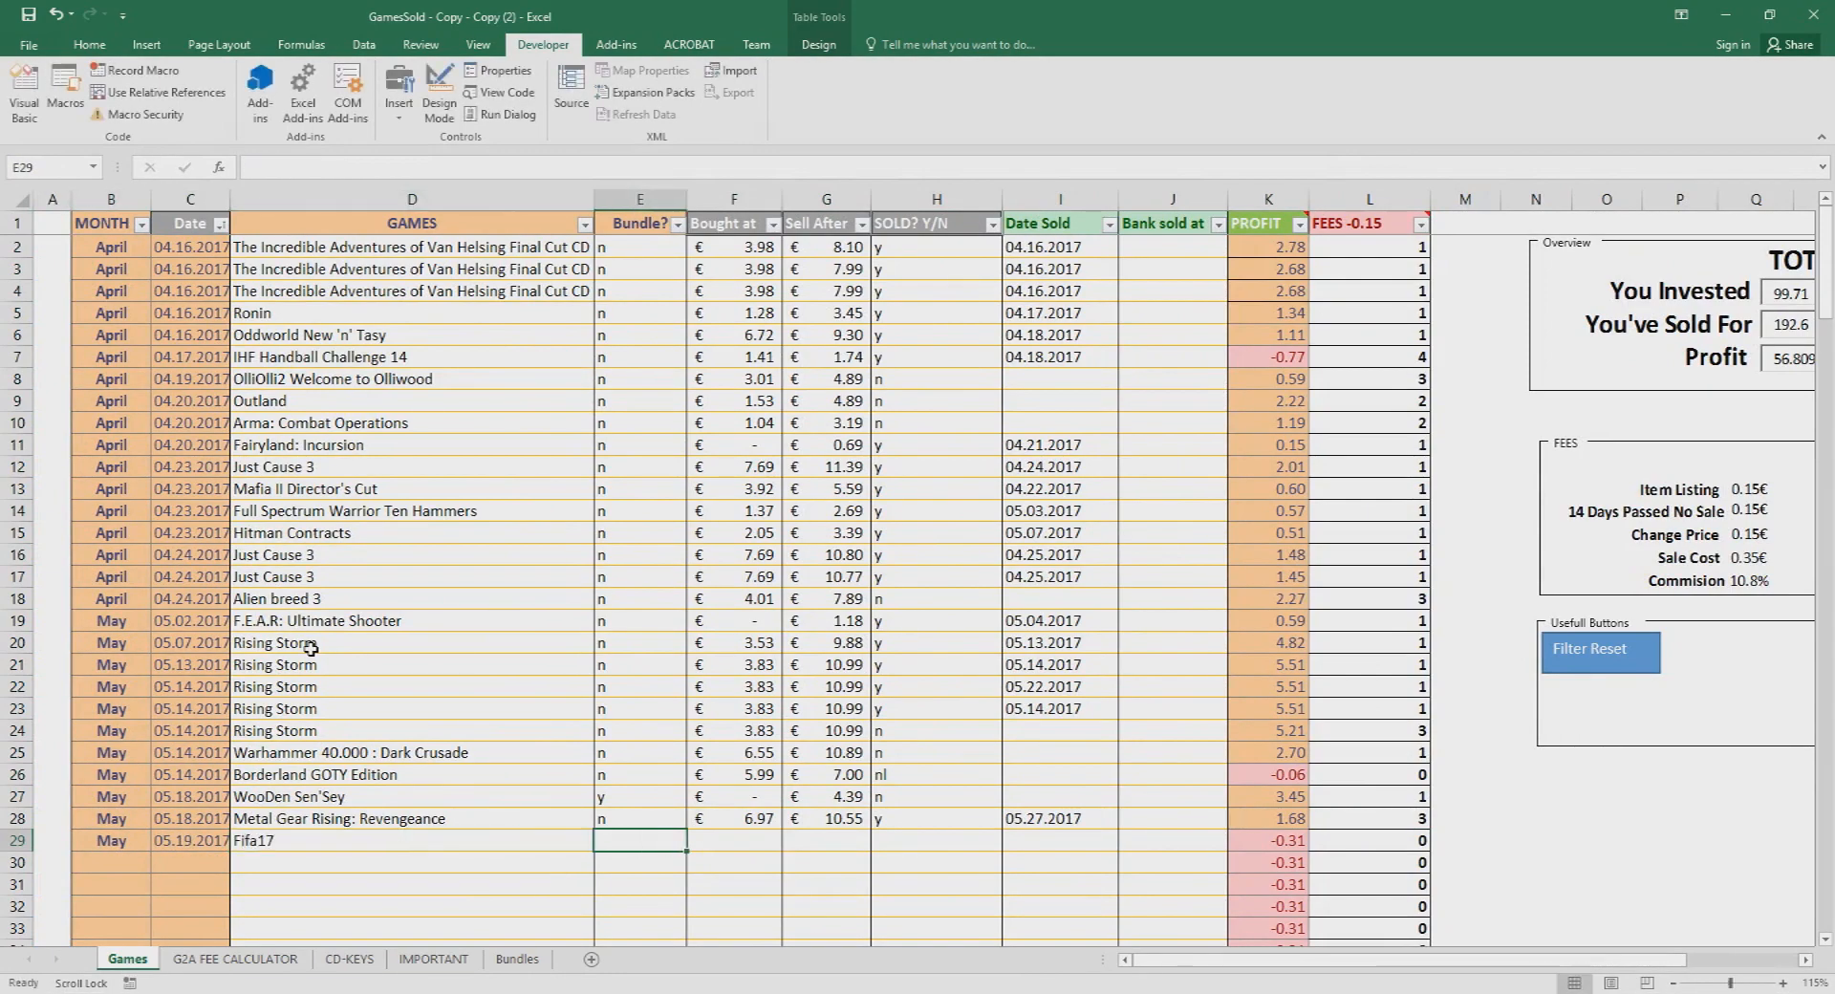
text(n)
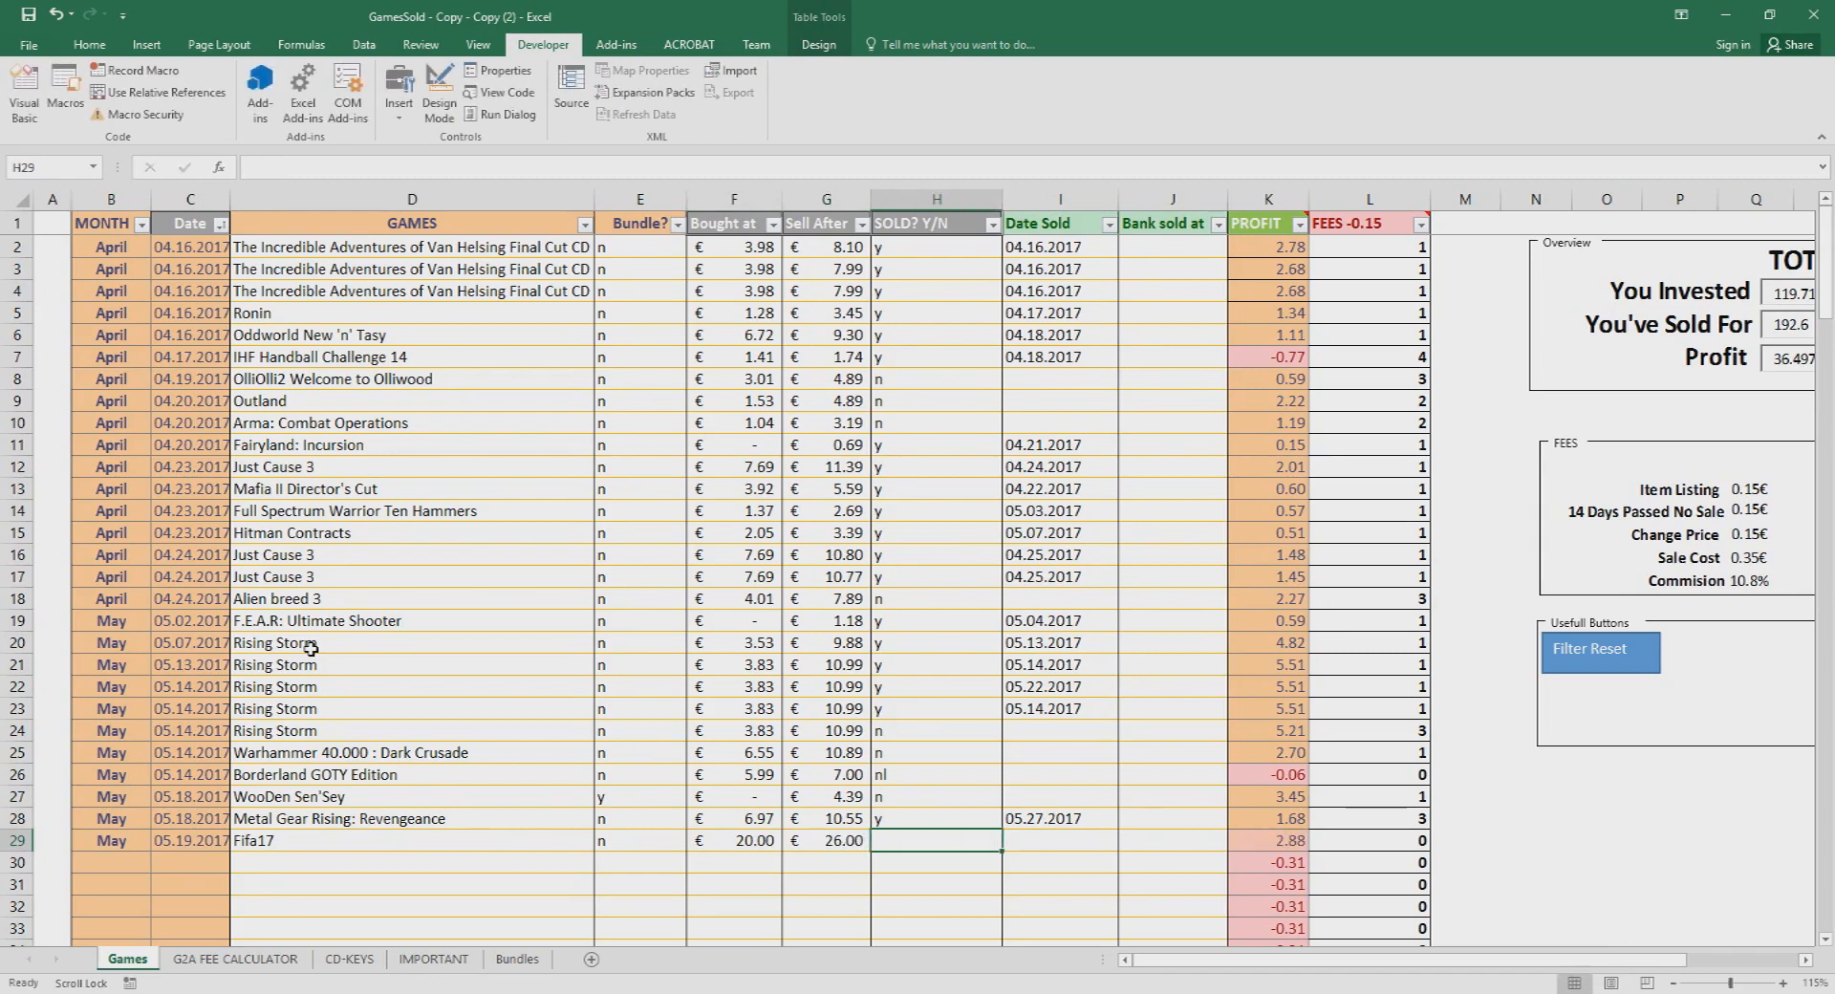
text(n)
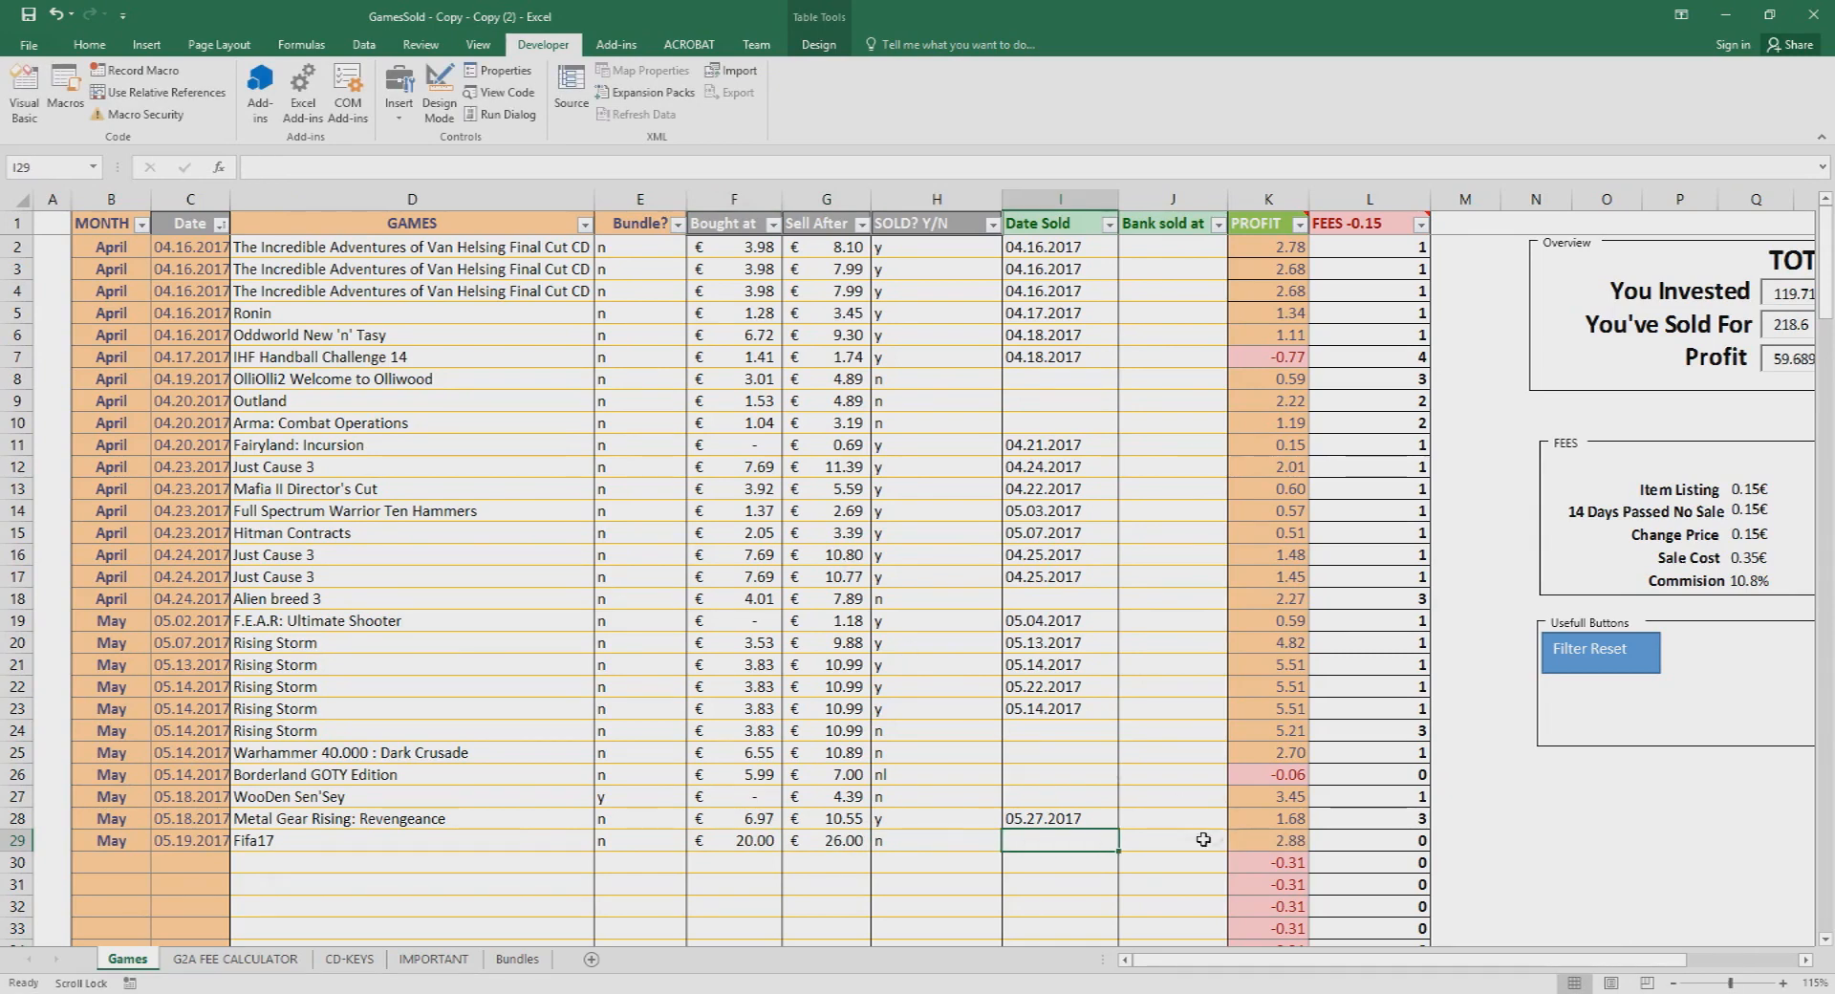
click(1267, 839)
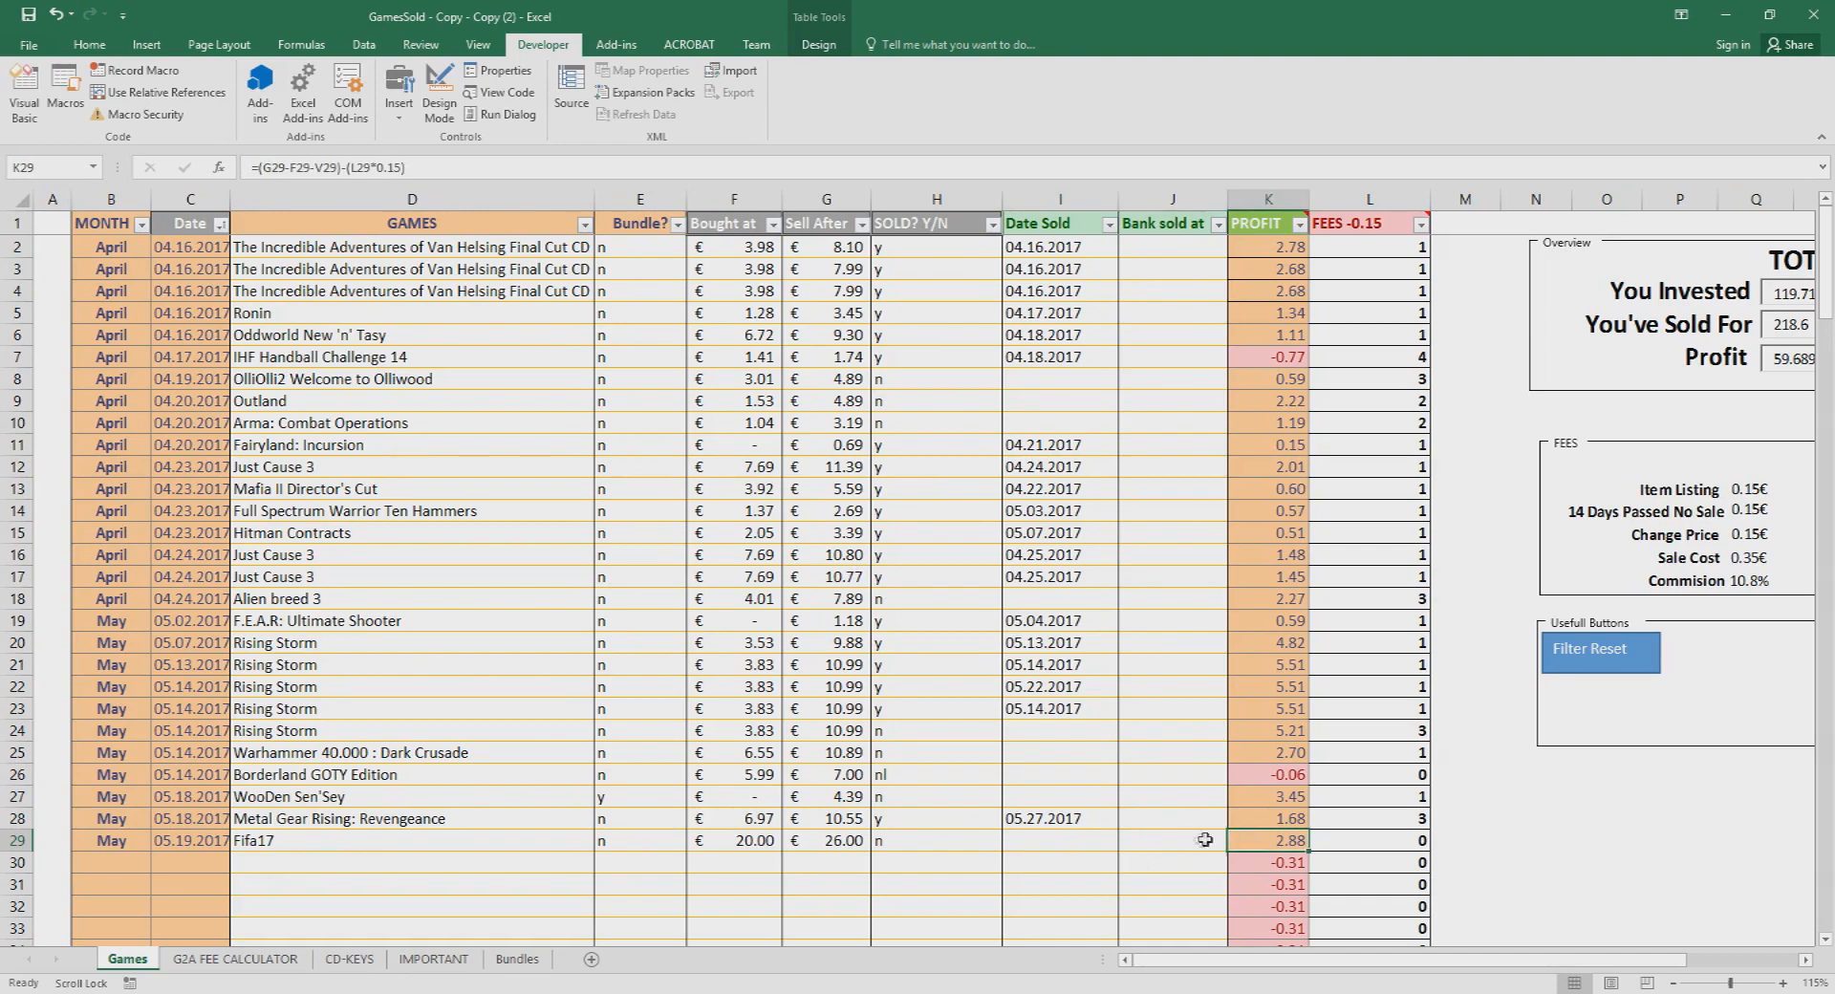
click(1170, 839)
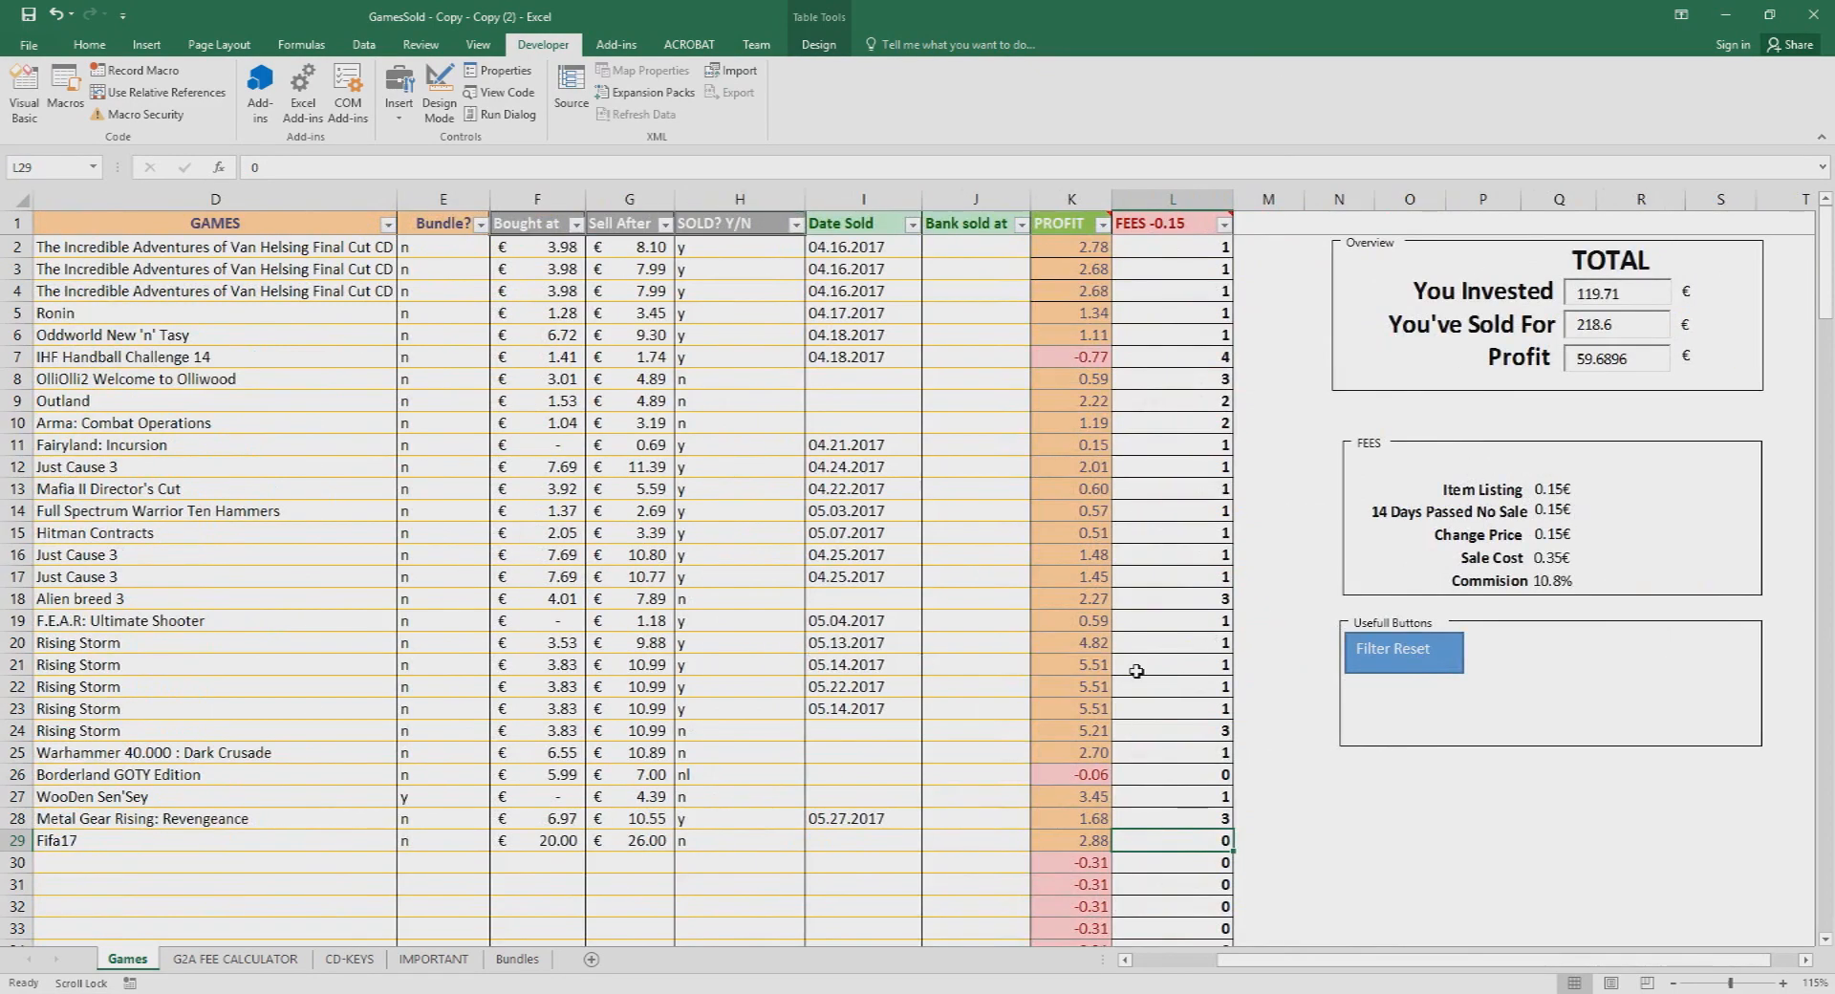
Step: Set Fifa17's FEES count to 1, then 3, cutting its profit to 2.43
text(1)
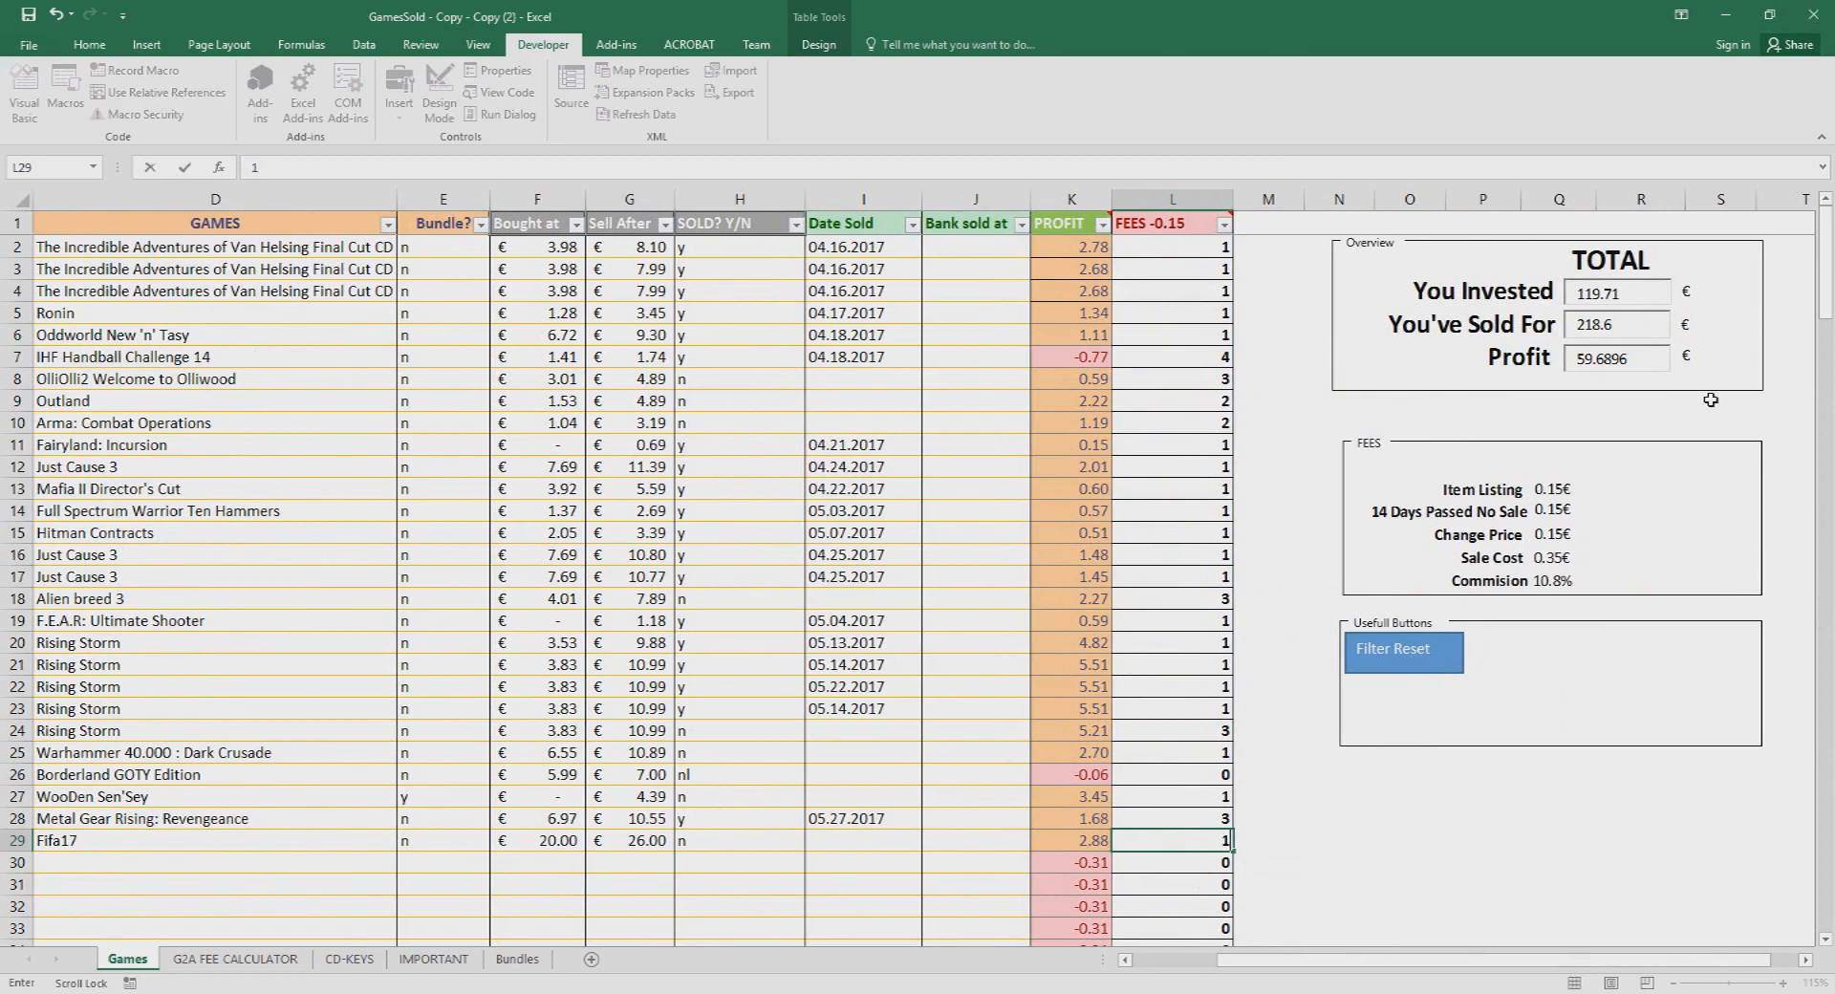
mouse_move(1697, 435)
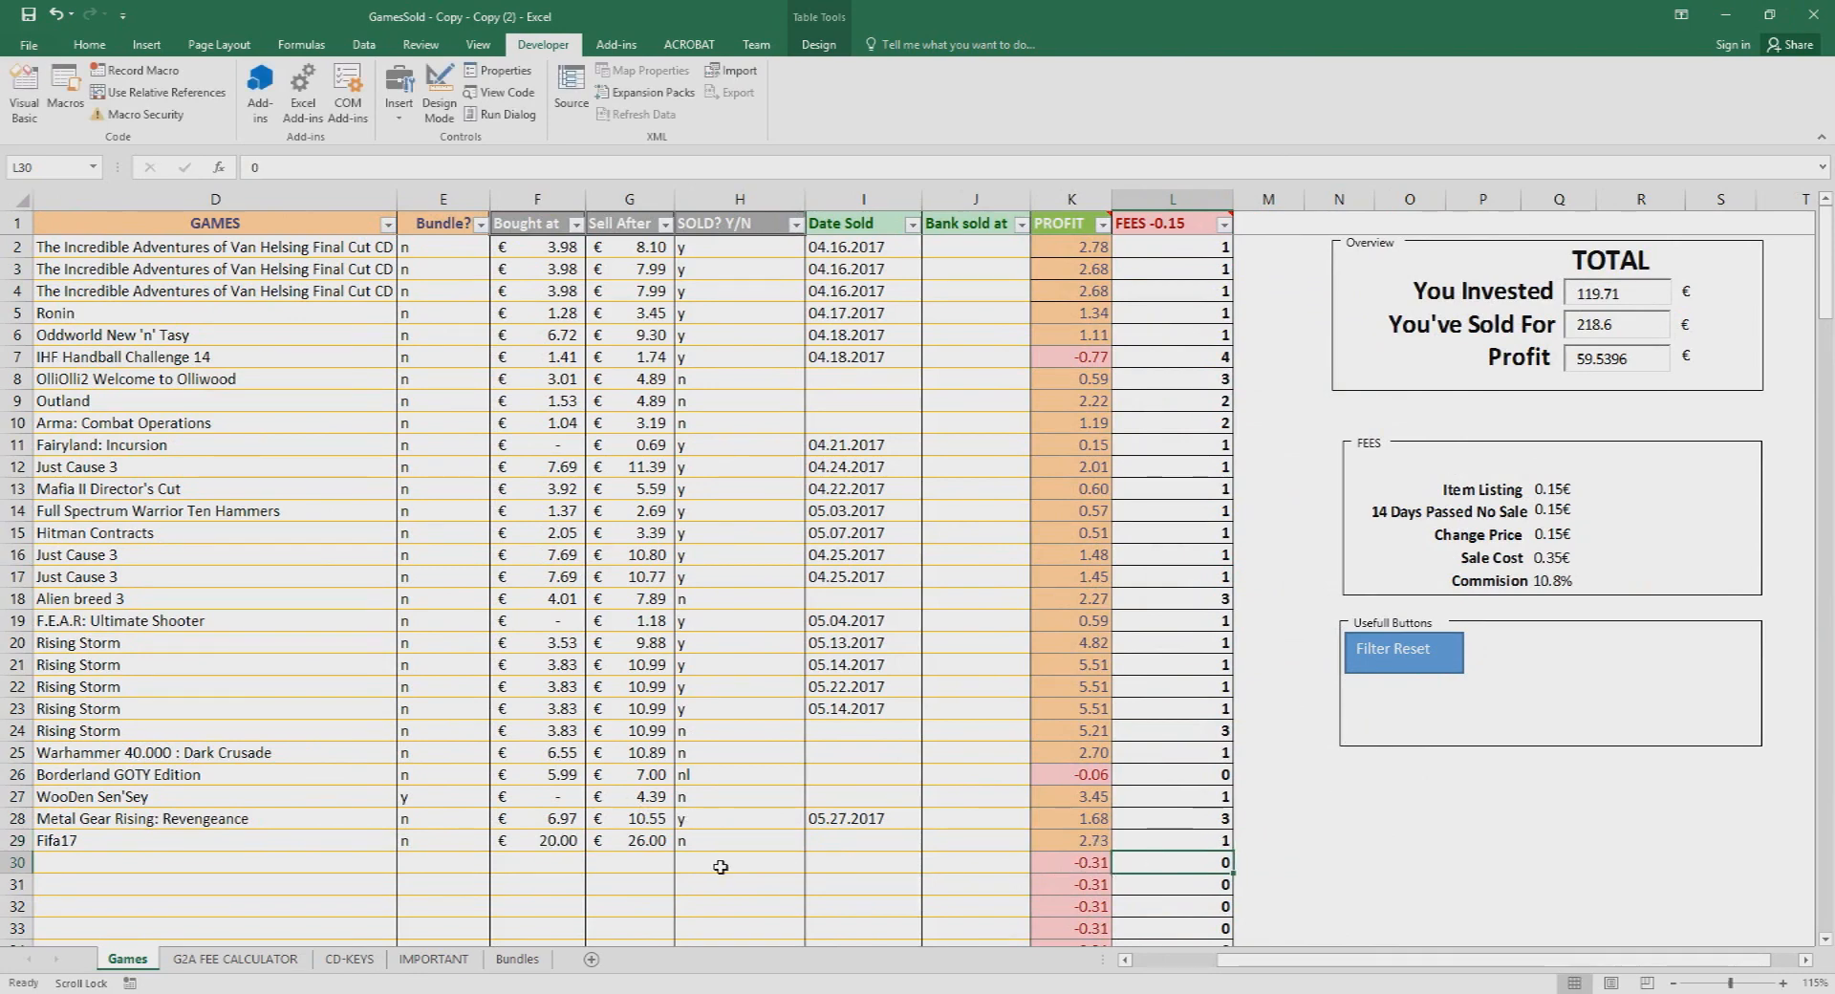
click(1267, 818)
text(2)
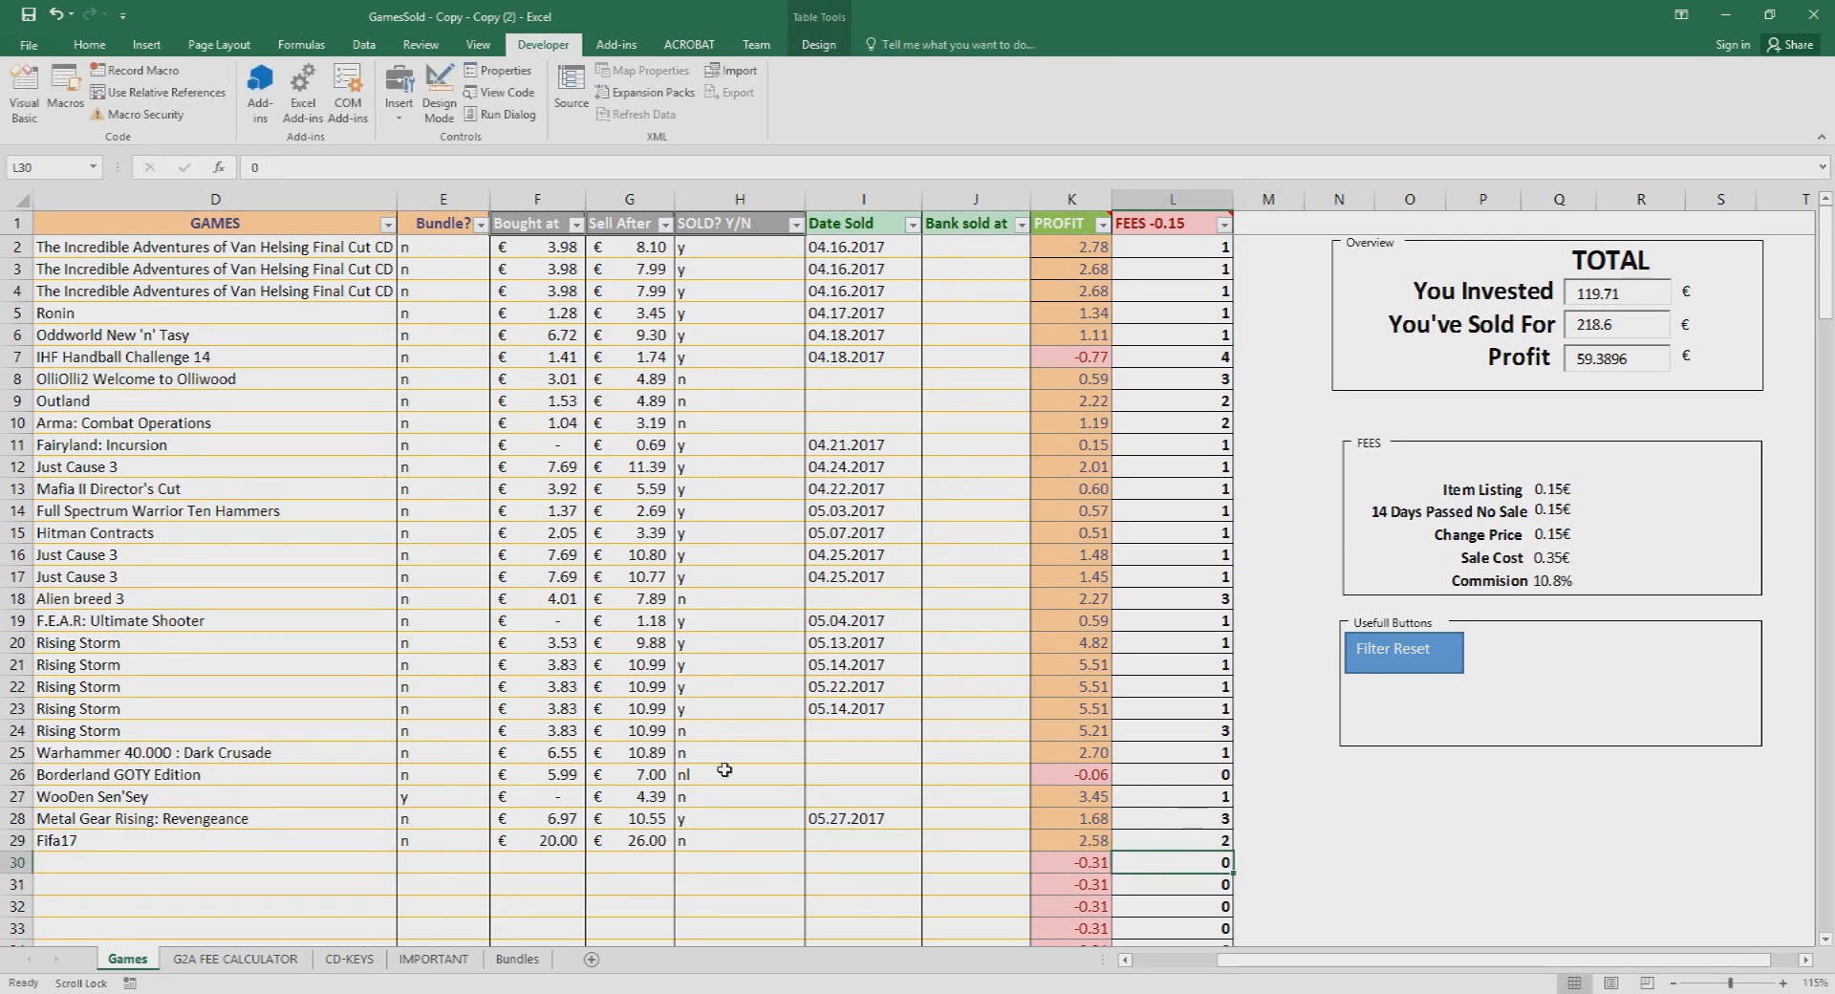
mouse_move(1137, 801)
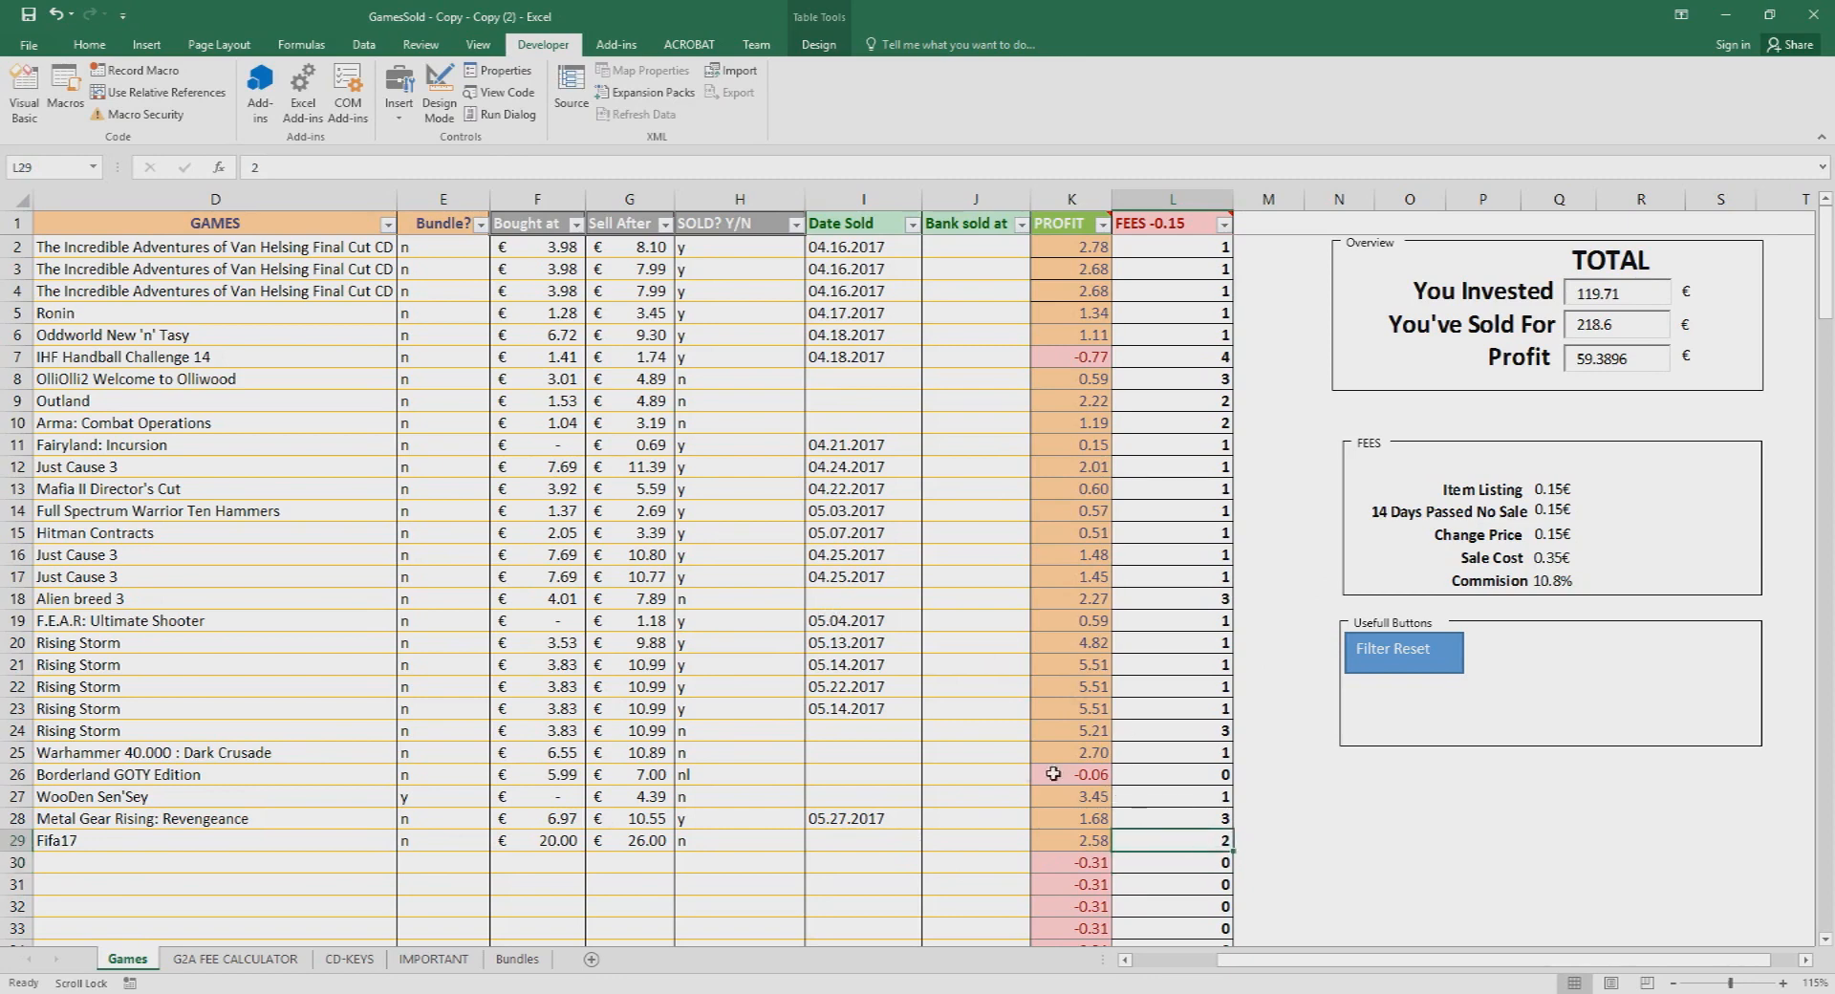
text(3)
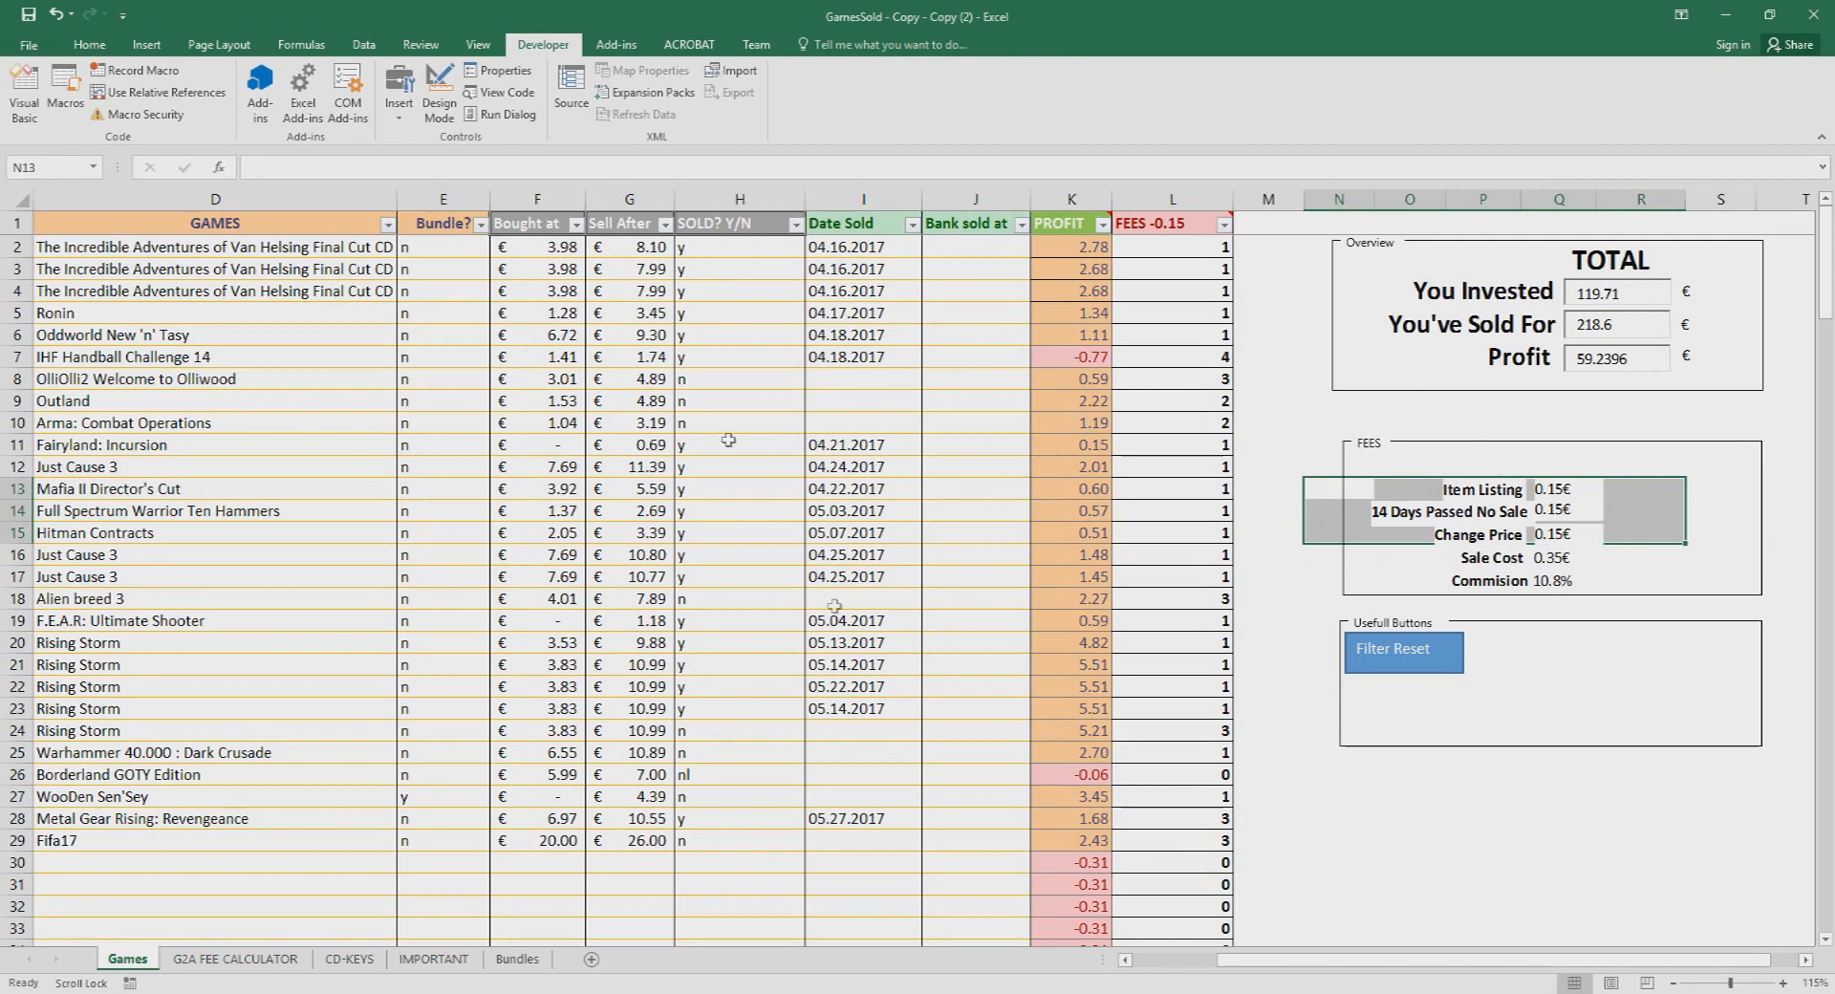
mouse_move(1367, 529)
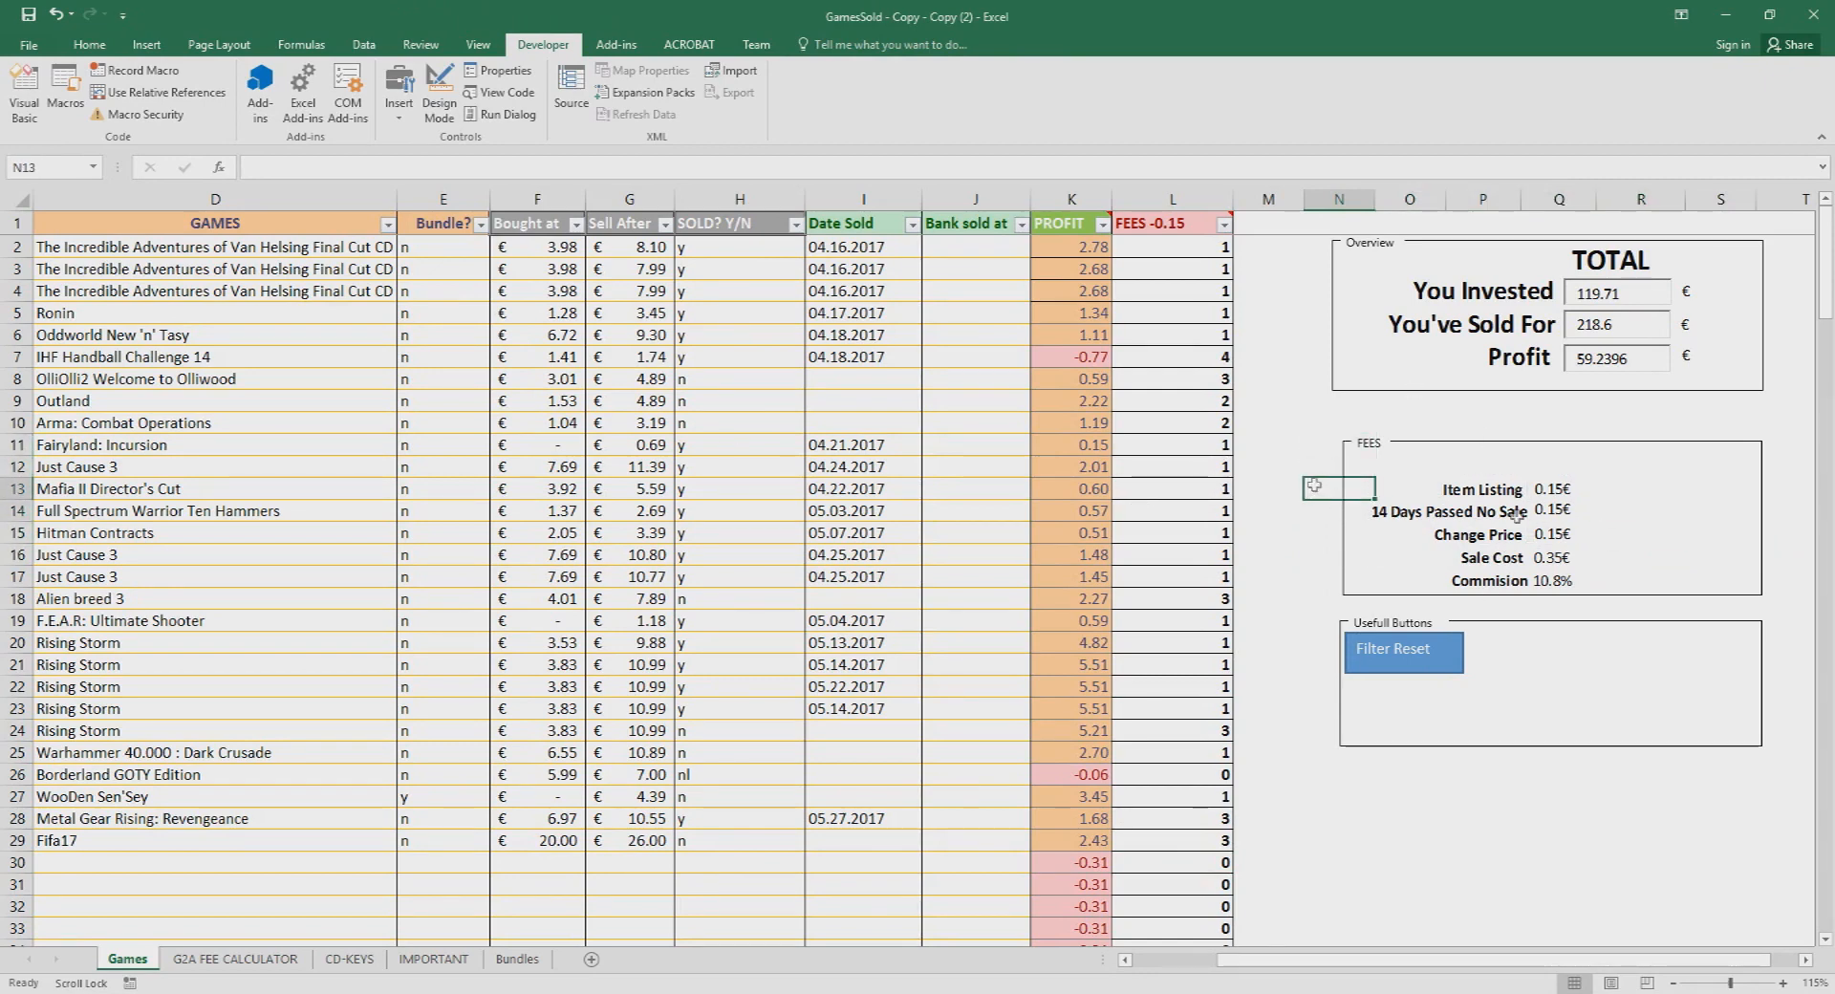
click(1266, 487)
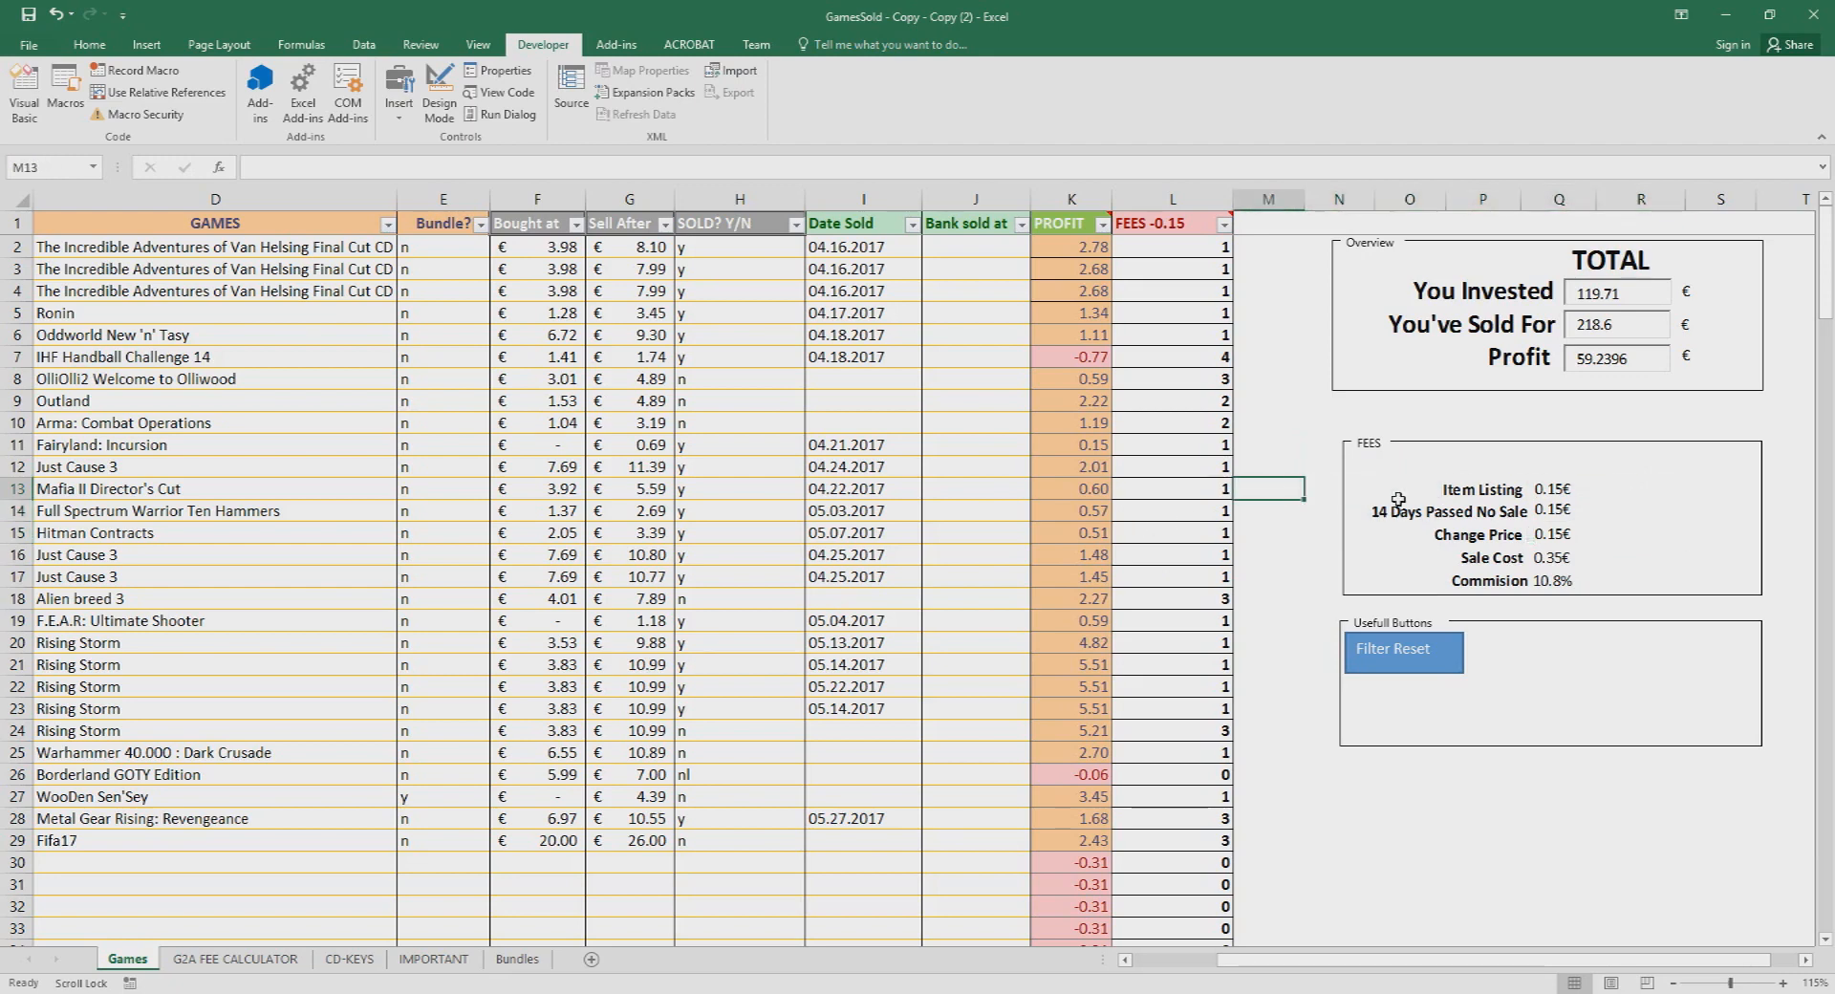
mouse_move(1529, 530)
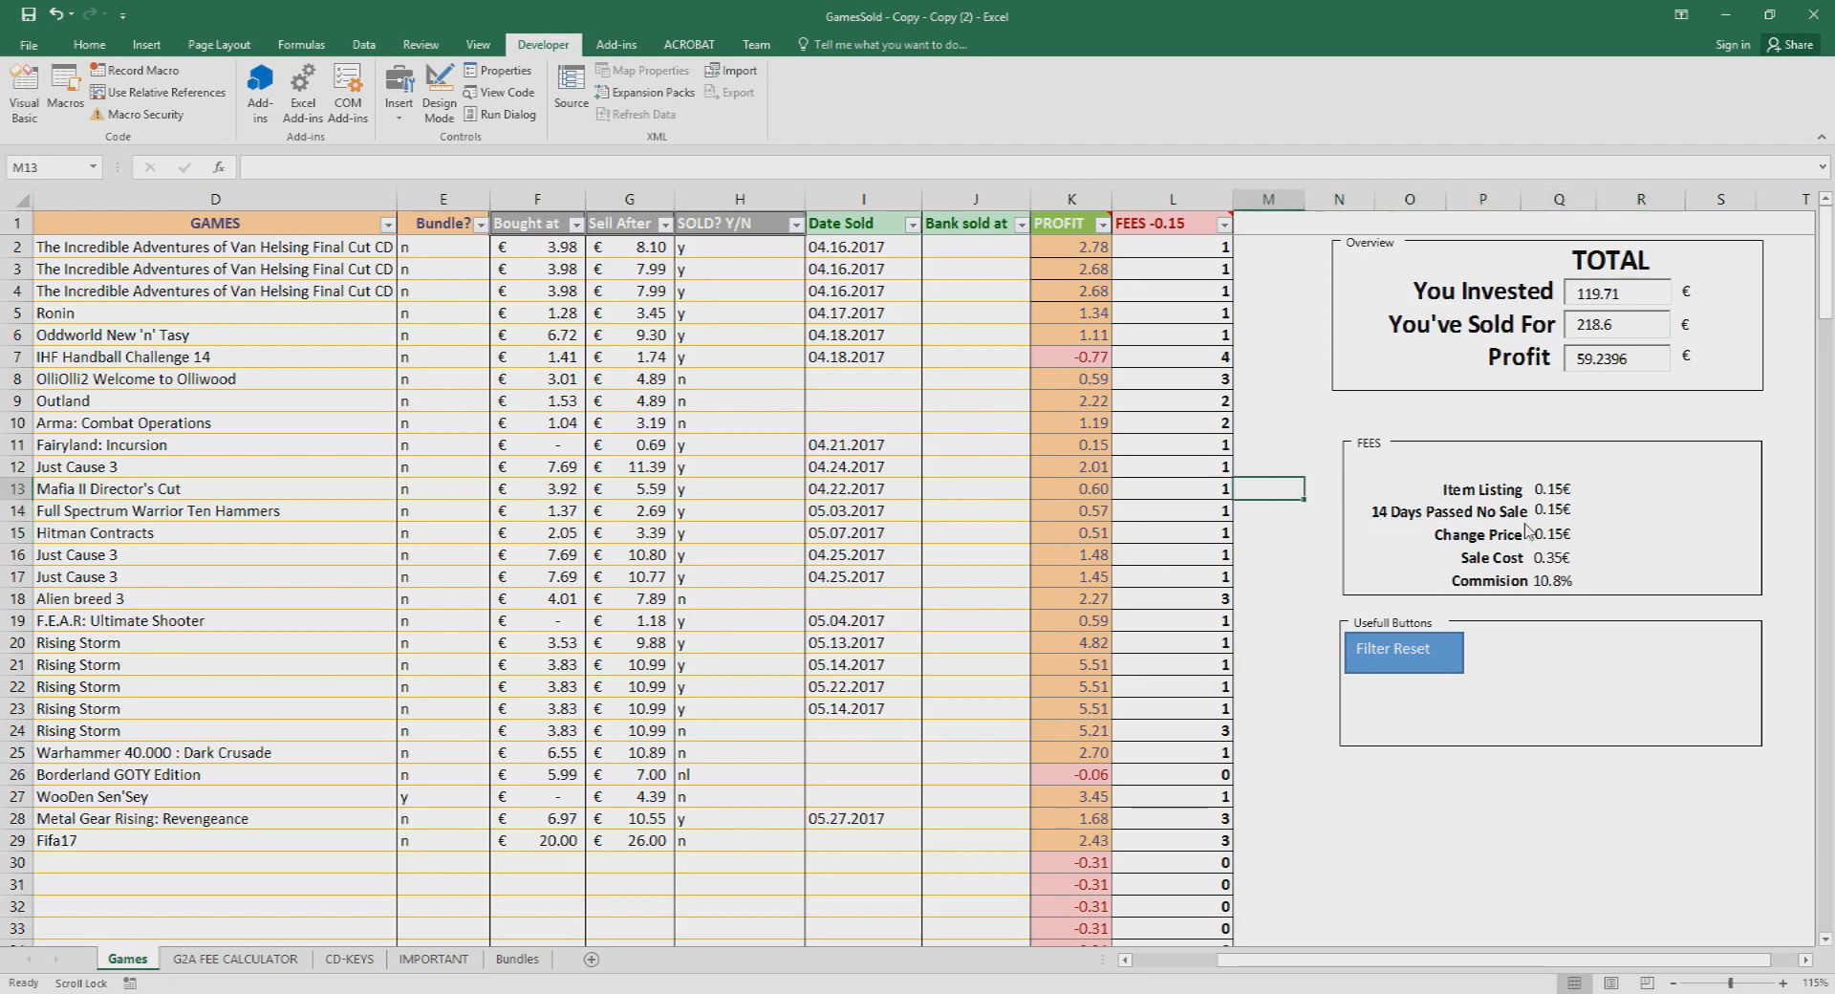
mouse_move(1405, 480)
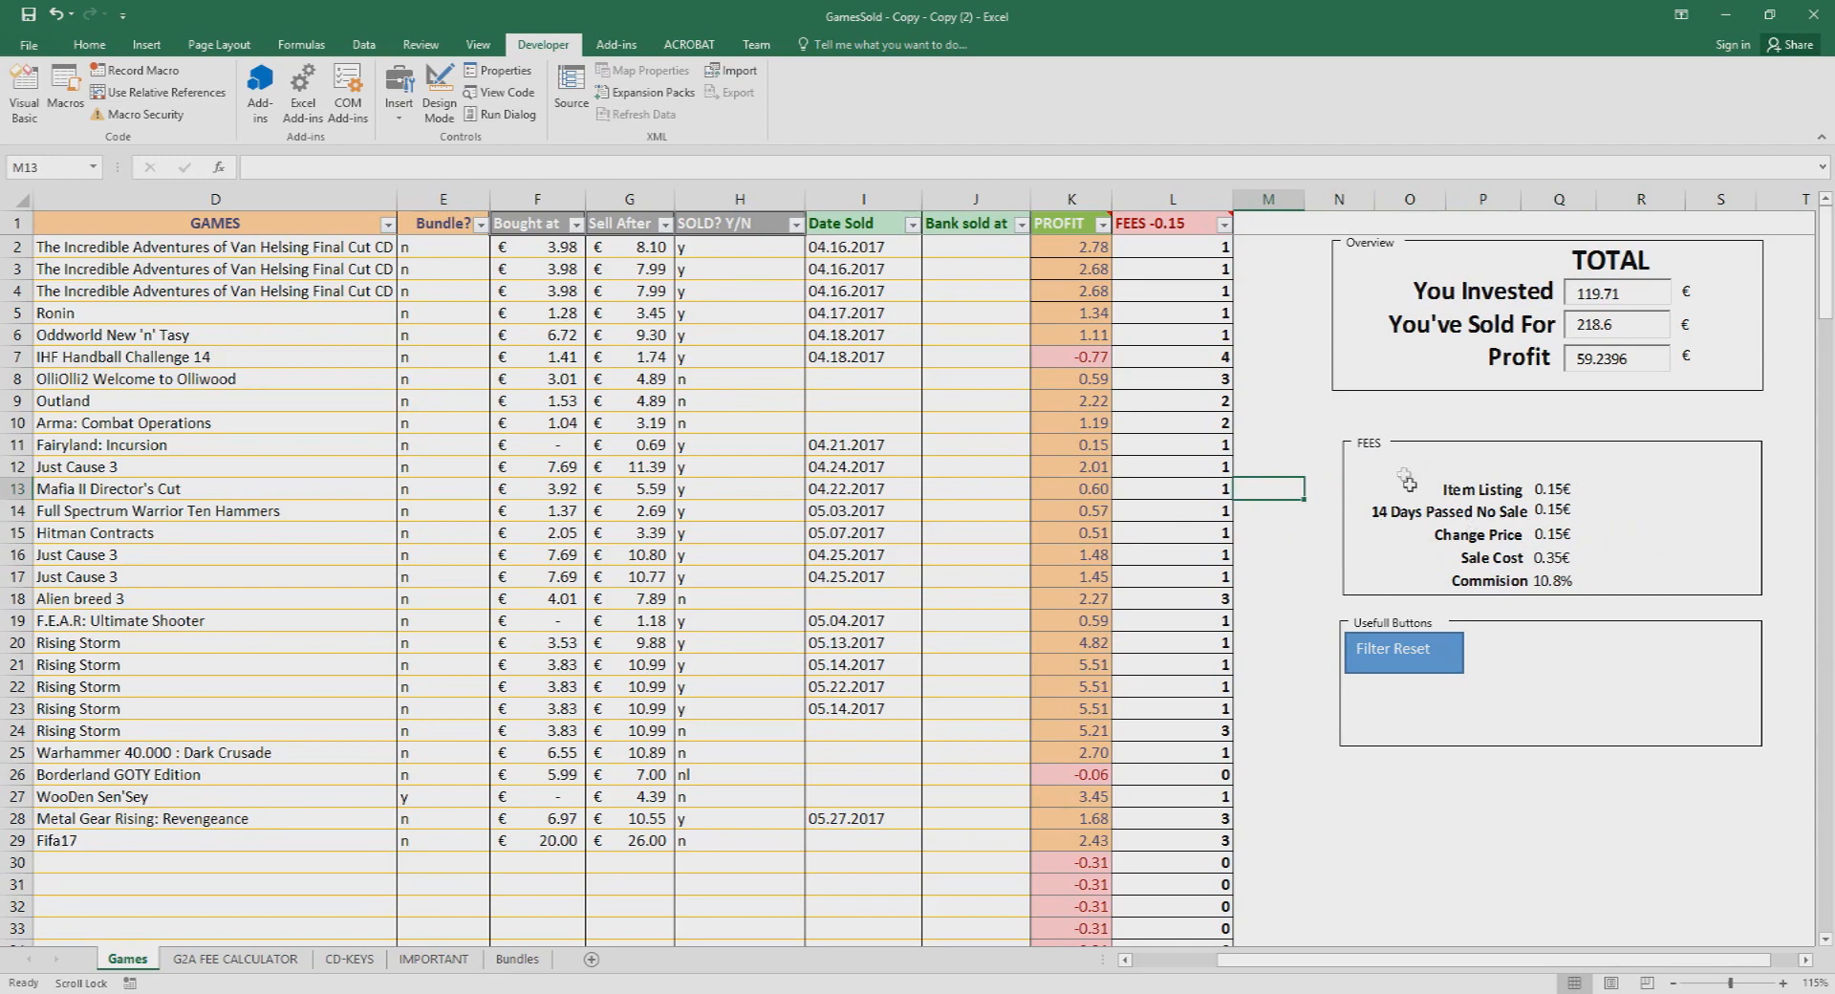
mouse_move(1140, 539)
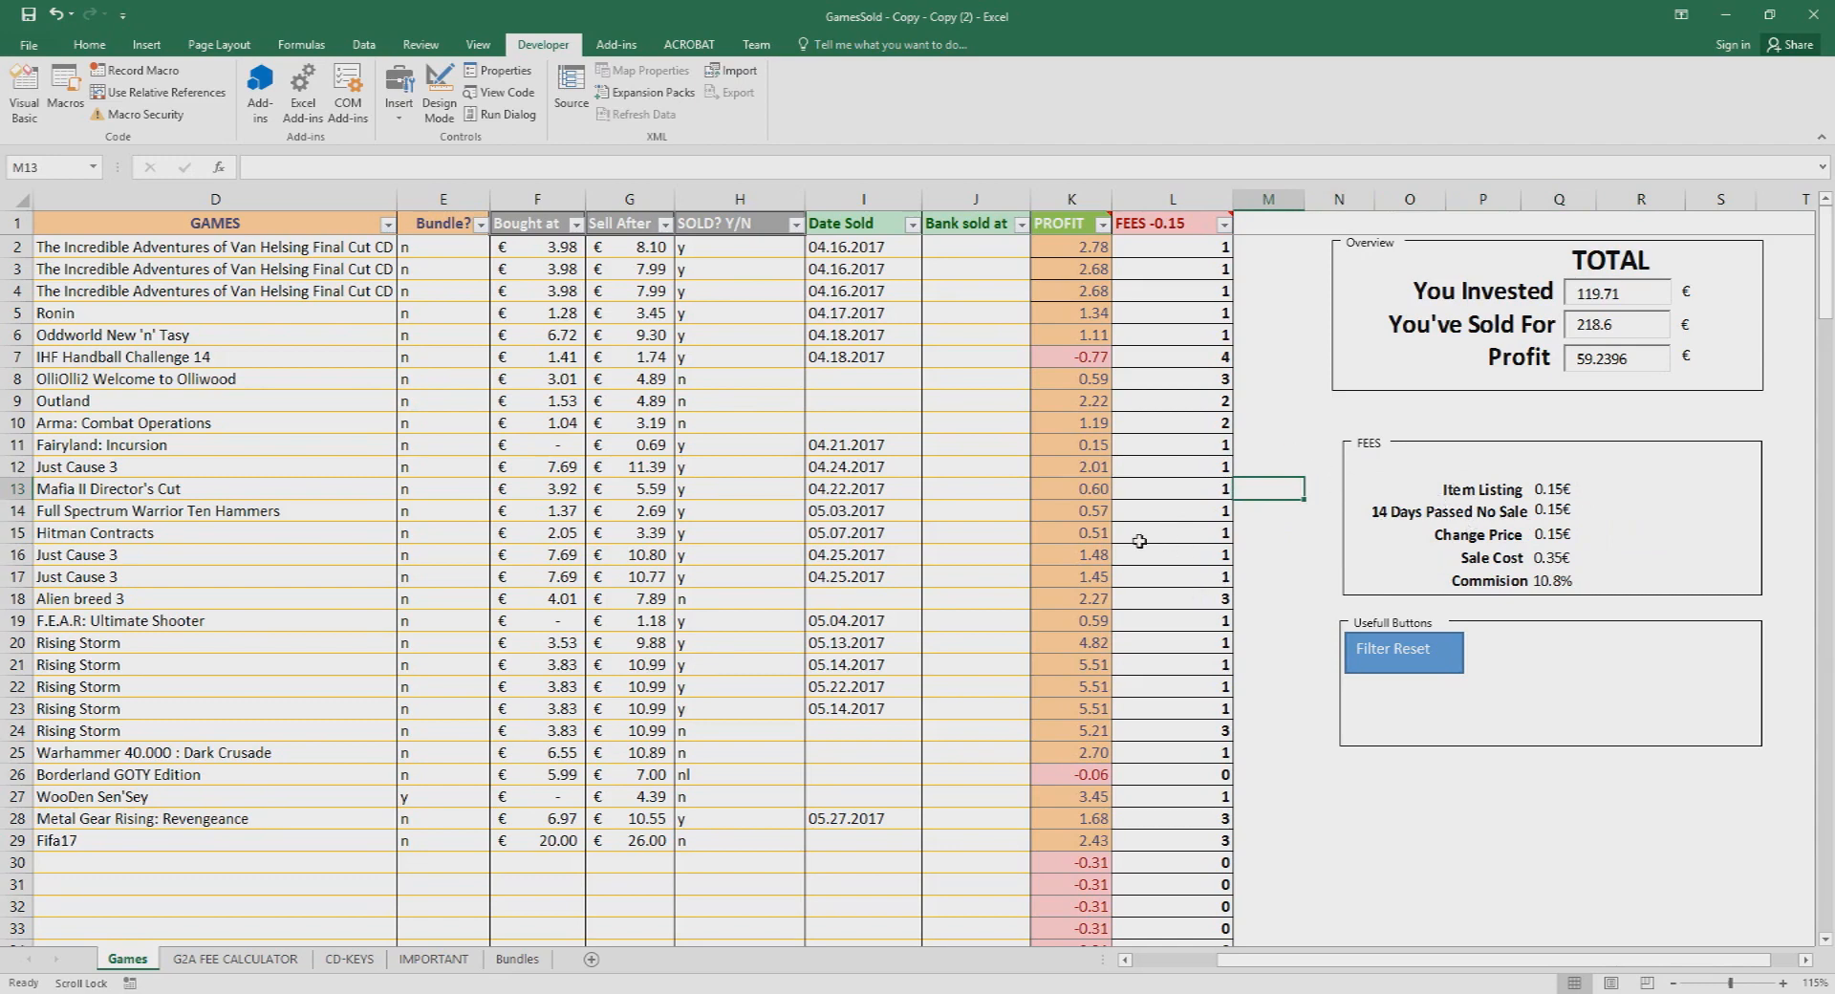
mouse_move(1088, 616)
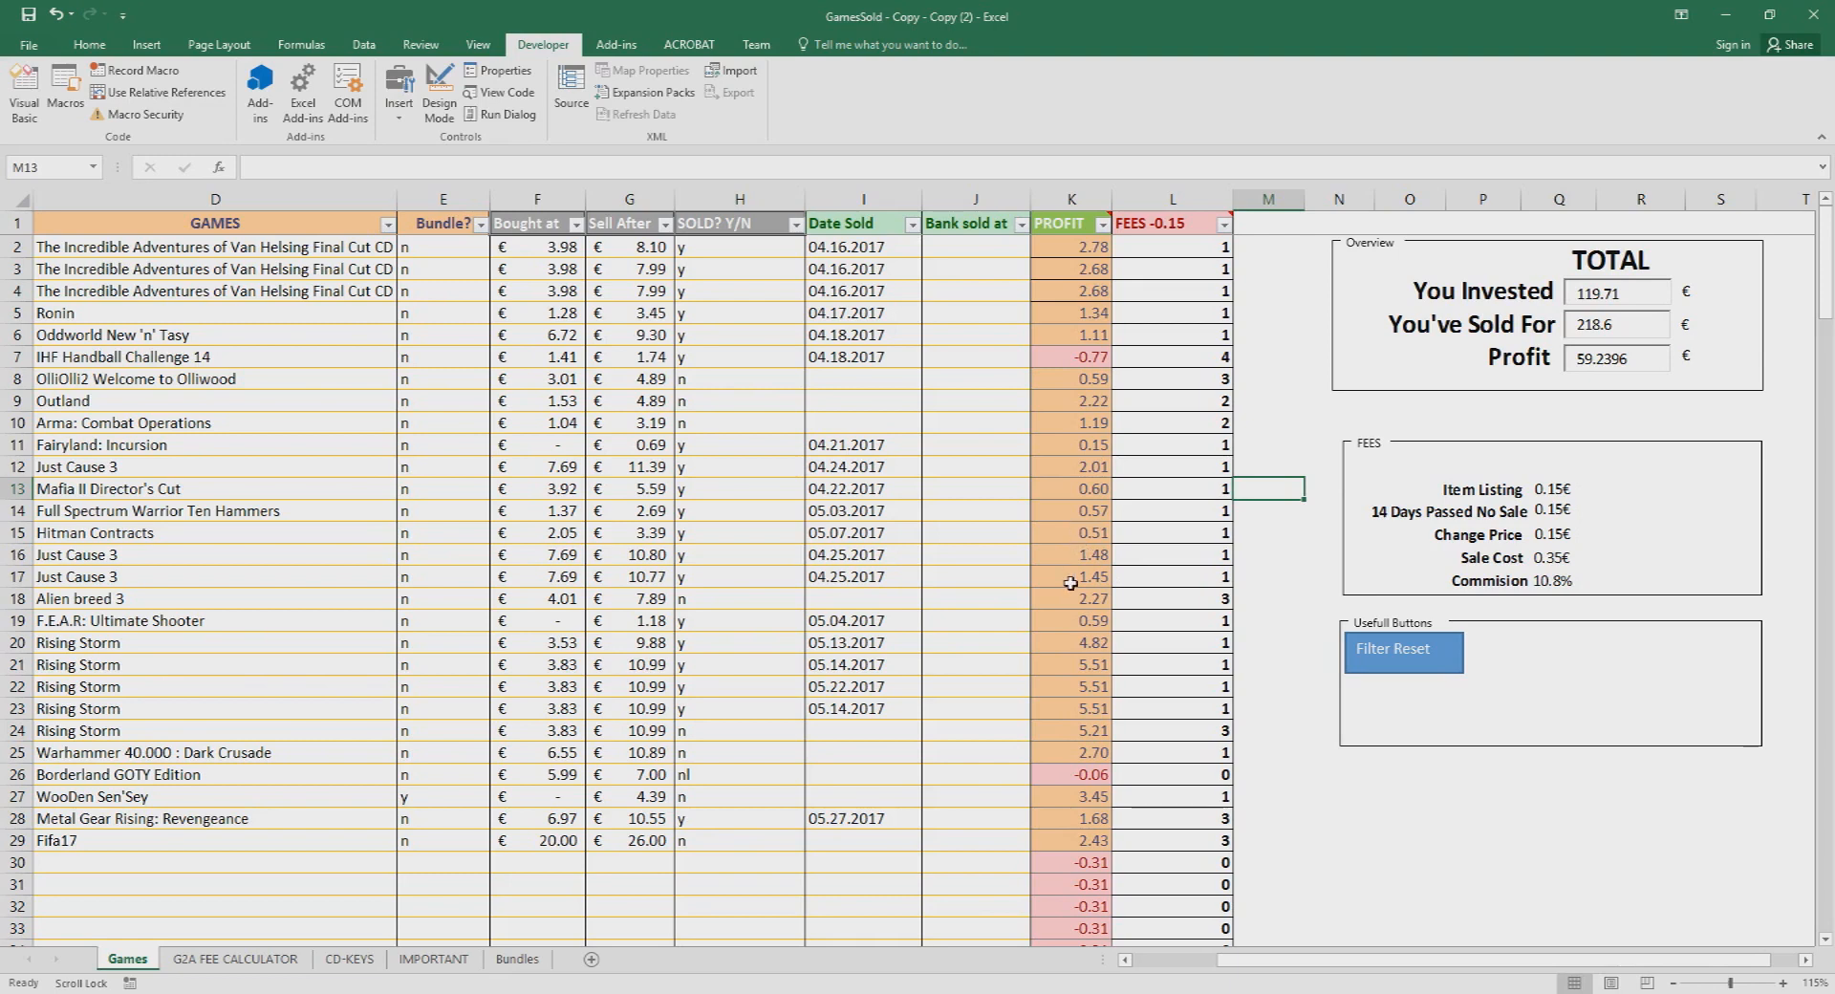
mouse_move(1279, 799)
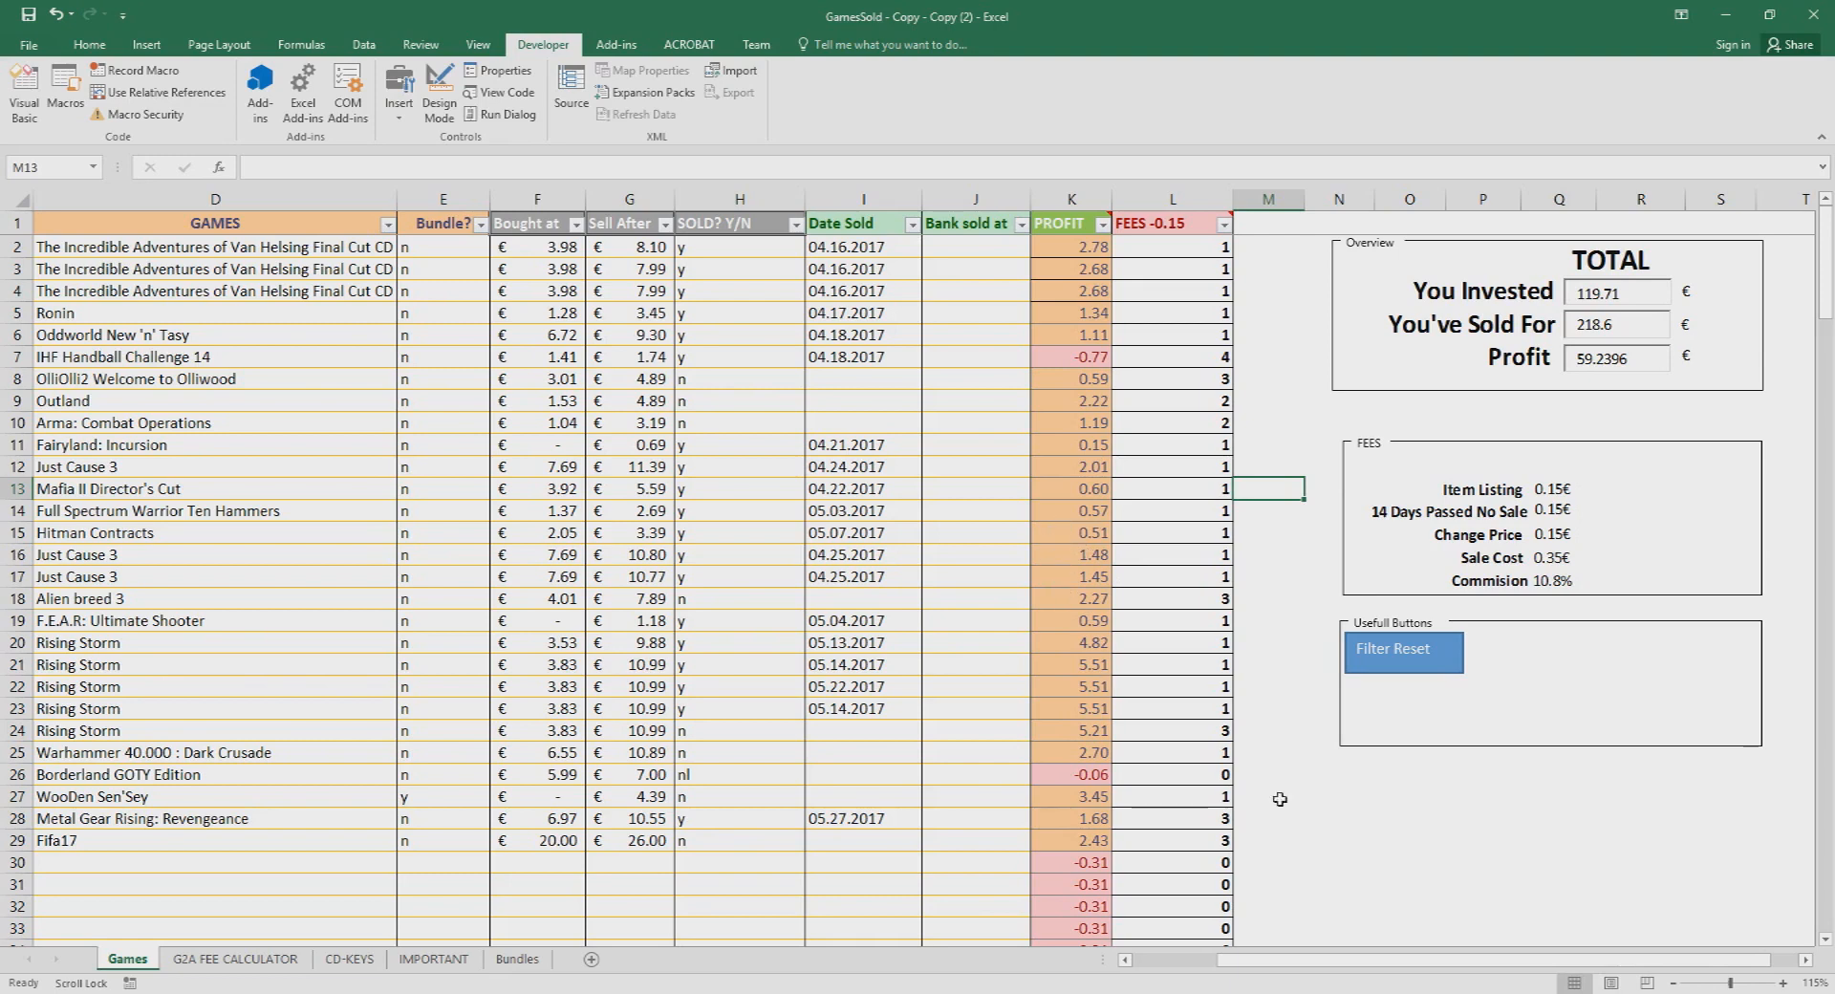
click(1414, 530)
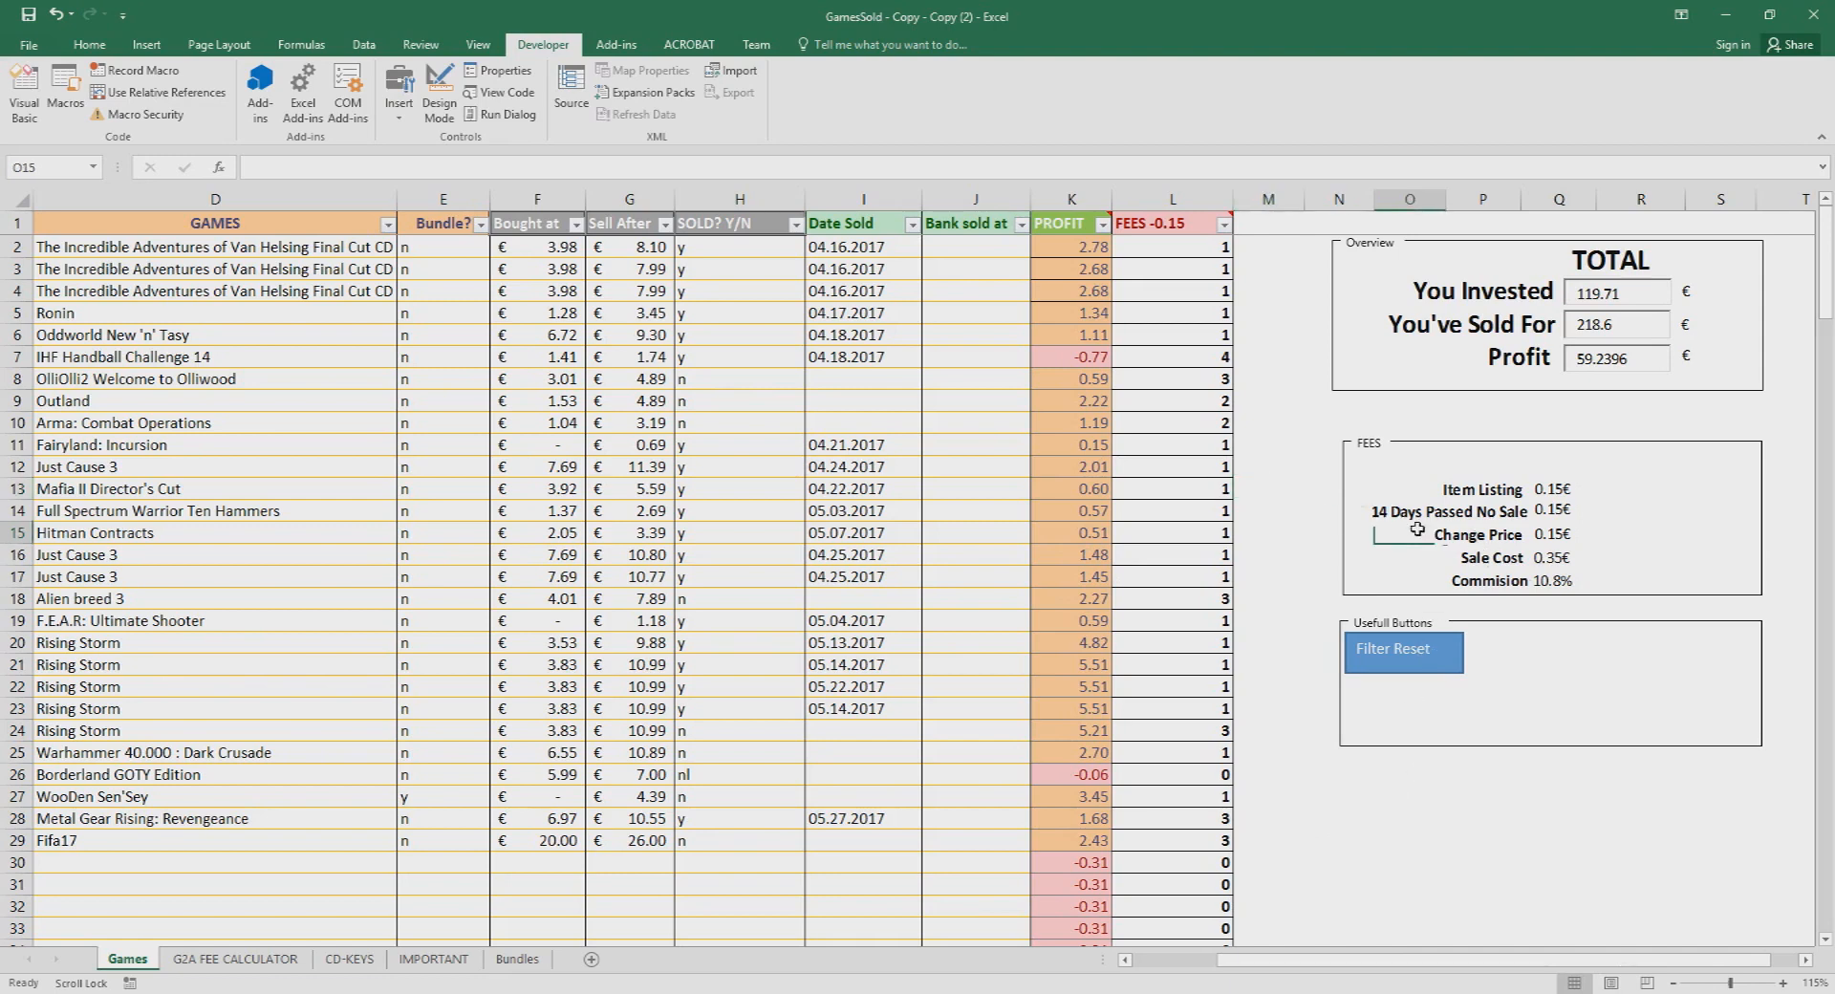
mouse_move(1774, 617)
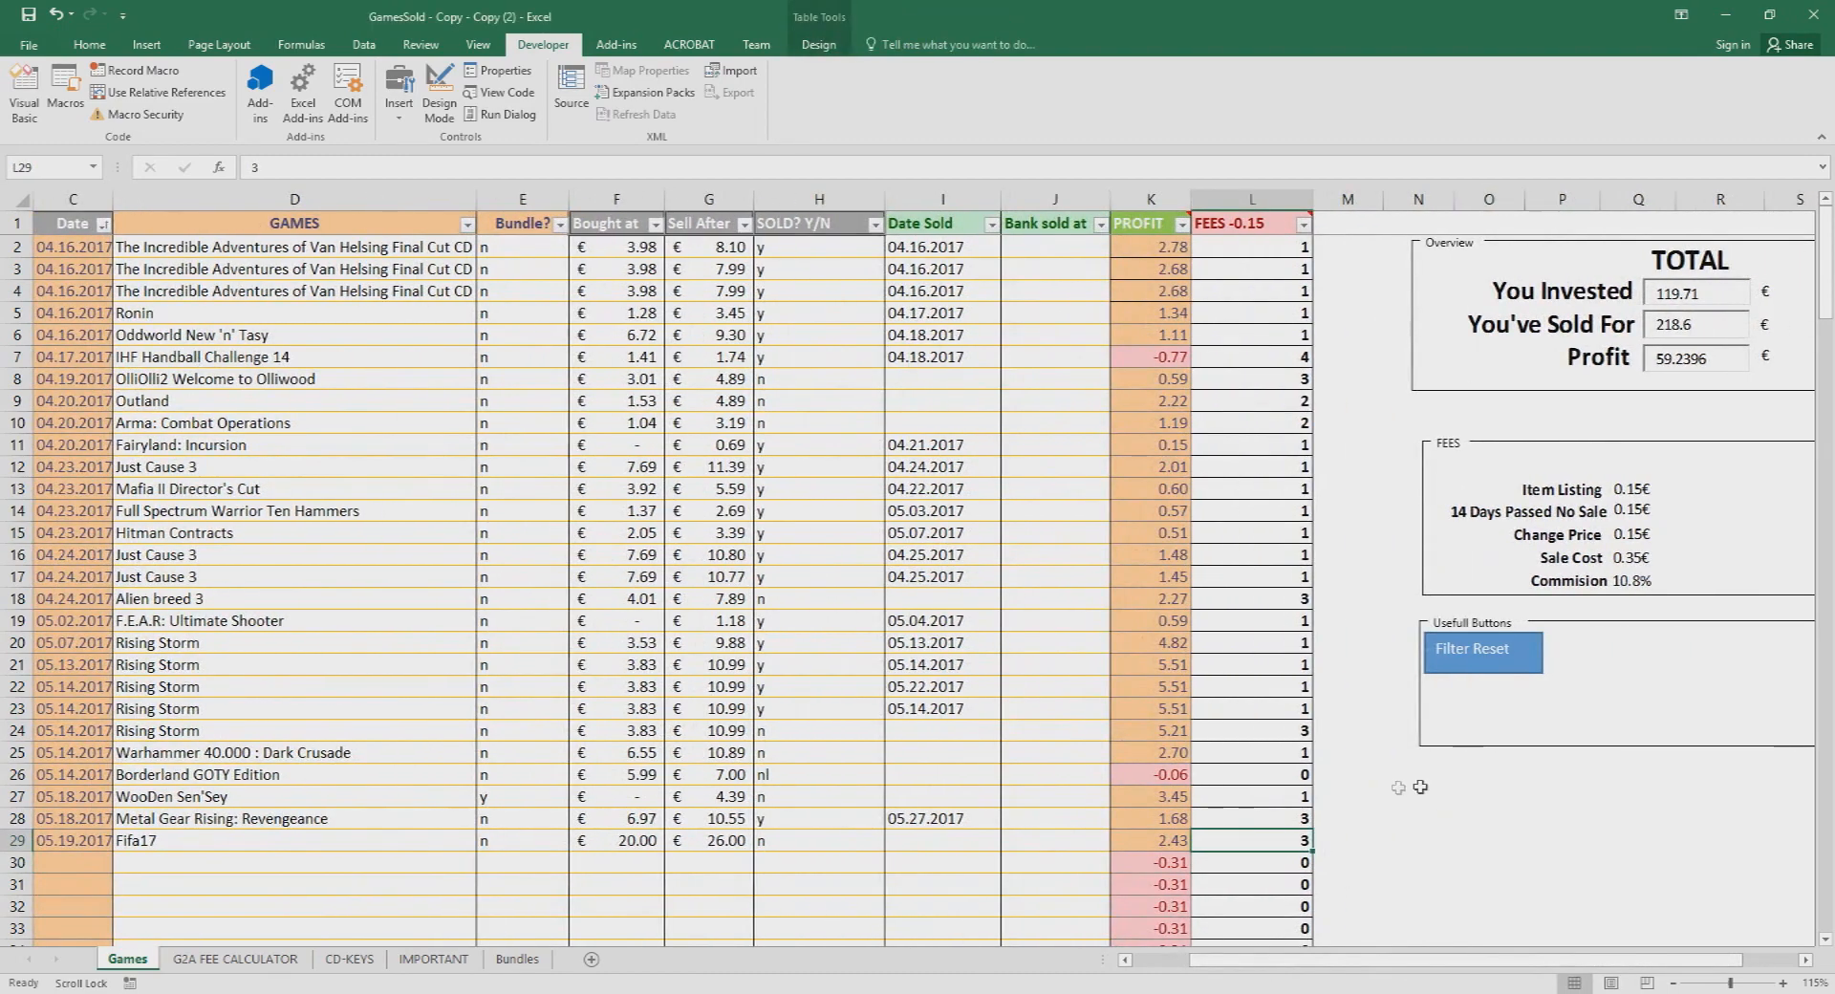
click(941, 862)
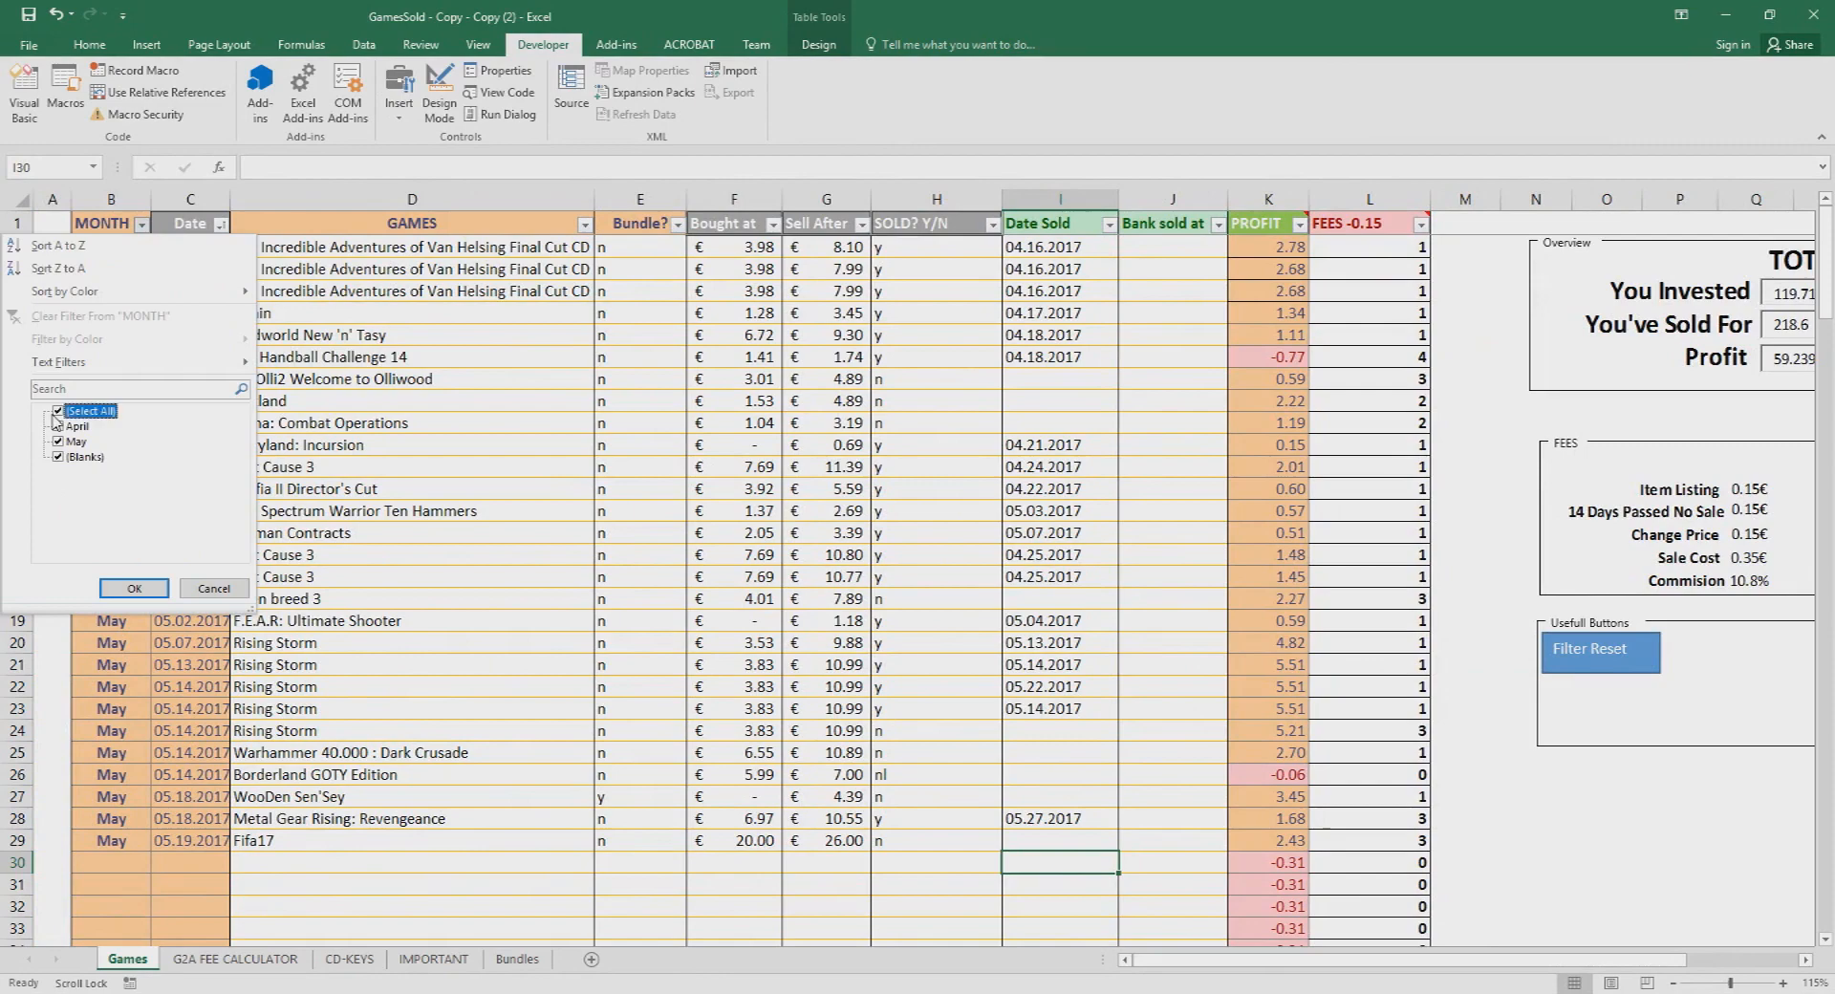
Step: Filter the Games table by month and to games marked 'y' sold
click(57, 411)
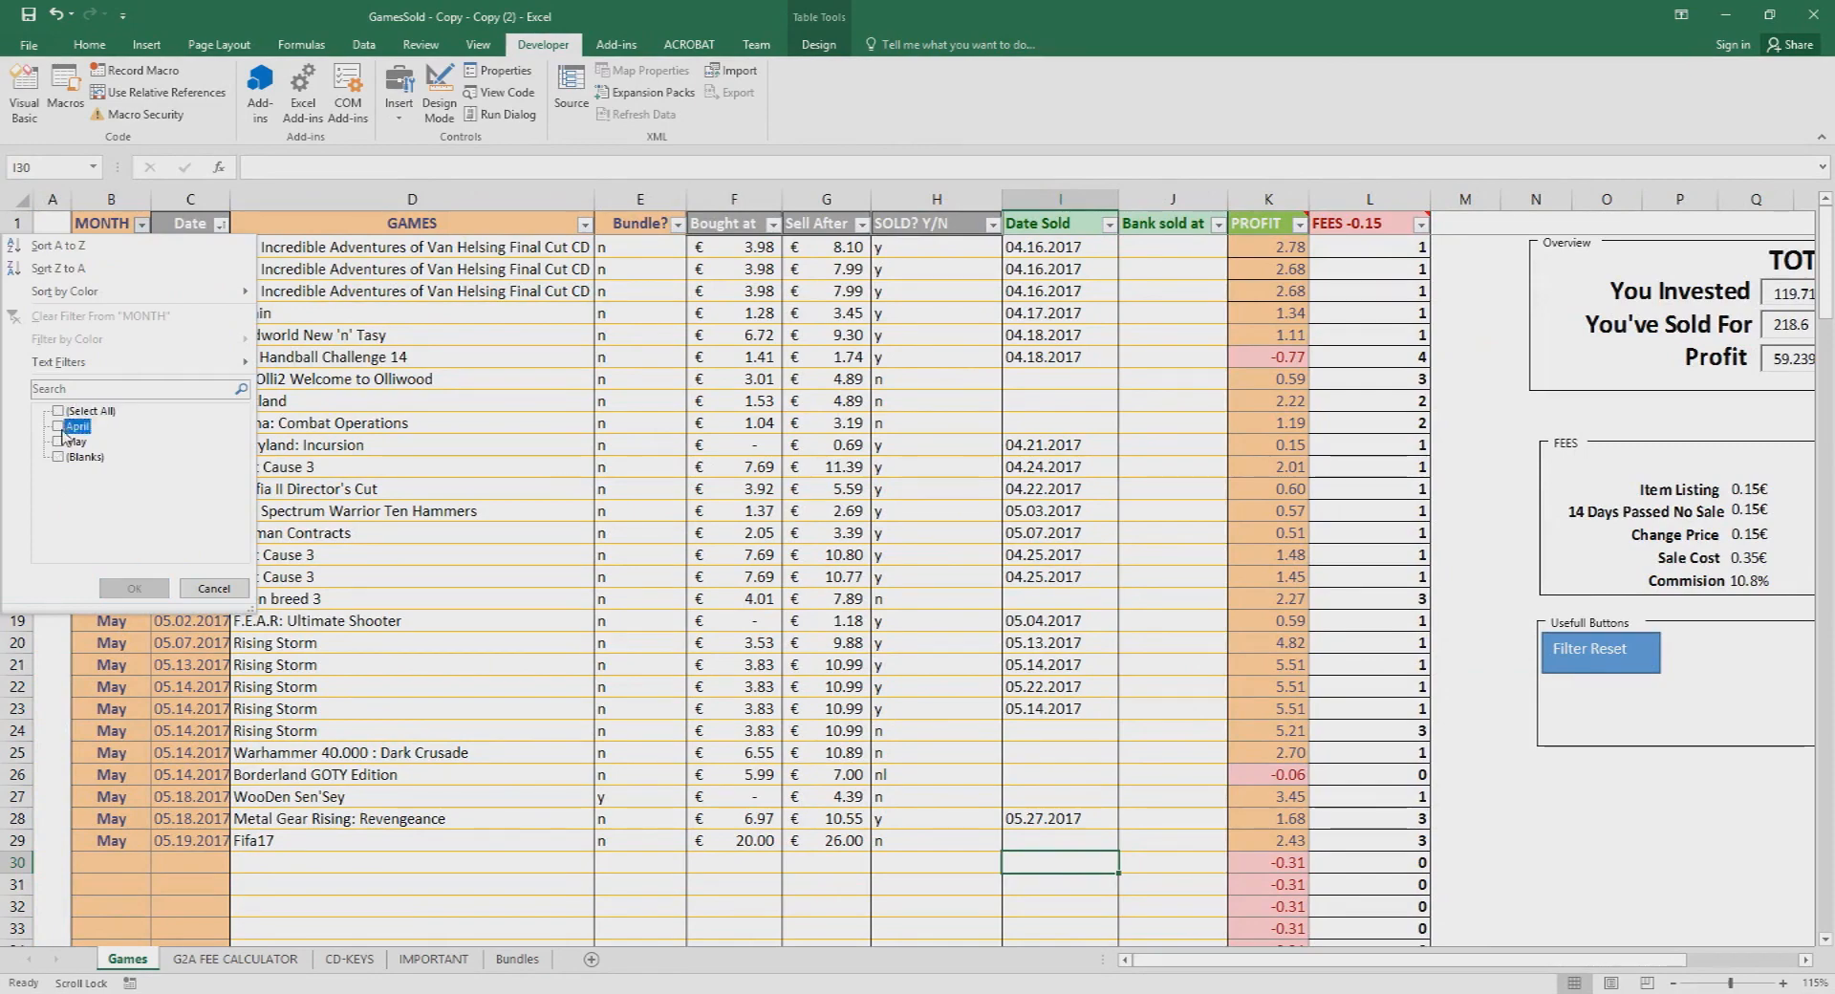
click(134, 587)
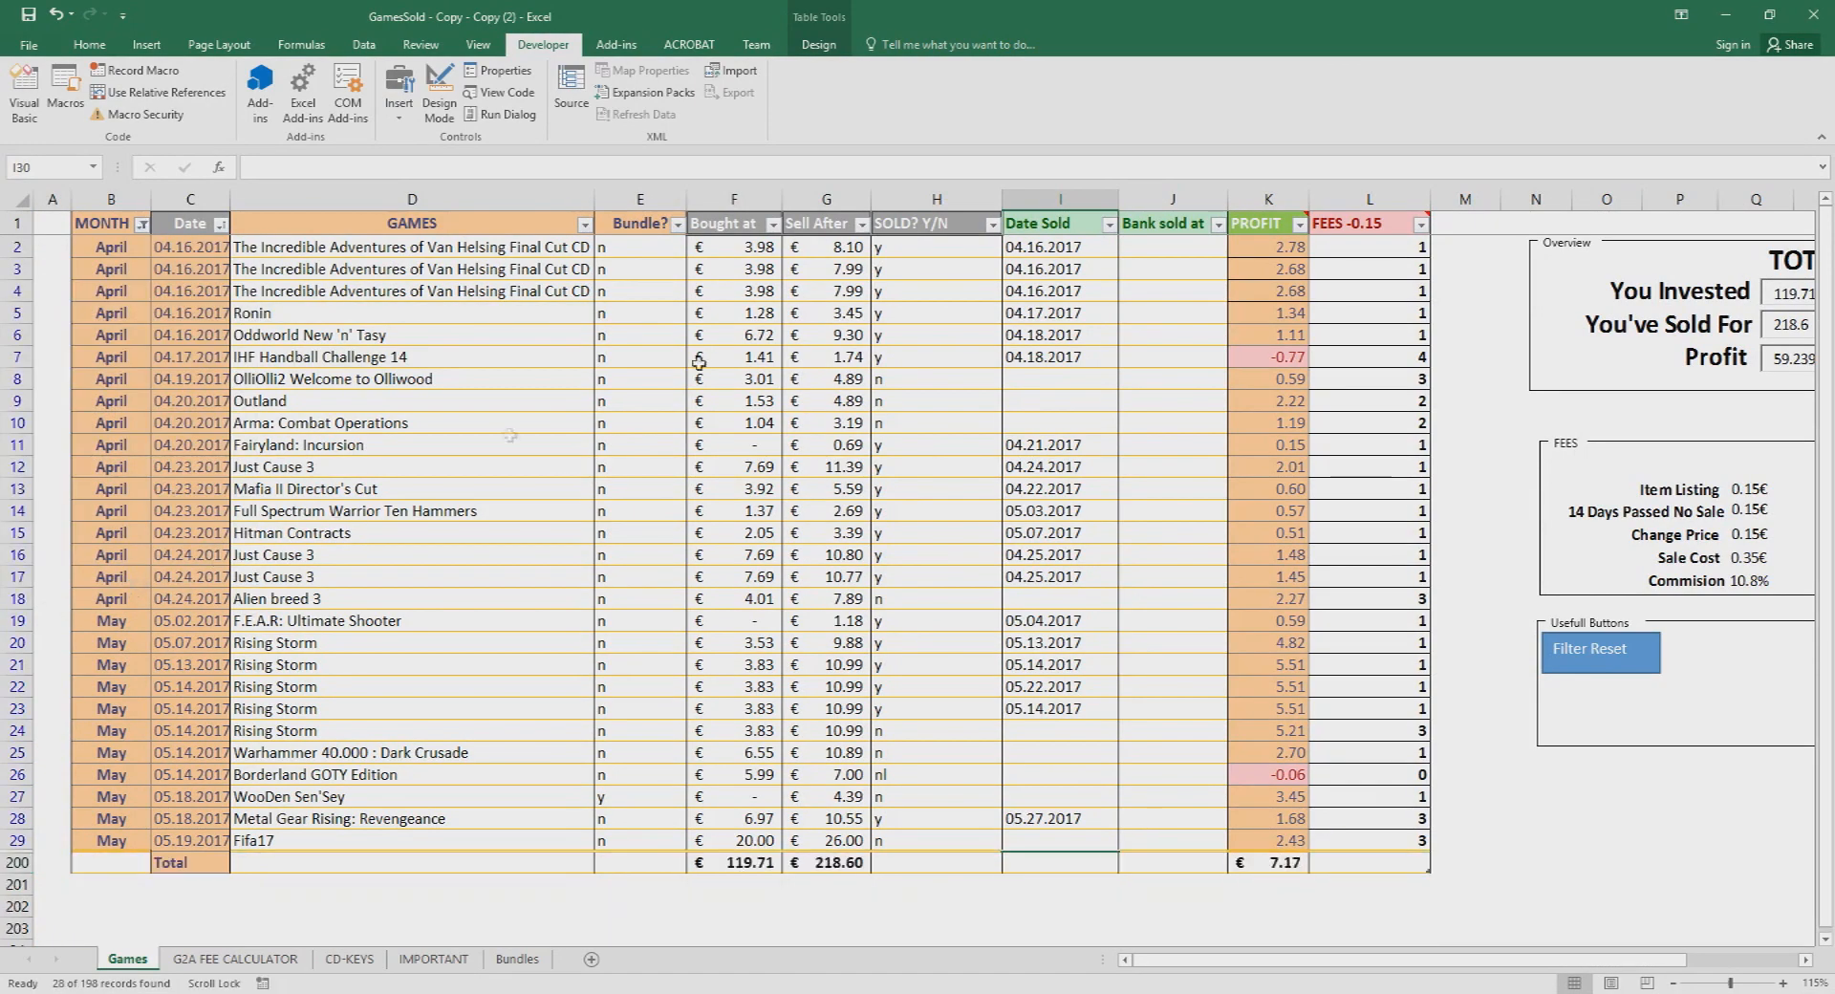
click(992, 223)
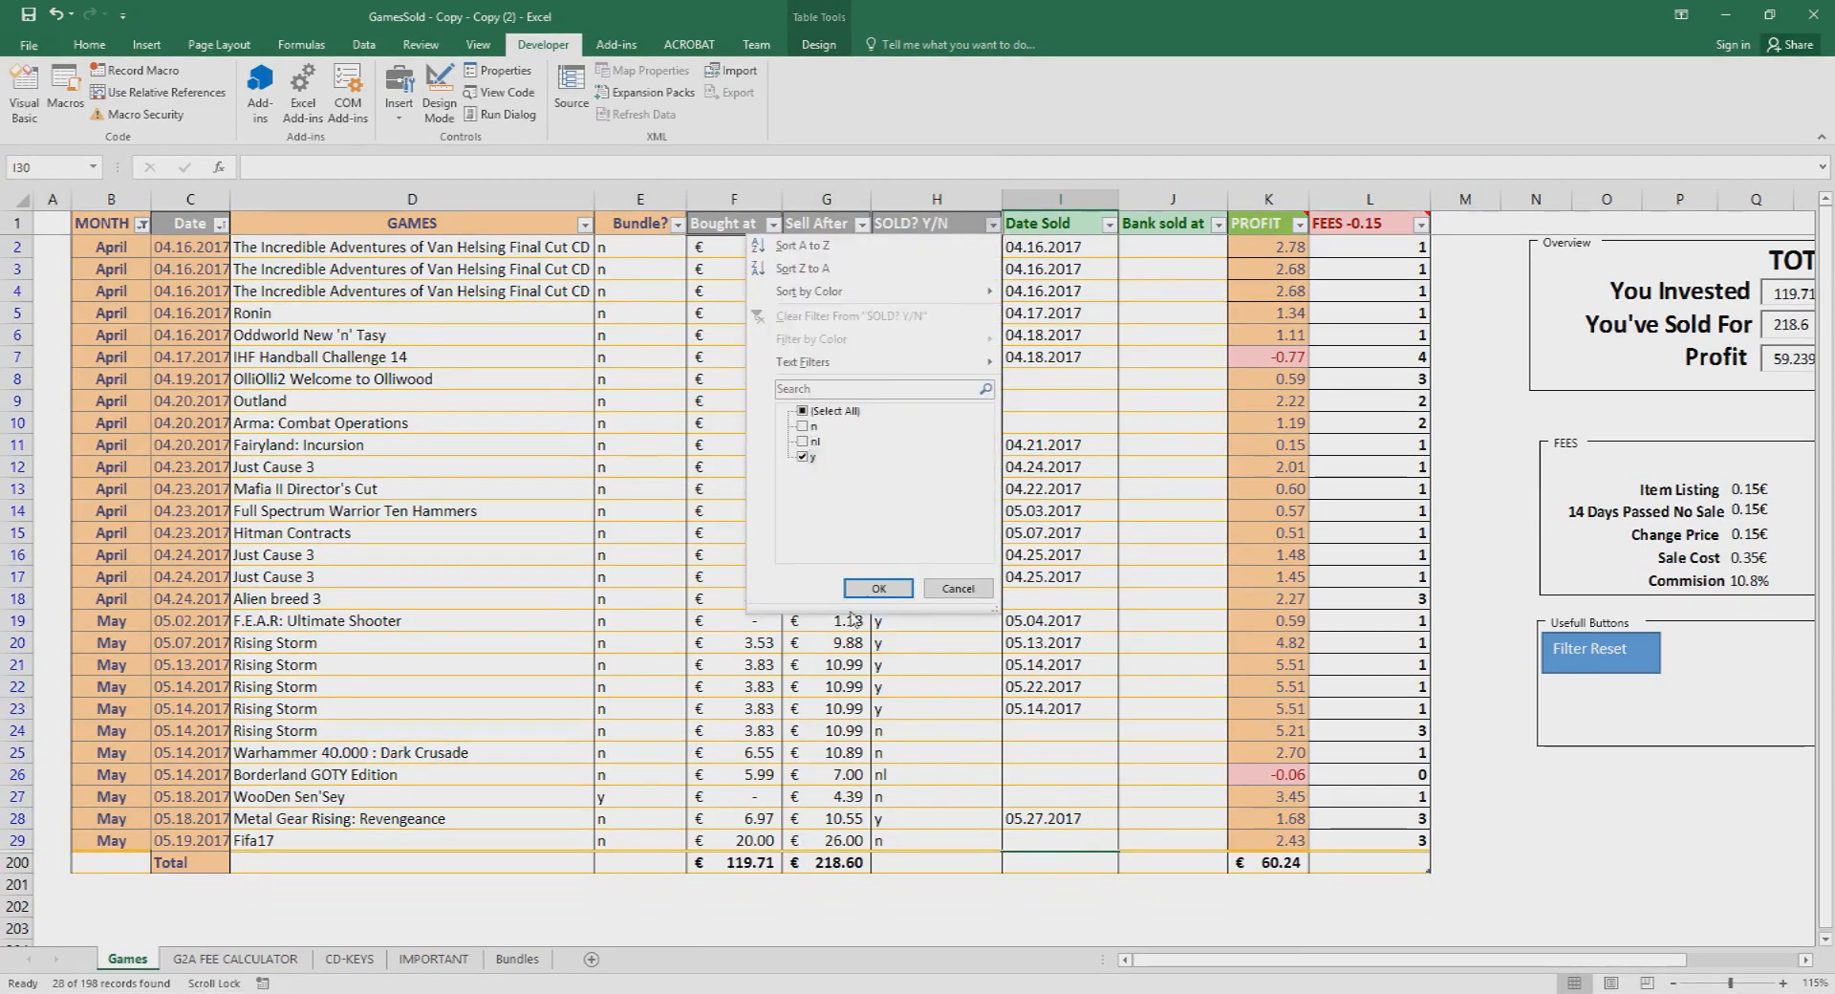
click(878, 586)
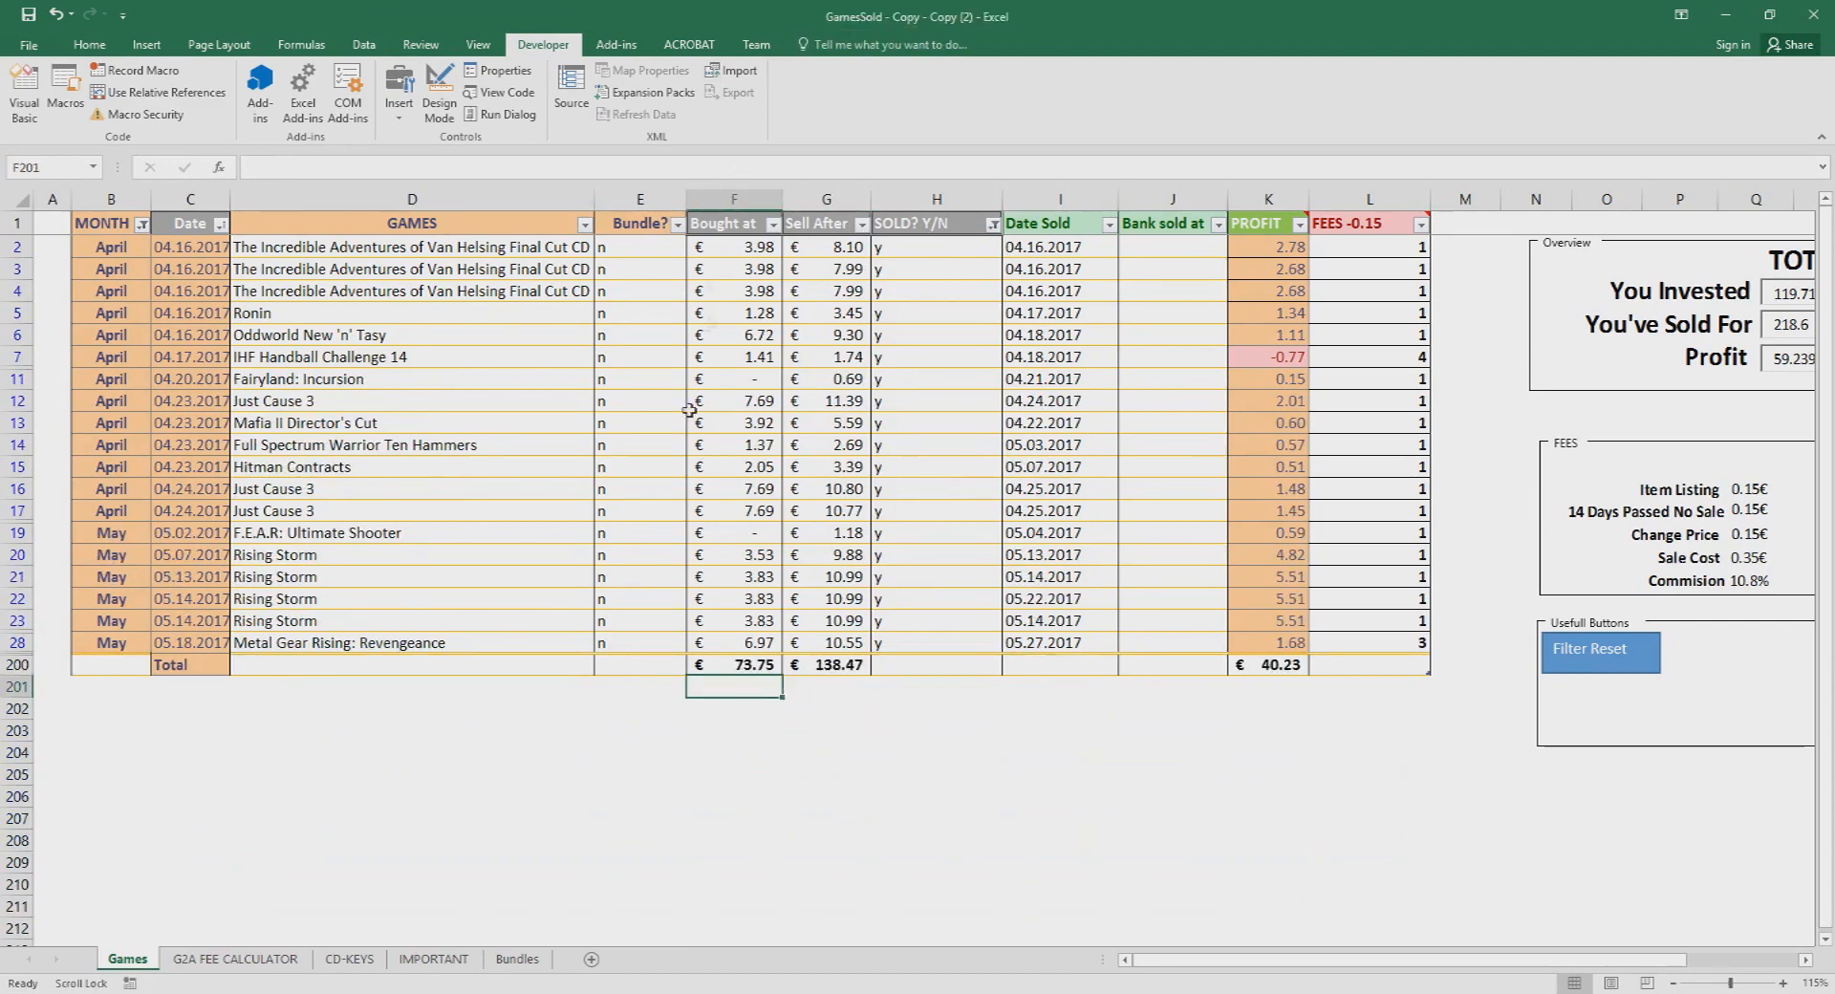
mouse_move(734, 682)
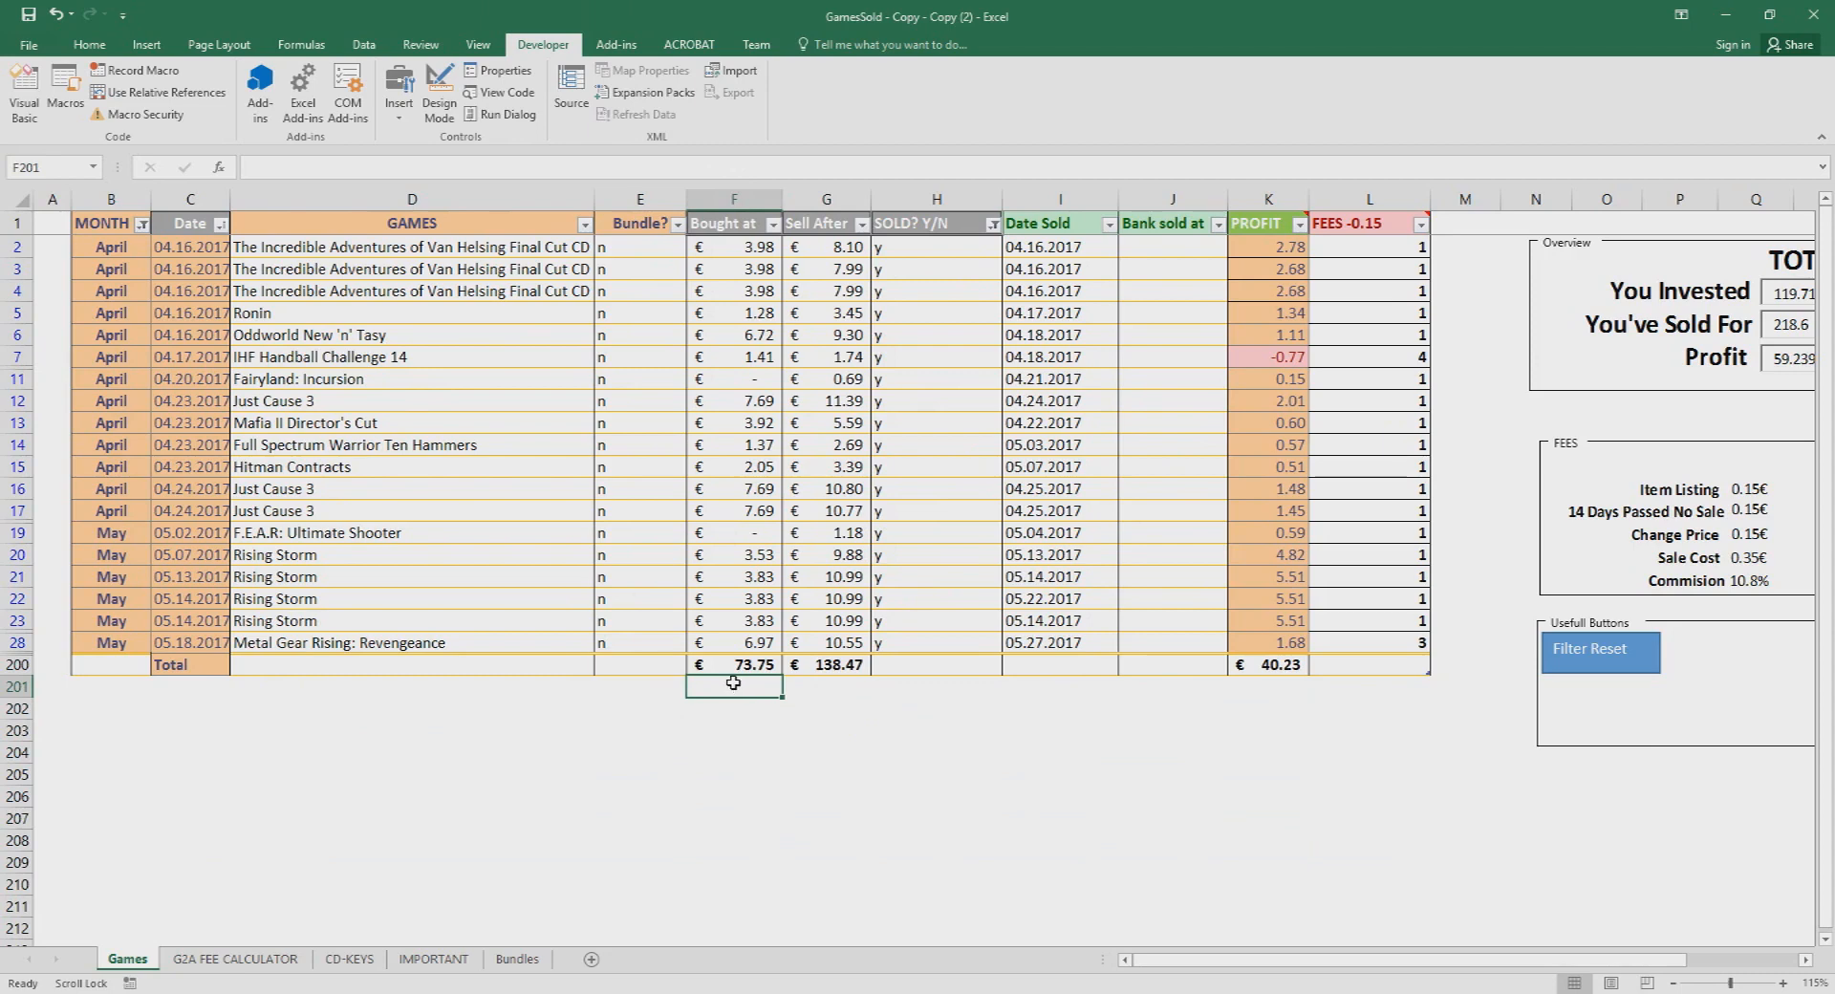
Step: Review the filtered rows' sold status, dates and the Bought at and profit totals
click(1170, 686)
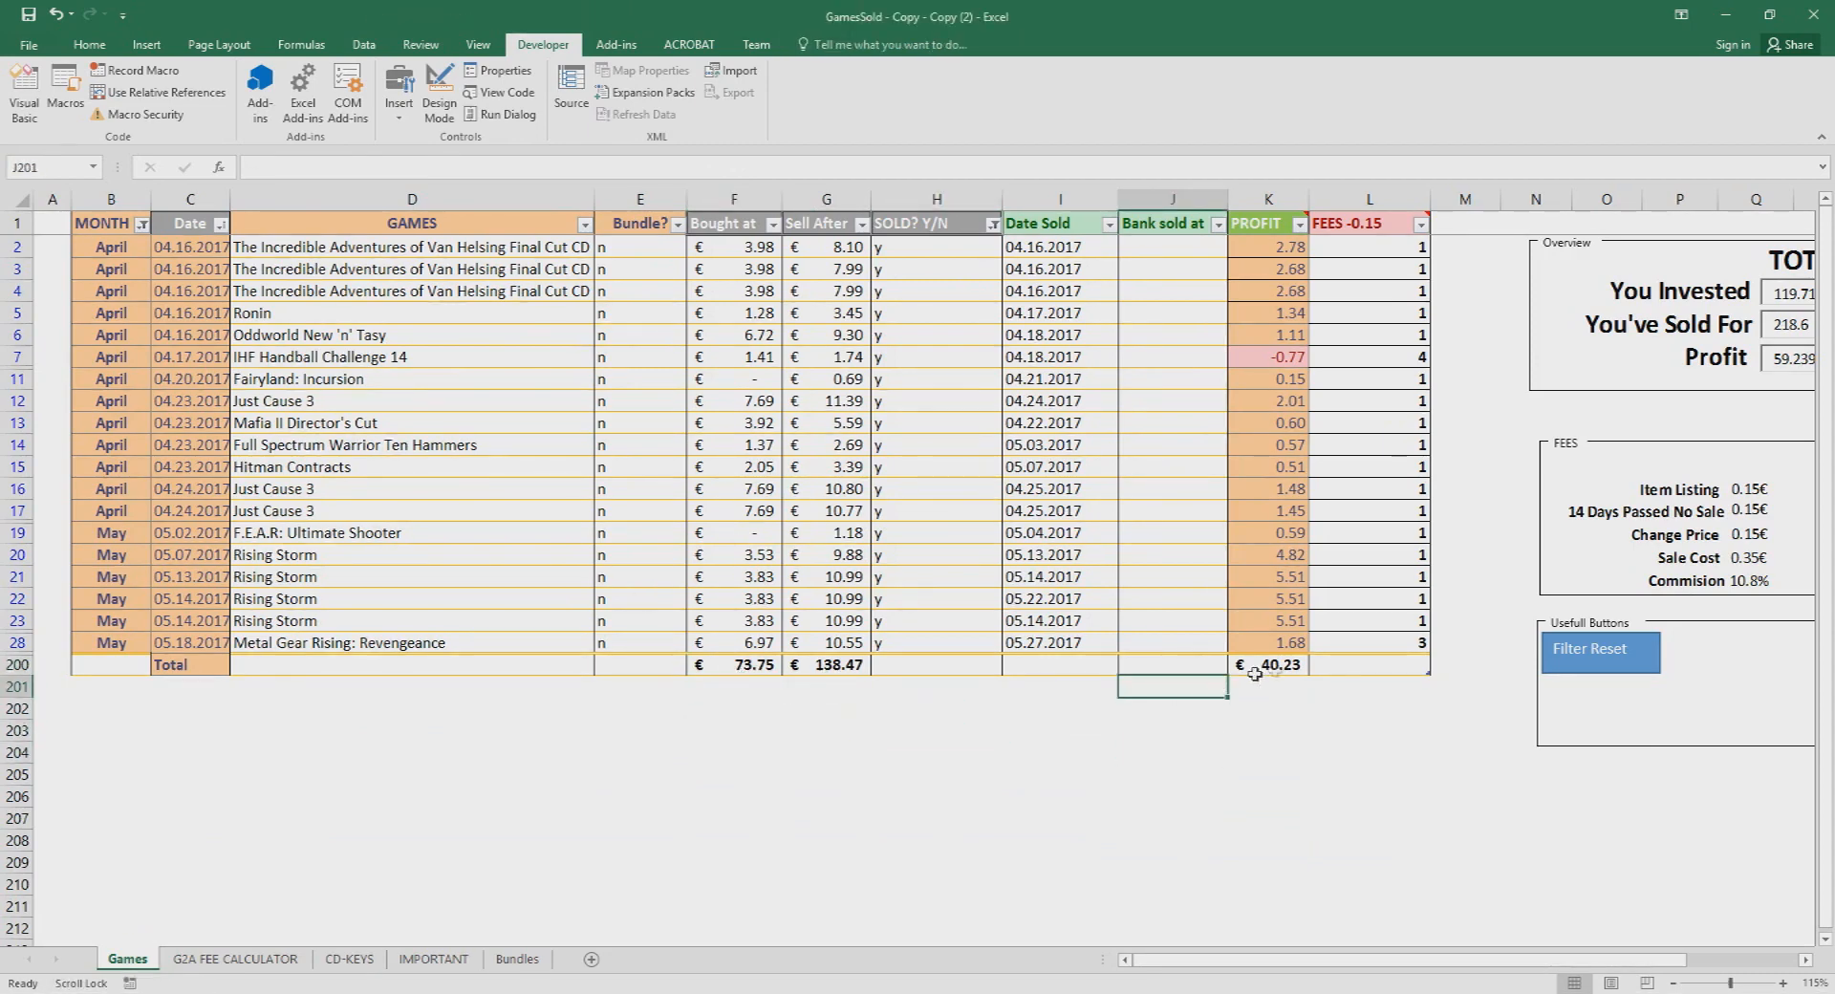
click(1267, 663)
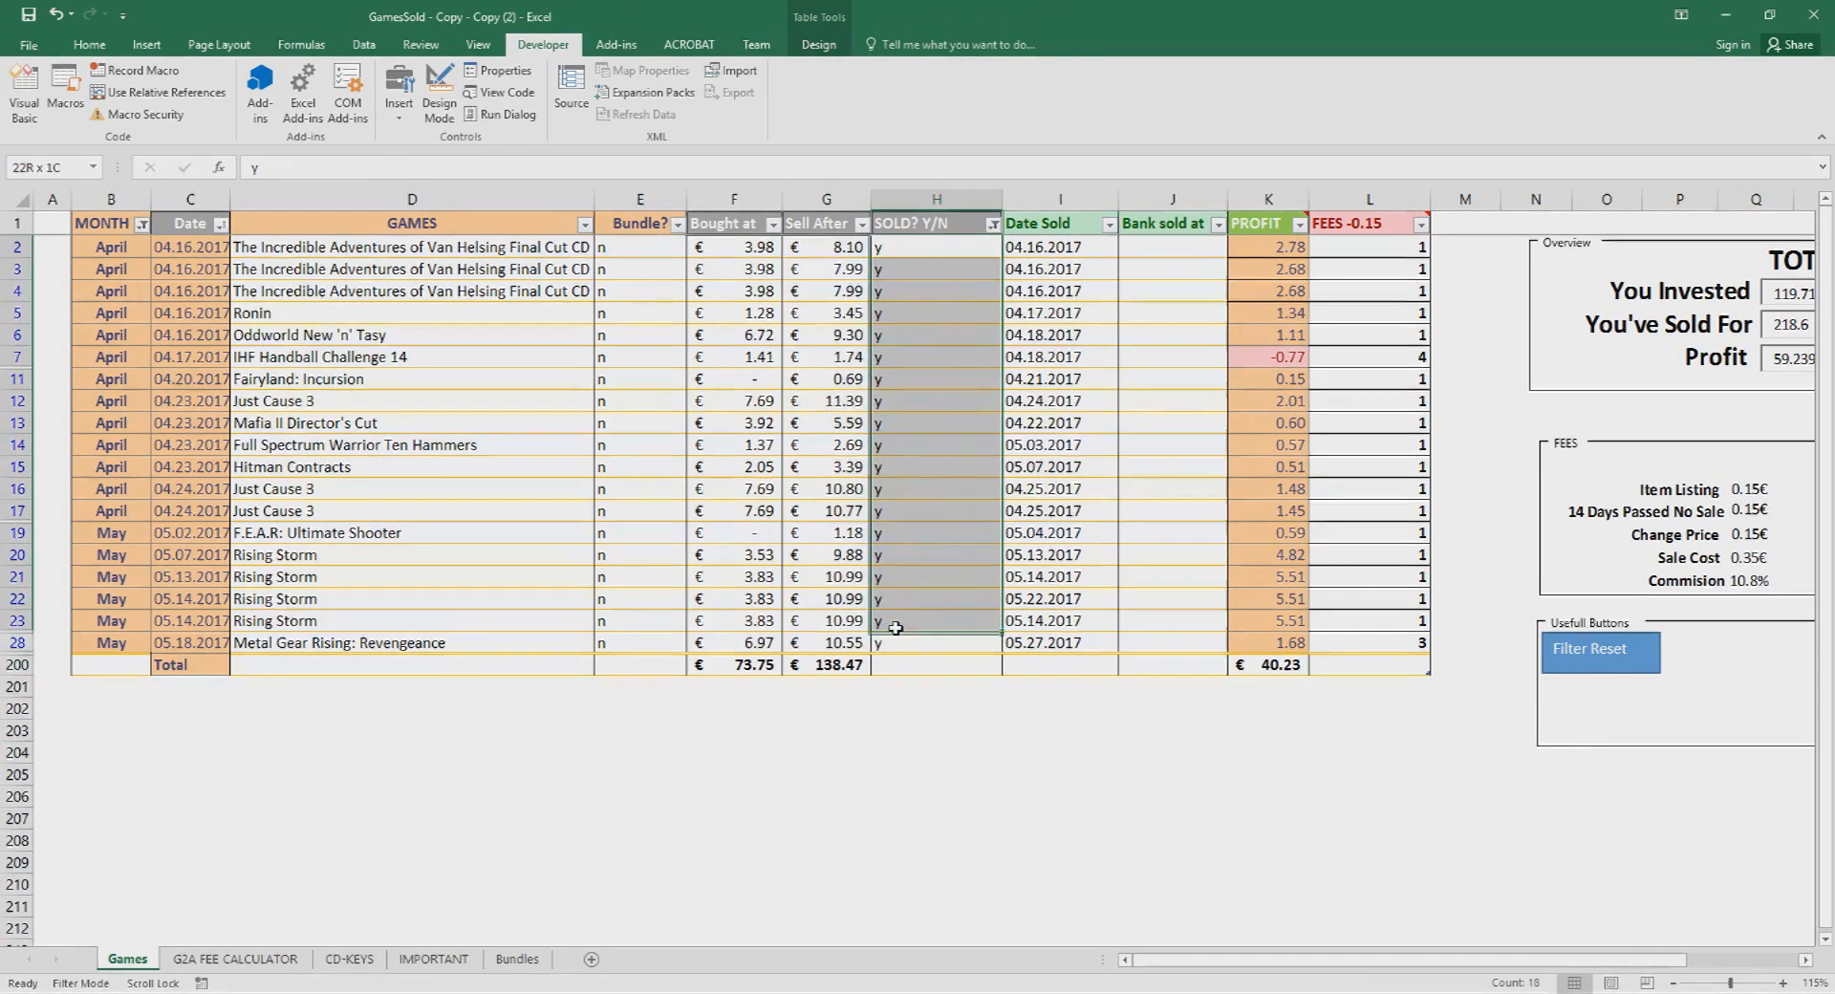
click(826, 752)
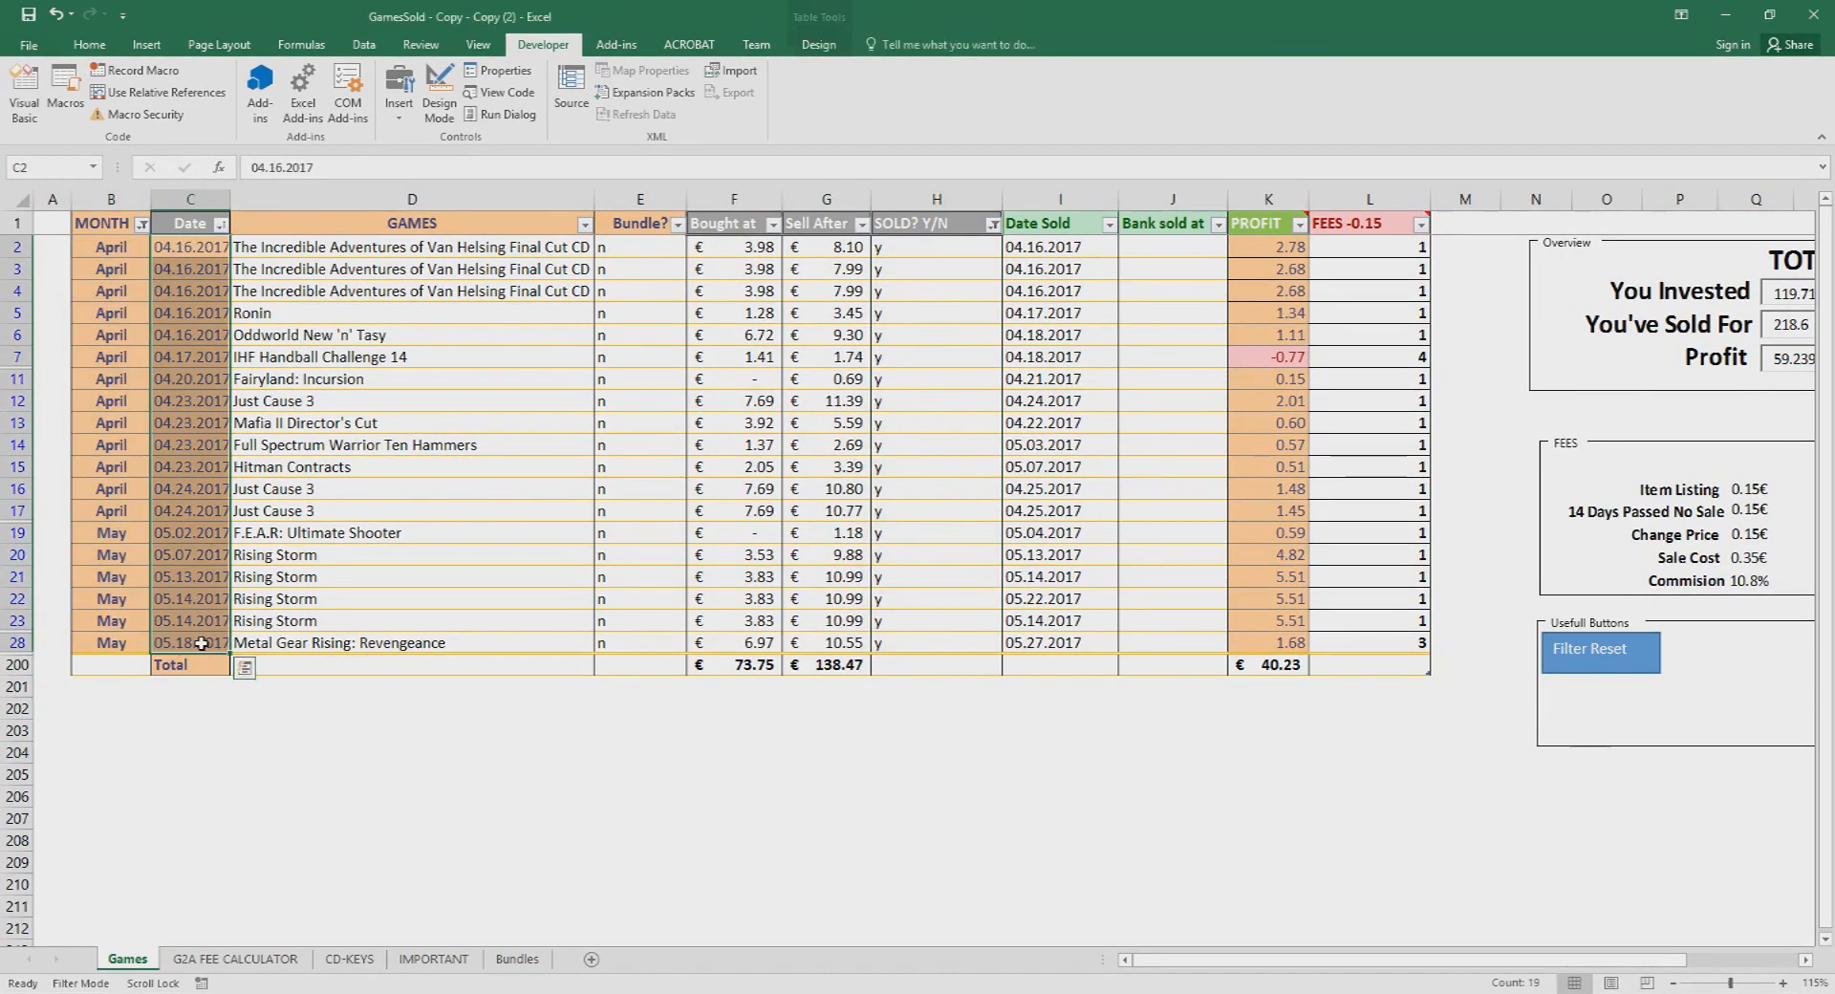
click(734, 665)
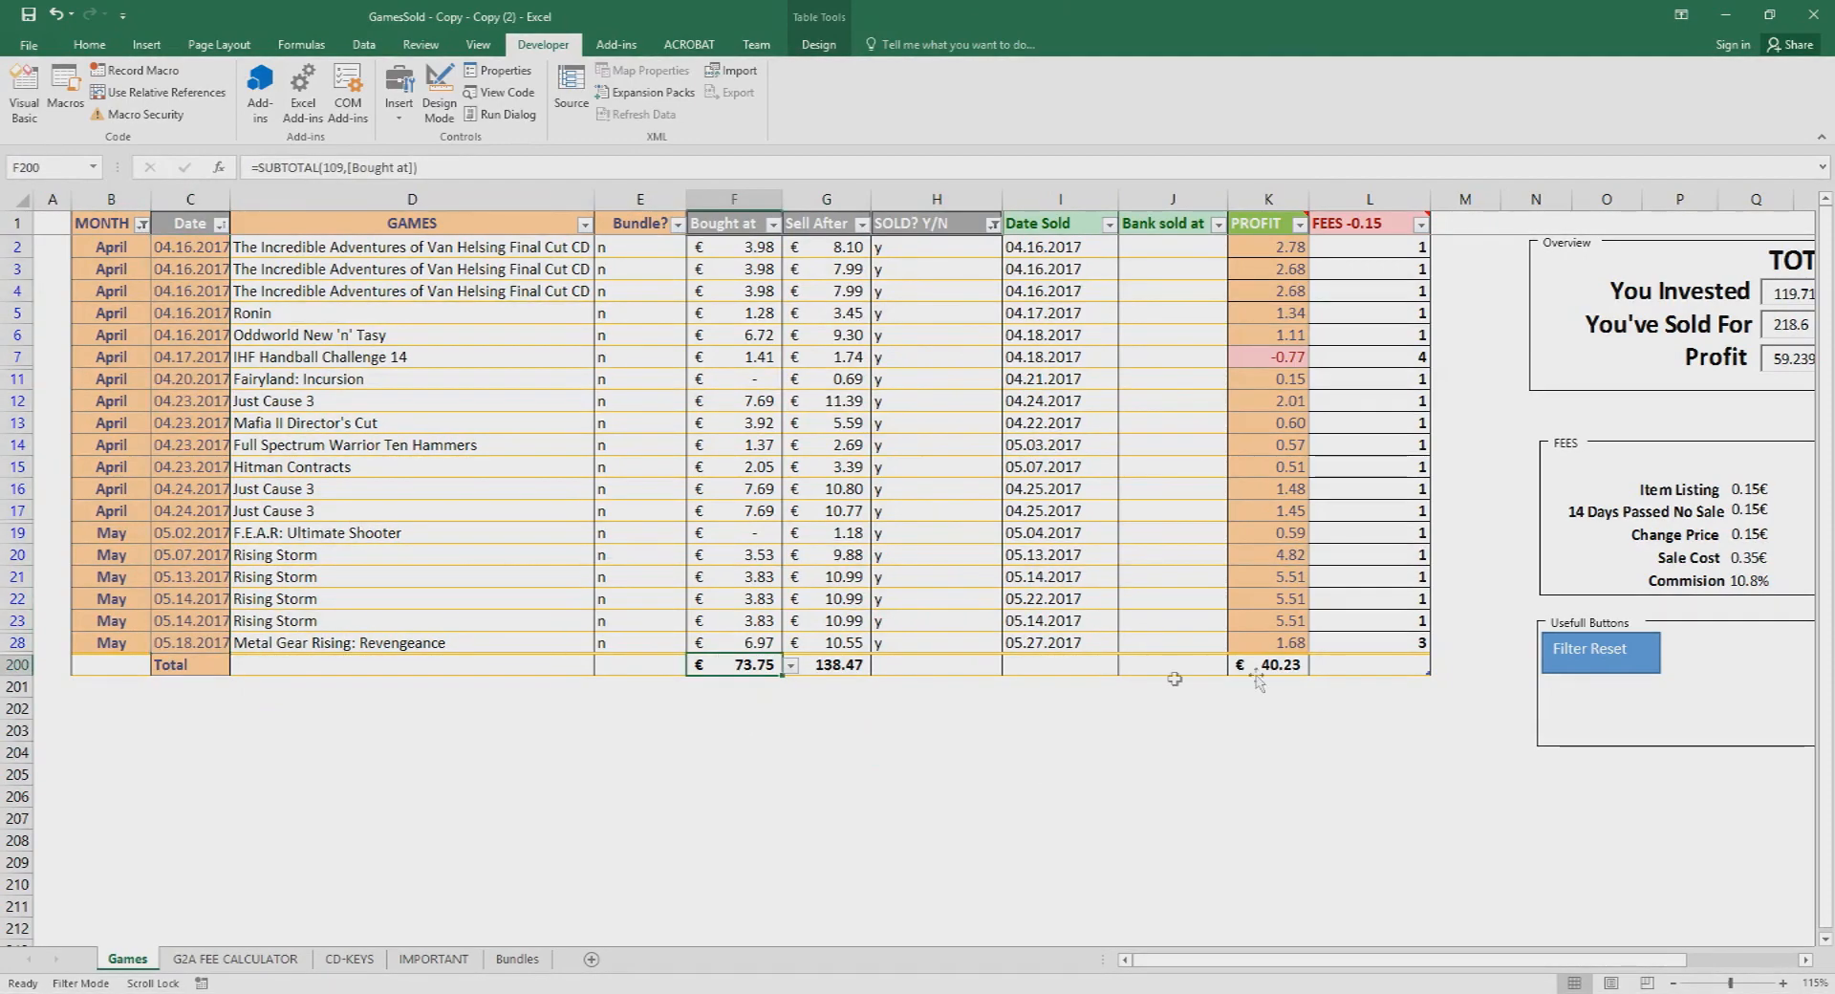
click(1267, 688)
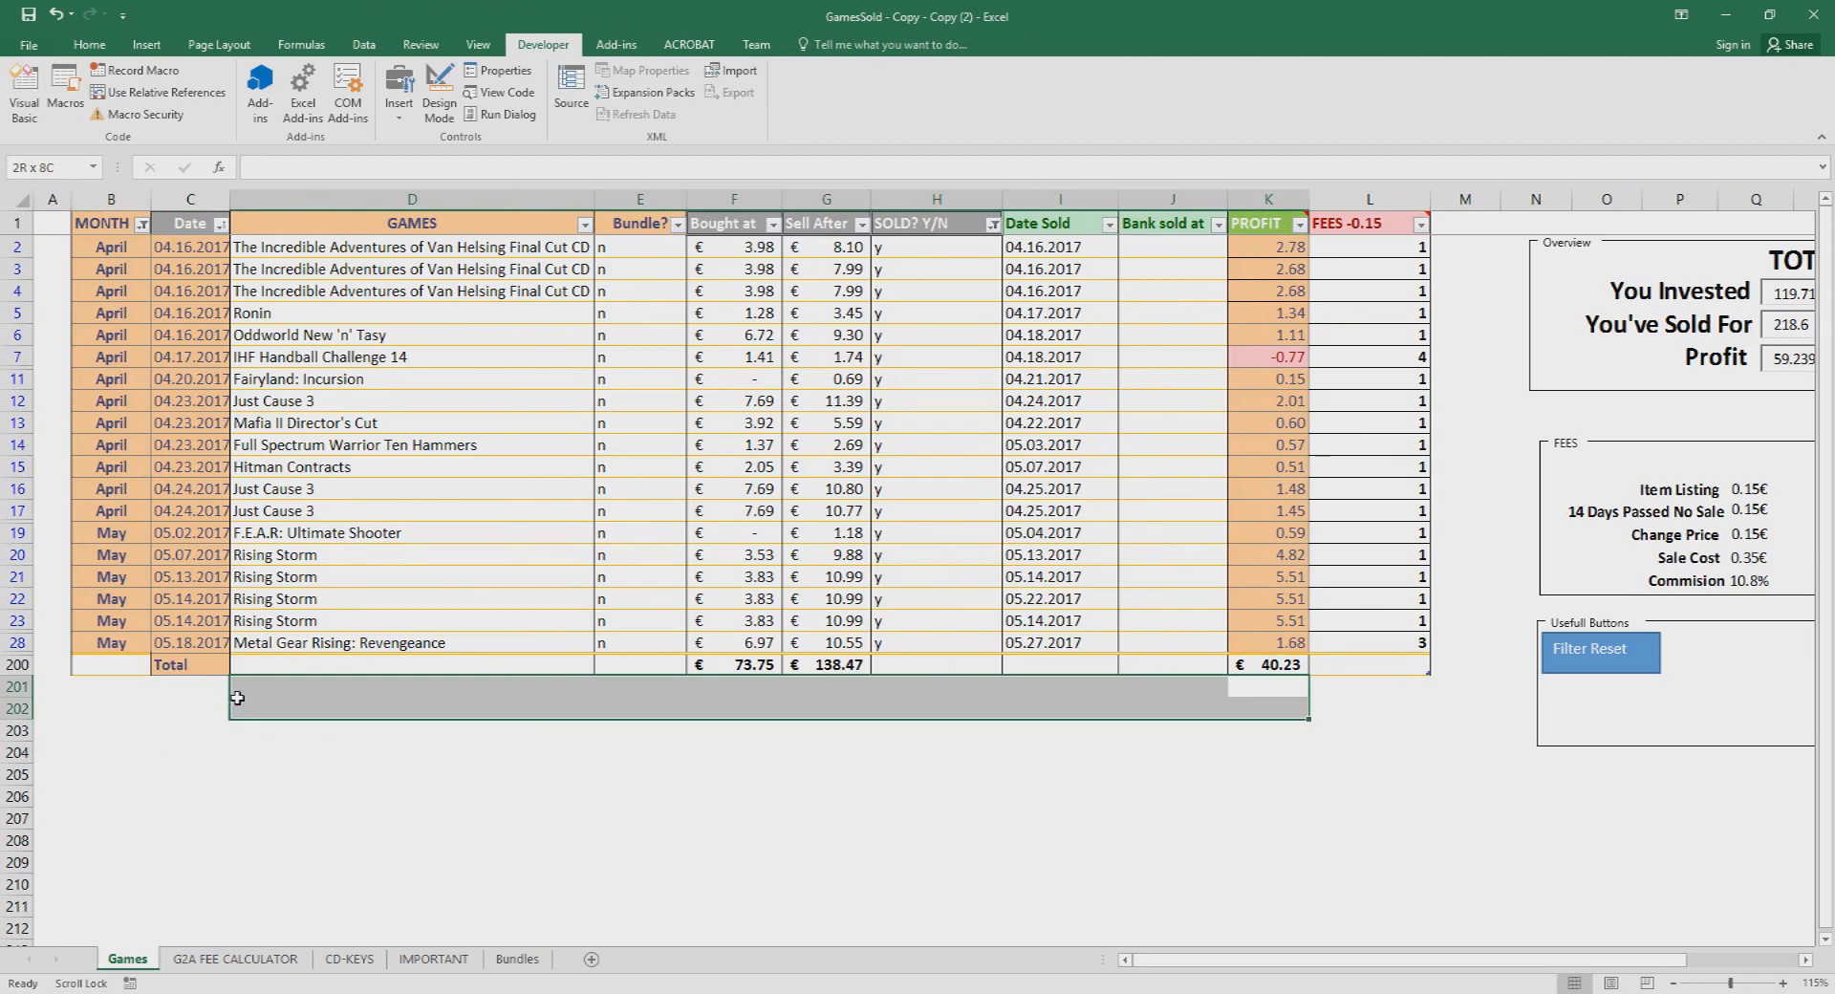
click(189, 684)
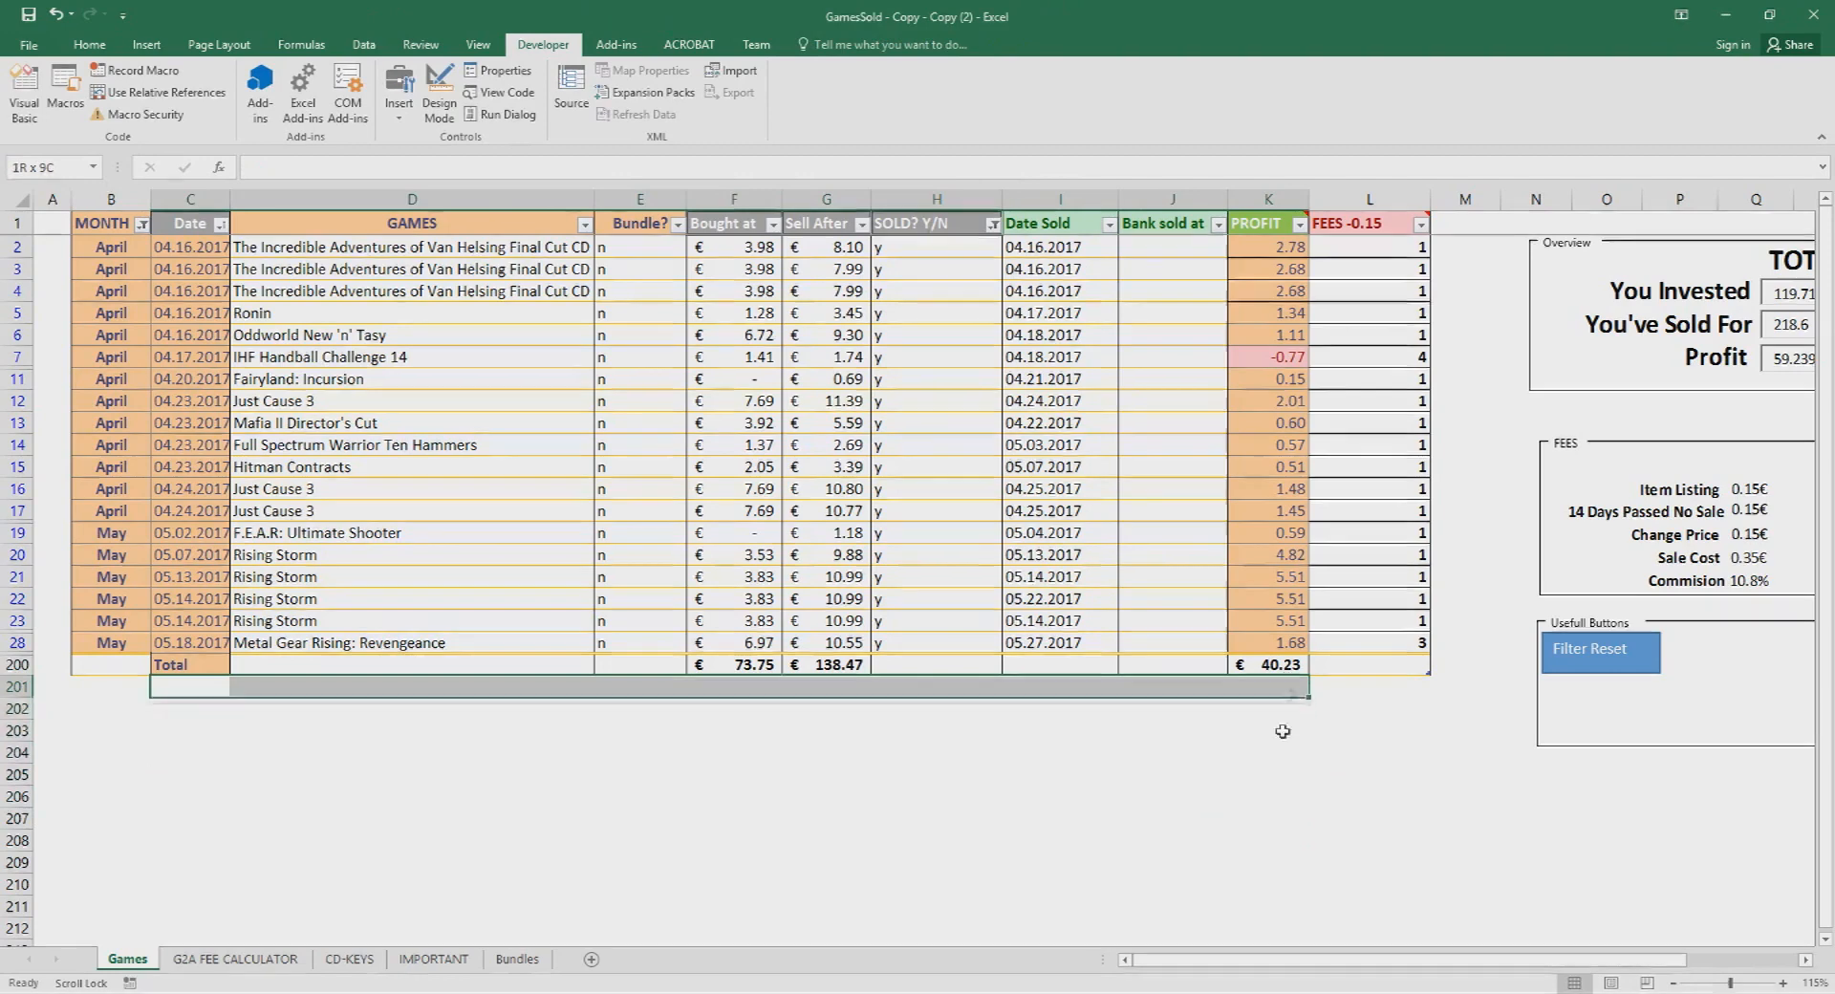
Step: Clear all filters with the Filter Reset button and return to the G2A FEE CALCULATOR sheet
click(1366, 753)
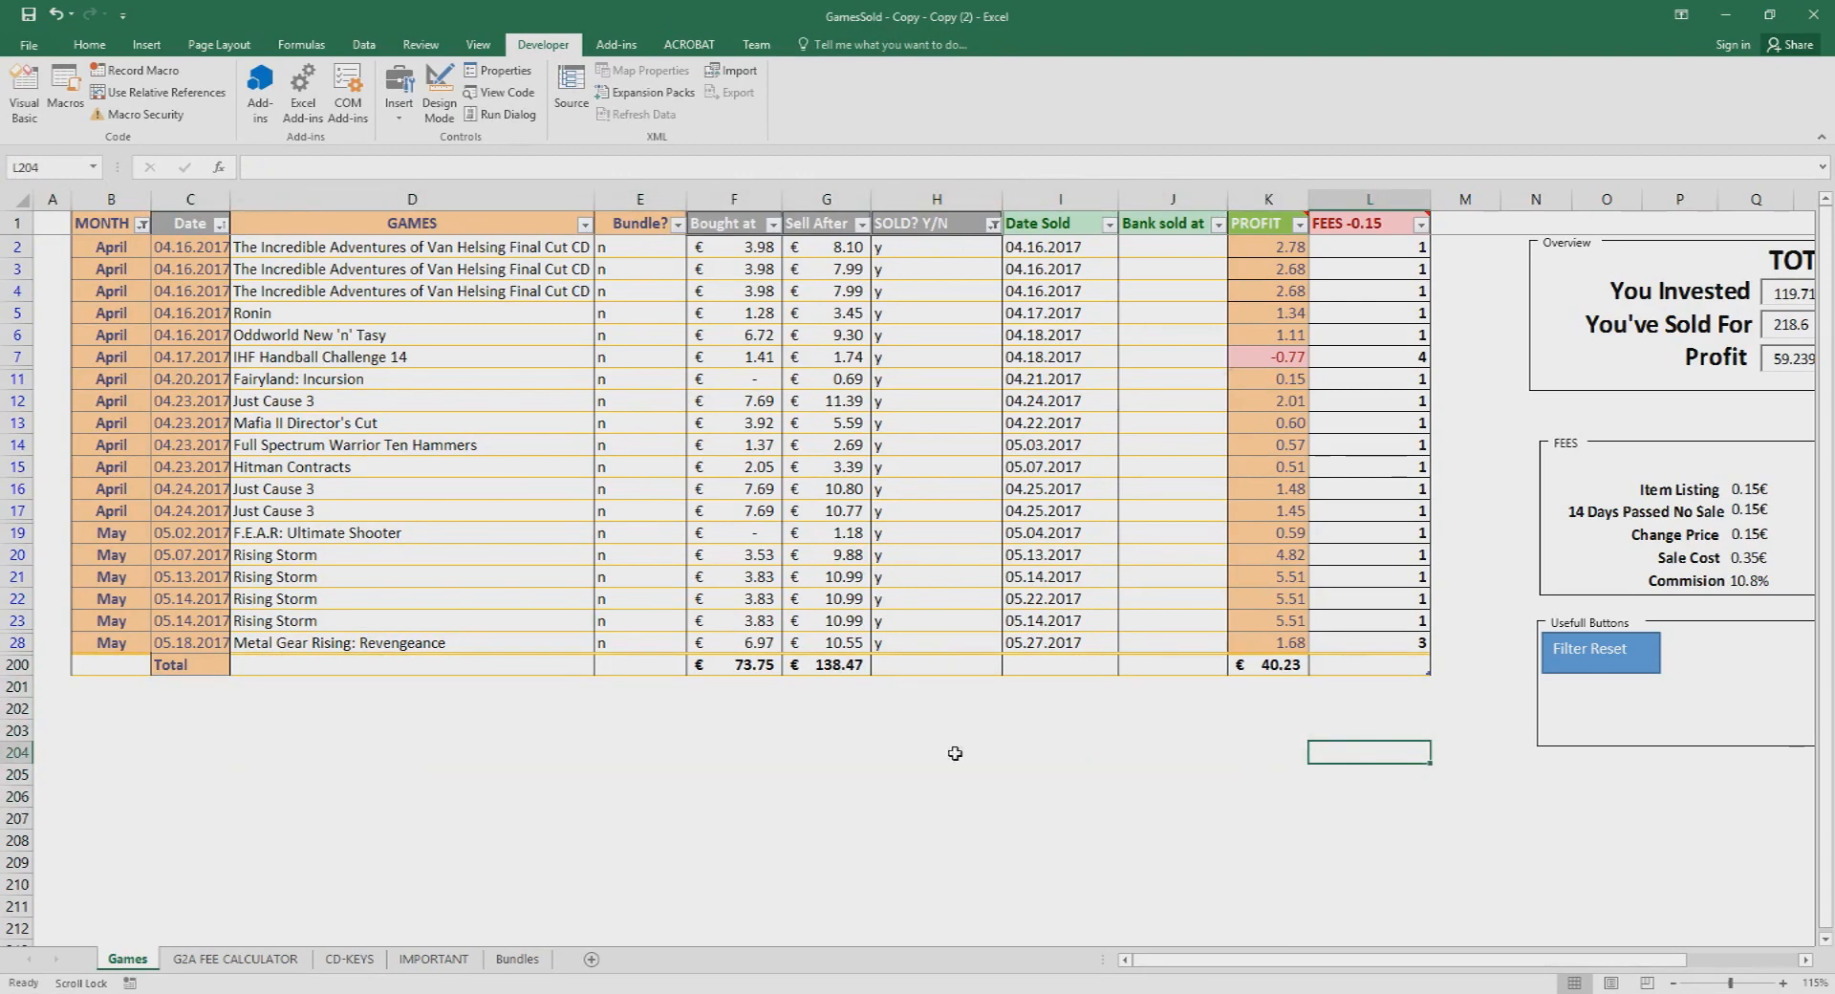
mouse_move(1616, 663)
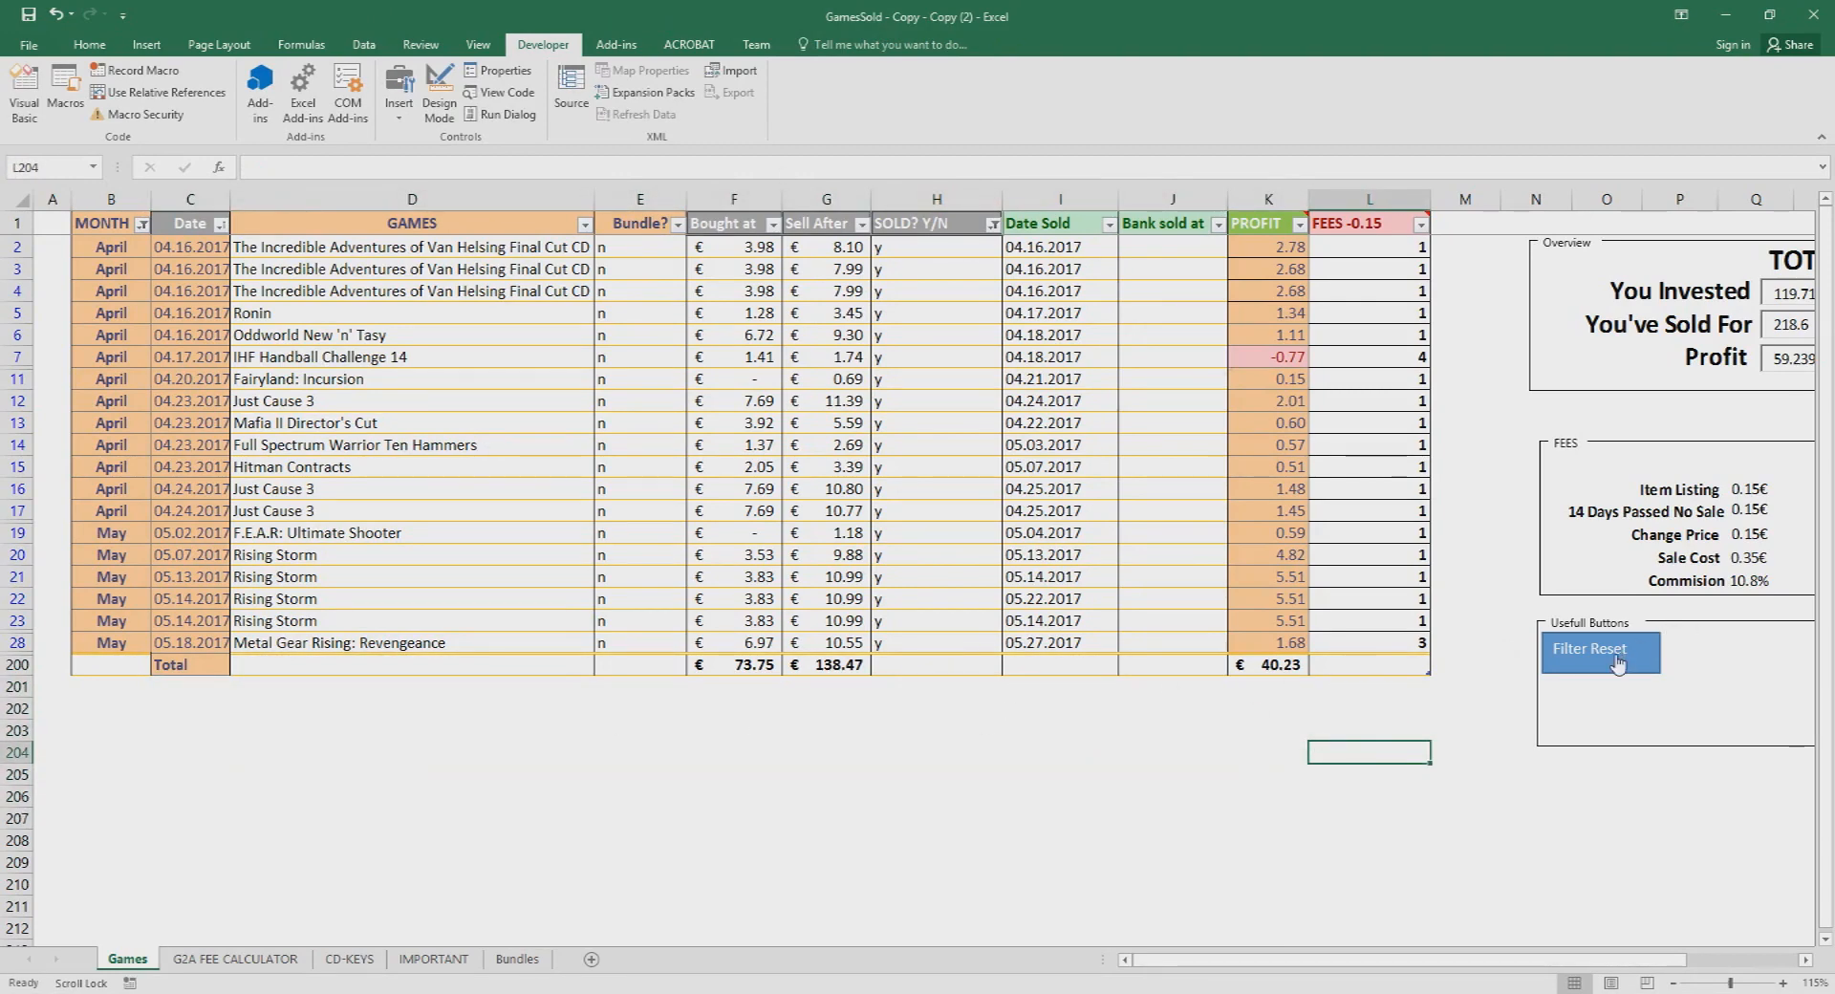
click(1597, 647)
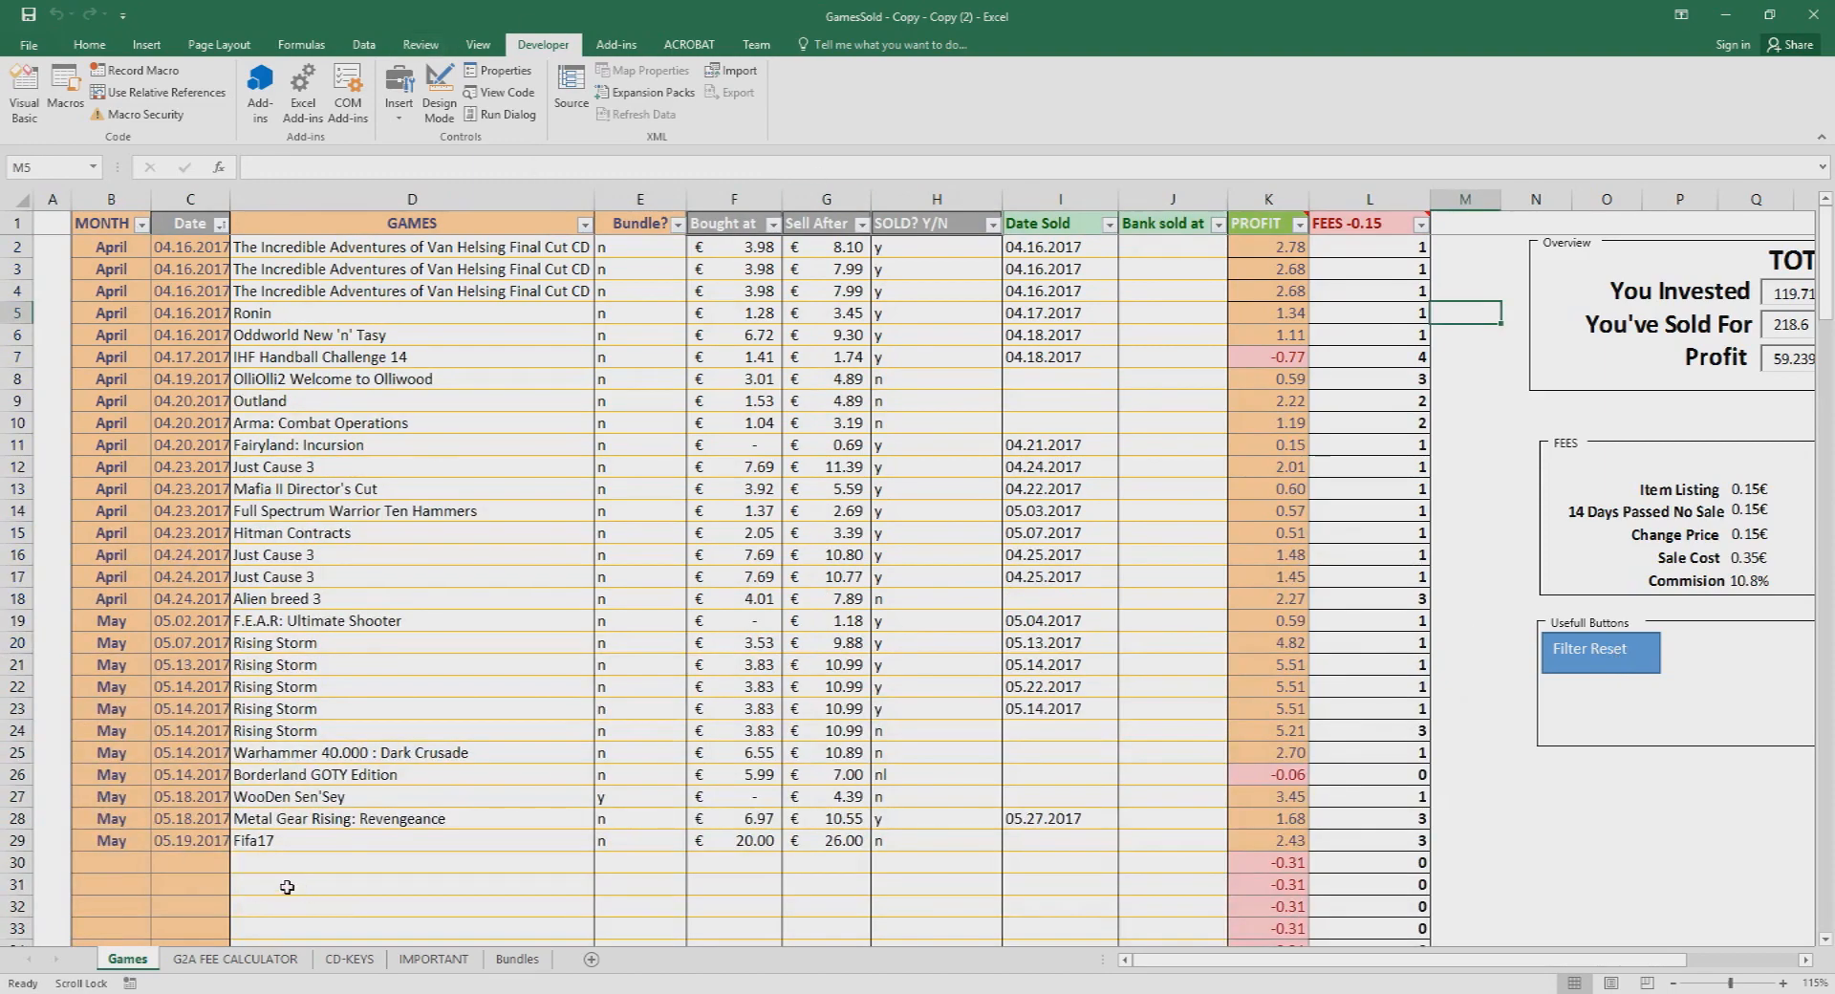
click(235, 960)
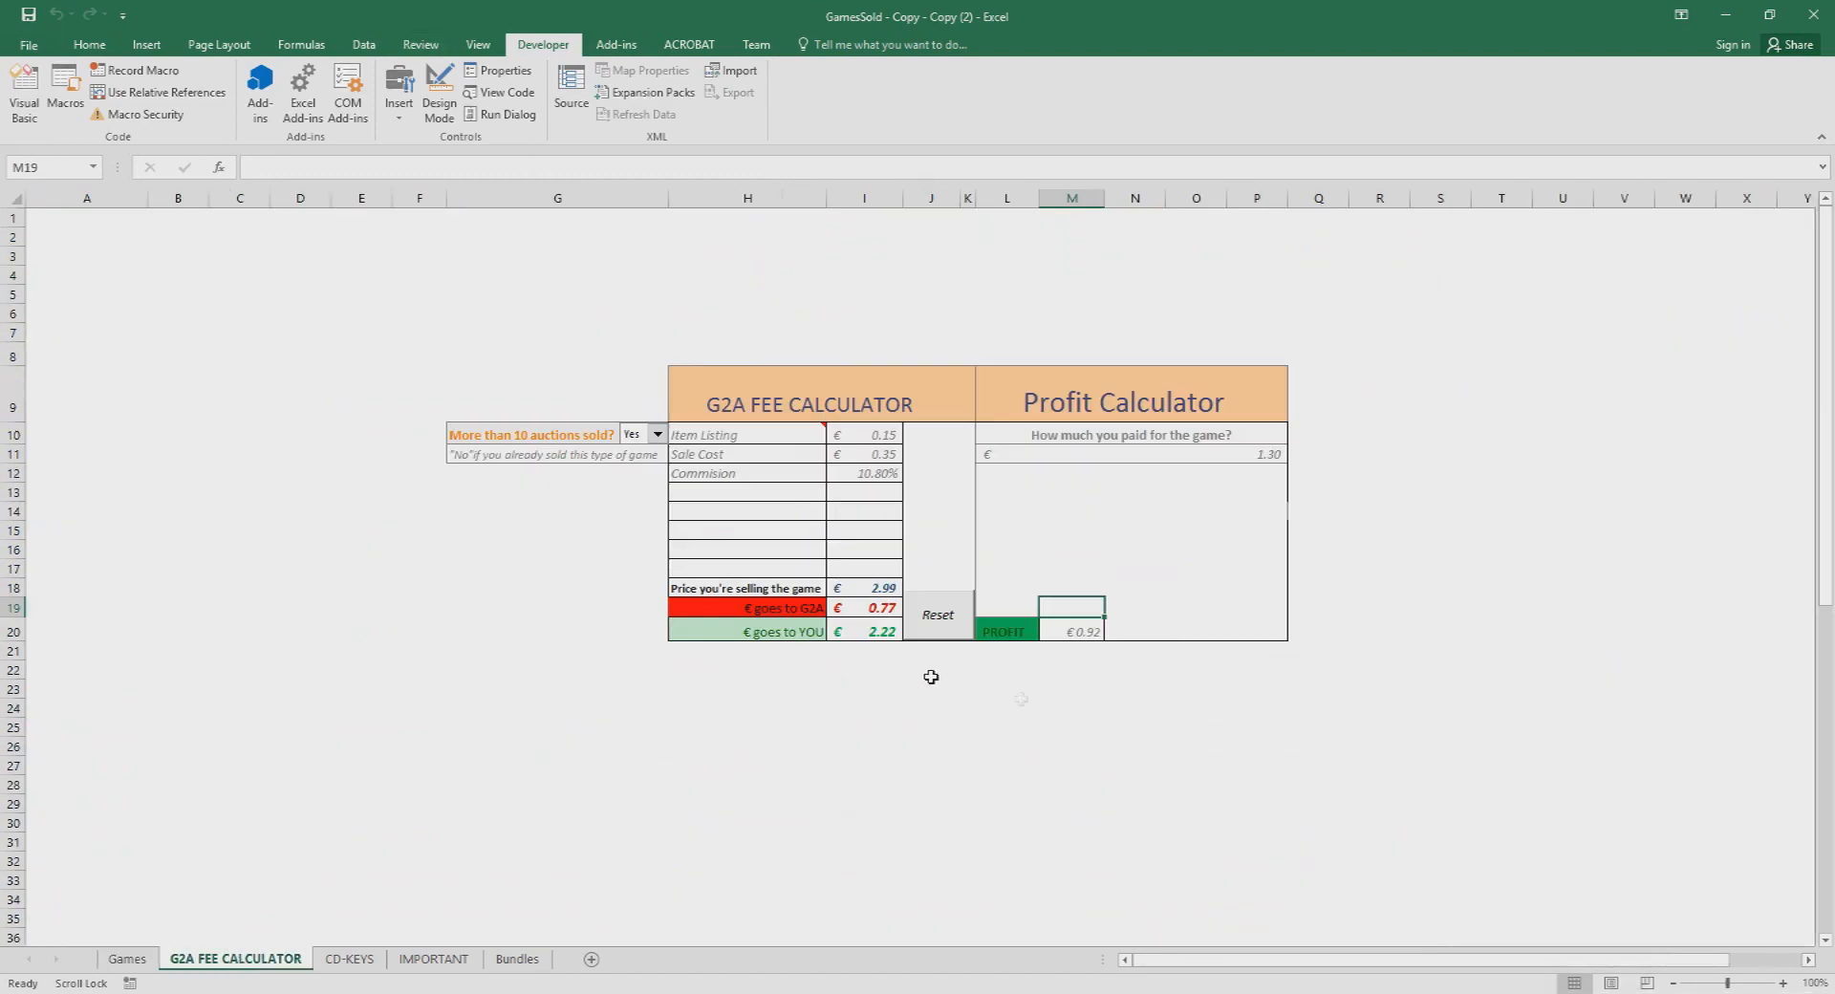
mouse_move(1072, 671)
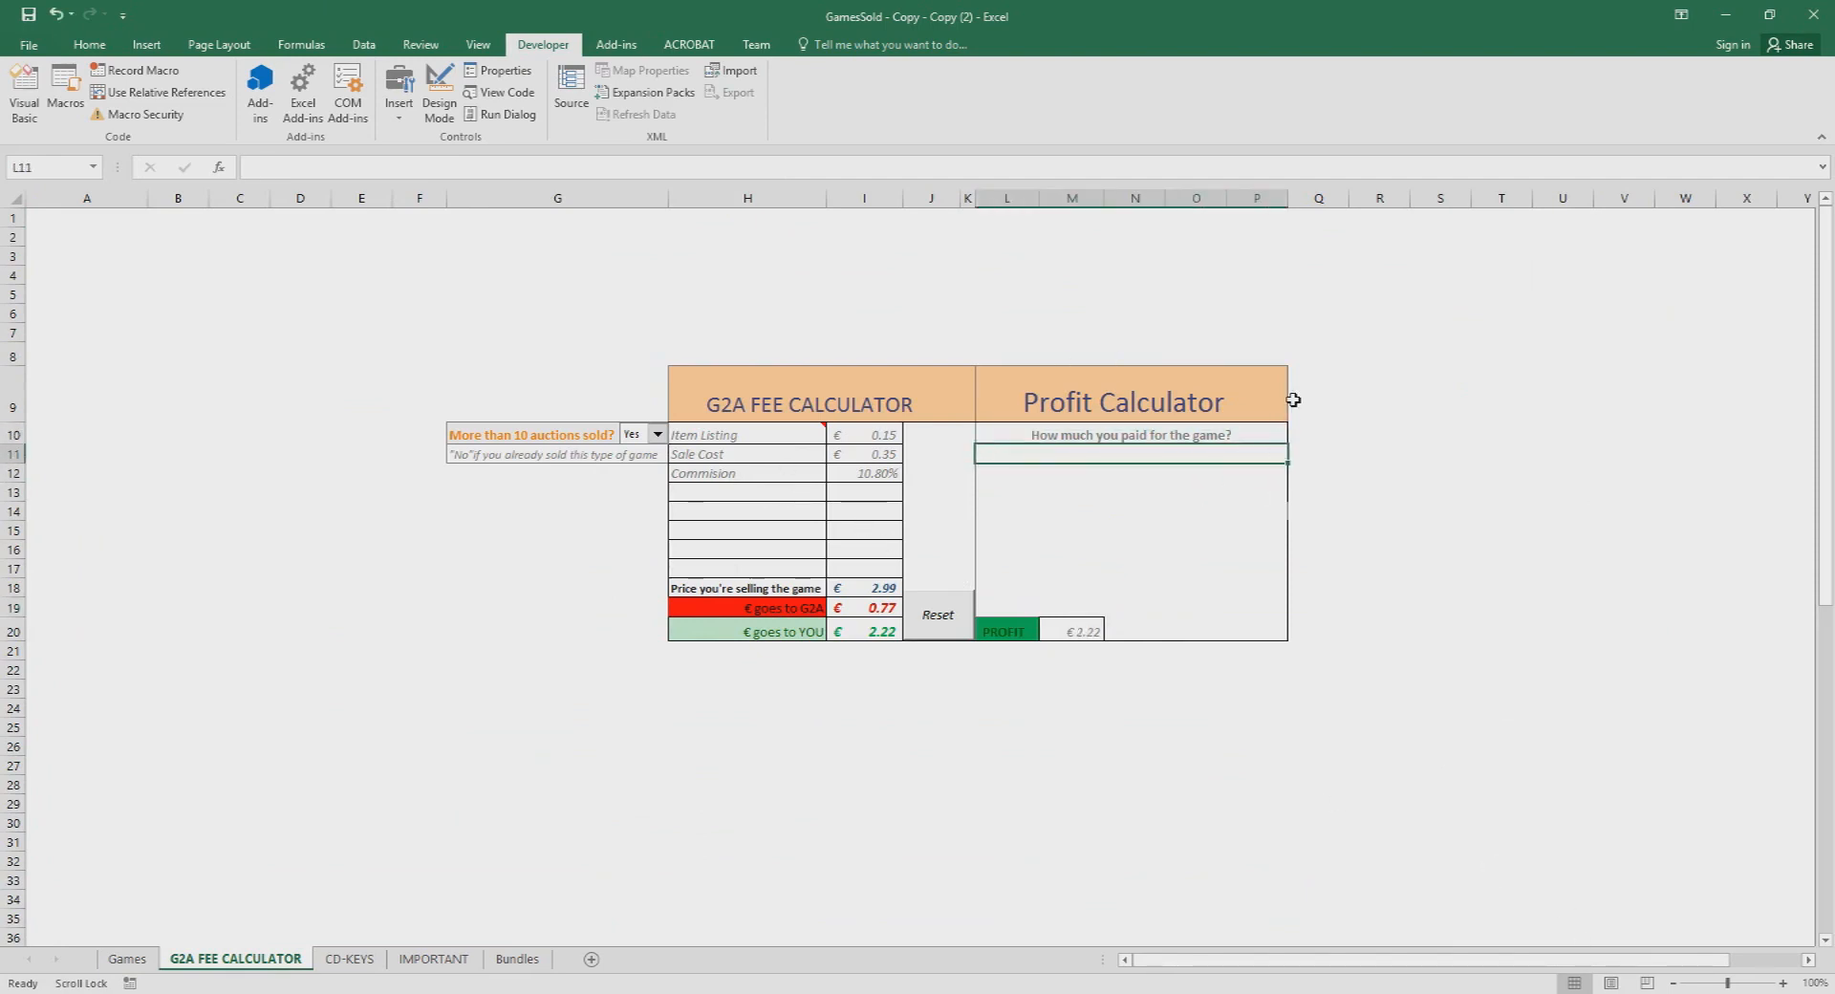
Step: Price a game bought for 1.00 and sold at 1.88, yielding 0.23 profit after 0.65 fees
text(1)
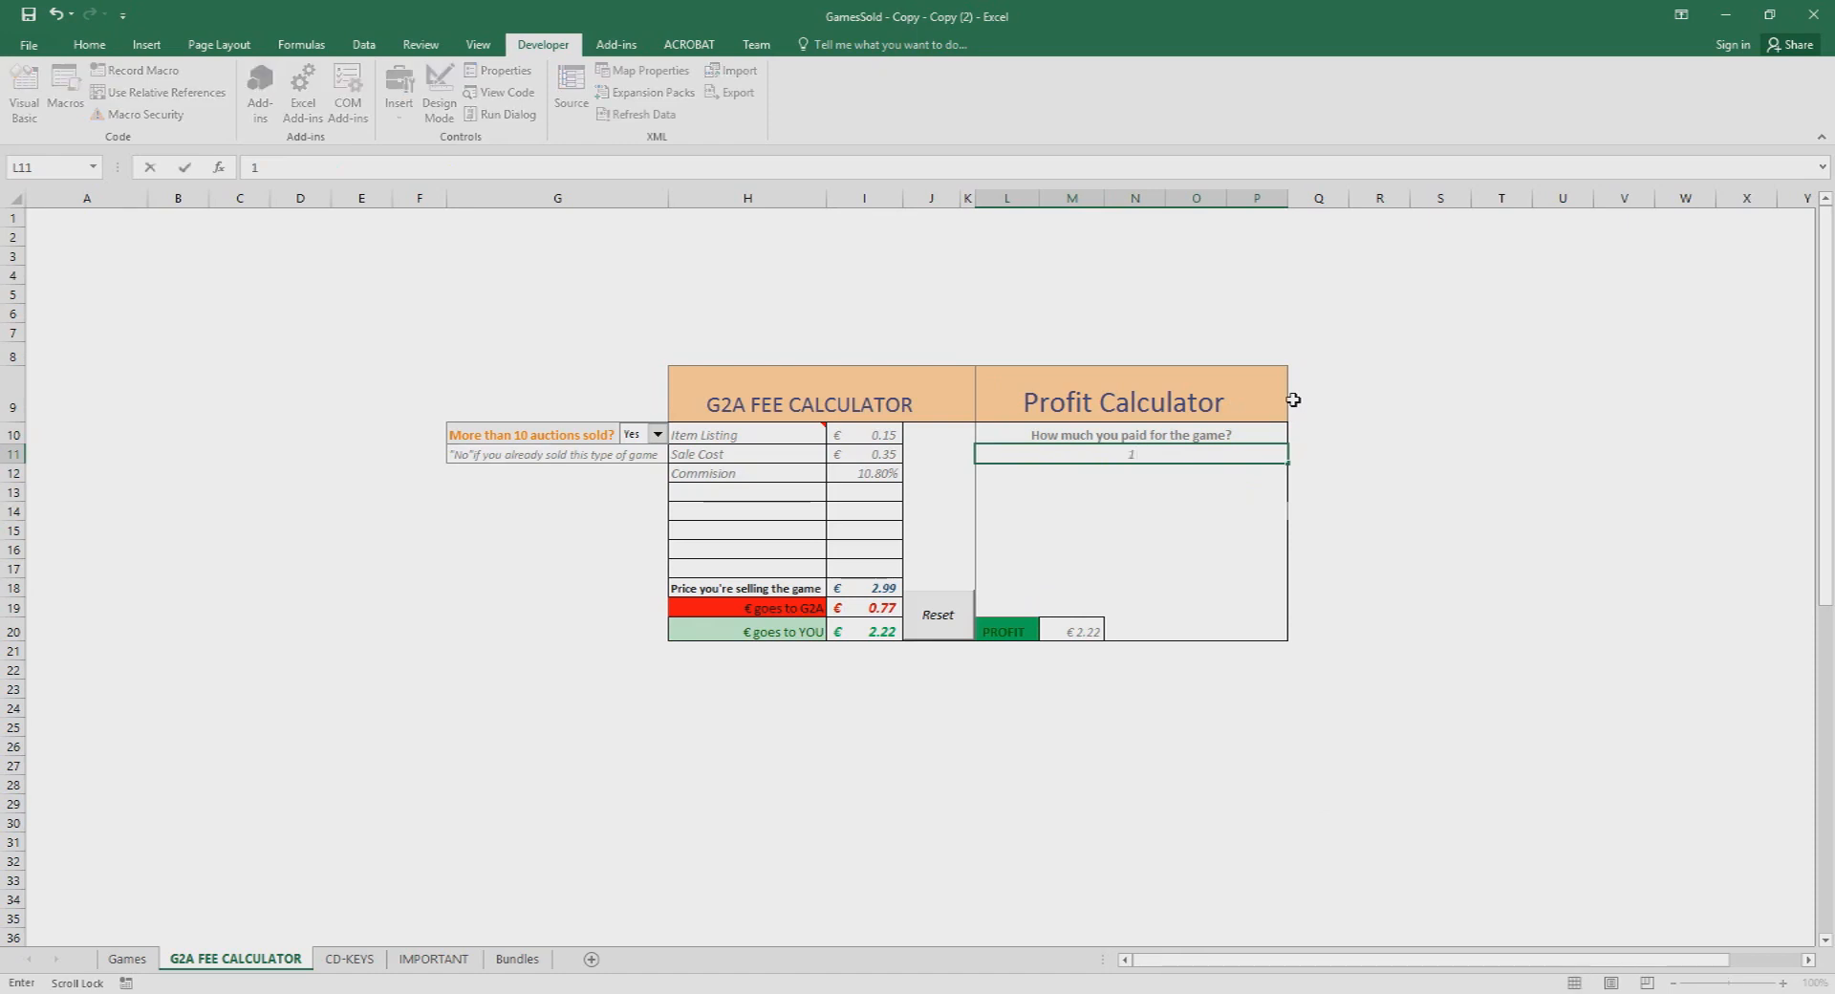
key(Return)
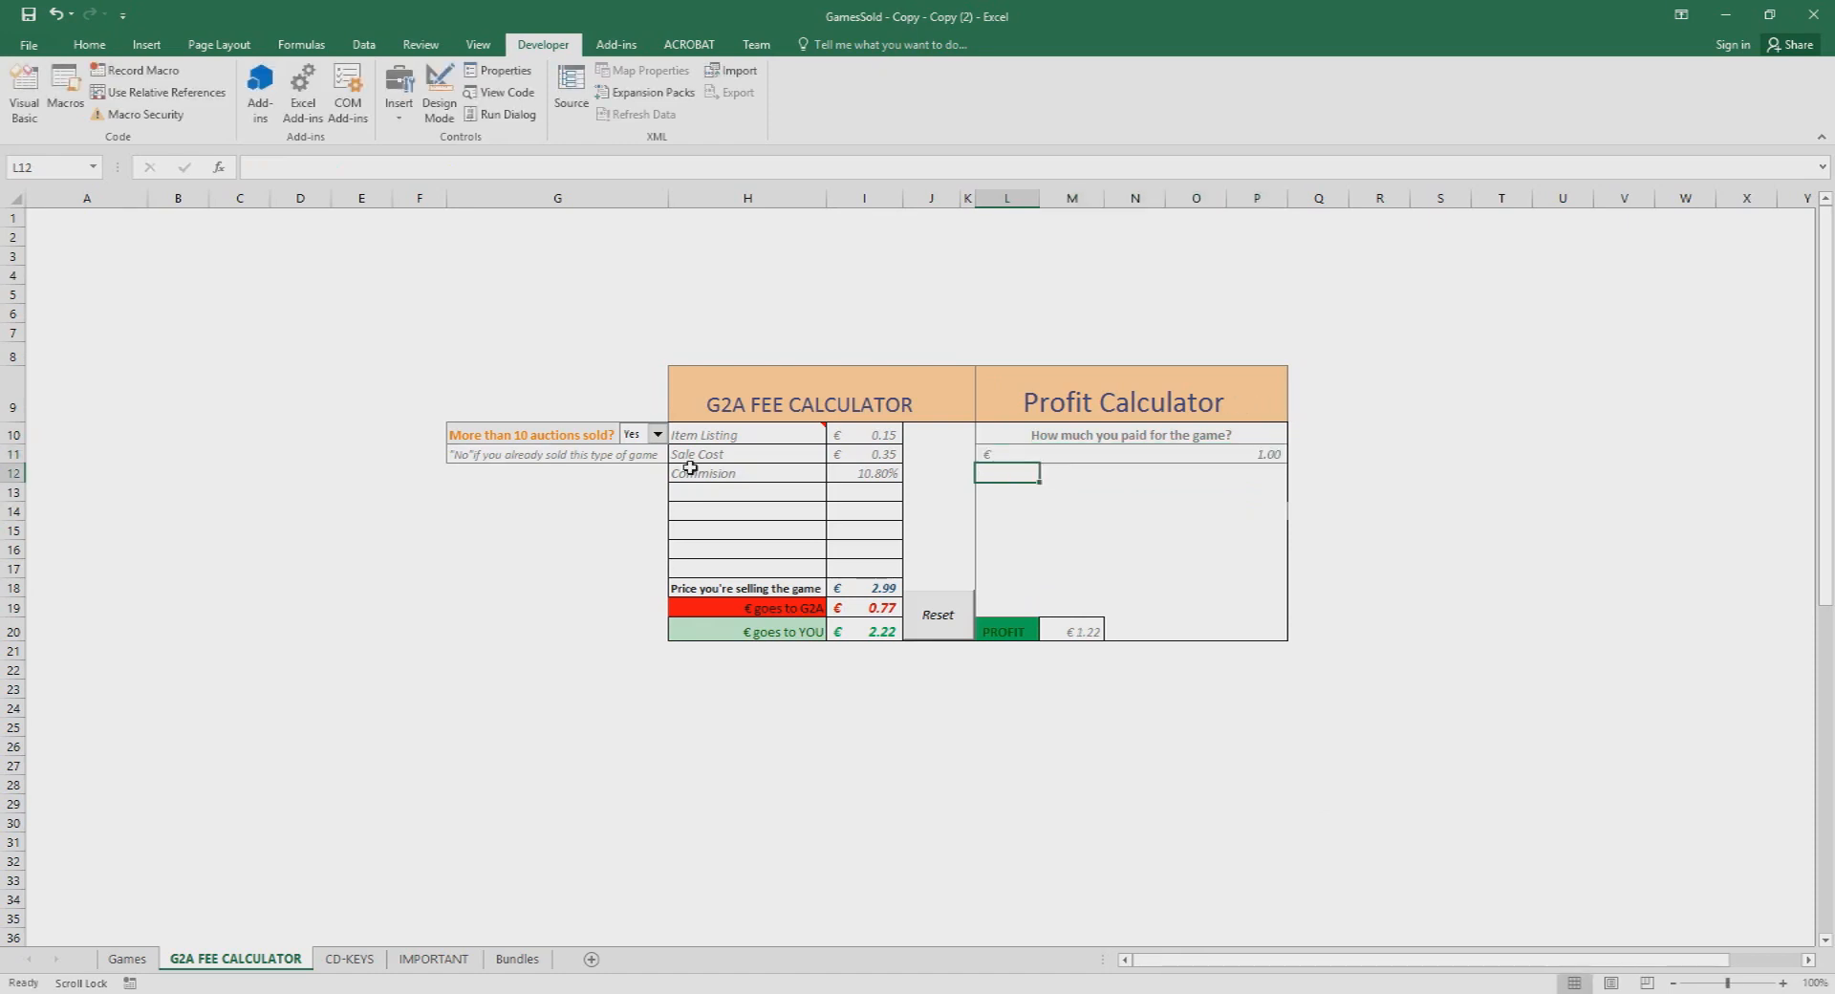
click(864, 587)
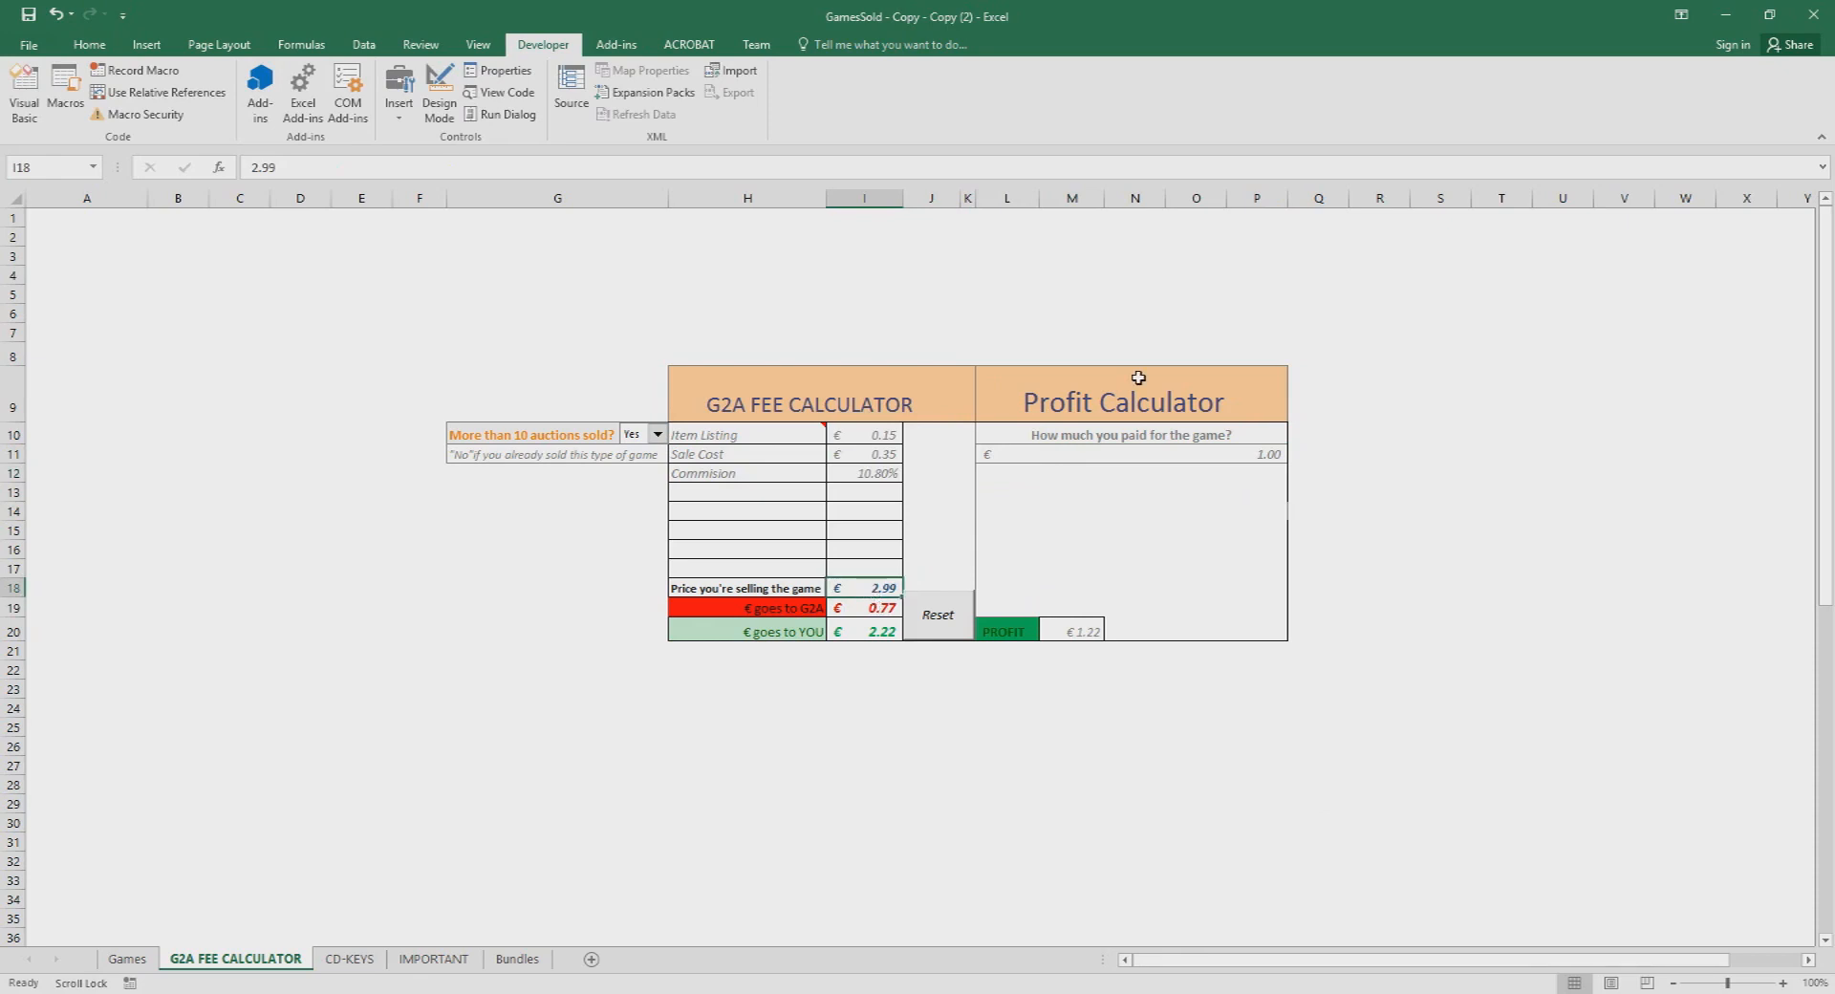
text(1.88)
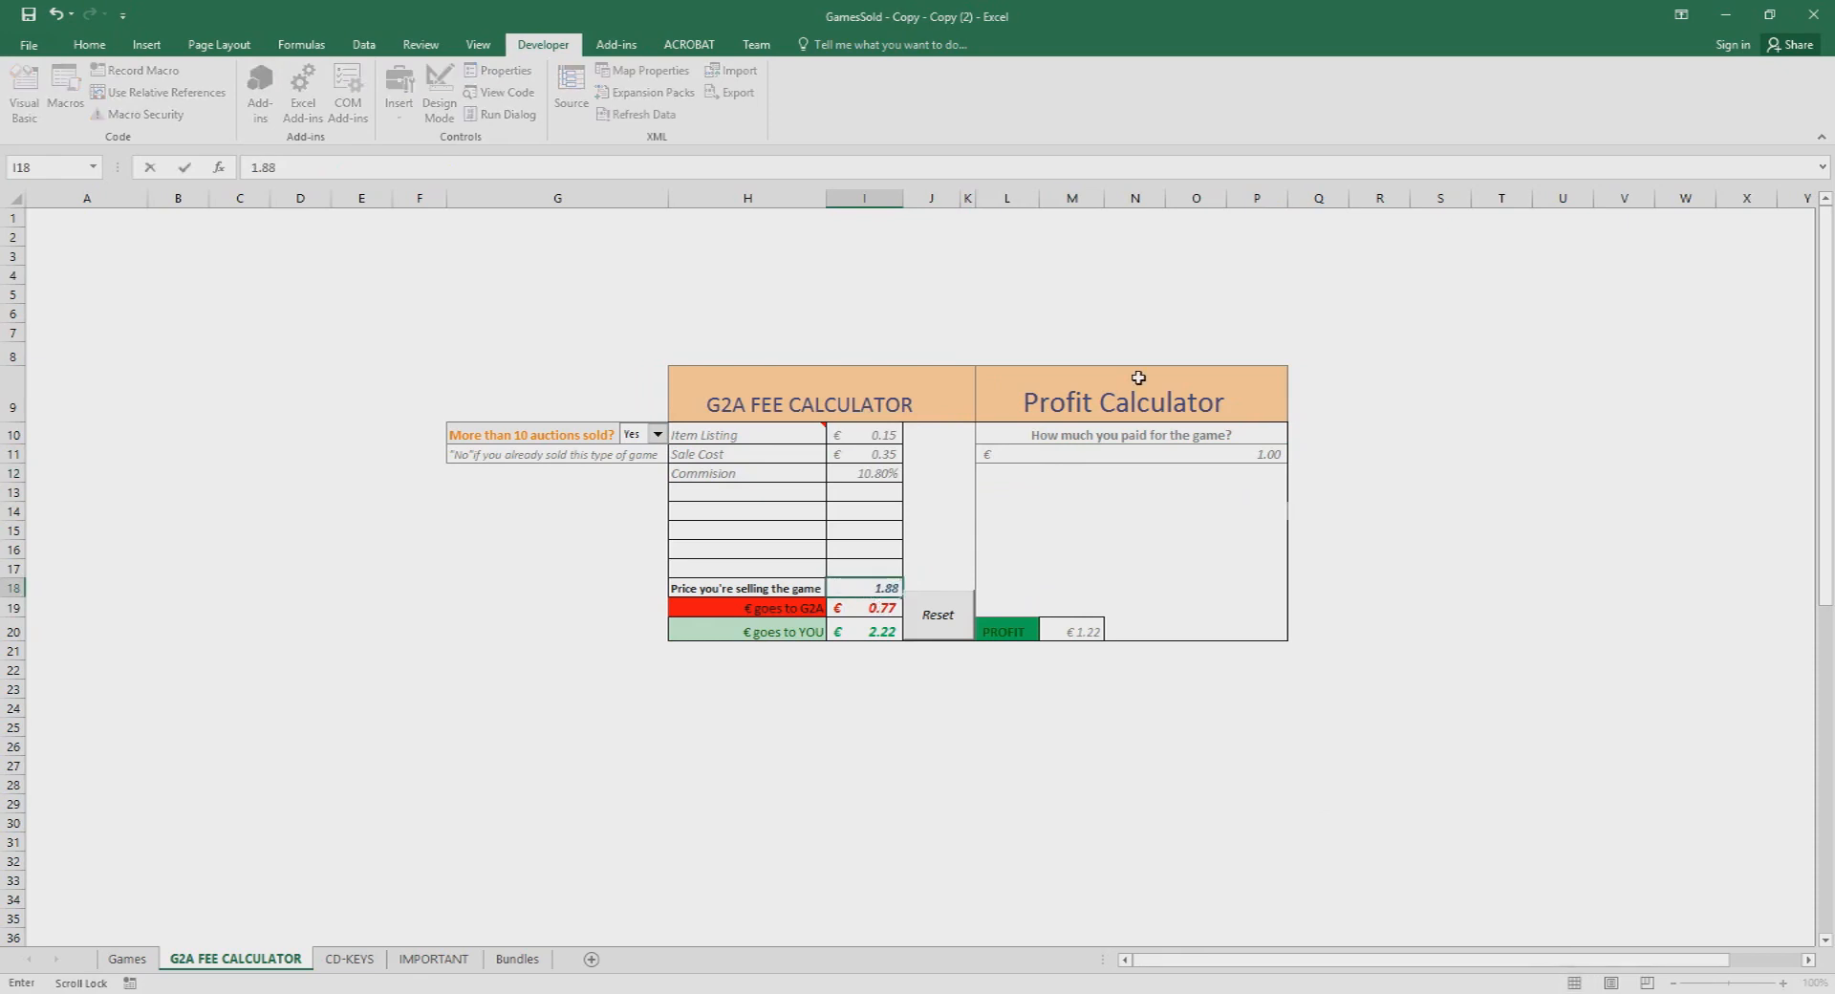
click(745, 631)
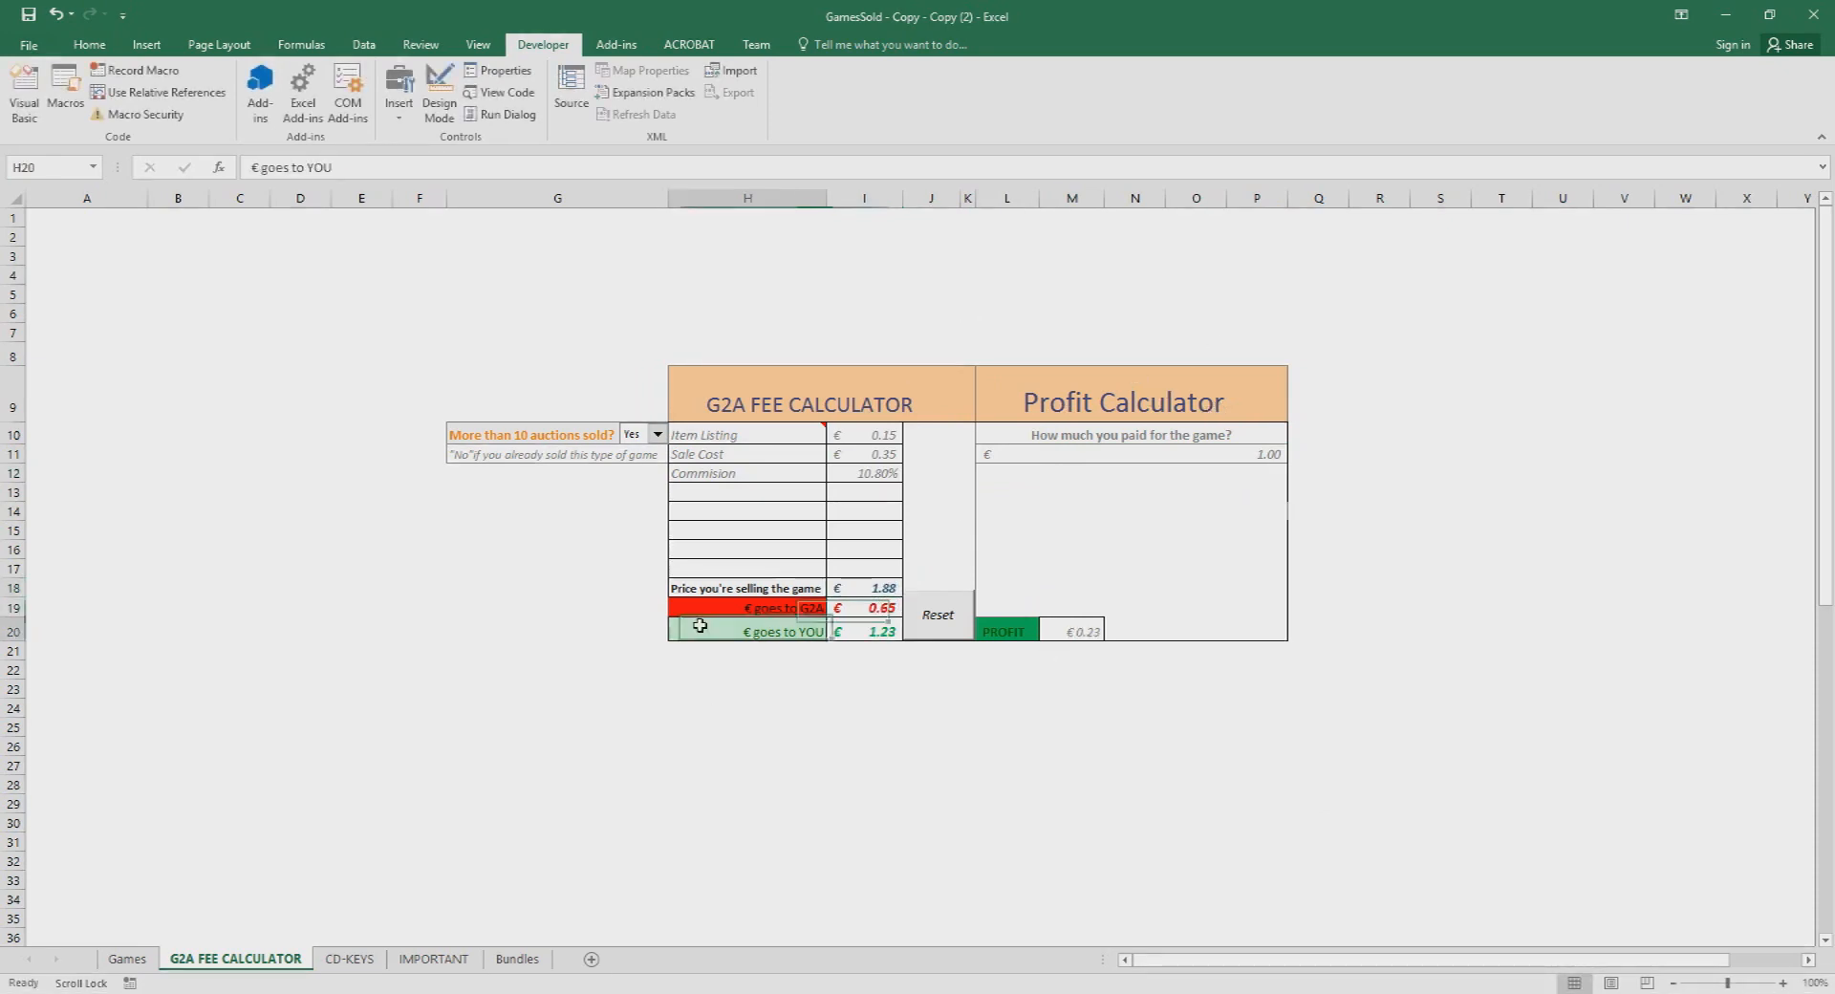
click(1007, 707)
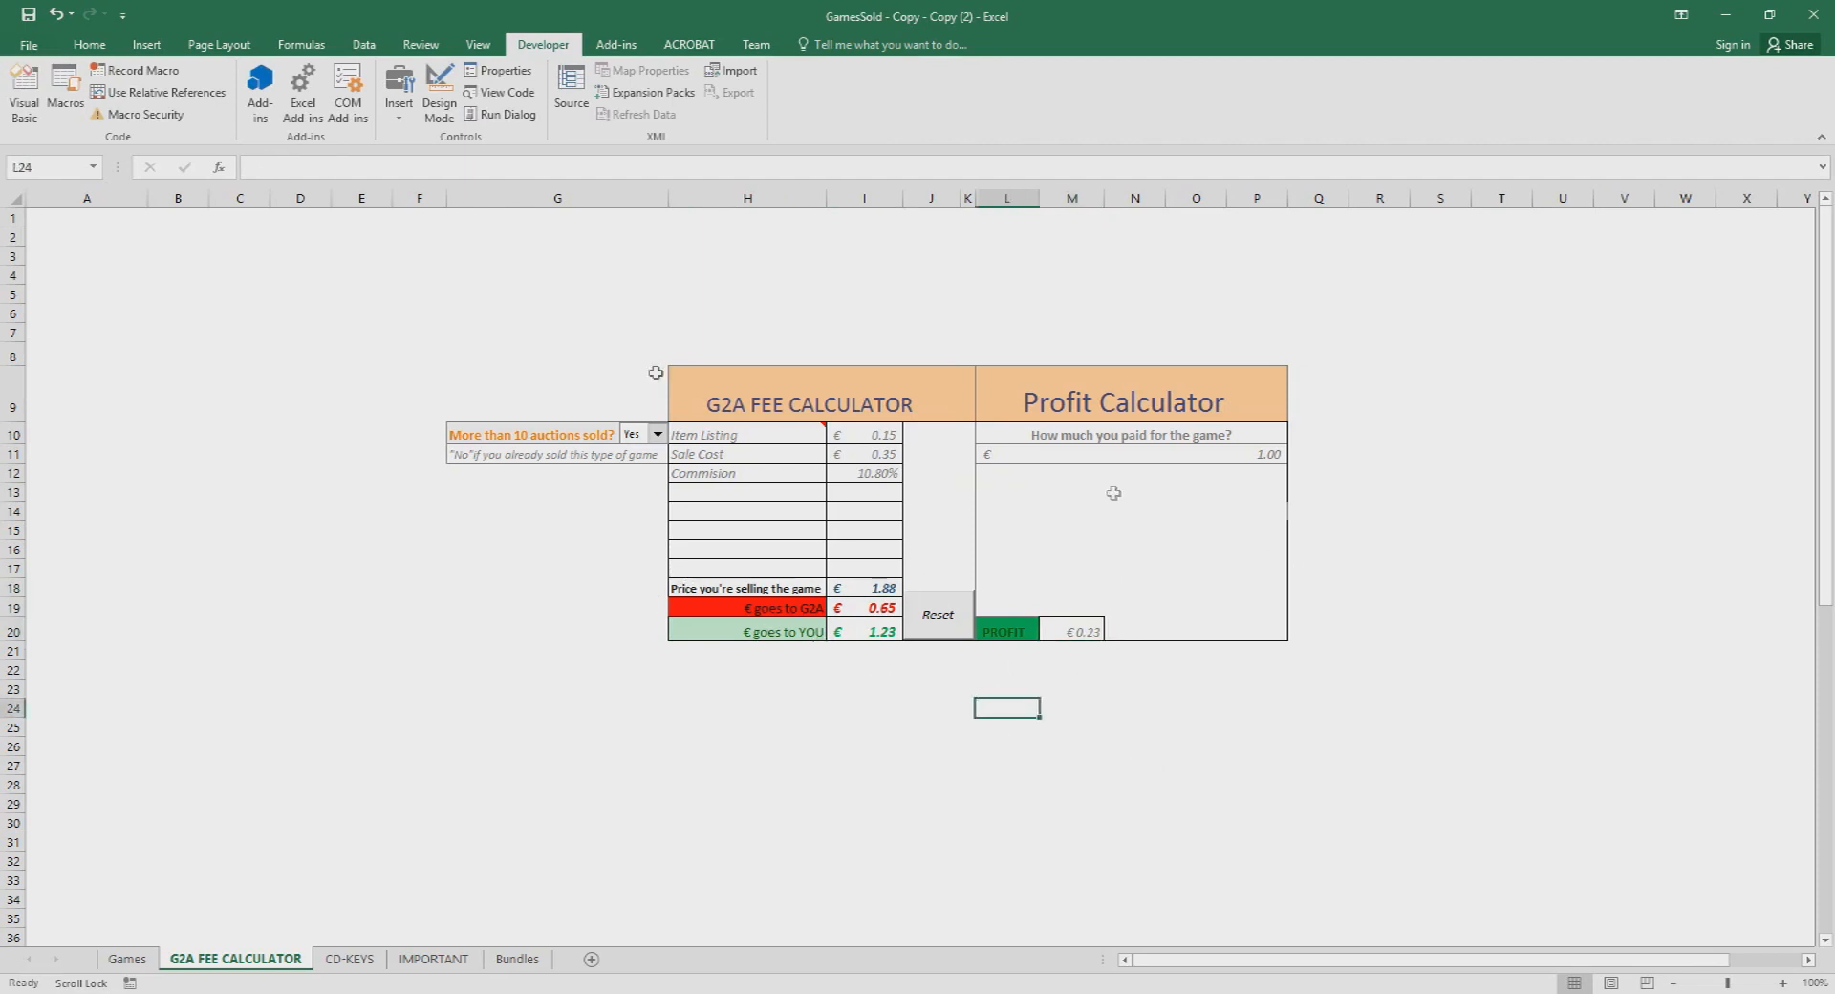
click(557, 510)
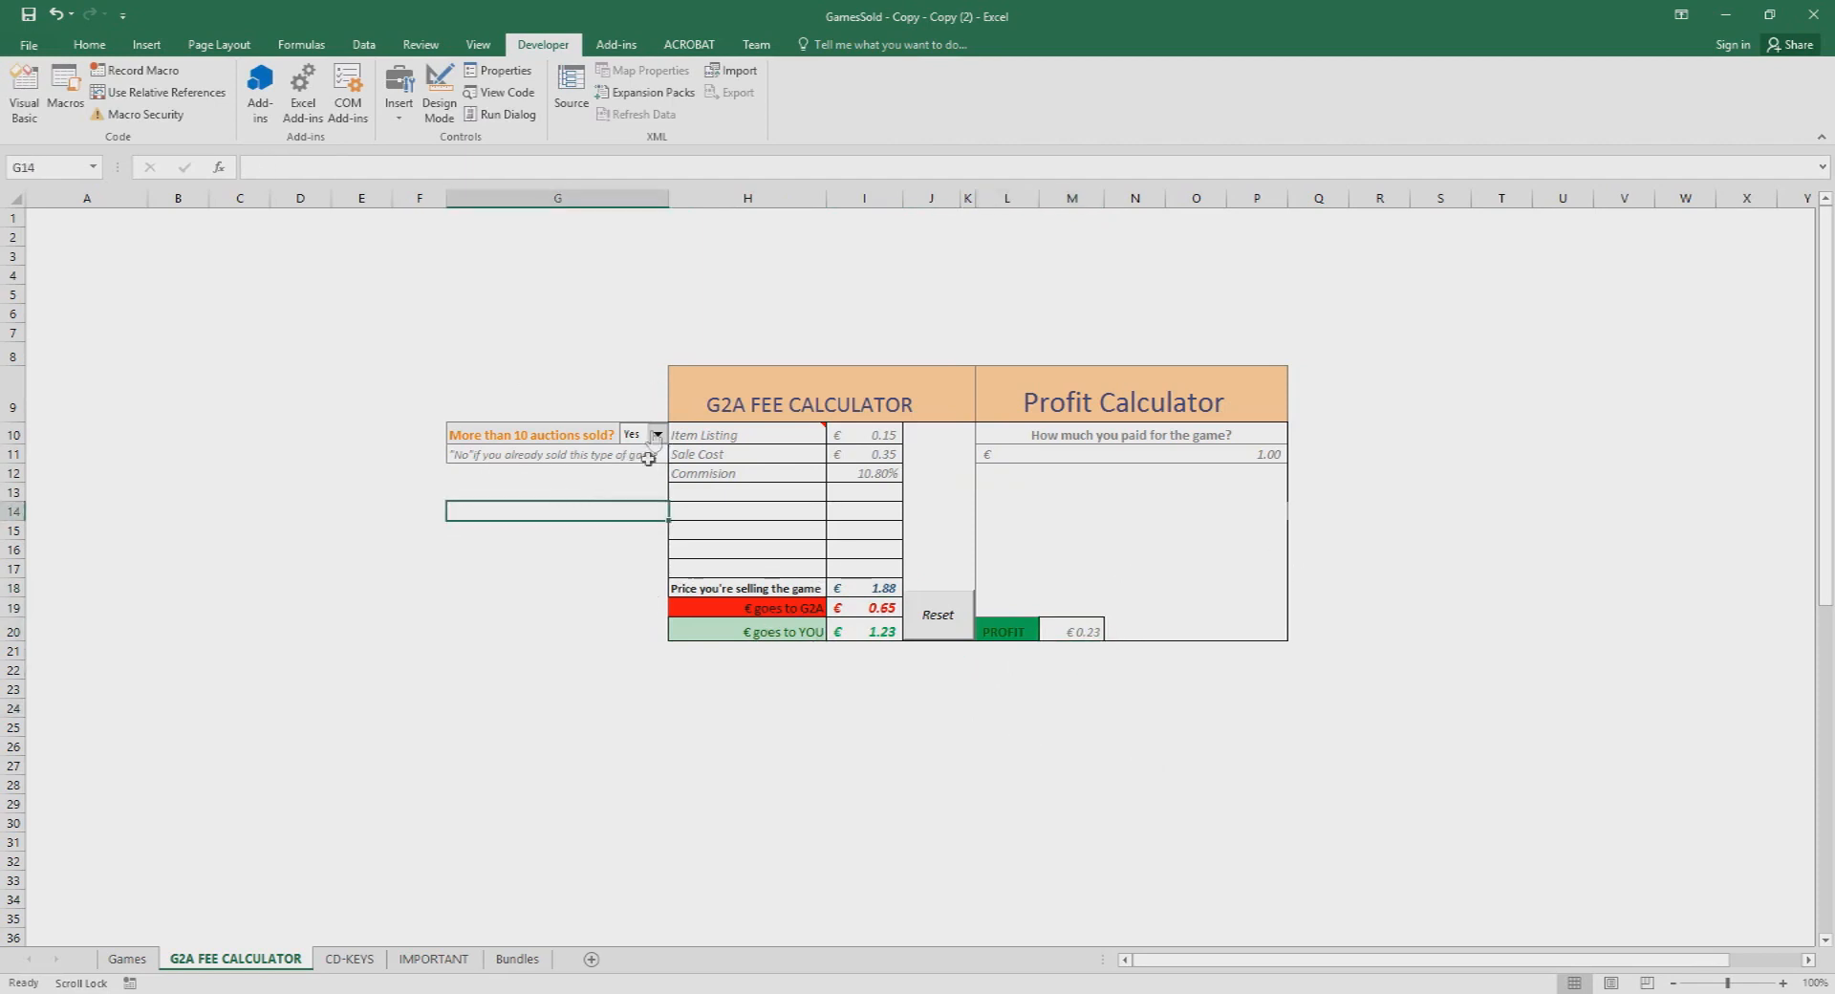
click(556, 548)
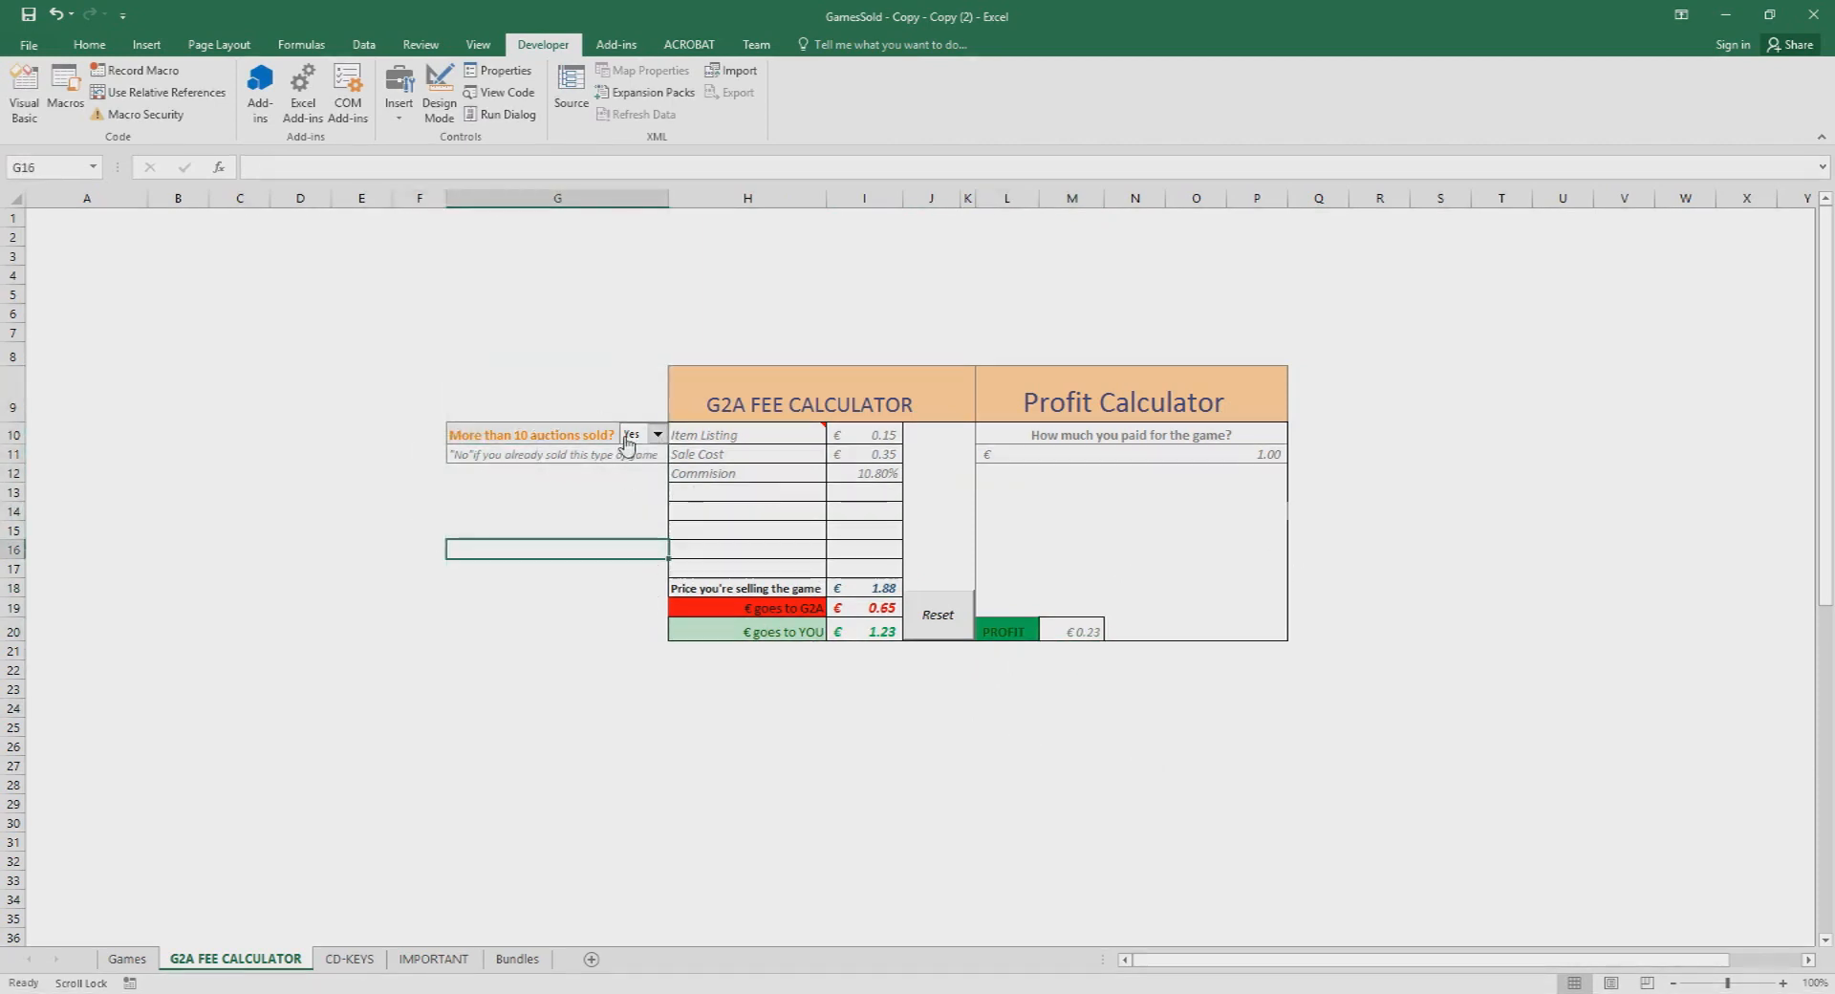
Step: Try 'More than 10 auctions sold?' set to No, which gives 0.36 profit
click(657, 434)
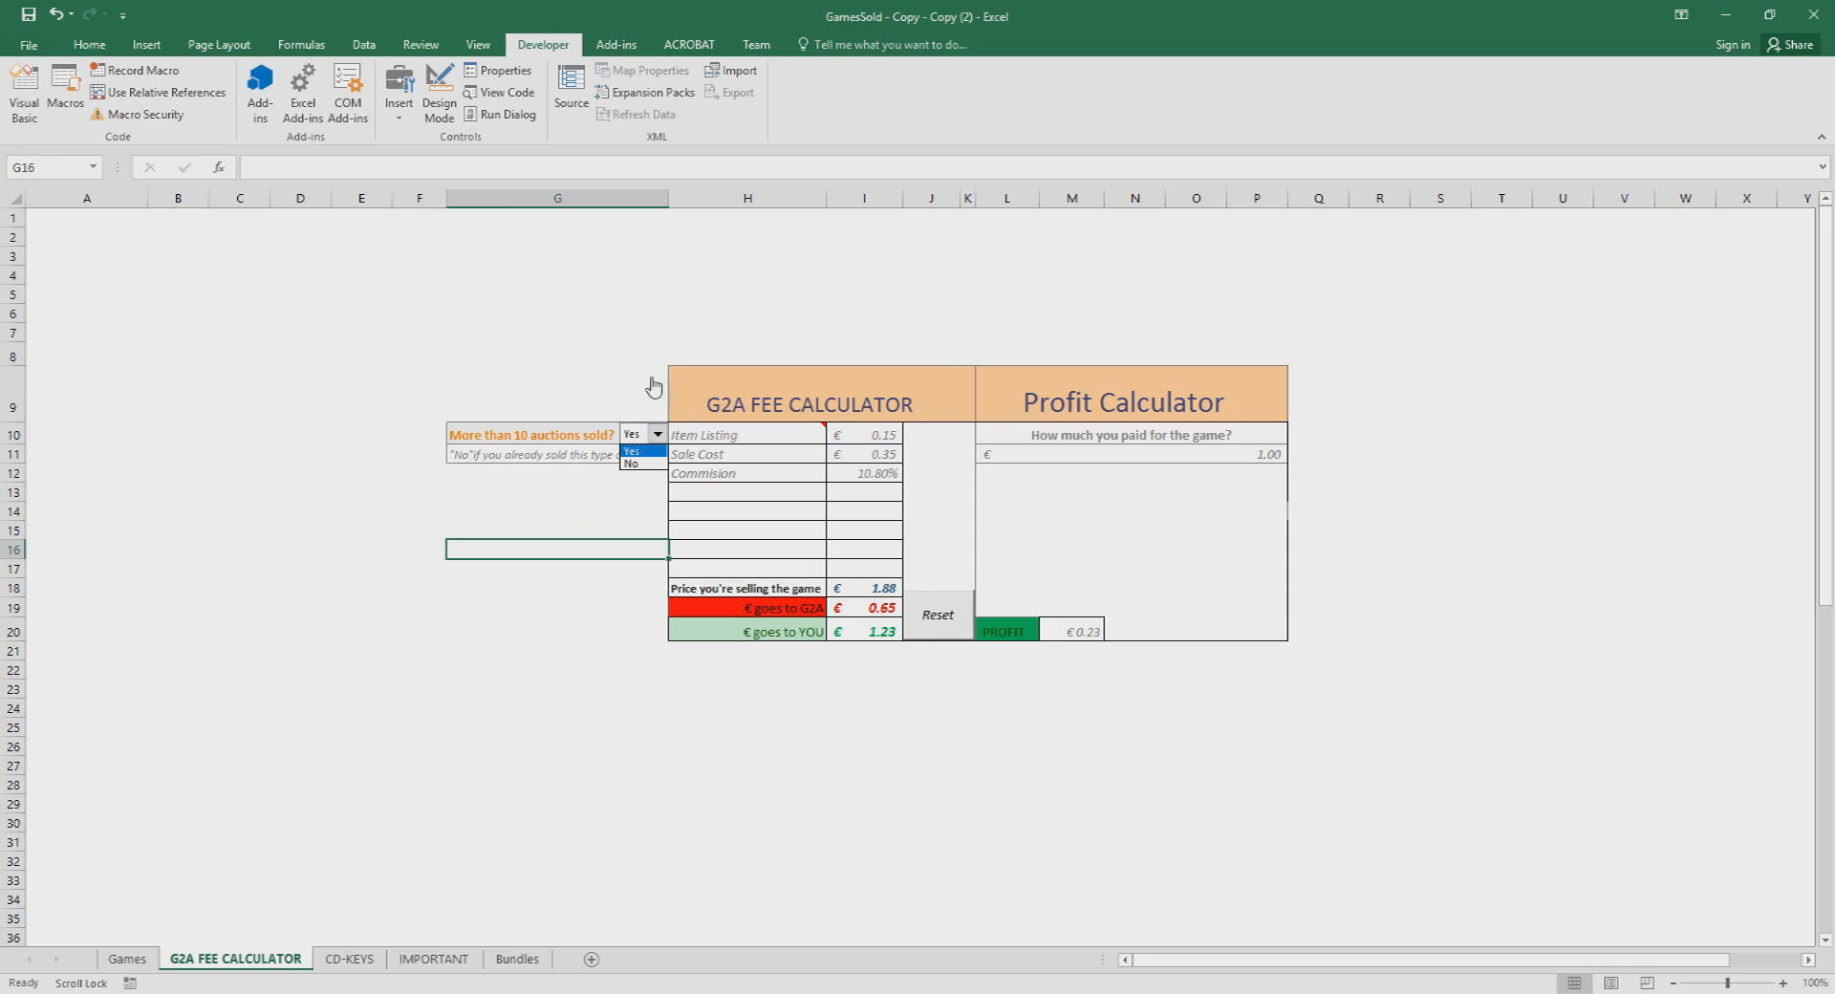
click(630, 451)
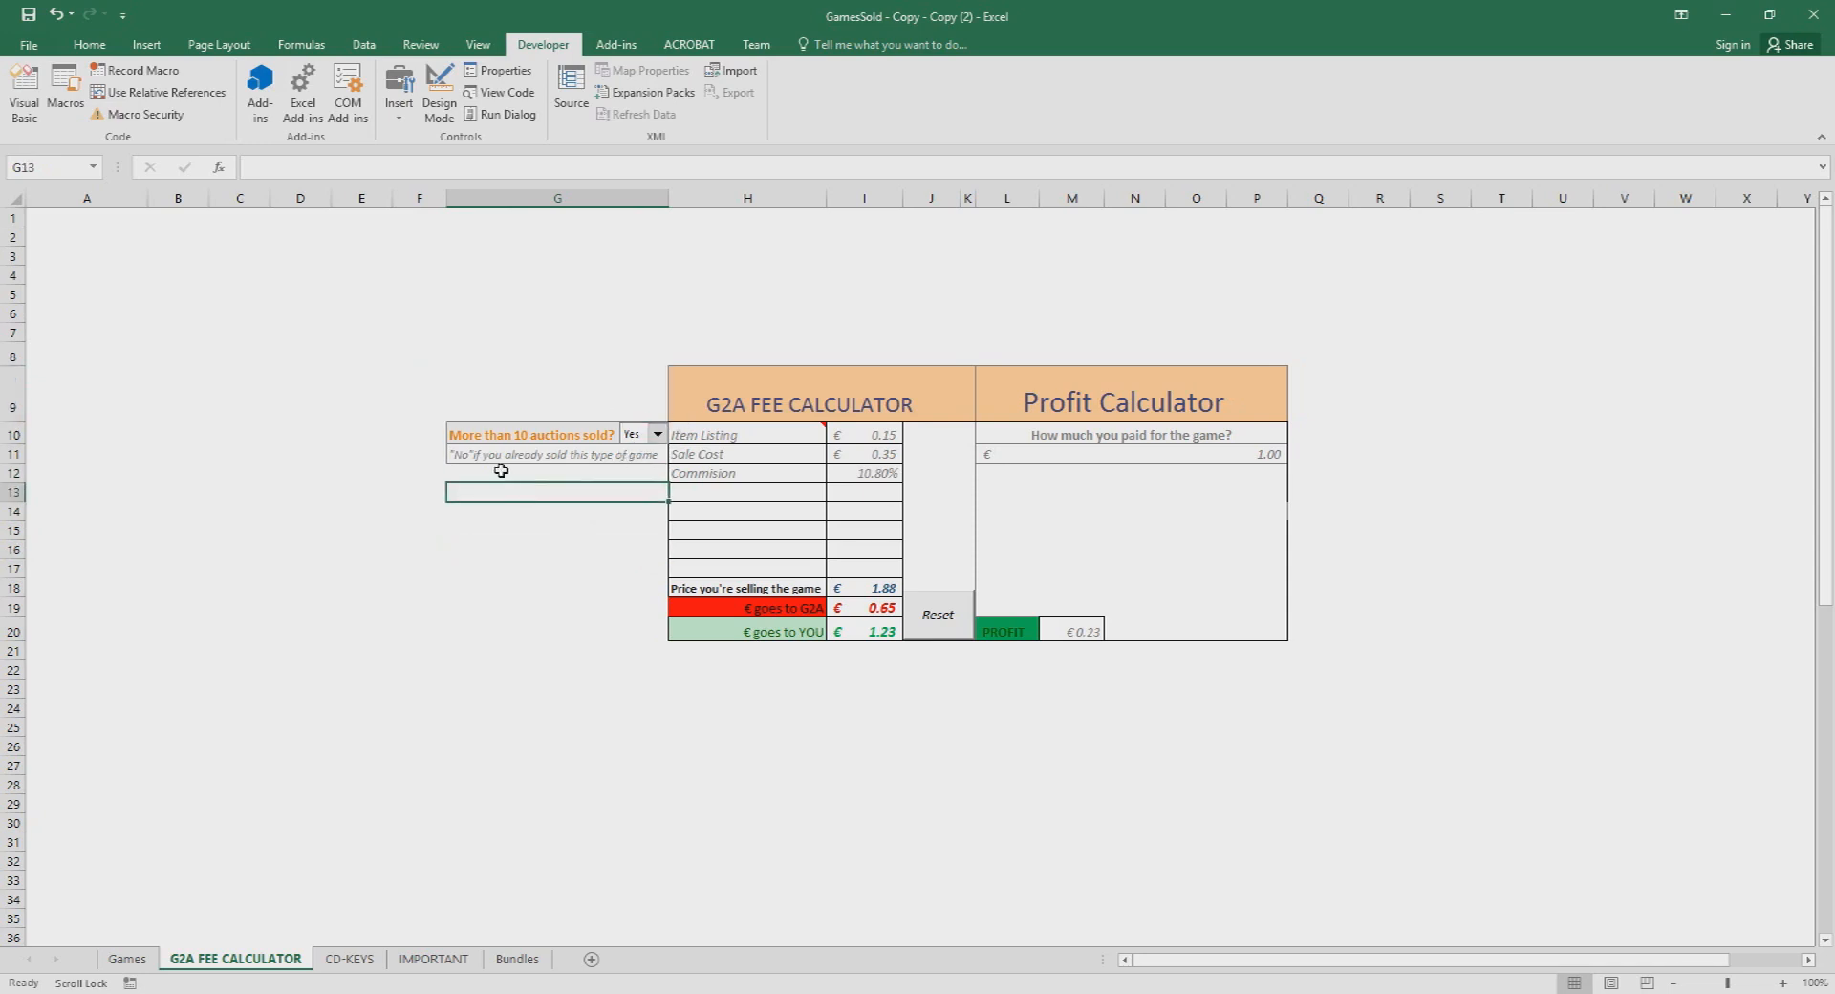
drag(501, 470, 512, 570)
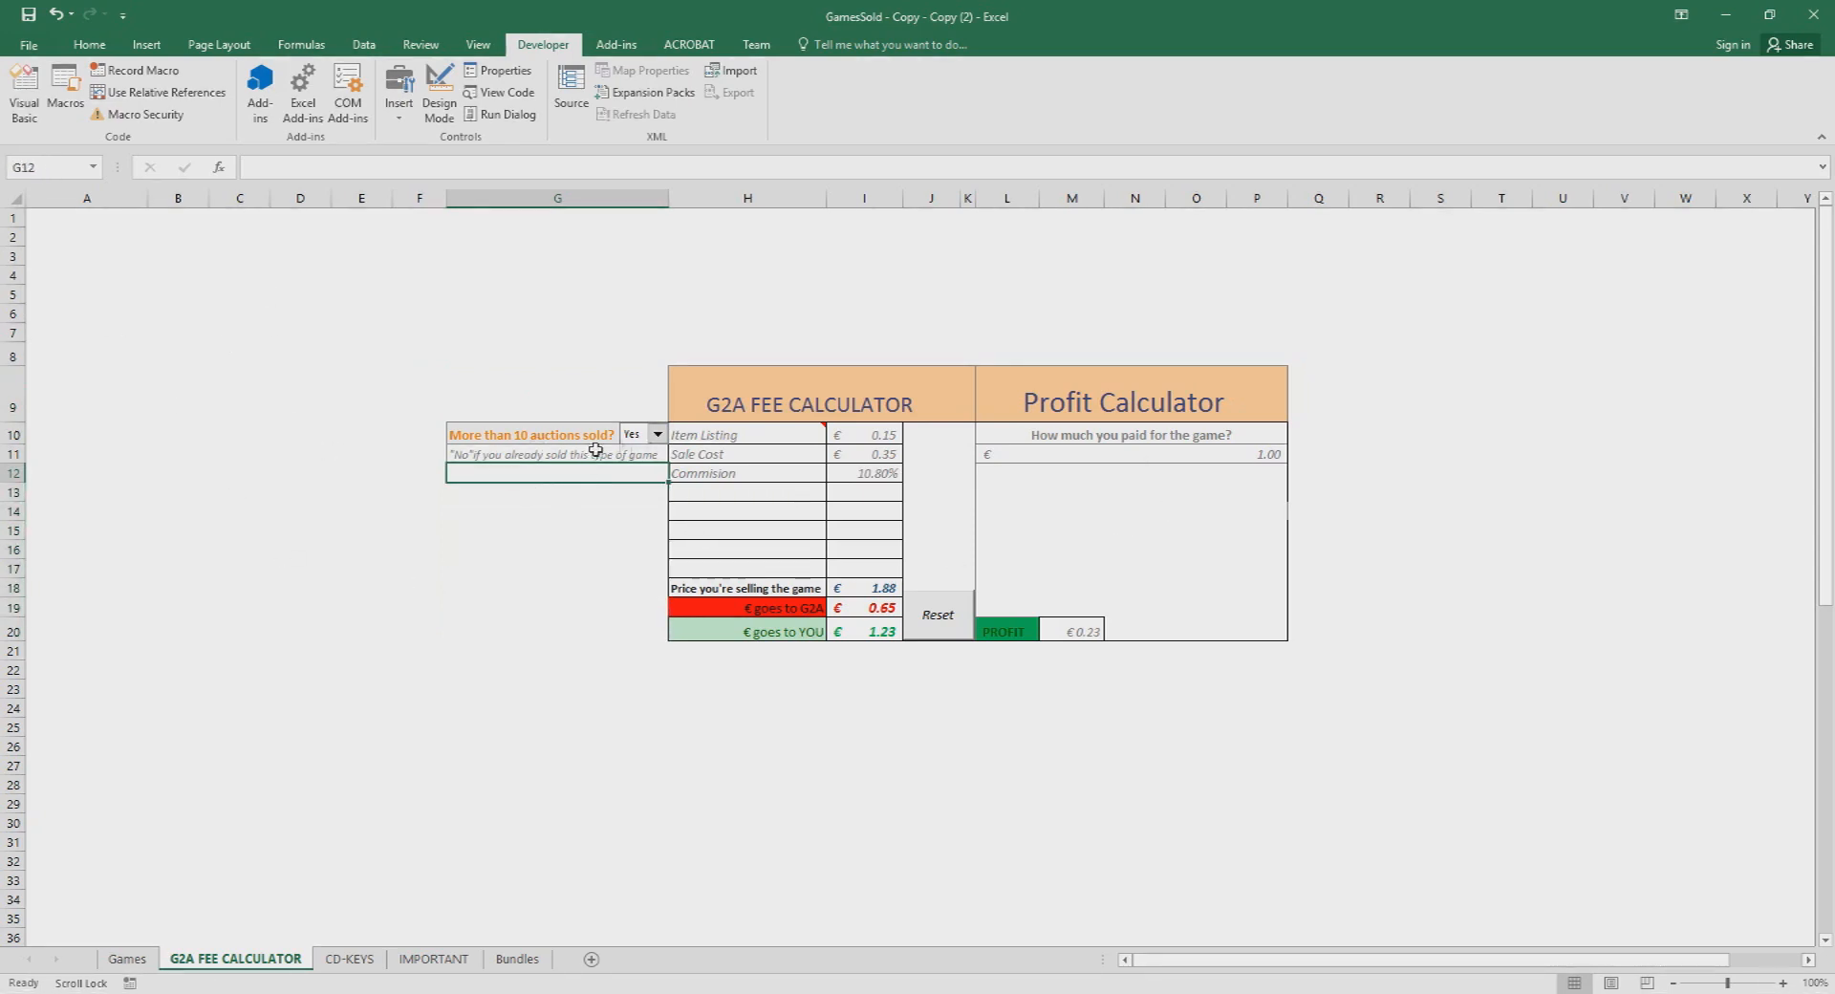
click(655, 434)
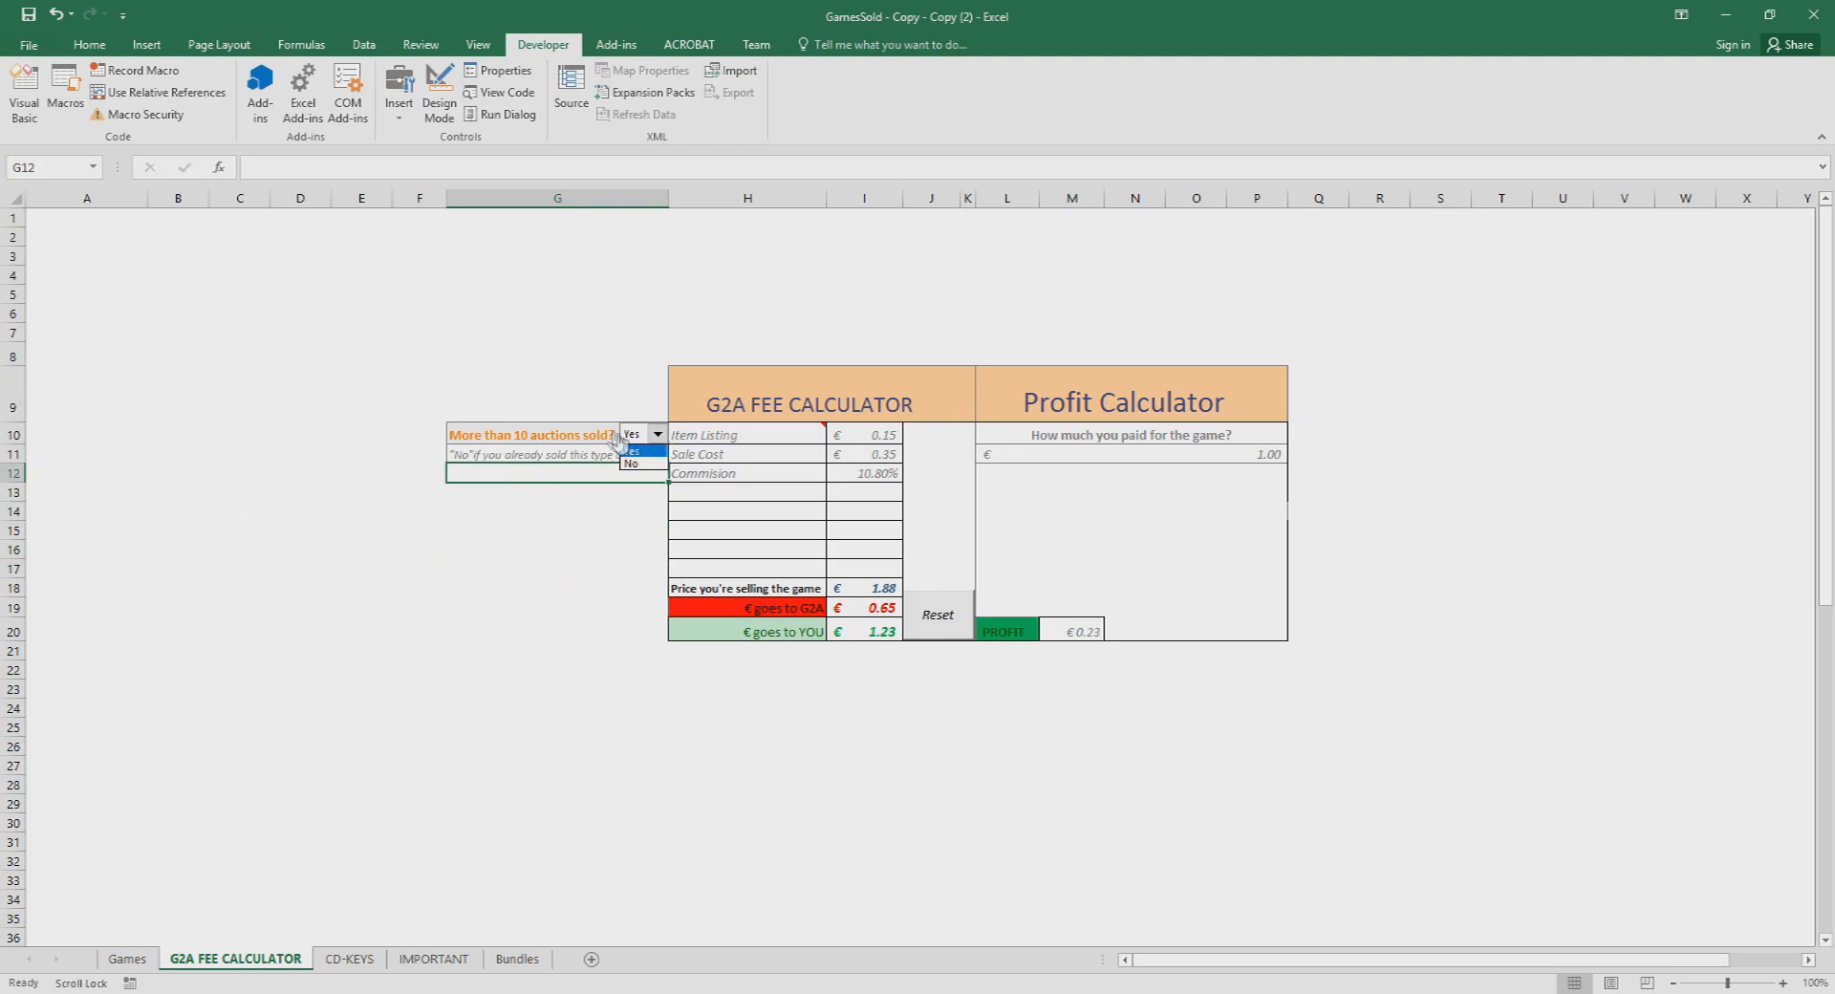
mouse_move(633, 462)
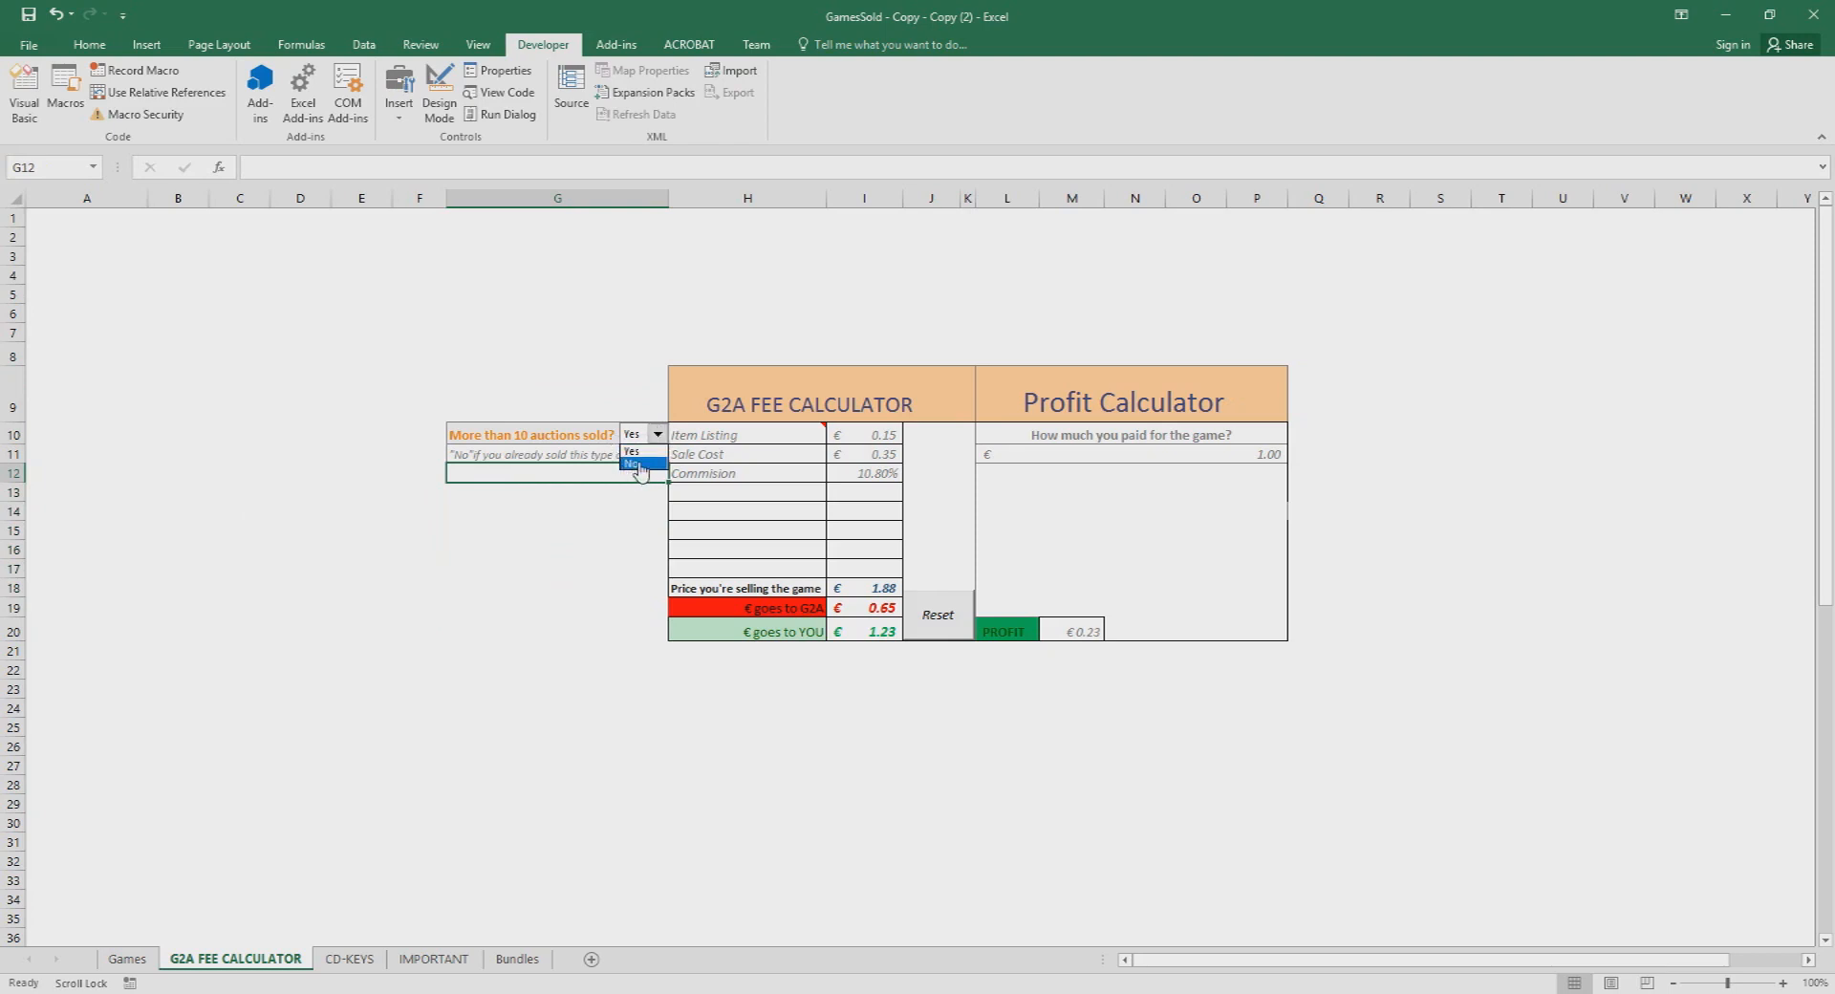
click(633, 464)
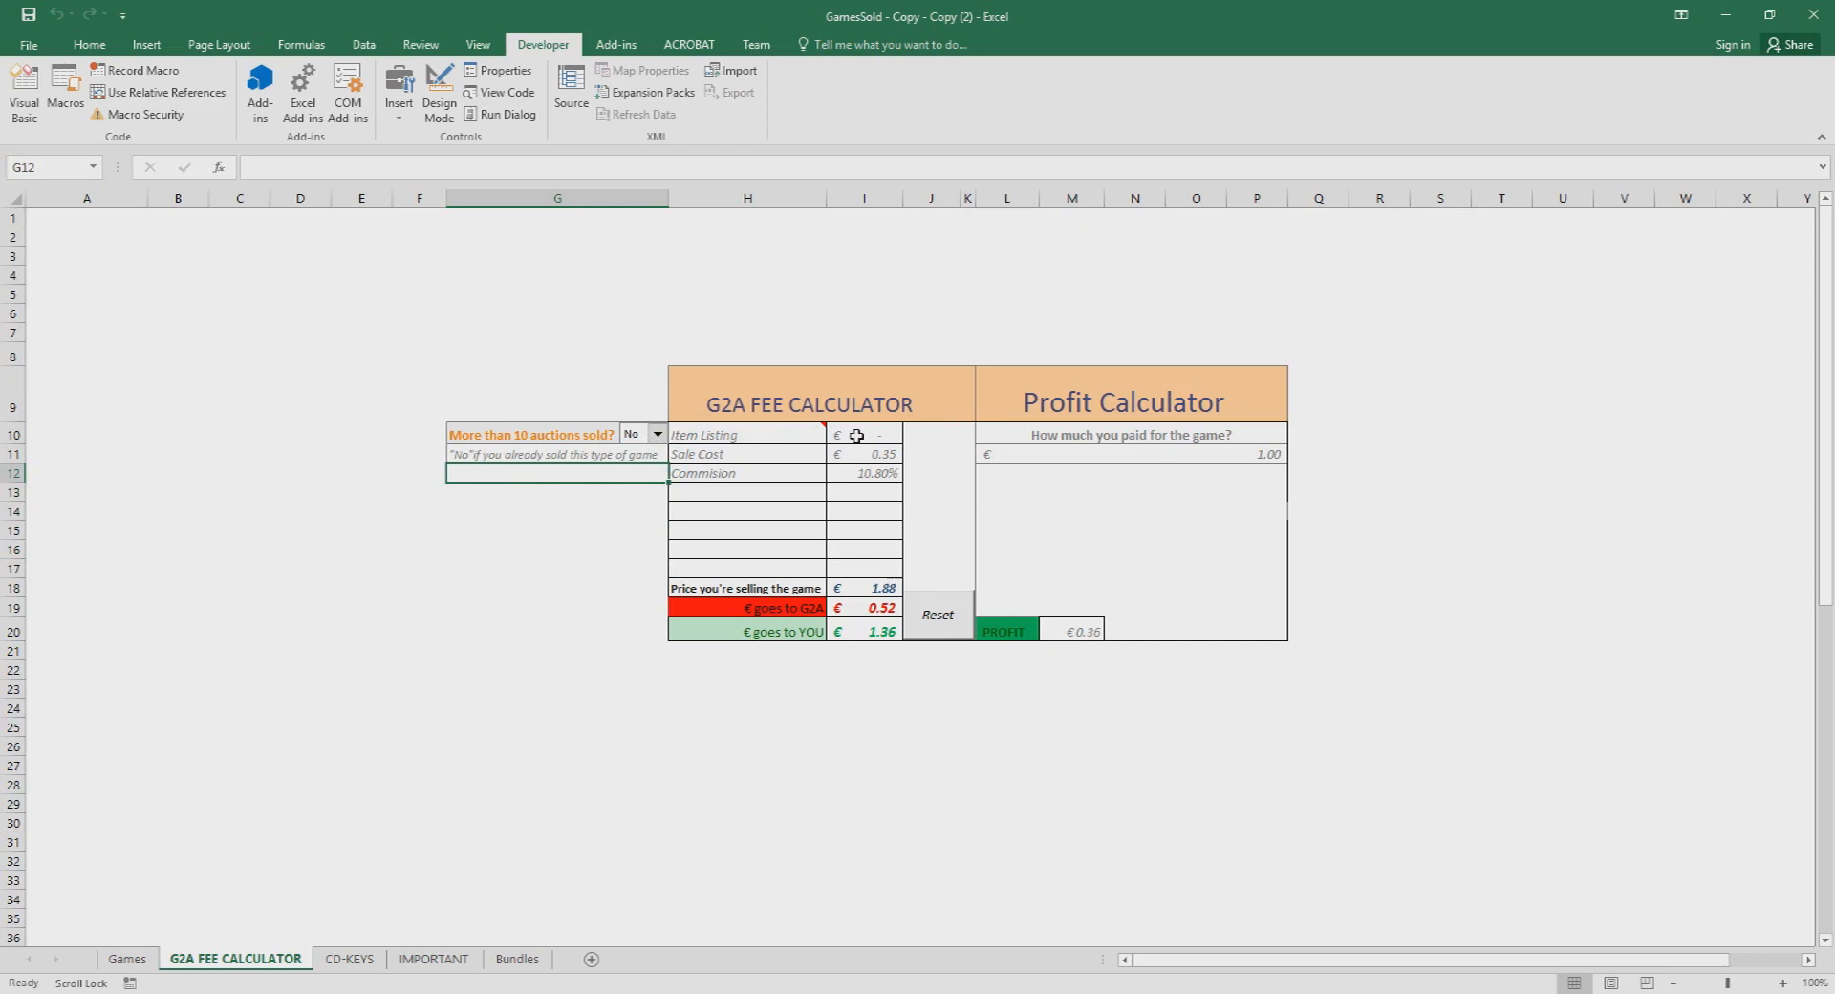
click(556, 491)
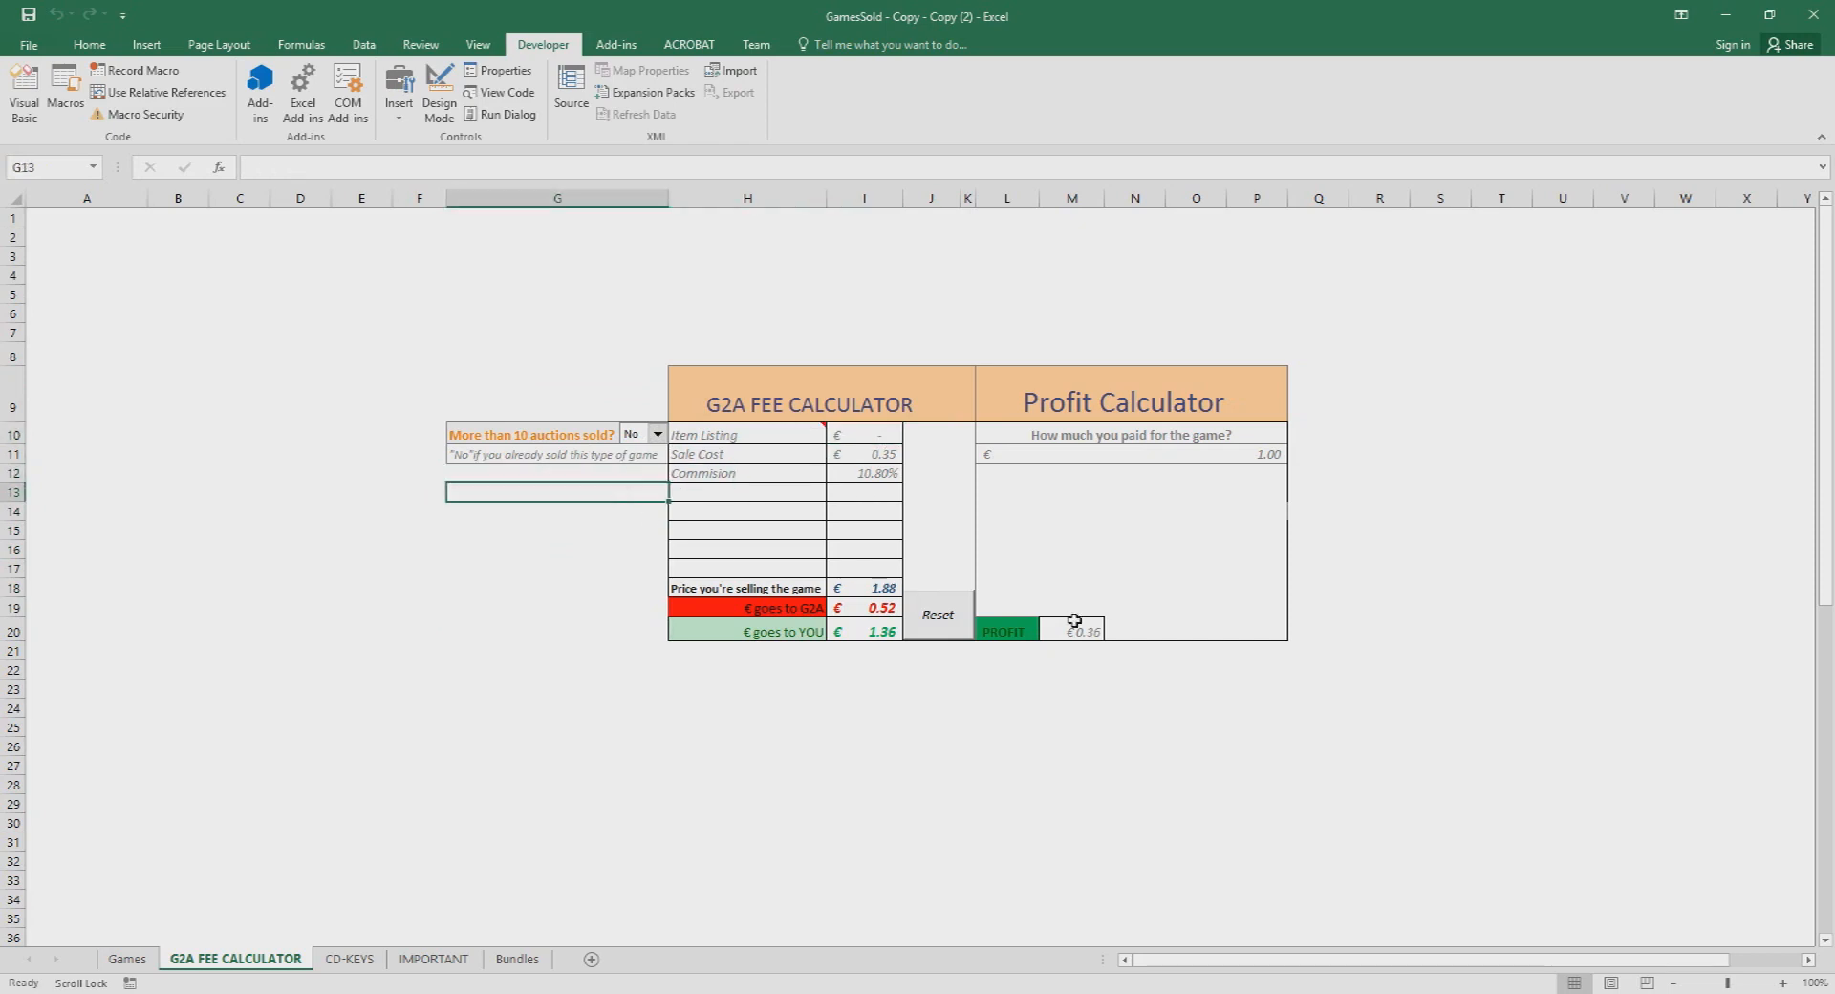
click(1005, 746)
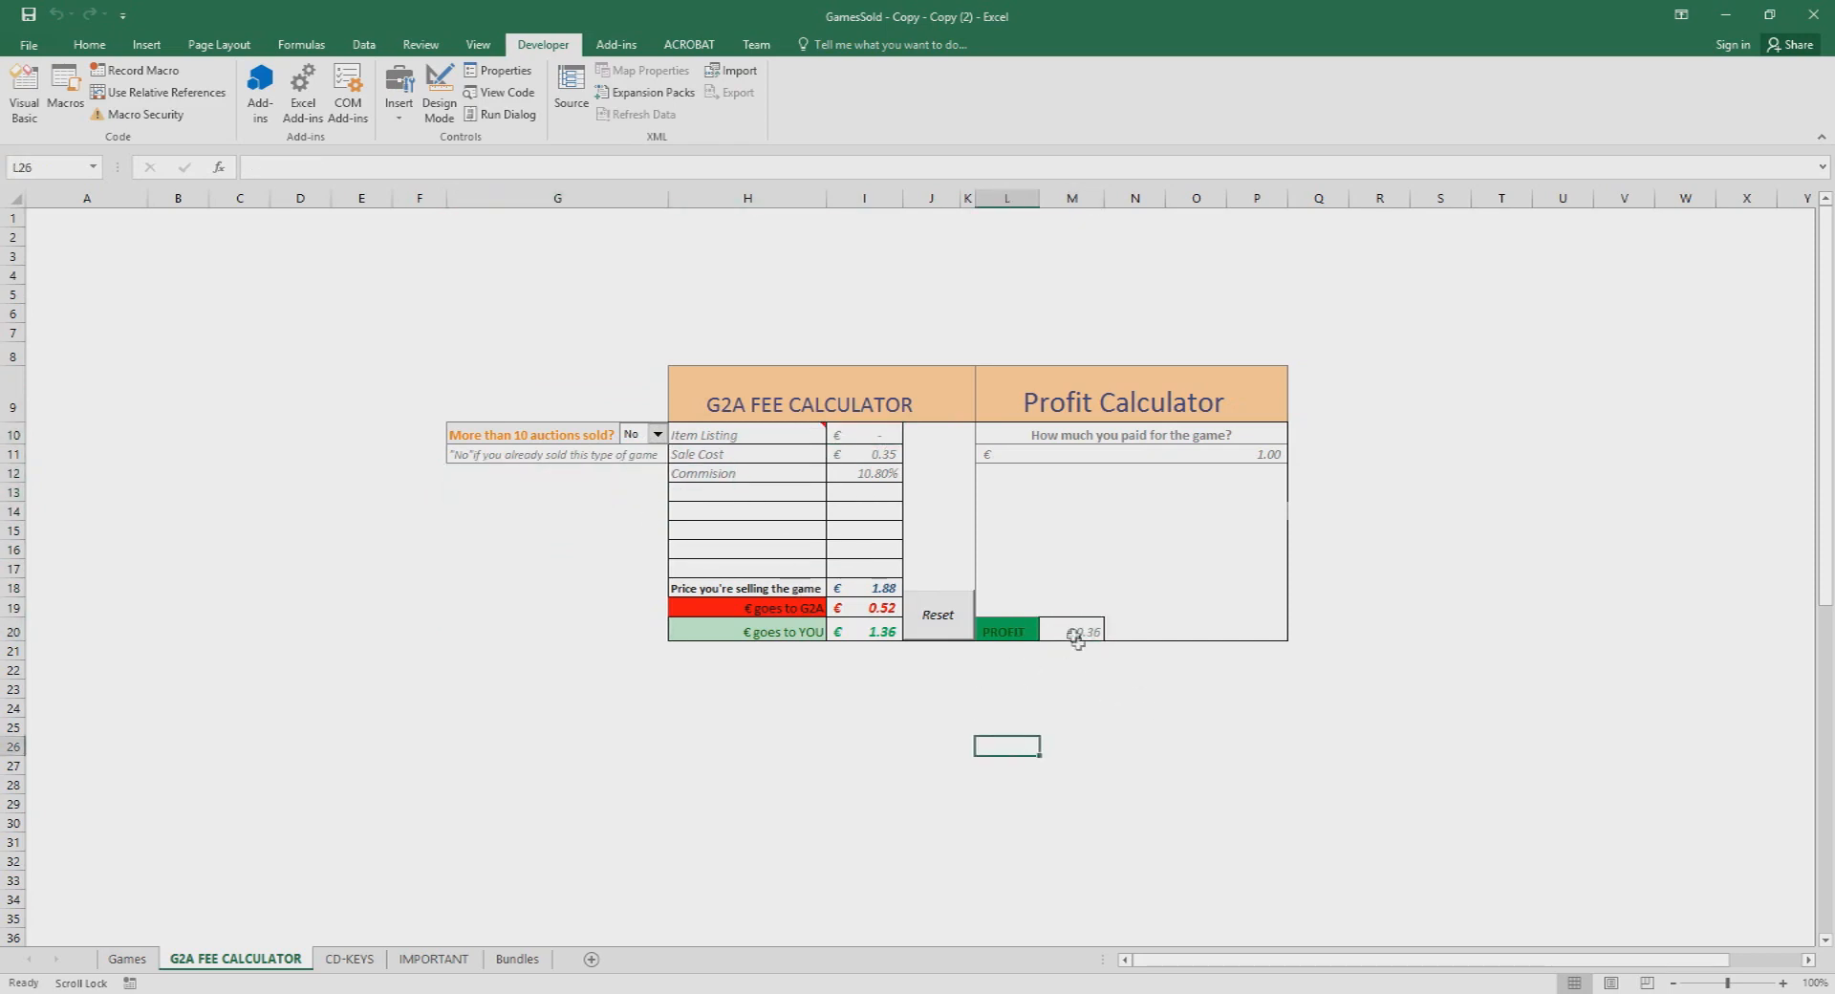
Step: Set 'More than 10 auctions sold?' back to Yes, restoring 0.23 profit with the 0.15 listing fee
click(655, 434)
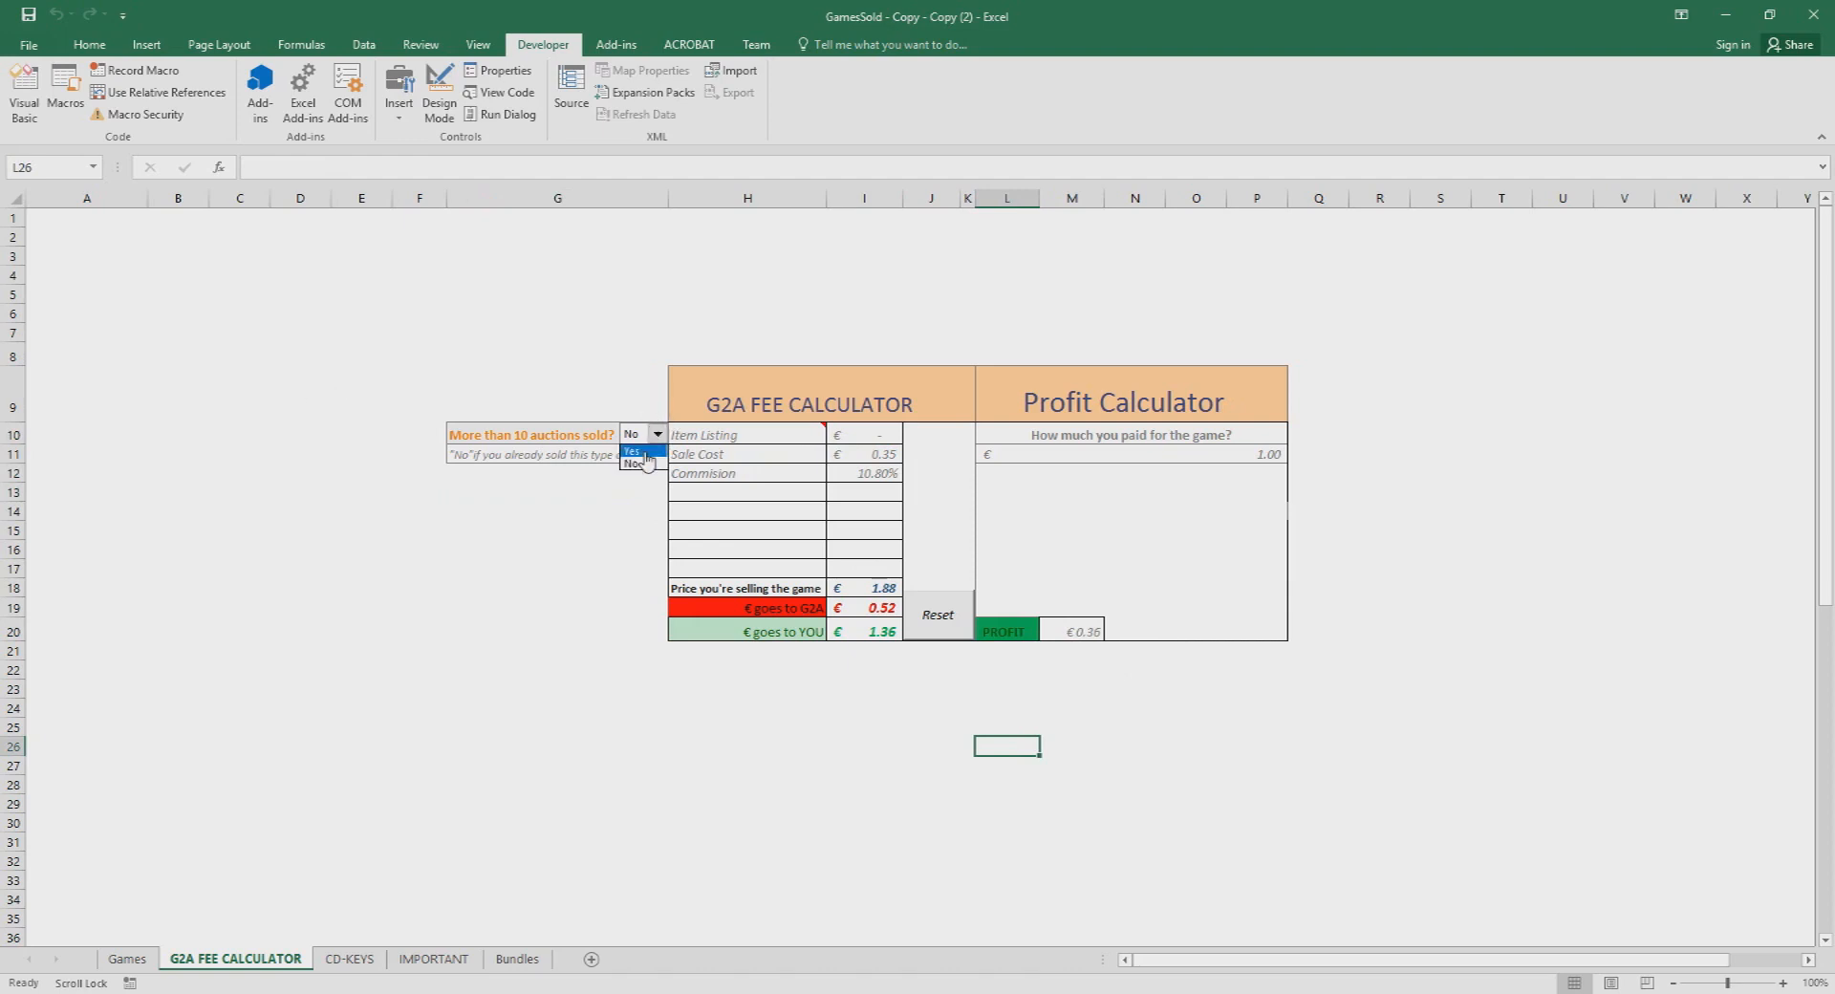
click(633, 451)
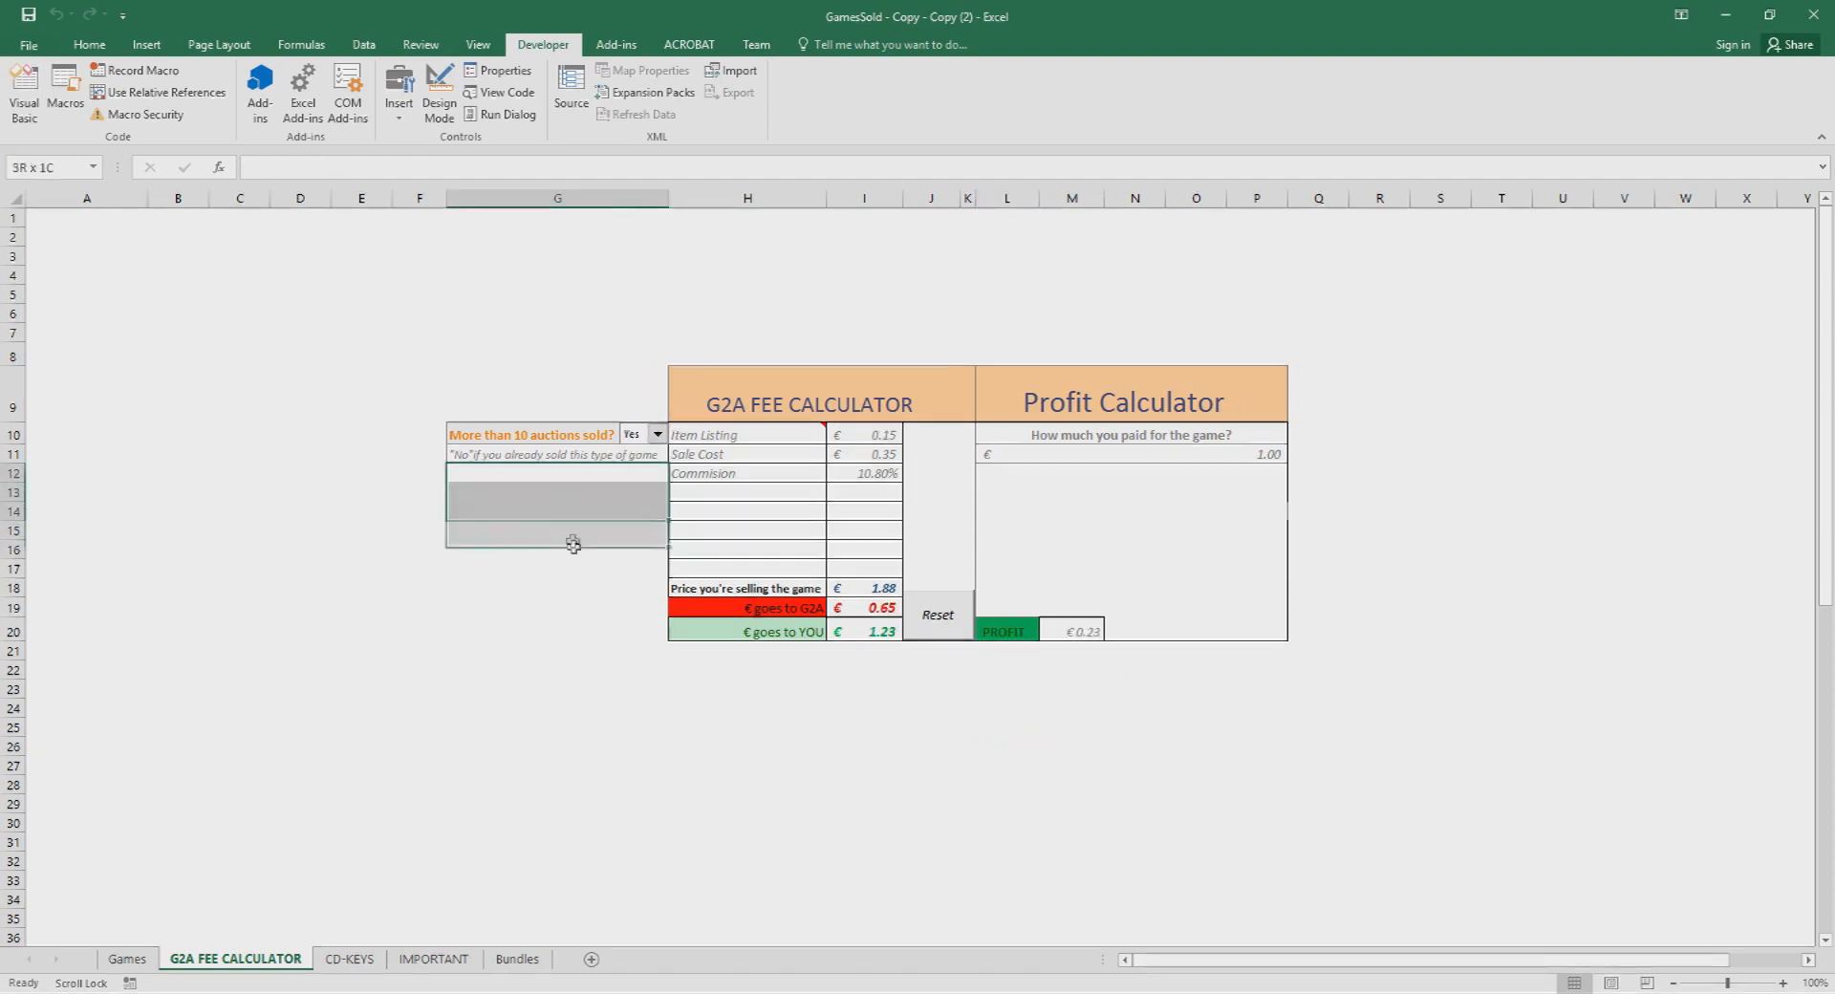
Step: Reset the calculator so selling price and cost clear and results show #VALUE!
click(556, 650)
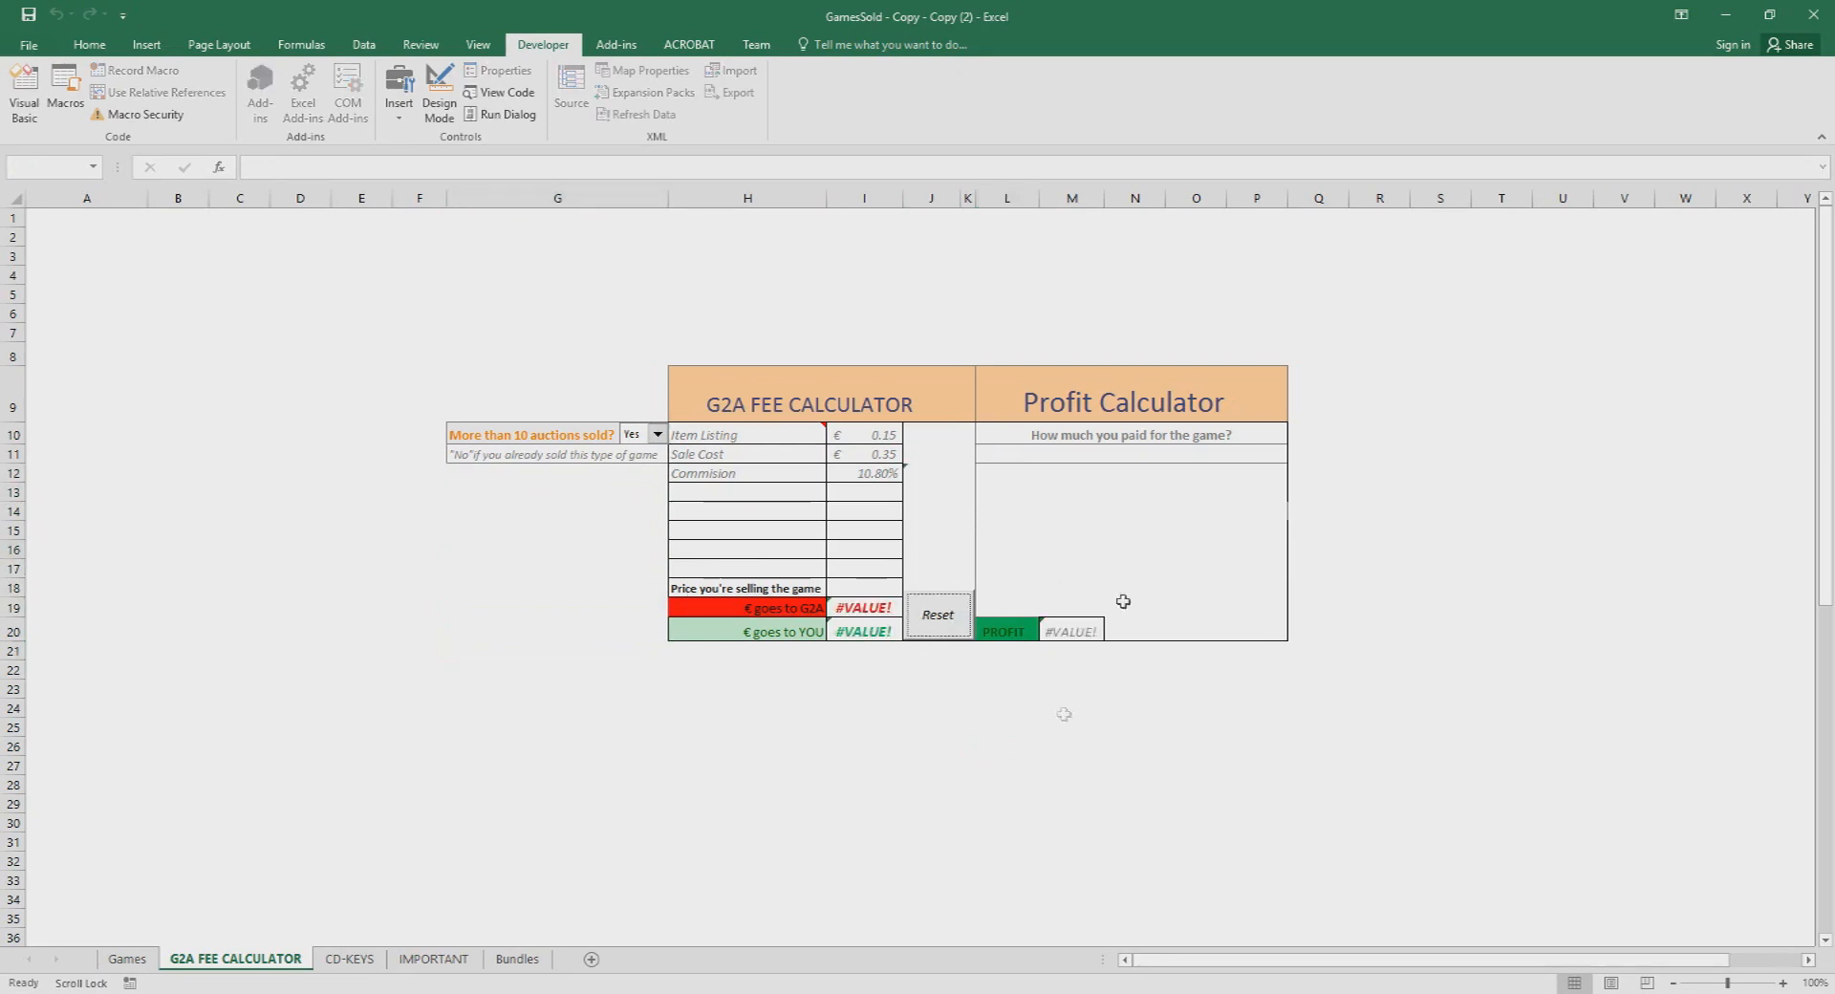
click(864, 608)
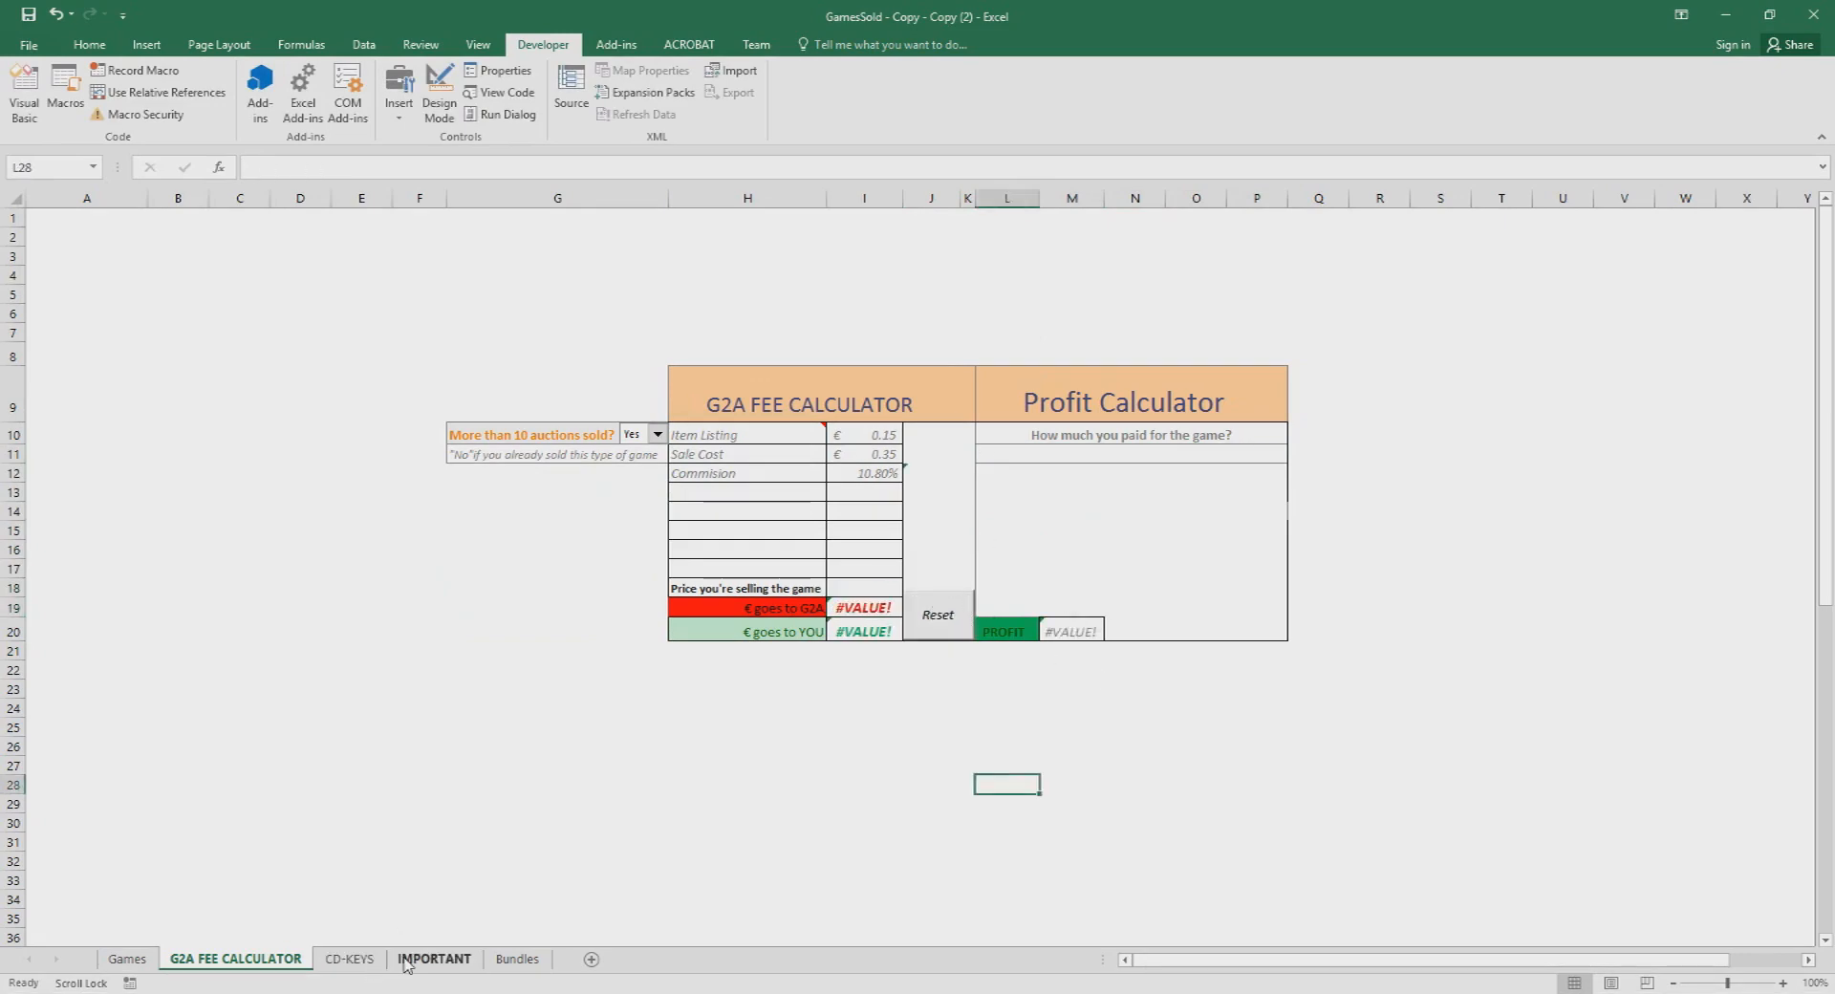
Step: Browse the Bundles sheet's per-game price tables, checking slots in the newest bundle
click(516, 963)
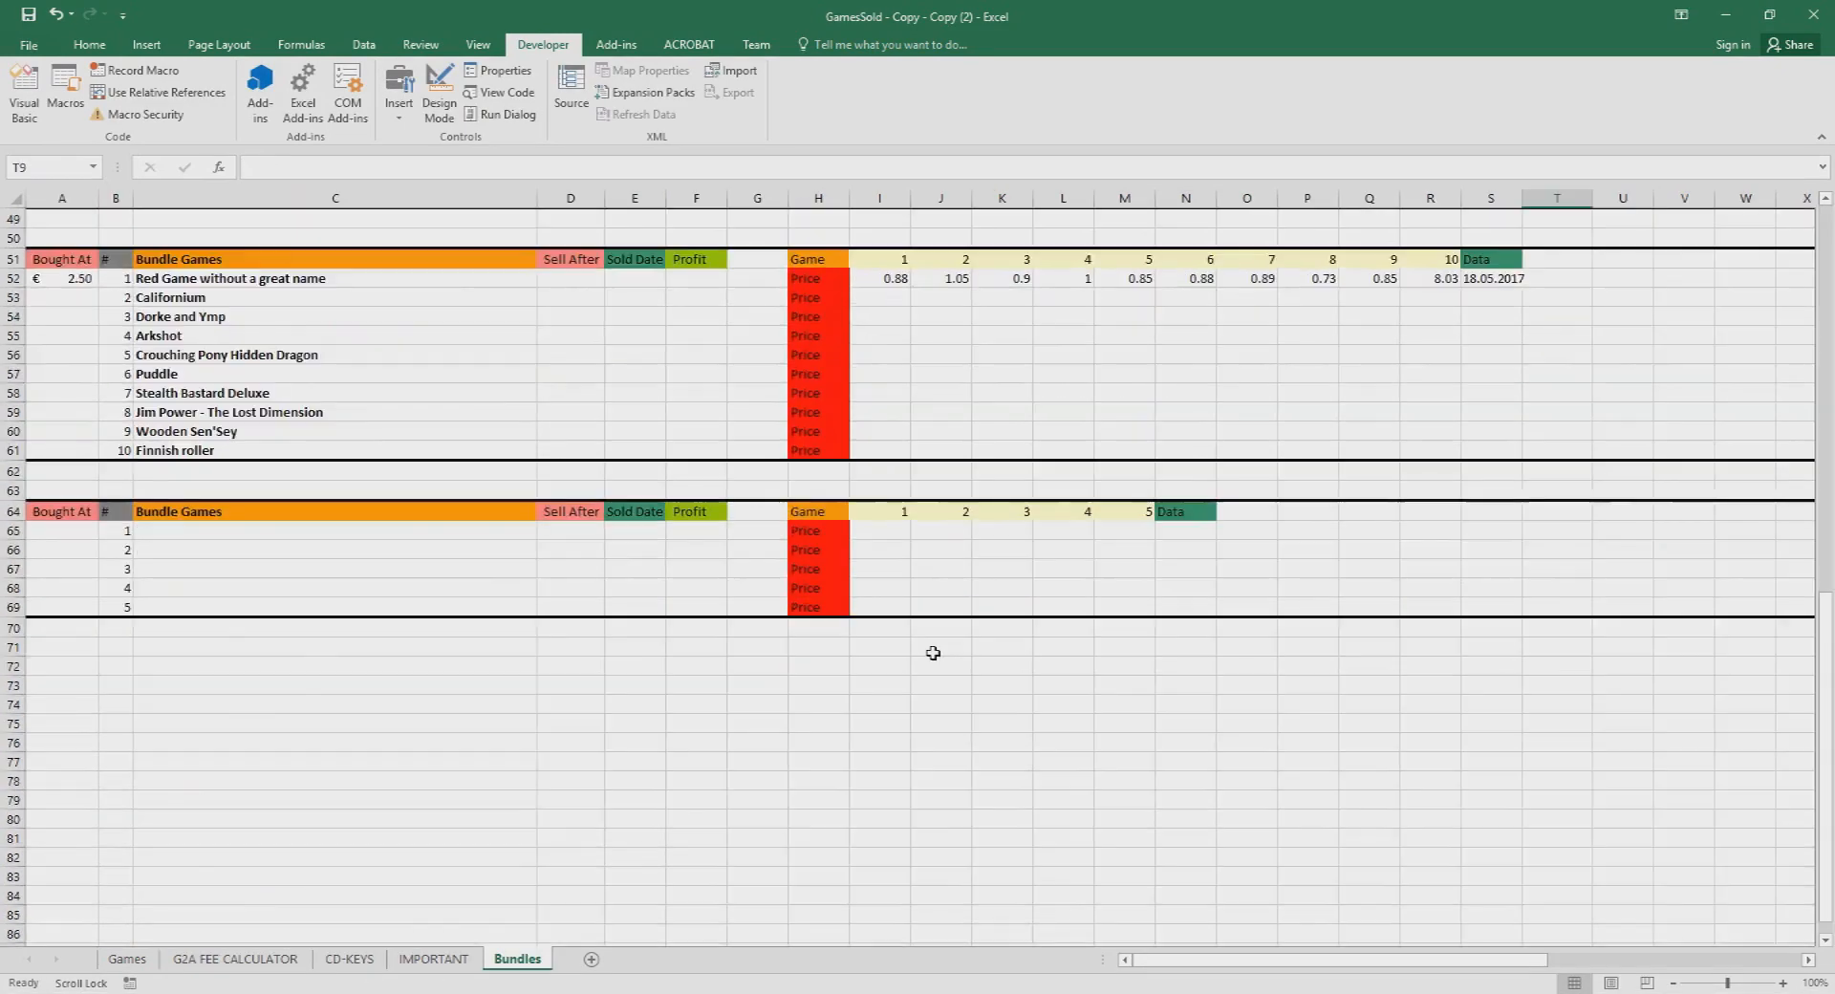
scroll(up, 3)
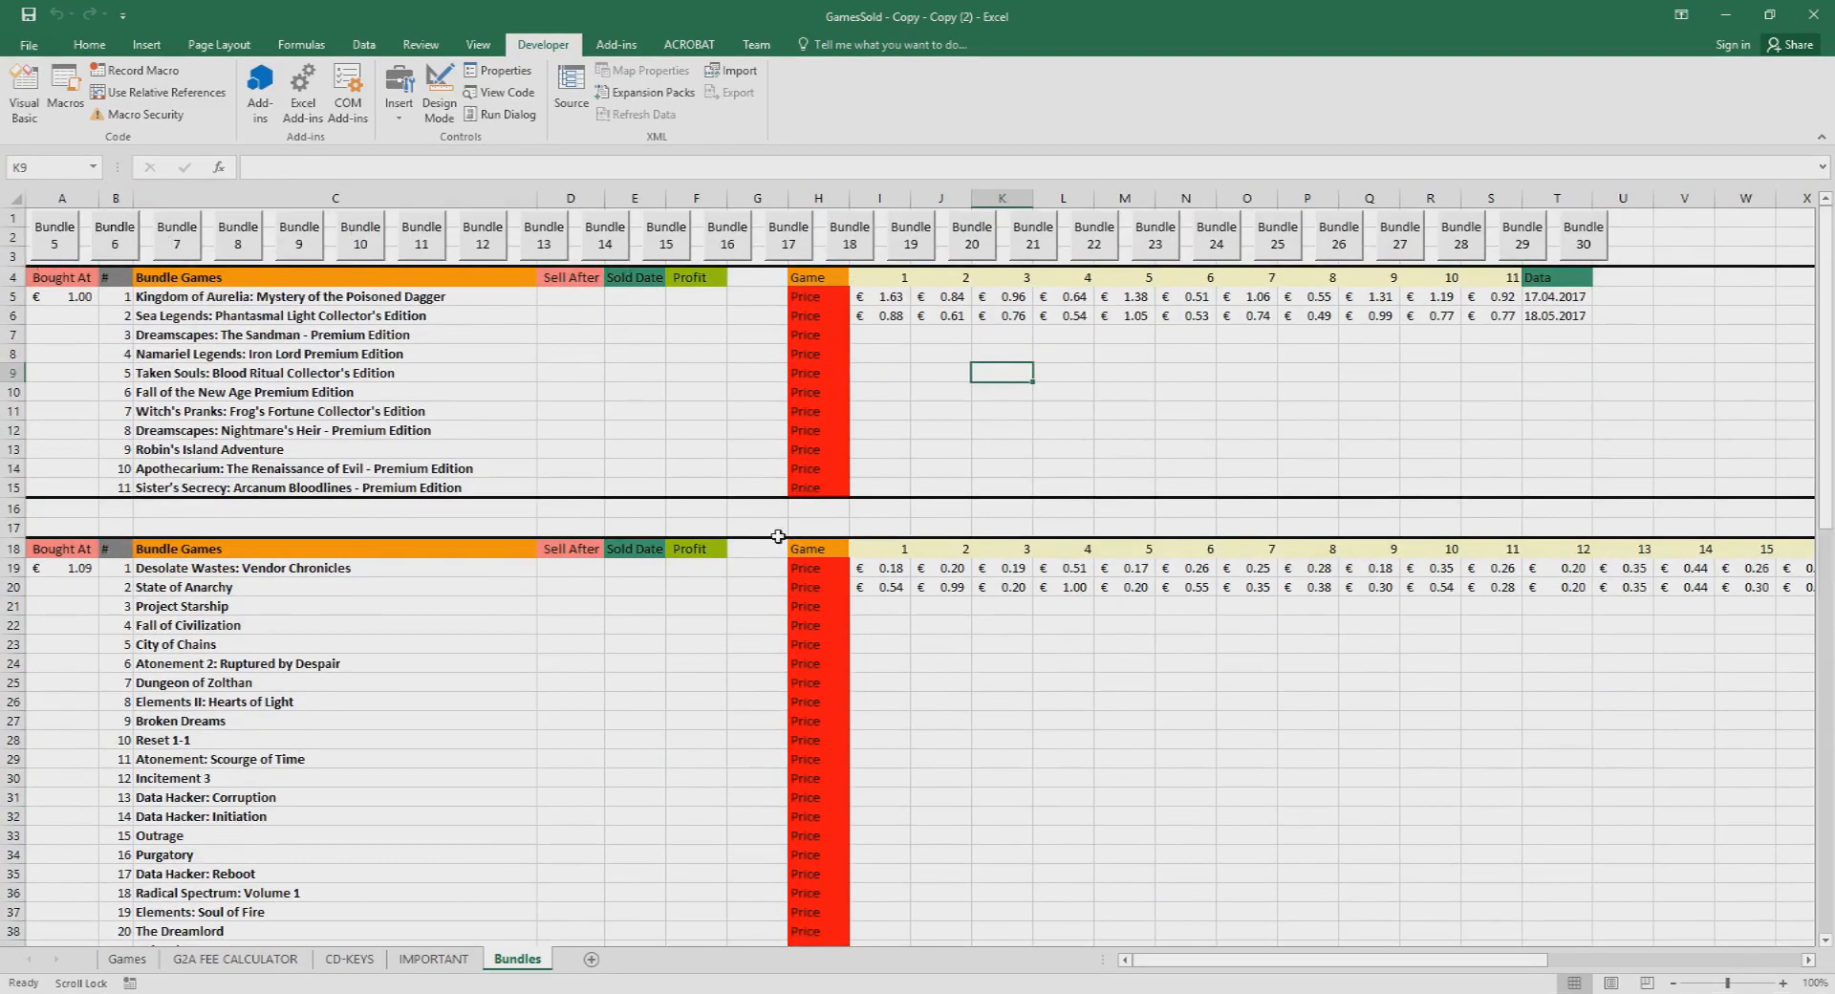
scroll(down, 3)
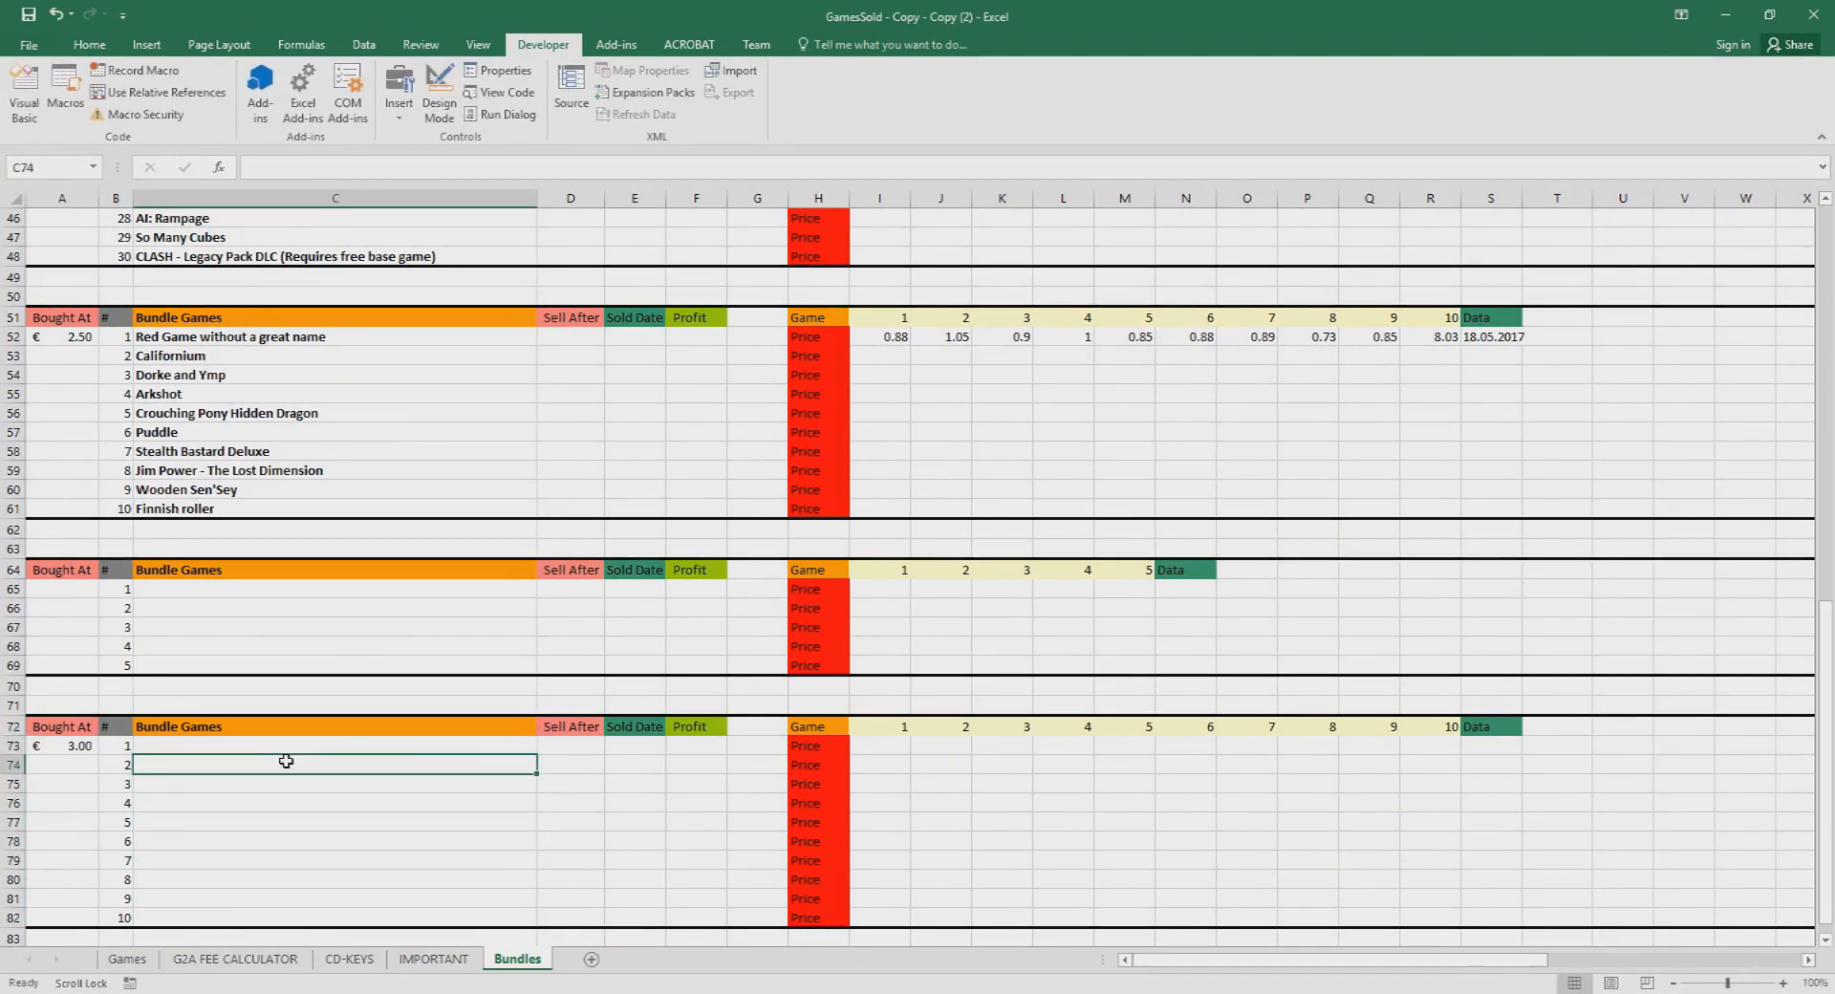
click(879, 745)
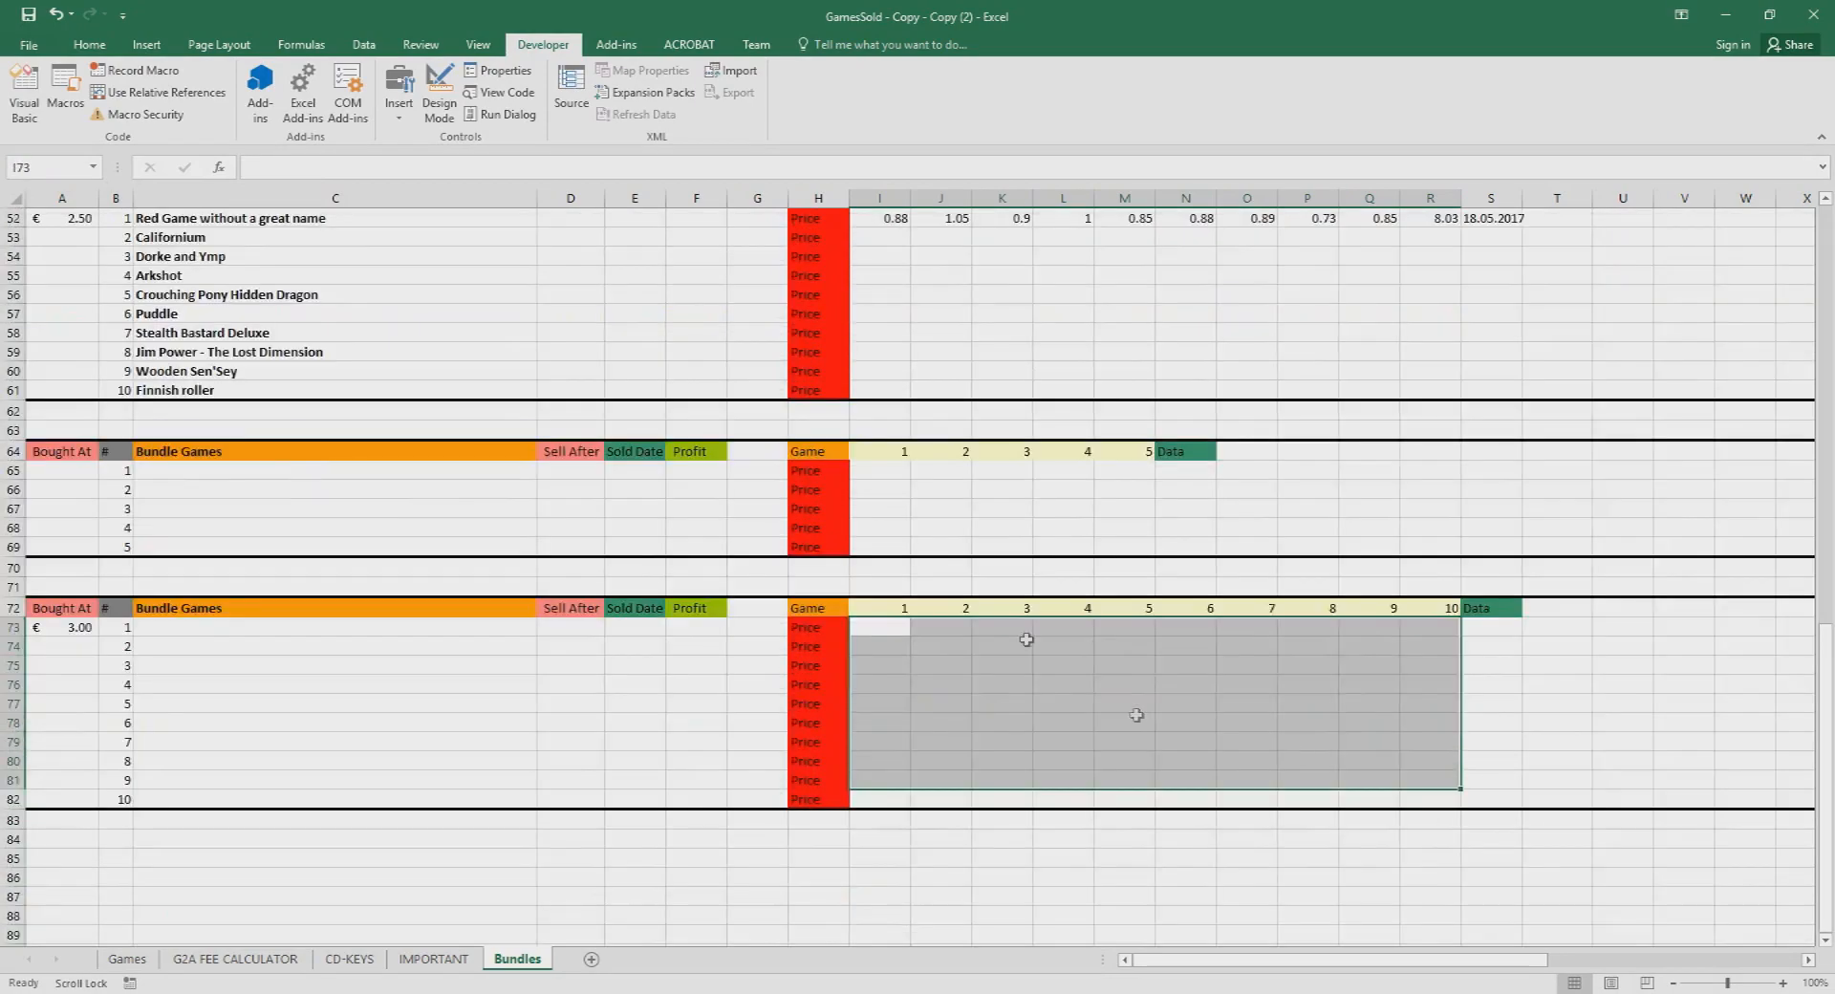
scroll(up, 3)
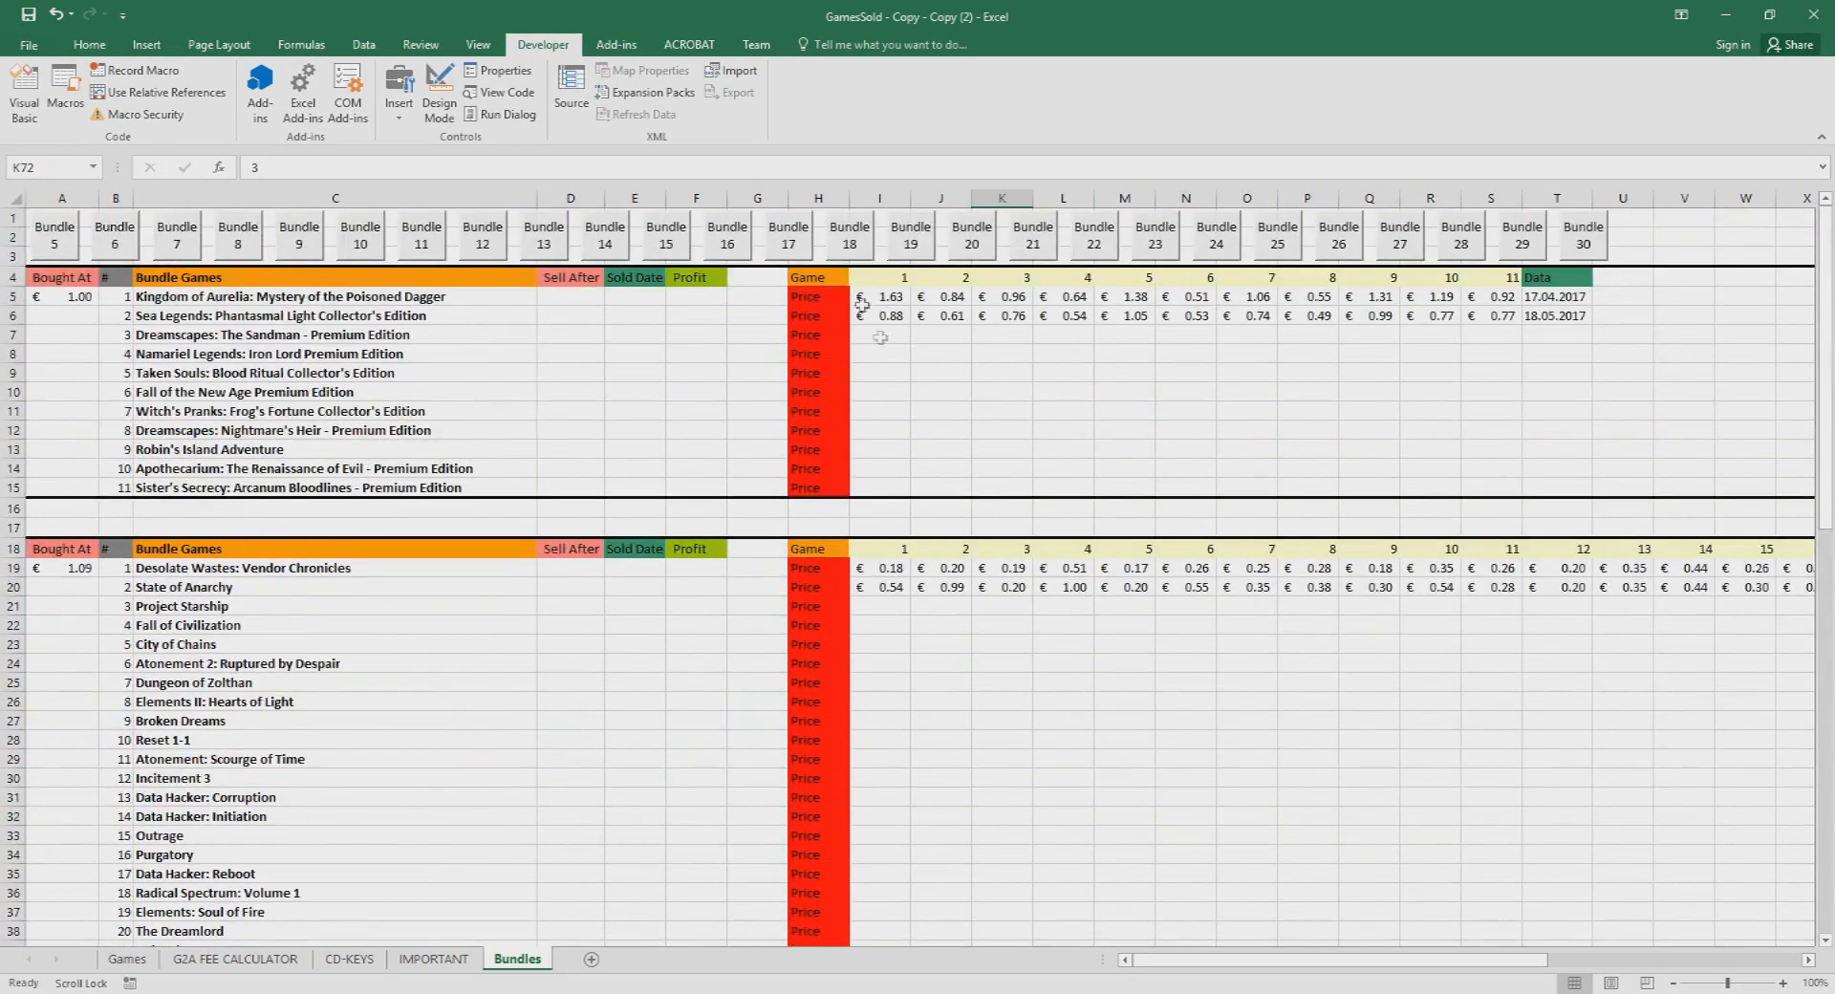
click(1491, 391)
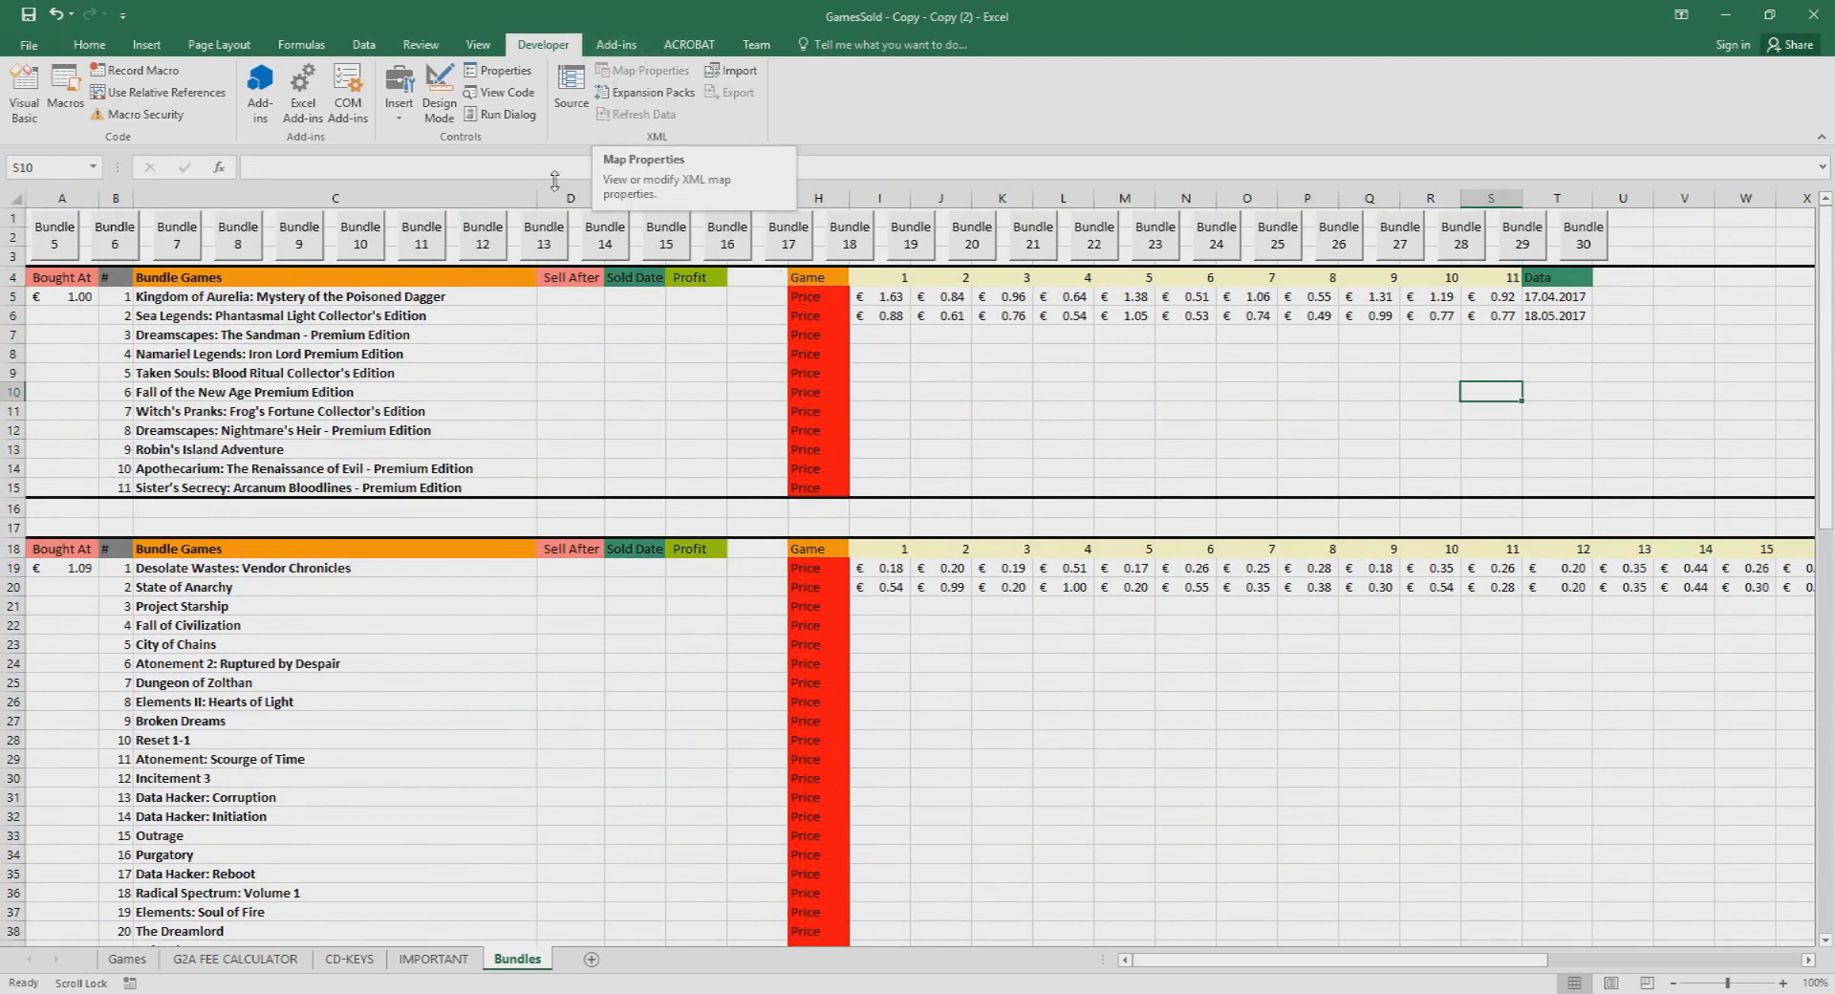
click(879, 351)
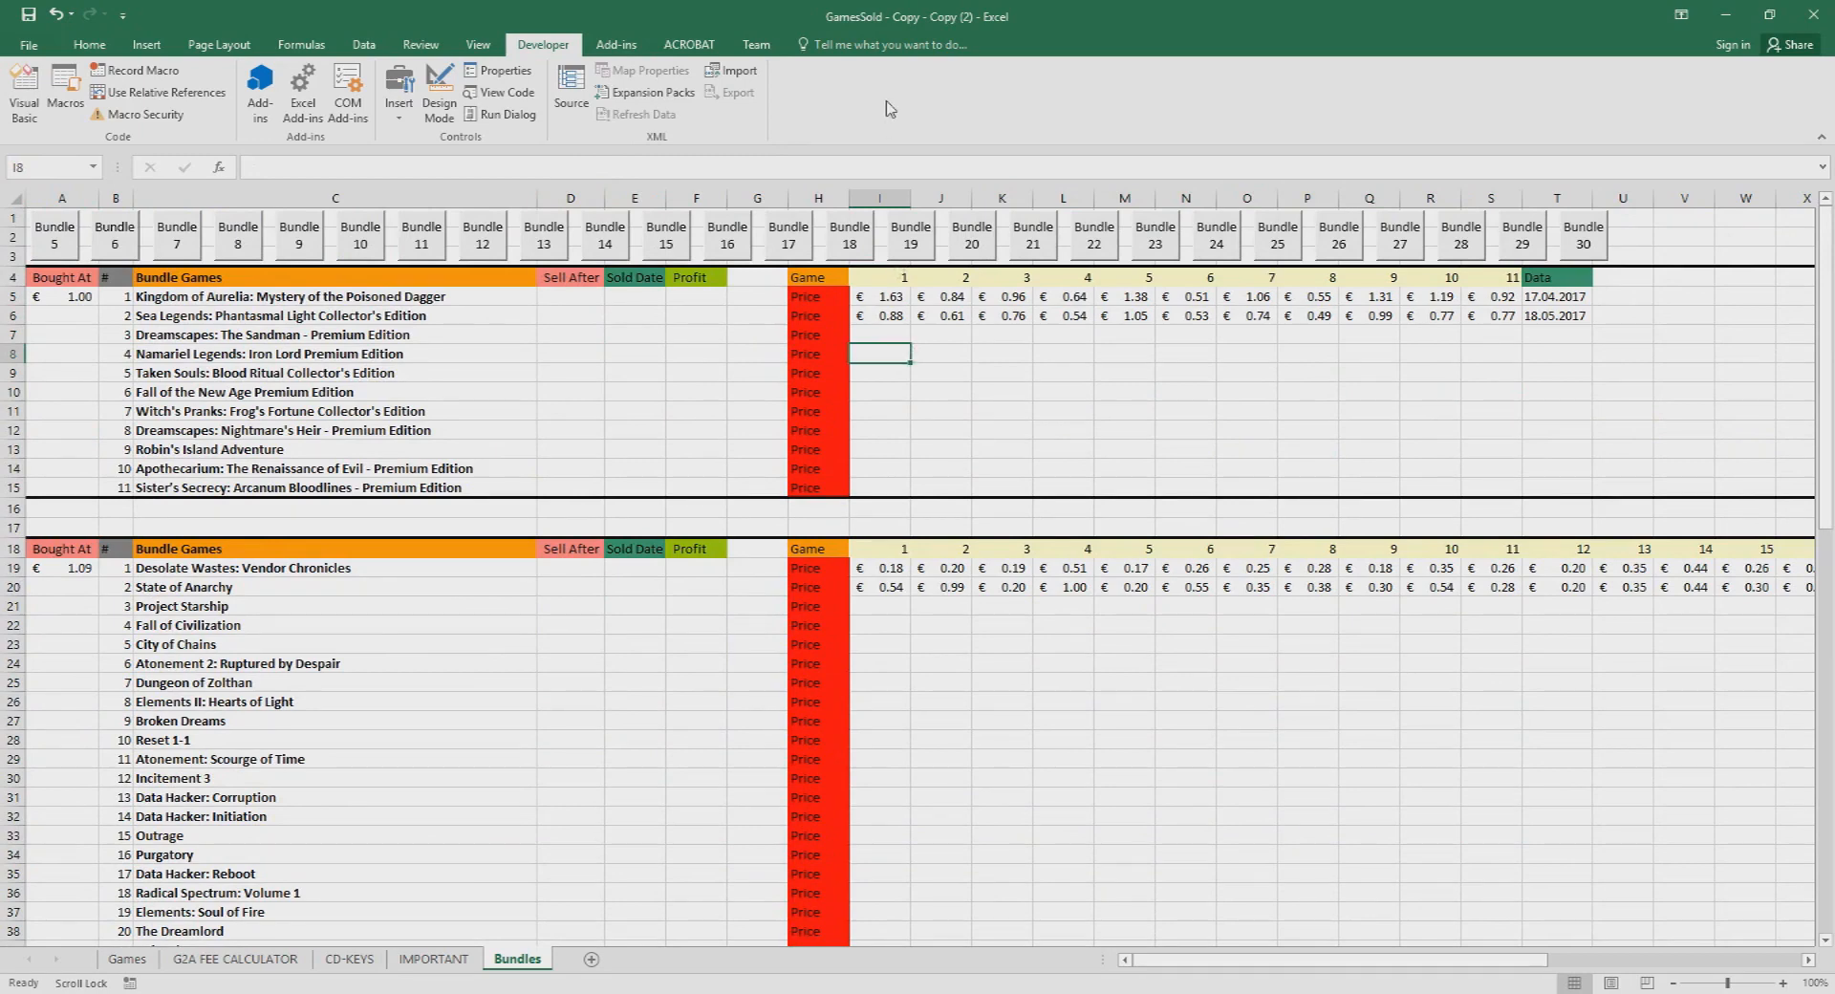
mouse_move(820, 170)
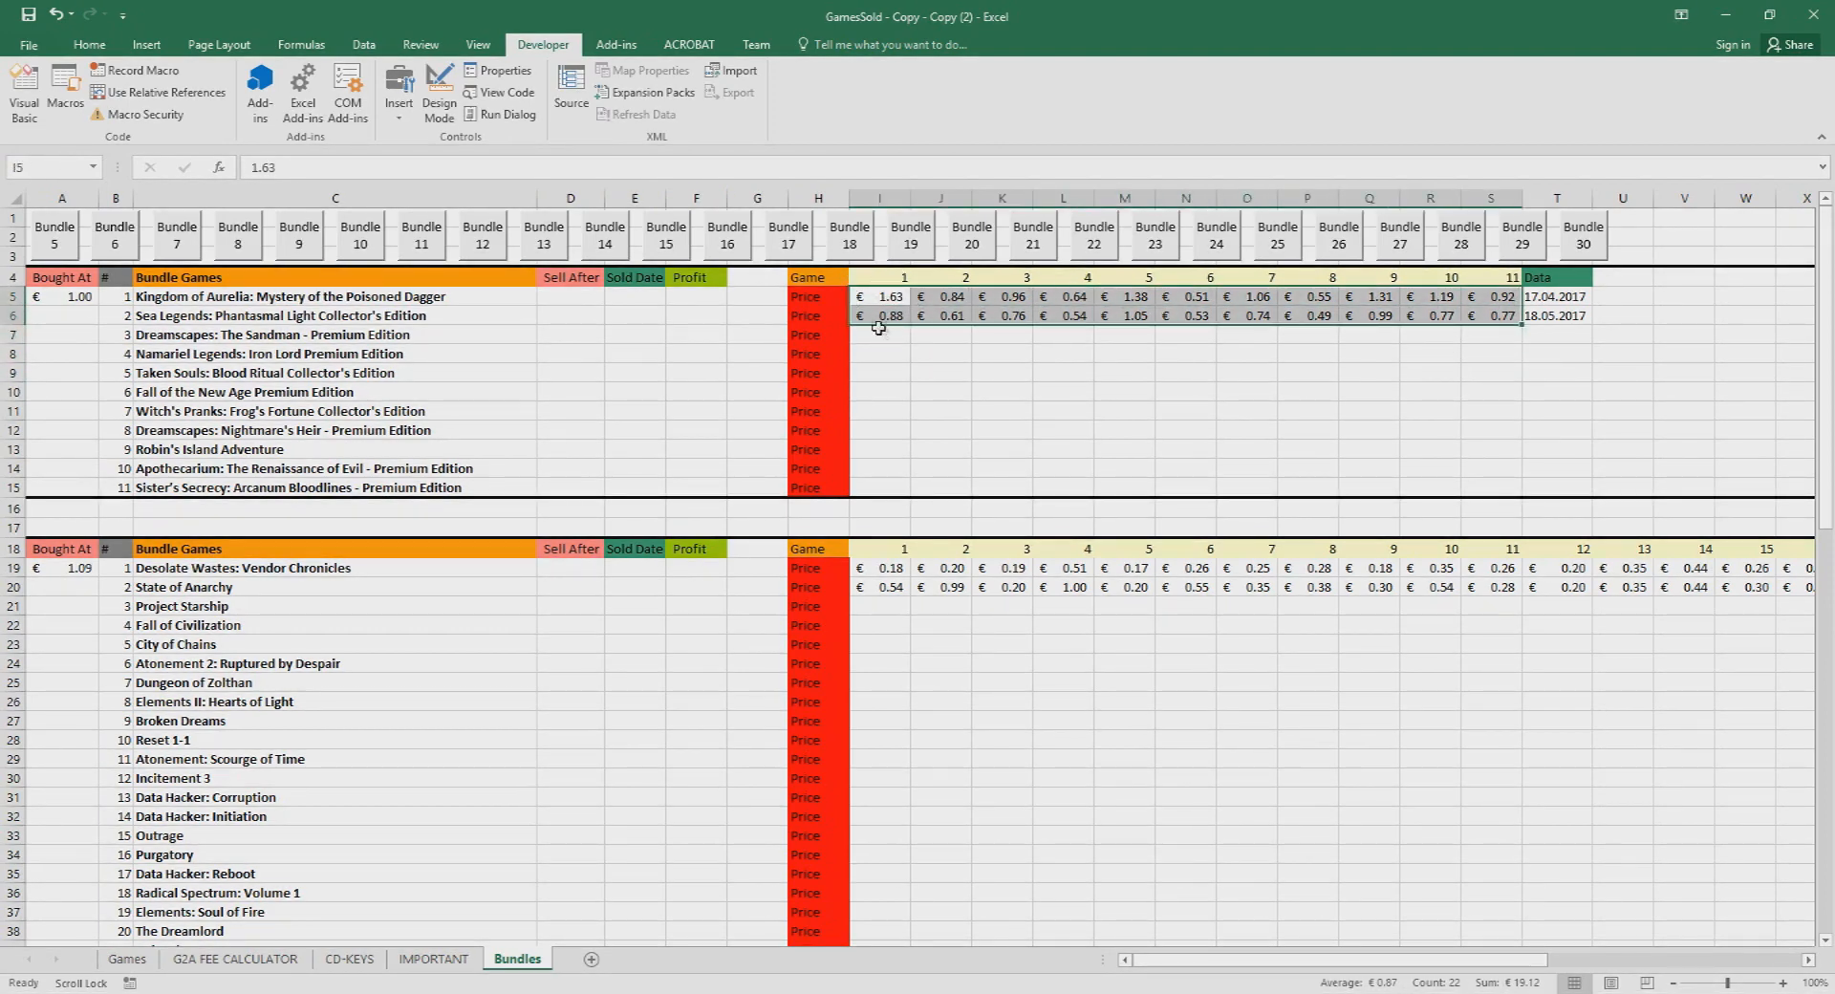
click(940, 373)
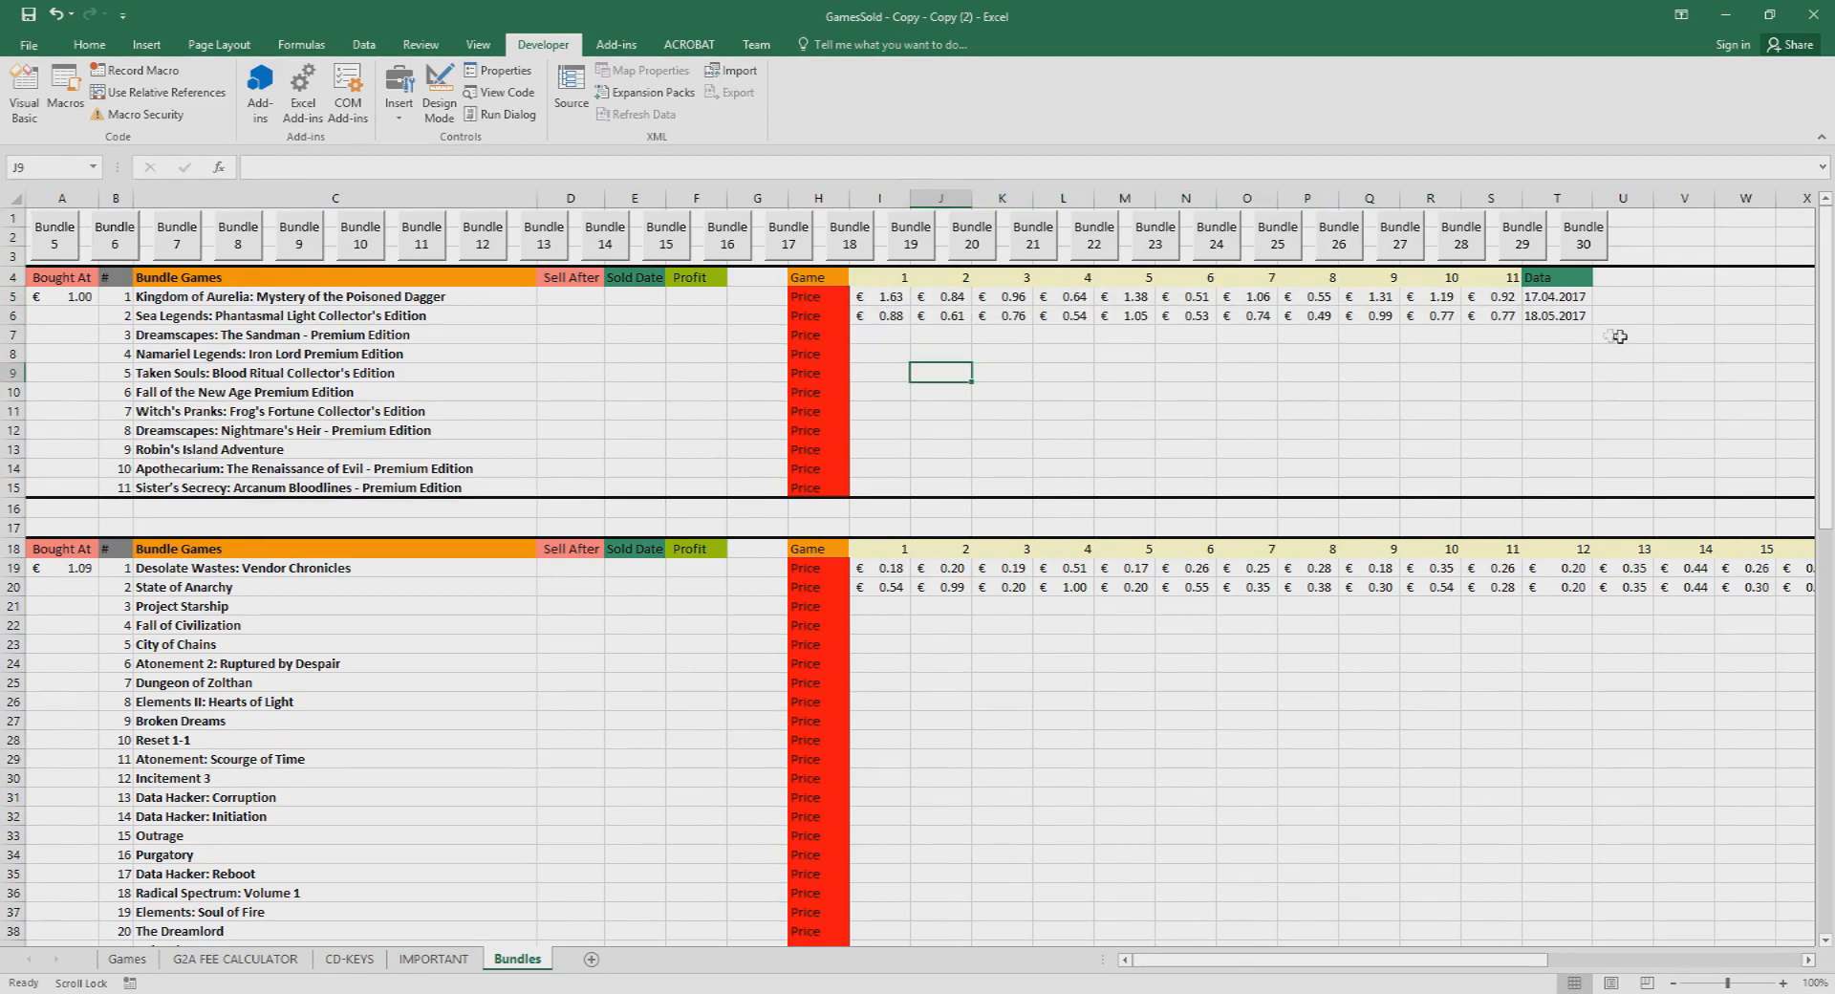
Step: Select the first bundle's price rows (sale date 17.04.2017) to read their sums and averages
drag(888, 297, 952, 296)
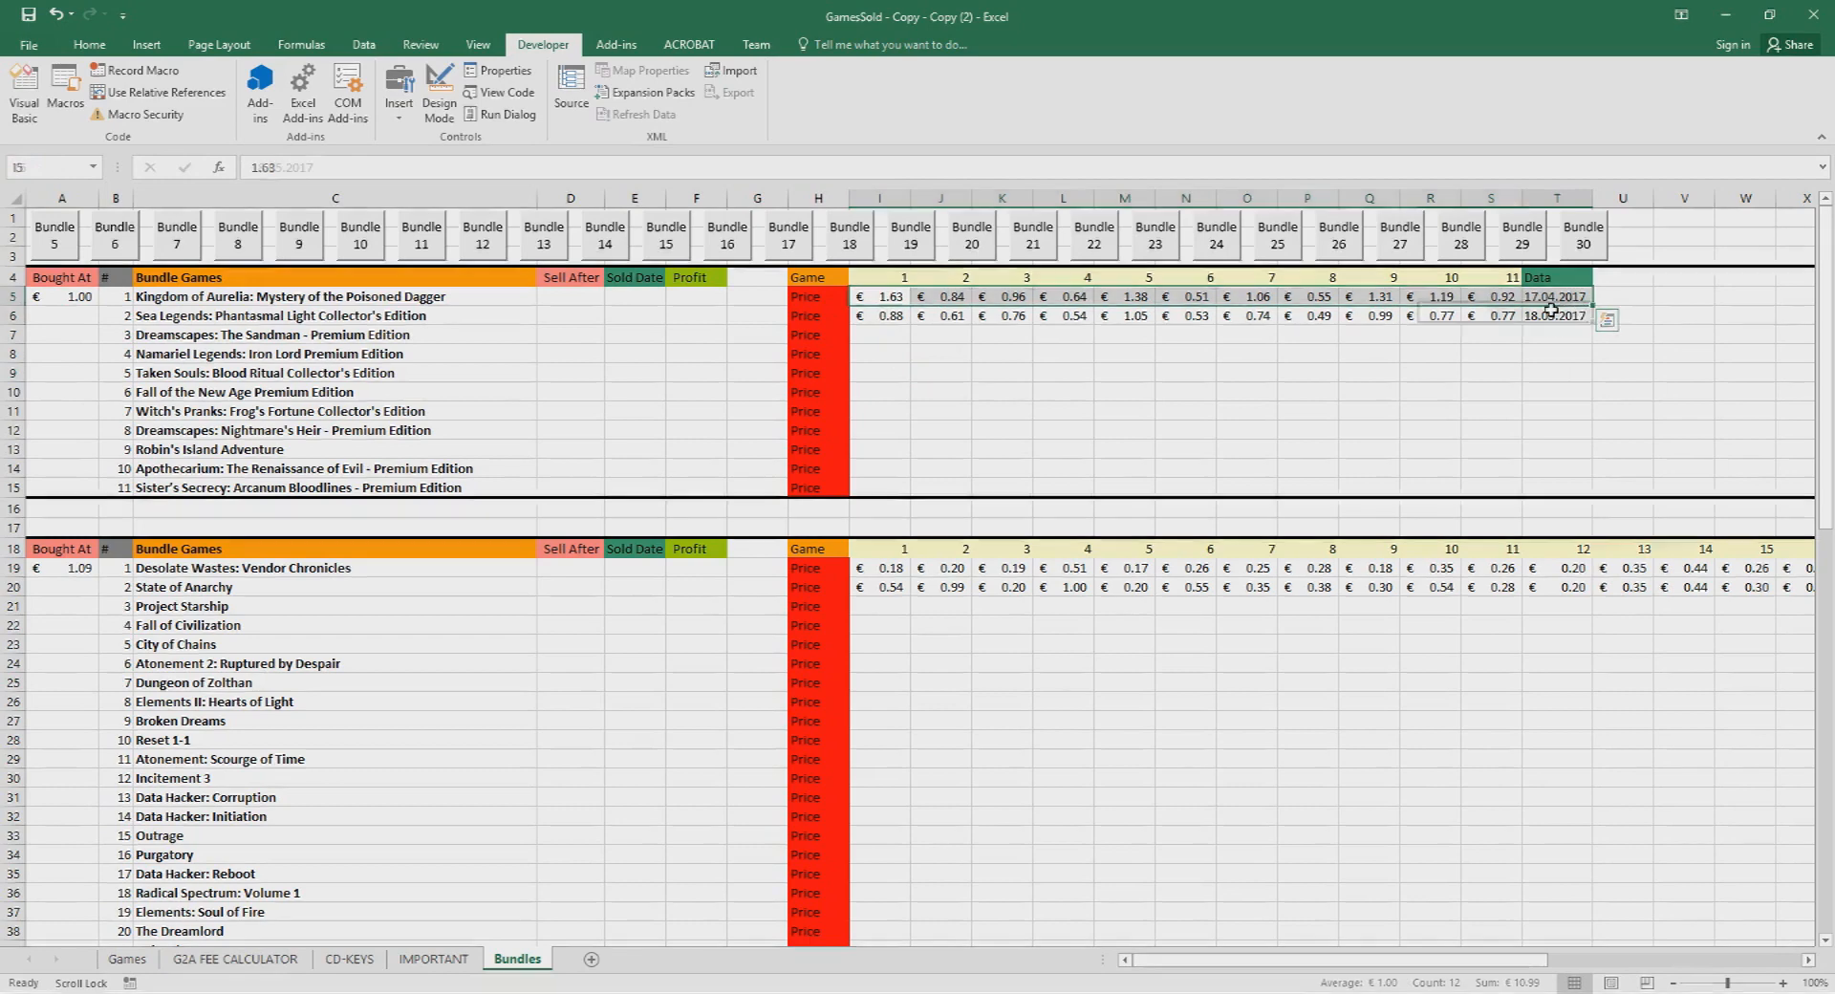
click(1556, 296)
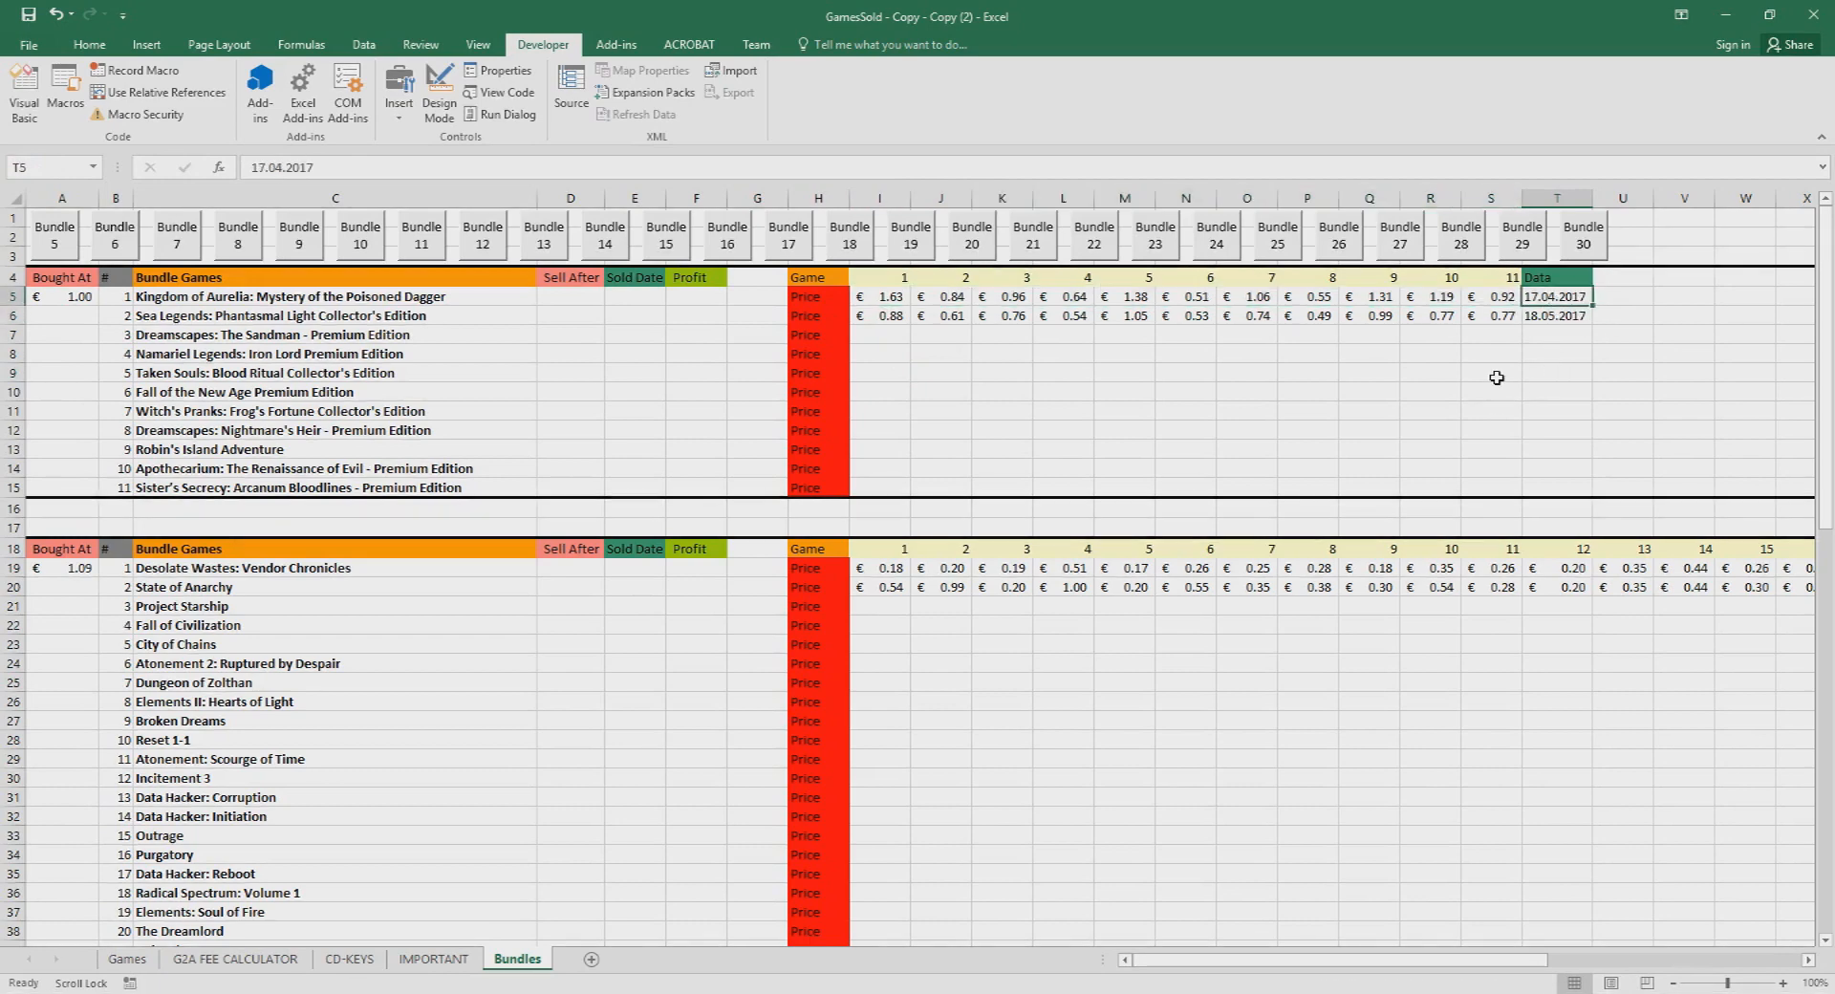
drag(889, 297, 1019, 296)
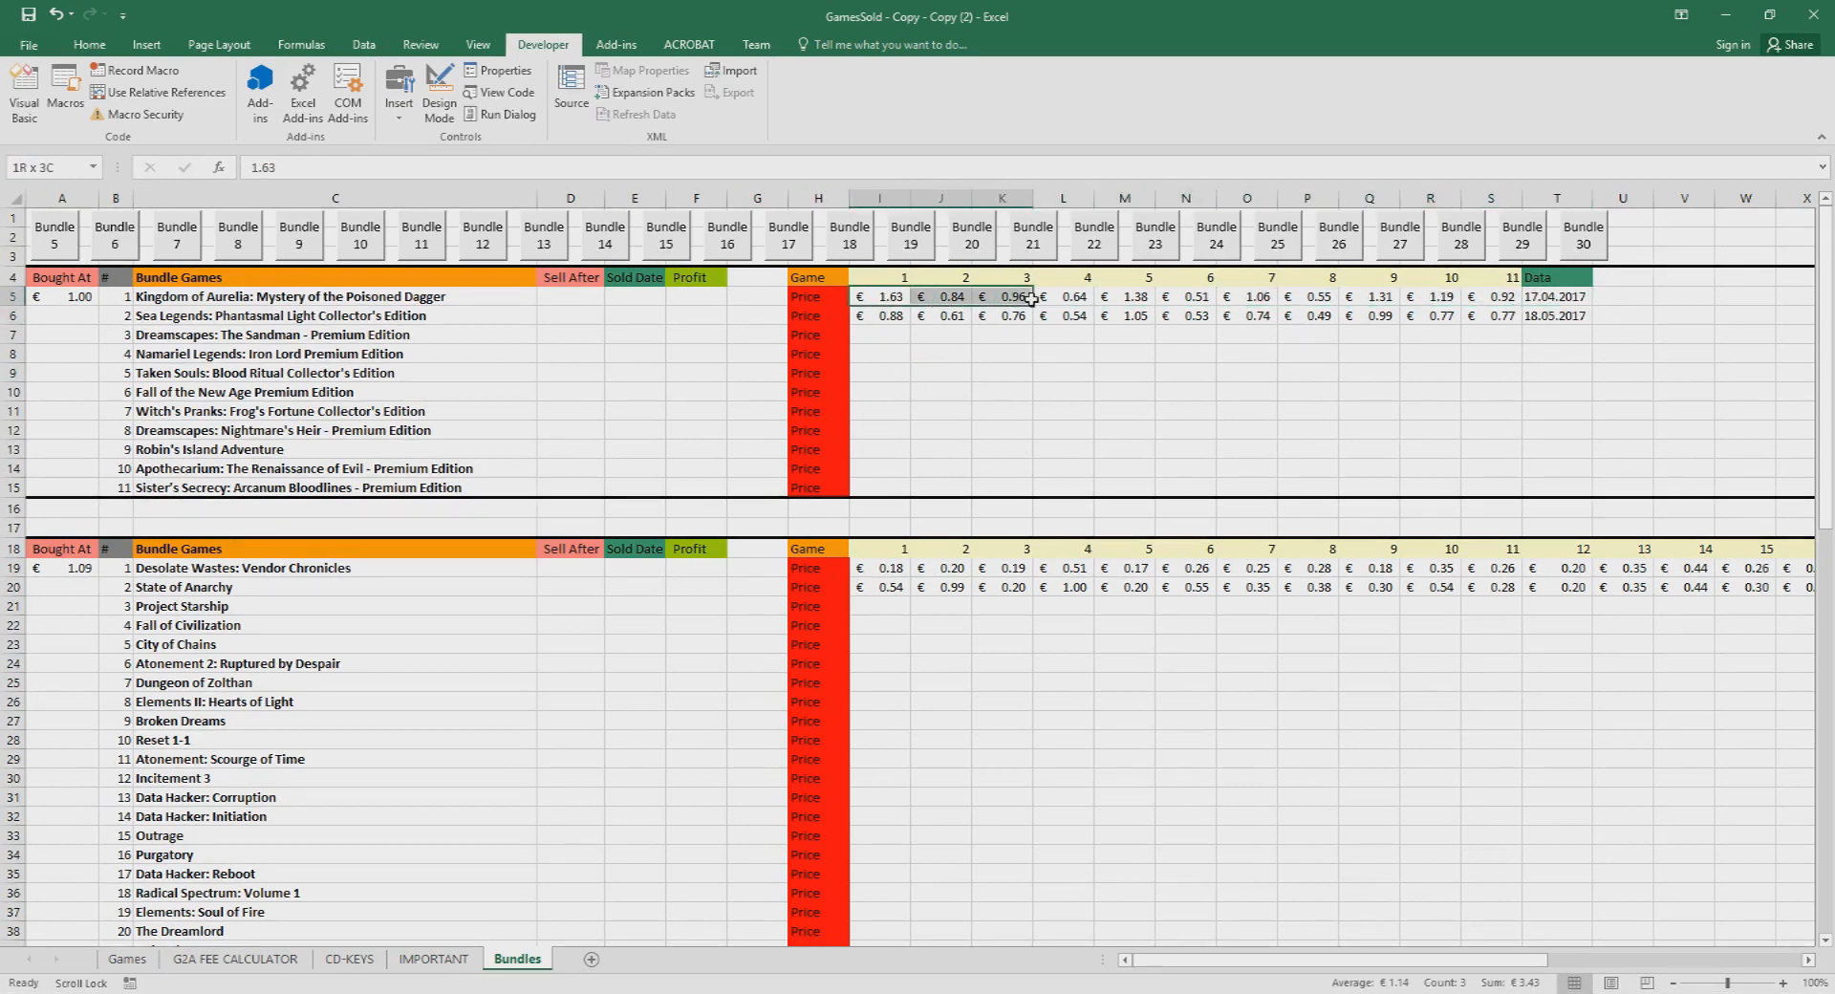
click(1000, 390)
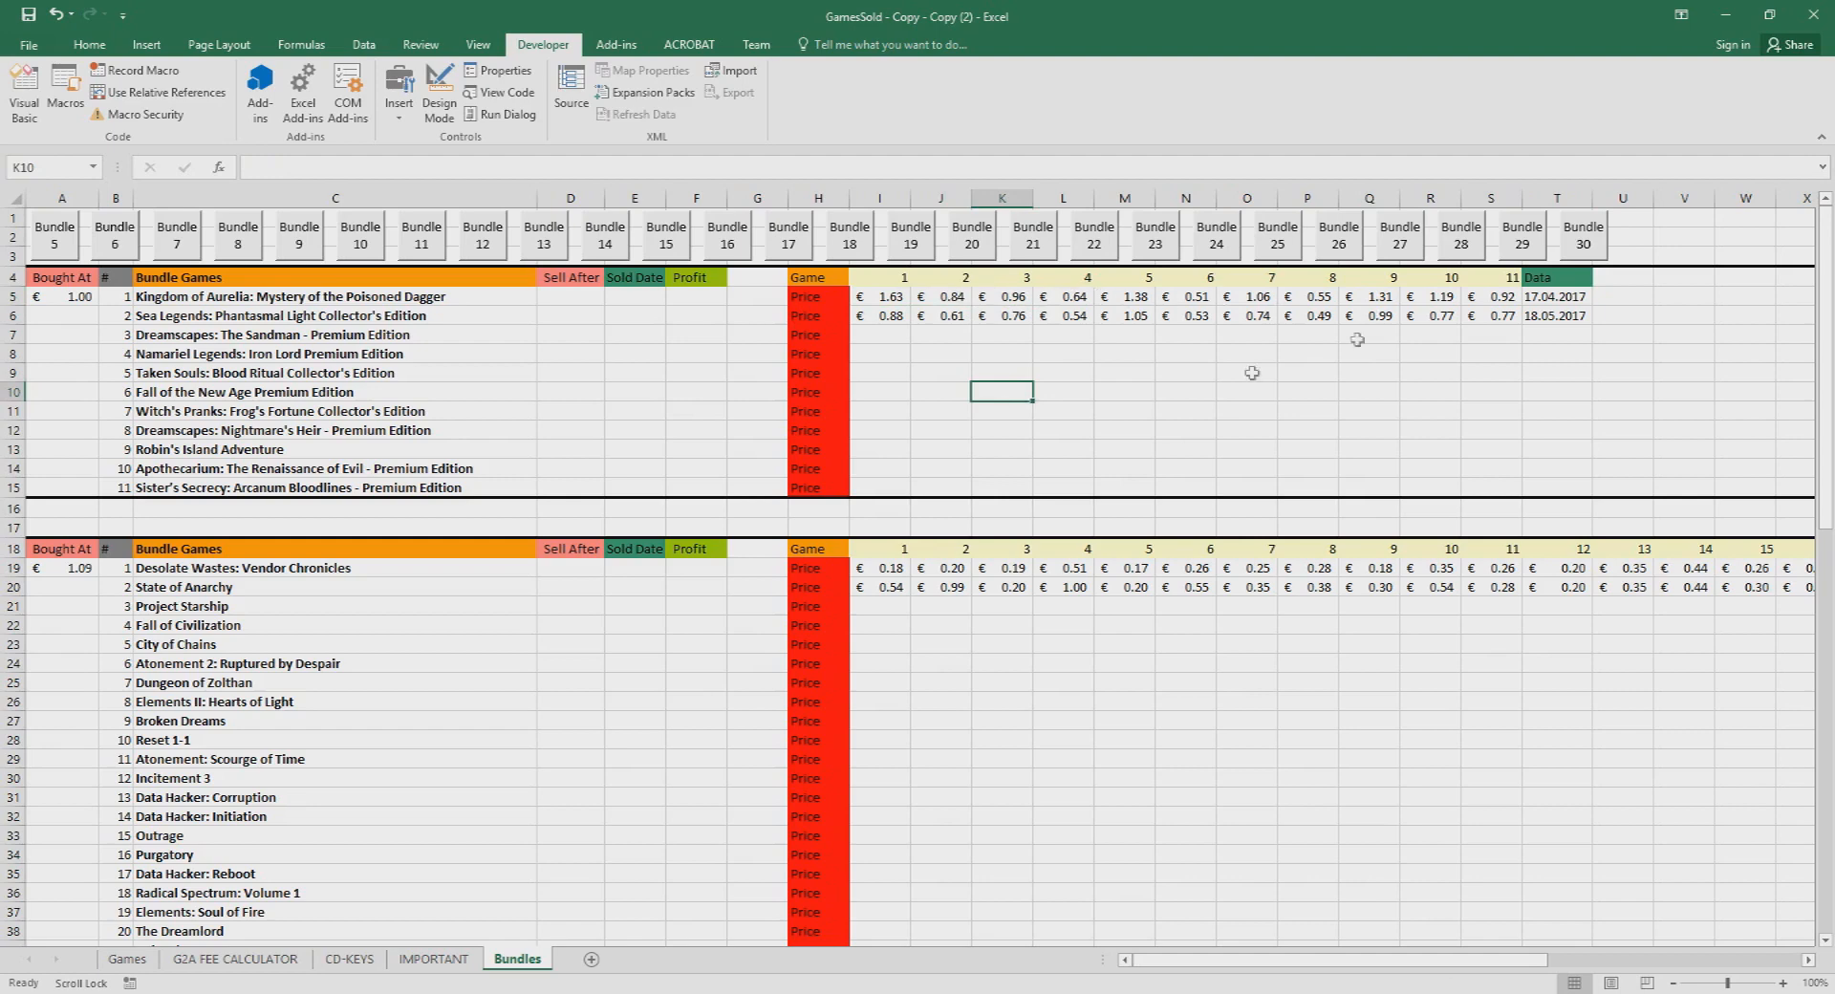
drag(879, 296, 1510, 315)
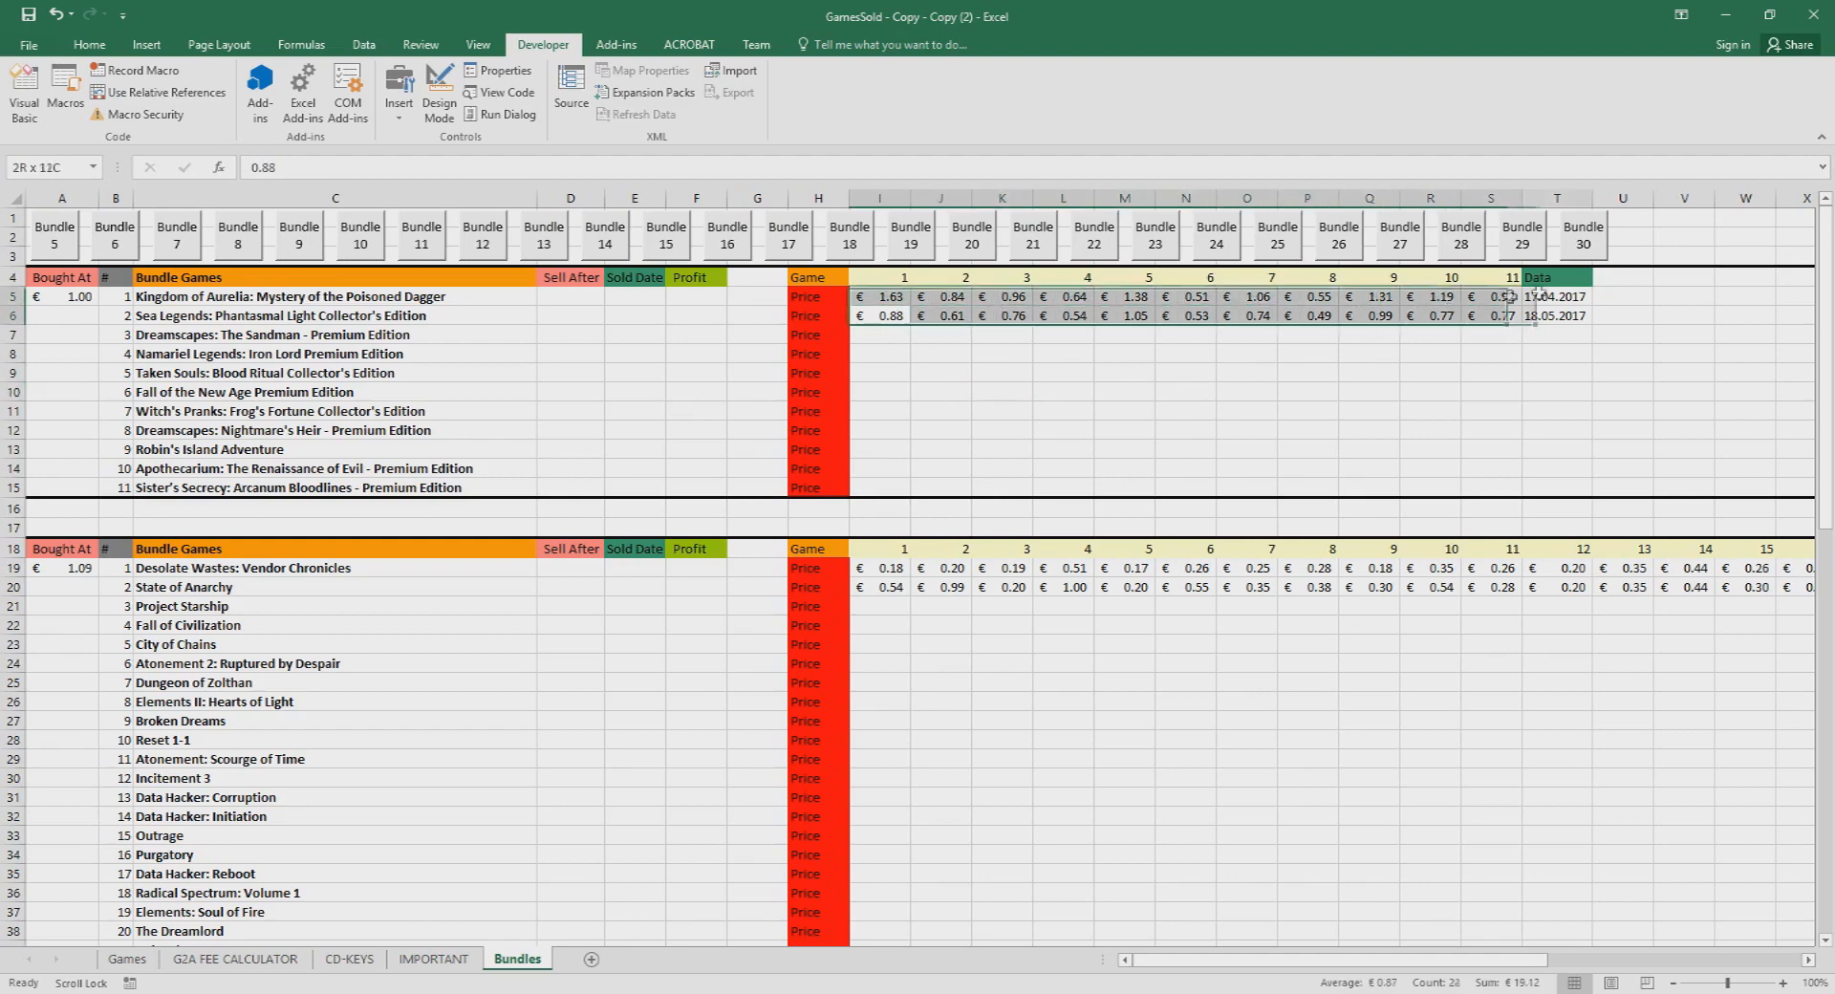
click(879, 353)
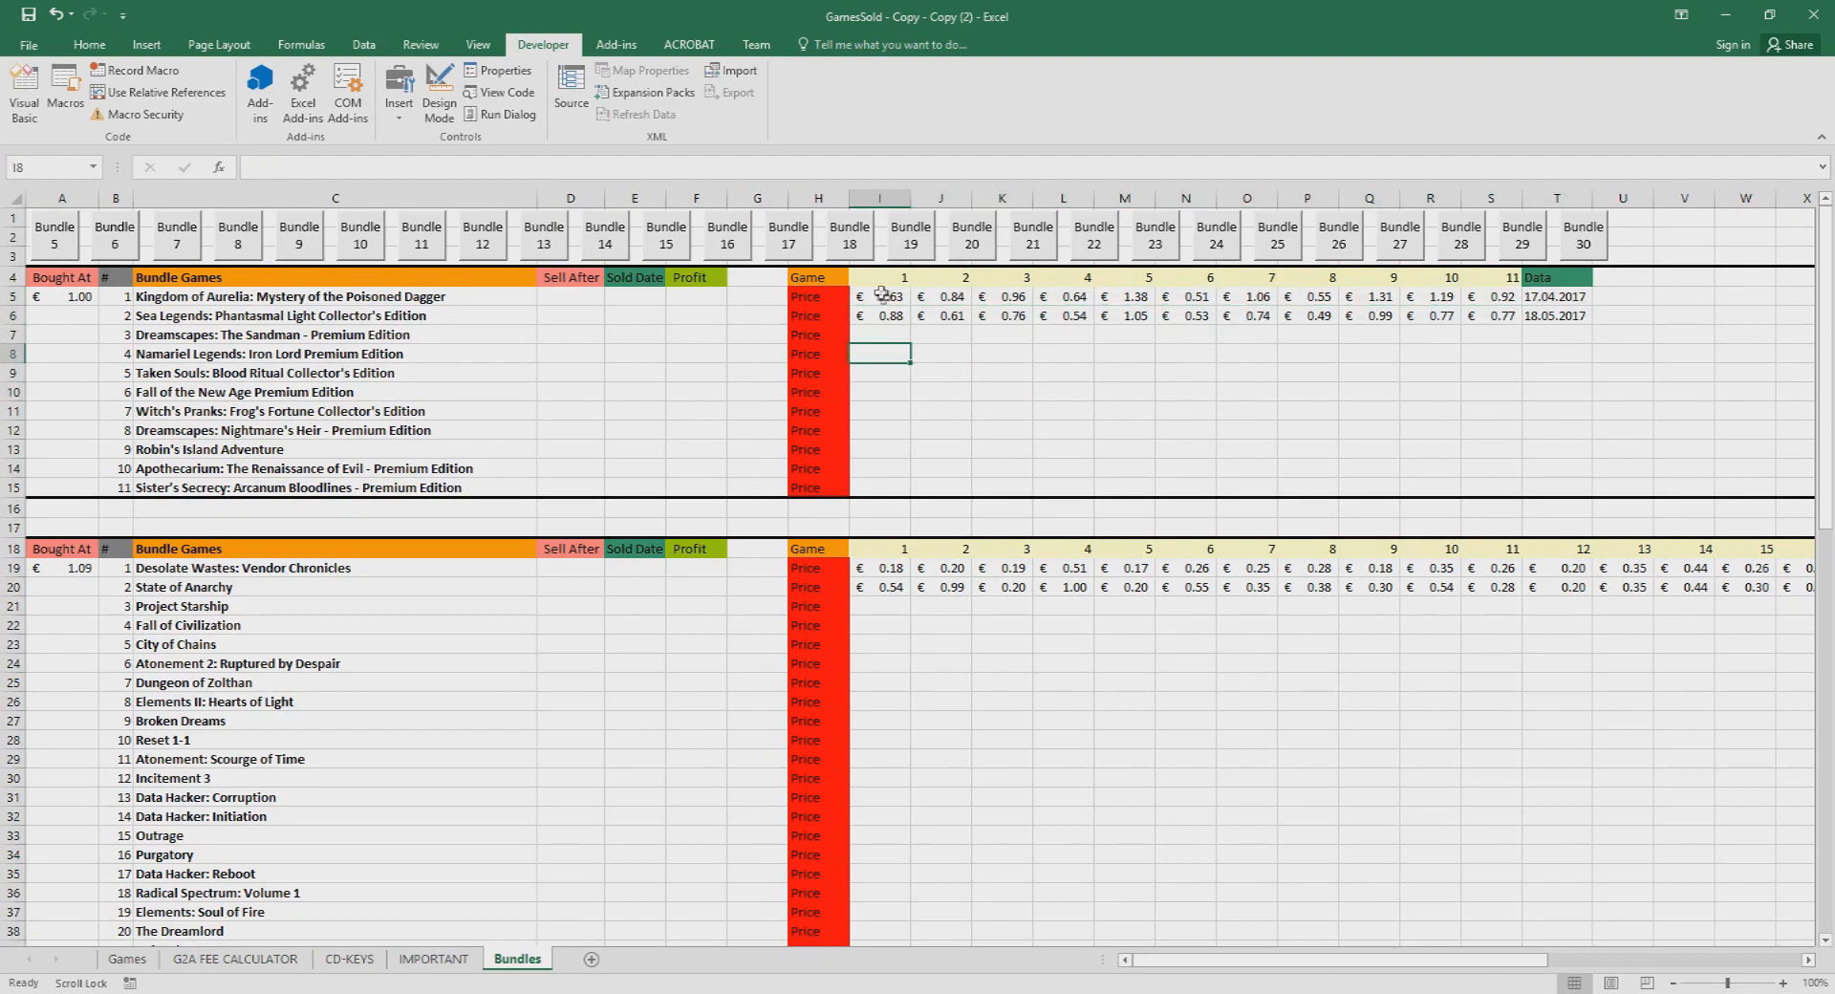
click(879, 297)
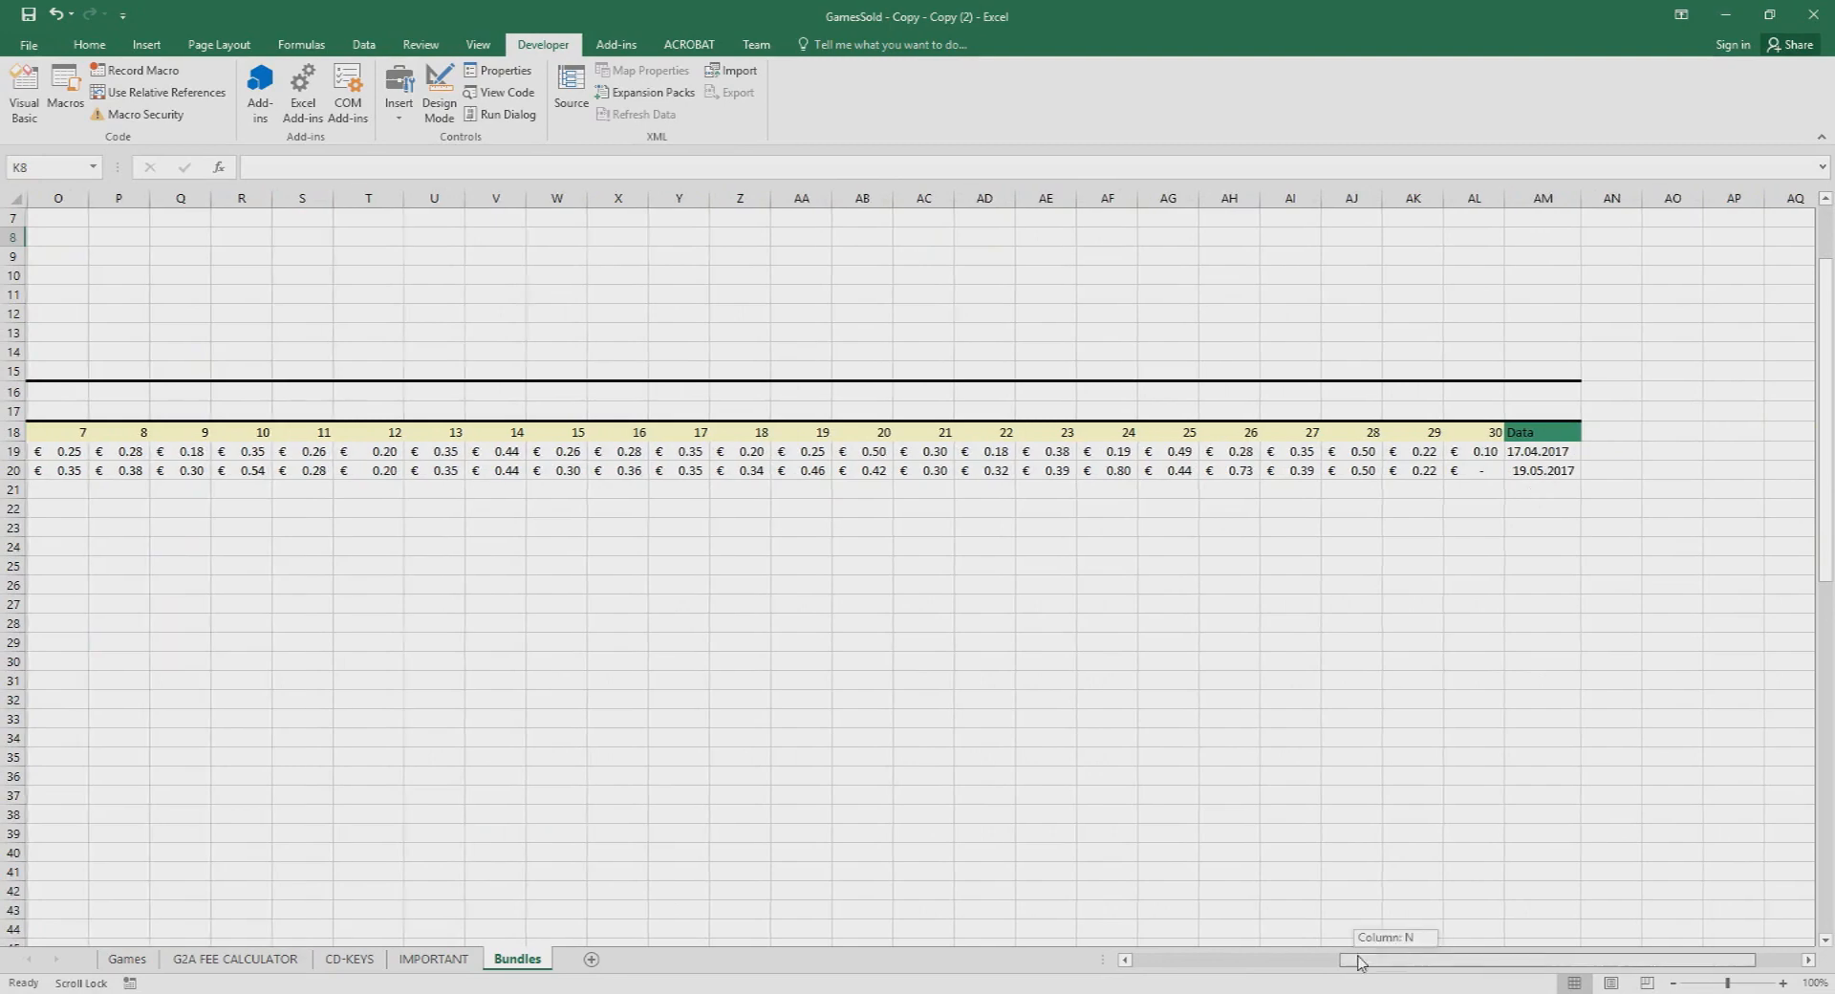
scroll(left, 3)
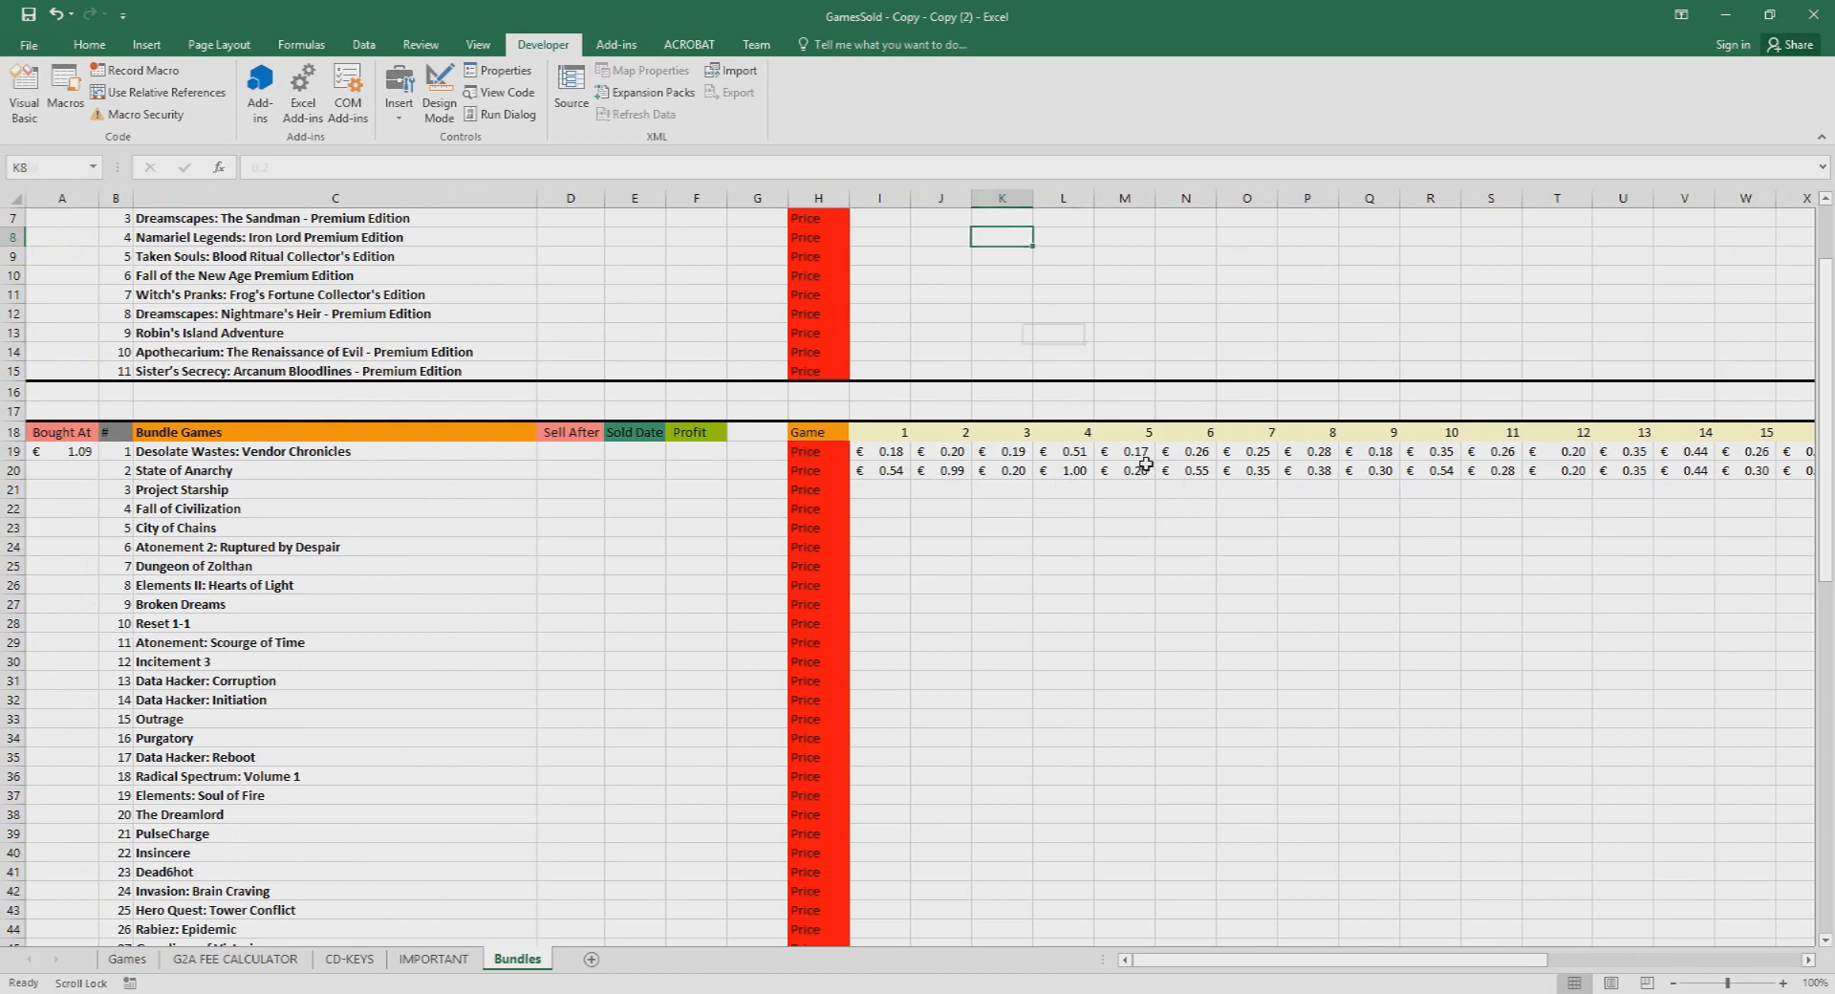
click(1124, 470)
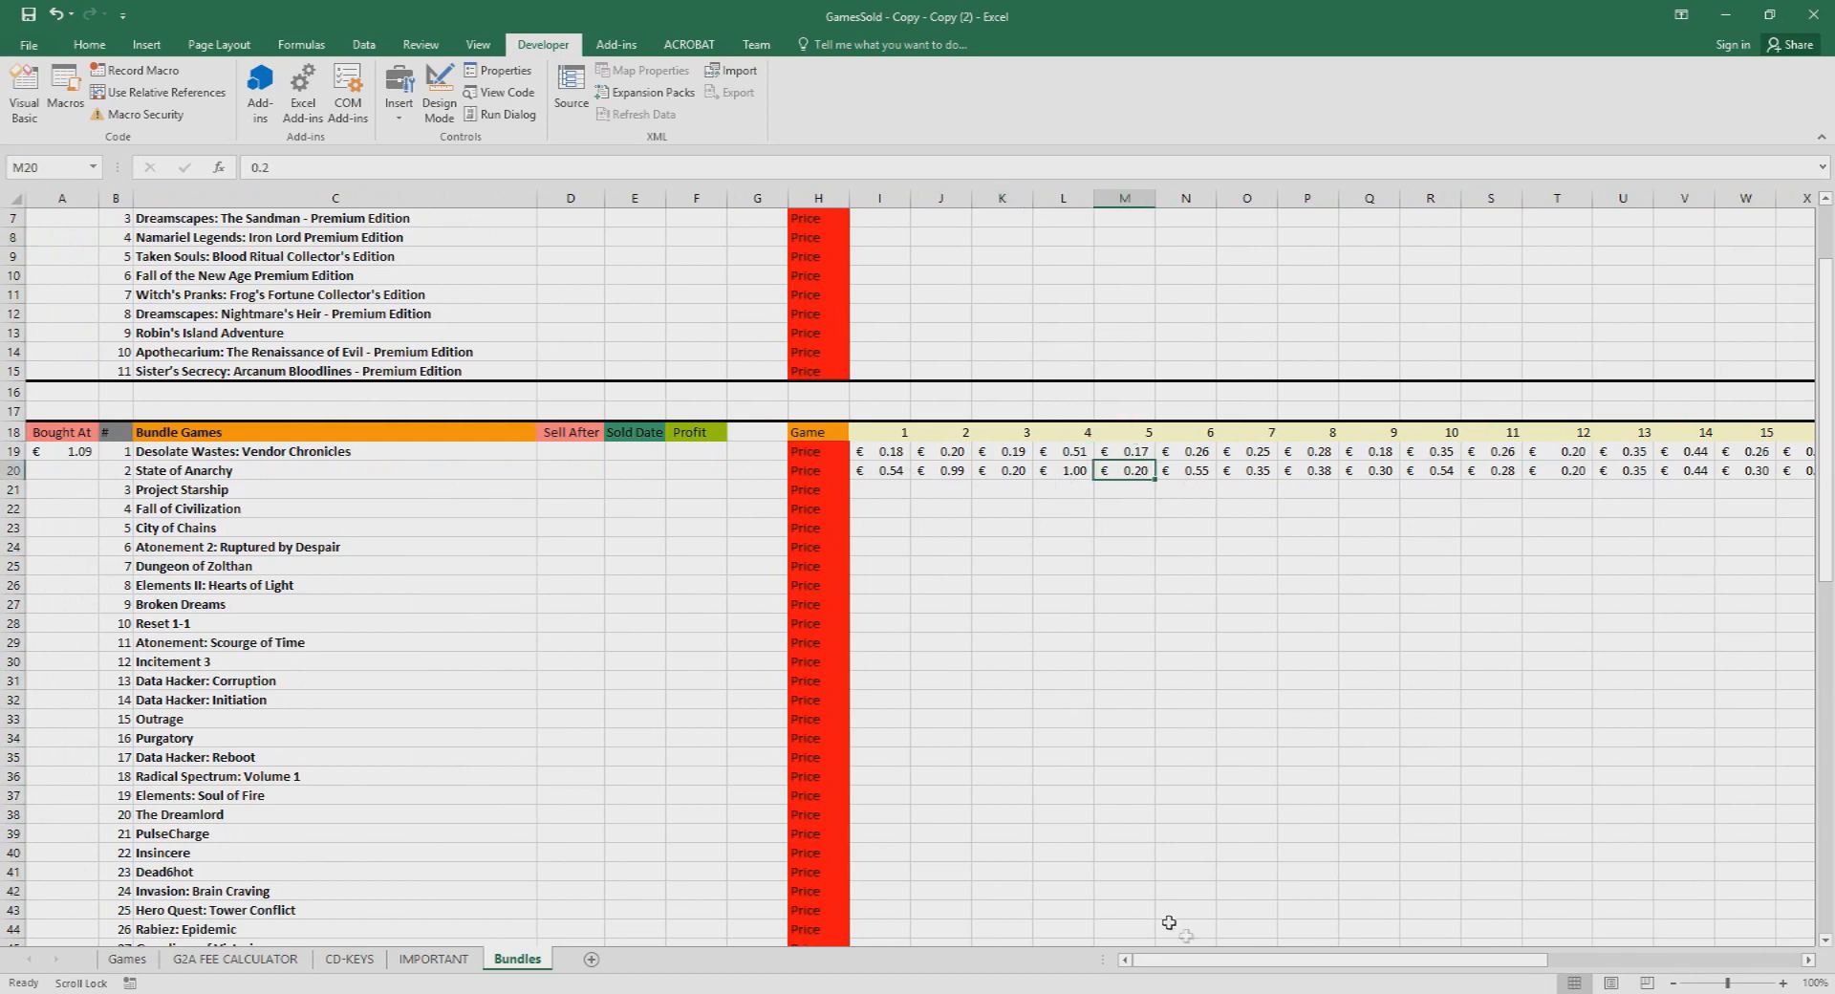
mouse_move(1058, 949)
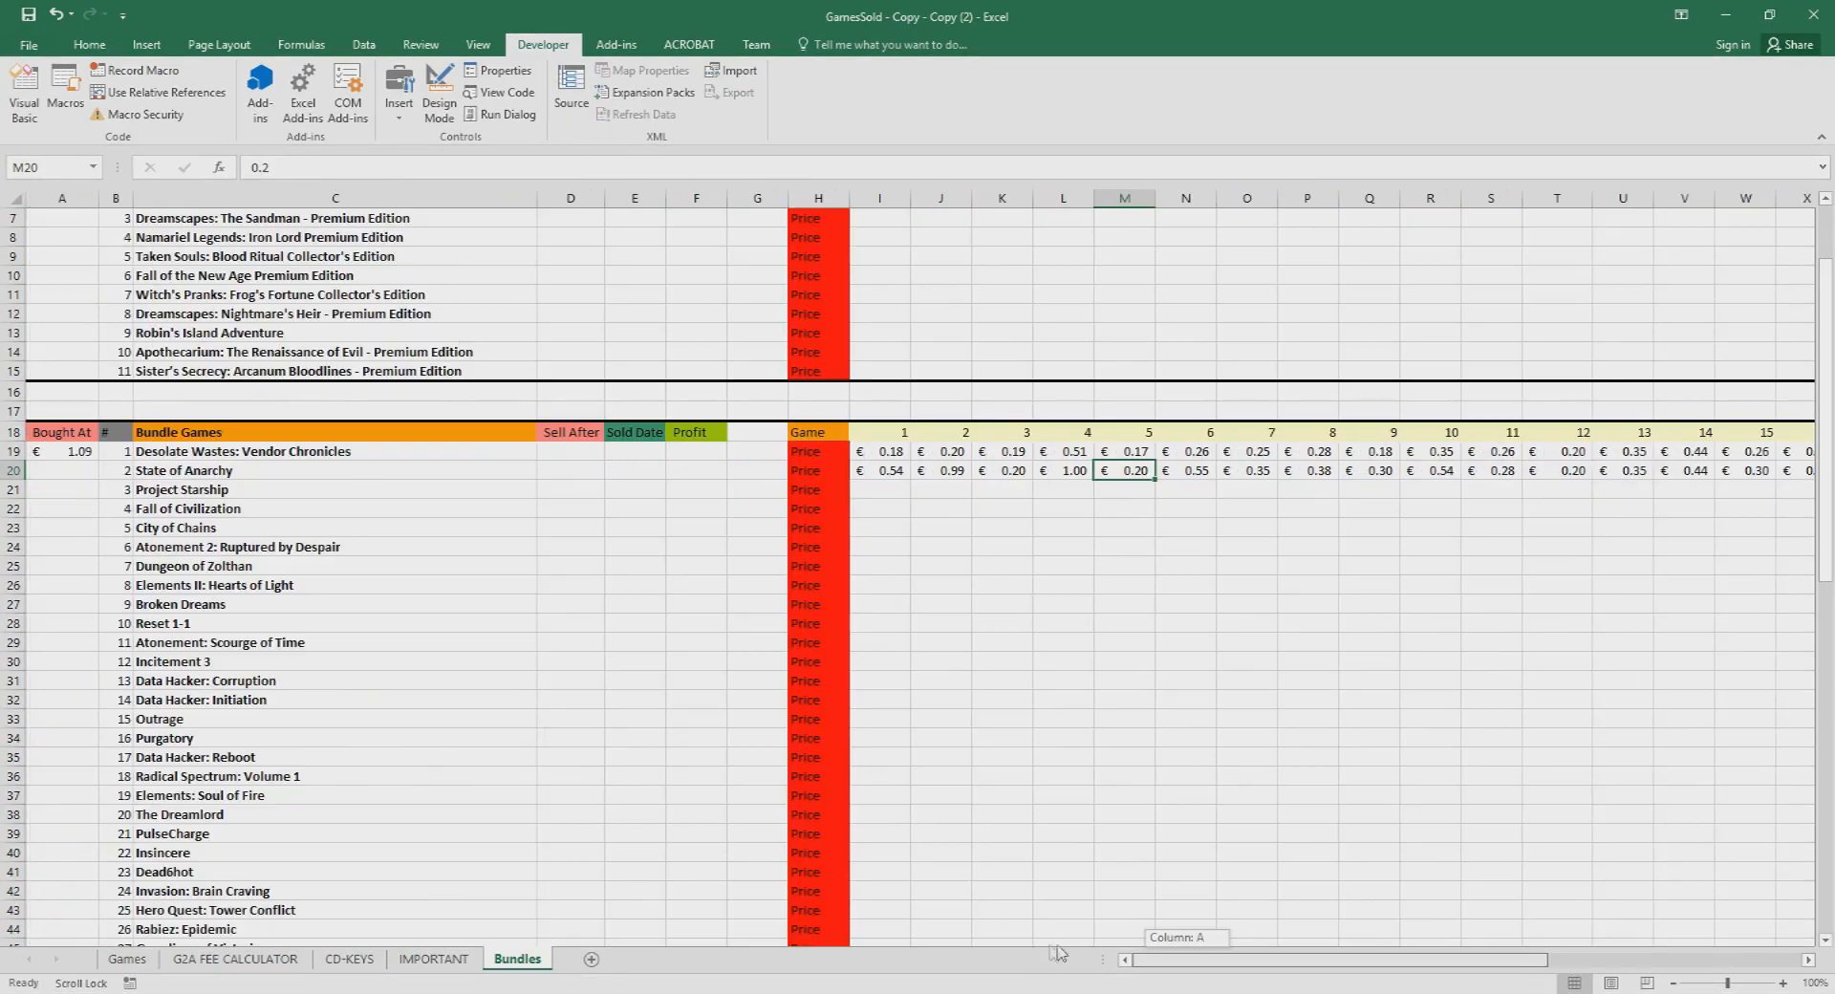
scroll(down, 3)
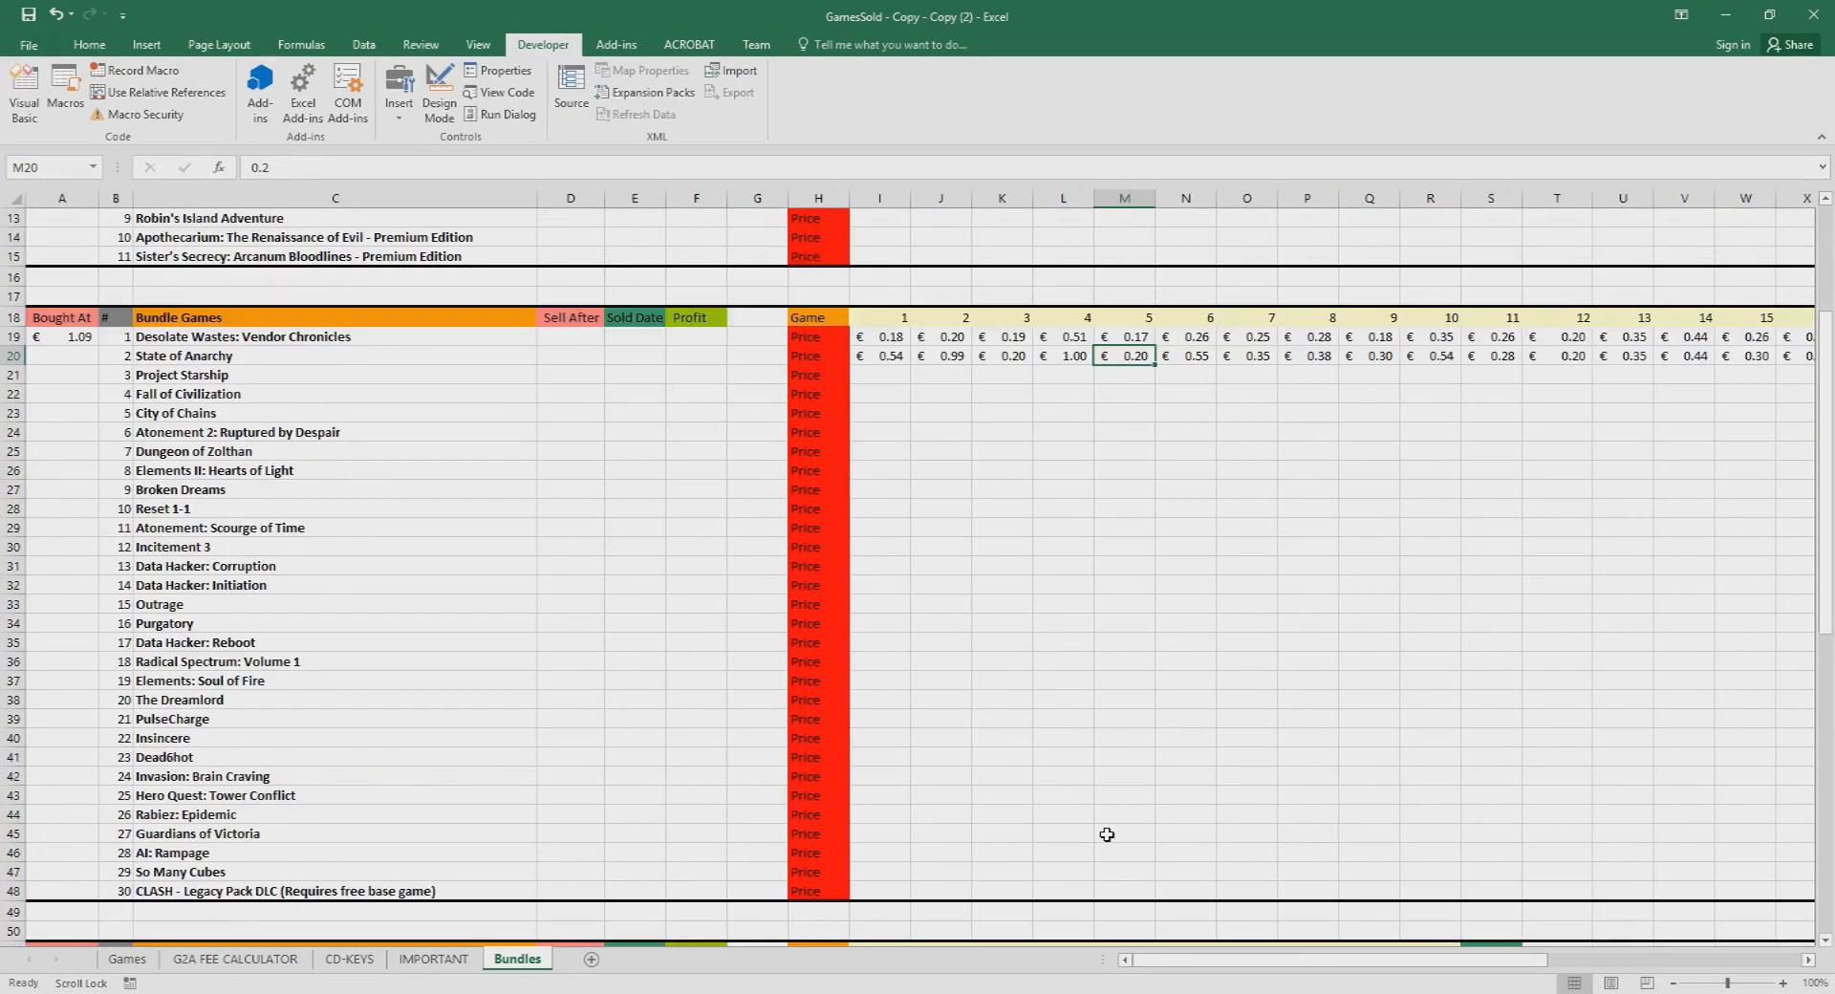
scroll(down, 3)
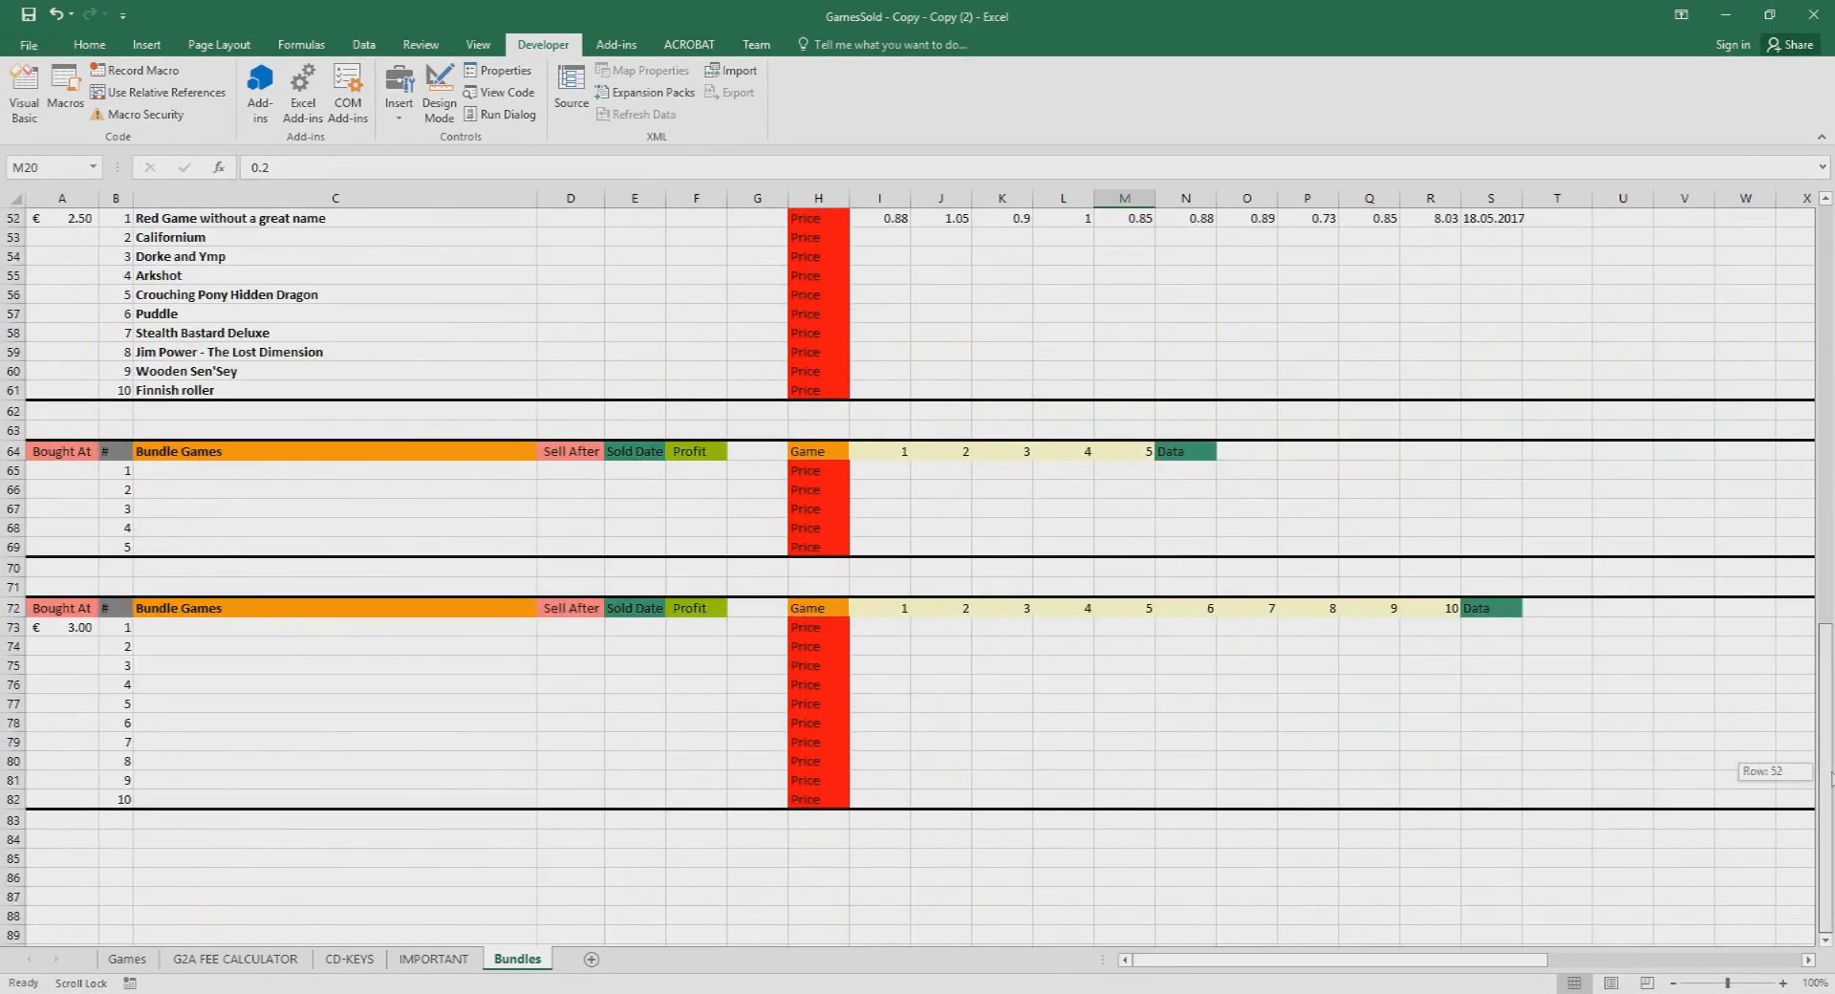
scroll(up, 3)
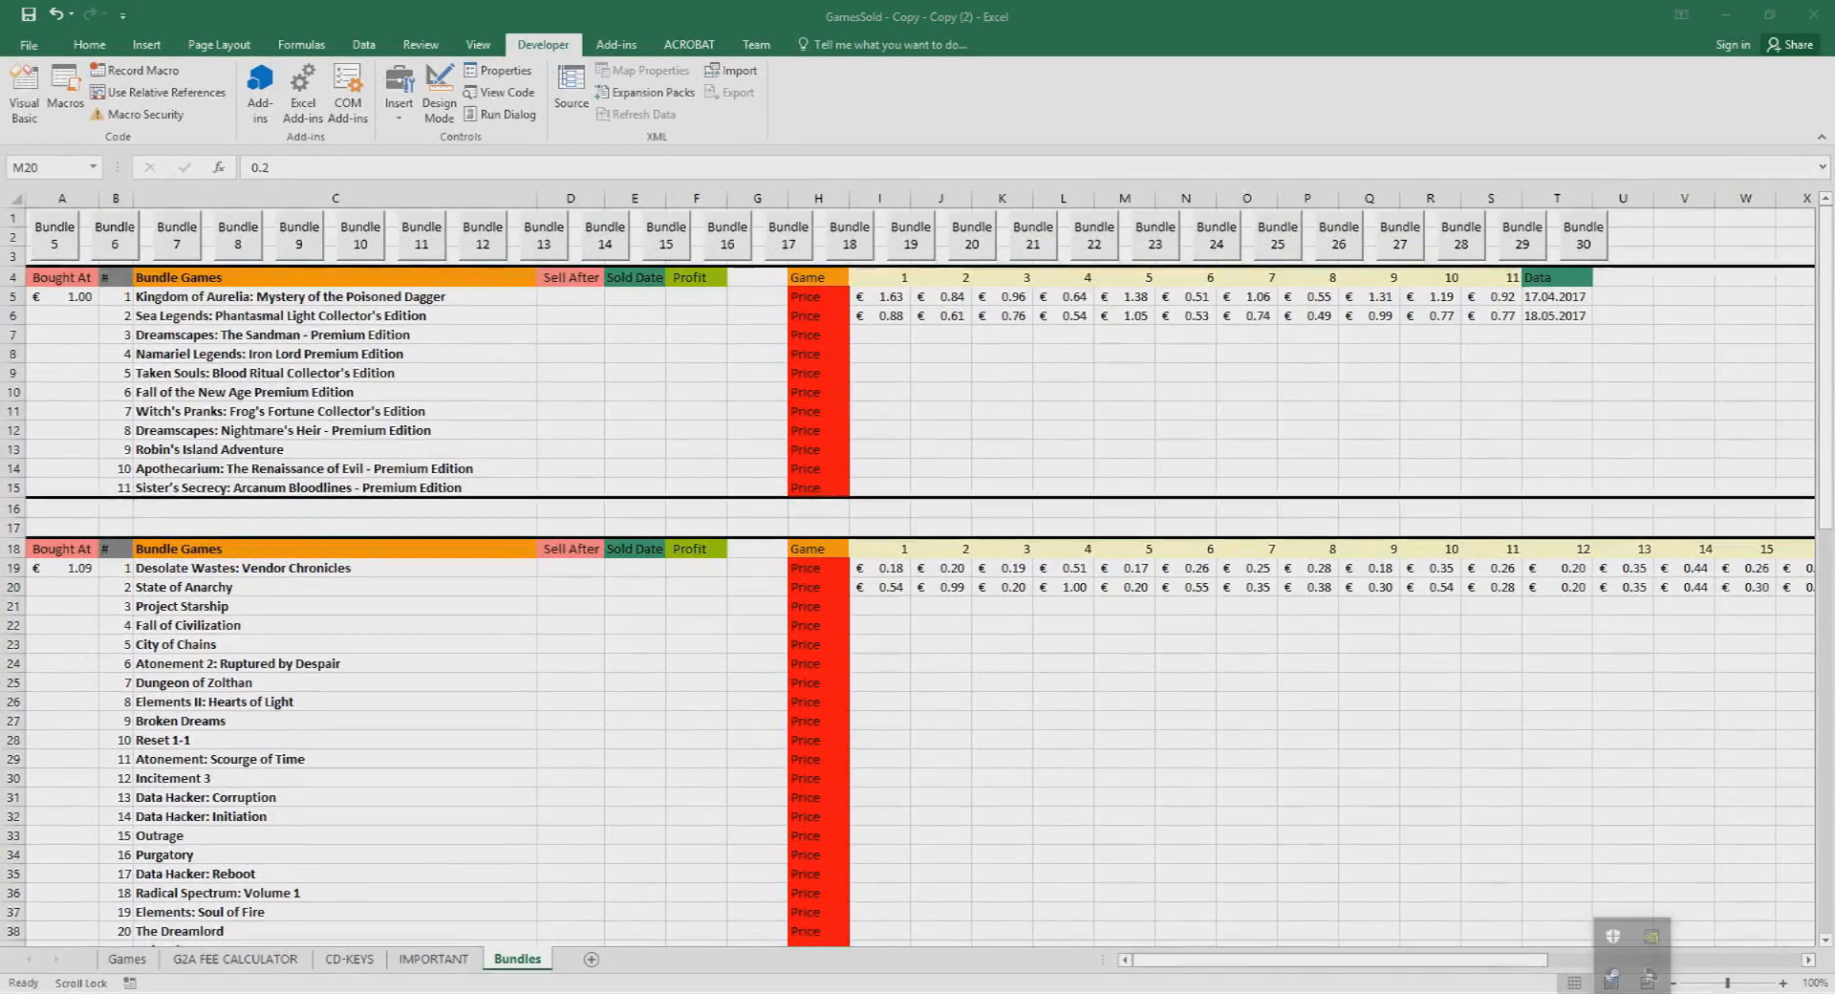
click(1124, 586)
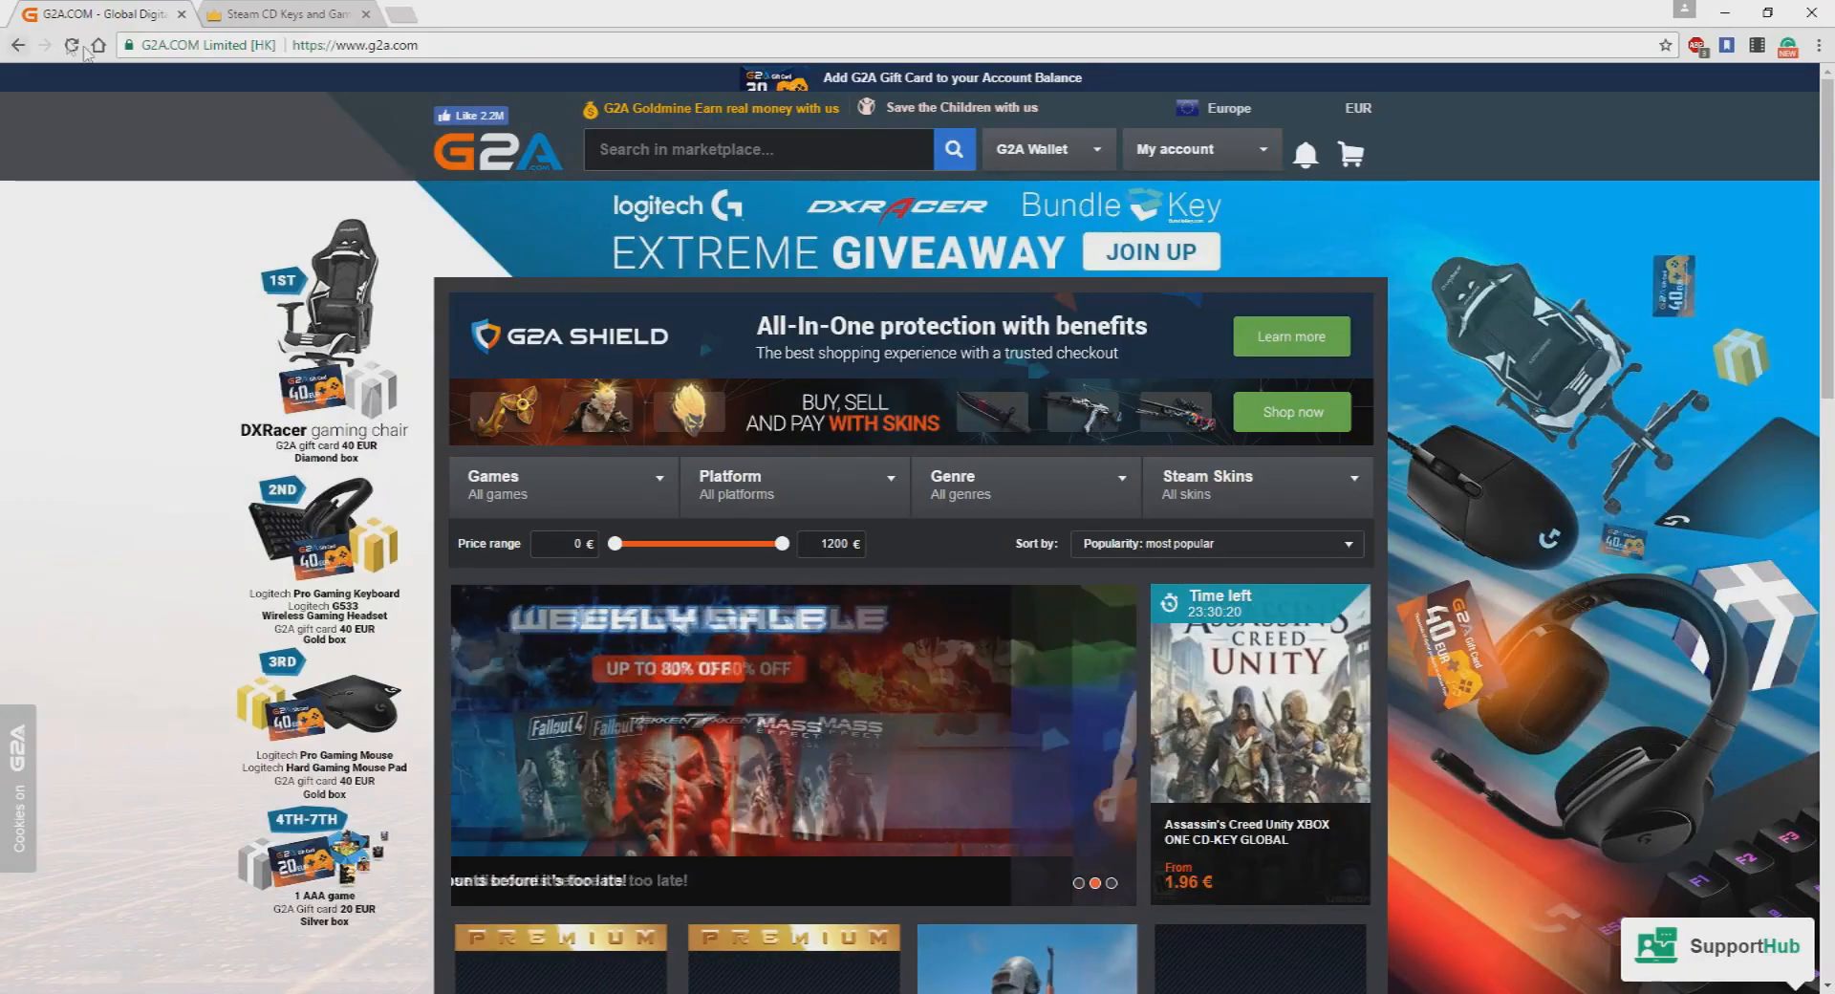
click(1035, 149)
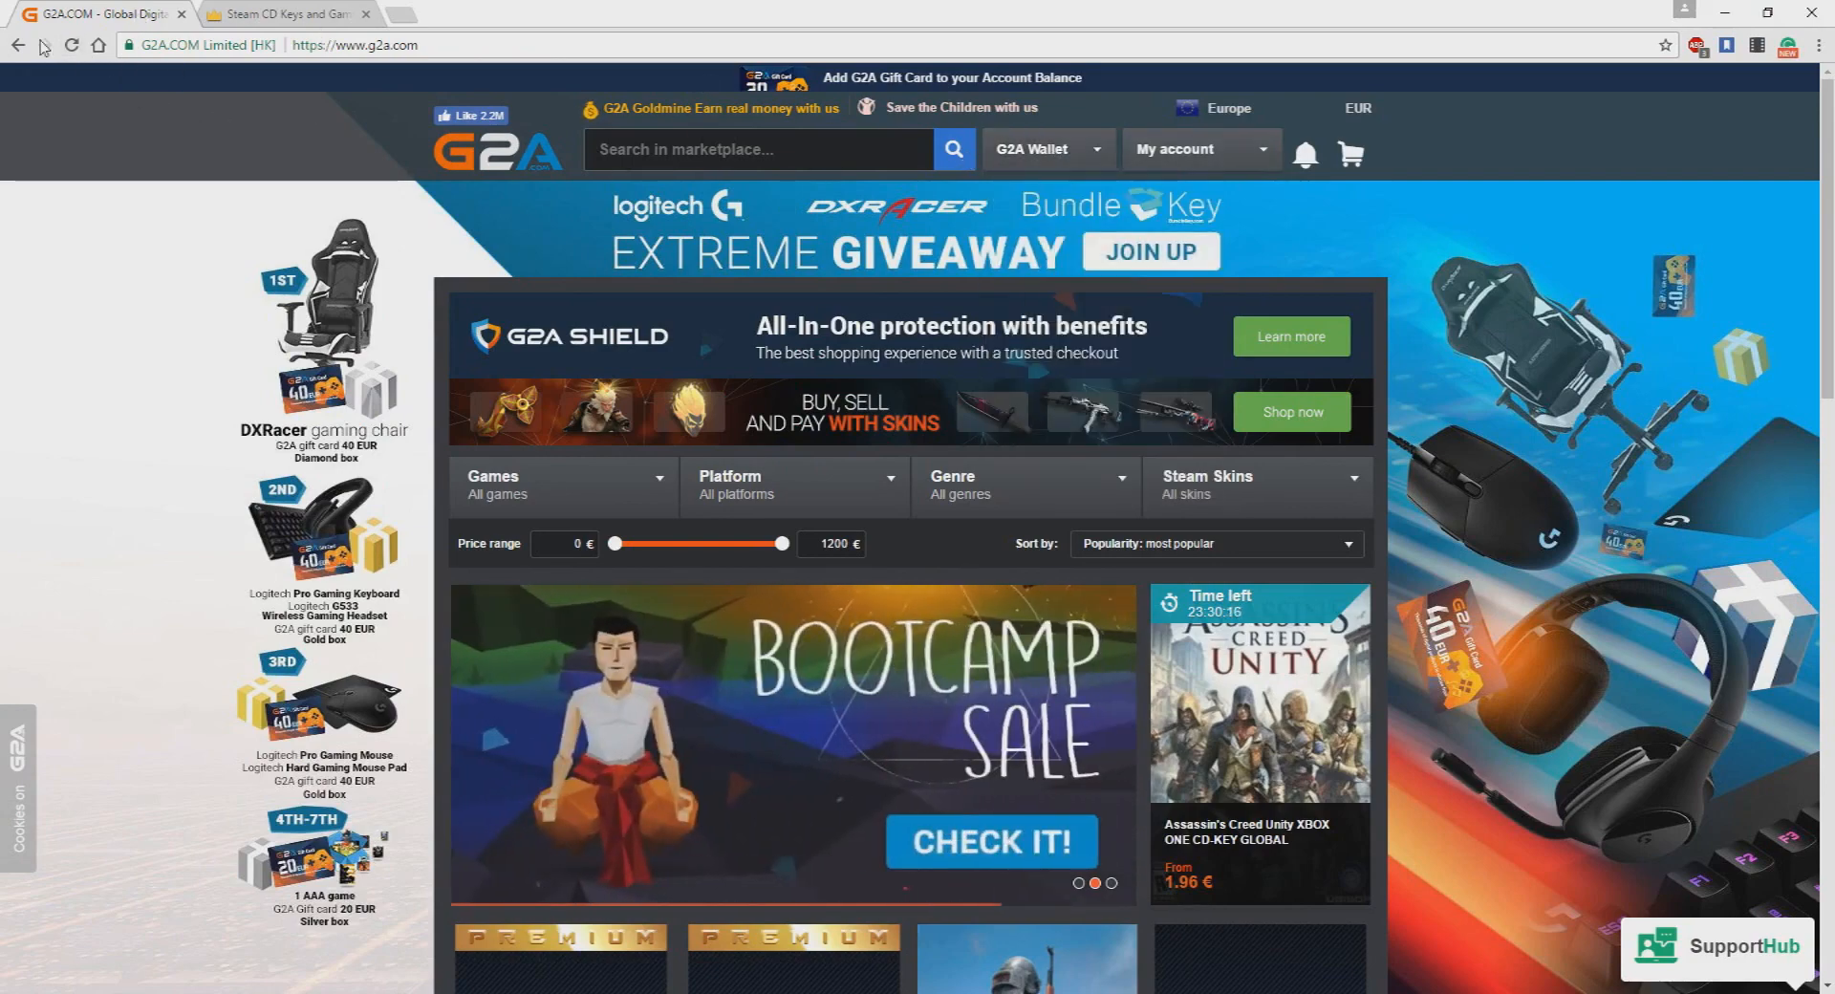
click(1036, 149)
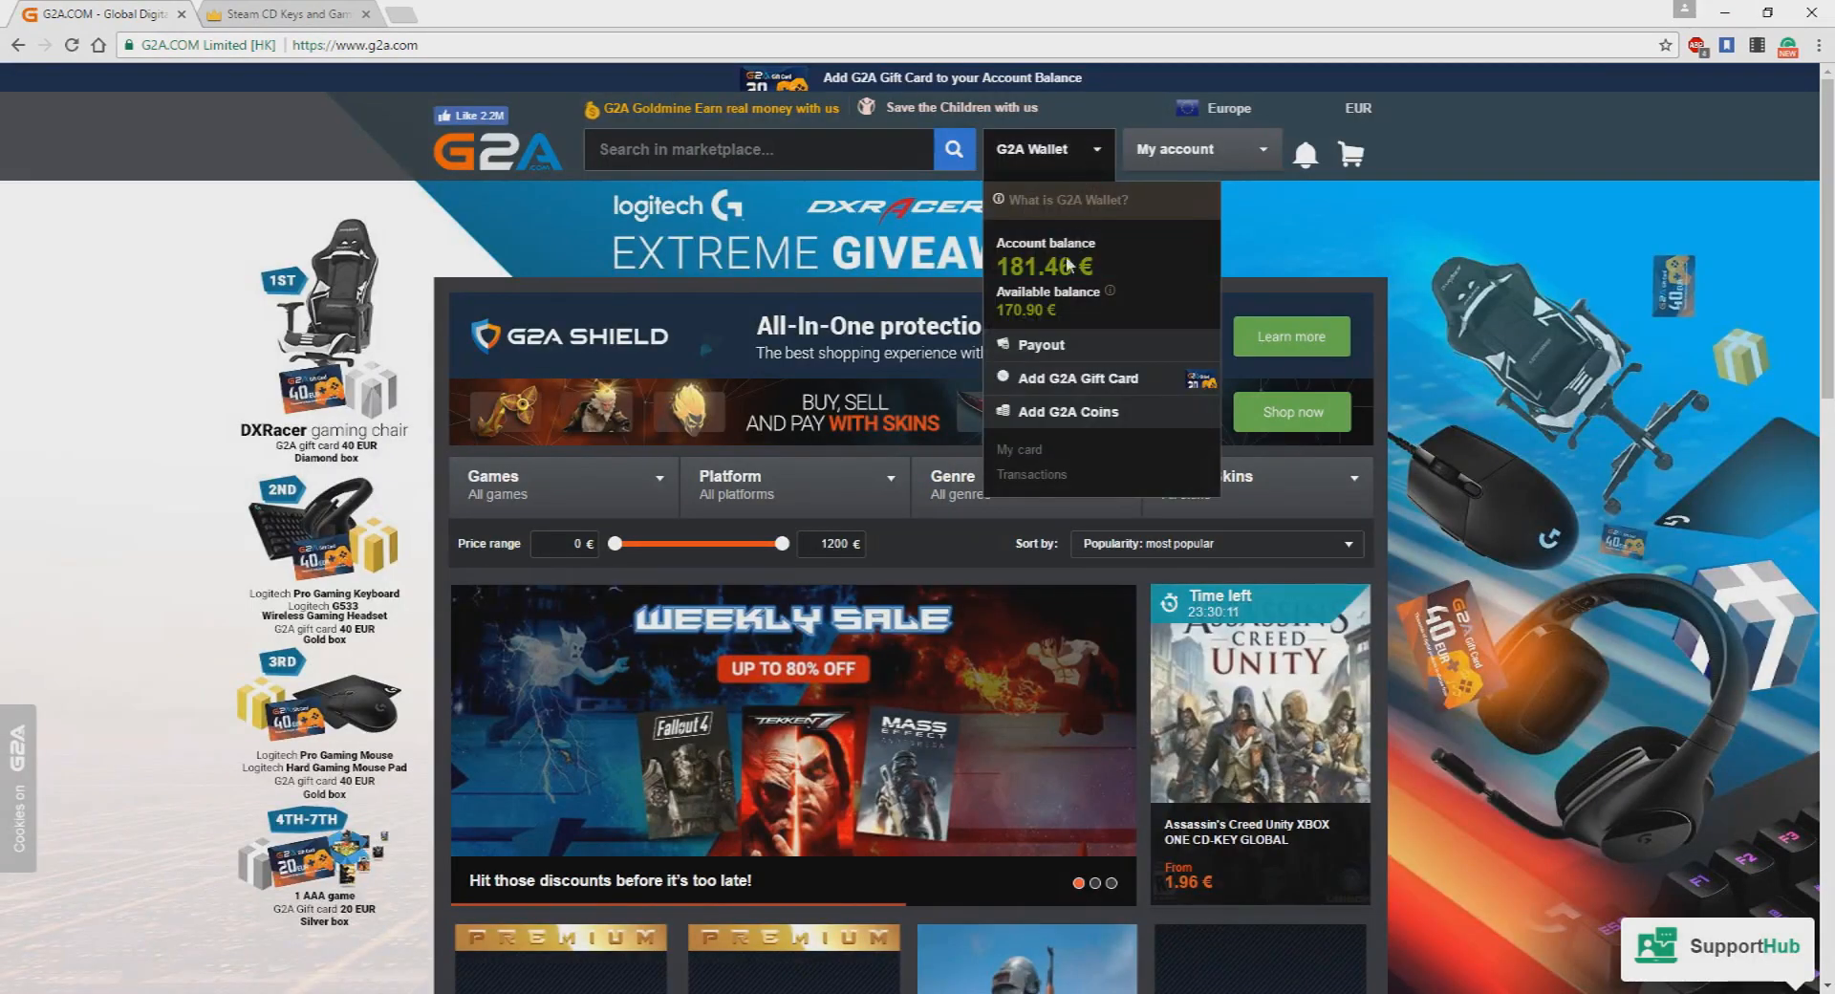
click(1039, 149)
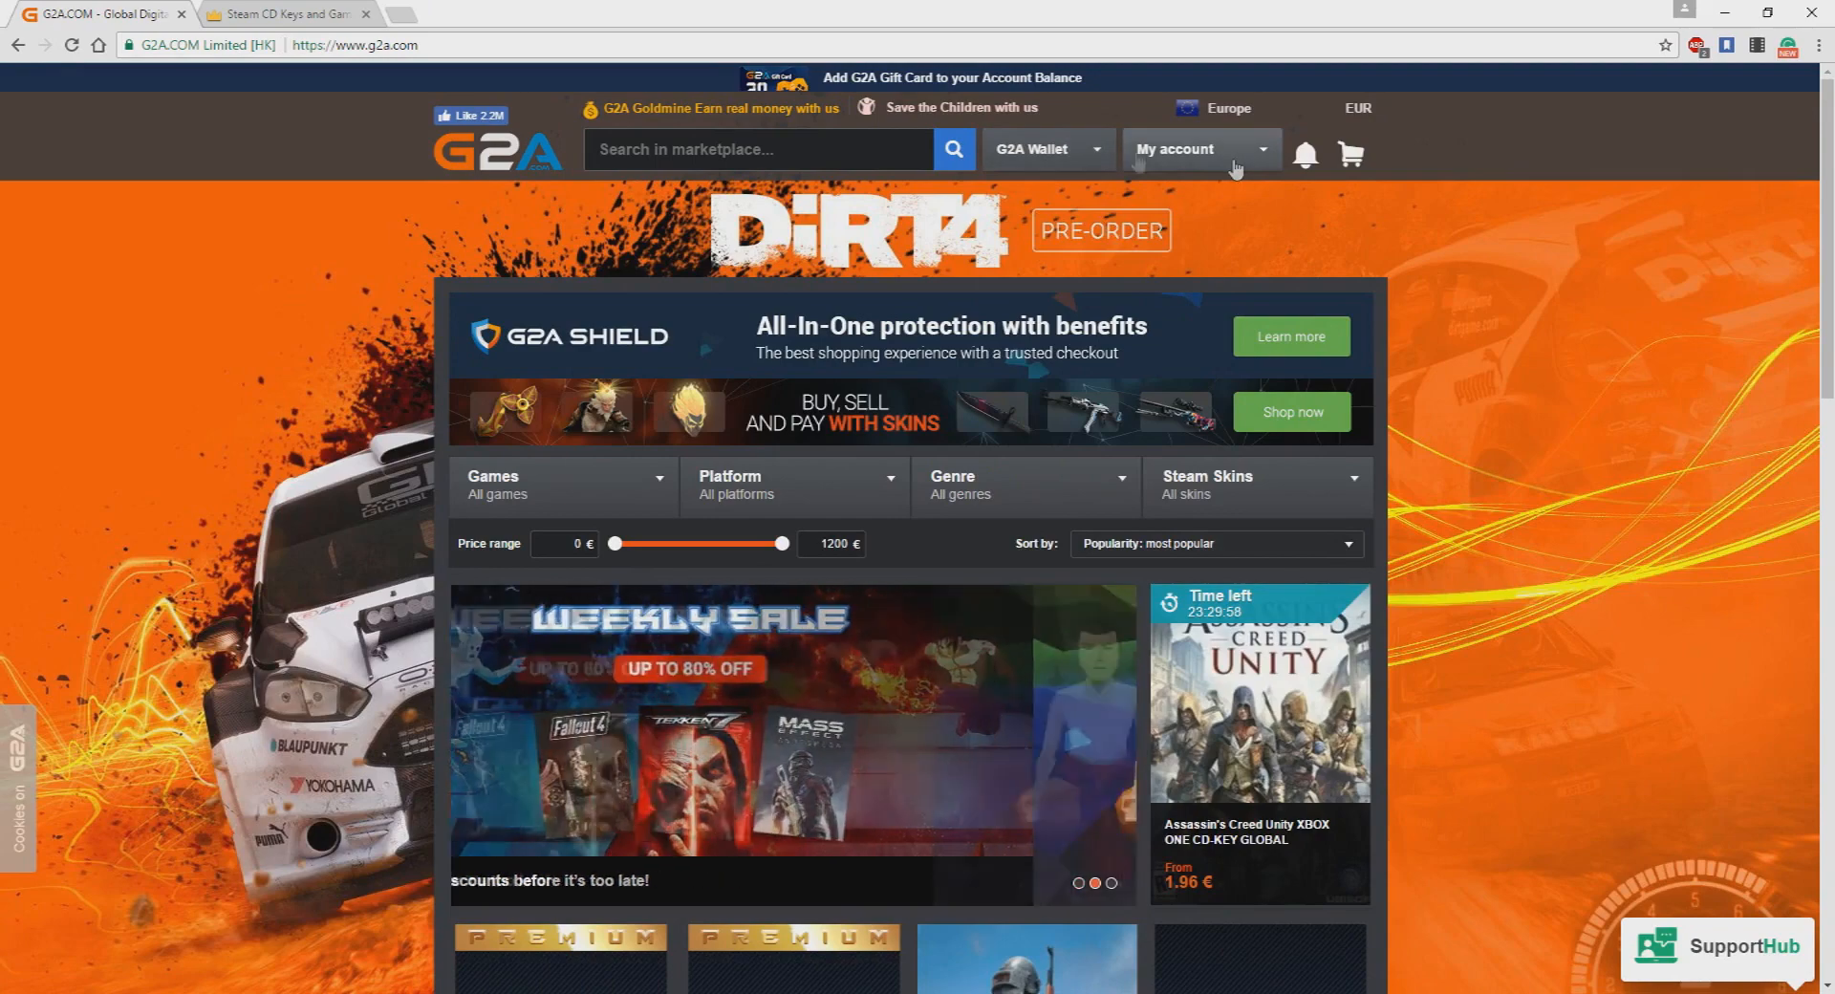
click(71, 44)
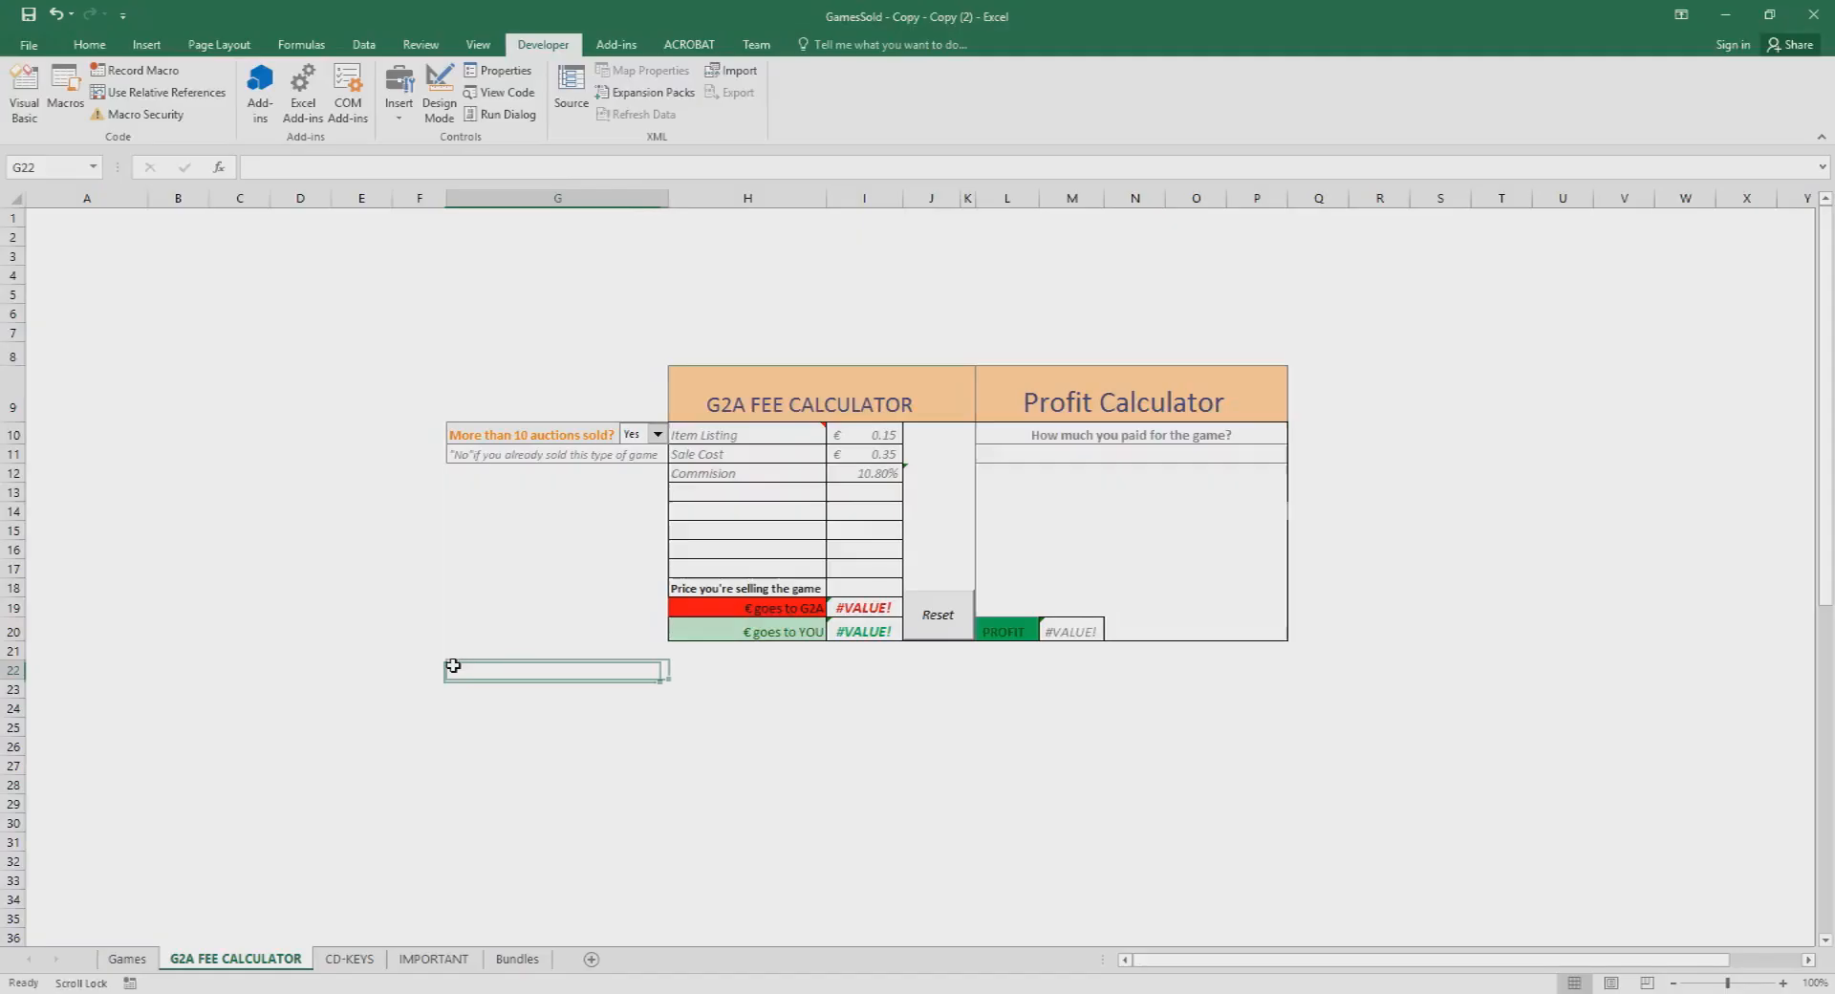
Step: Select an empty cell on the G2A FEE CALCULATOR sheet before shrinking the window
click(361, 727)
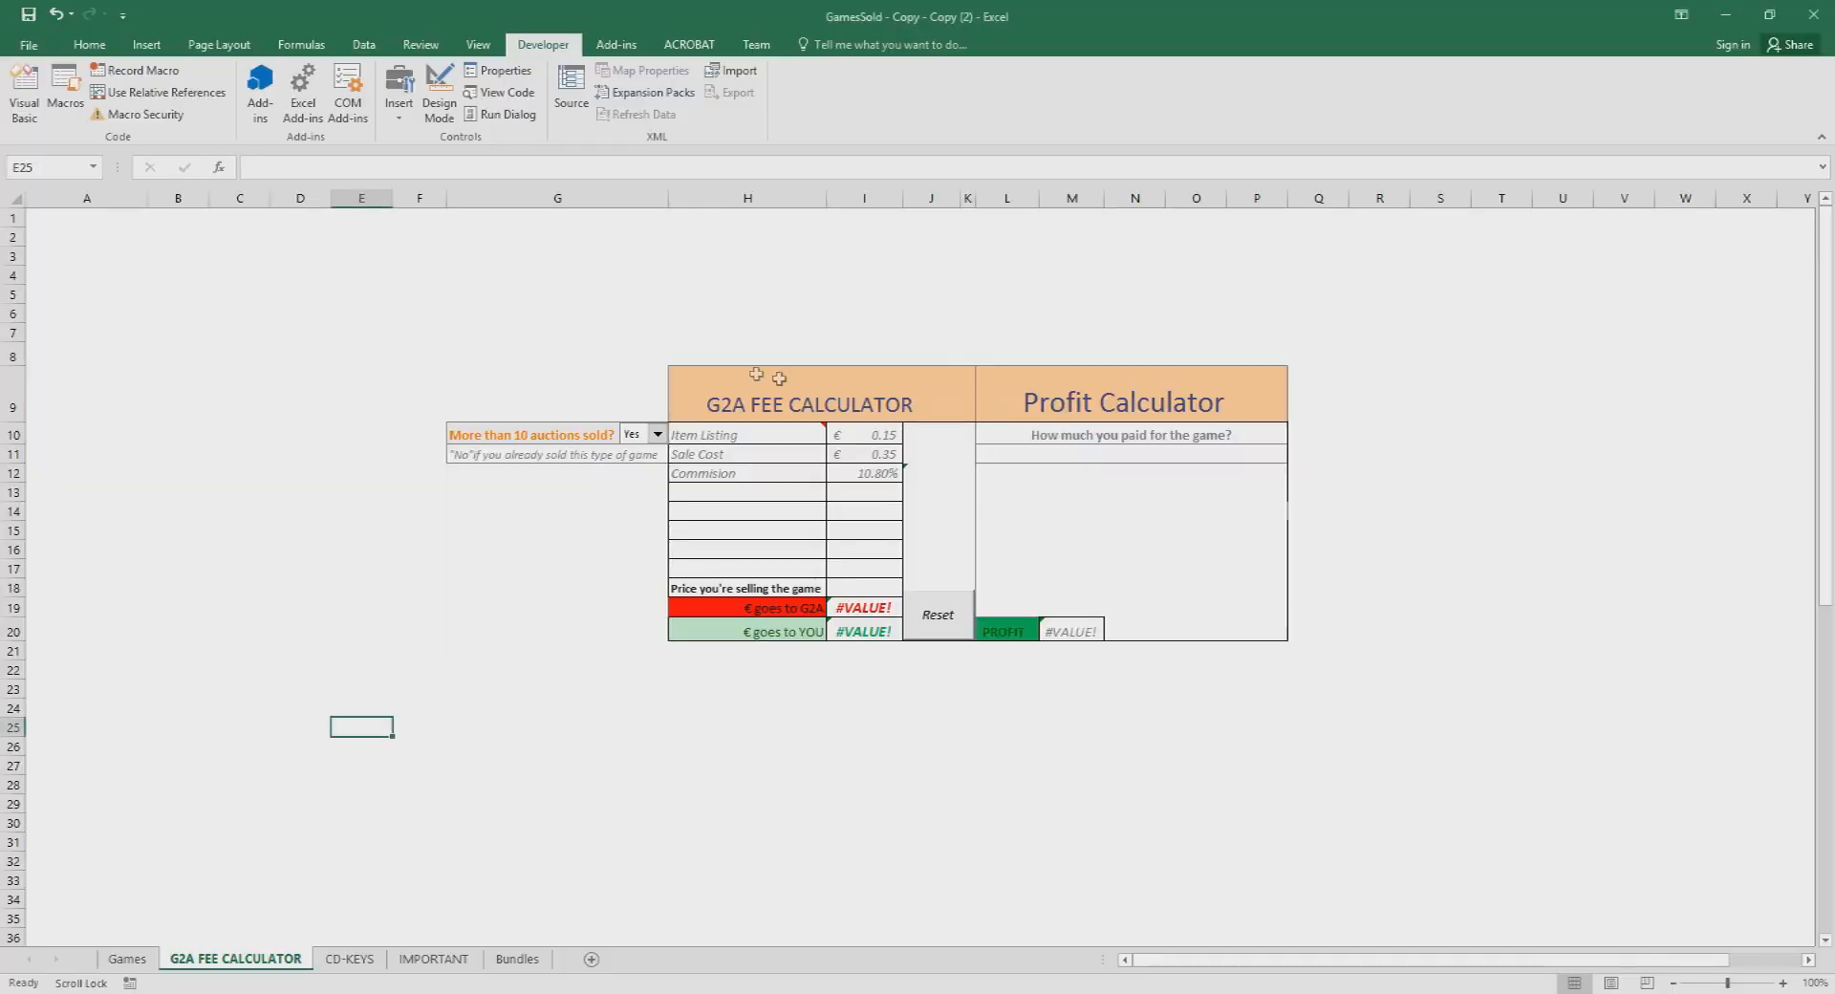
mouse_move(898, 19)
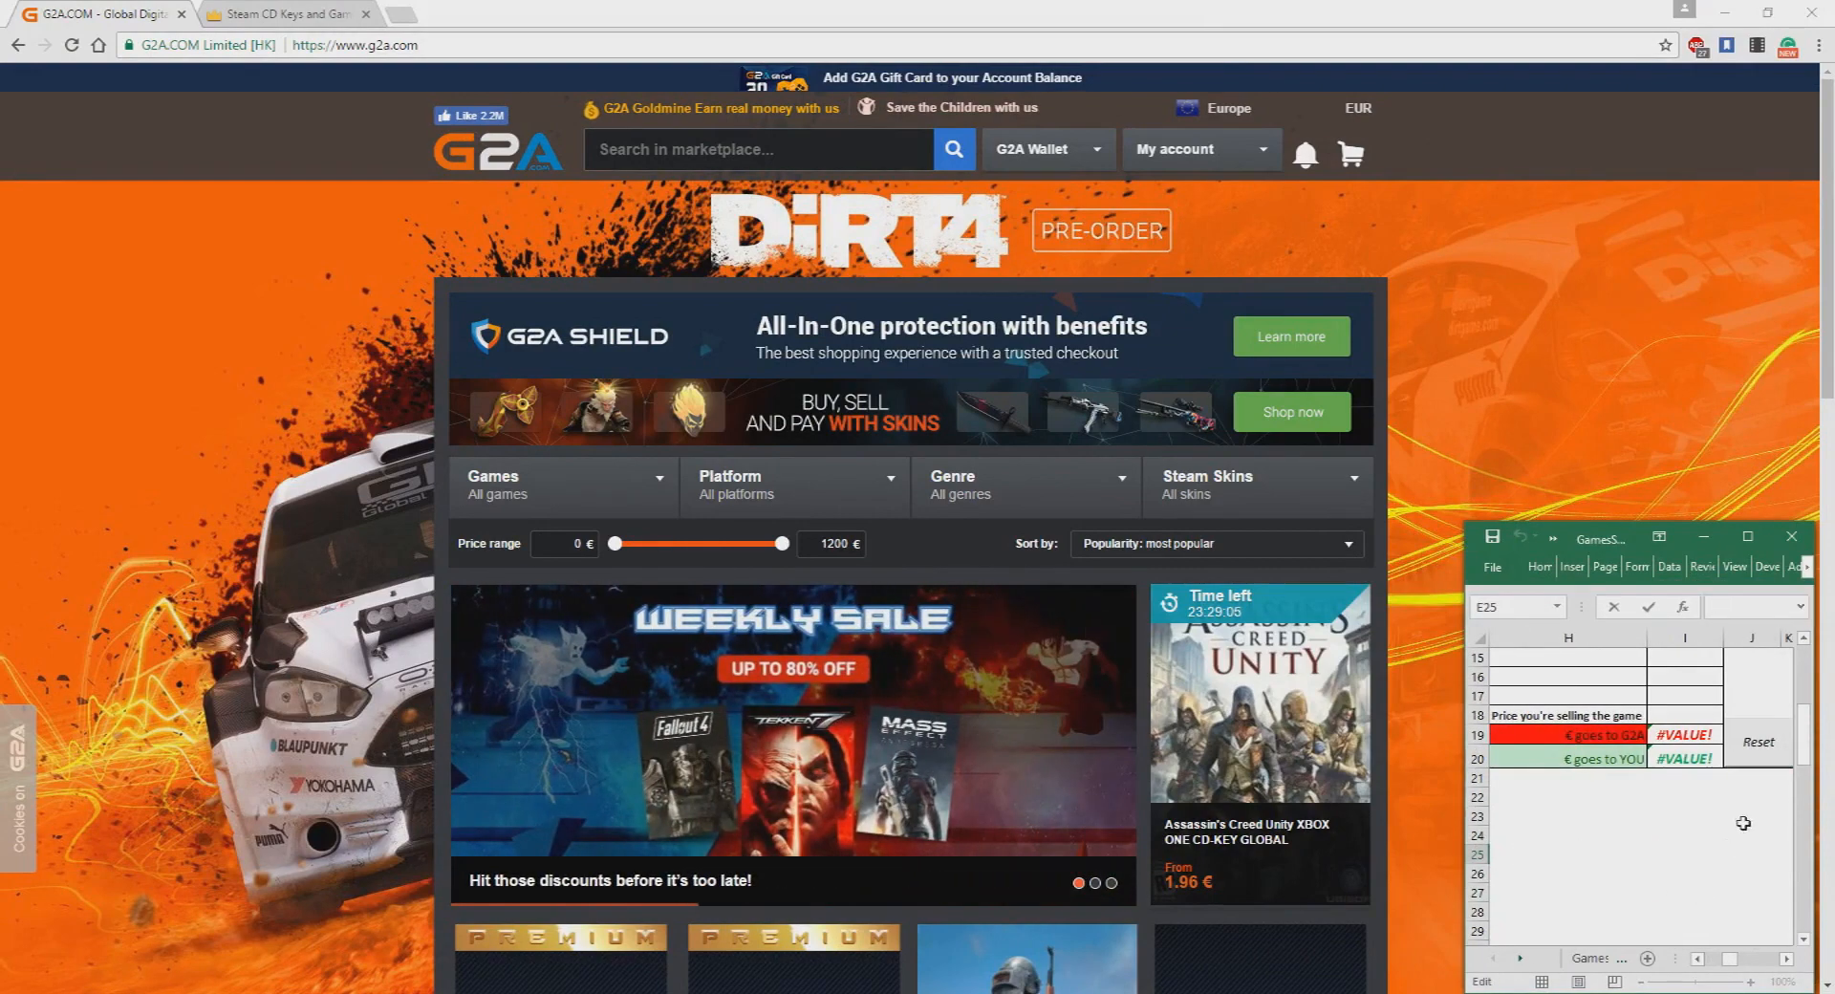
Step: Move the small calculator window lower over the G2A page and select the selling price cell
scroll(up, 3)
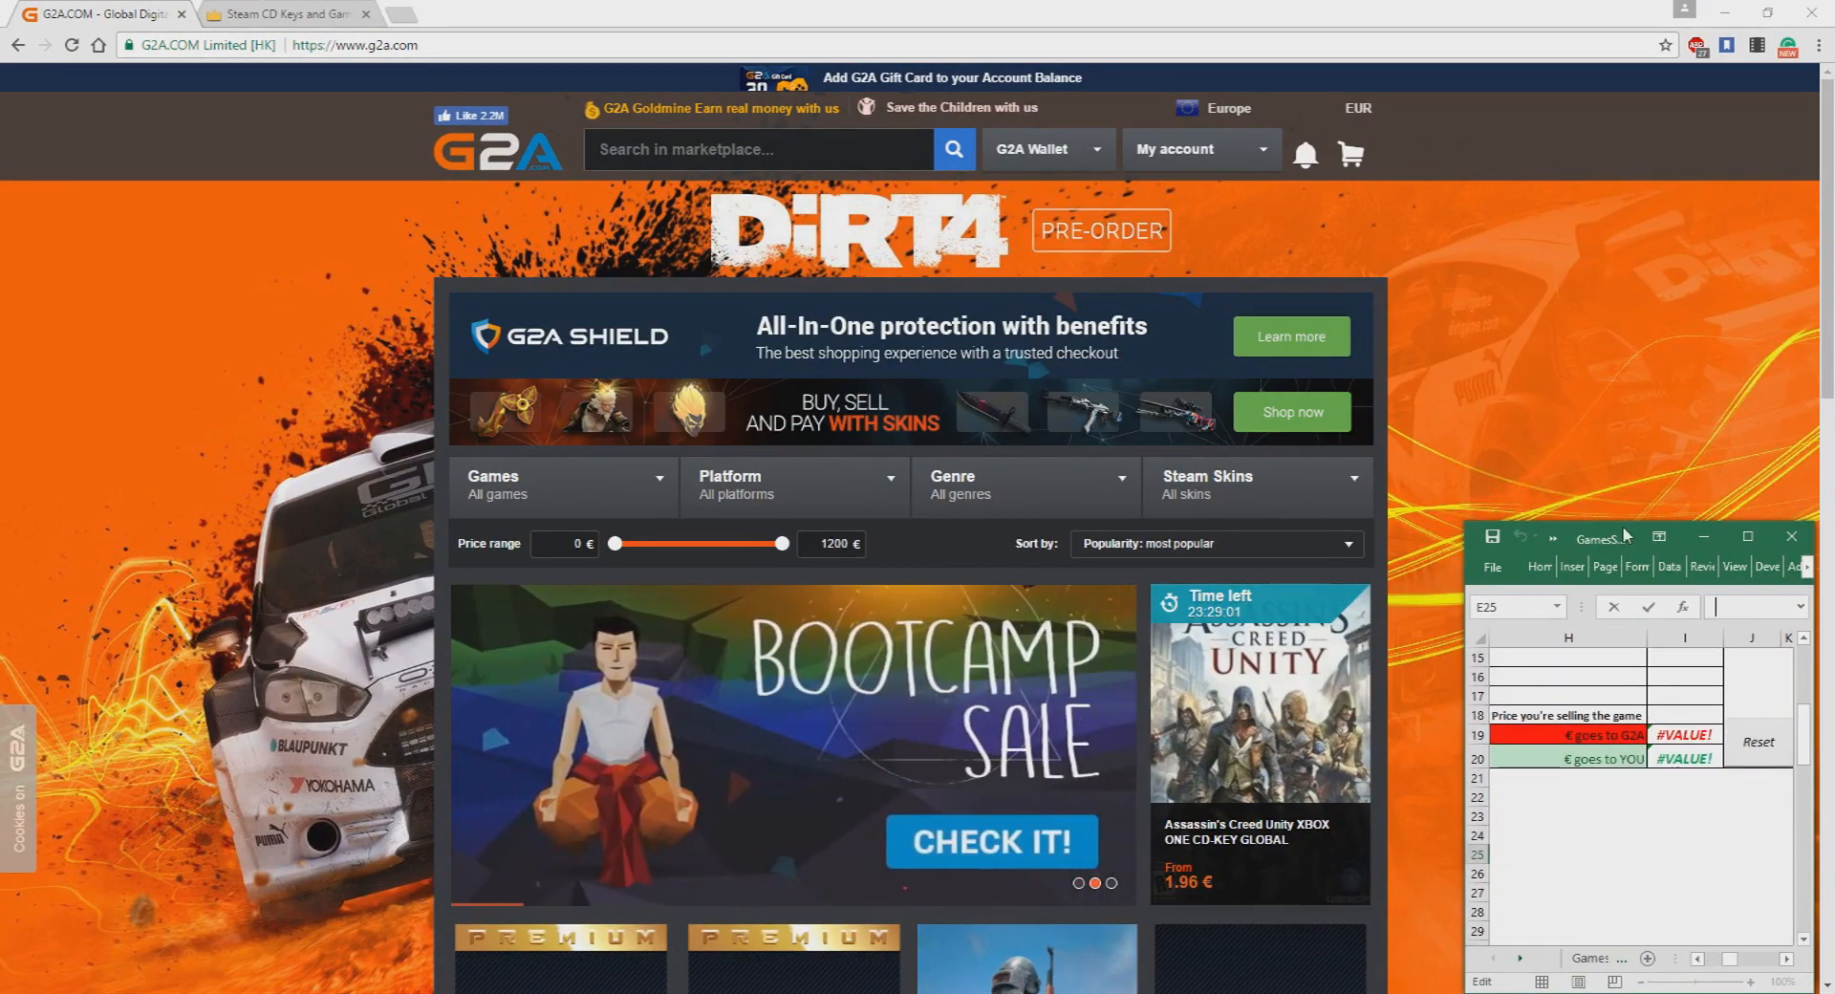
drag(1604, 535, 1604, 709)
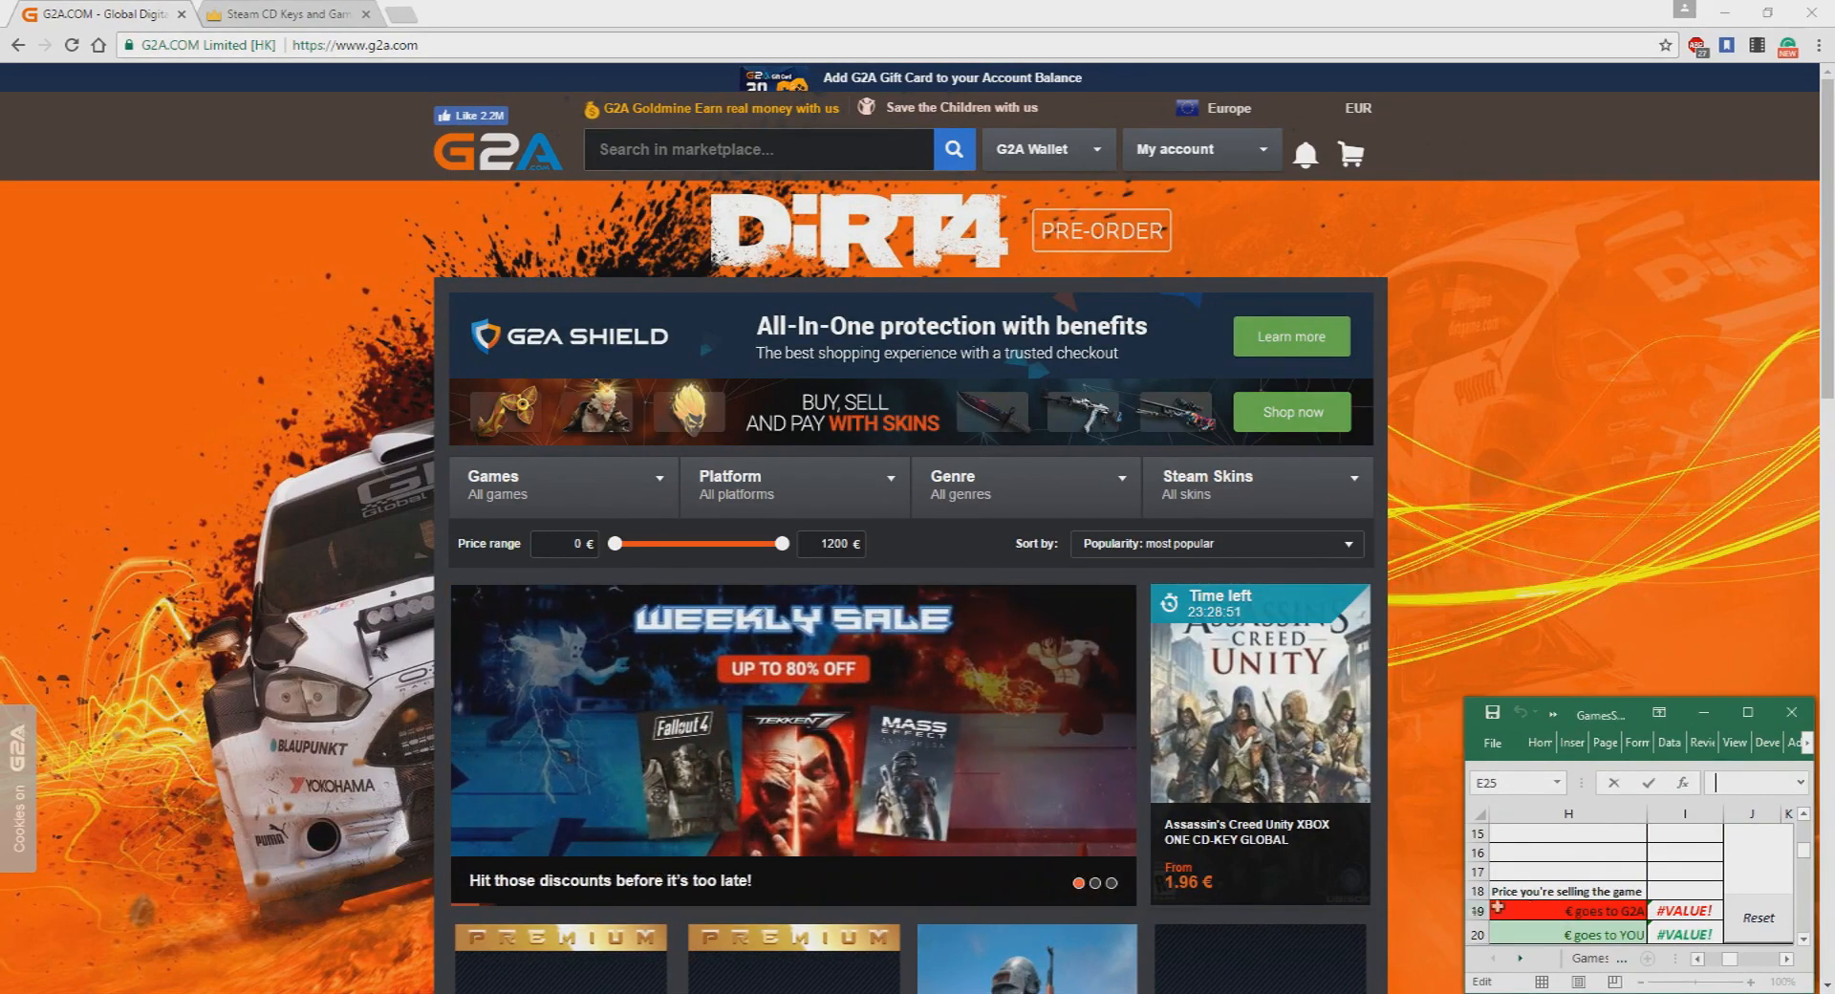
mouse_move(986, 285)
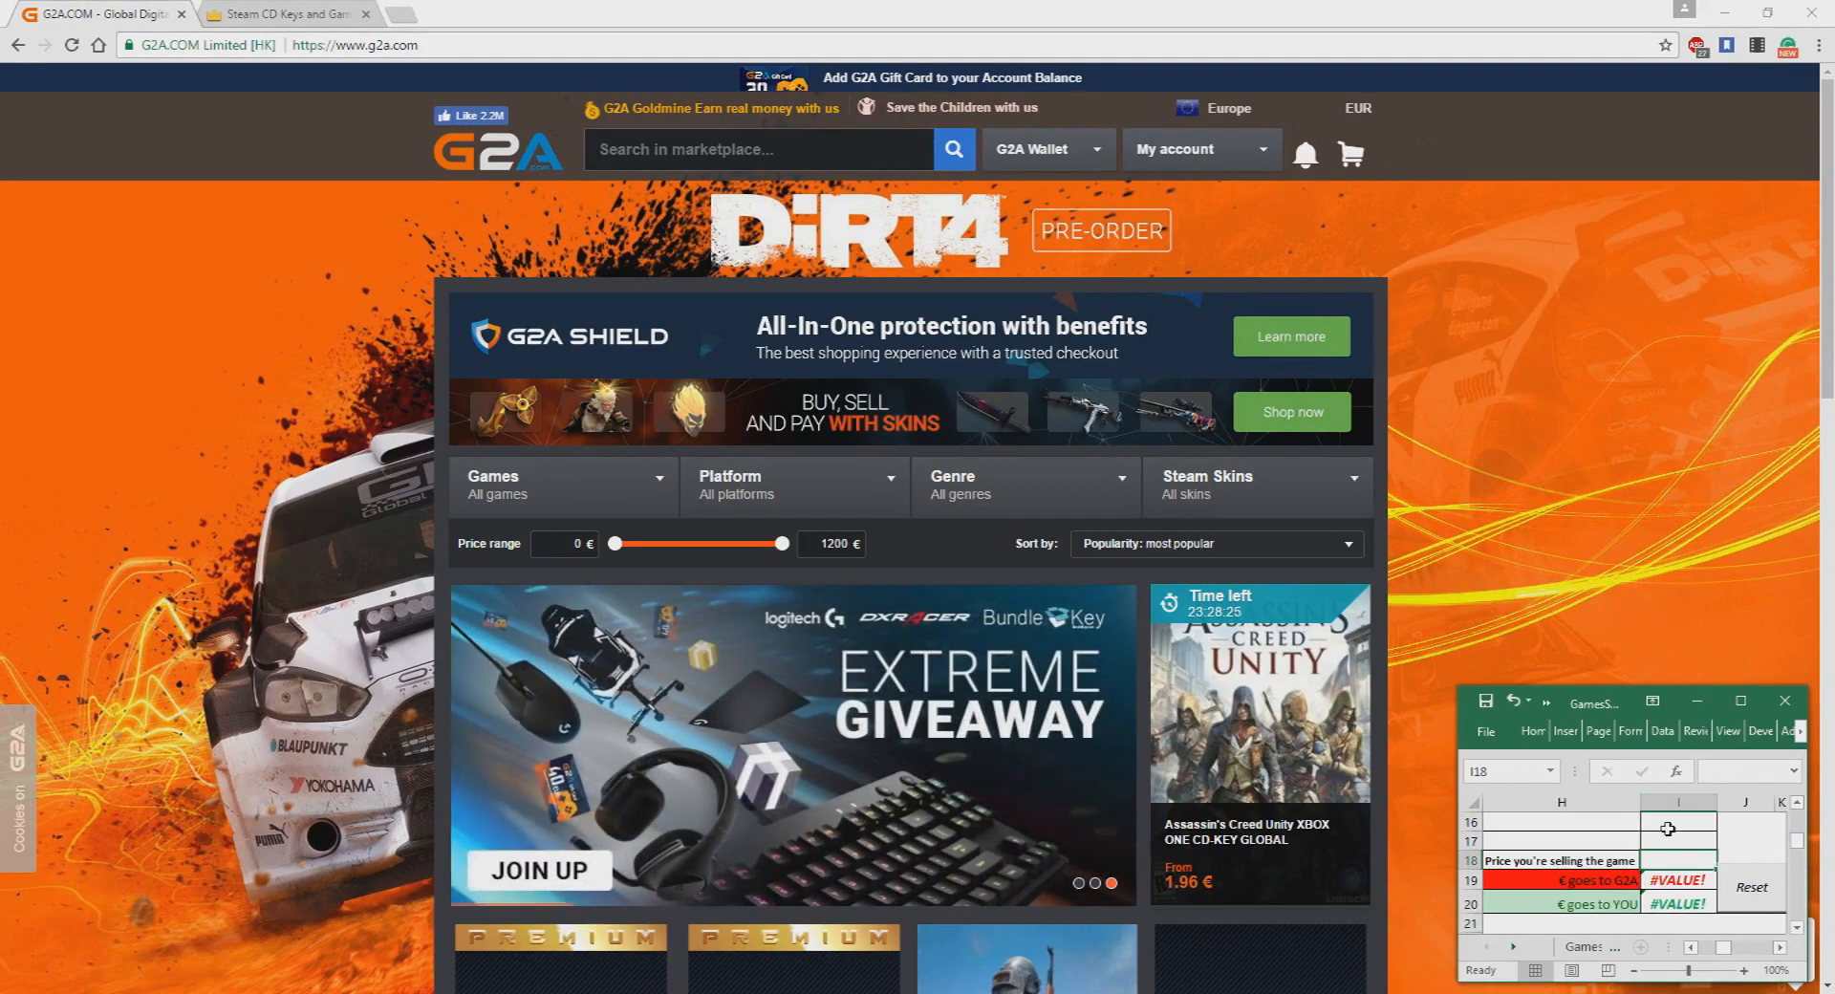
click(1678, 840)
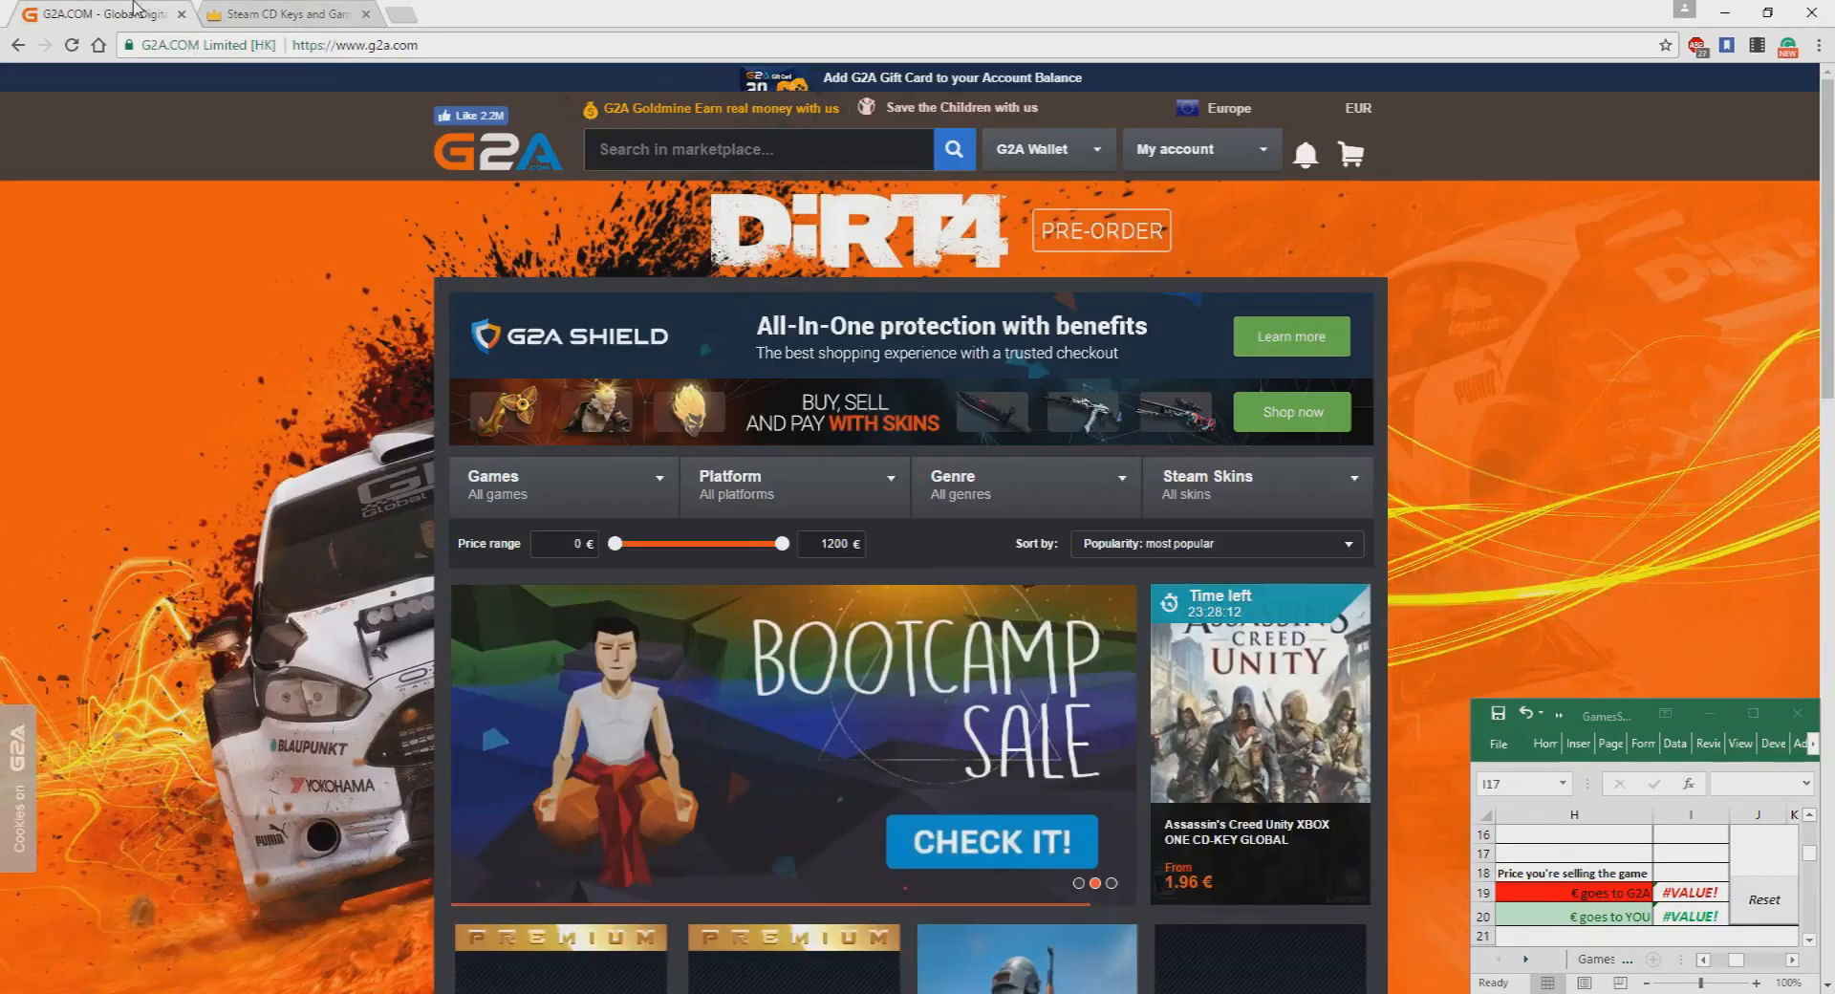
scroll(down, 3)
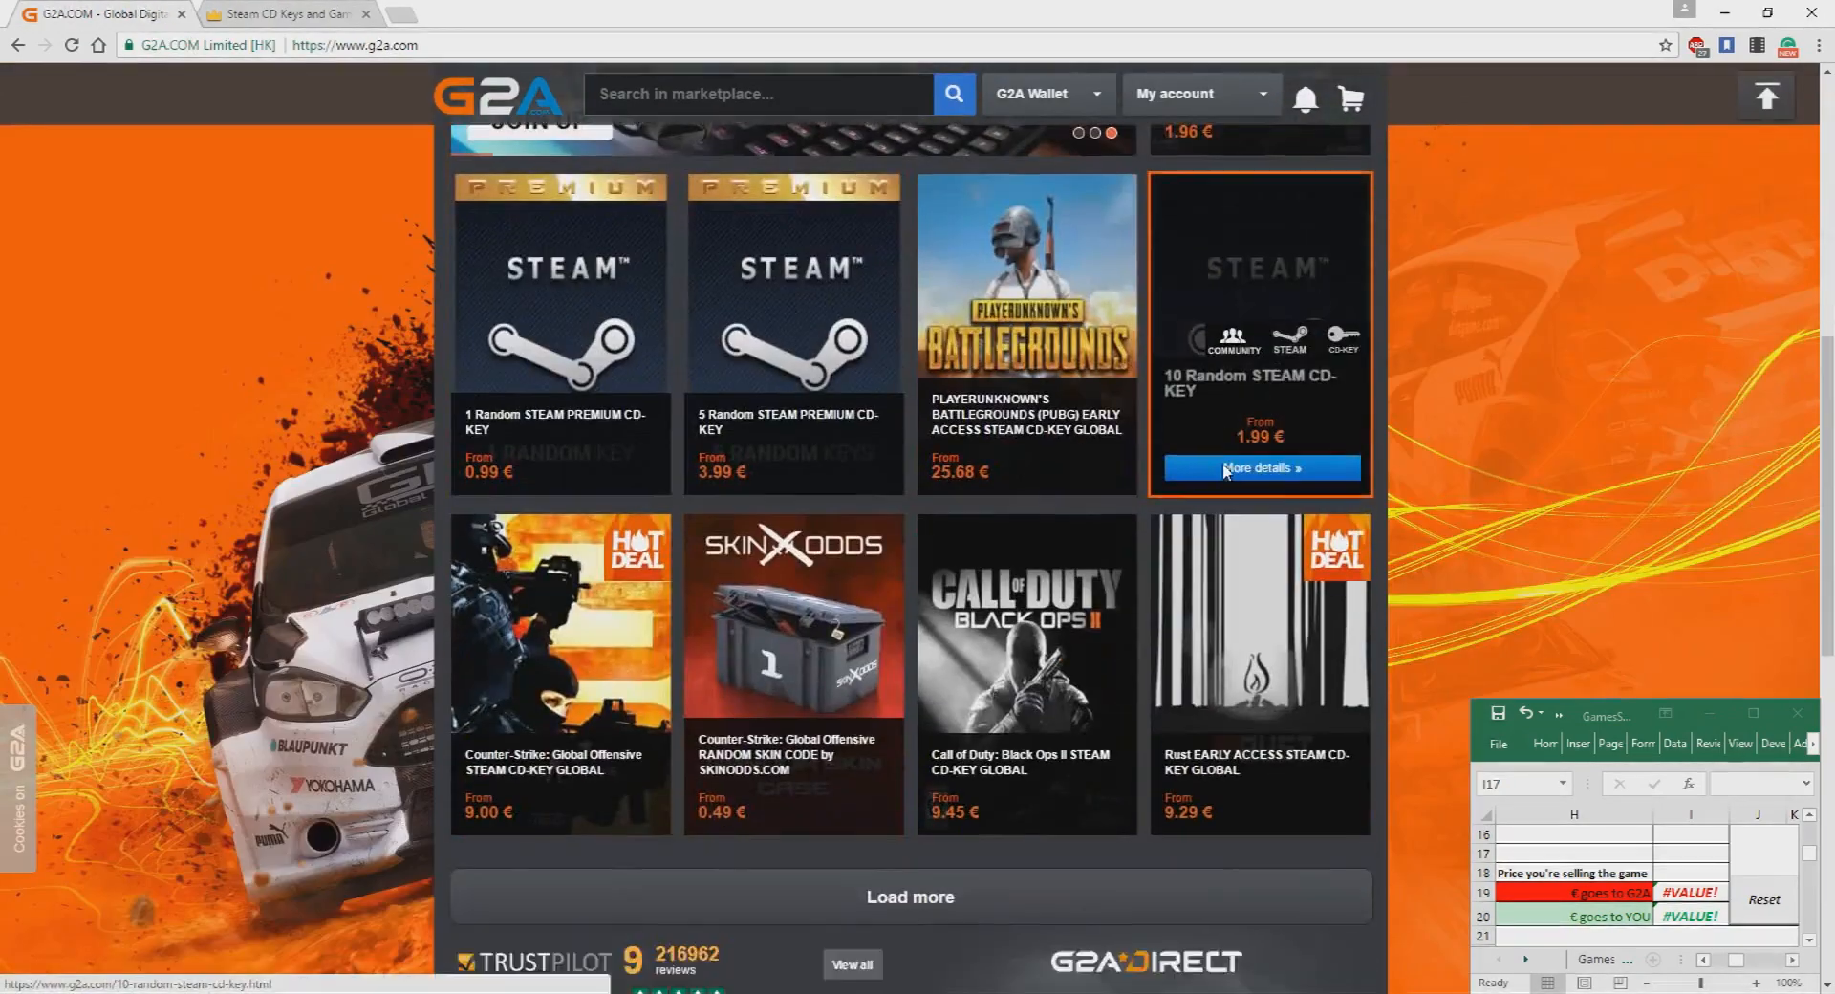
click(287, 13)
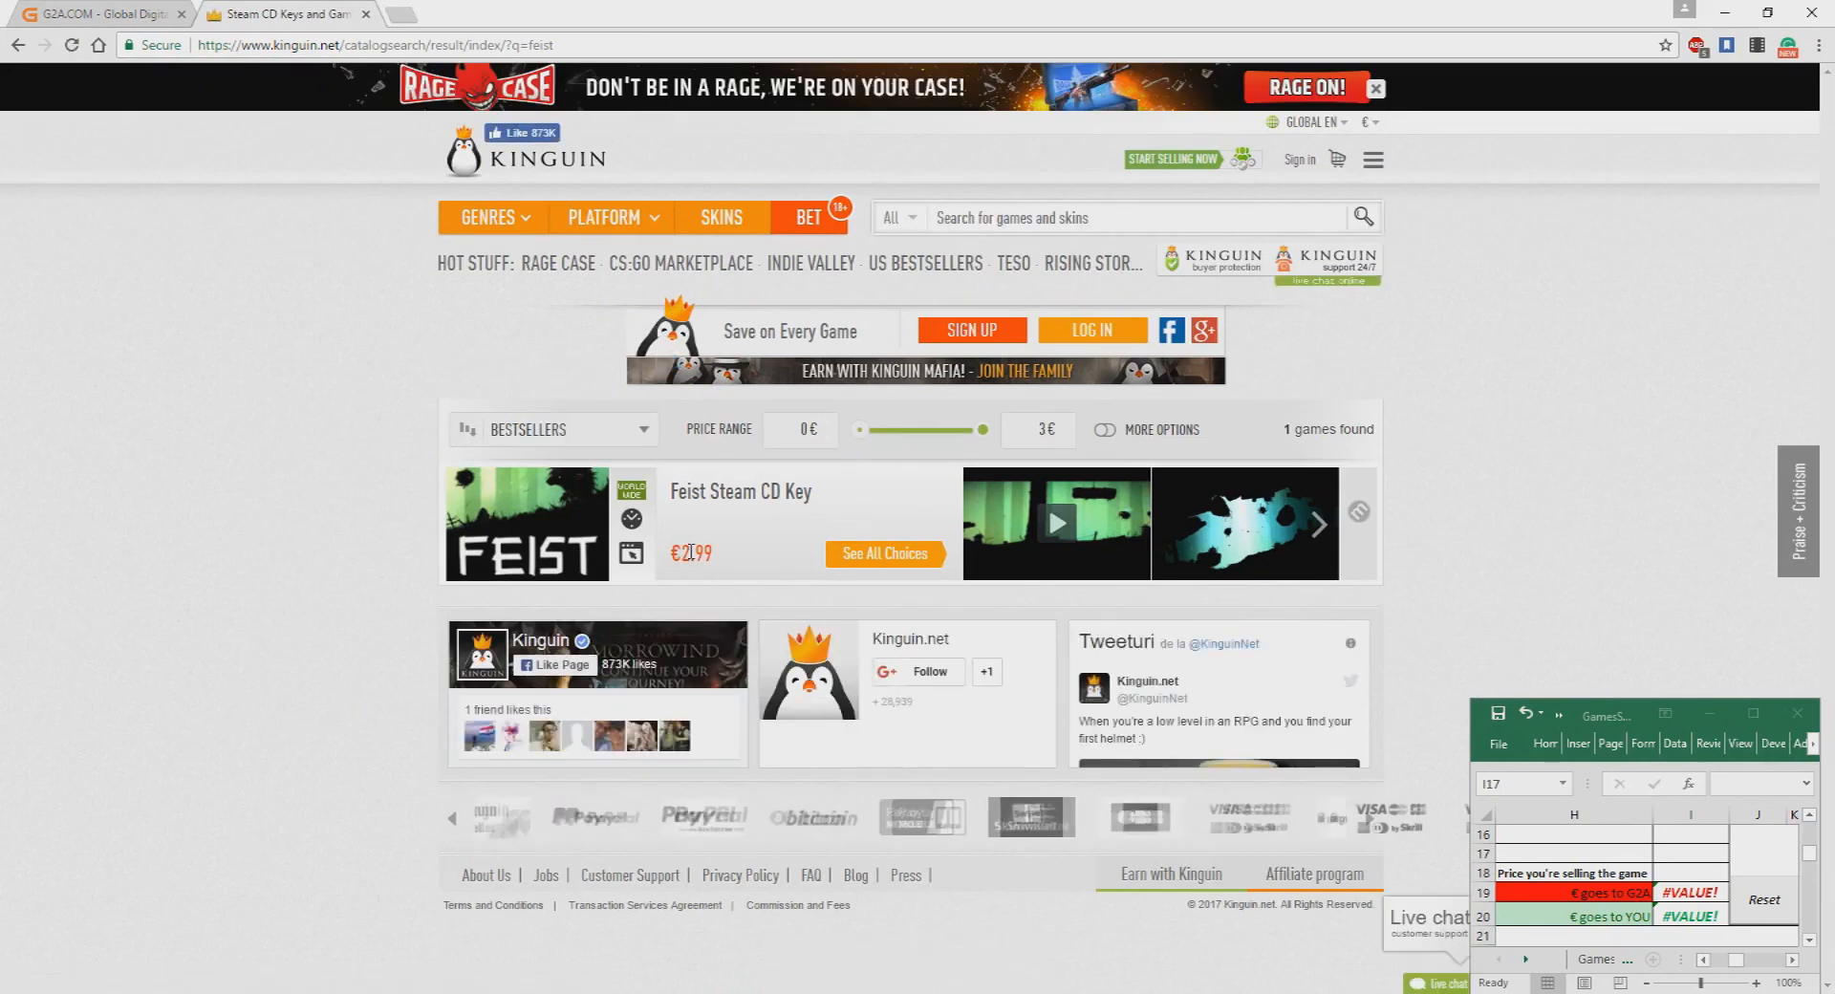
mouse_move(770, 564)
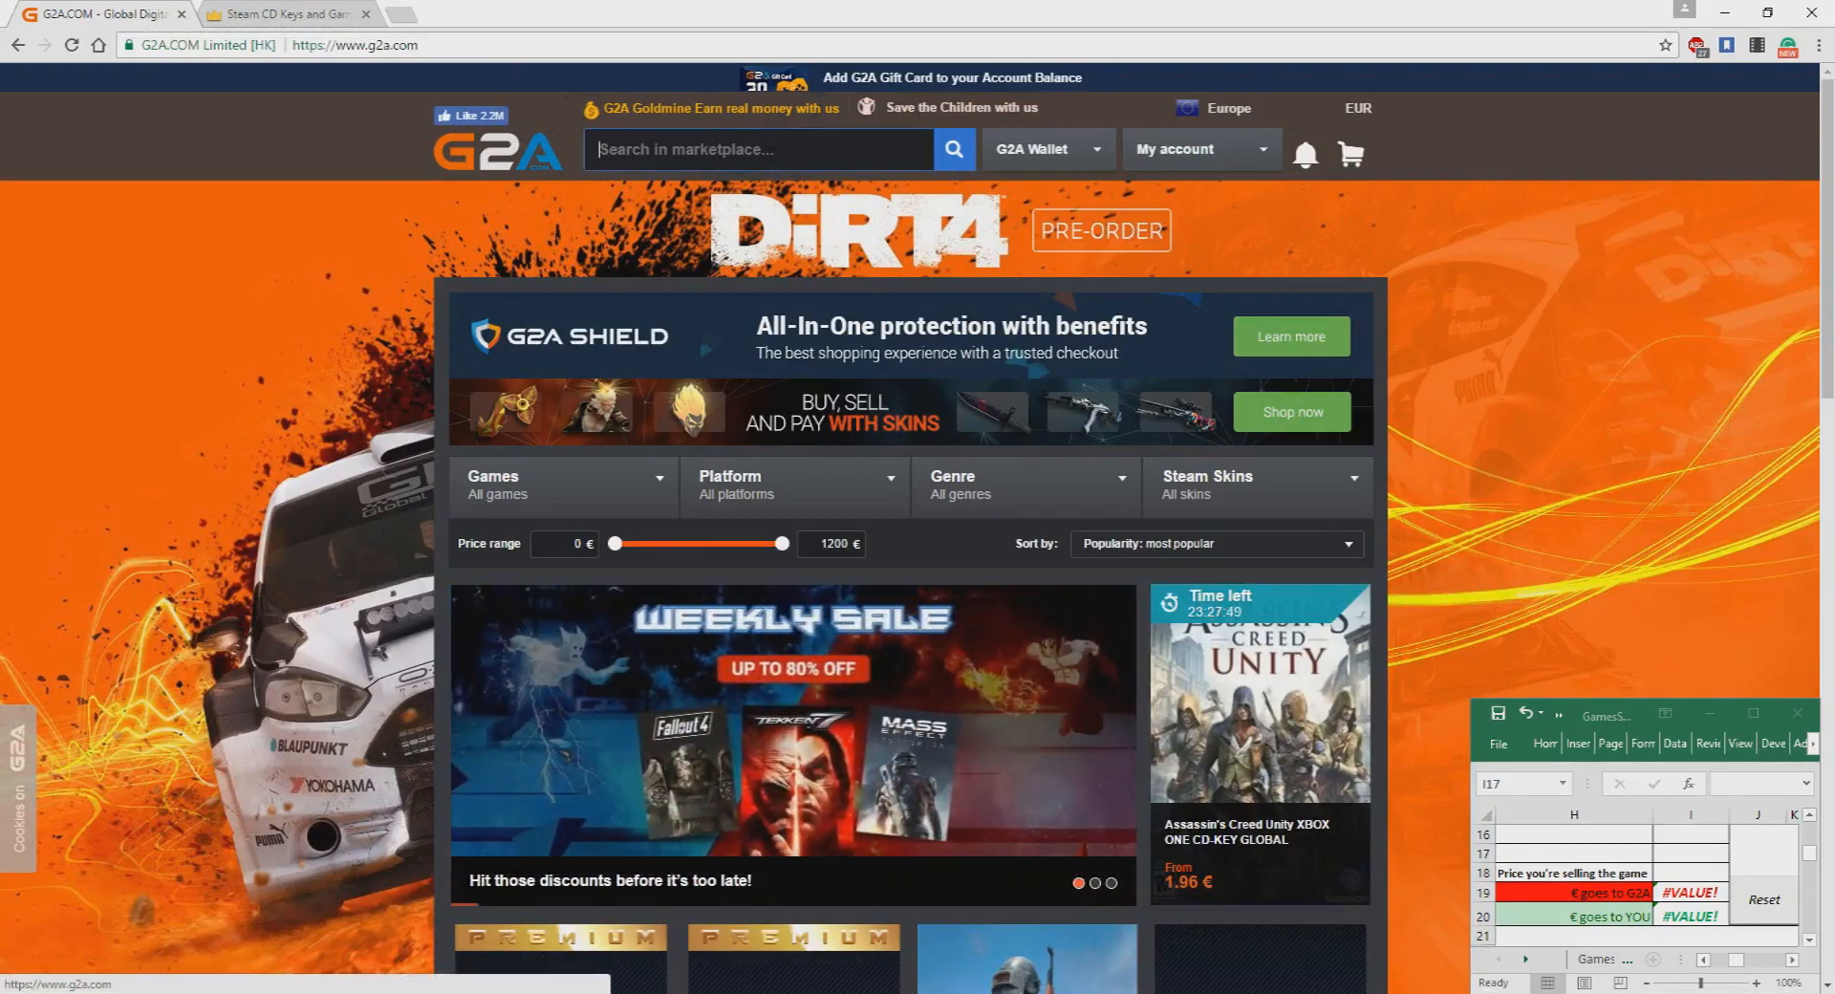
Step: Search G2A for Feist (from 8.39 €), compare its Kinguin price, and return to G2A
click(952, 149)
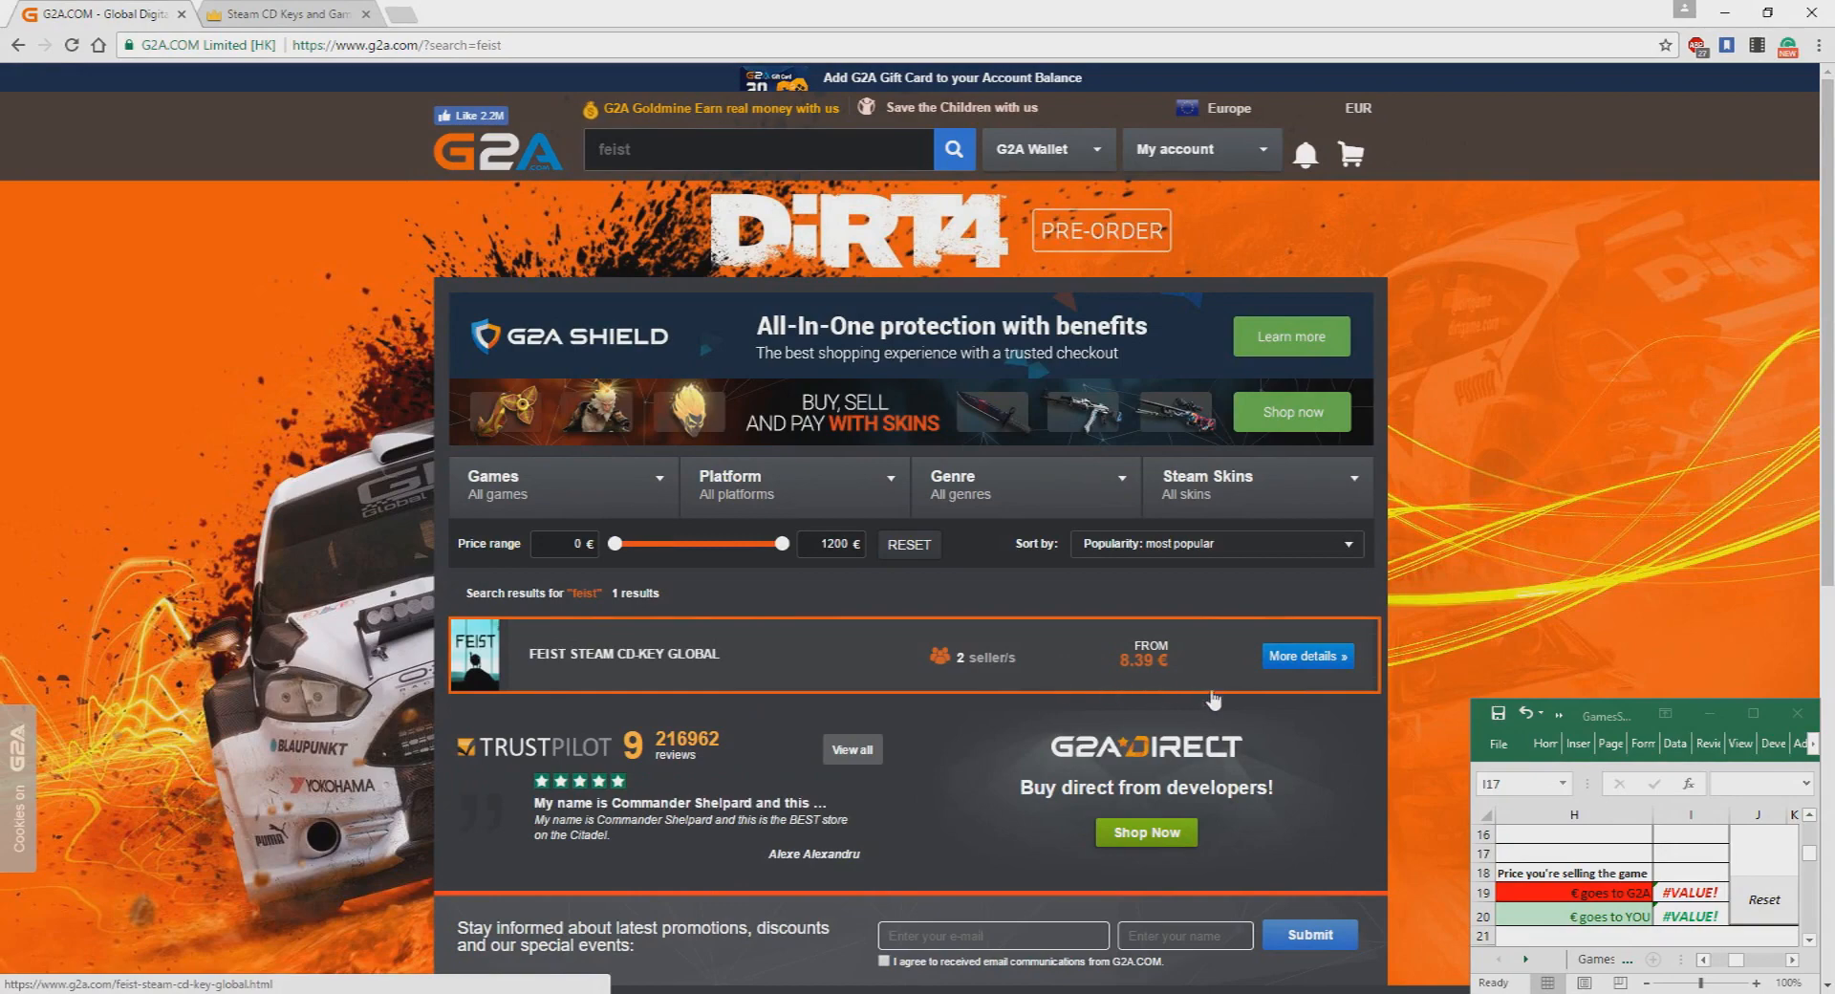
click(1689, 851)
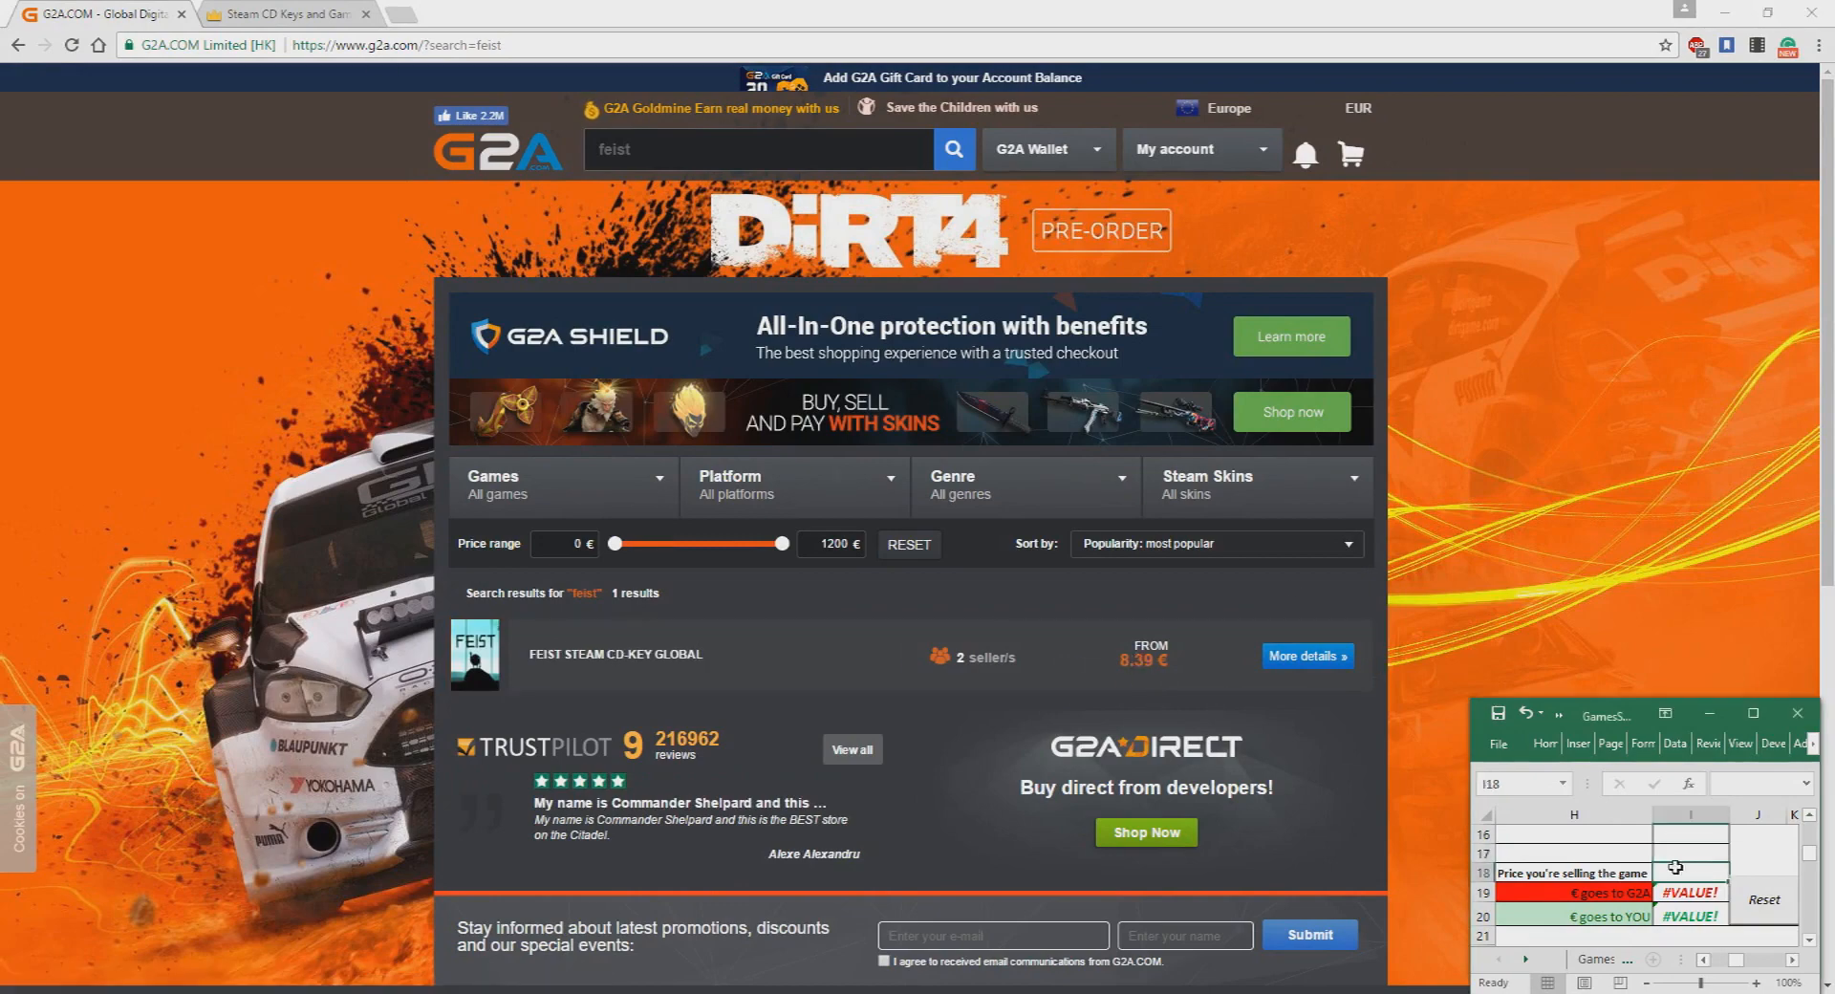
click(287, 13)
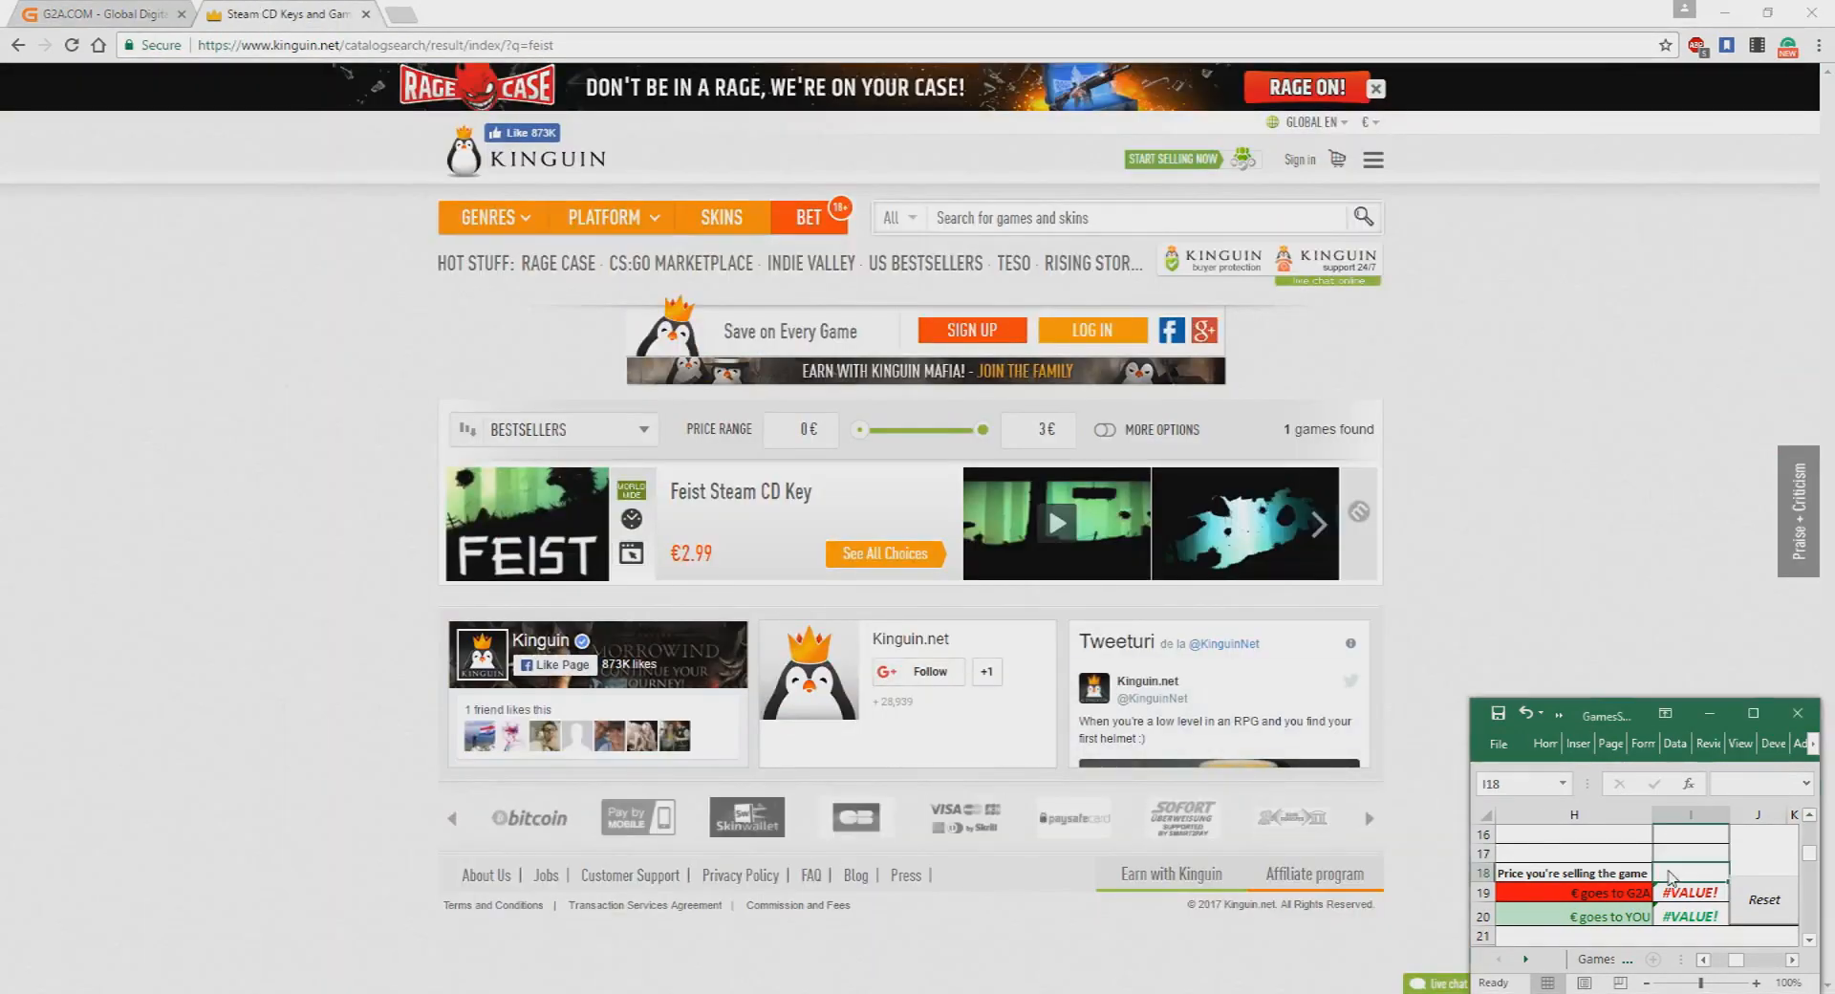
click(100, 13)
text(8.39)
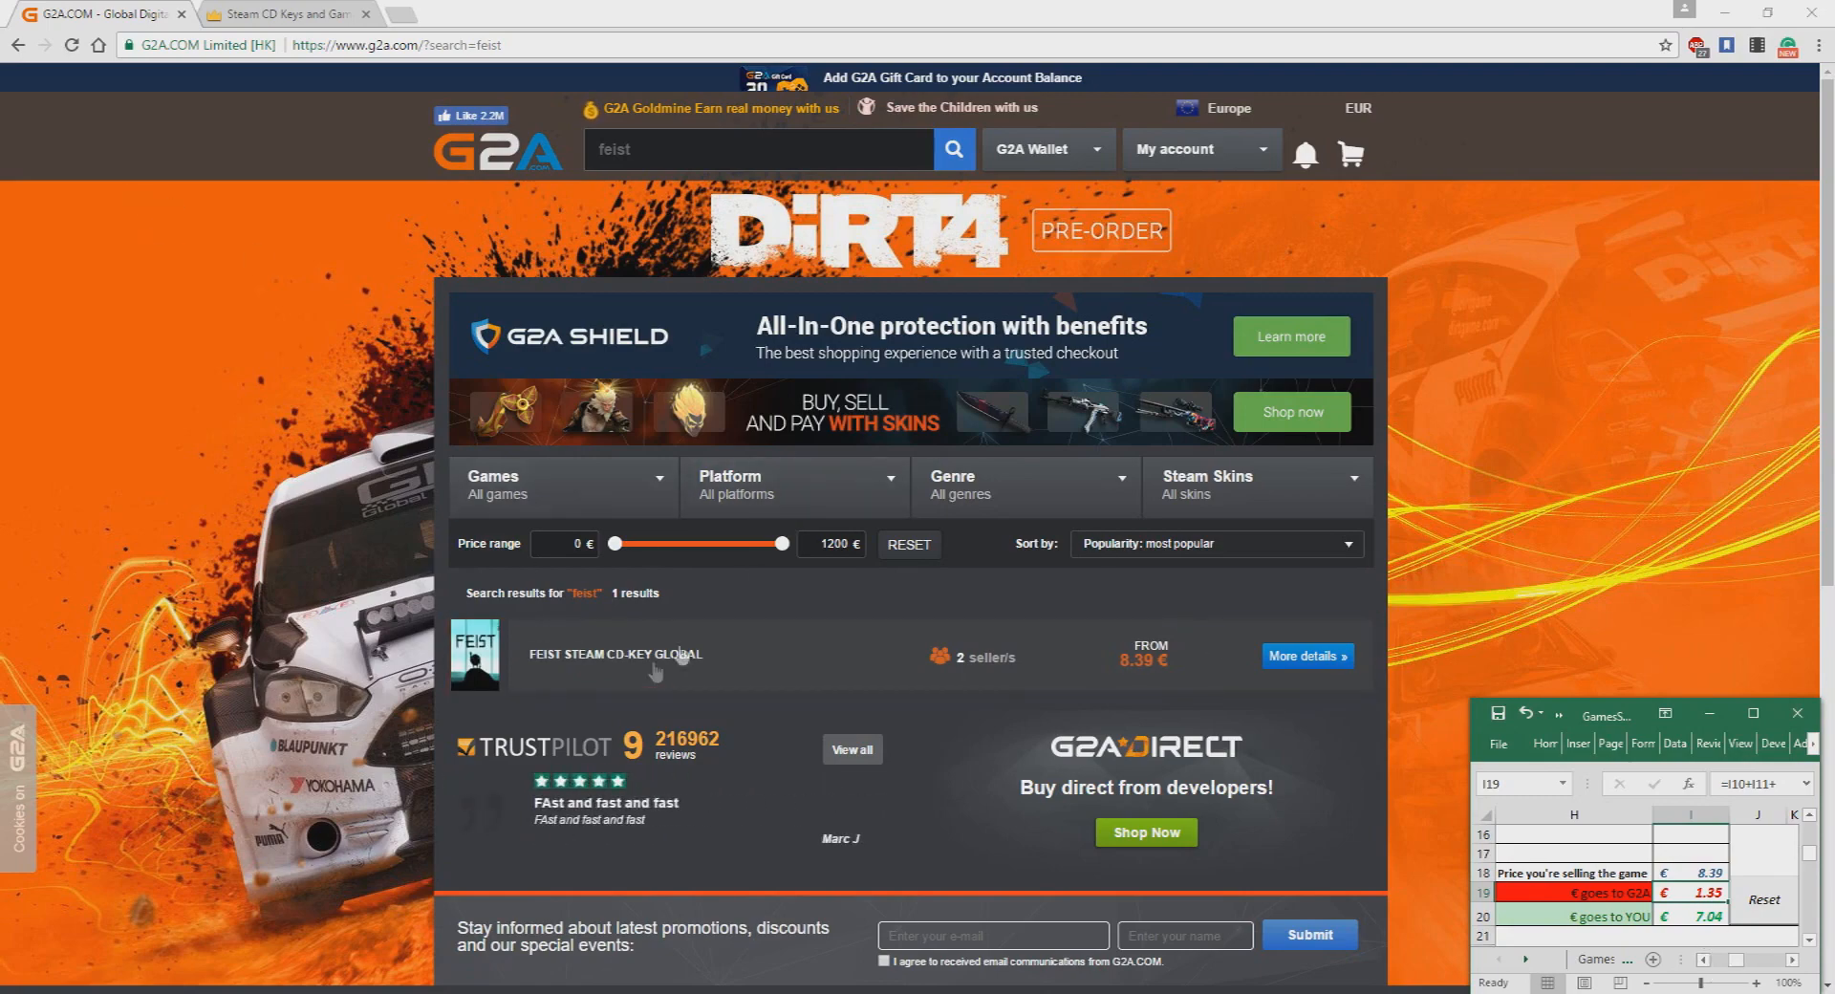
mouse_move(1156, 669)
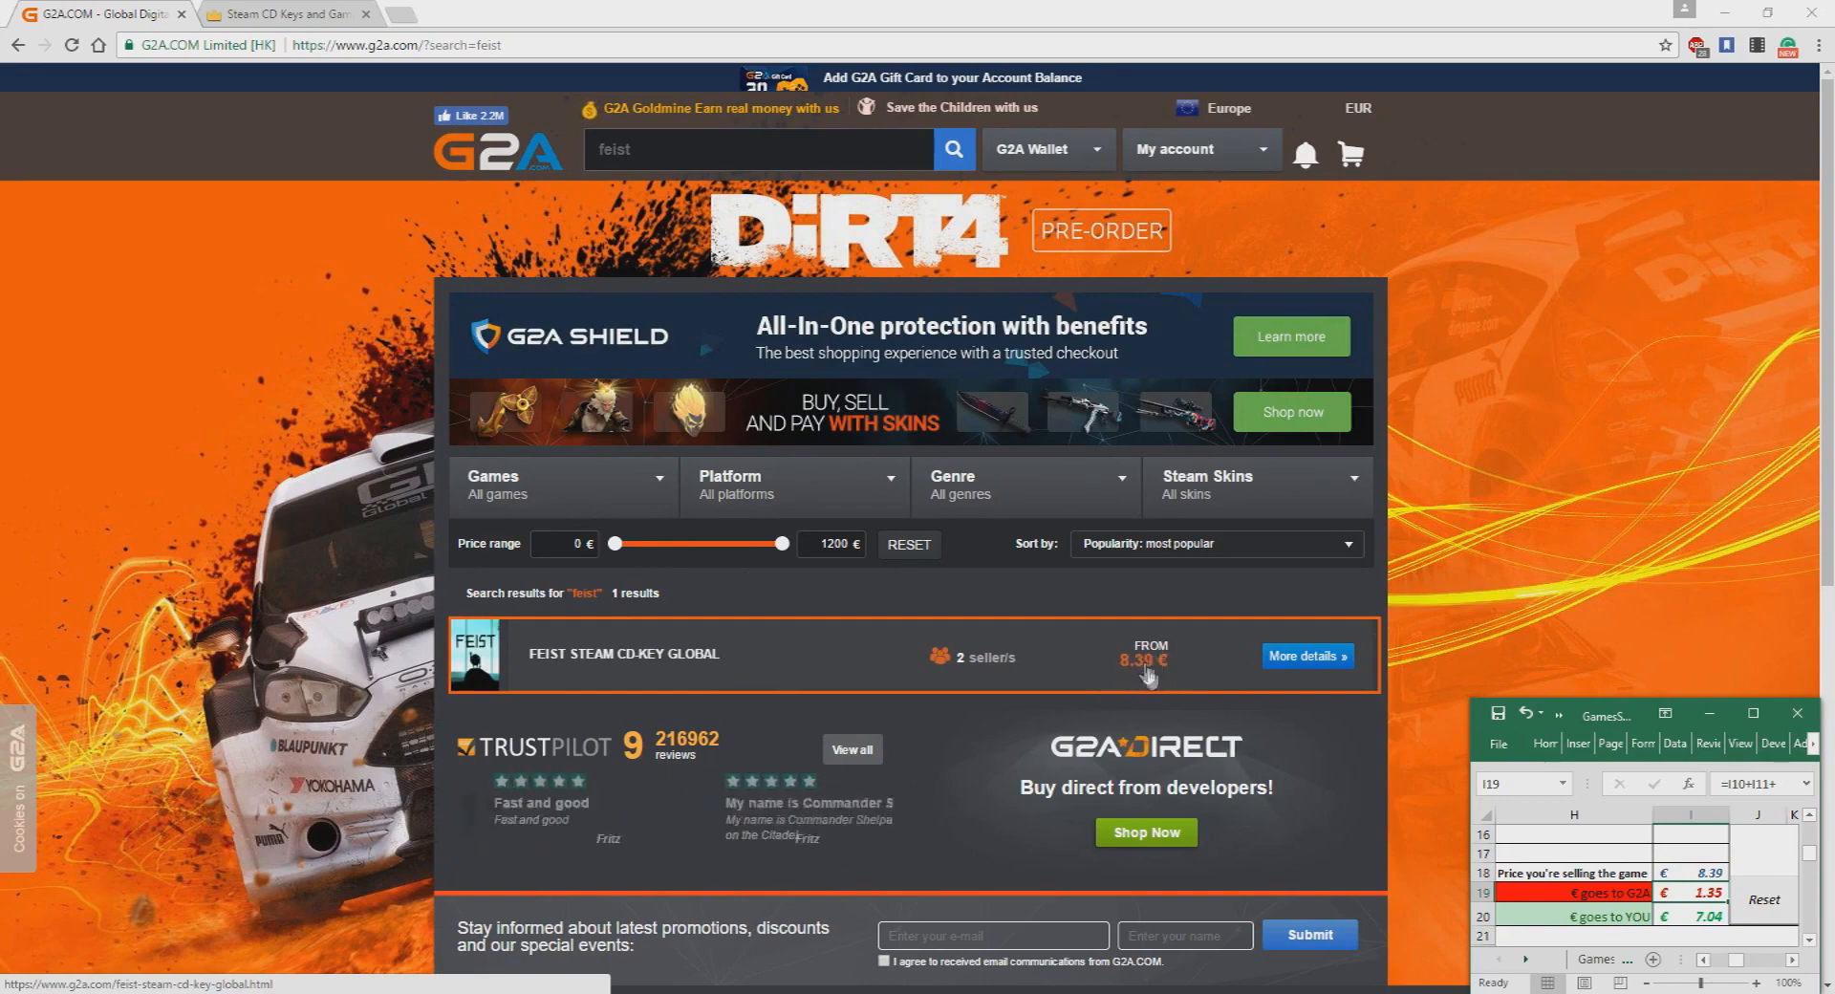
Step: Inspect Feist's fee 1.35 € and profit 4.05 € formulas at 8.39 €, then reset the calculator
click(281, 13)
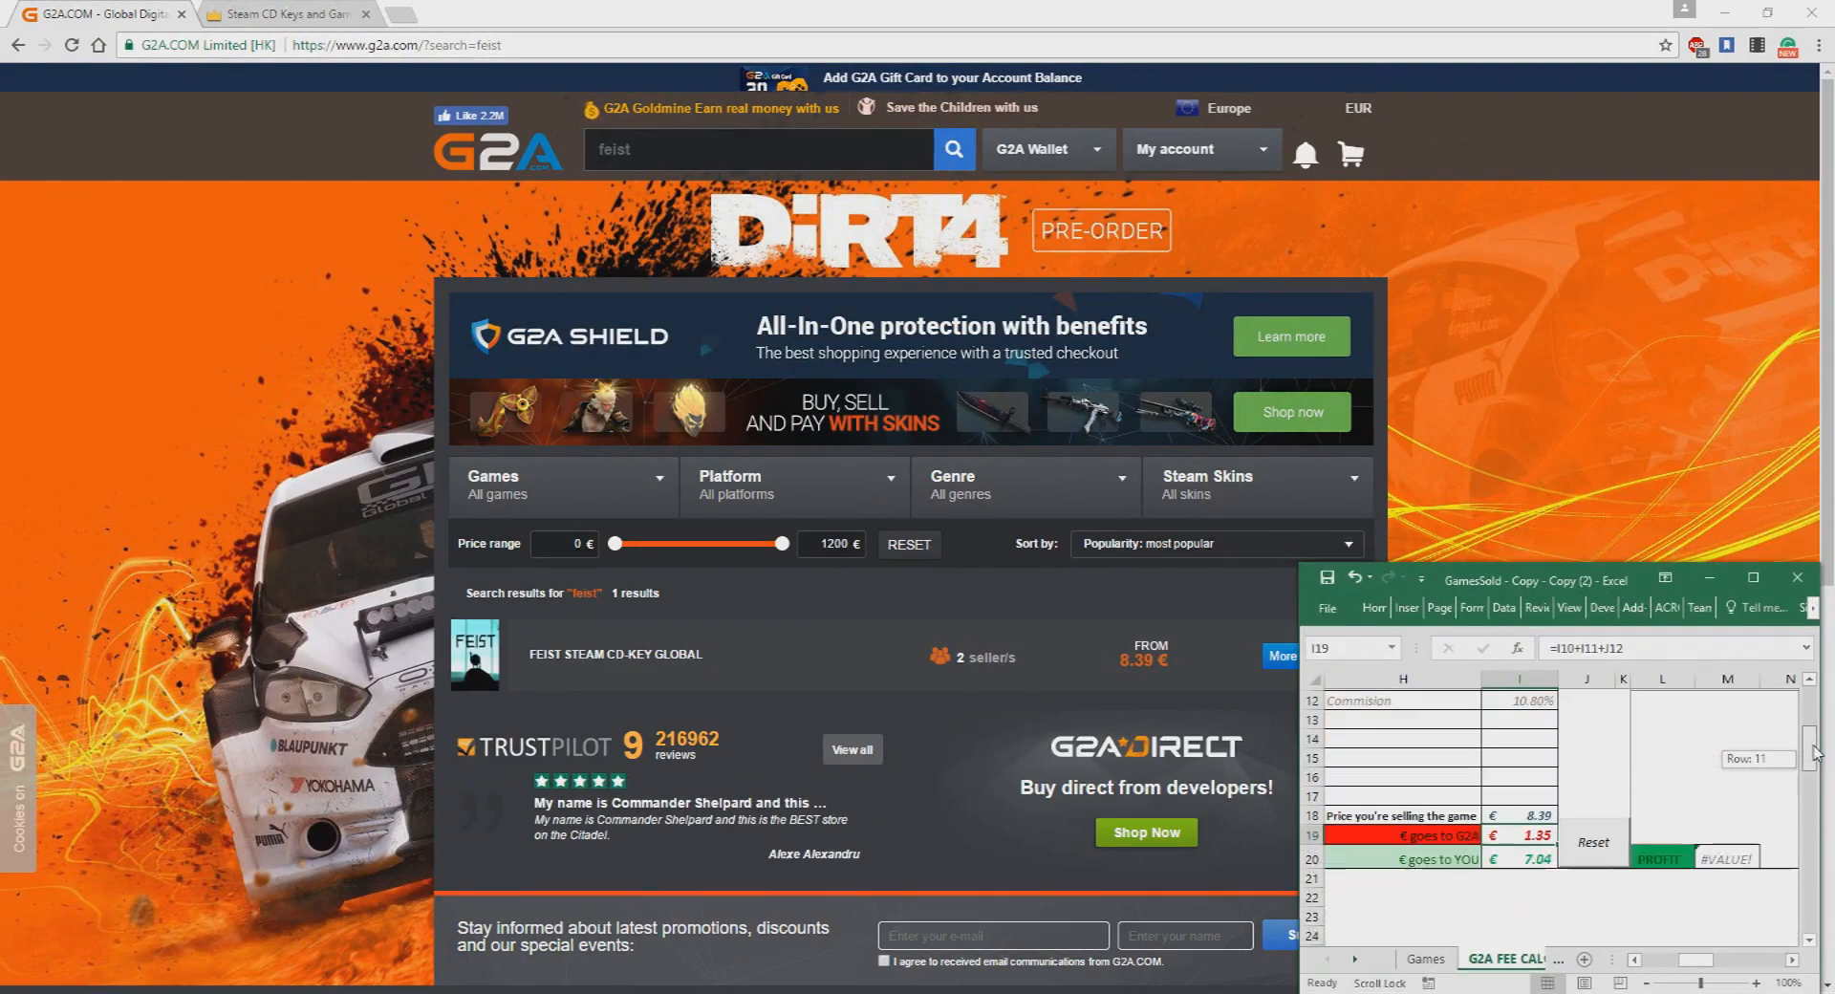
scroll(up, 3)
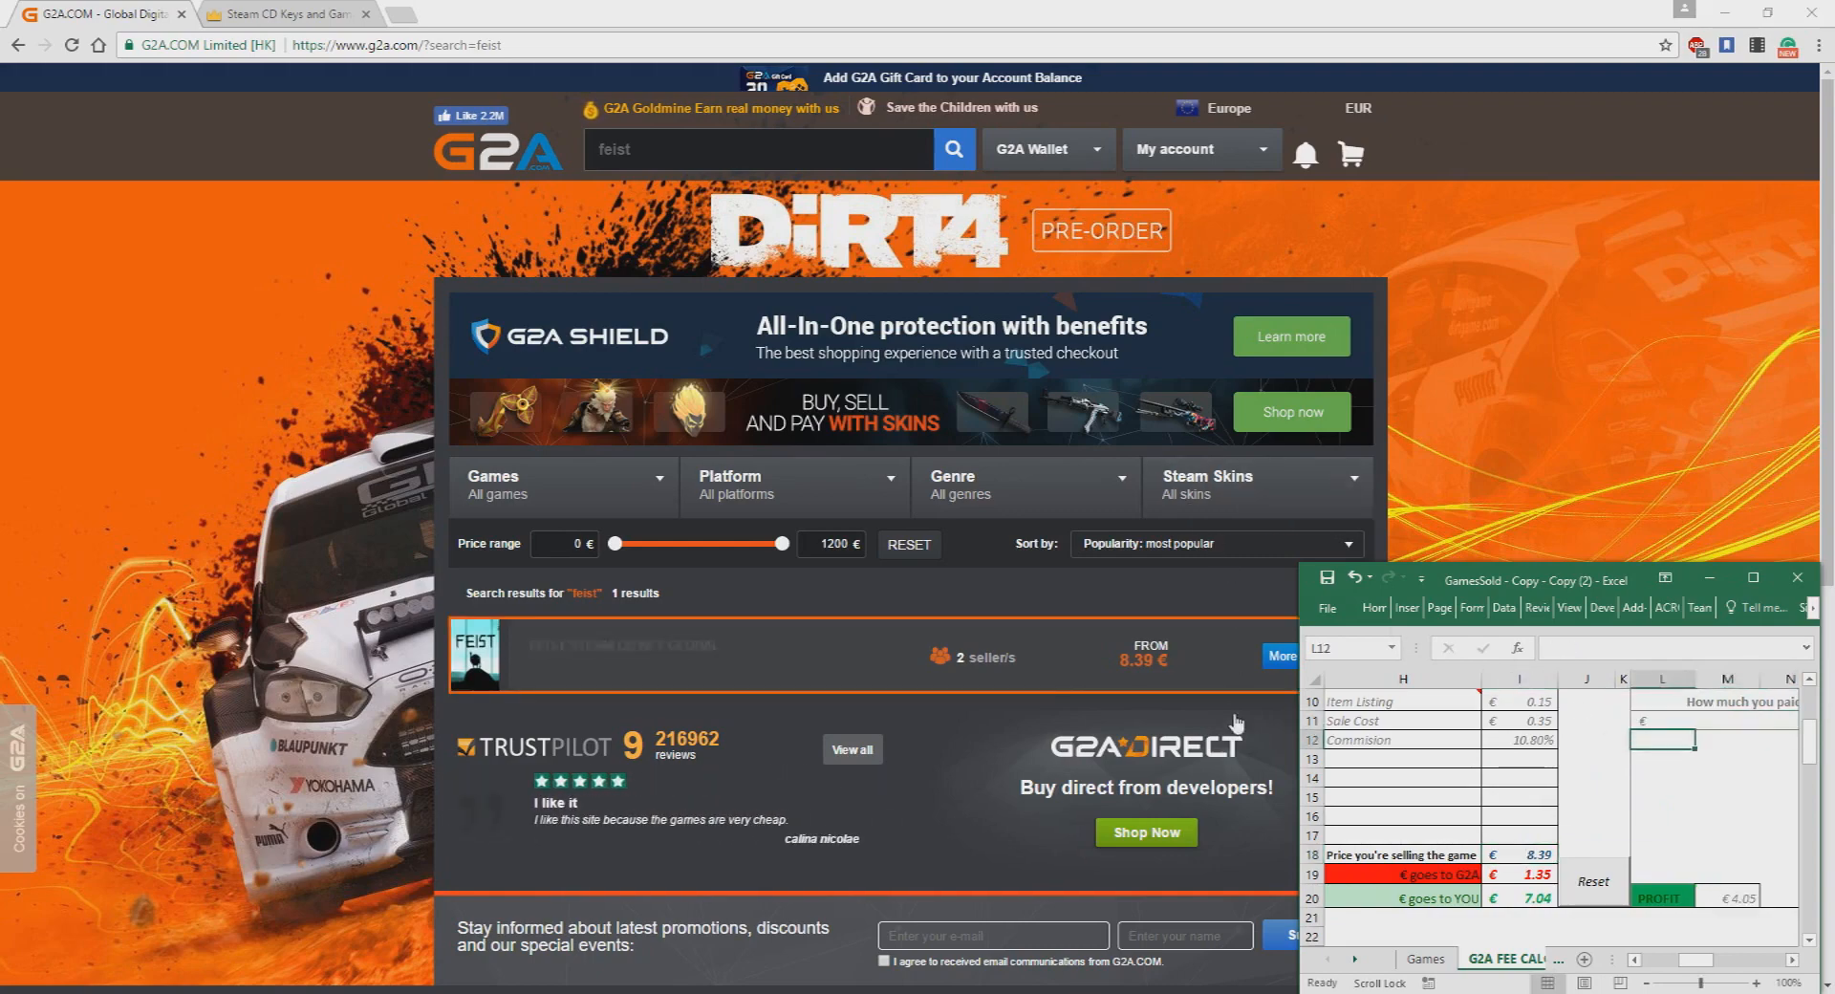
click(1586, 816)
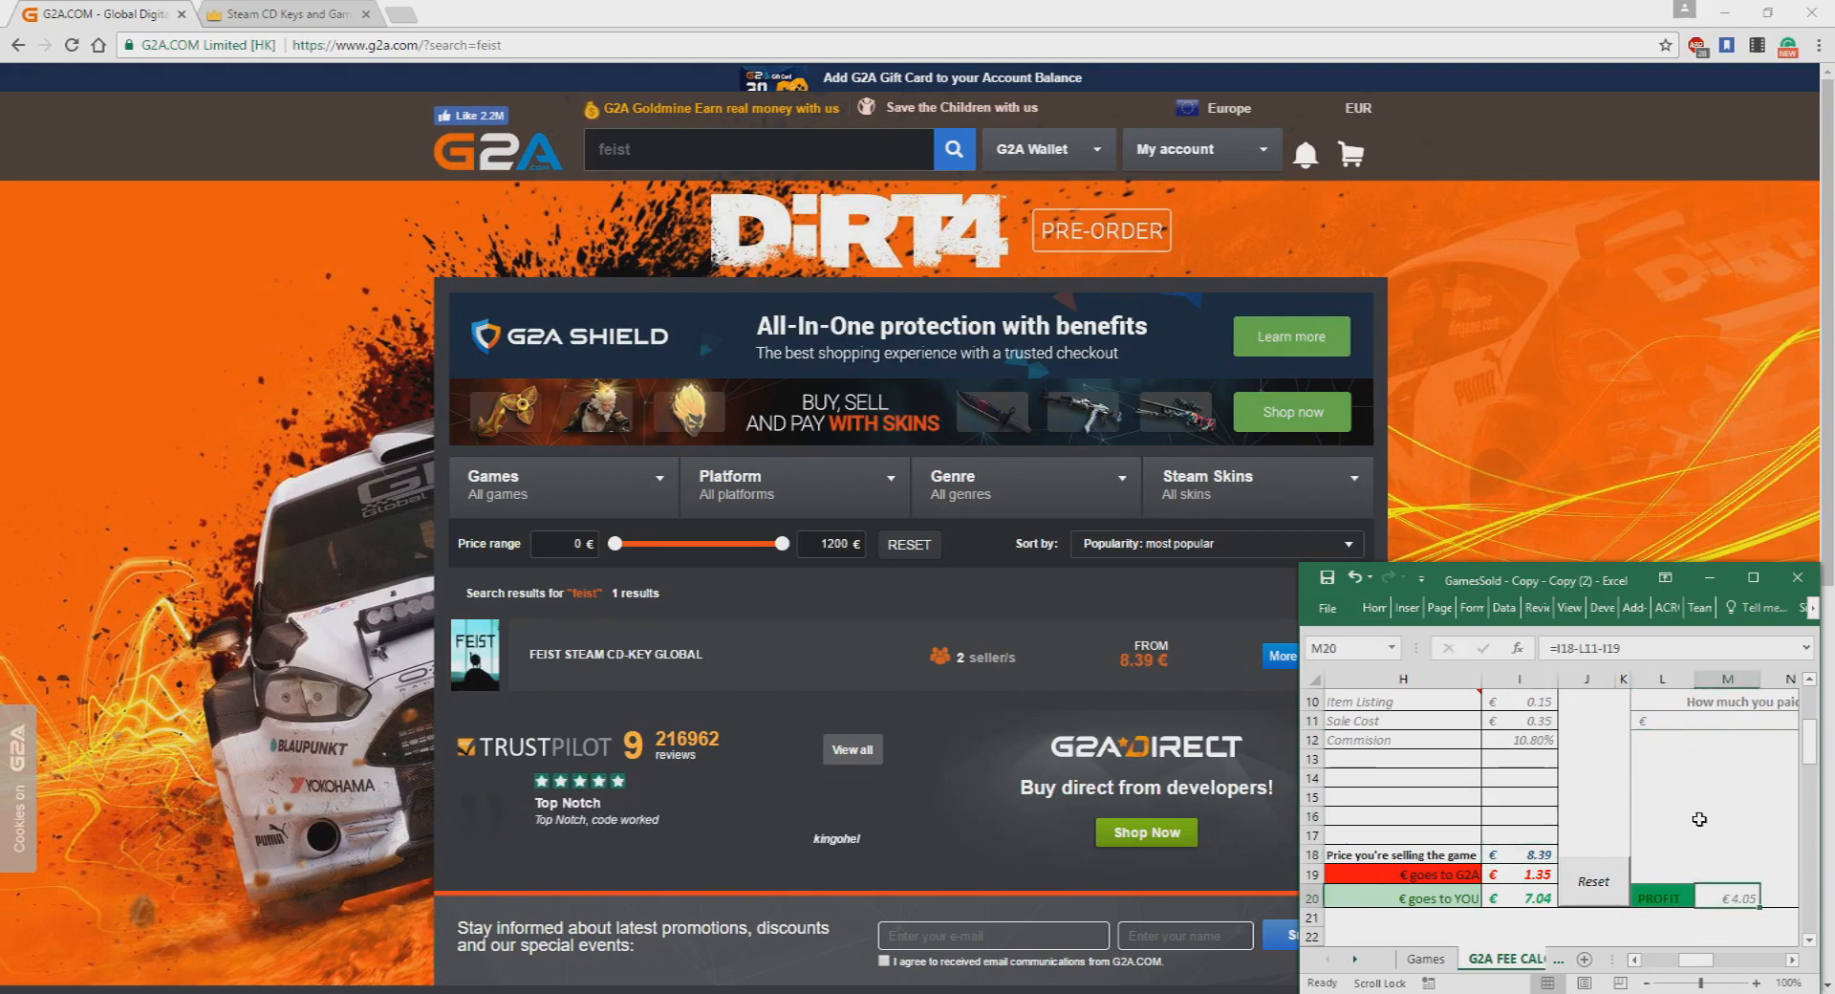
click(1726, 814)
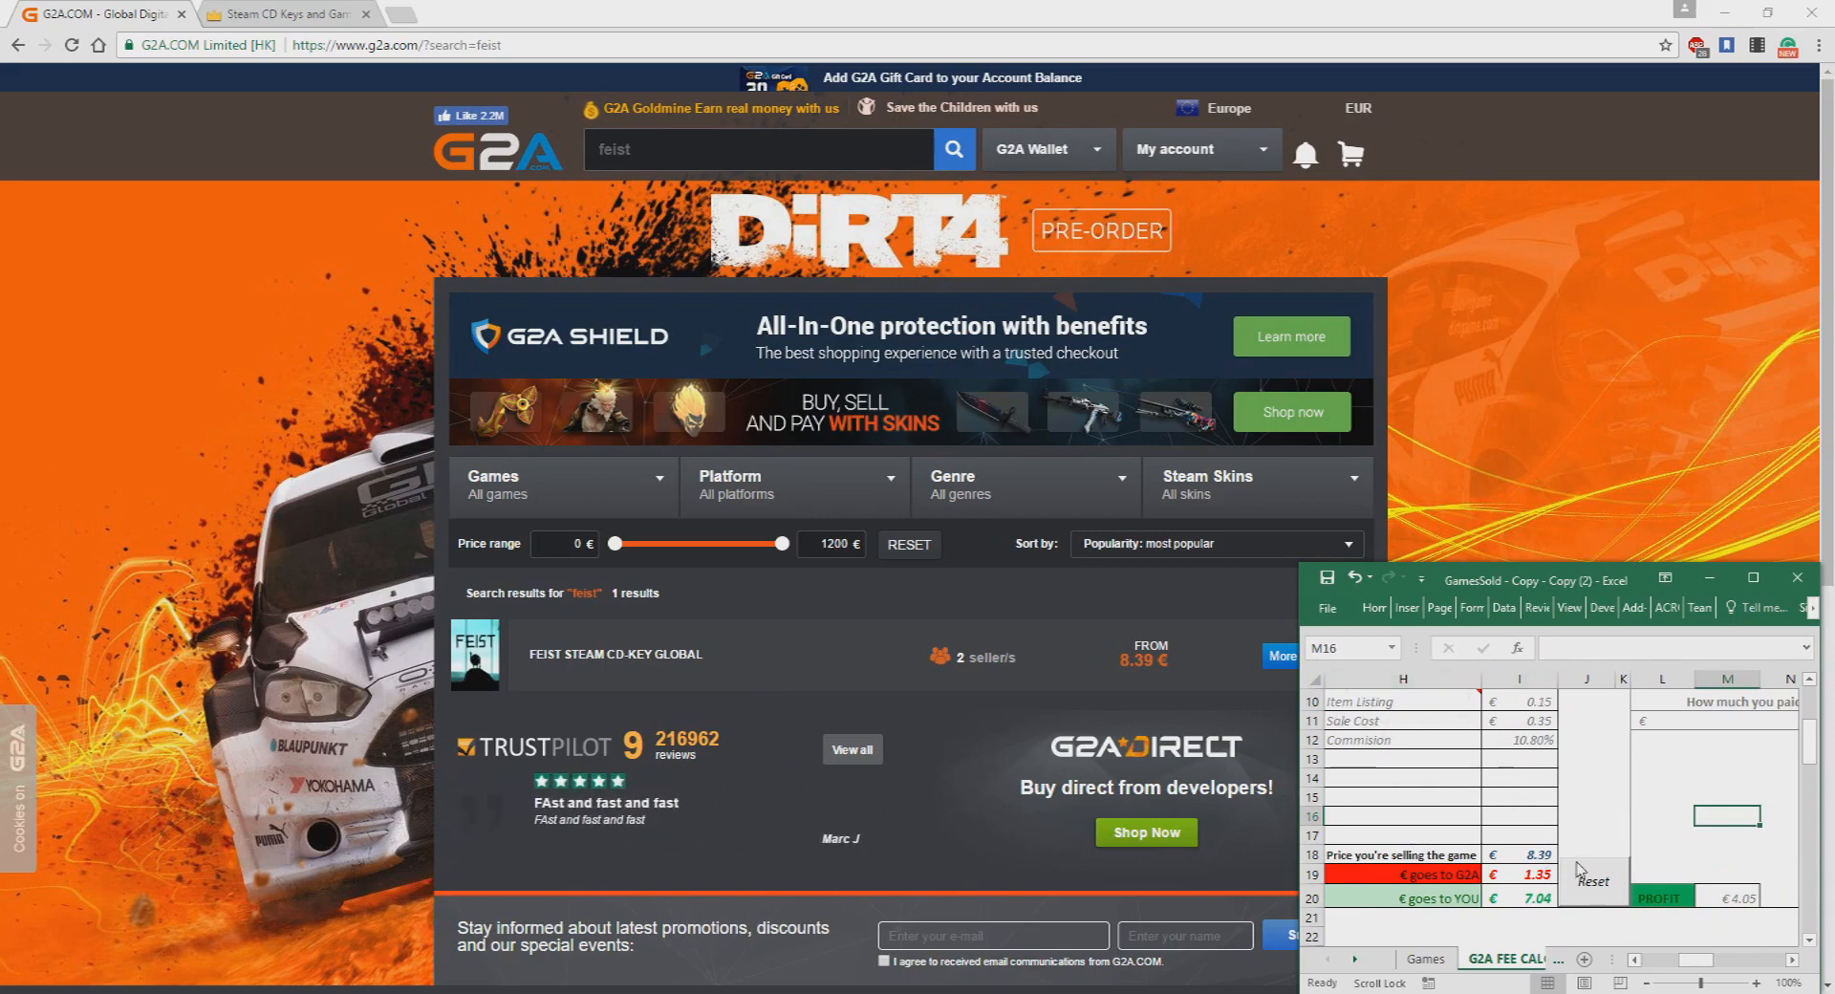
click(1663, 737)
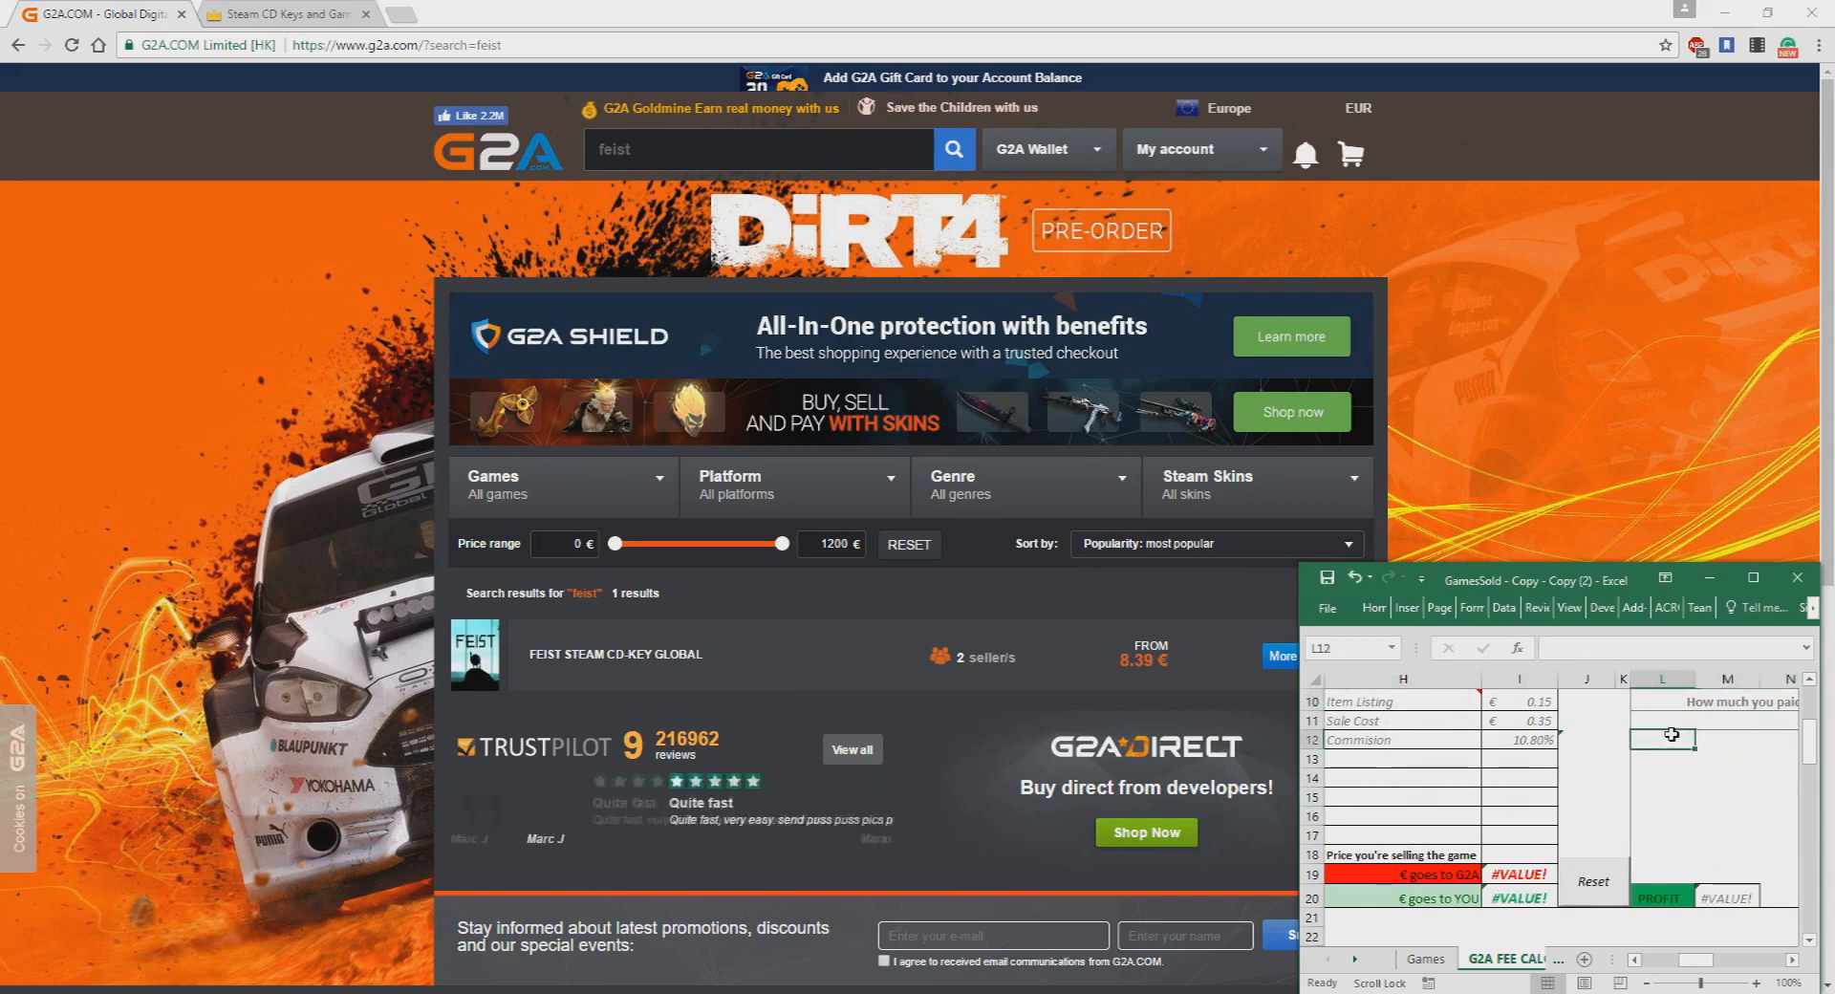